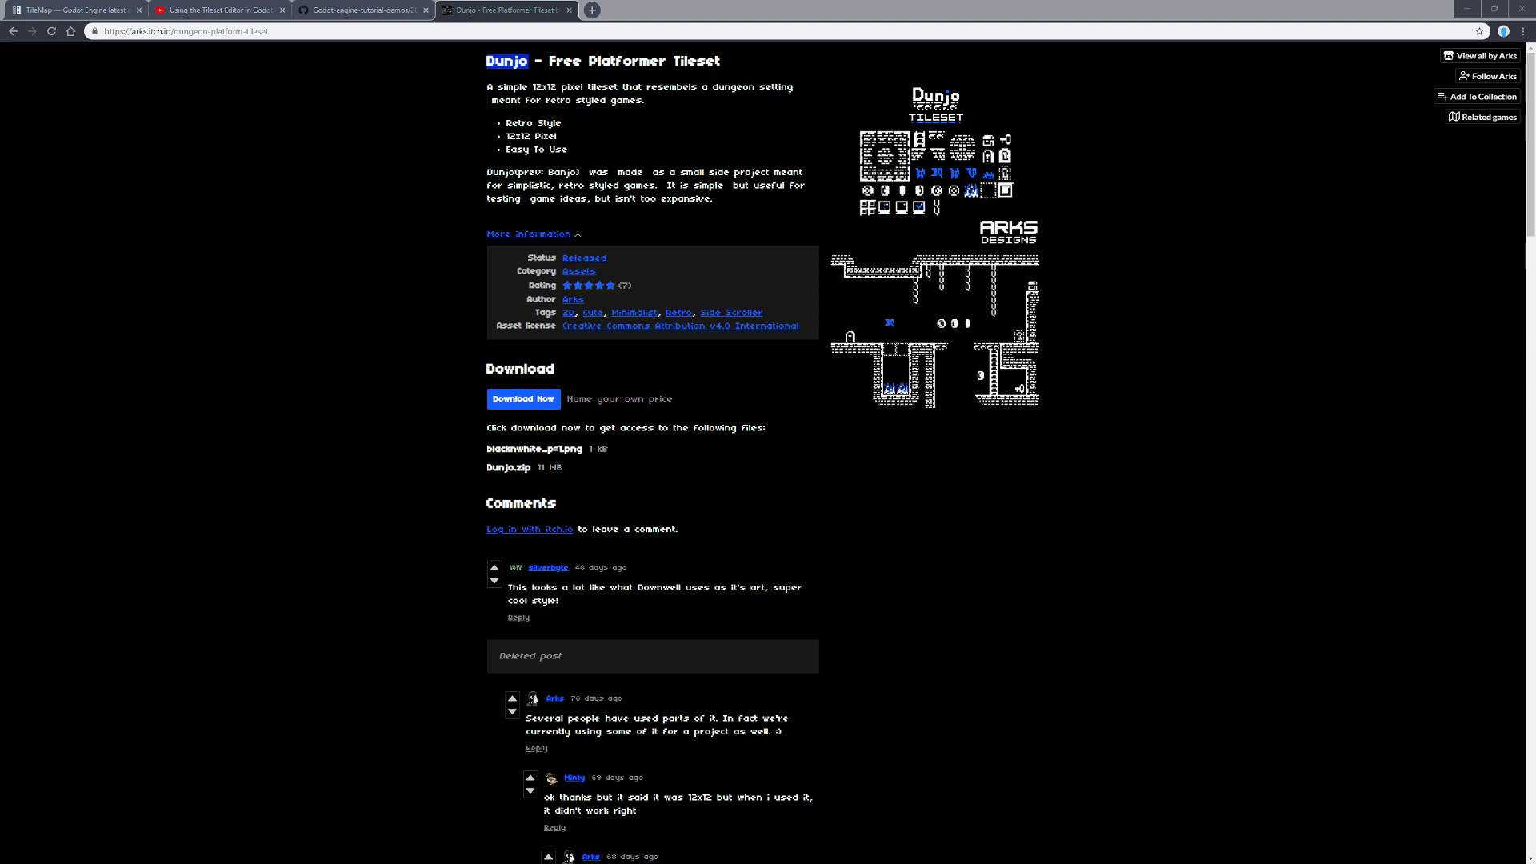
mouse_move(453, 125)
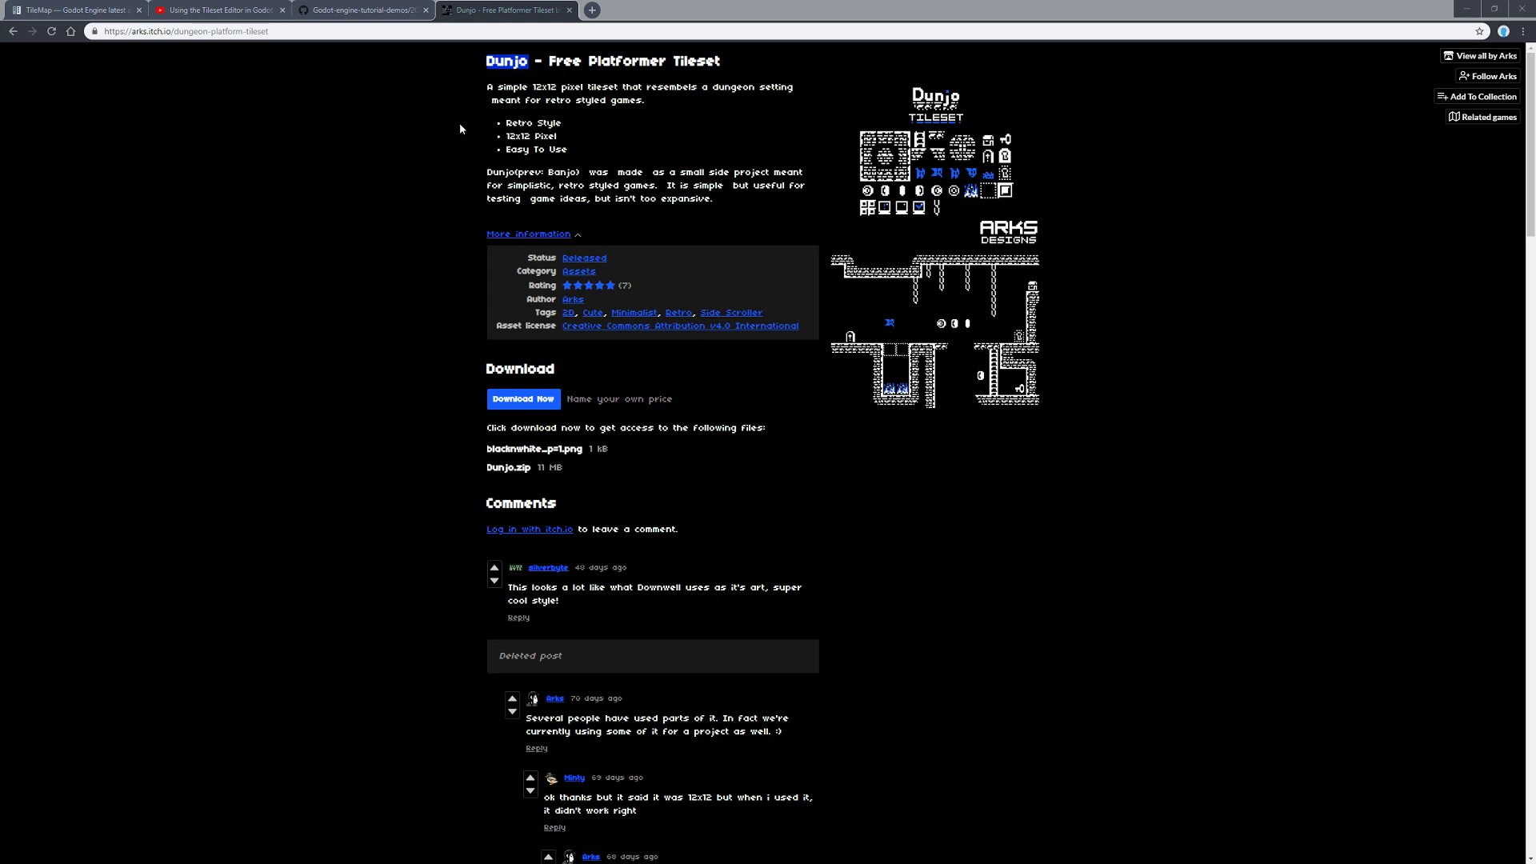
mouse_move(686, 133)
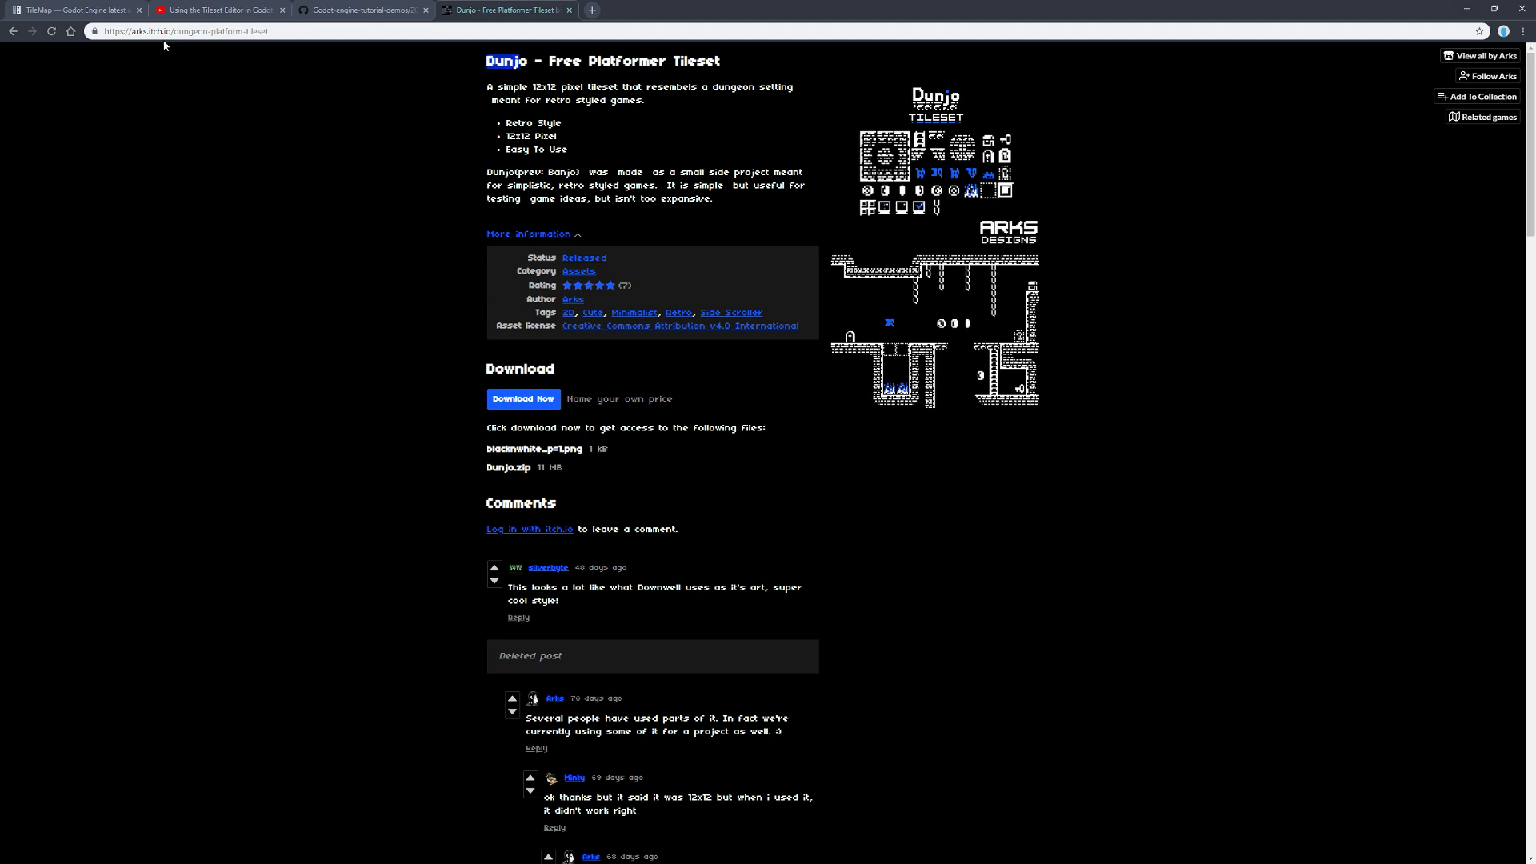
Reimport the dunjo-modified.png tileset with the Filter option turned off
double_click(155, 31)
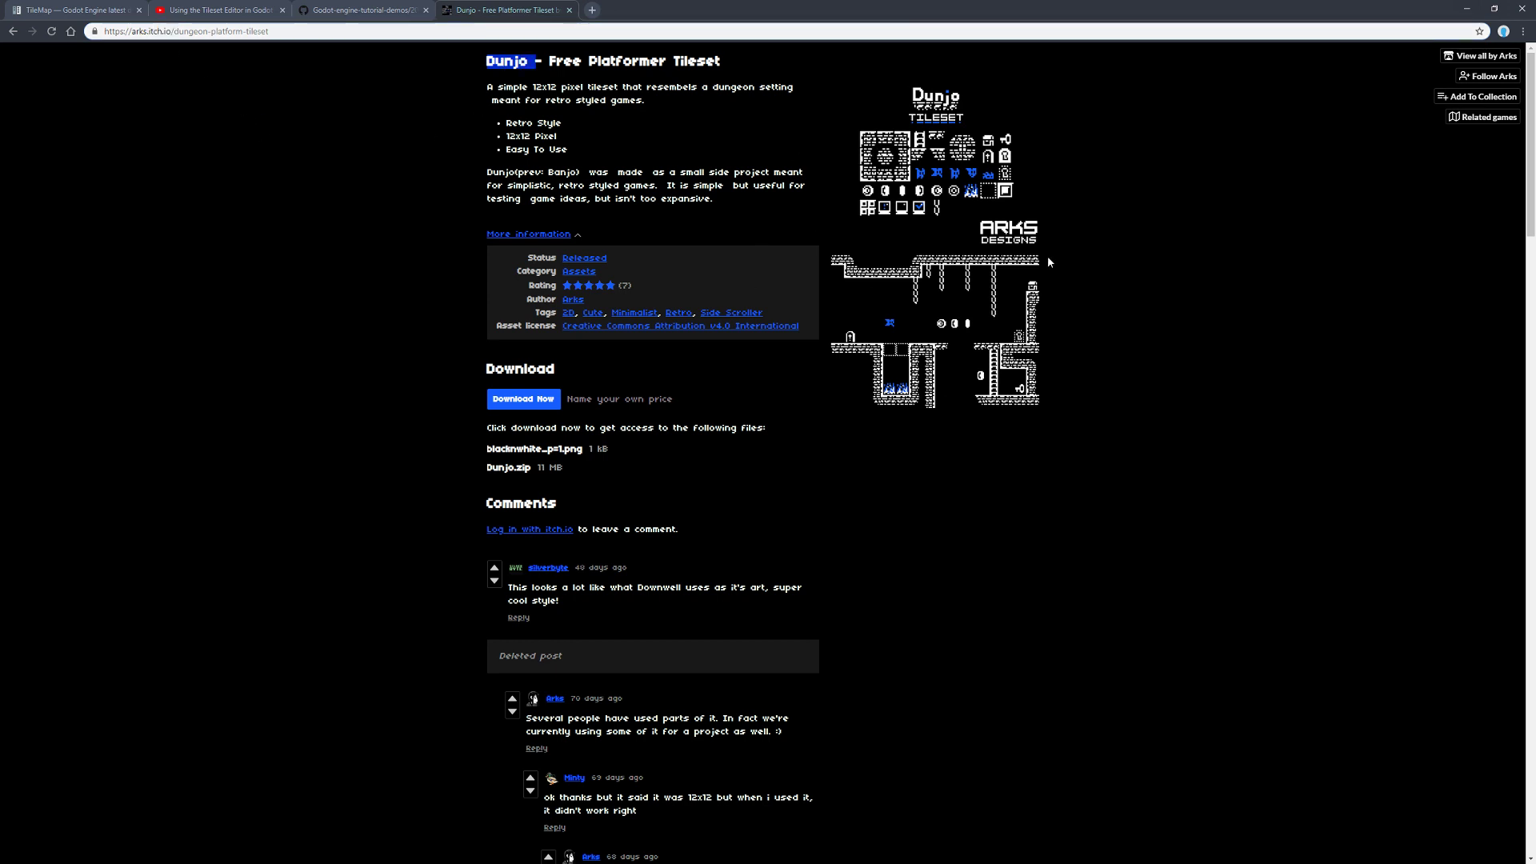
mouse_move(615, 304)
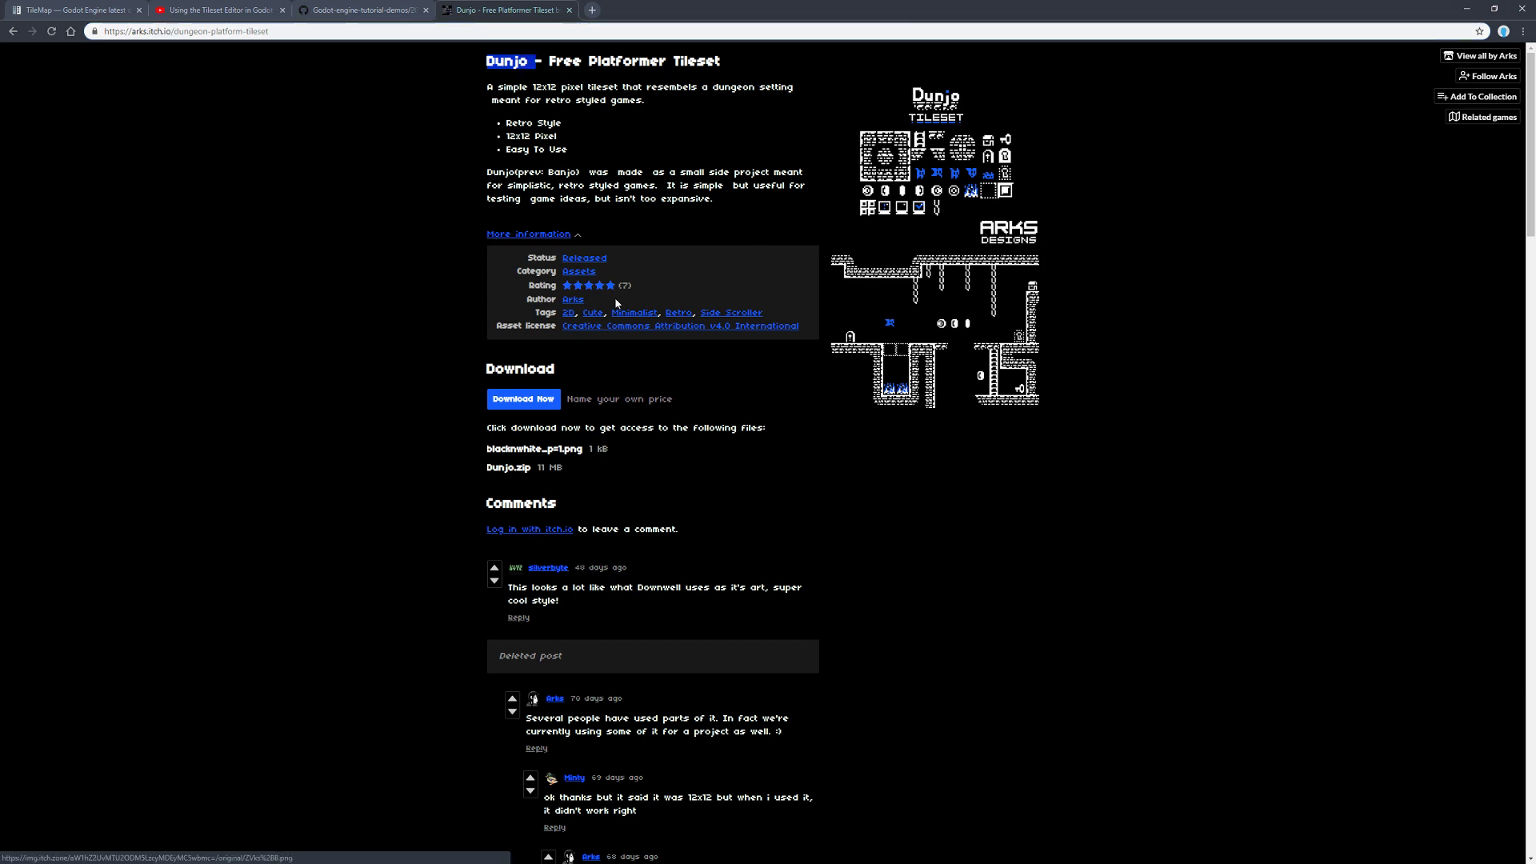
mouse_move(826, 213)
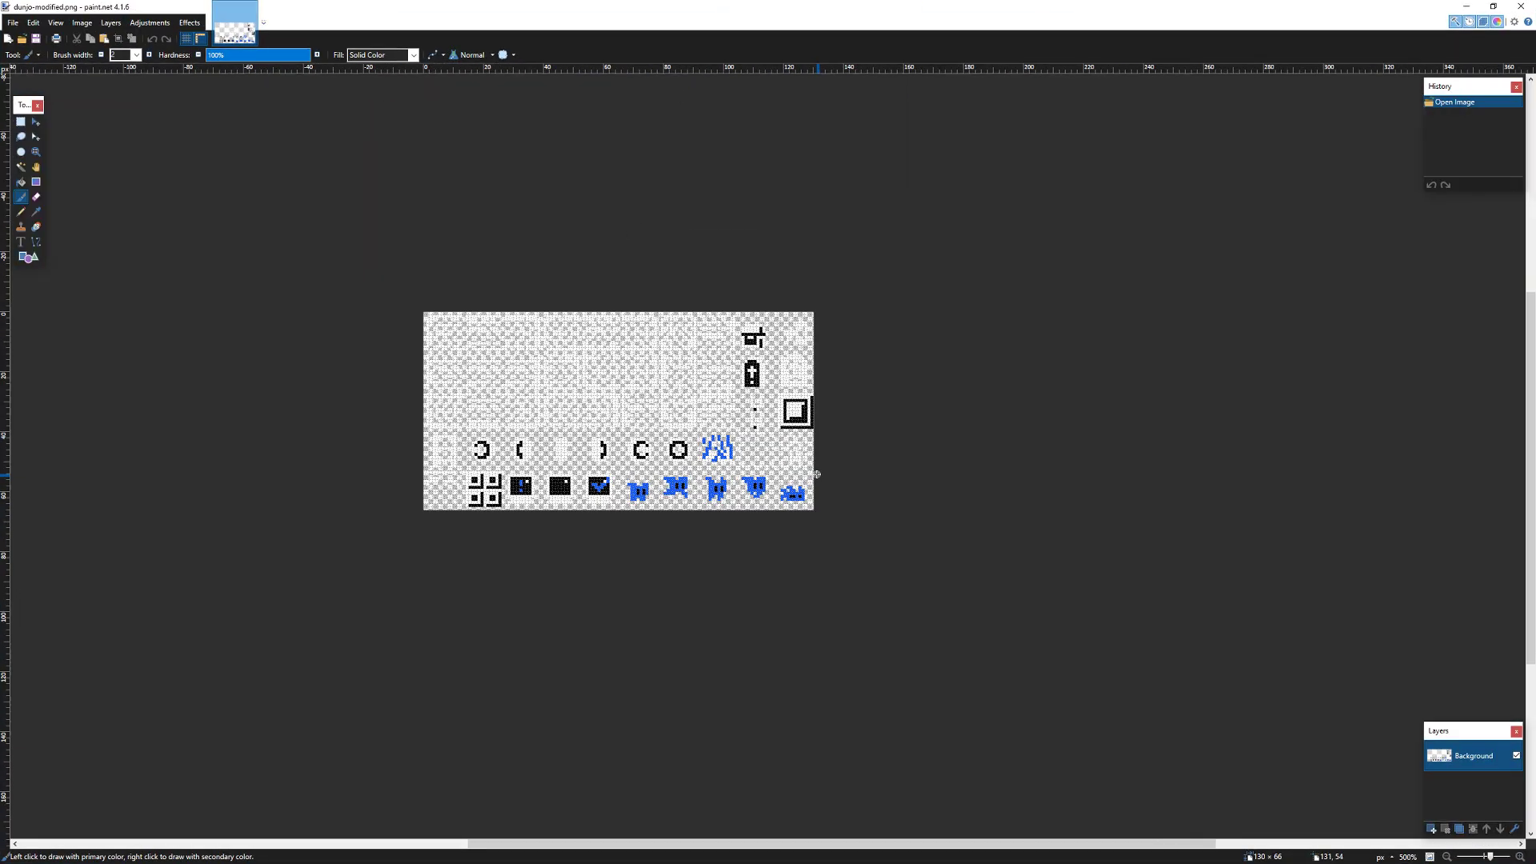
scroll(up, 3)
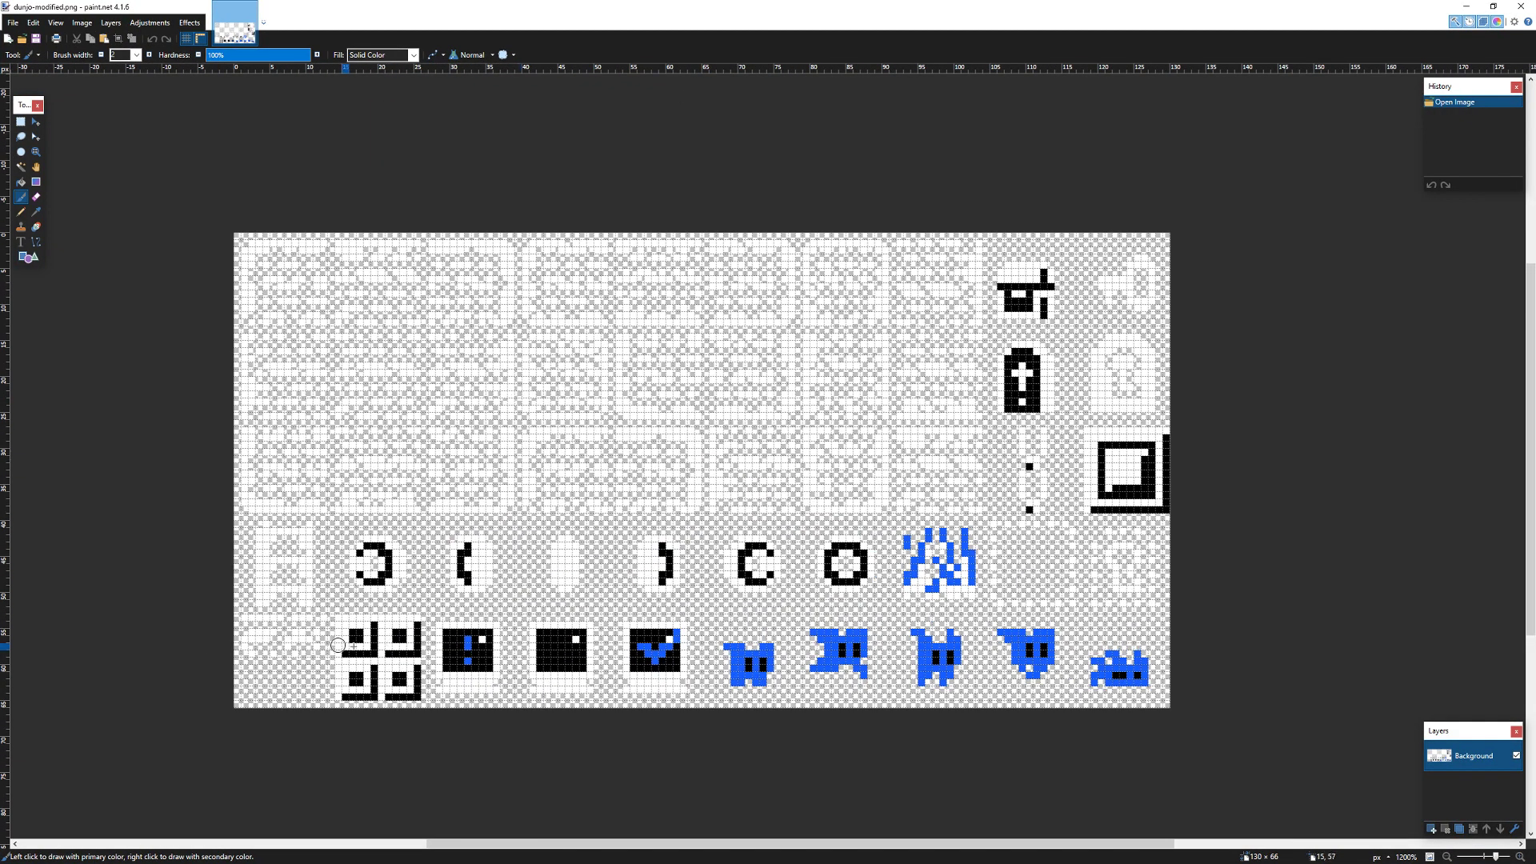
mouse_move(428, 422)
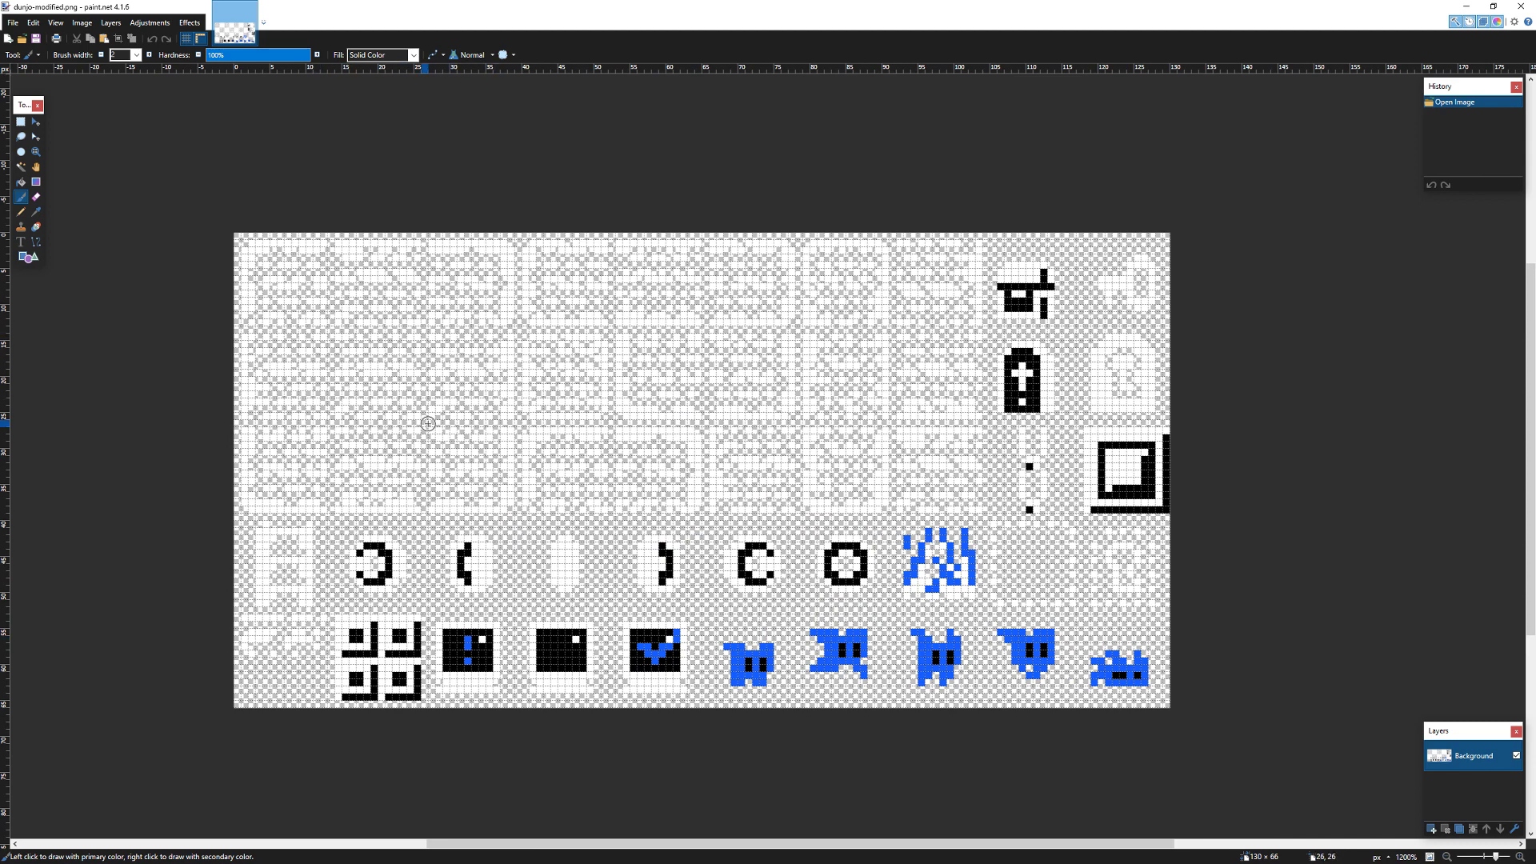
mouse_move(435, 320)
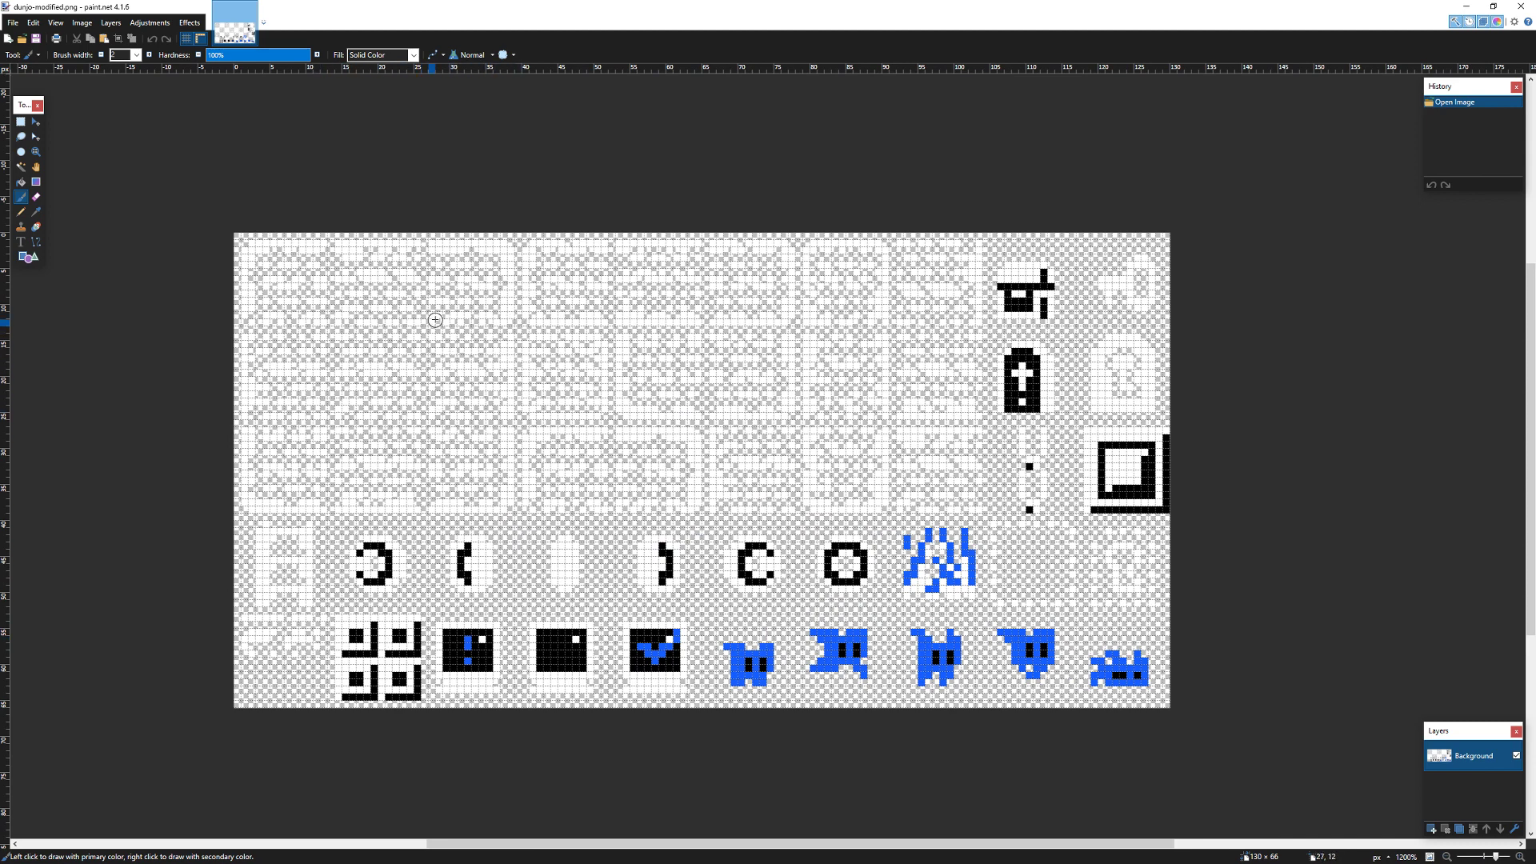
mouse_move(797, 410)
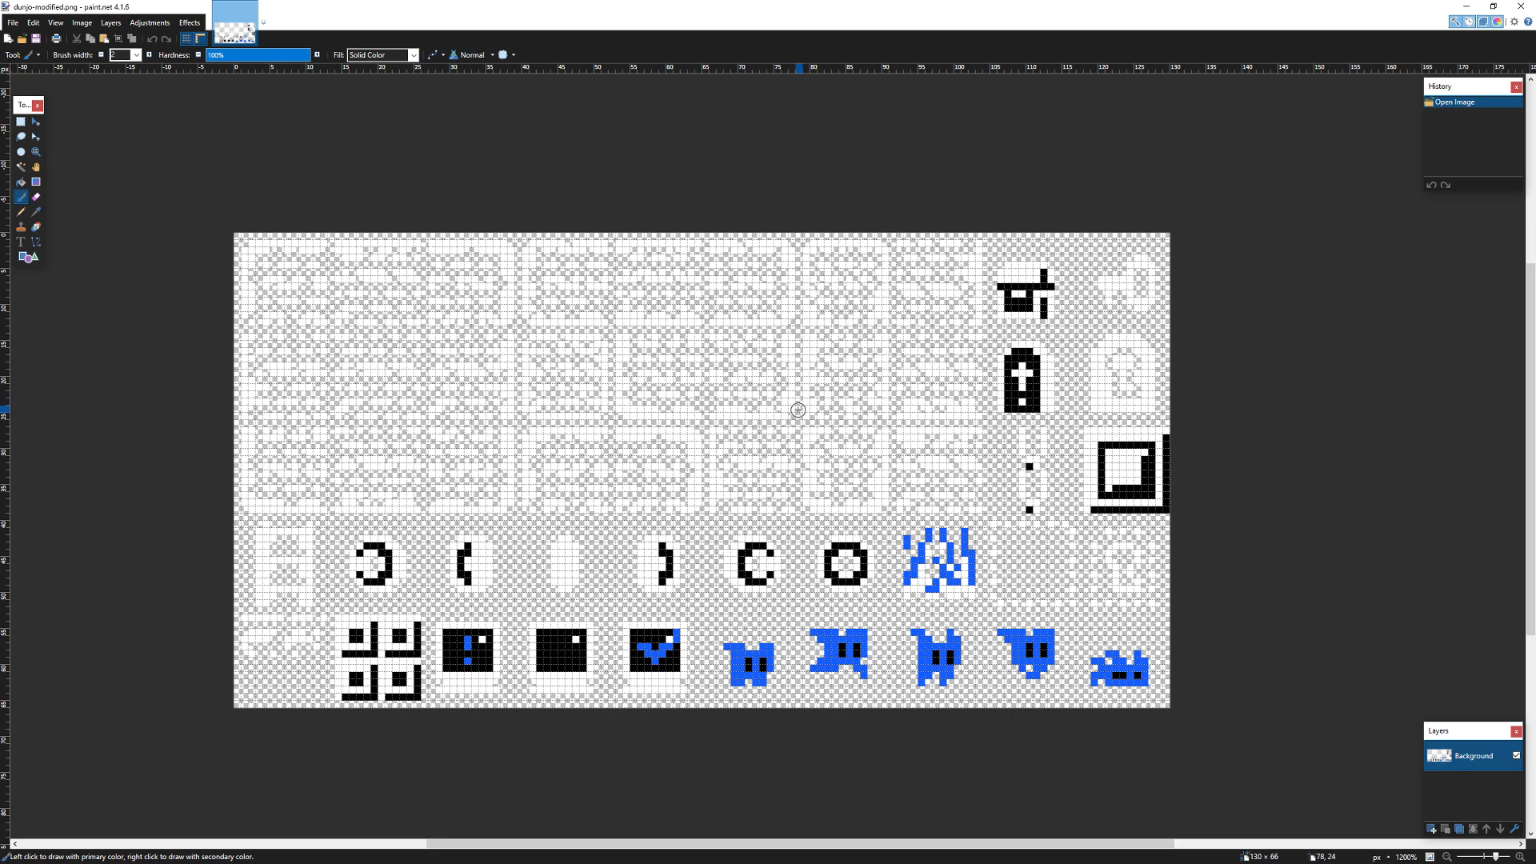
mouse_move(1143, 98)
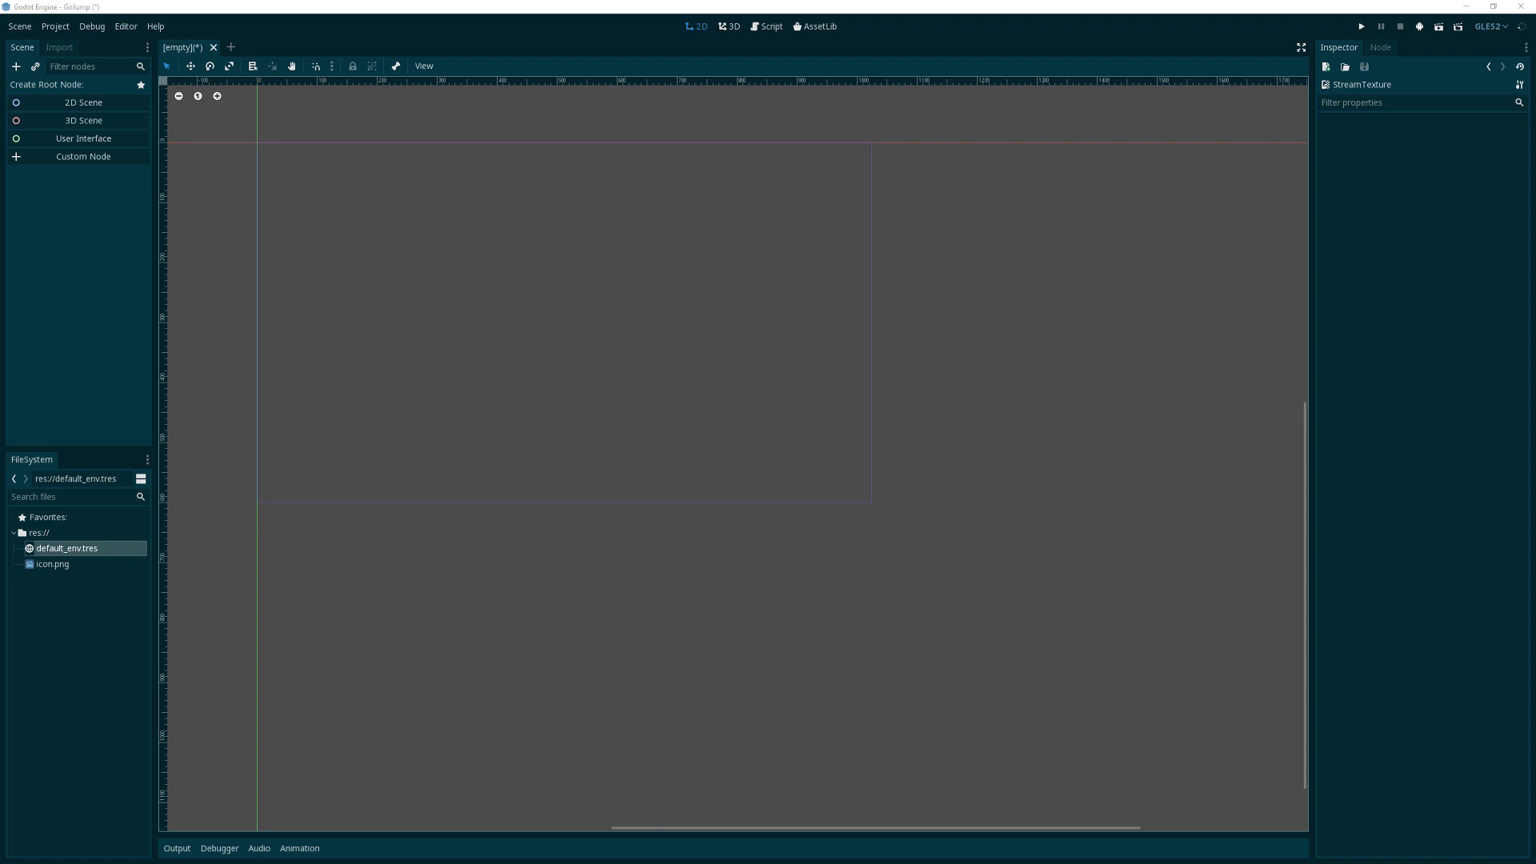
mouse_move(93, 614)
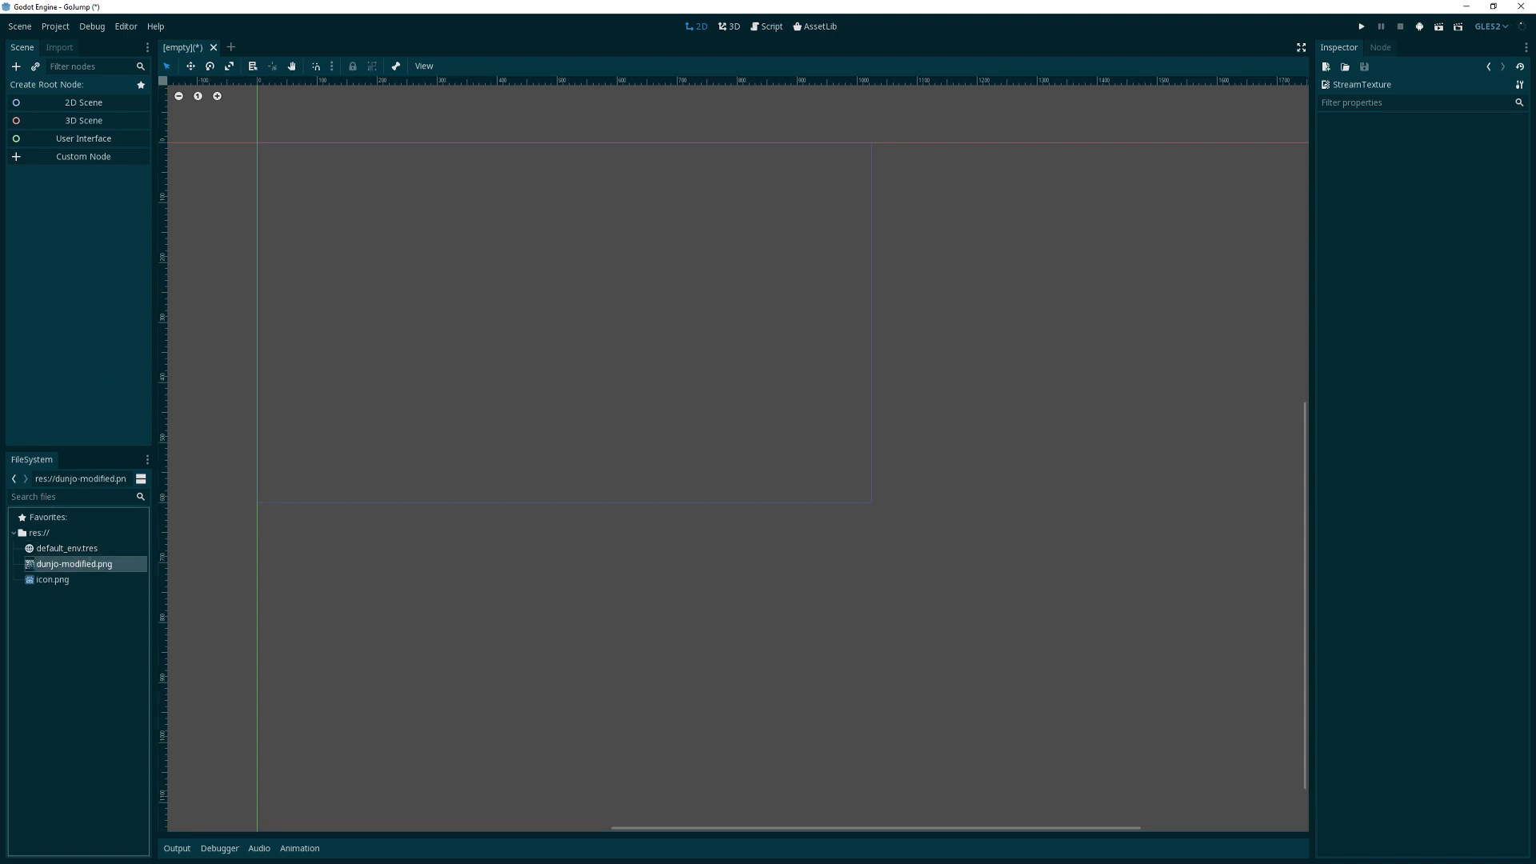
mouse_move(21, 418)
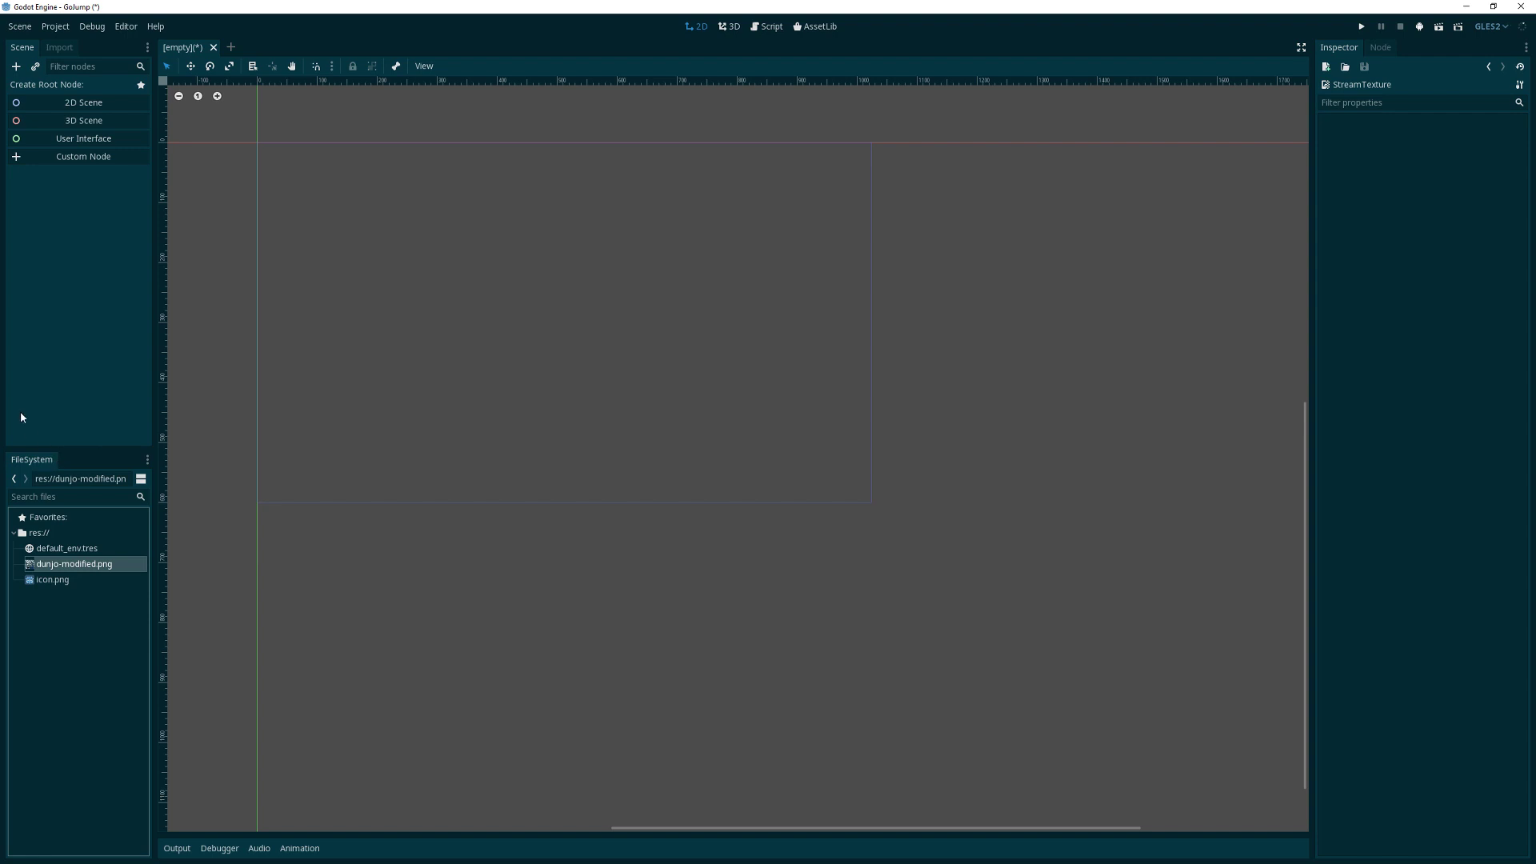
mouse_move(43, 342)
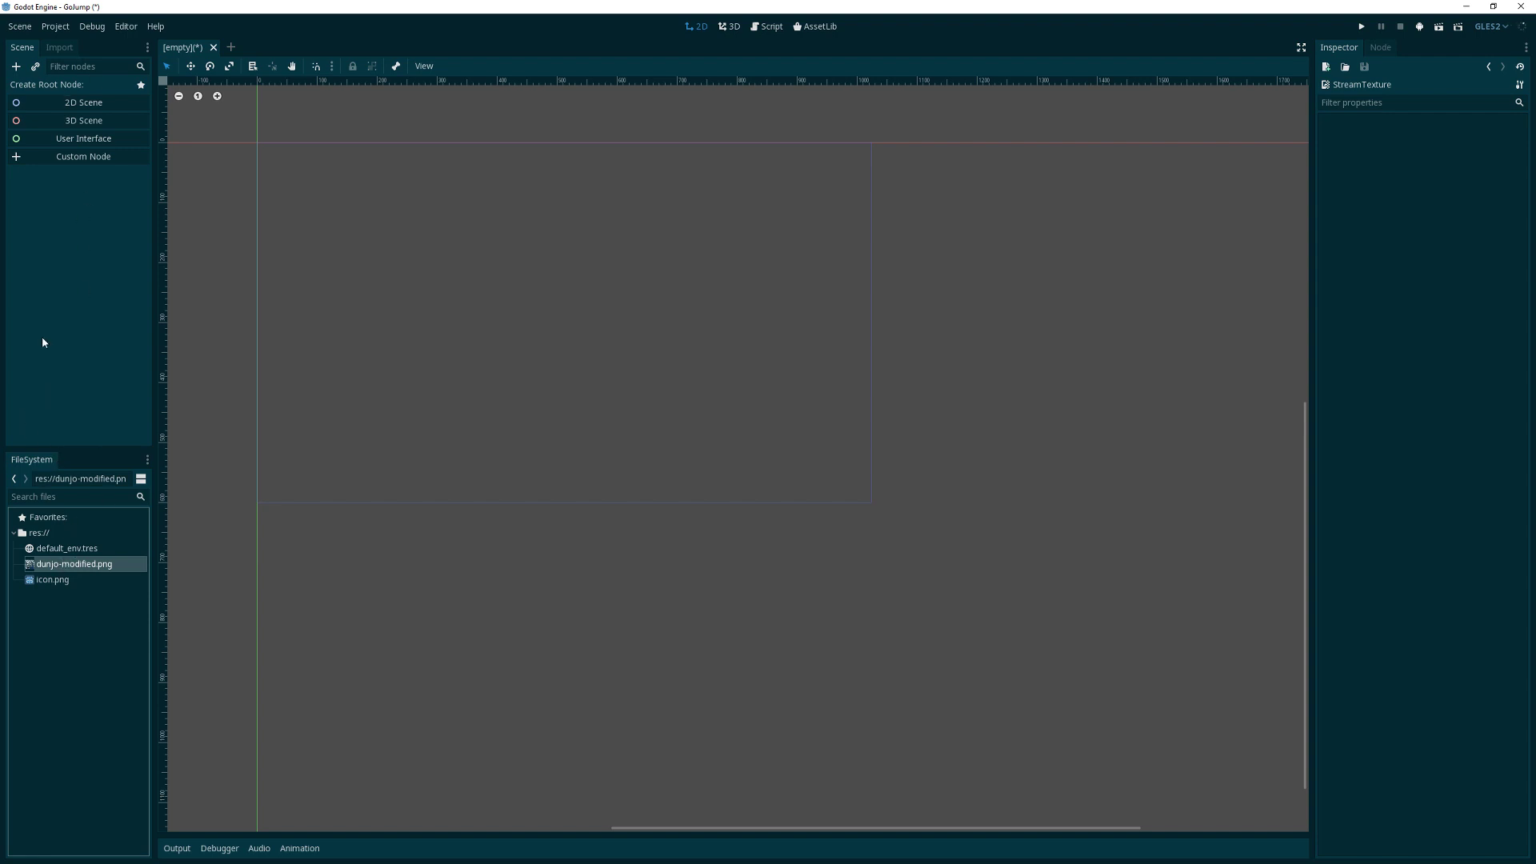
mouse_move(30, 522)
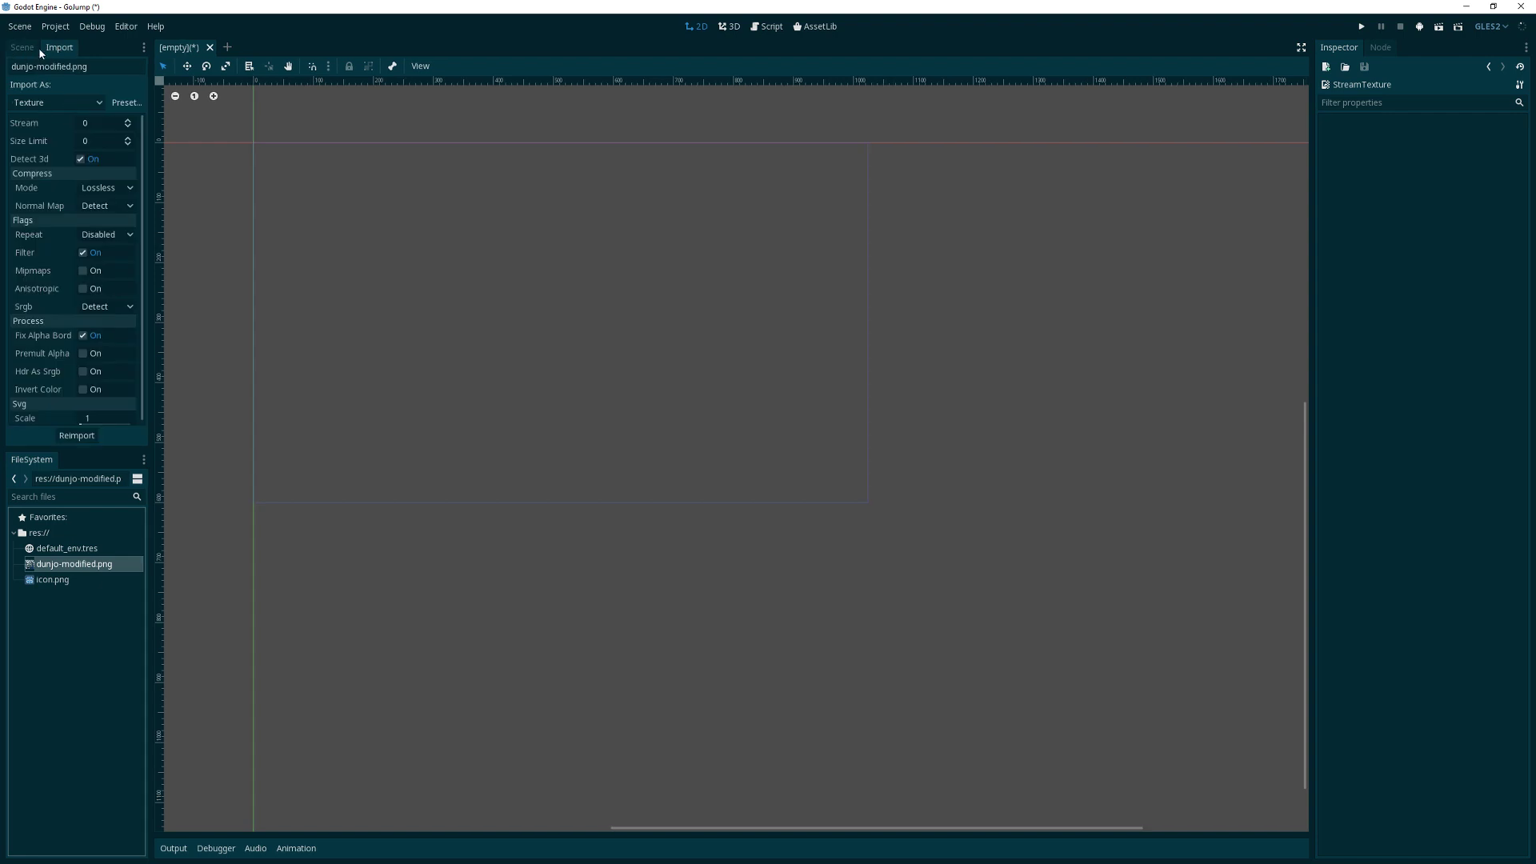
mouse_move(68, 332)
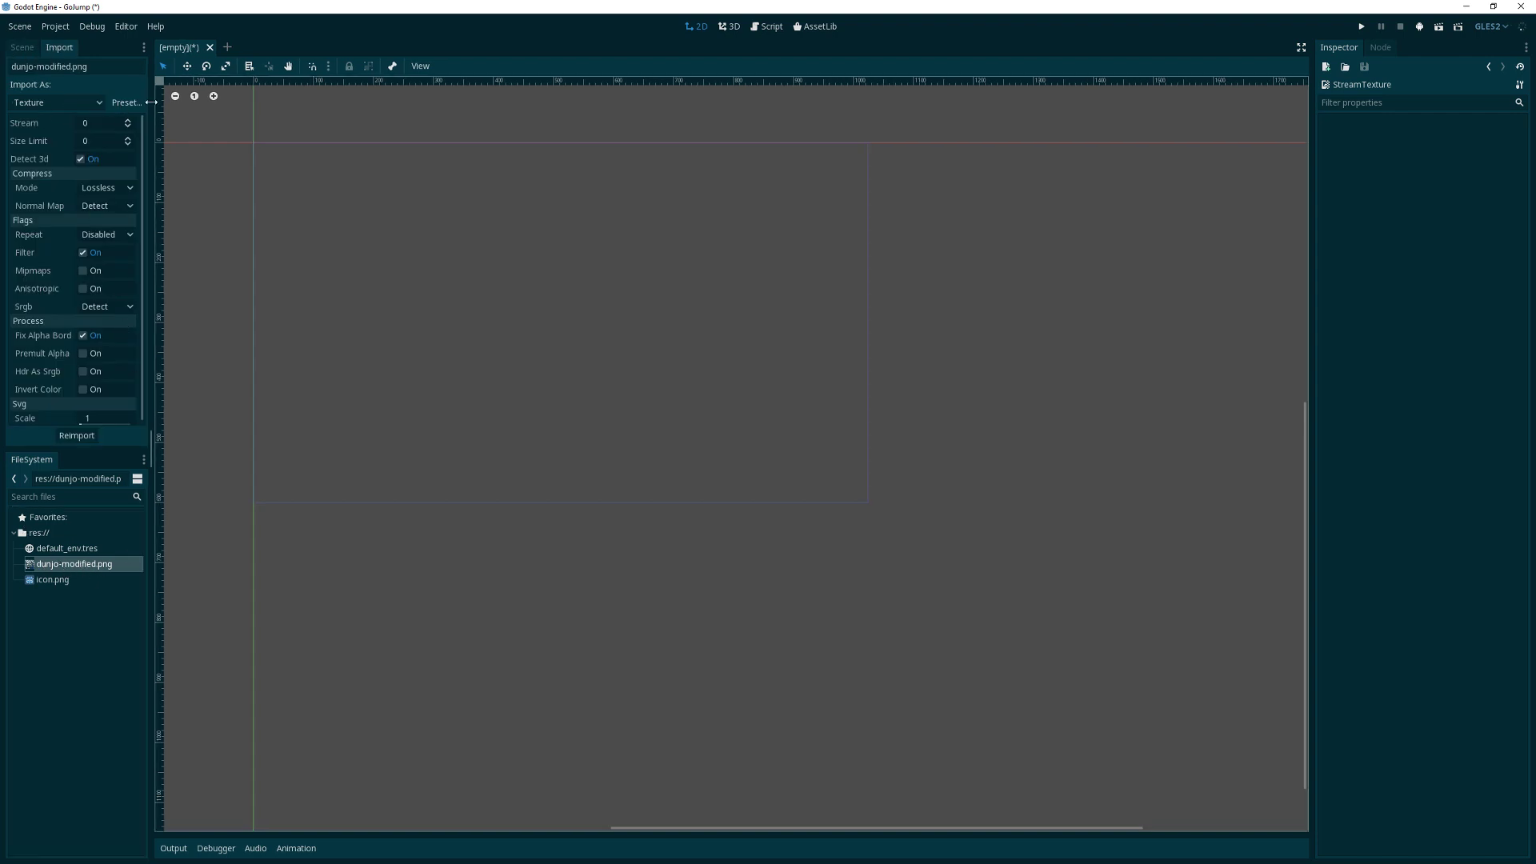
click(125, 102)
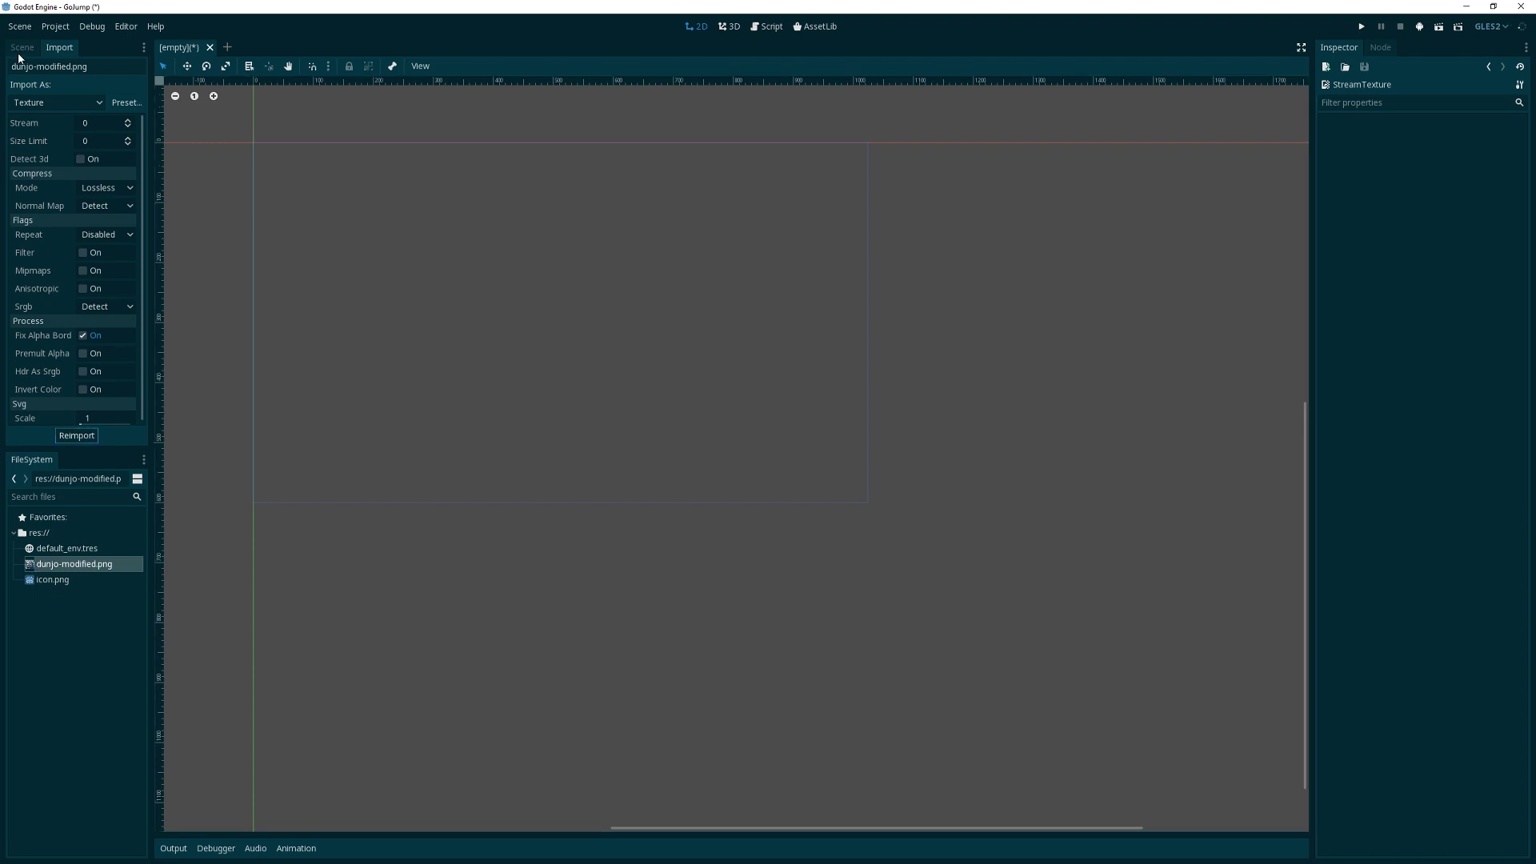
click(21, 46)
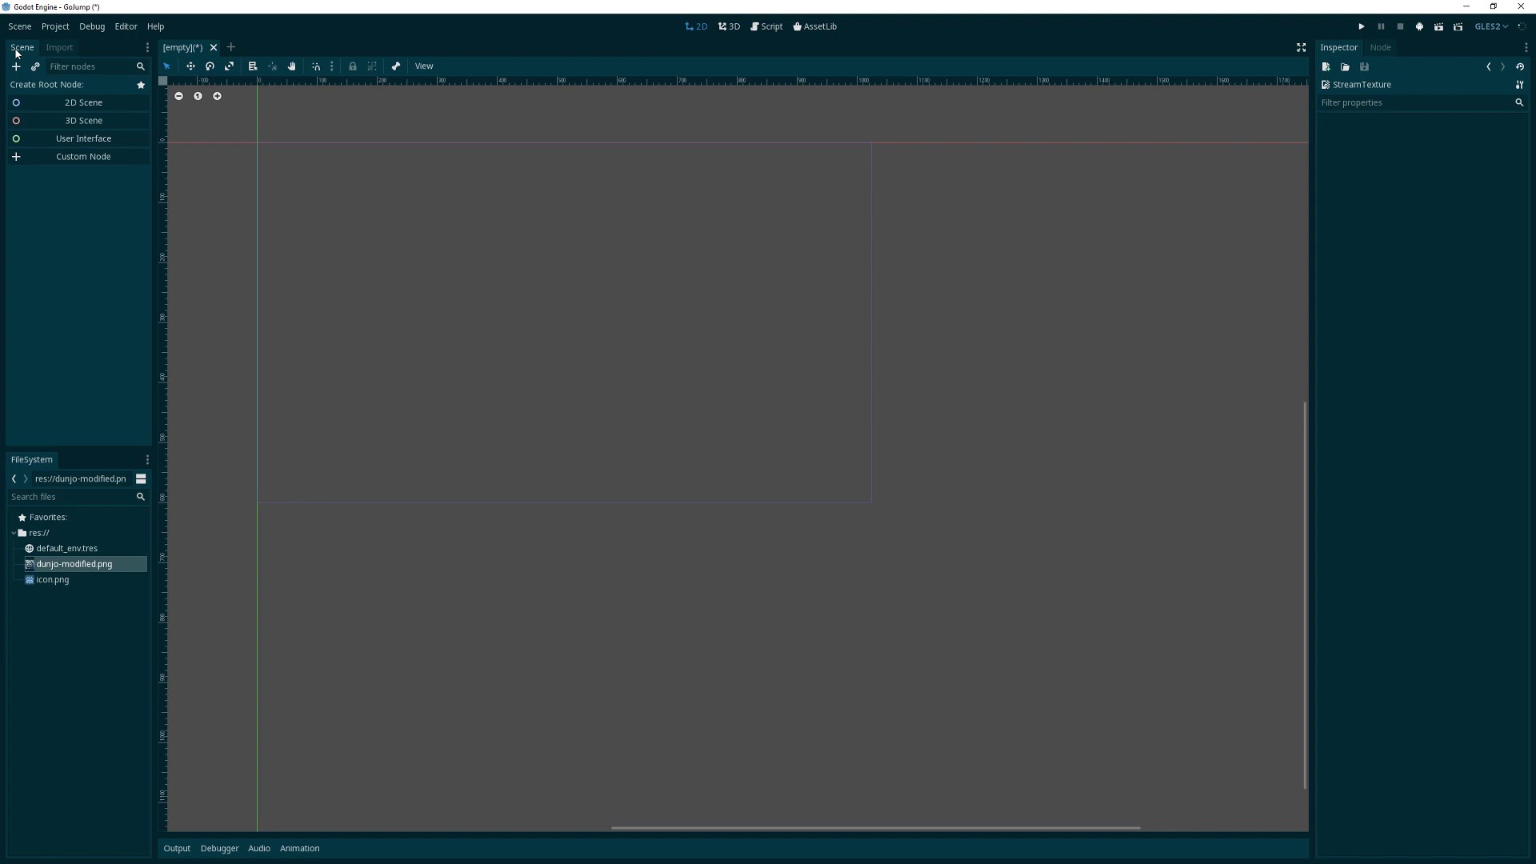
mouse_move(160, 59)
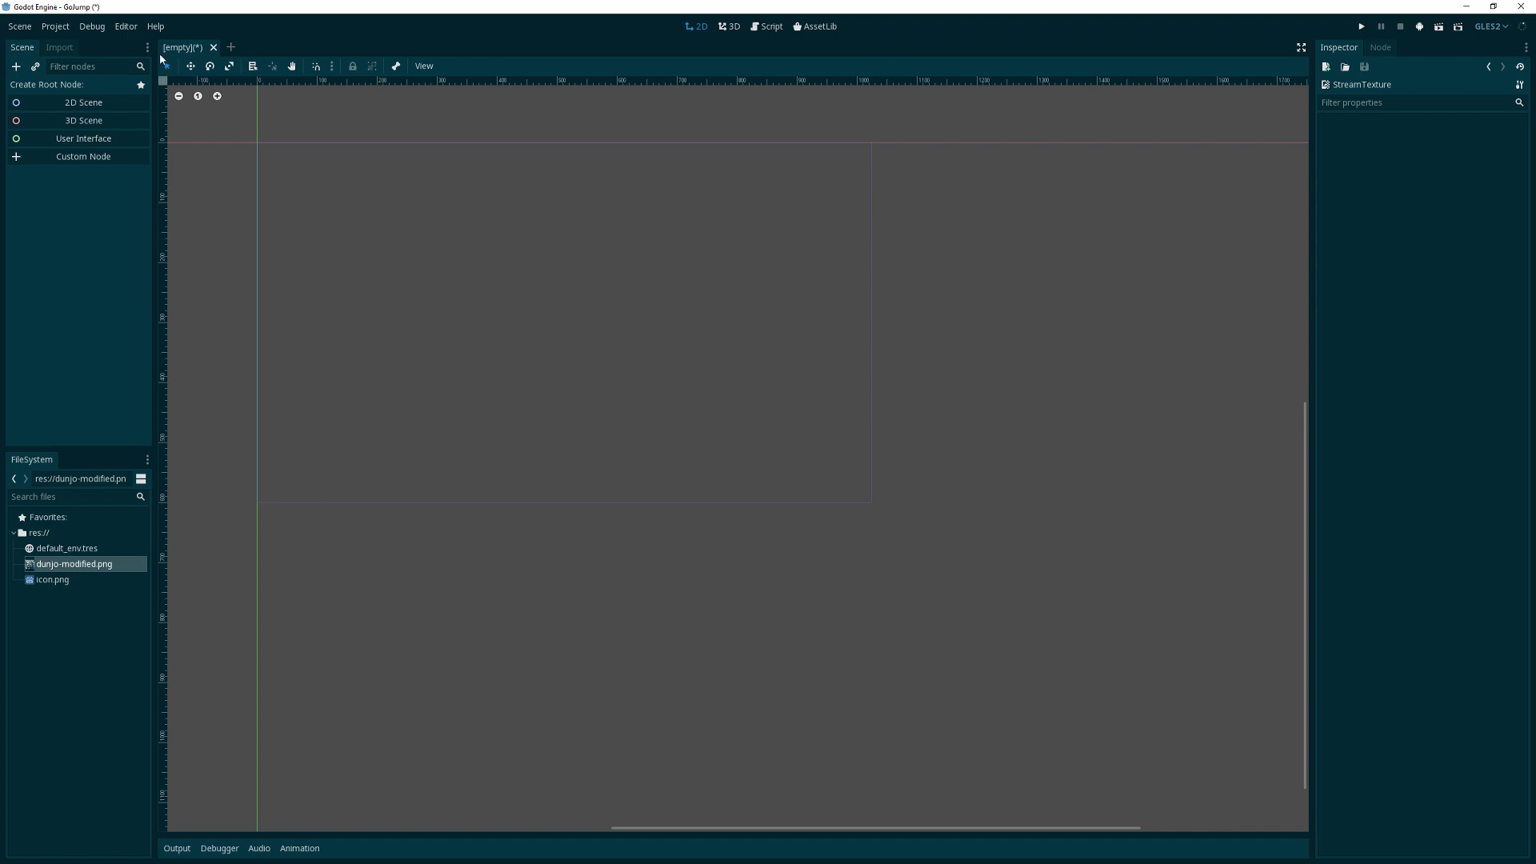
Create a 2D scene and rename its Node2D root to Level
click(83, 102)
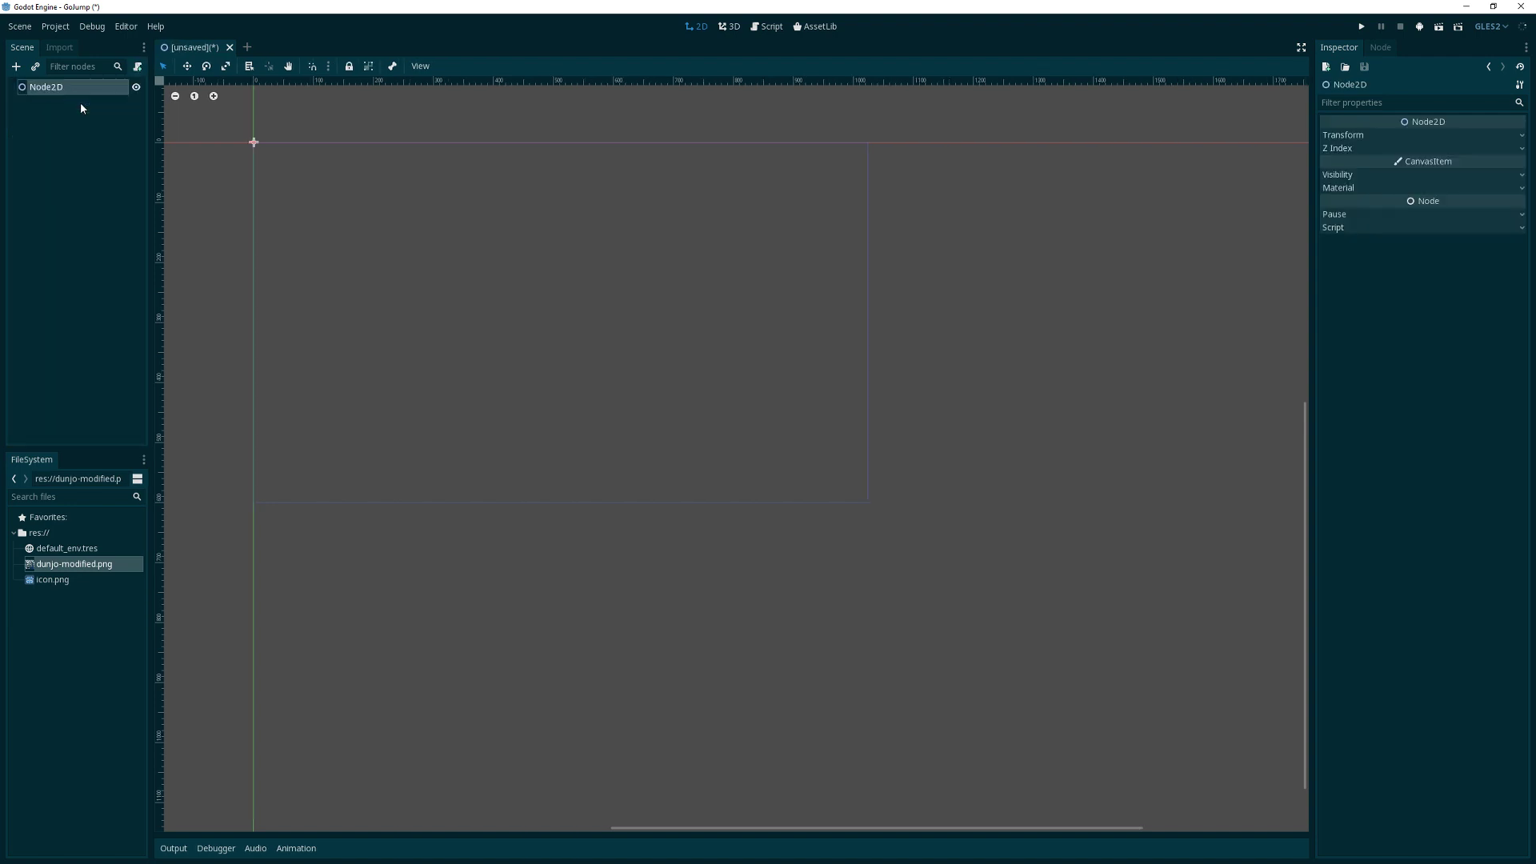
double_click(46, 86)
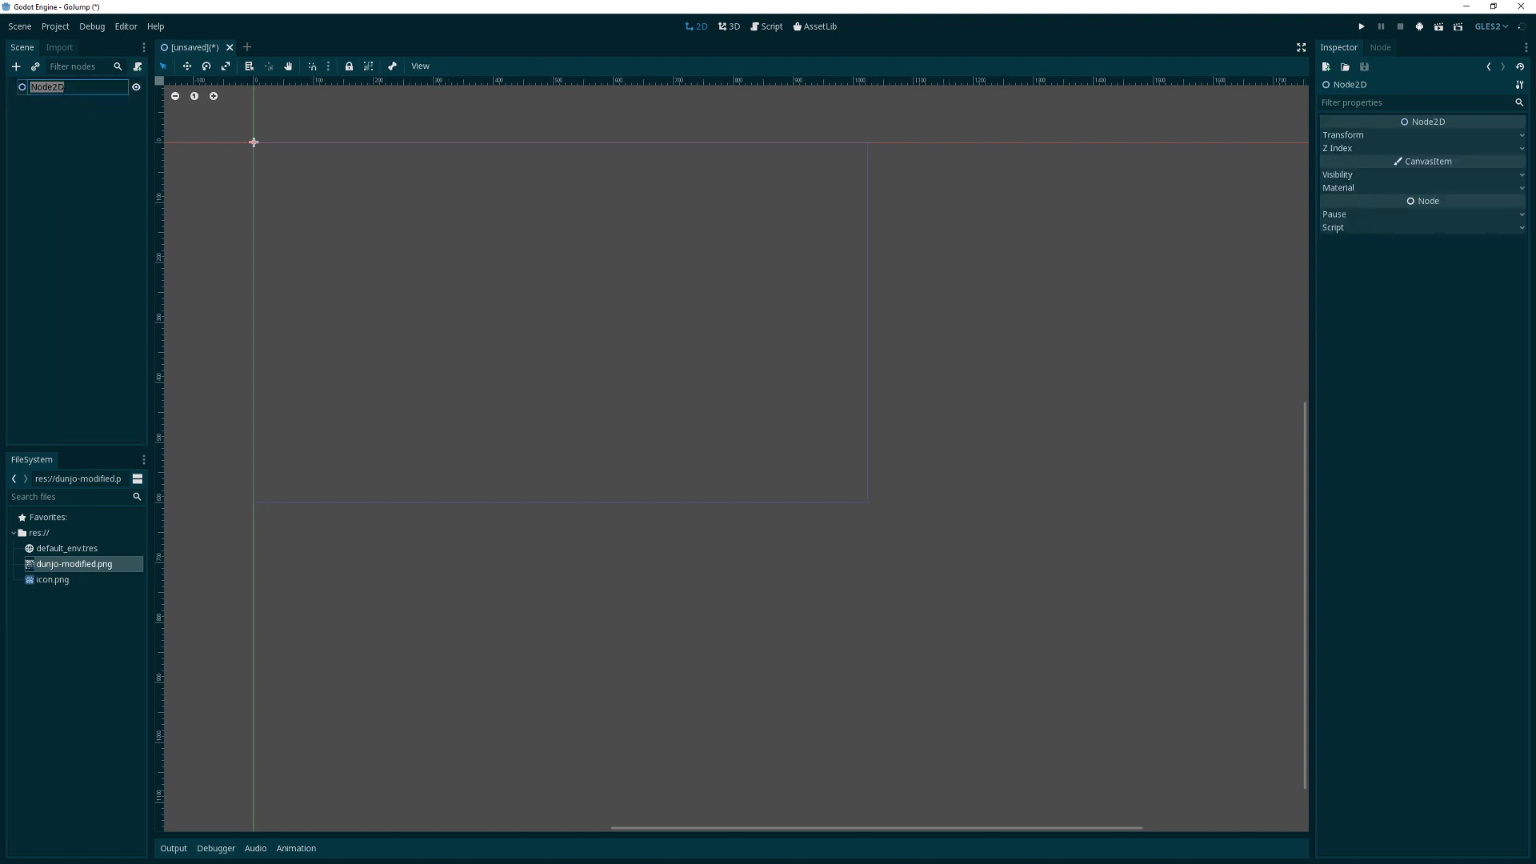
text(Level)
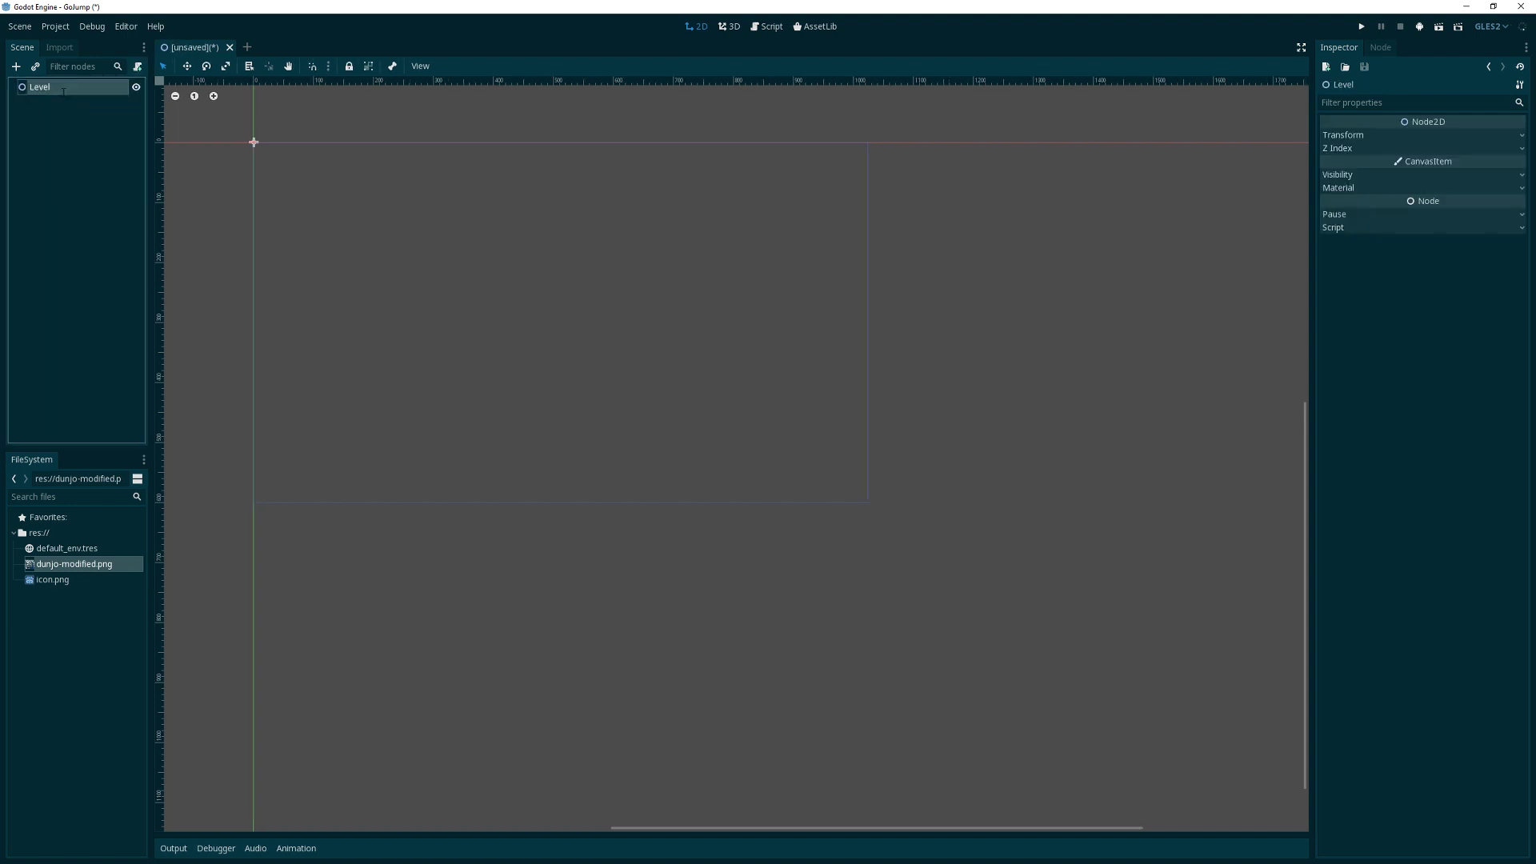
Add a TileMap child node under Level
click(16, 66)
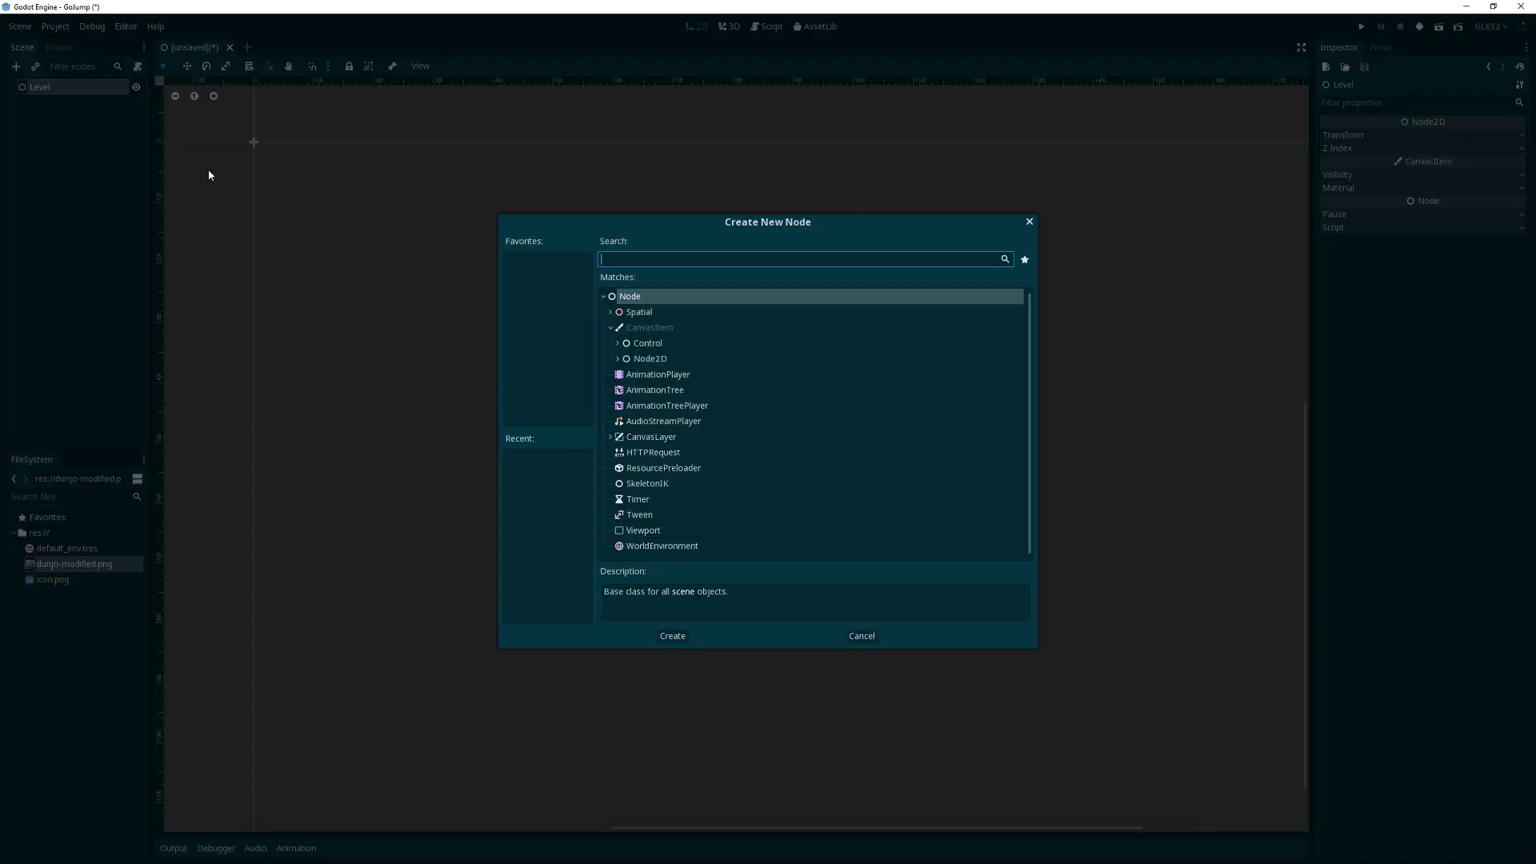
text(tile)
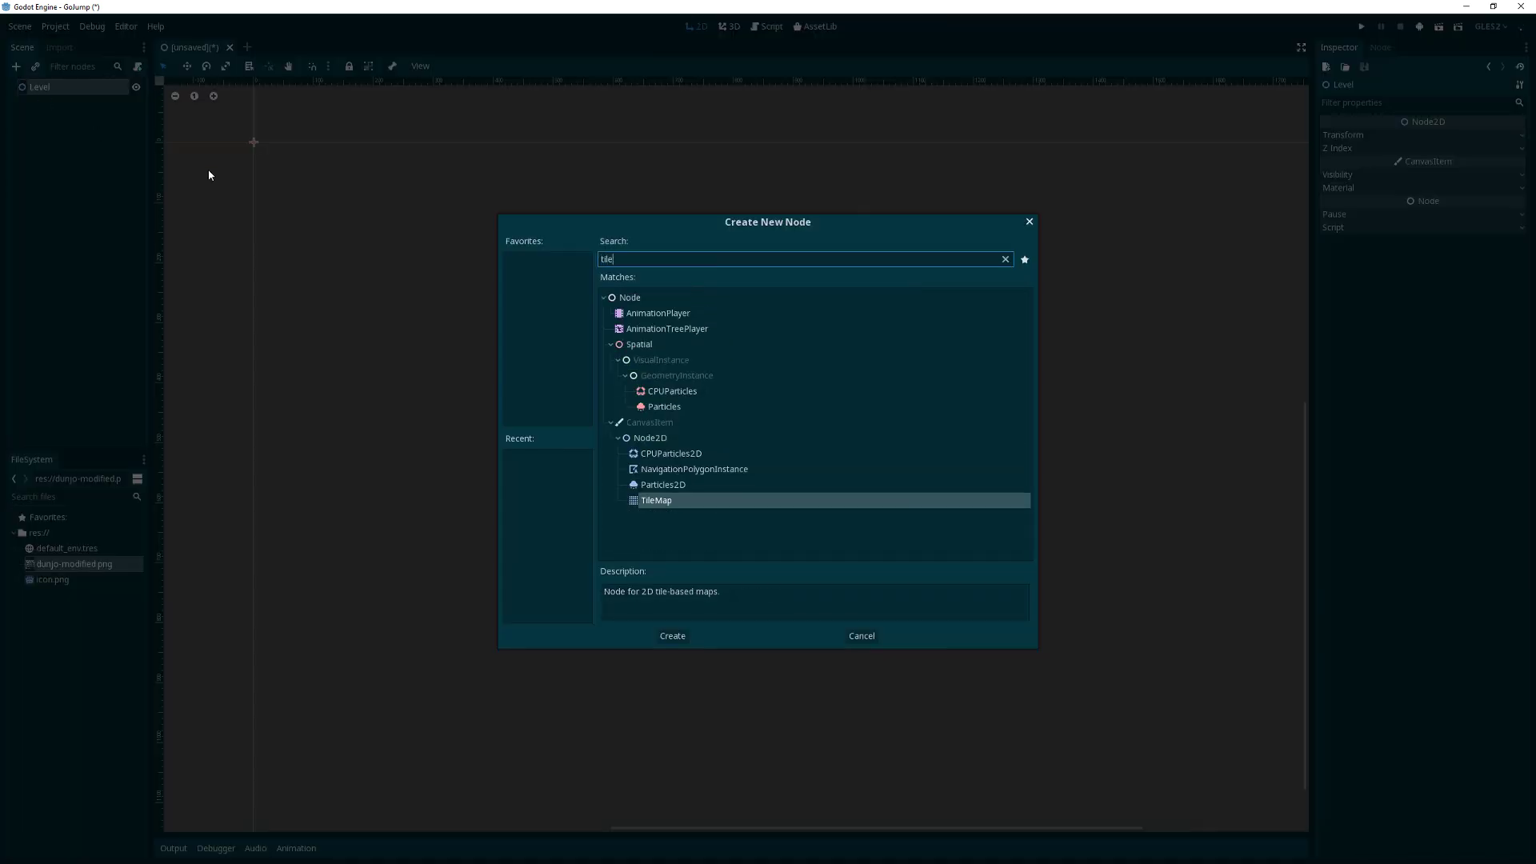
click(670, 635)
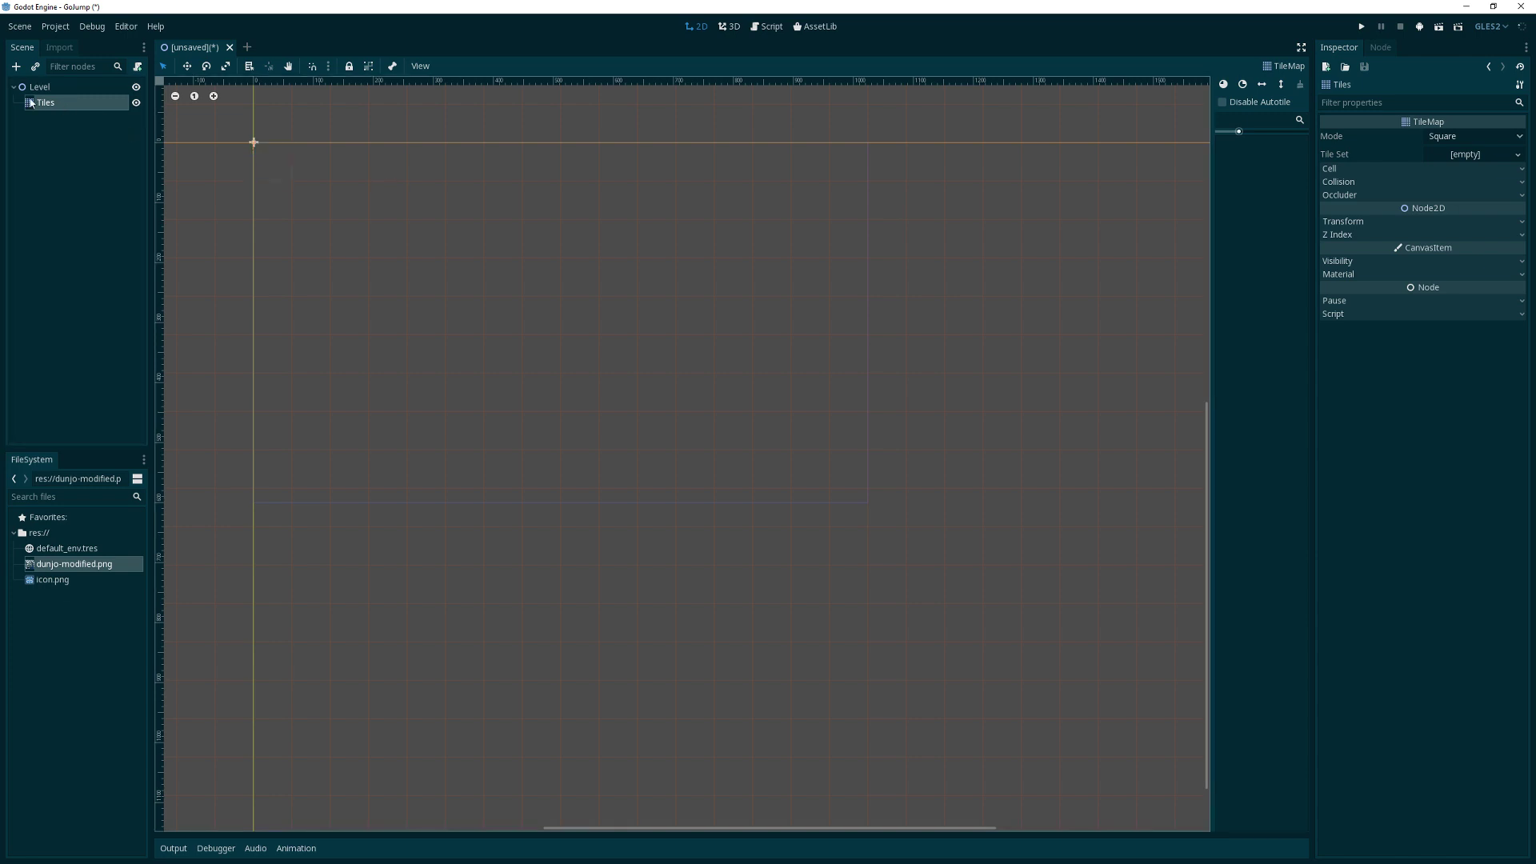
mouse_move(55, 110)
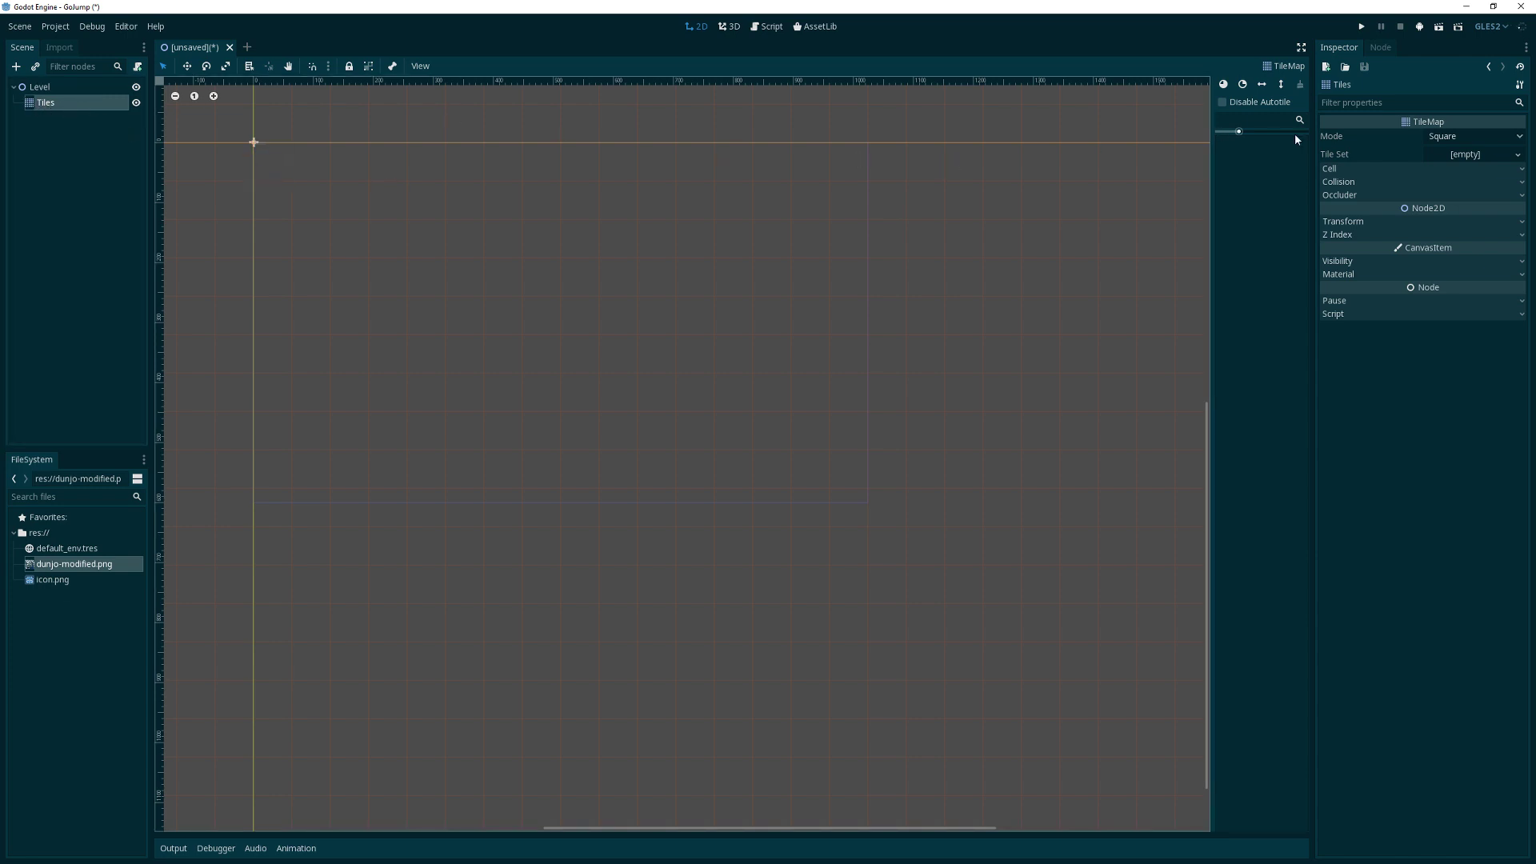
Assign a new TileSet to the Tiles map and expand its cell settings for 12×12 cells
click(1474, 153)
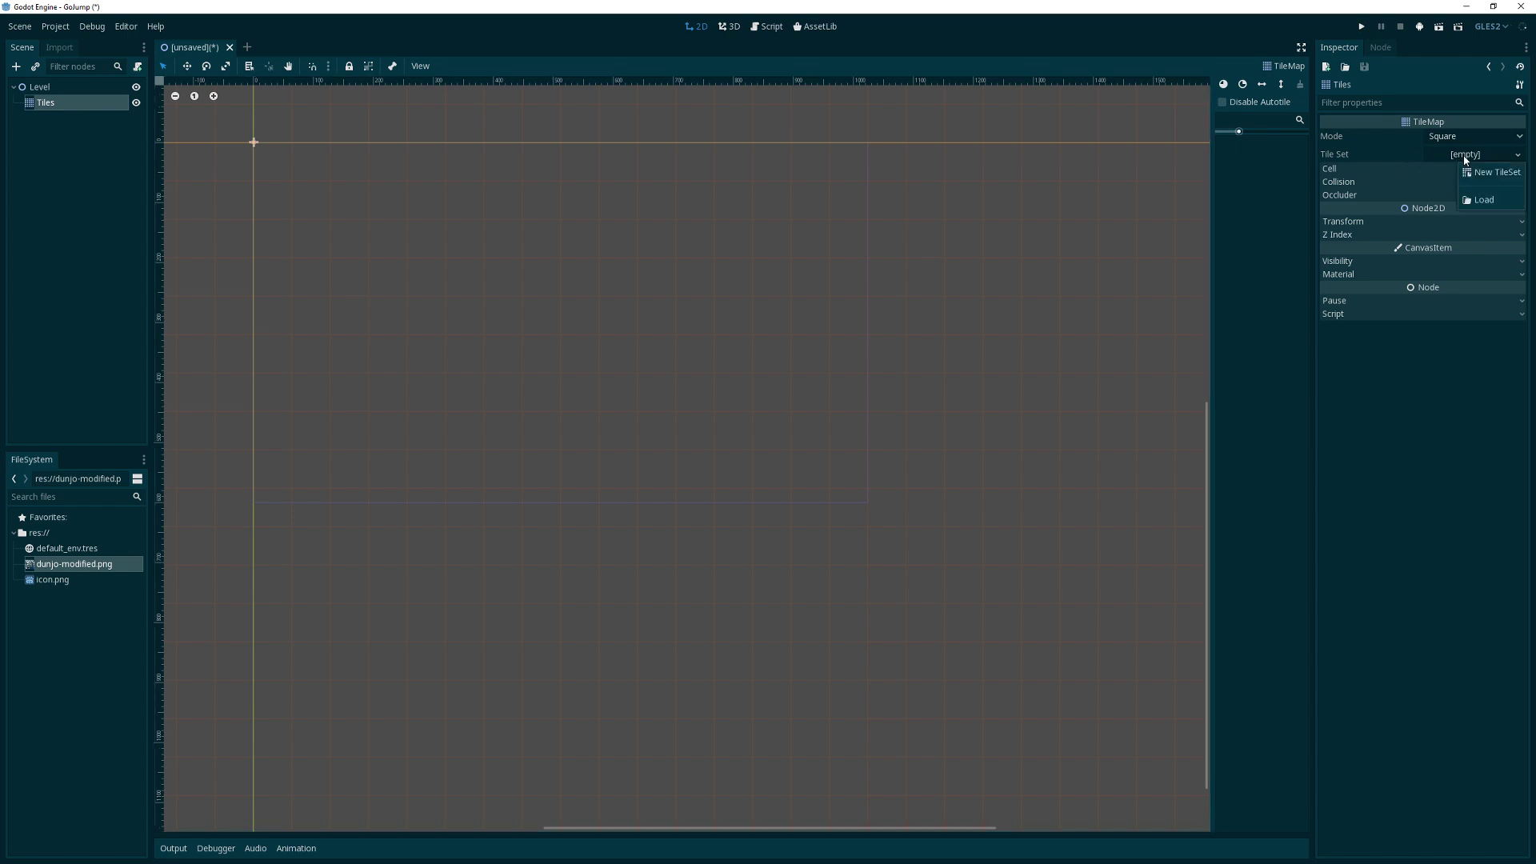
click(1498, 173)
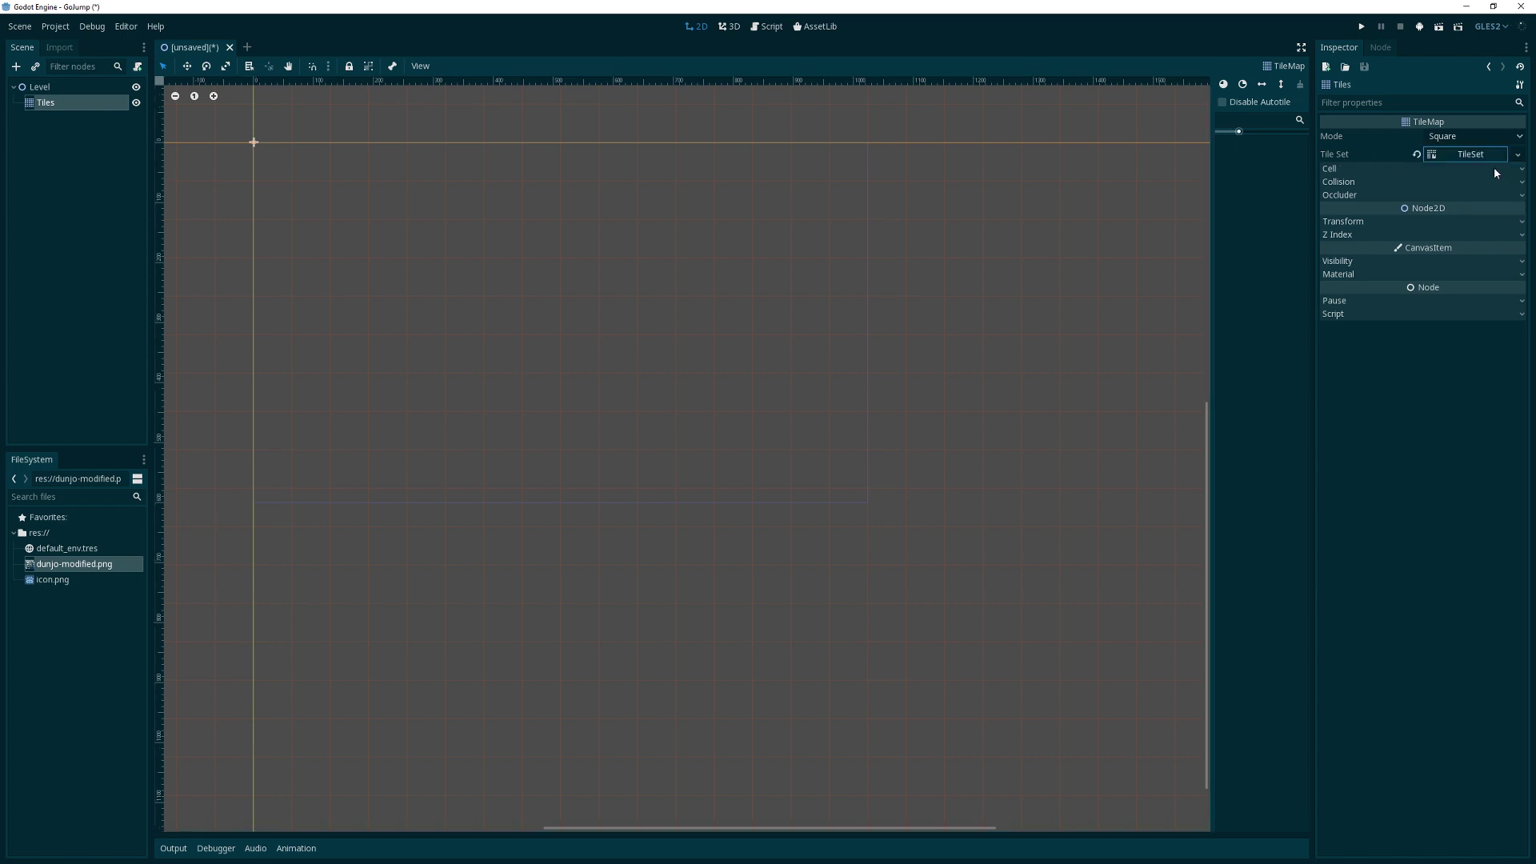
click(1330, 168)
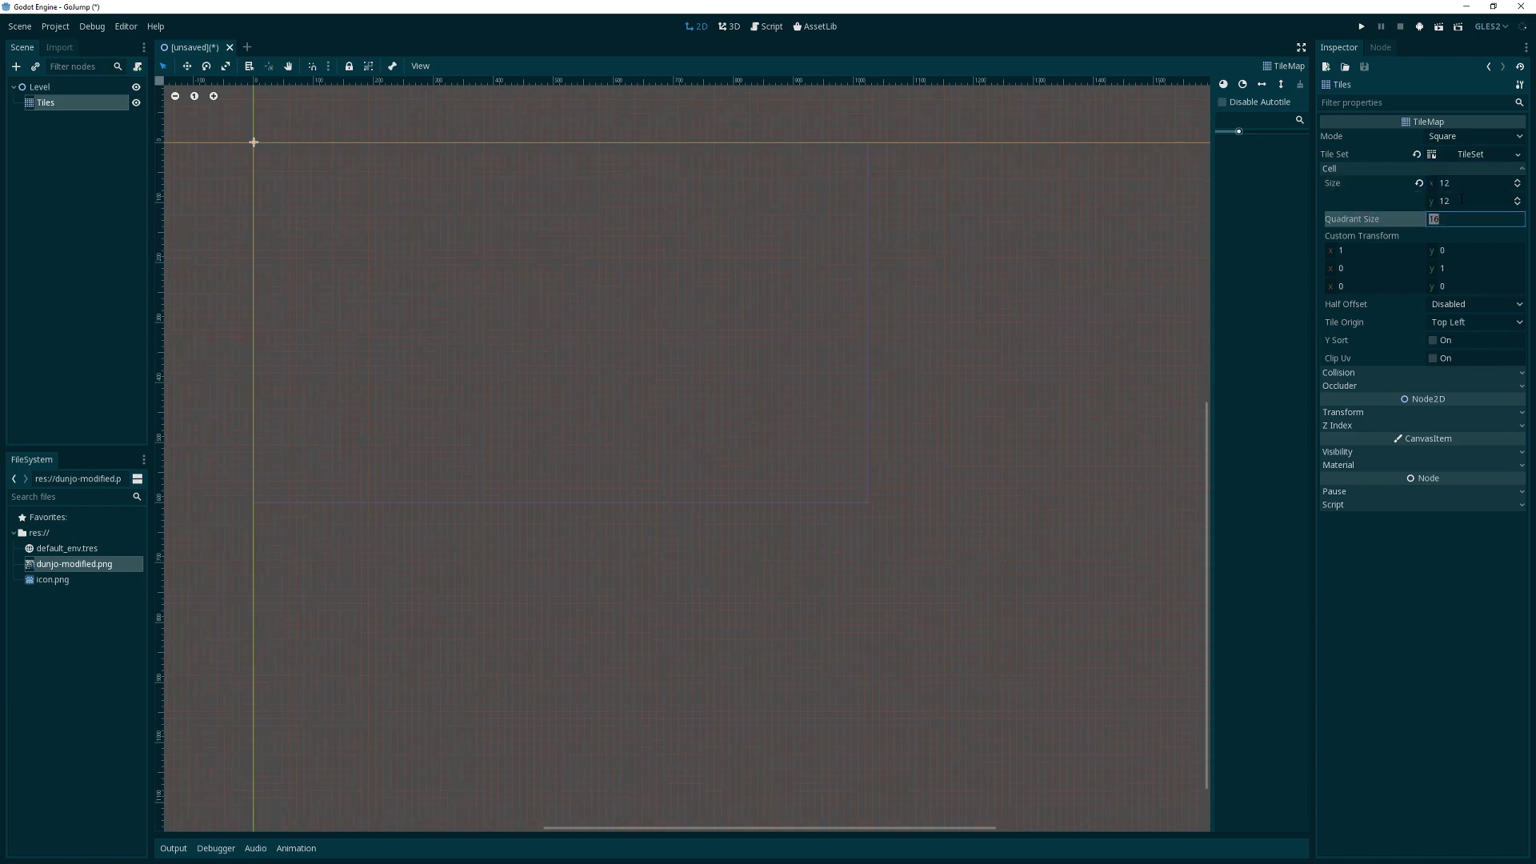
mouse_move(1459, 208)
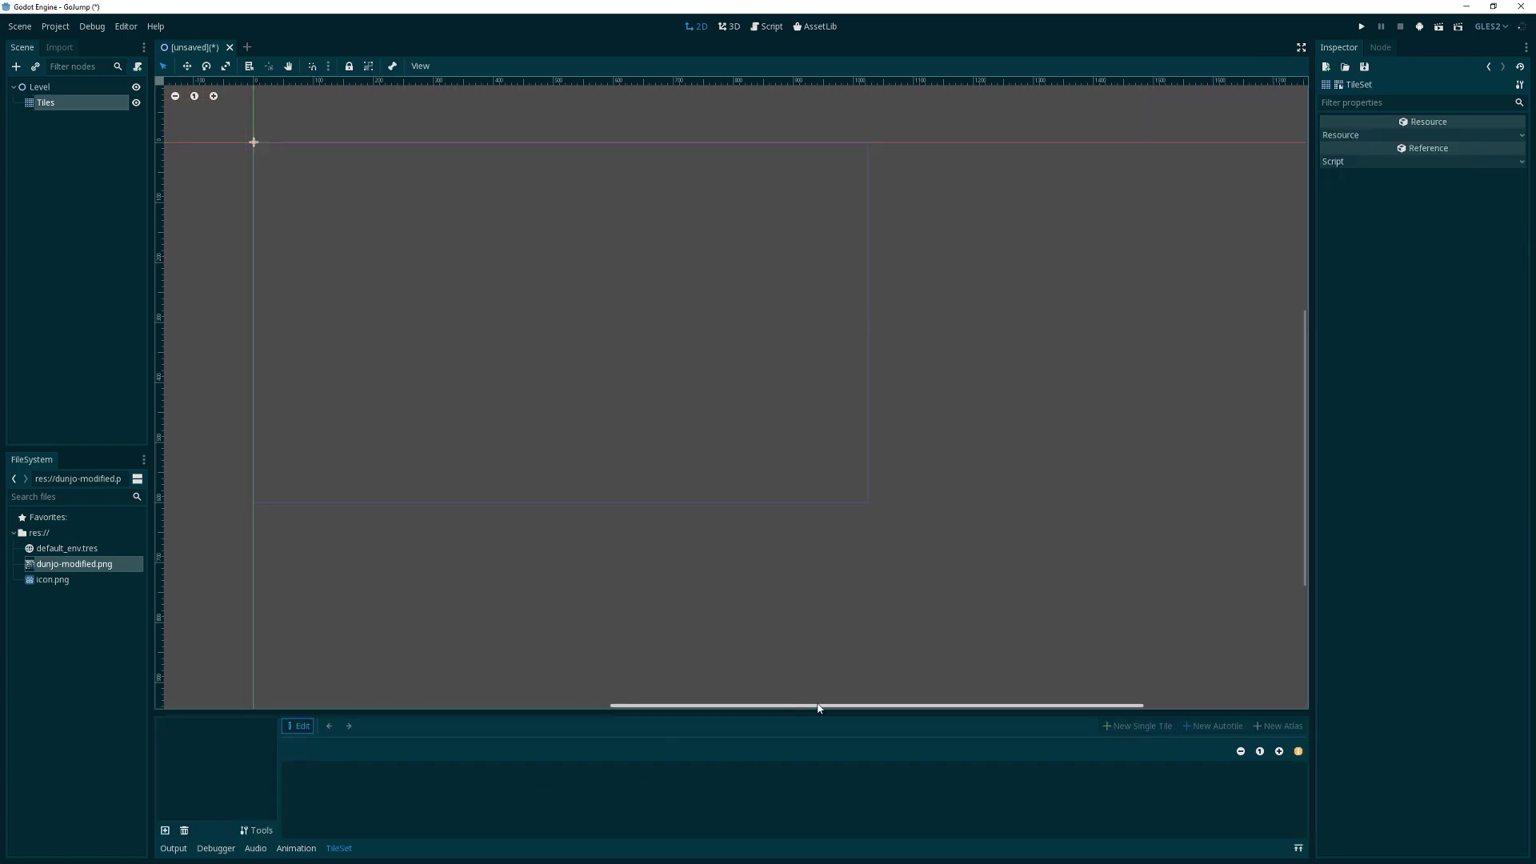
mouse_move(1298, 855)
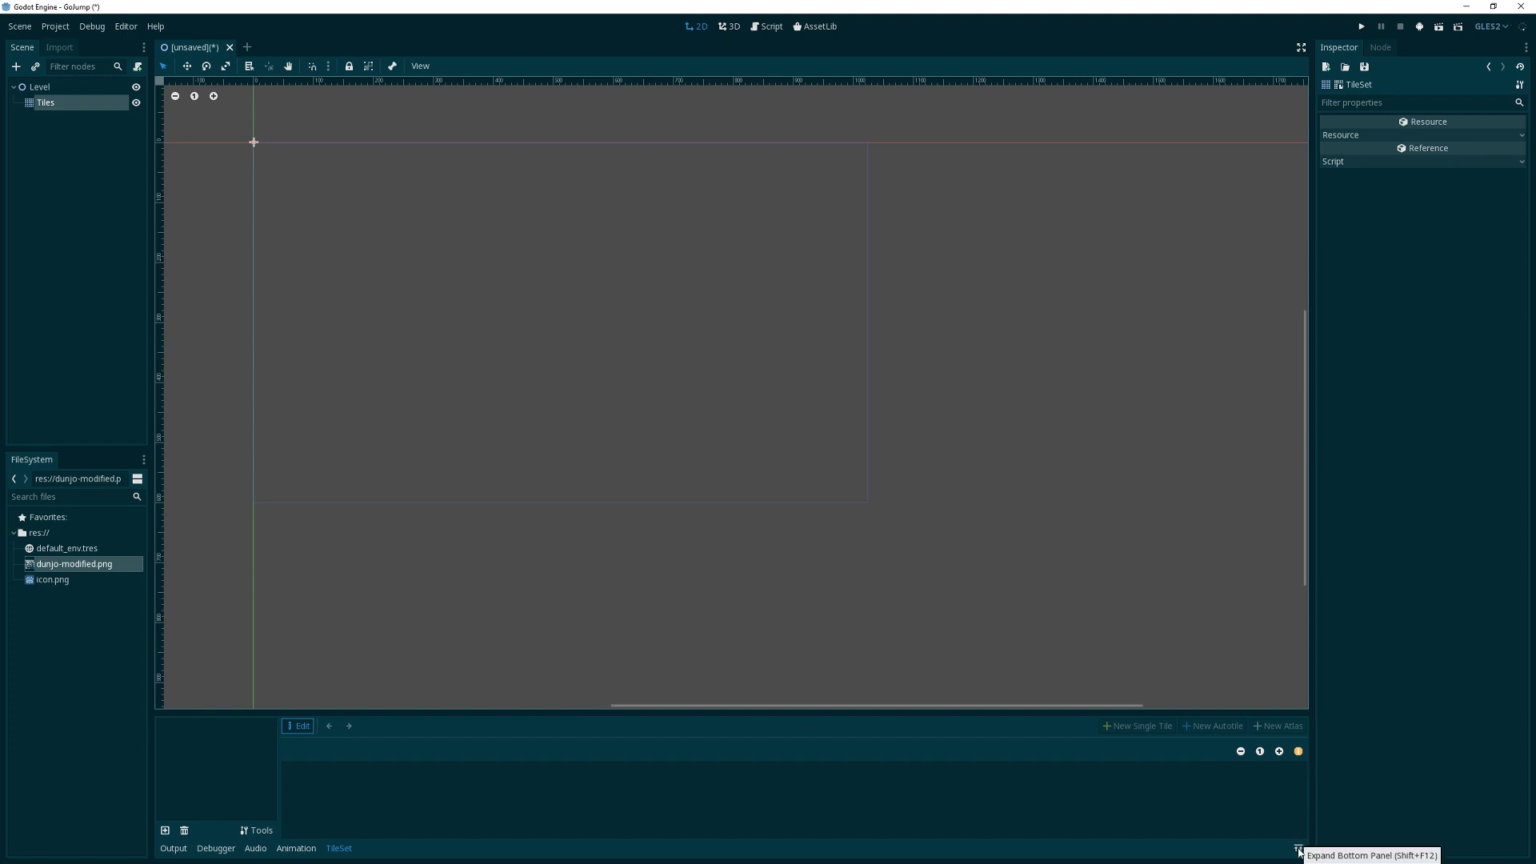
Load dunjo-modified.png as a texture of the TileSet and zoom in on the sheet
click(1298, 848)
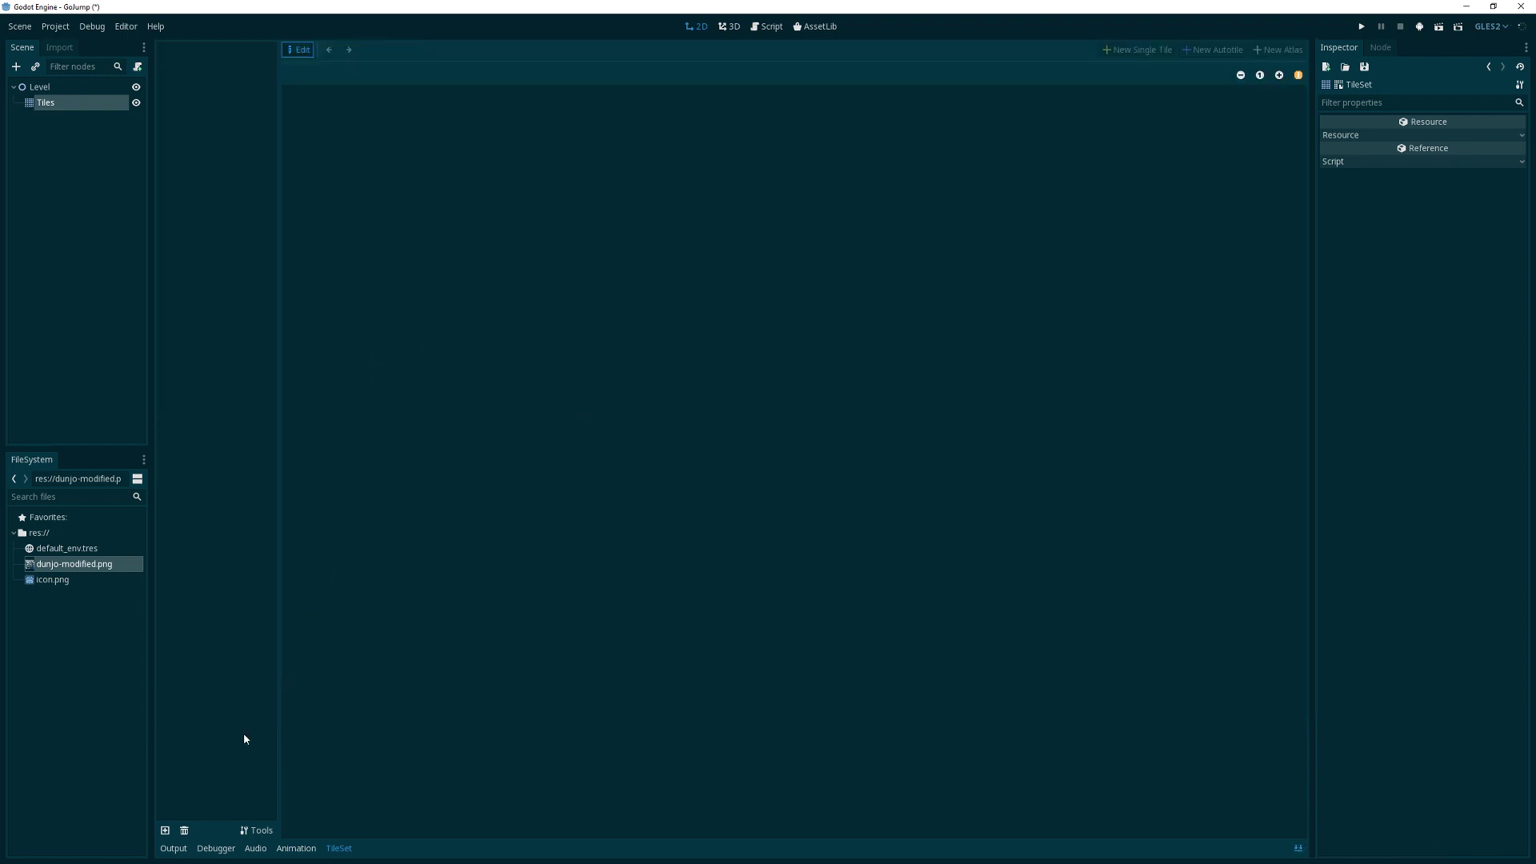
mouse_move(165, 830)
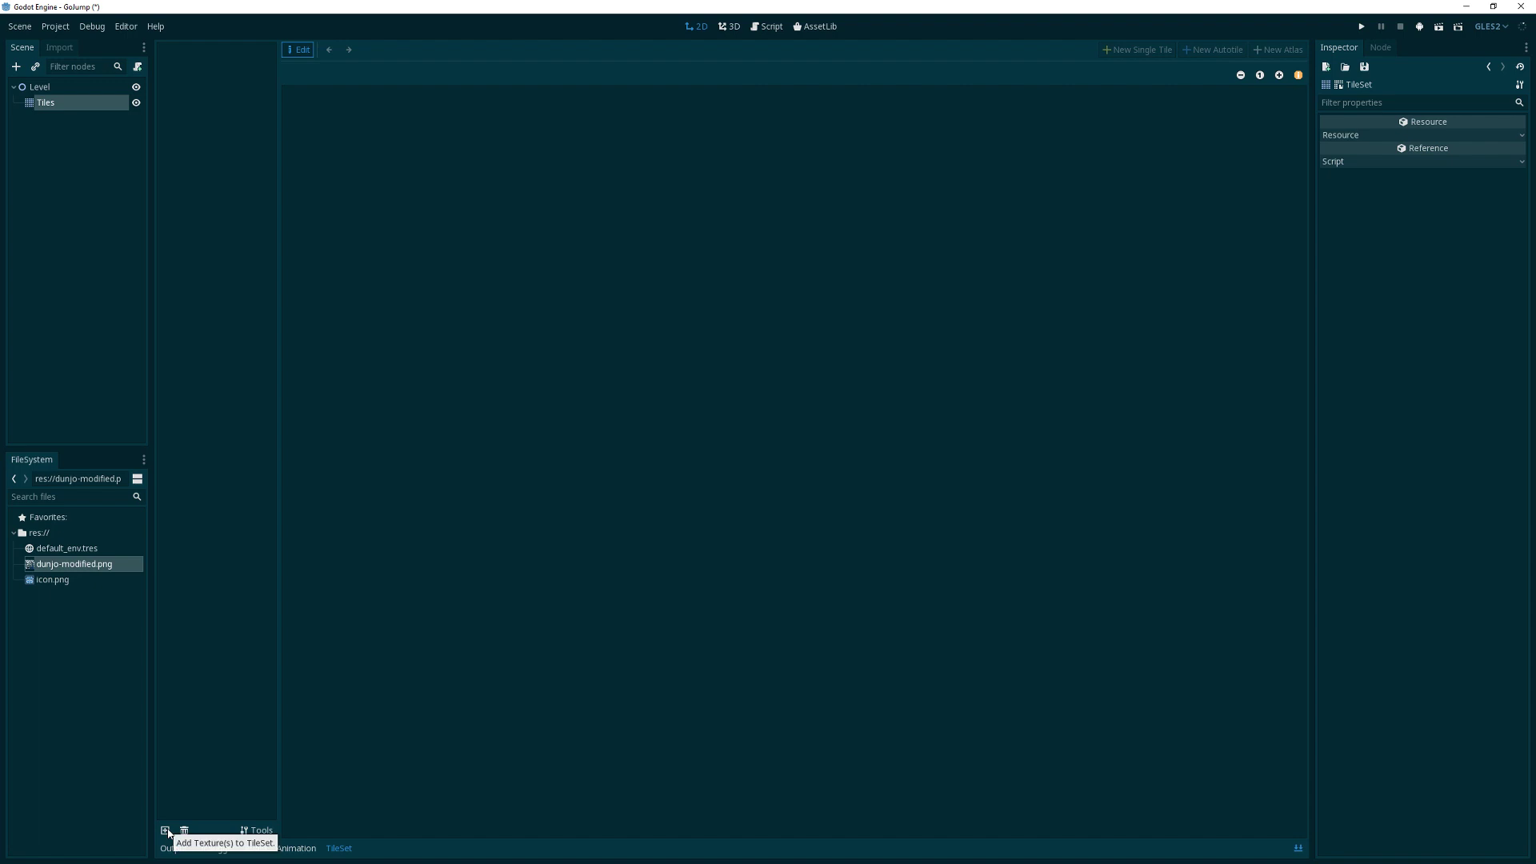
click(164, 831)
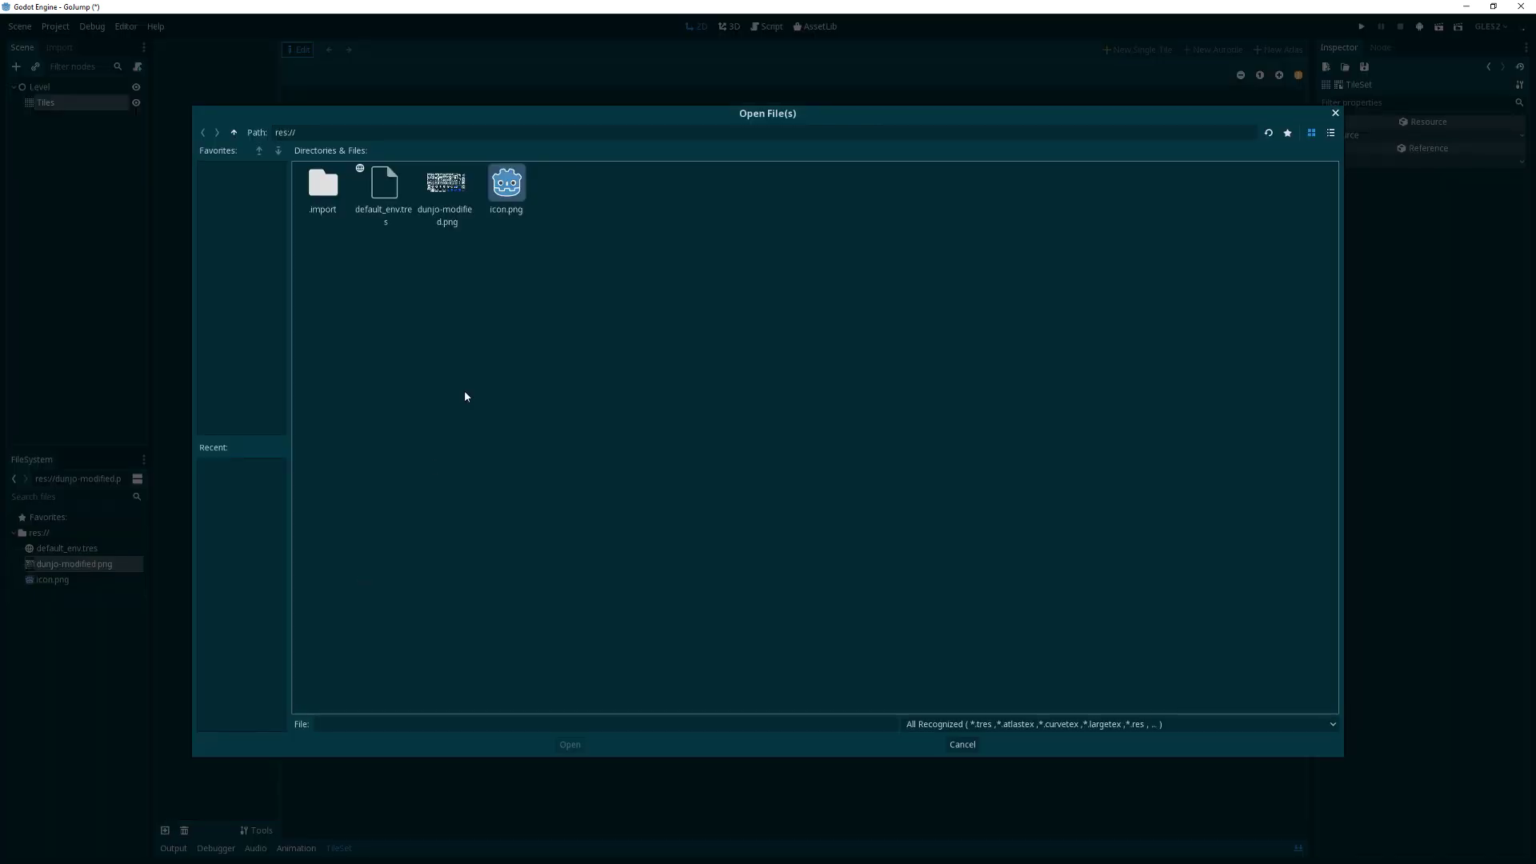
click(446, 185)
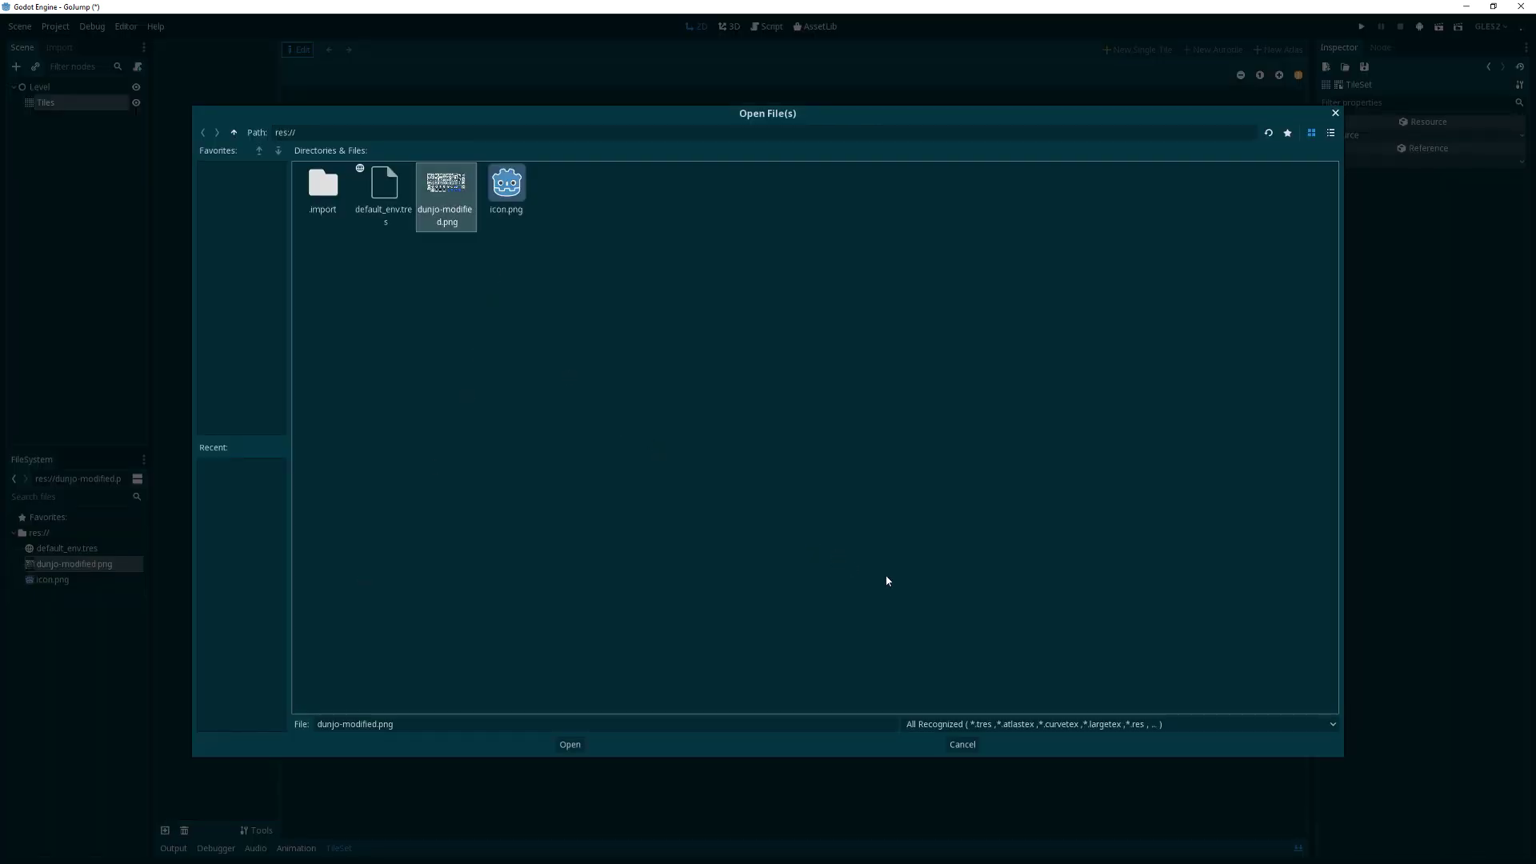
click(570, 744)
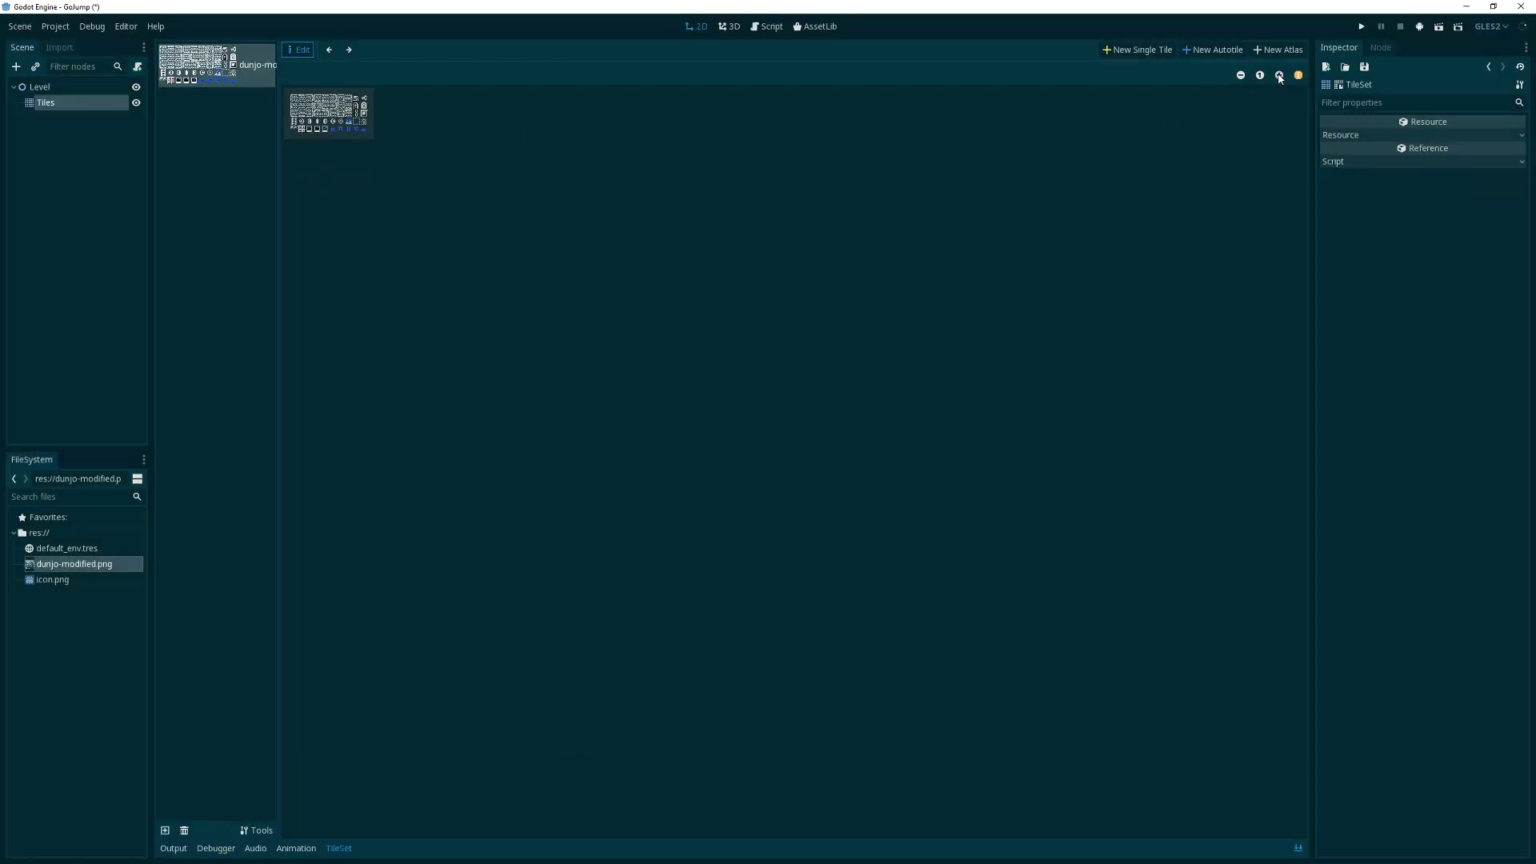
click(1279, 75)
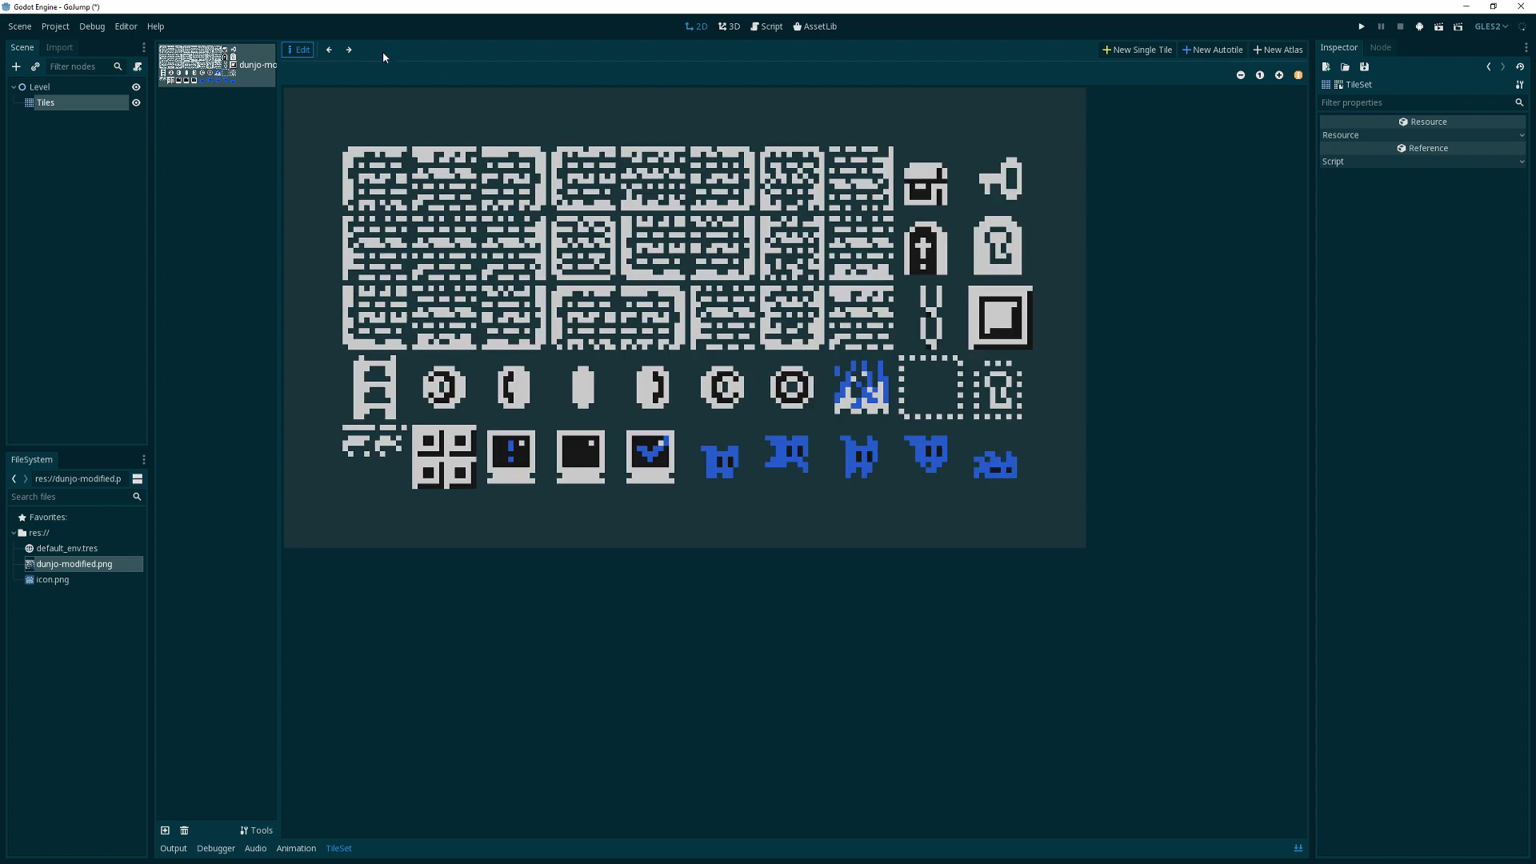
Start a new autotile on the sheet with snapping and grid enabled
click(1212, 49)
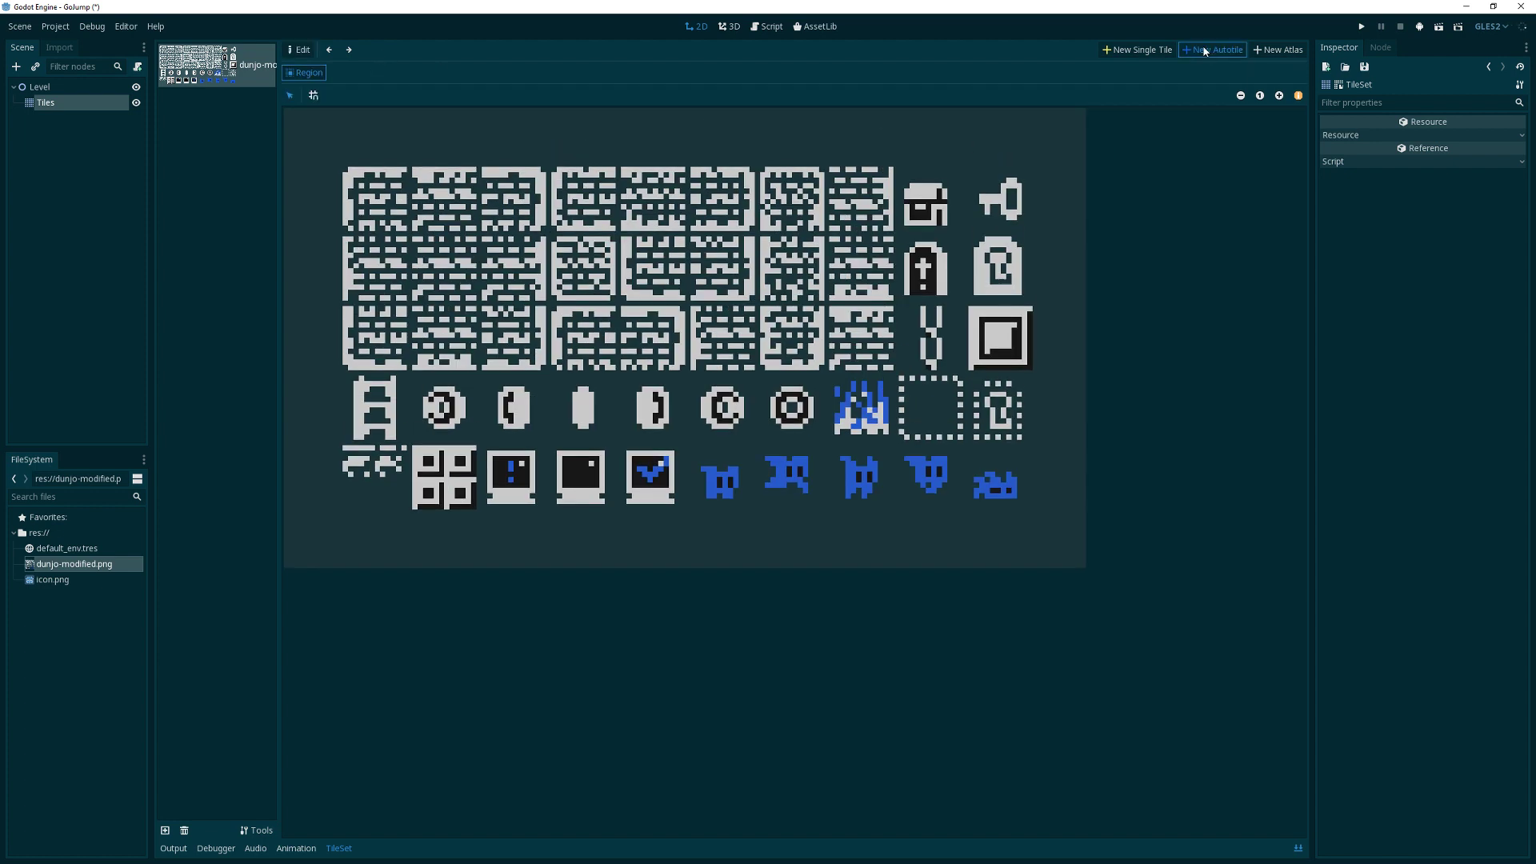
mouse_move(1184, 165)
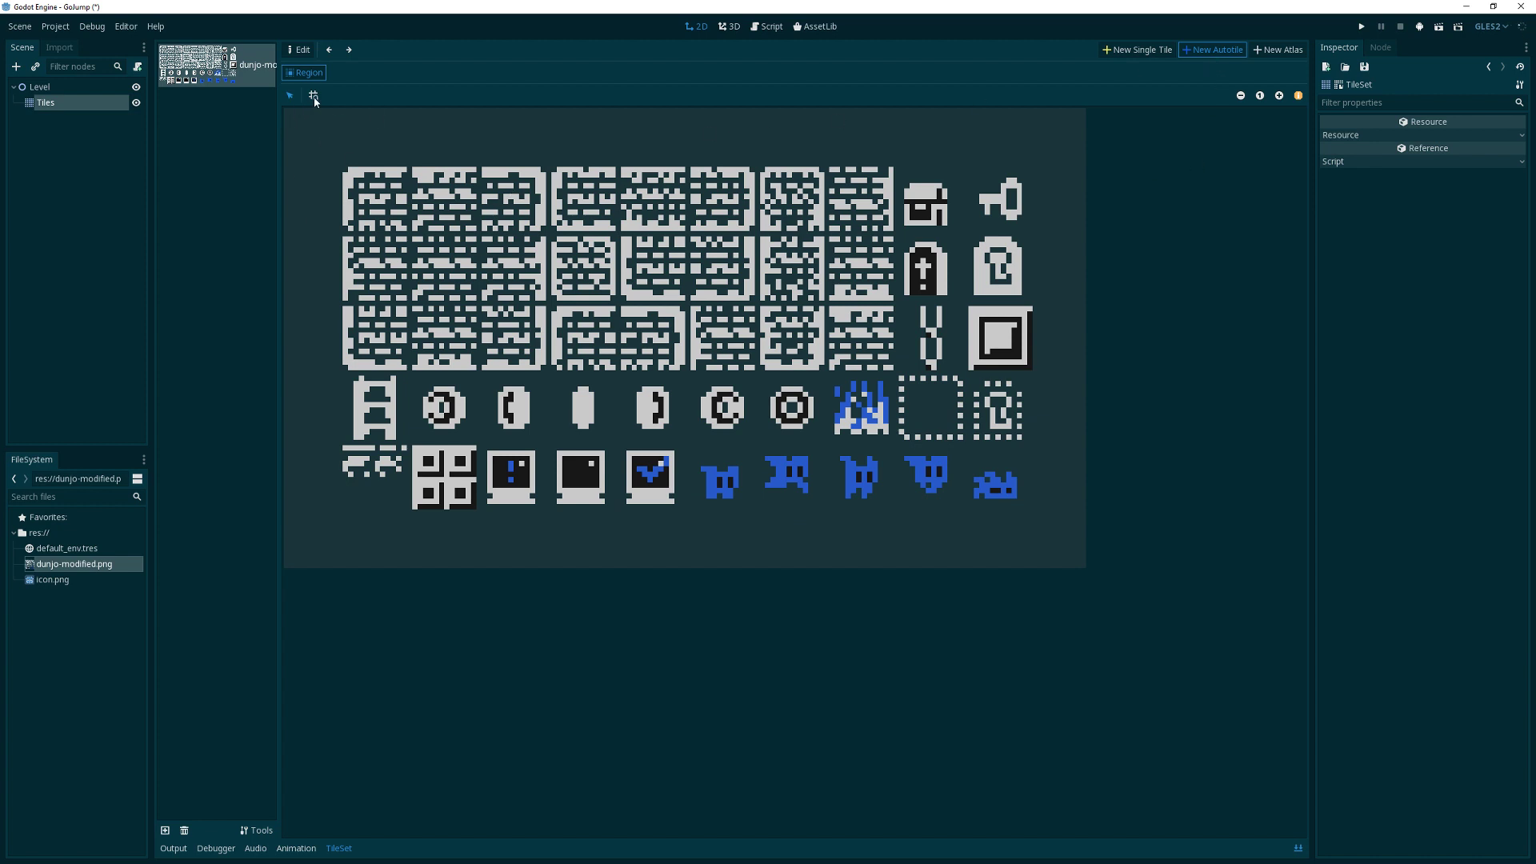
mouse_move(299, 105)
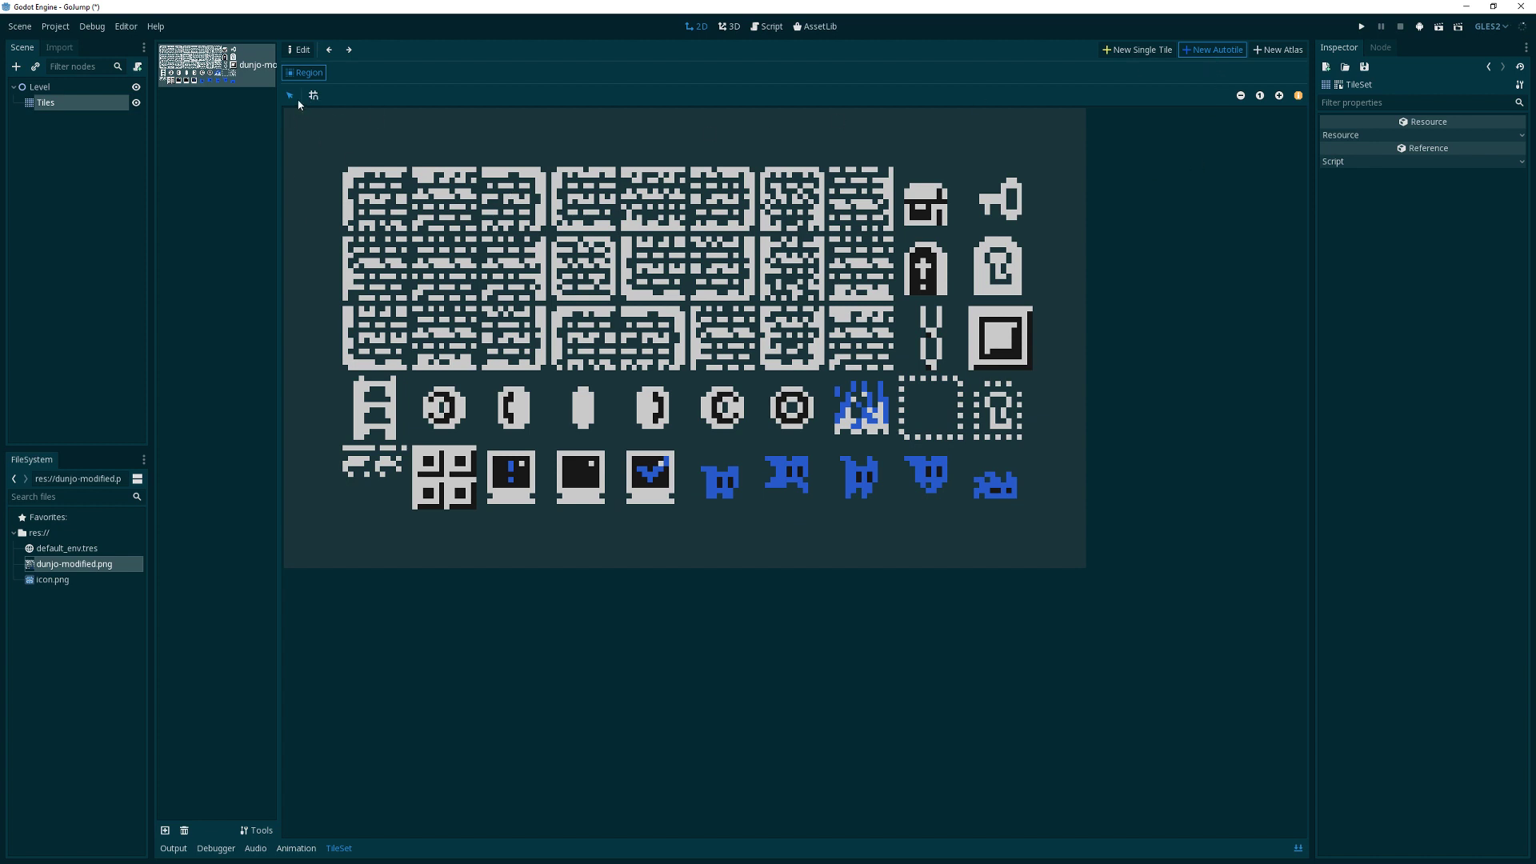
mouse_move(314, 95)
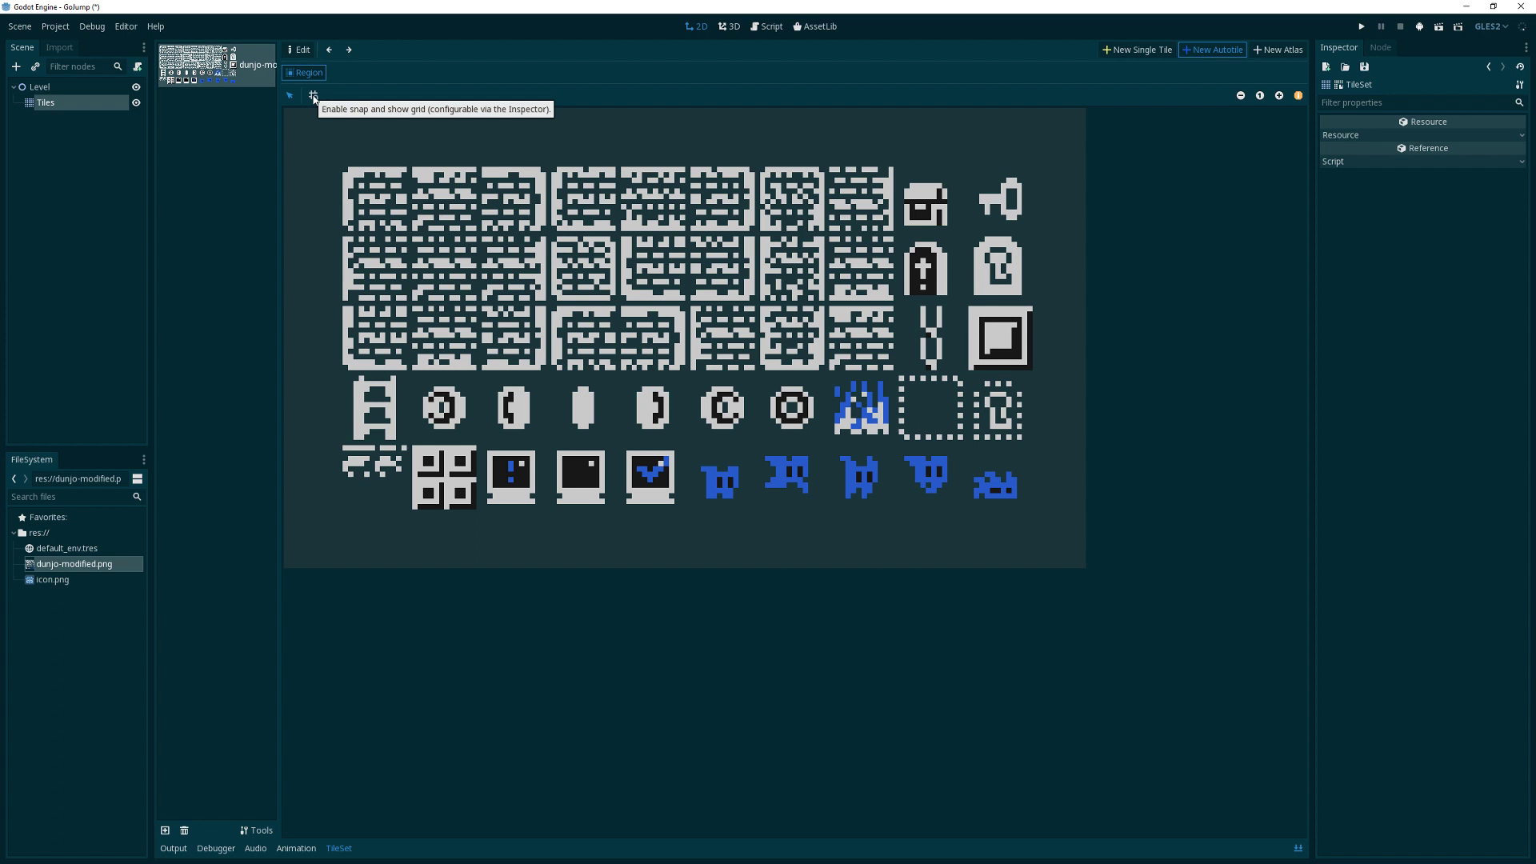
click(314, 94)
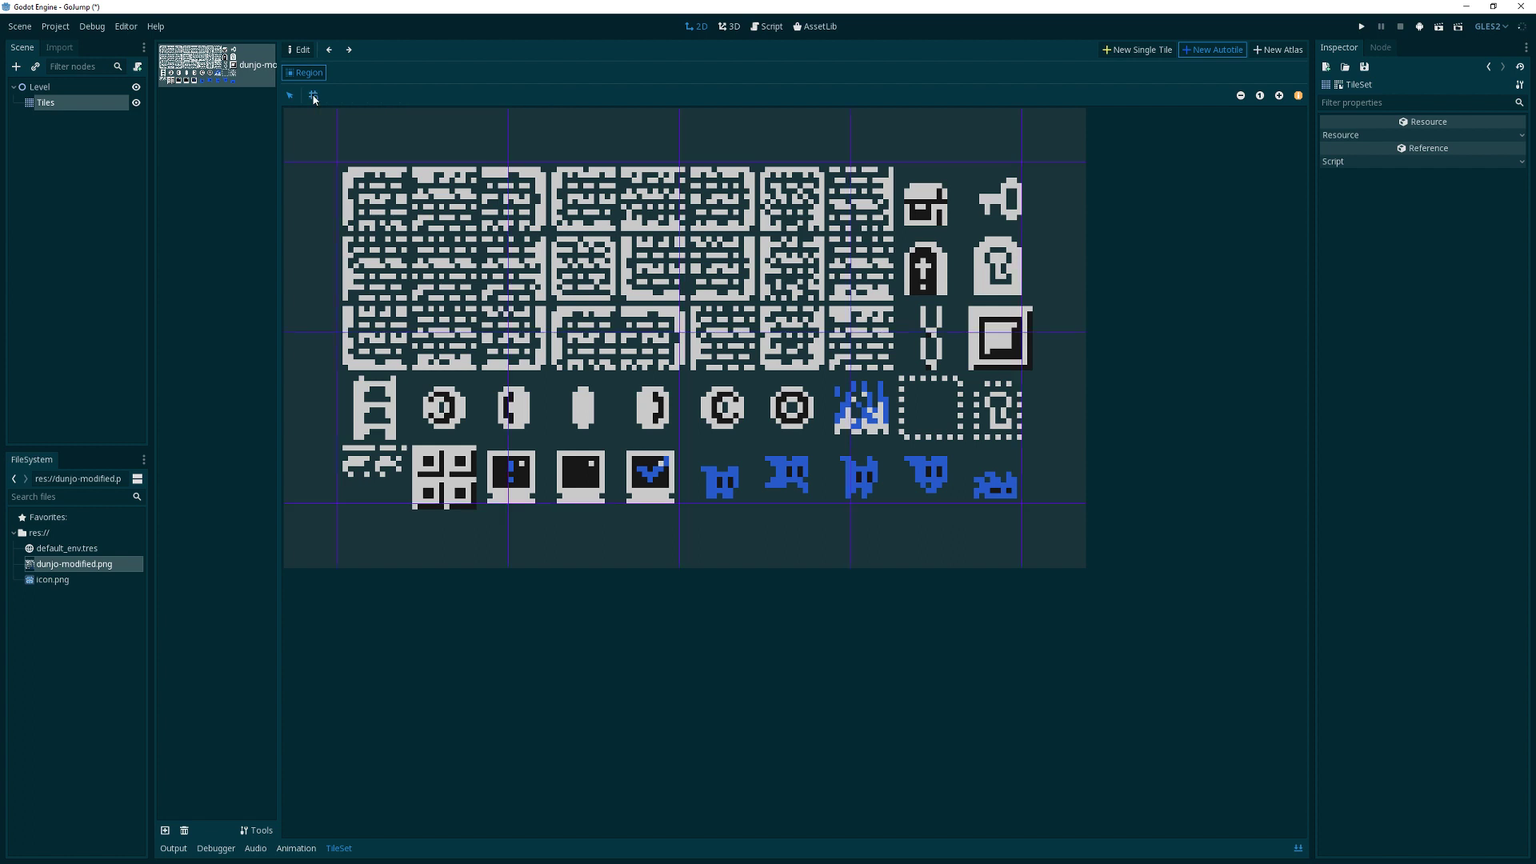
mouse_move(1268, 213)
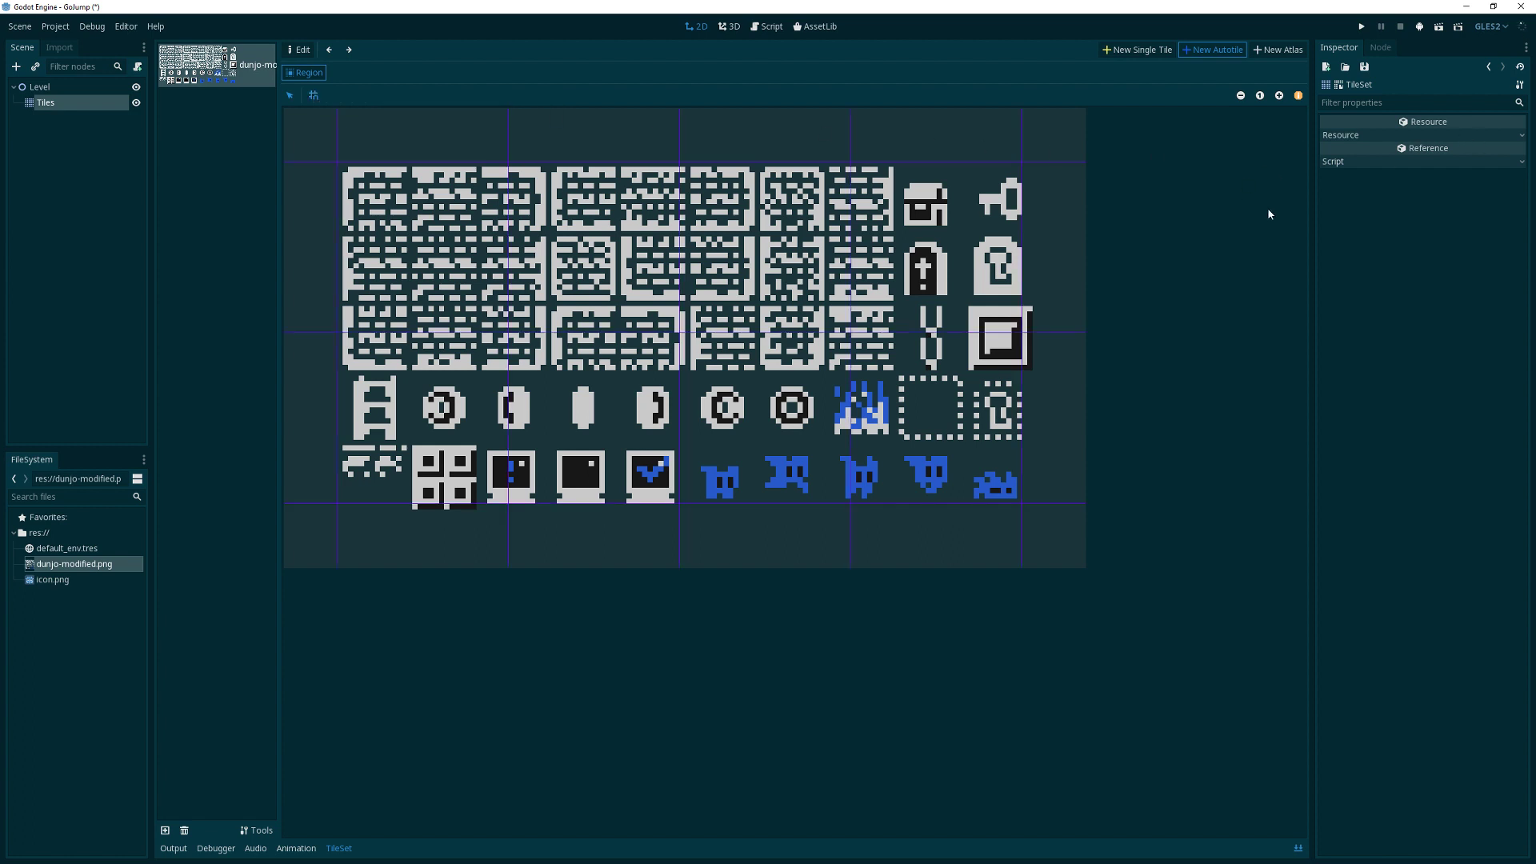
mouse_move(688, 152)
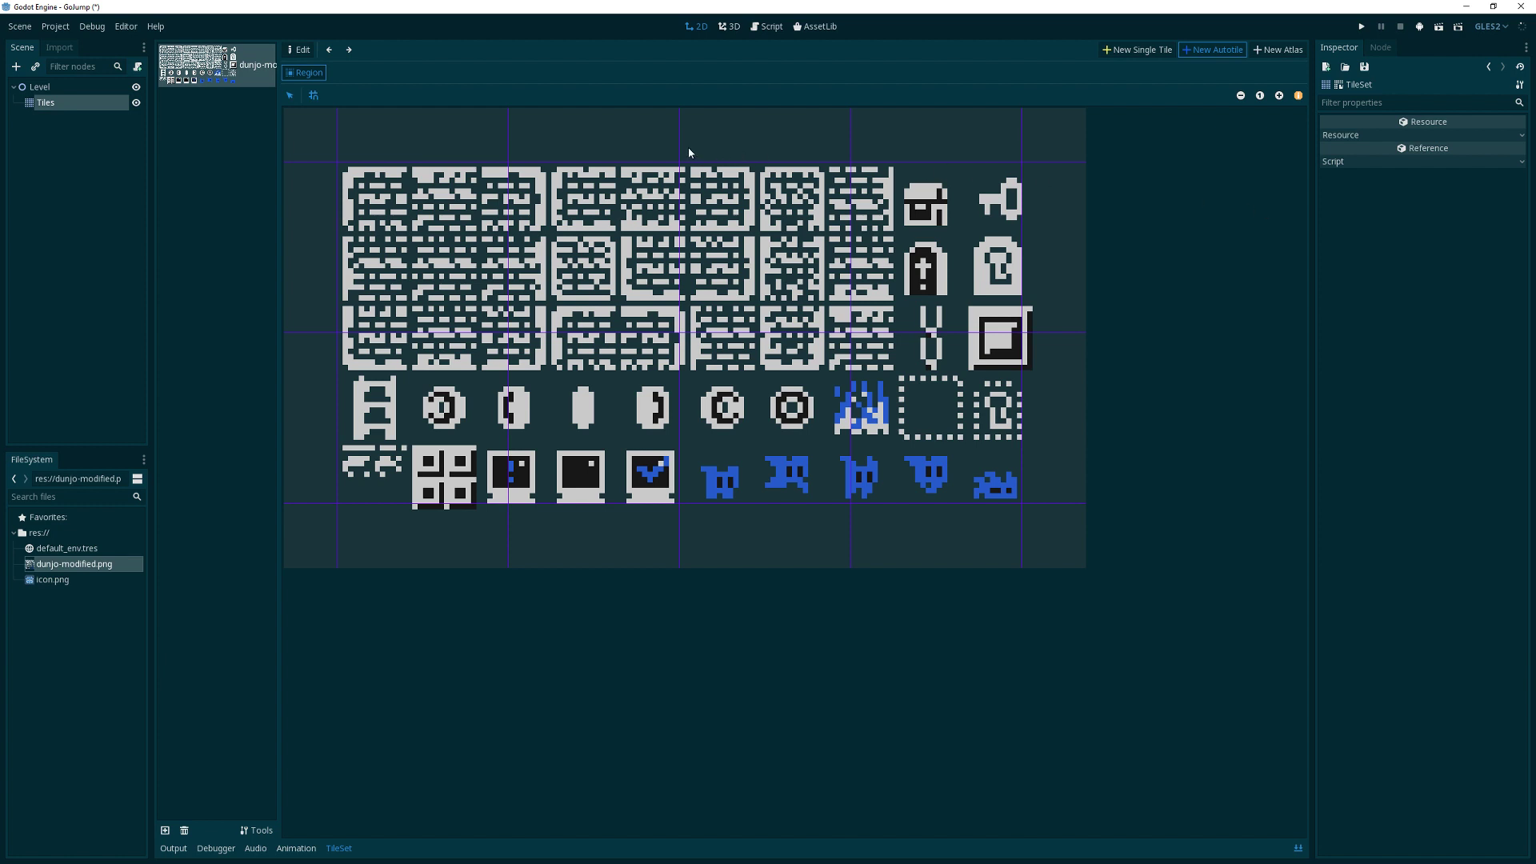
mouse_move(534, 141)
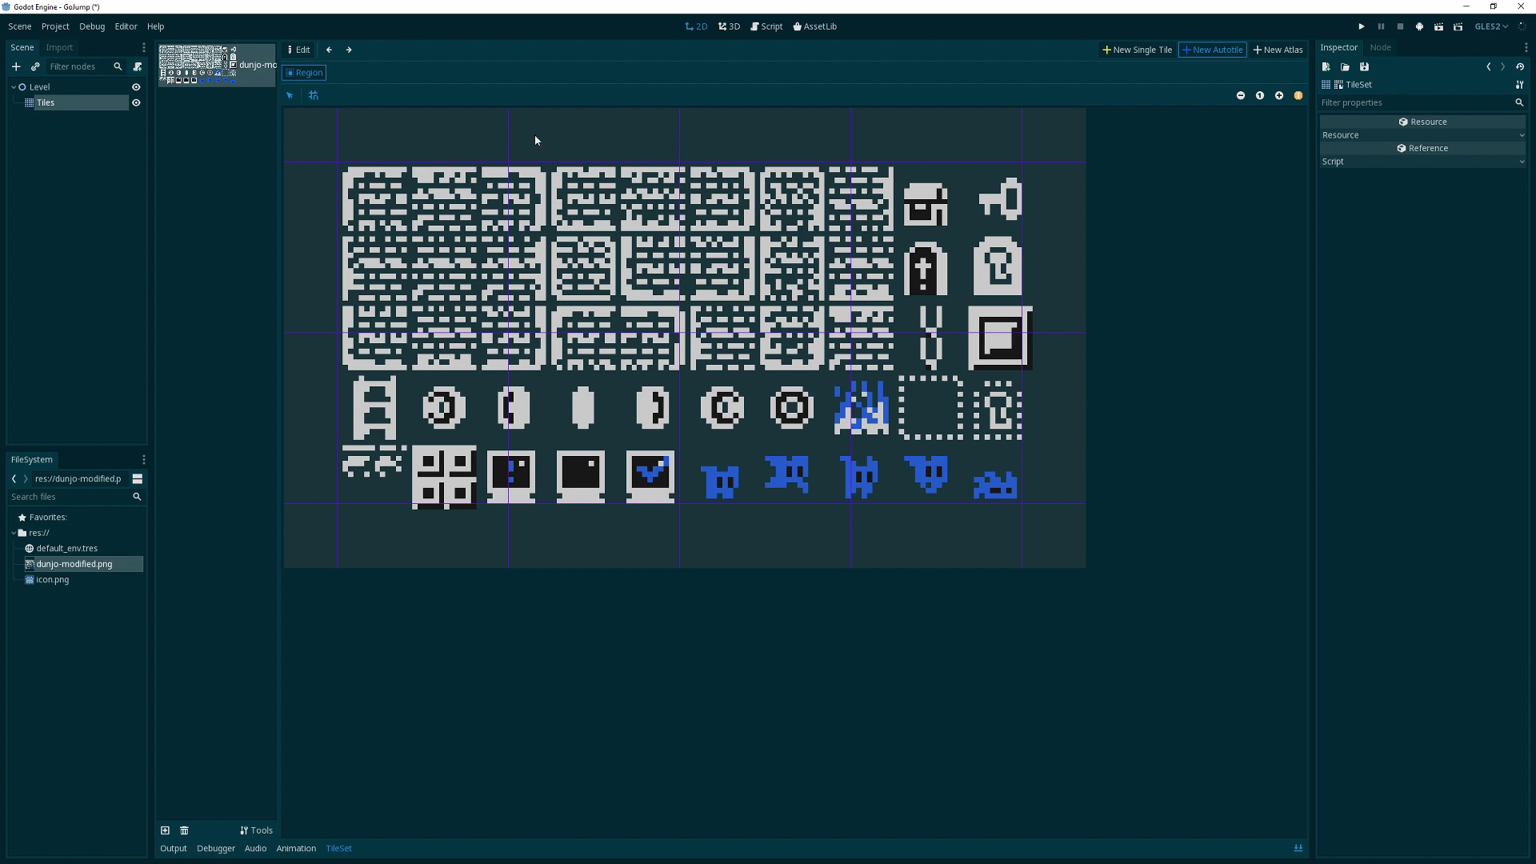
mouse_move(817, 149)
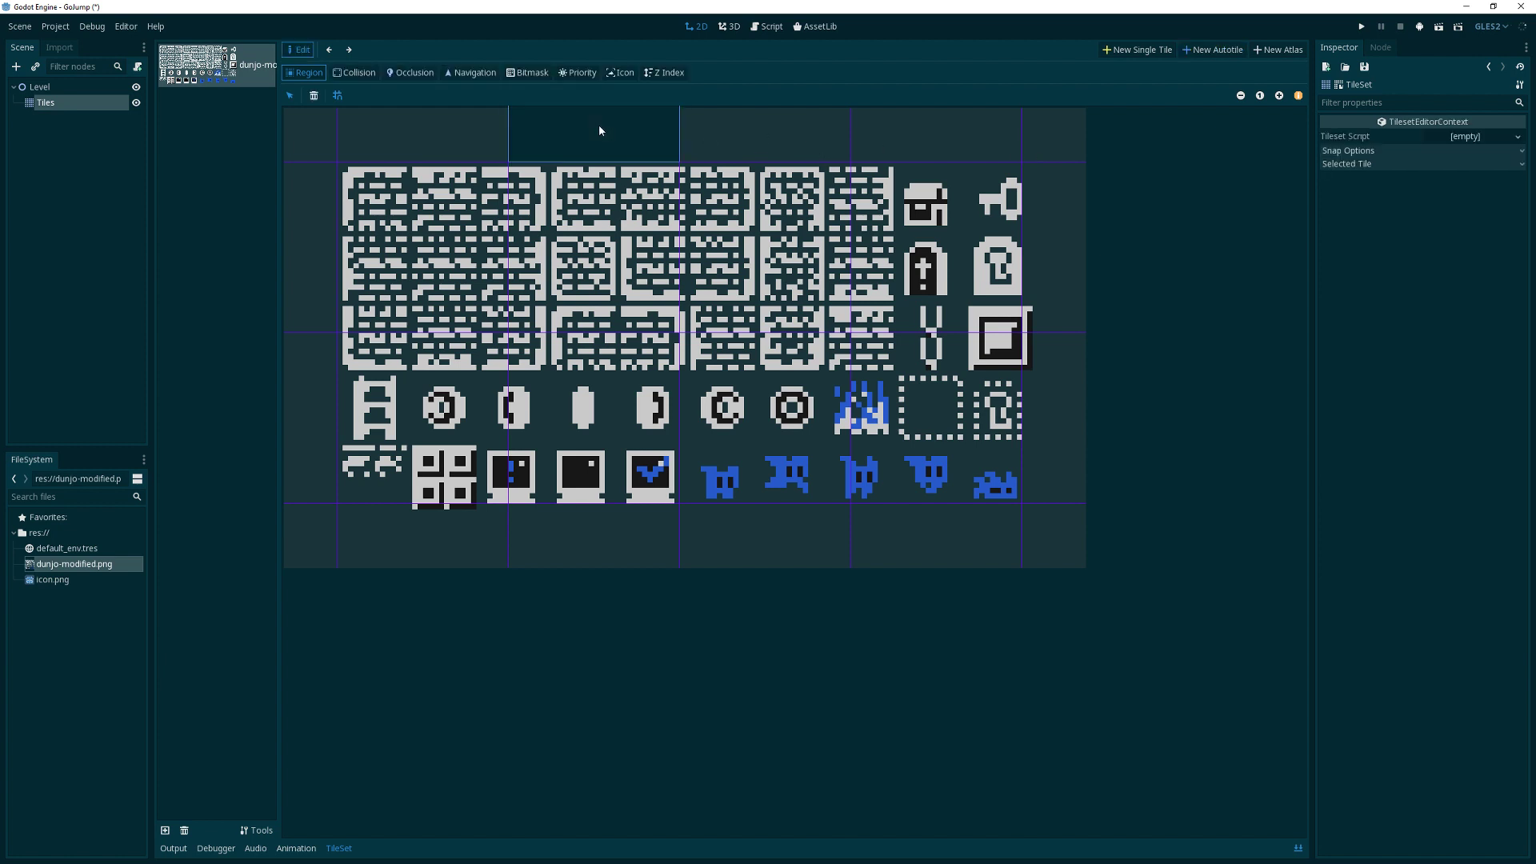
mouse_move(1337, 154)
text(1)
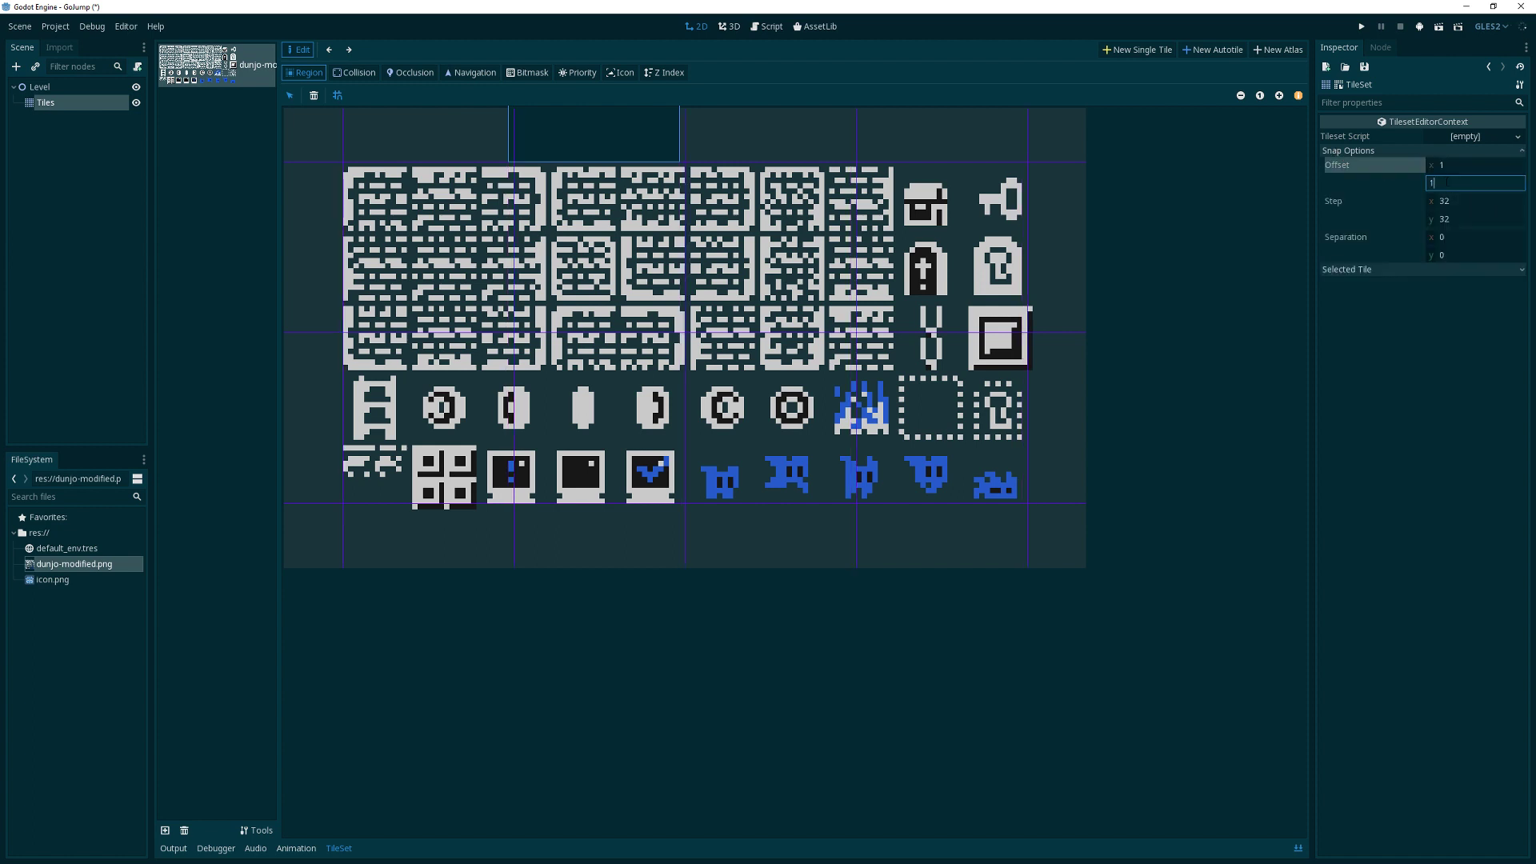
mouse_move(1245, 173)
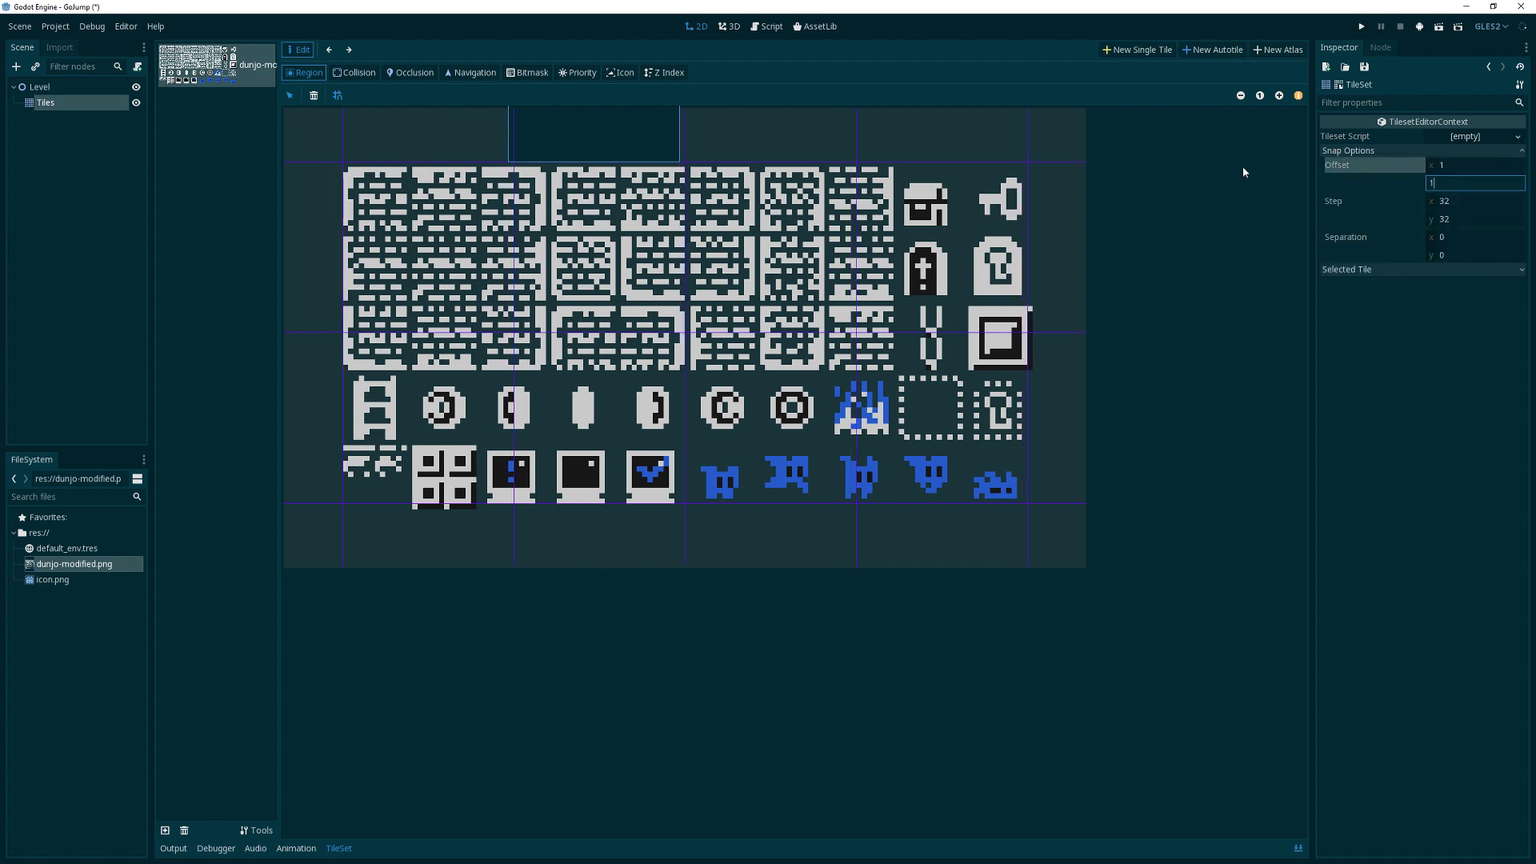
mouse_move(342, 170)
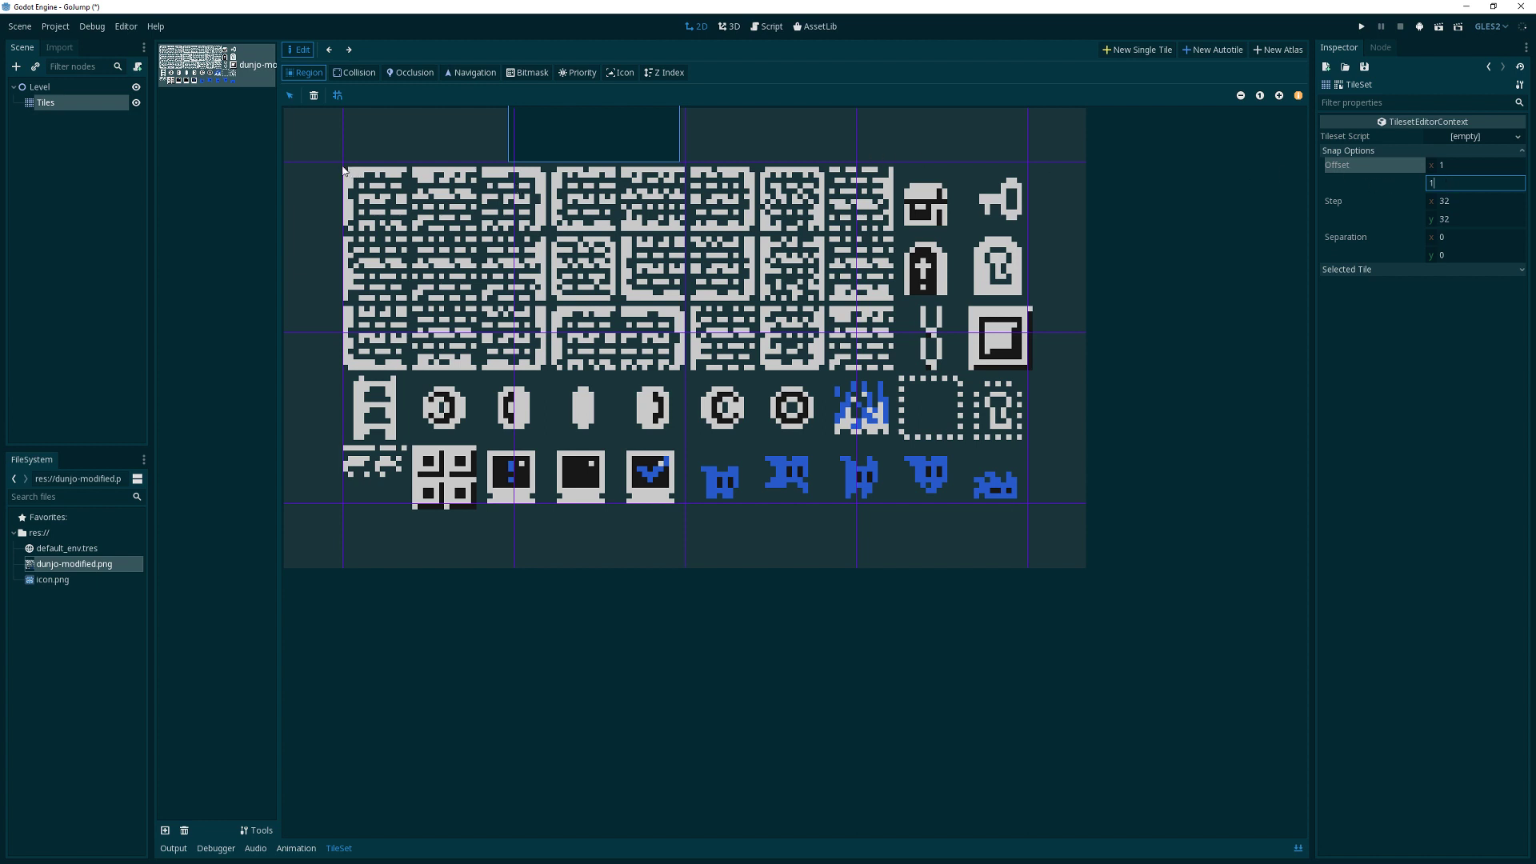
mouse_move(1443, 168)
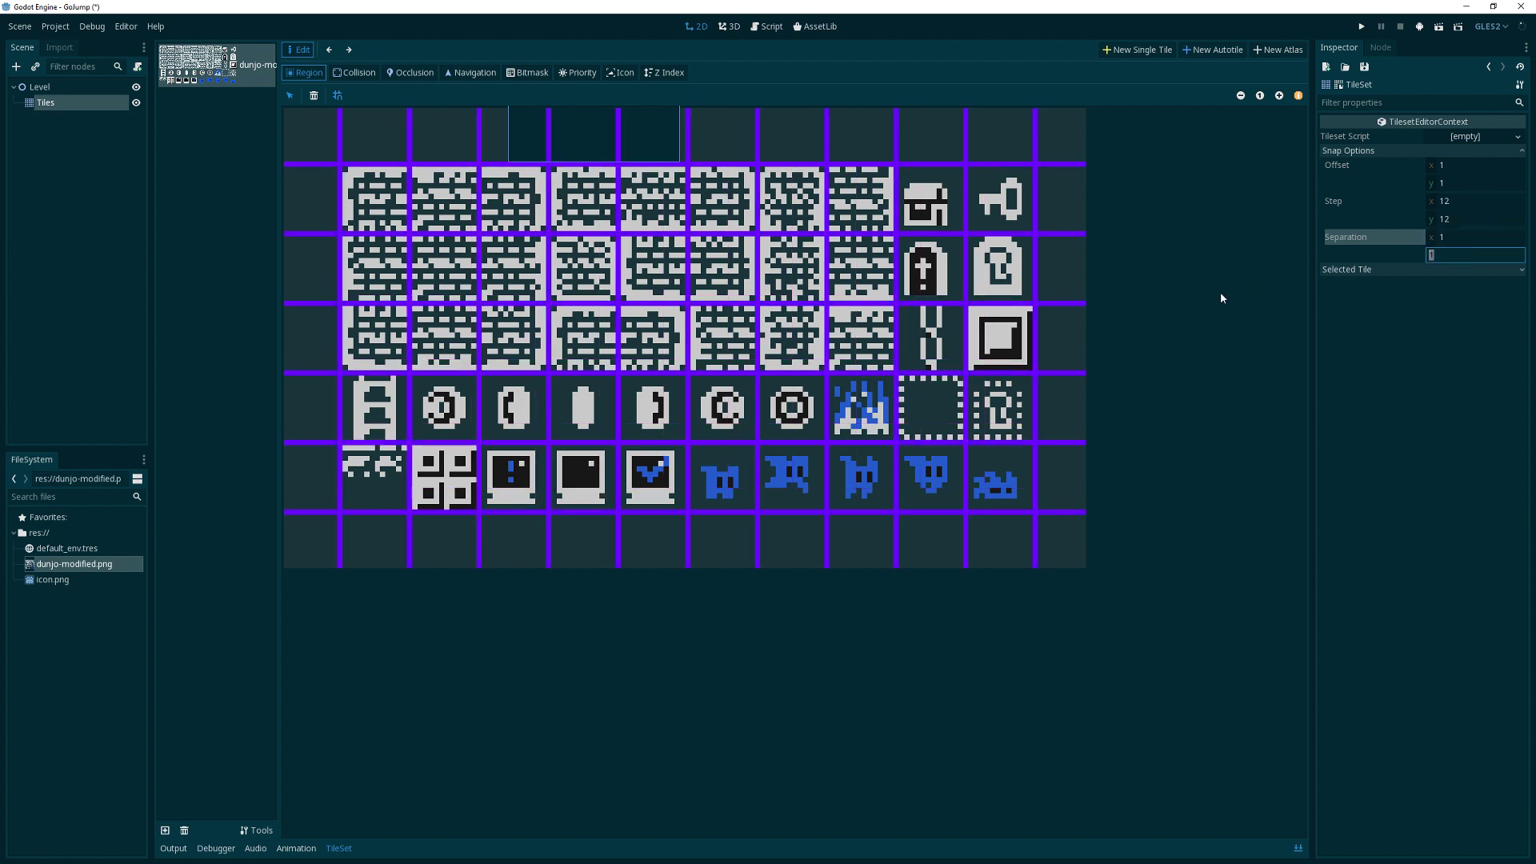
mouse_move(792, 163)
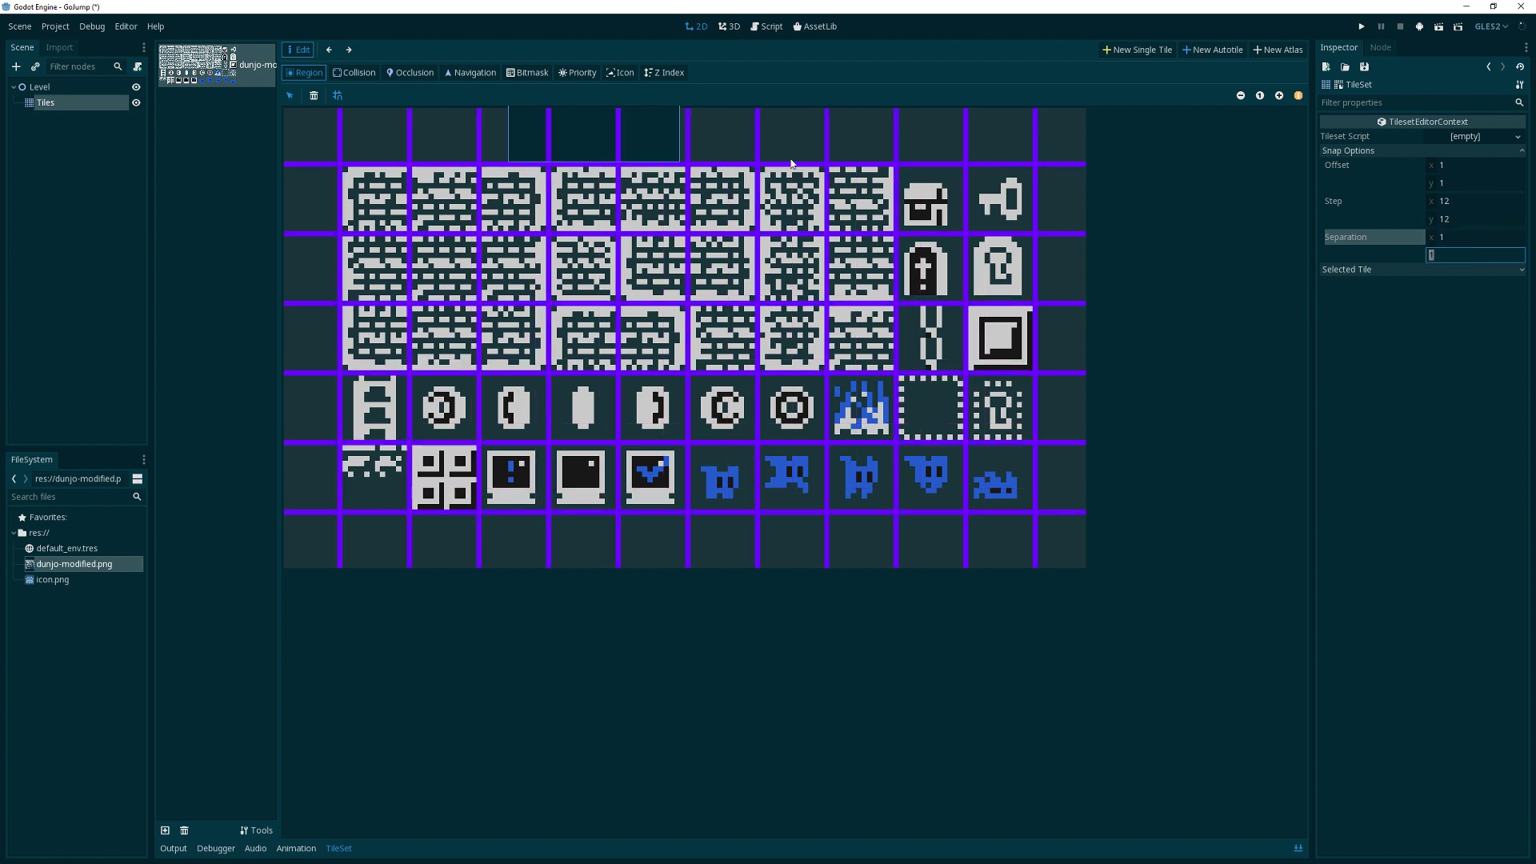
mouse_move(683, 68)
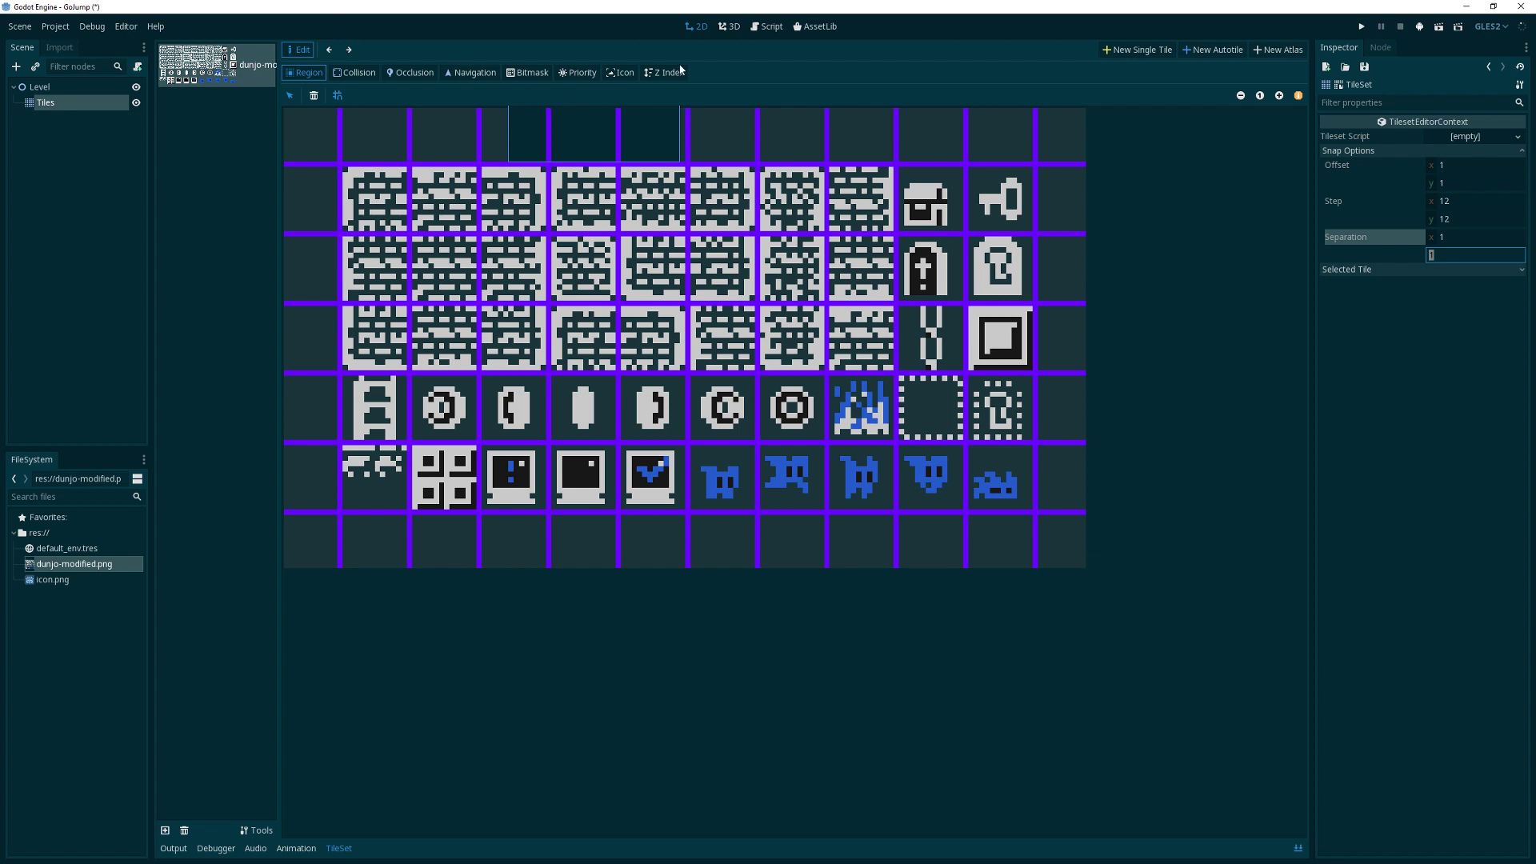
mouse_move(843, 81)
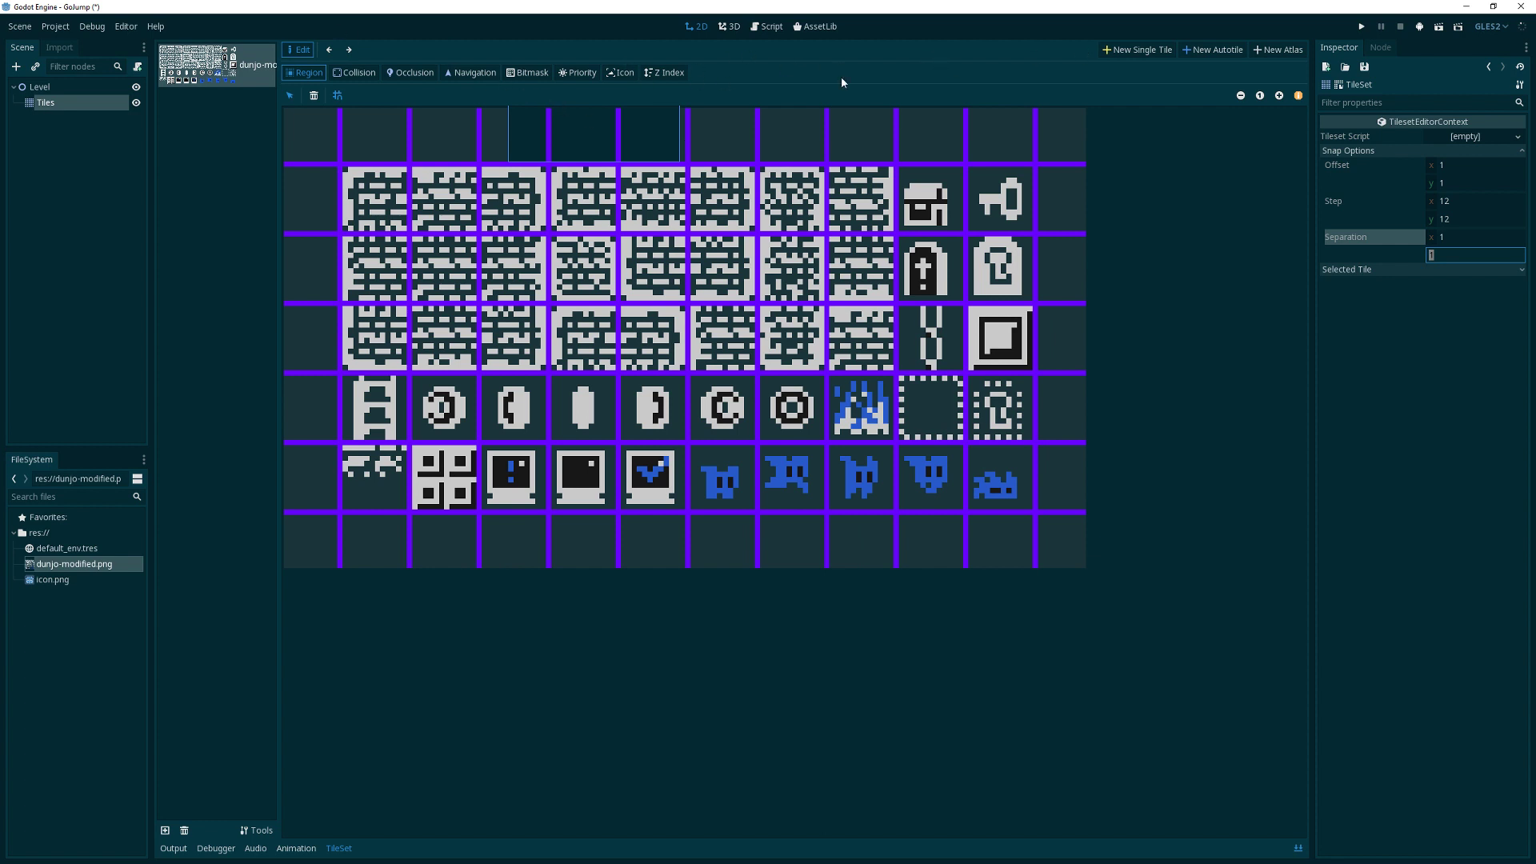
mouse_move(357, 85)
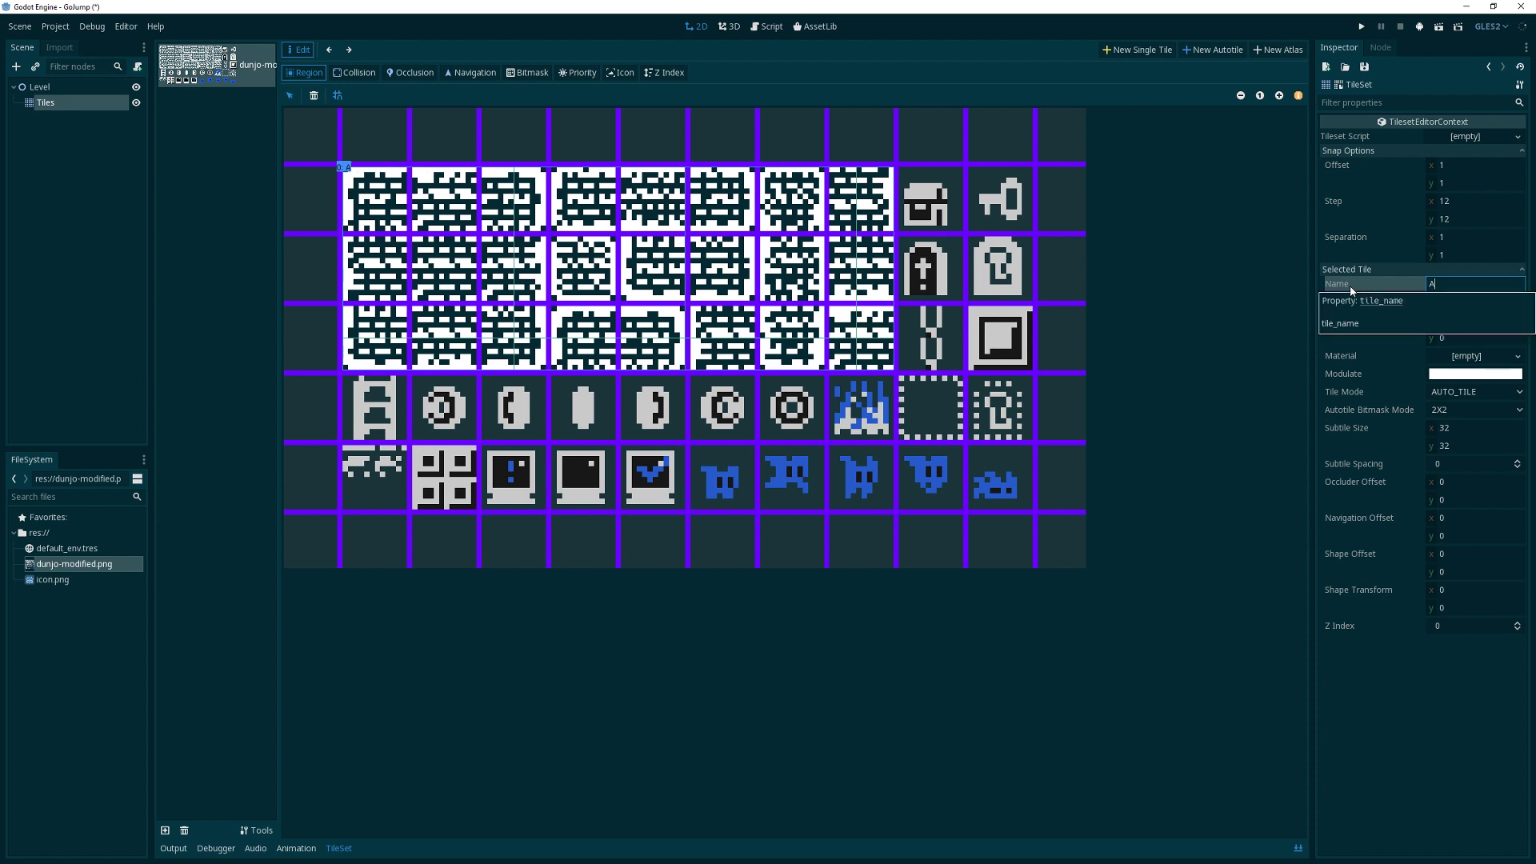
Name the brick autotile AutoStone and set its bitmask mode to 3X3 (minimal)
text(AutoStone)
click(1475, 427)
text(12)
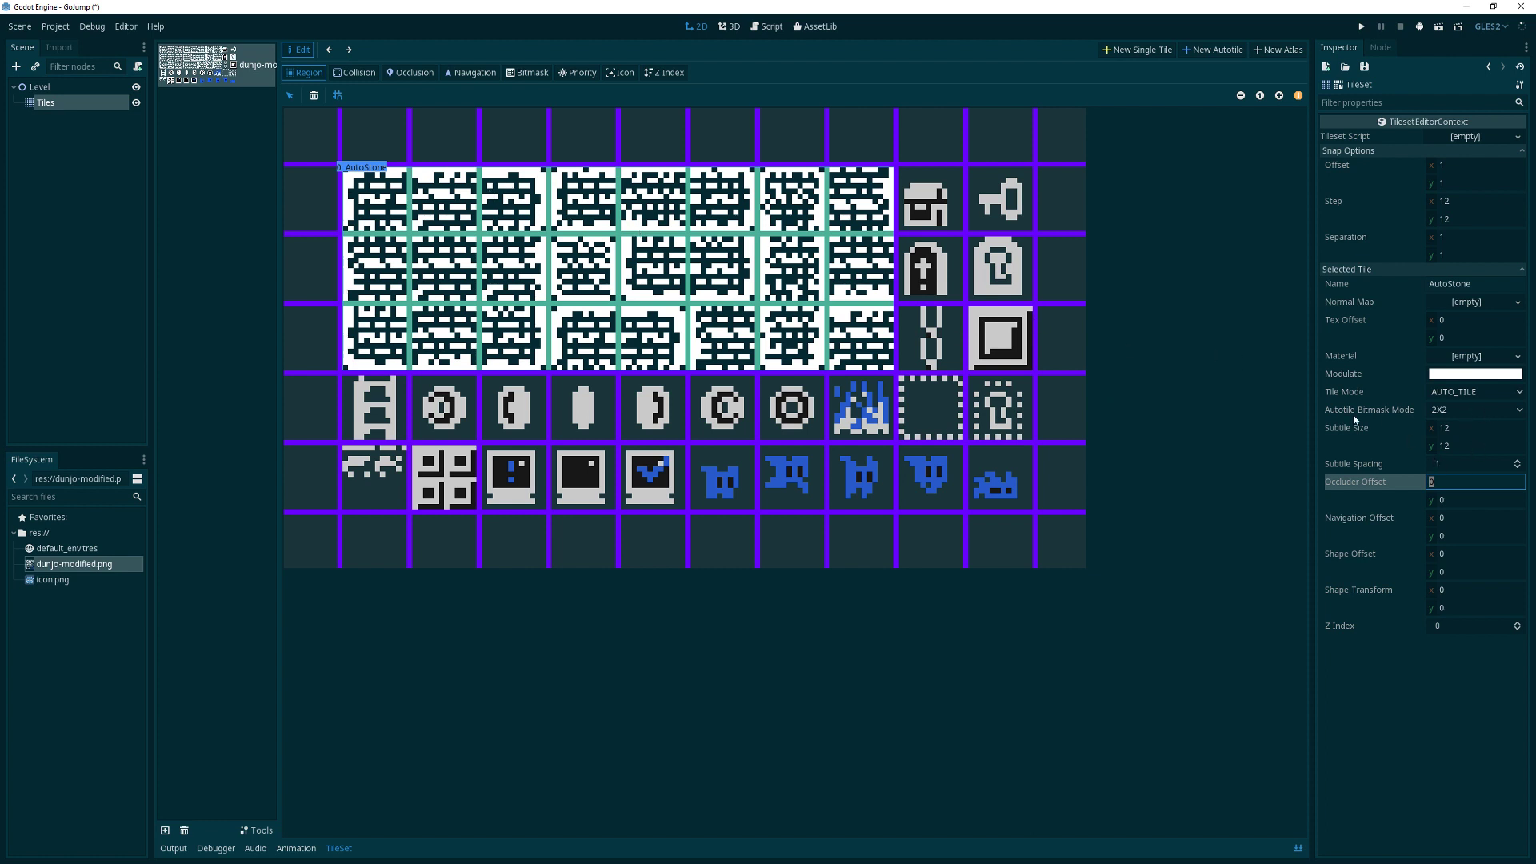
click(1474, 409)
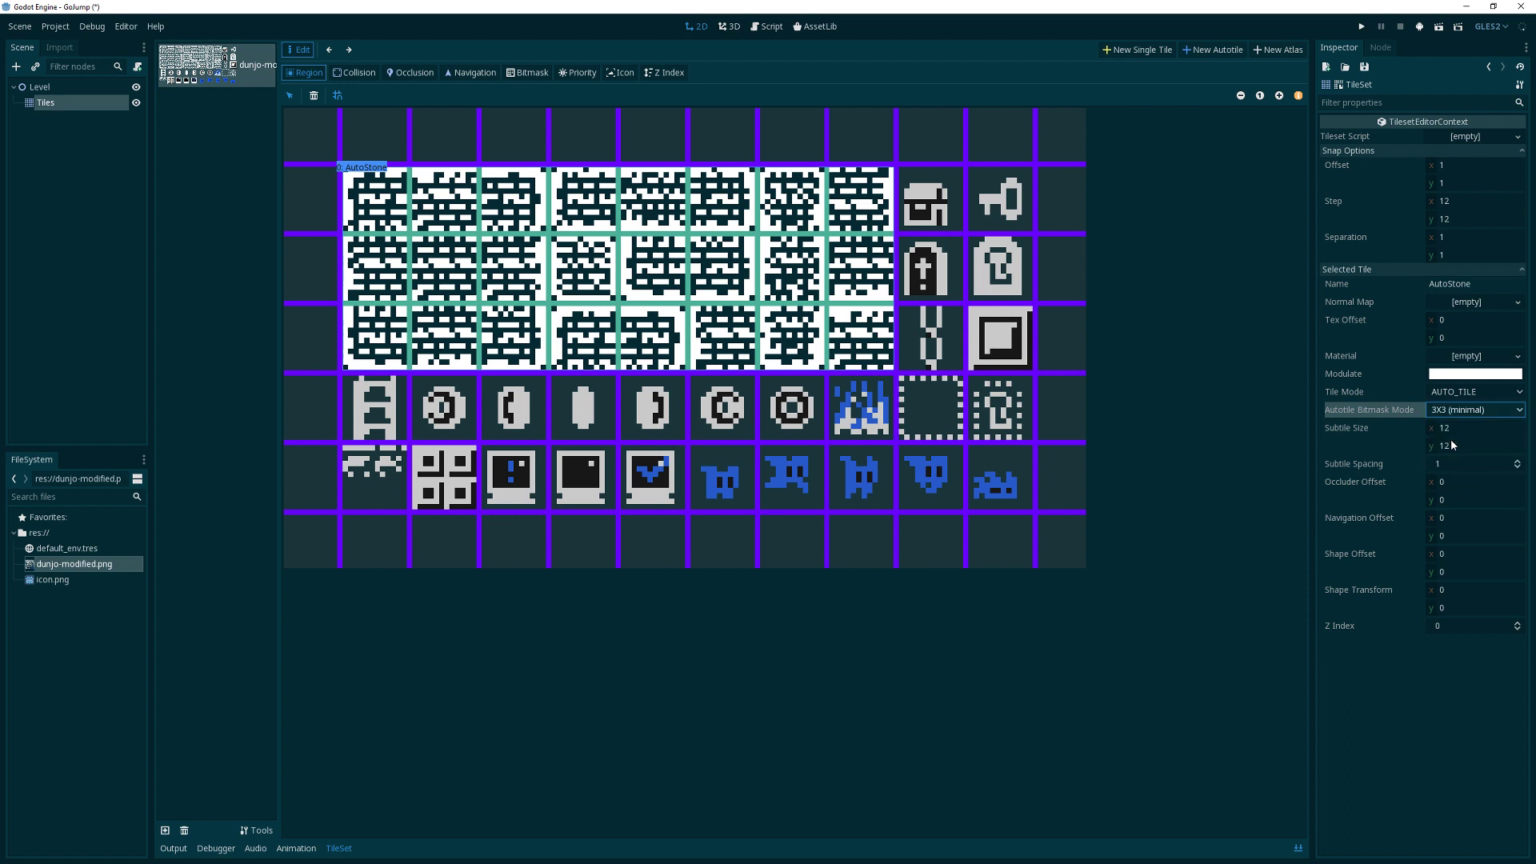
mouse_move(1398, 408)
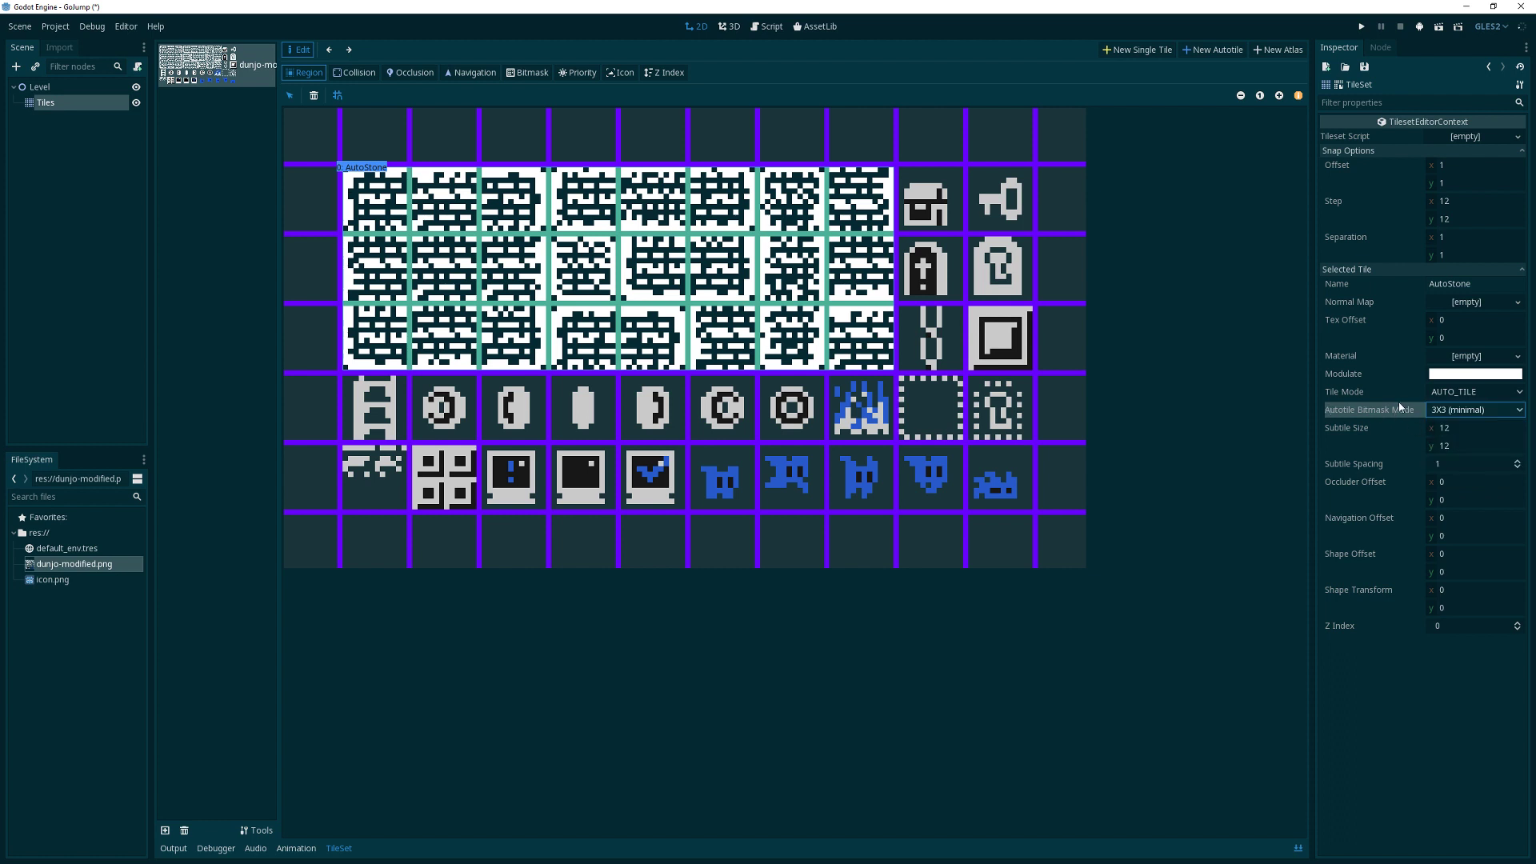
mouse_move(1263, 405)
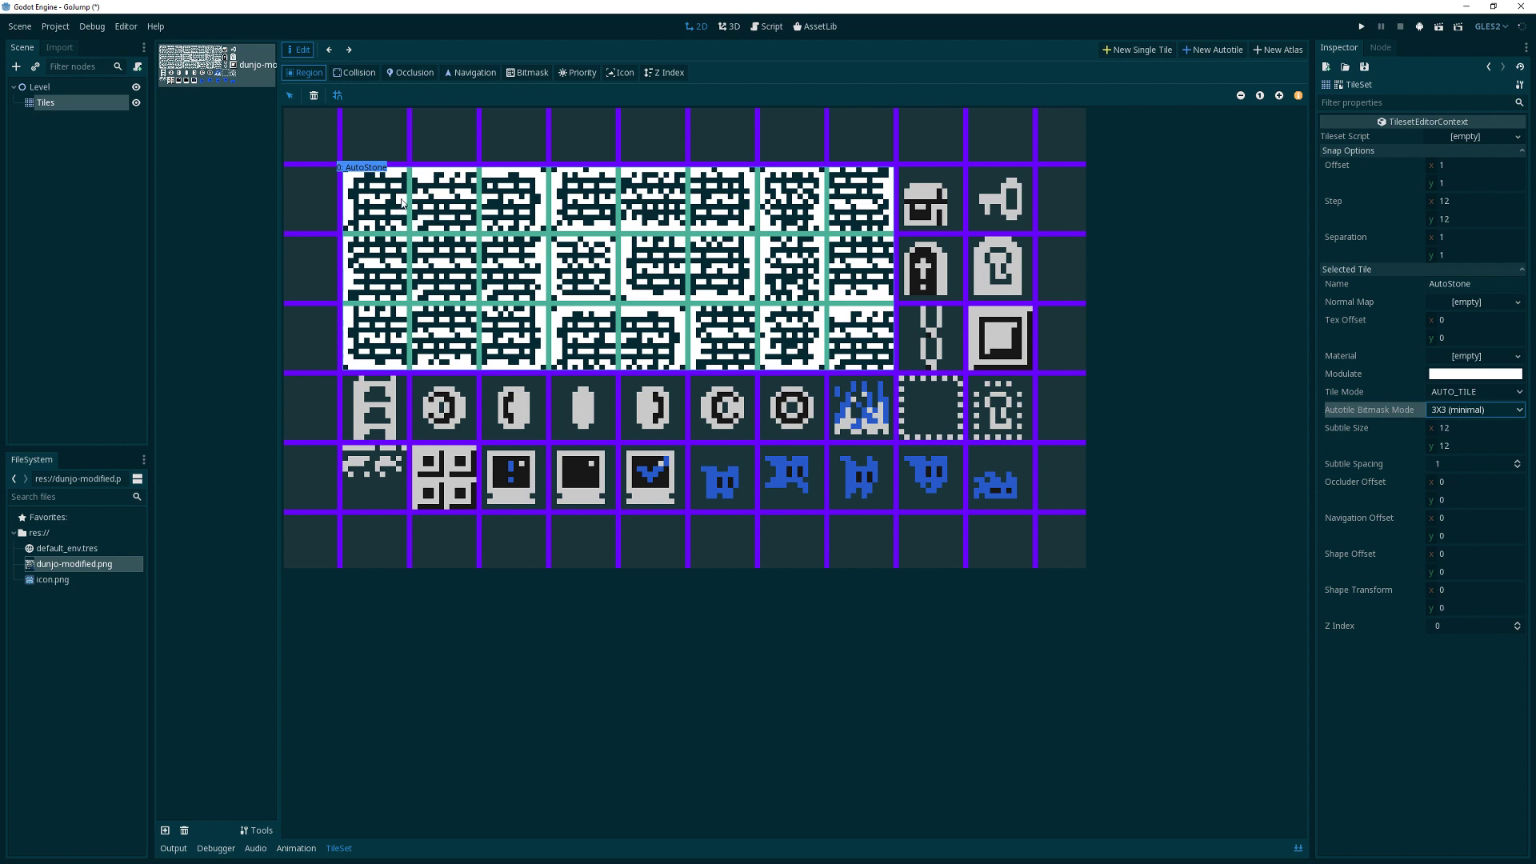
mouse_move(773, 290)
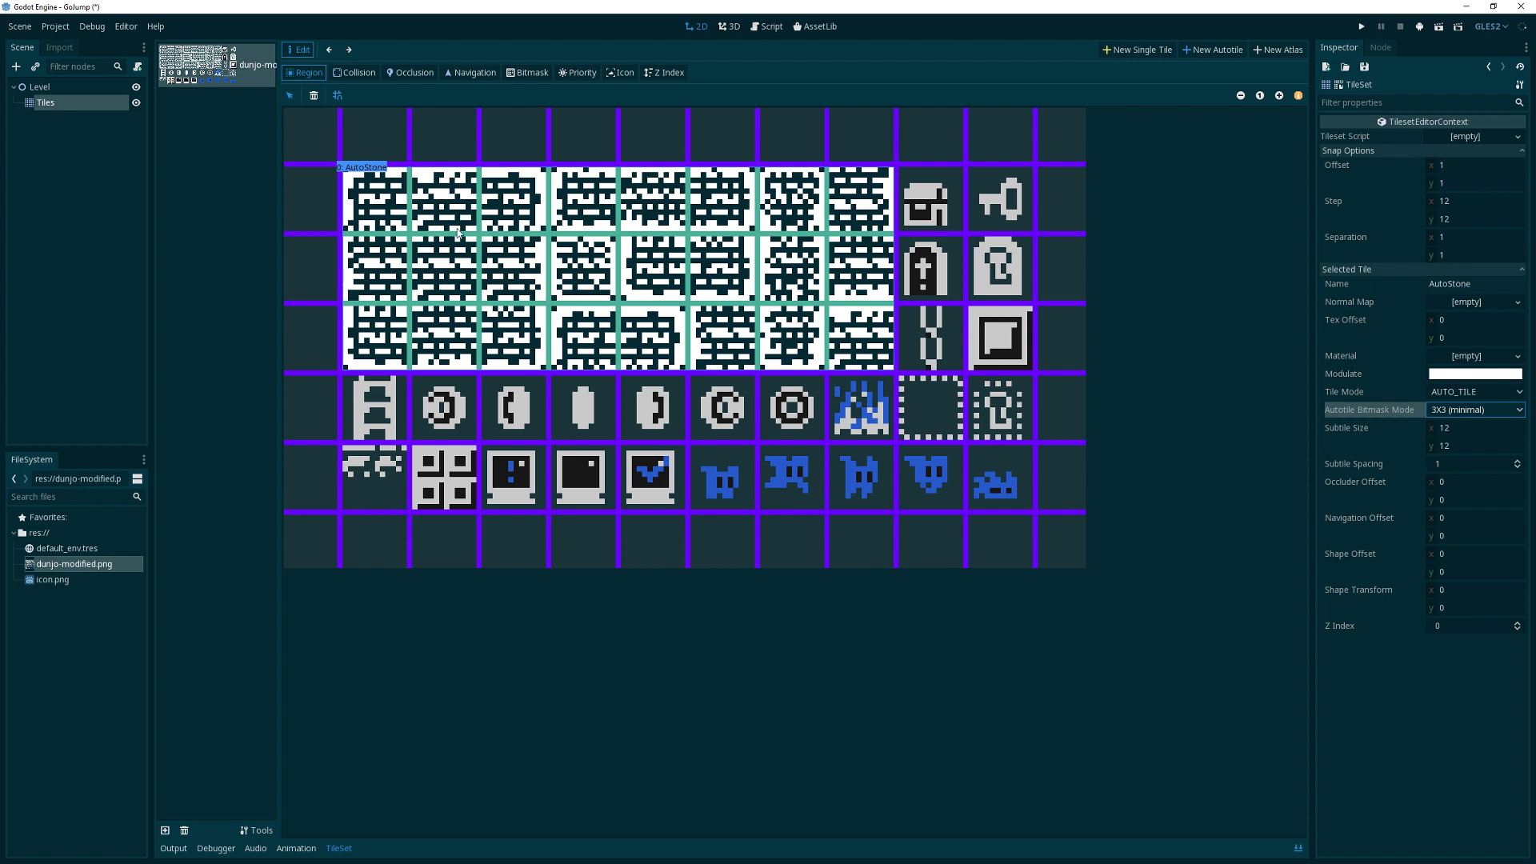
In Bitmask mode, paint the bitmask of the second middle-row brick tile
click(527, 72)
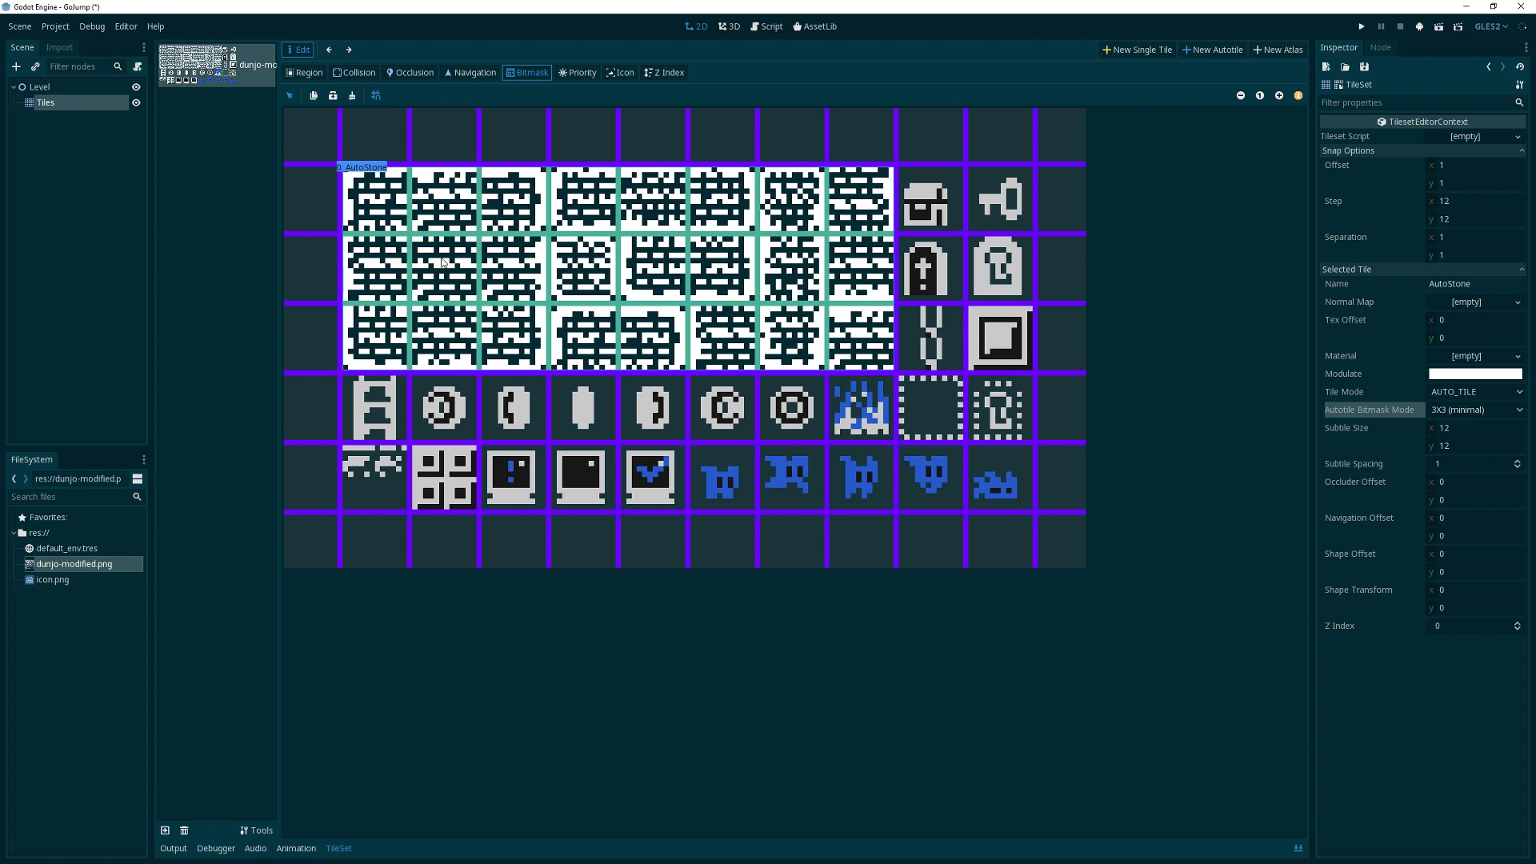
click(422, 259)
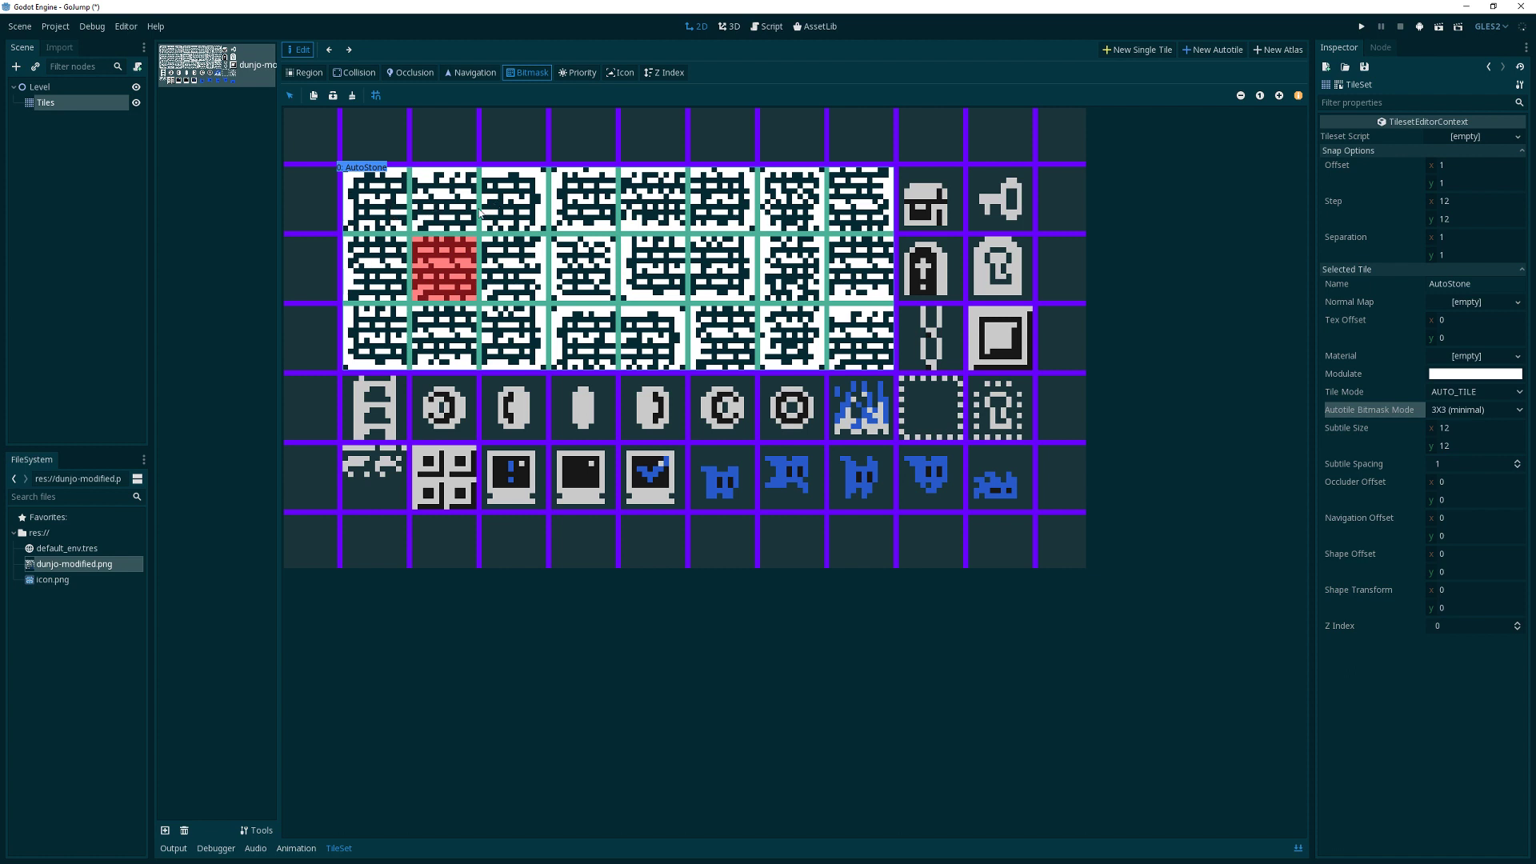
mouse_move(439, 264)
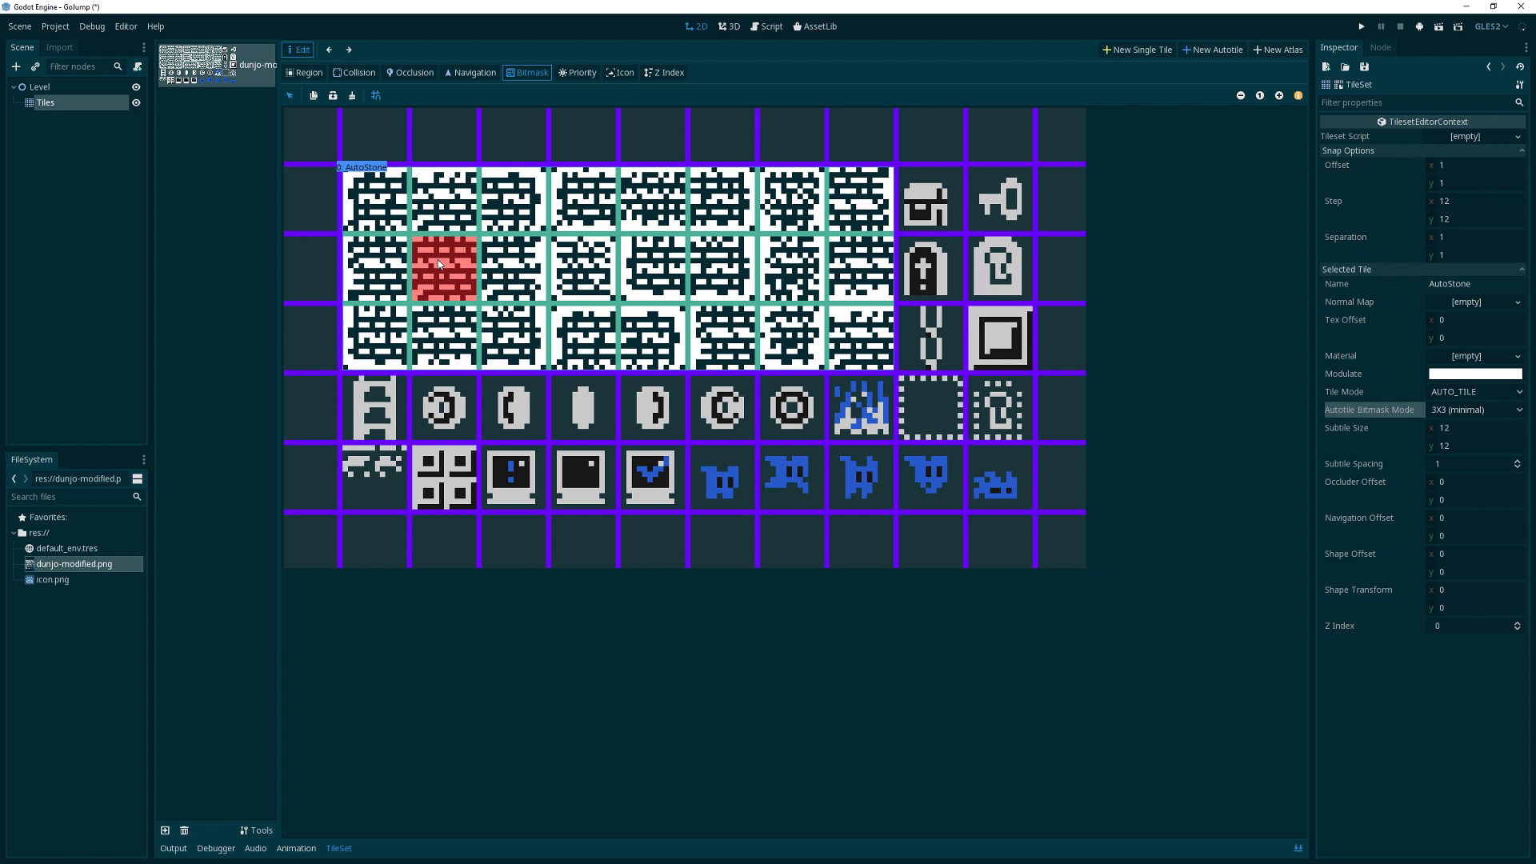
Paint the 3x3 bitmask on the remaining AutoStone wall tiles, then move to Icon editing
click(443, 200)
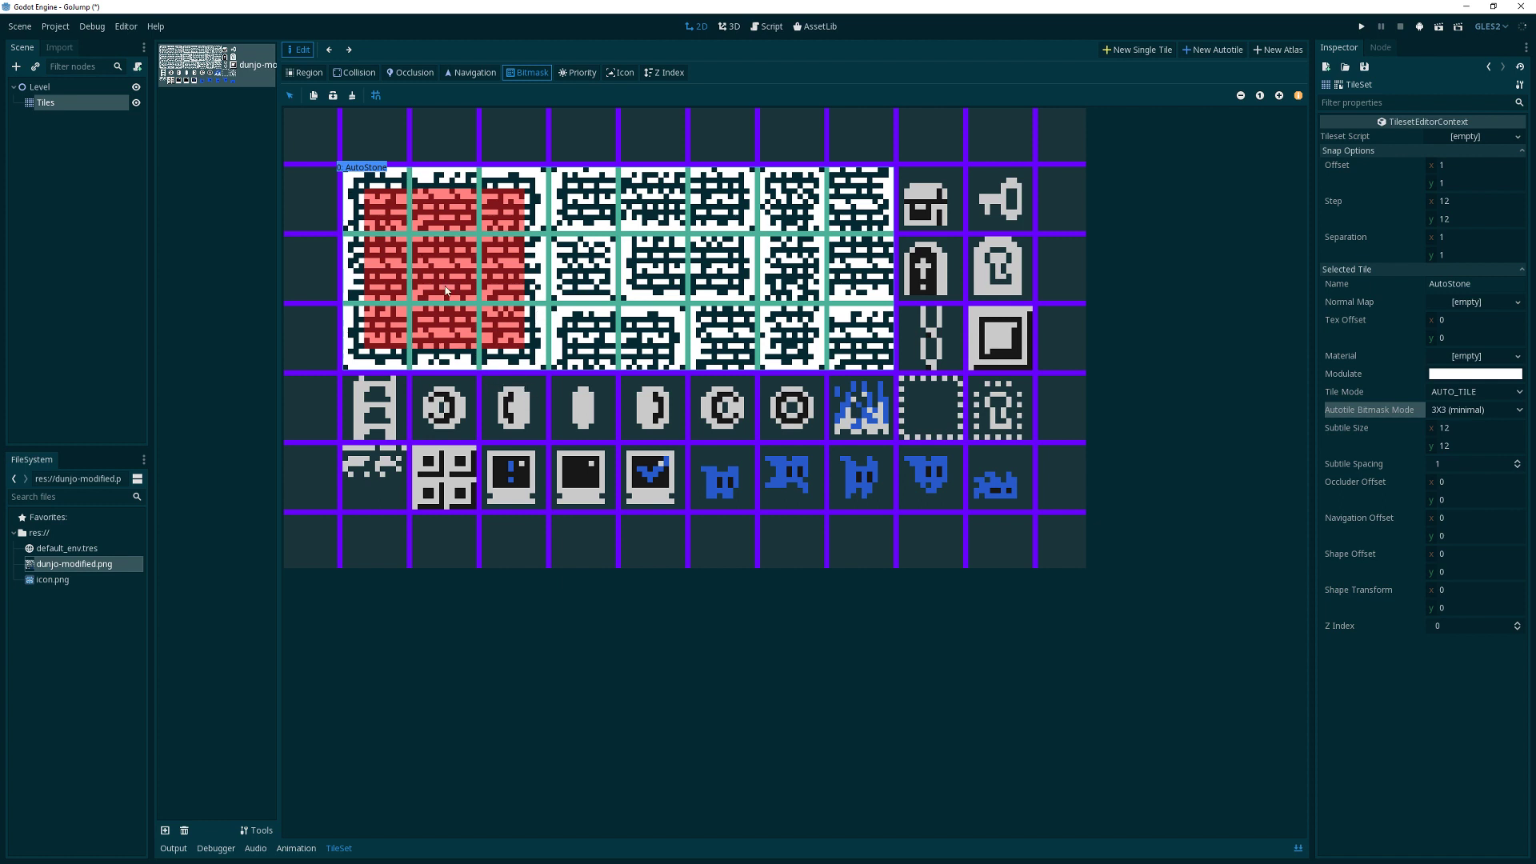
mouse_move(581, 202)
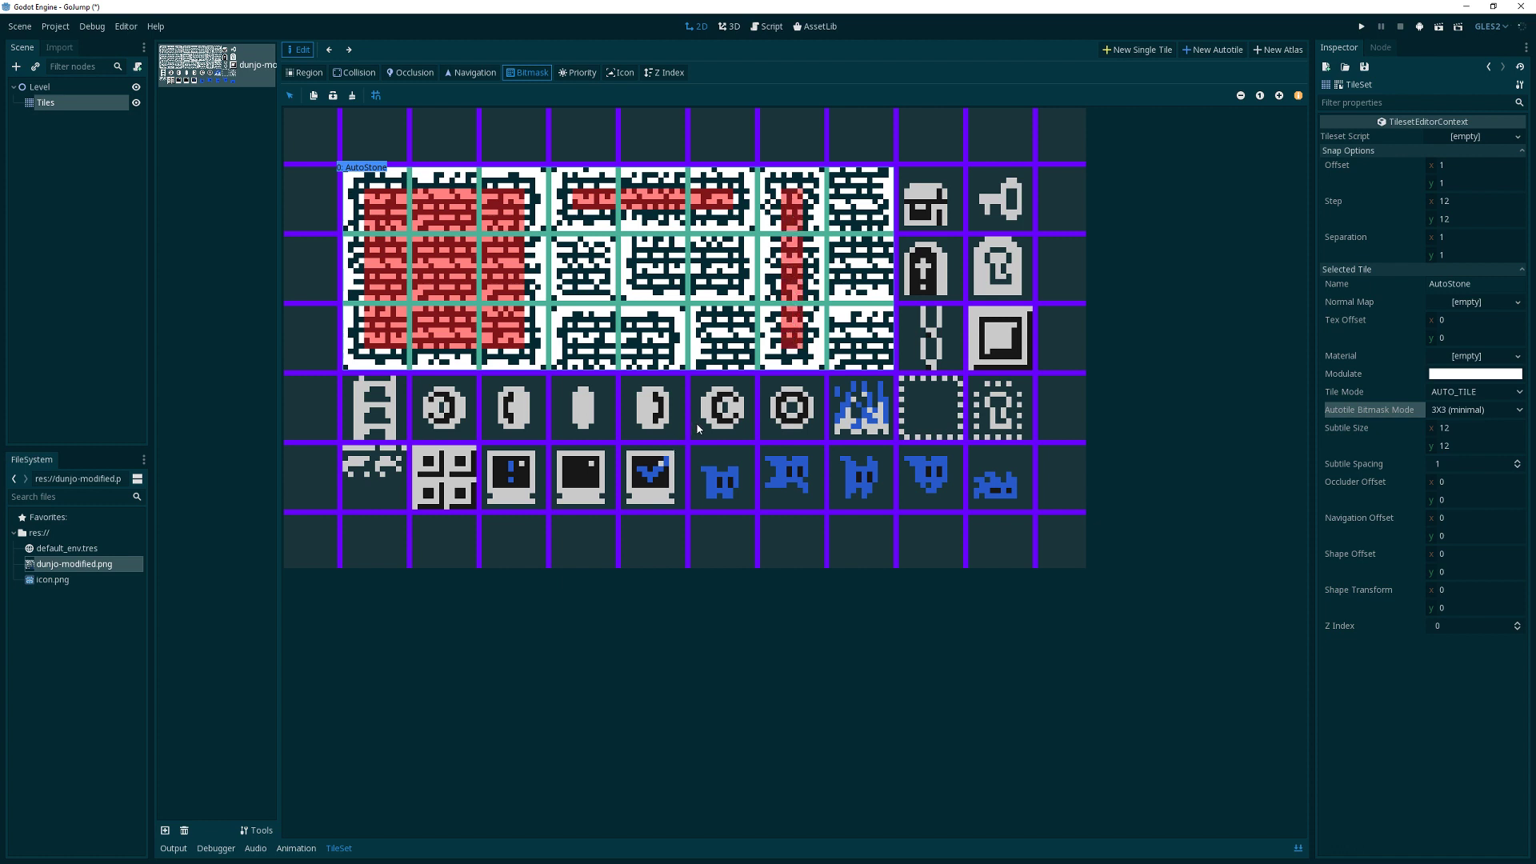
mouse_move(666, 386)
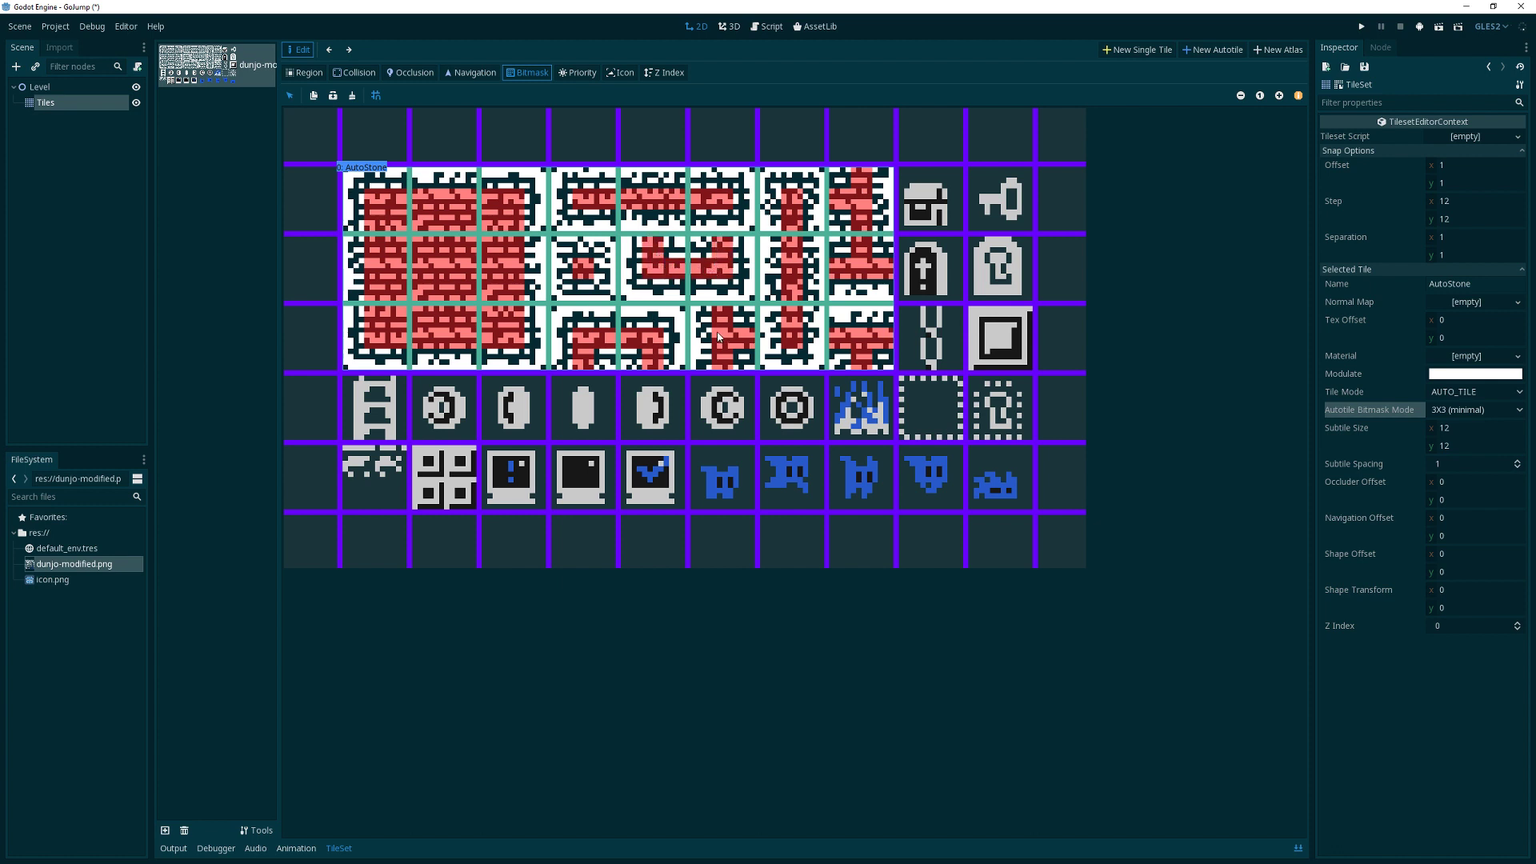
mouse_move(930, 147)
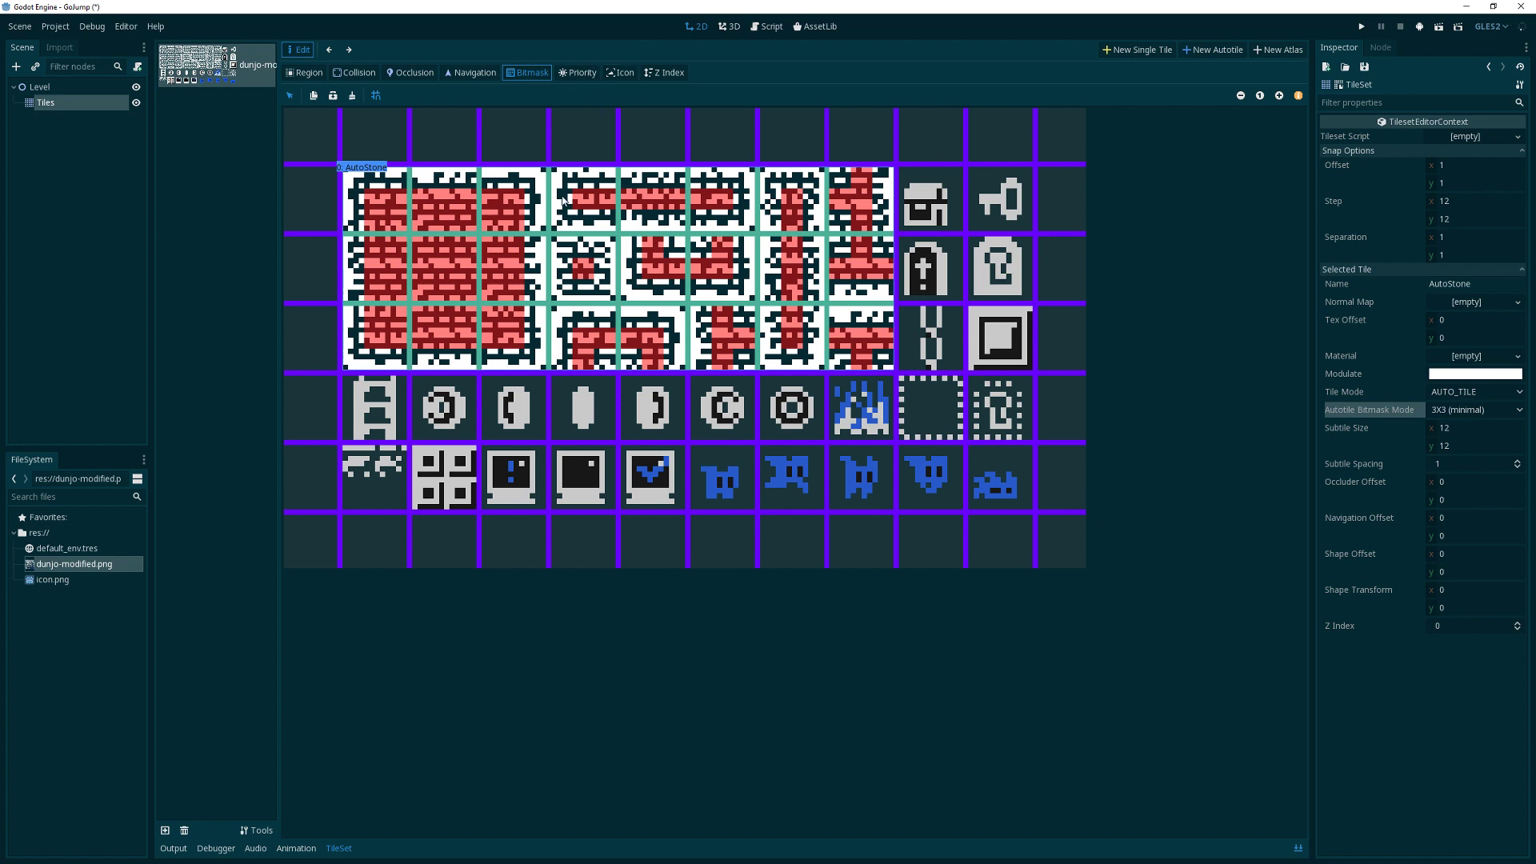
click(304, 72)
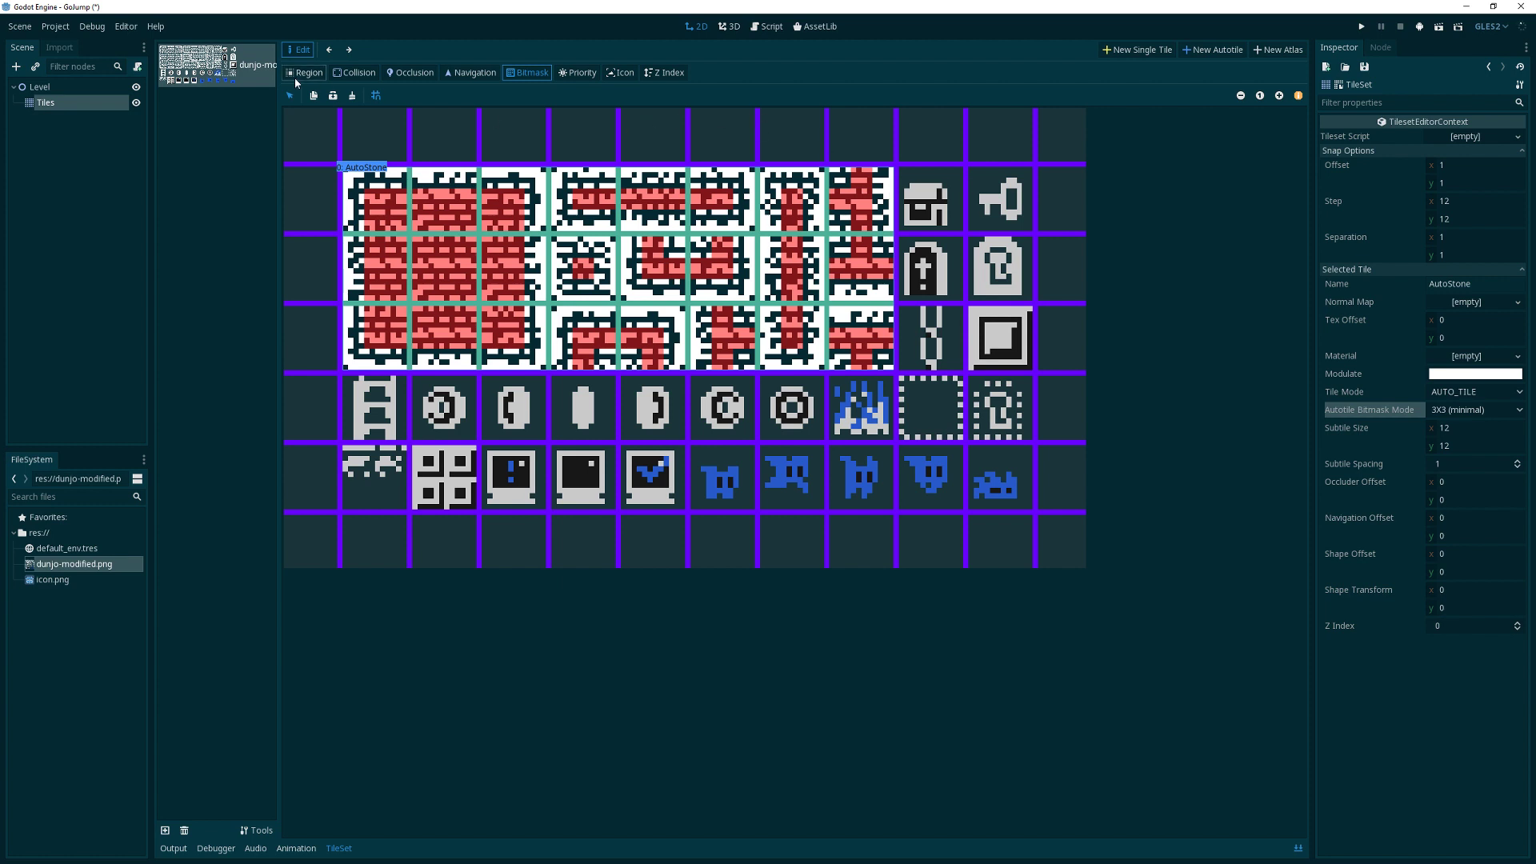
mouse_move(561, 131)
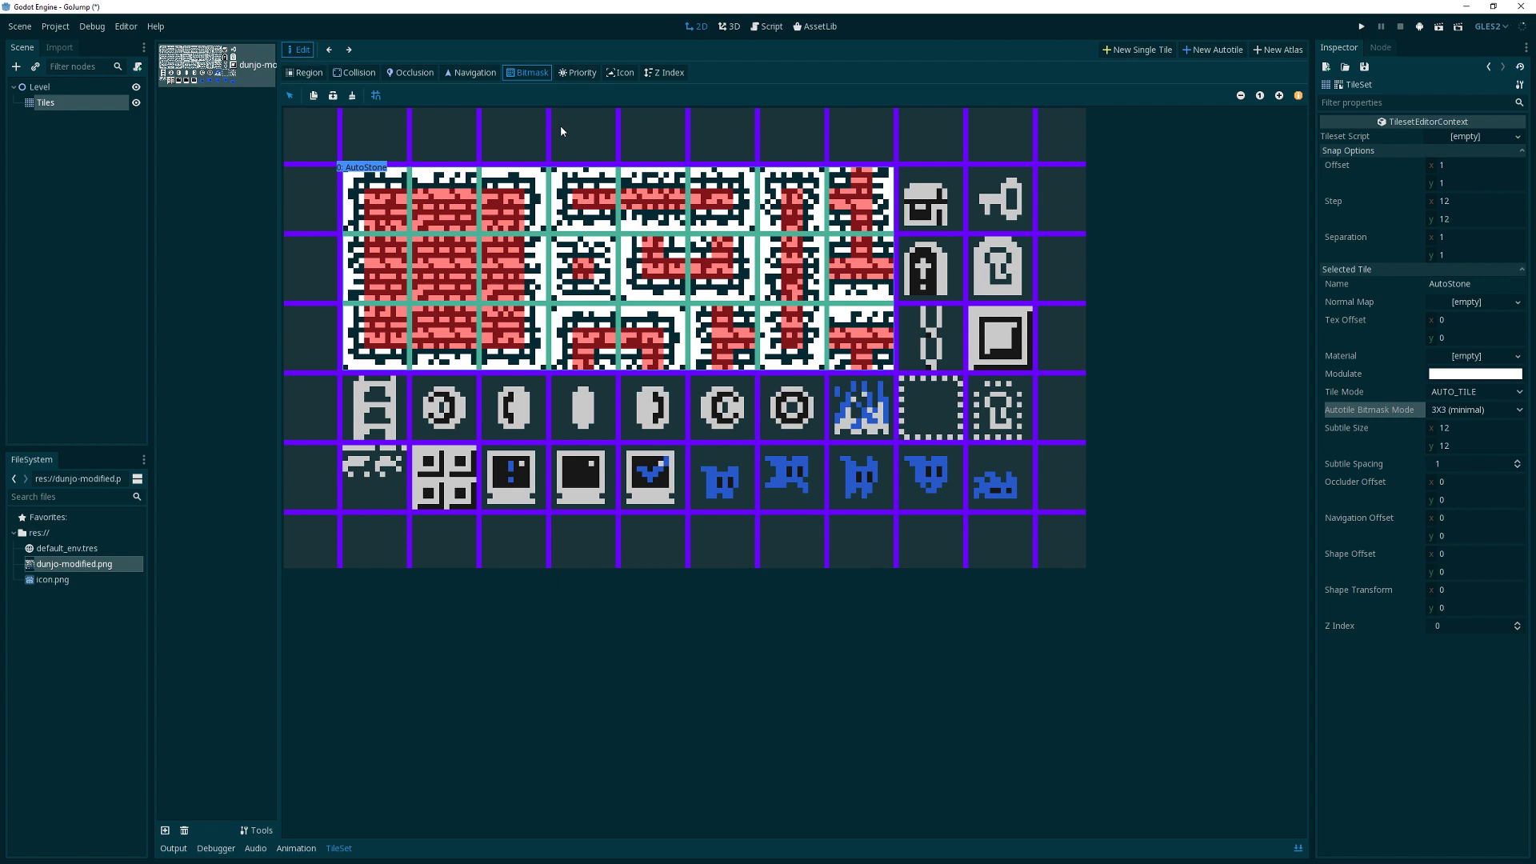
mouse_move(621, 72)
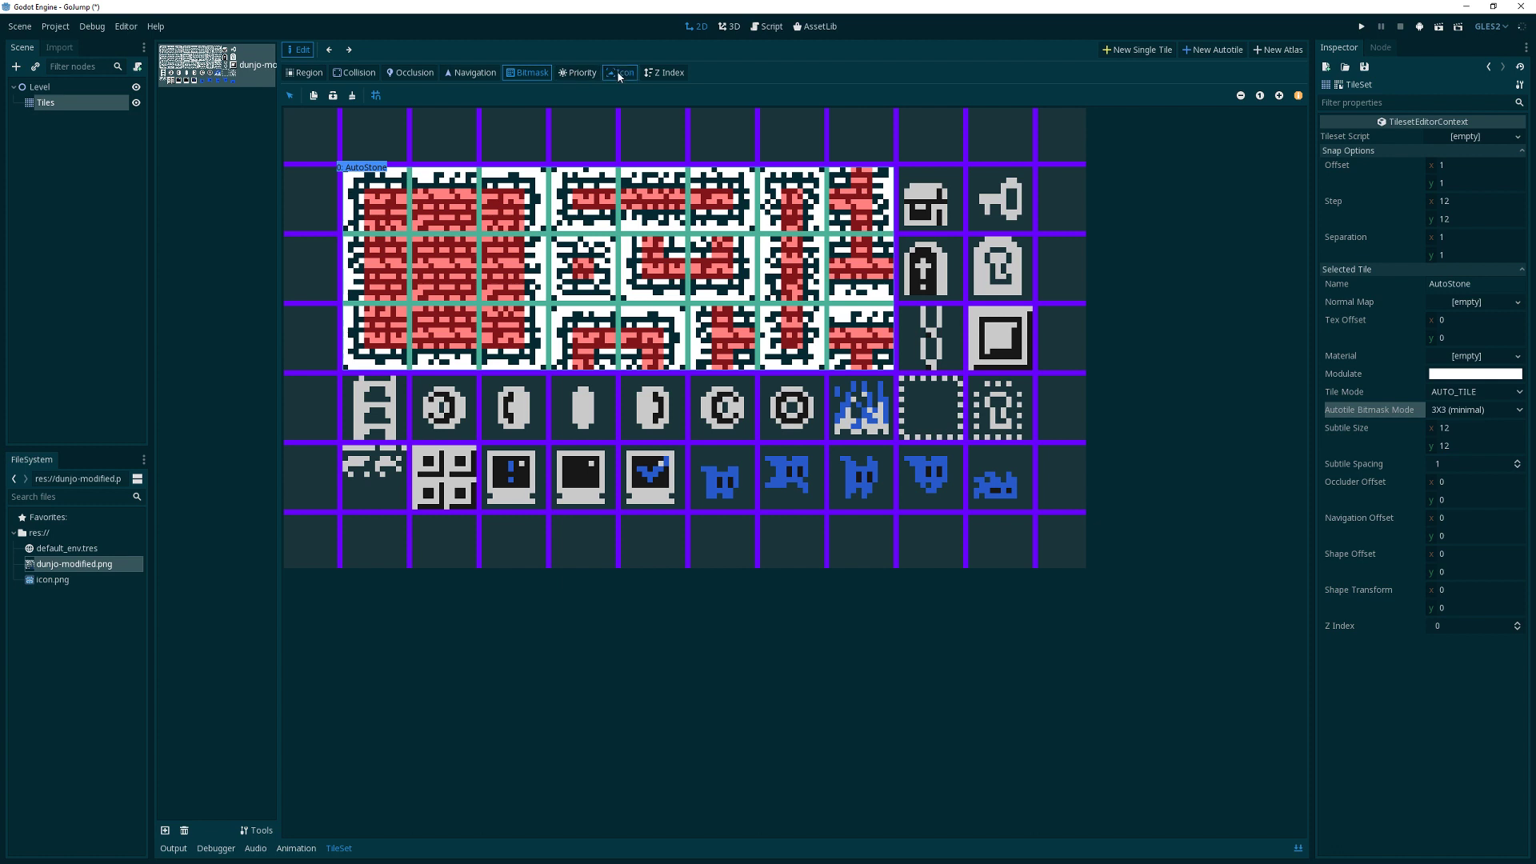
click(619, 72)
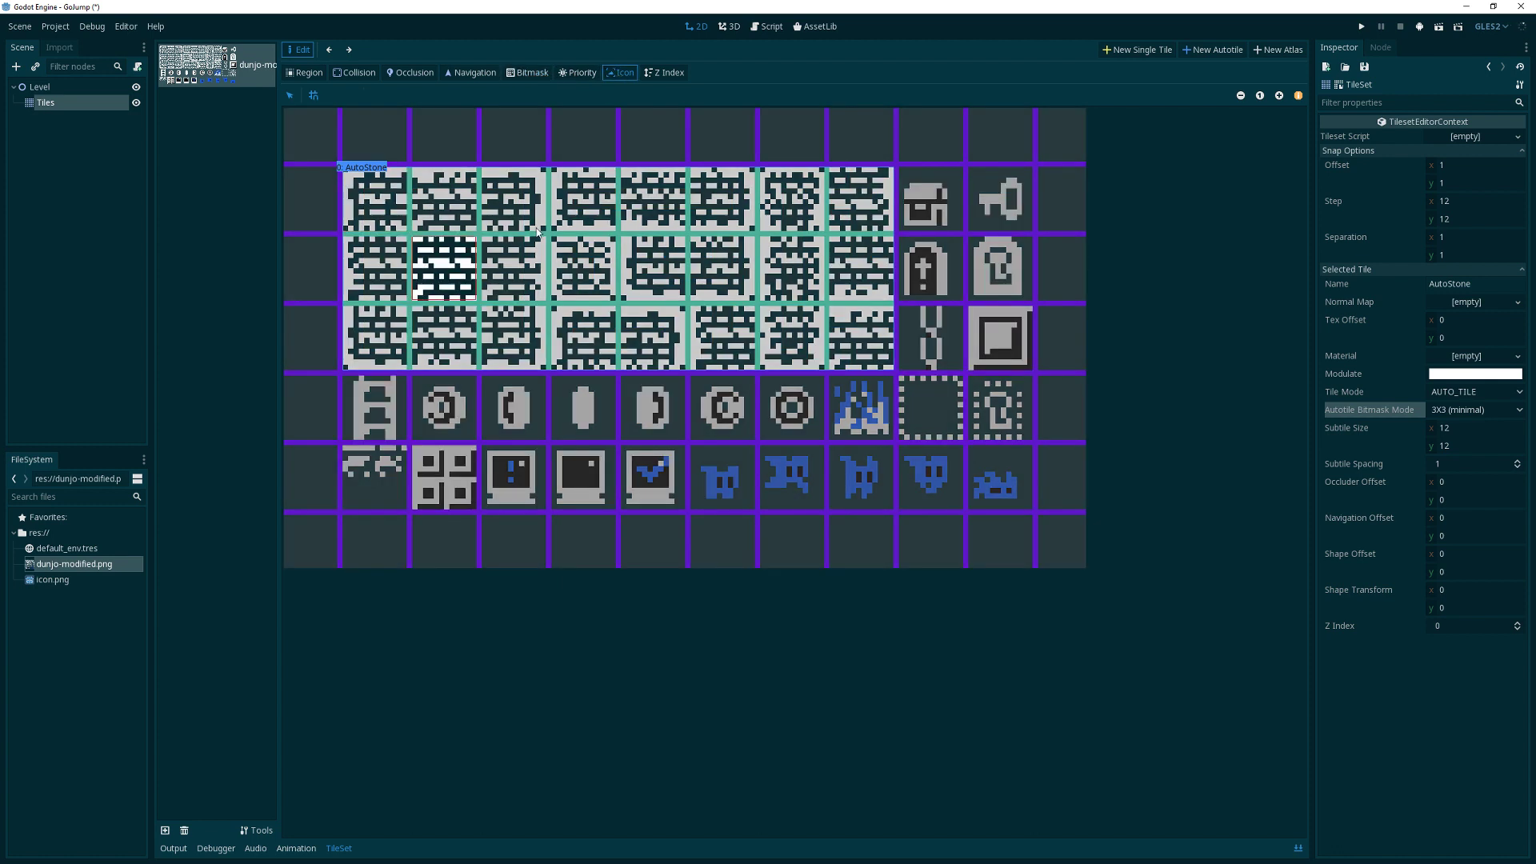
mouse_move(988, 78)
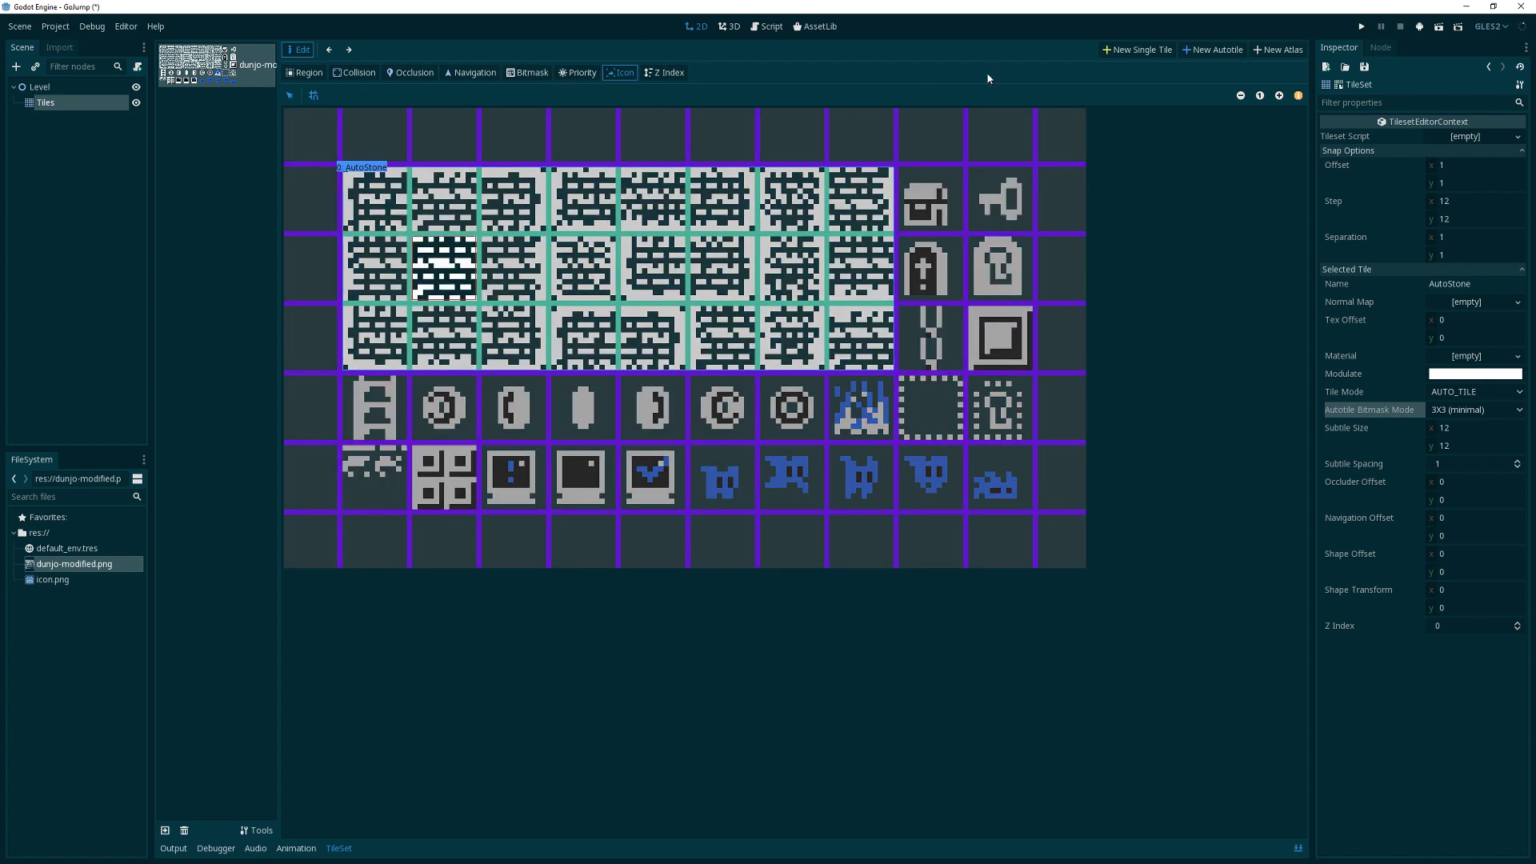
mouse_move(1114, 67)
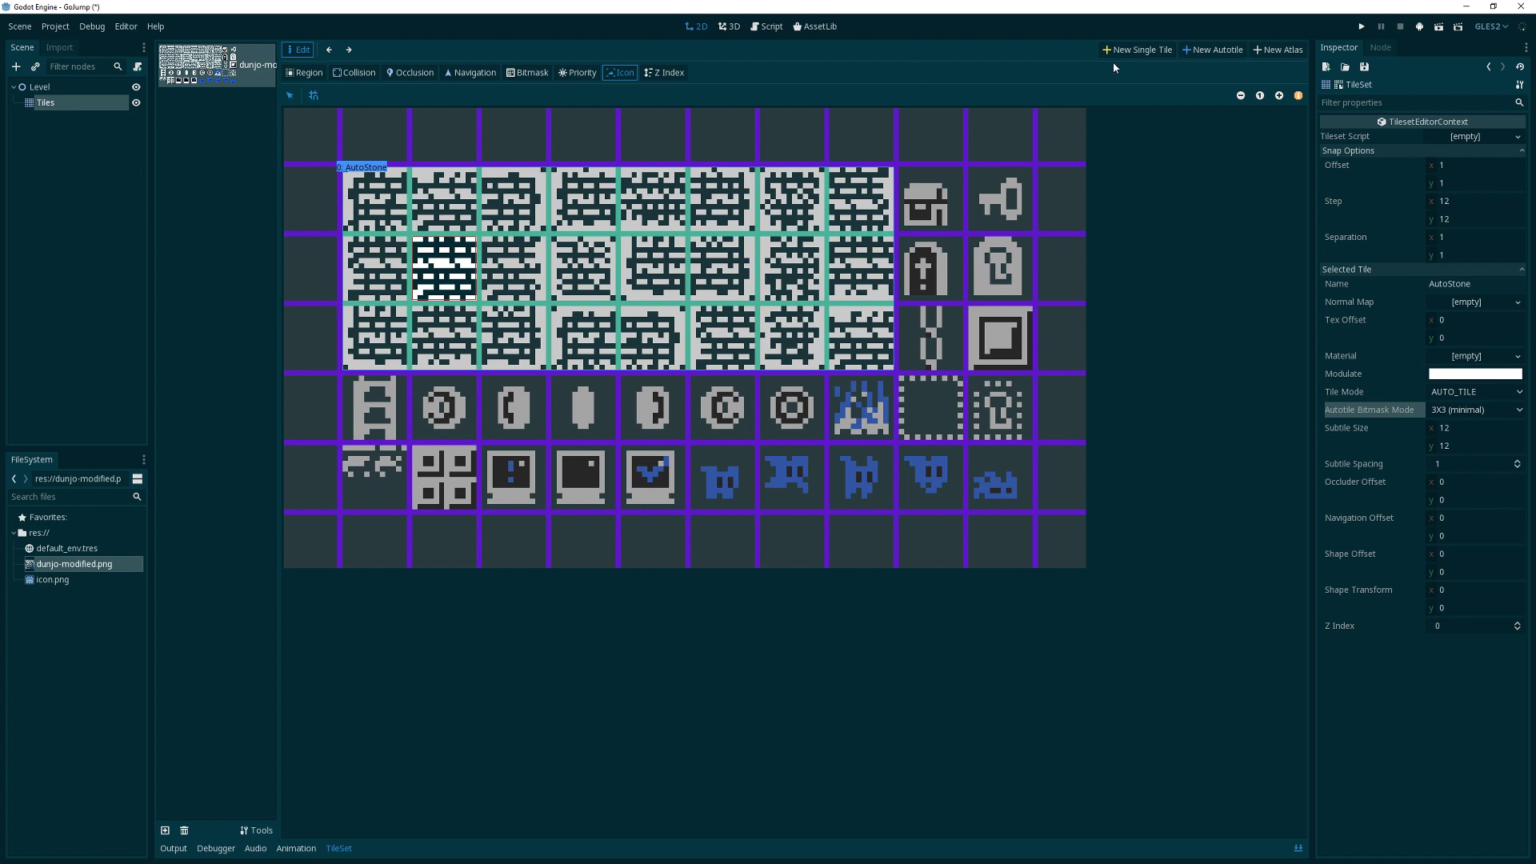
Create a single tile from the chest sprite named Chest
click(305, 72)
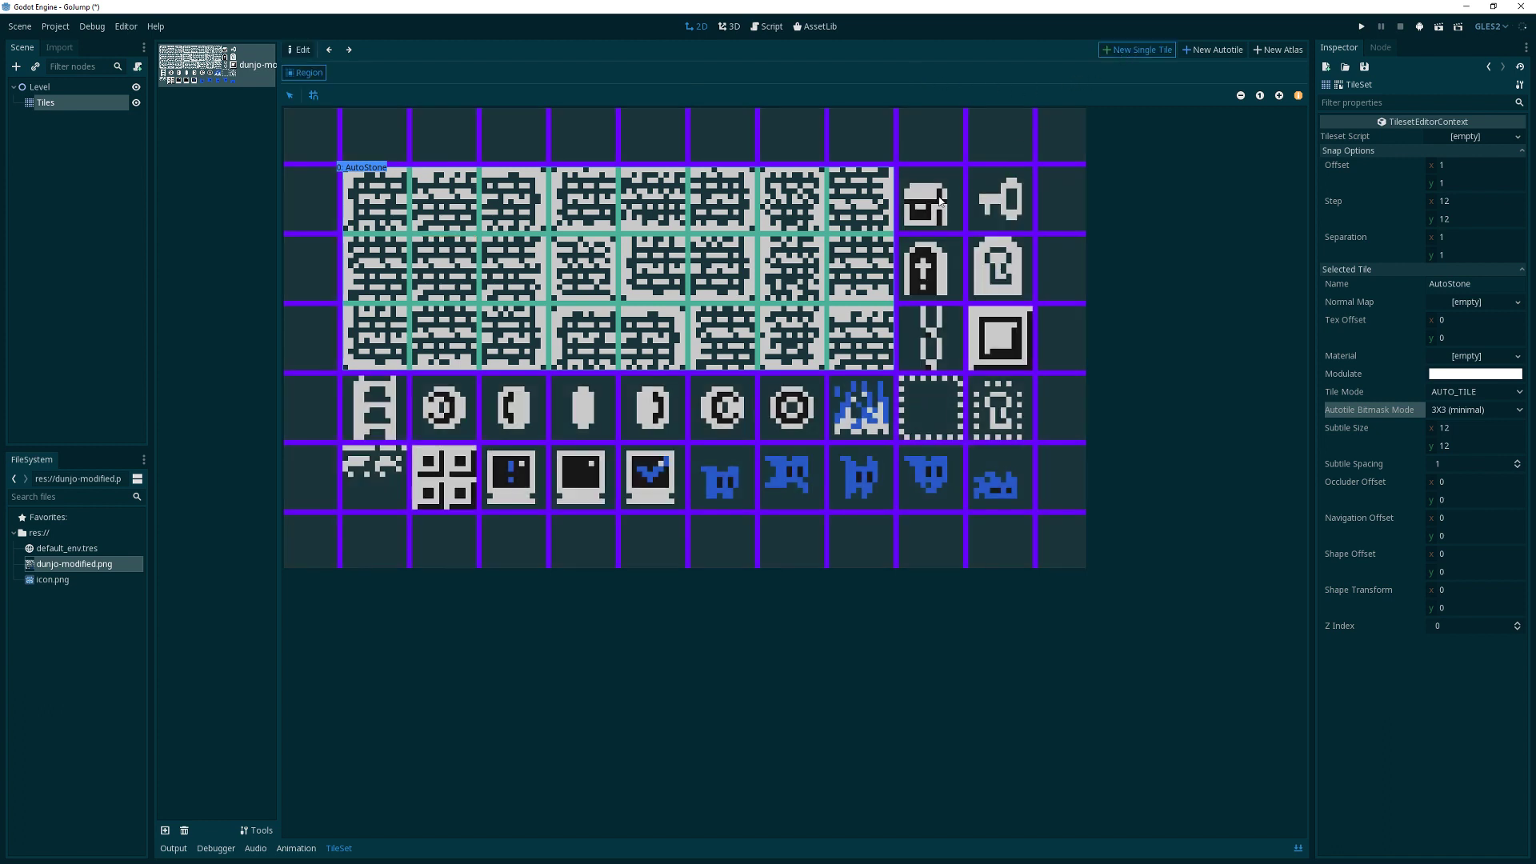
click(928, 202)
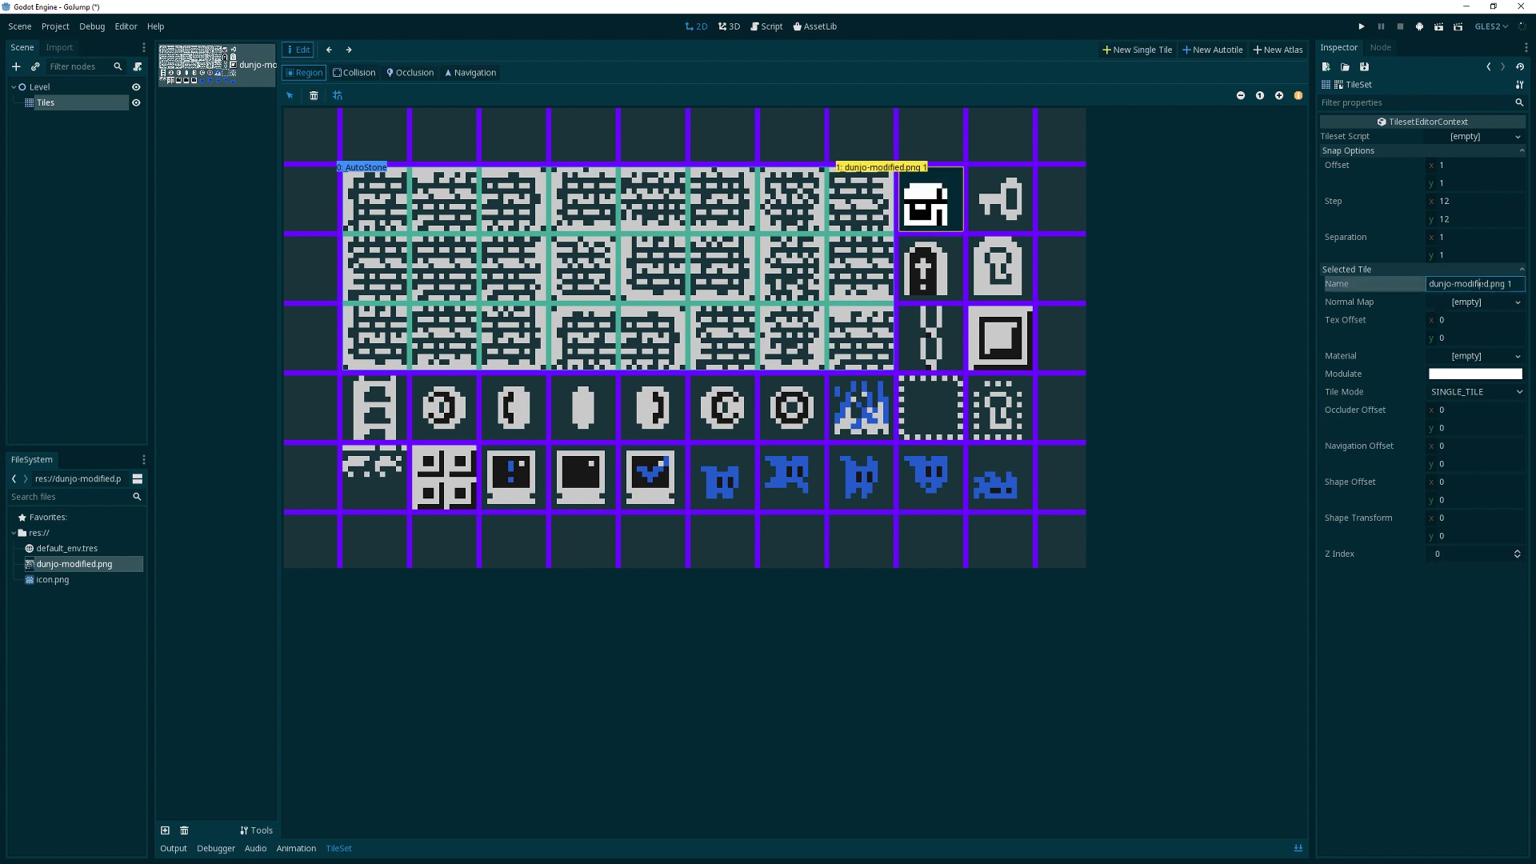
text(Chest)
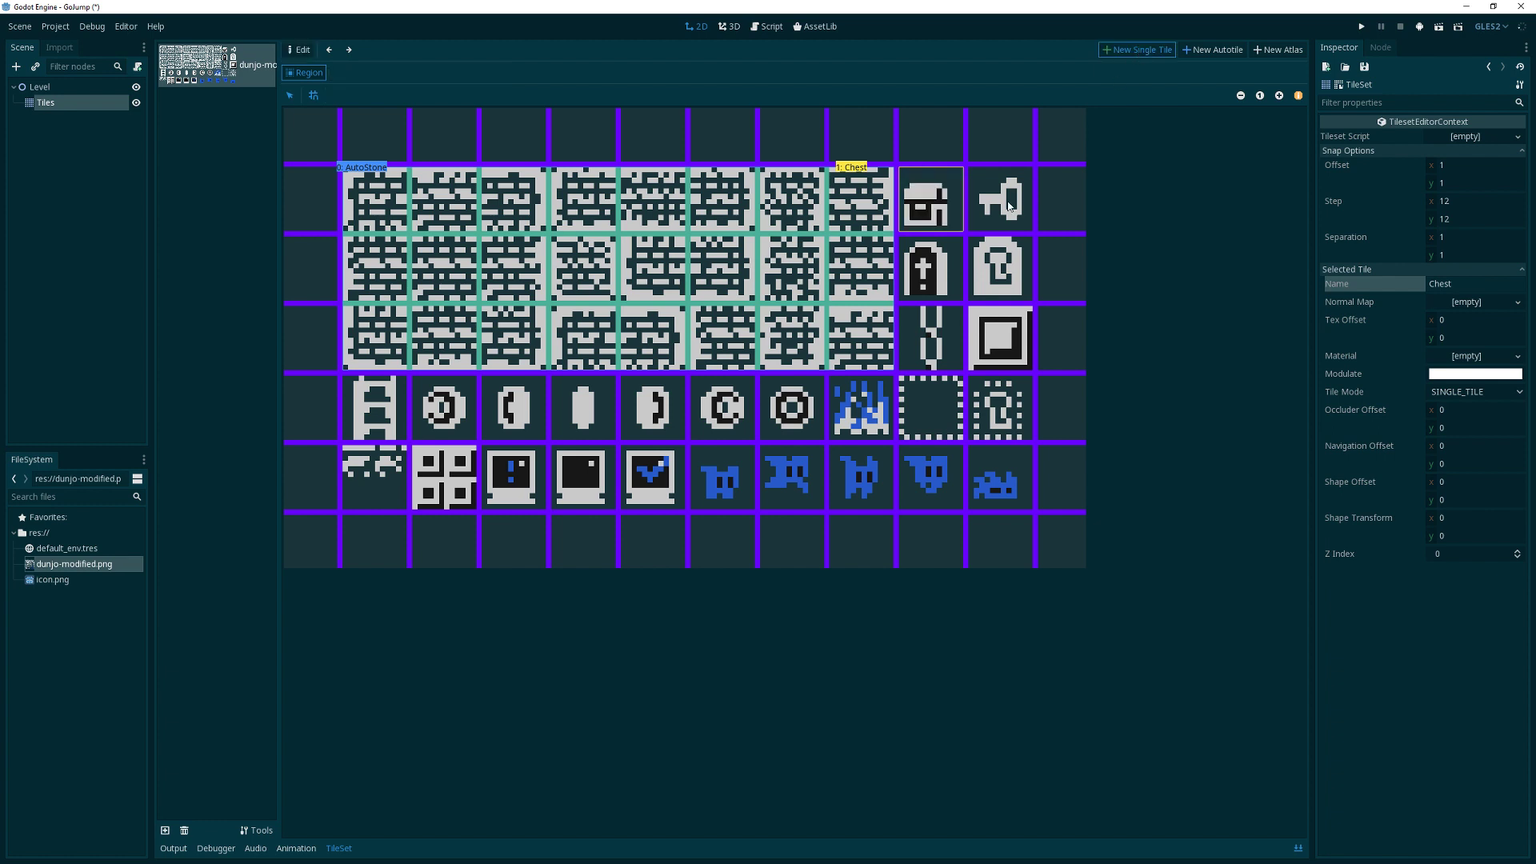
Create single tiles from the key sprite and name another DoorOpen
click(998, 198)
text(Key)
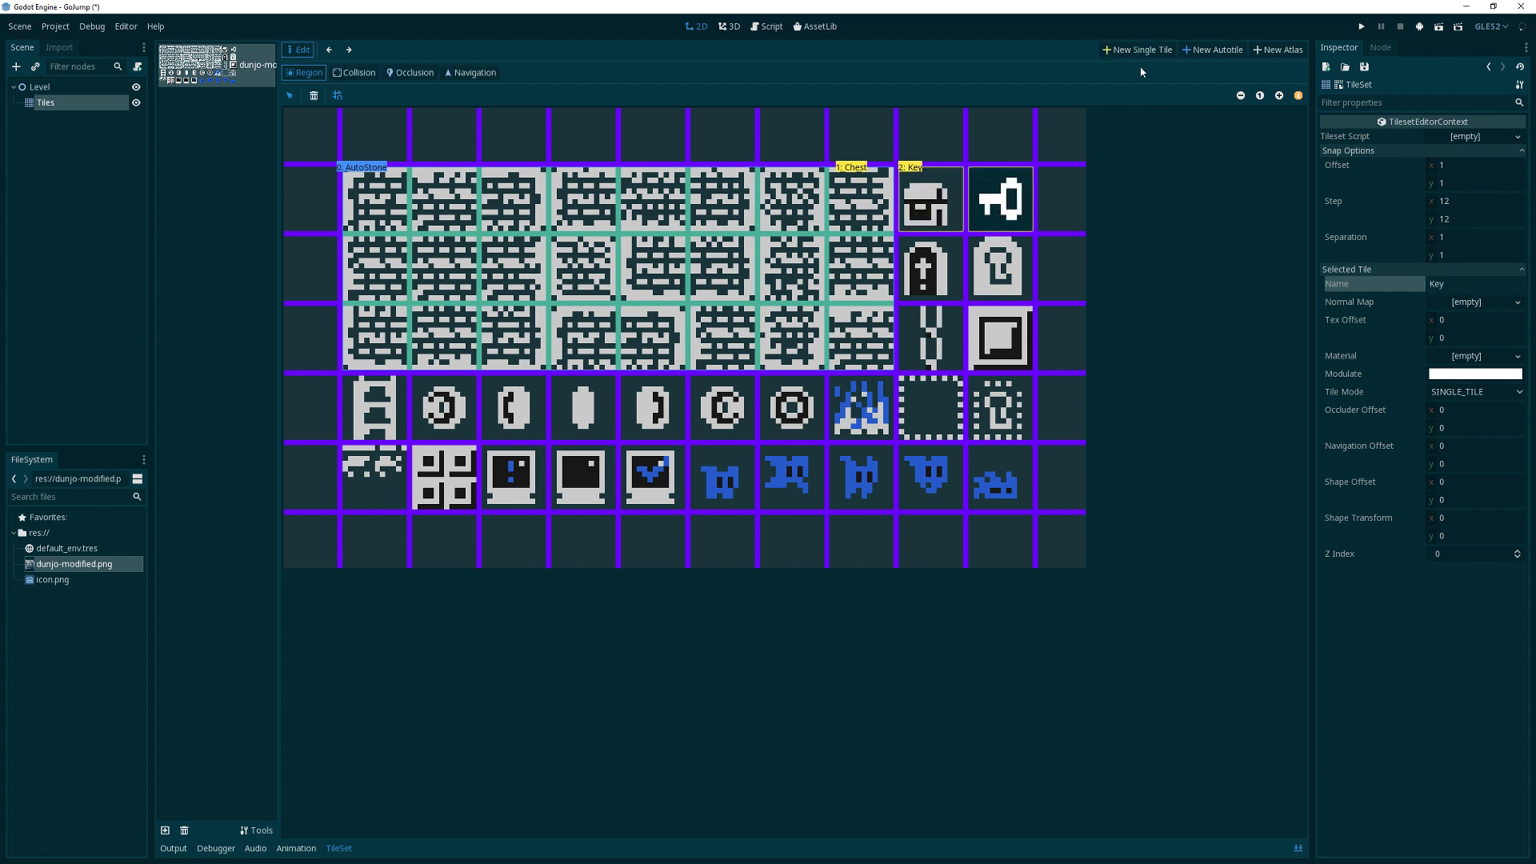
click(928, 269)
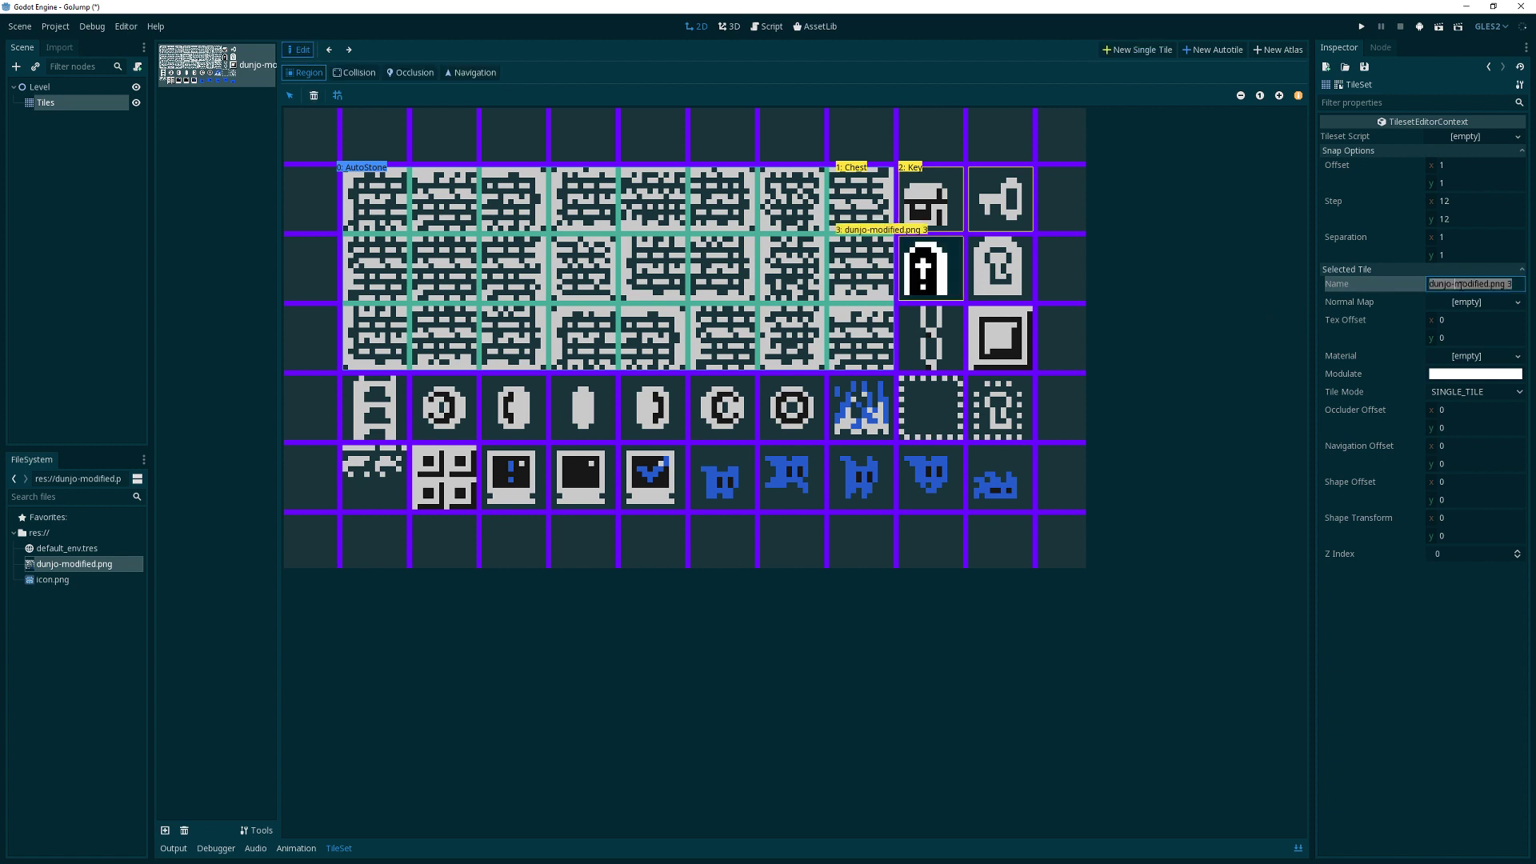
text(DoorOpen)
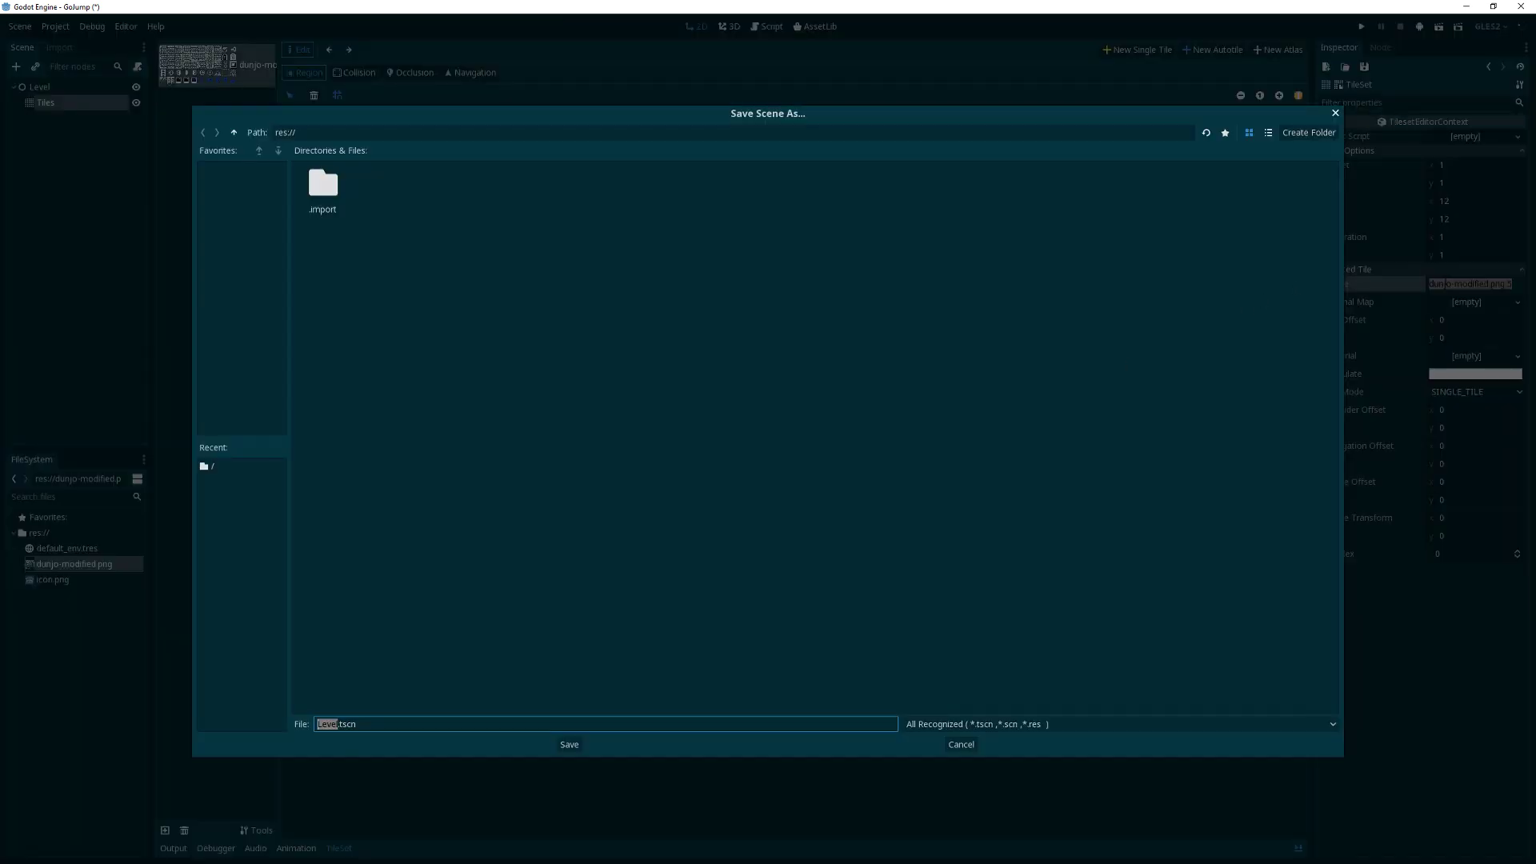
Dismiss the save dialog and create further single tiles from the sheet sprites
click(568, 744)
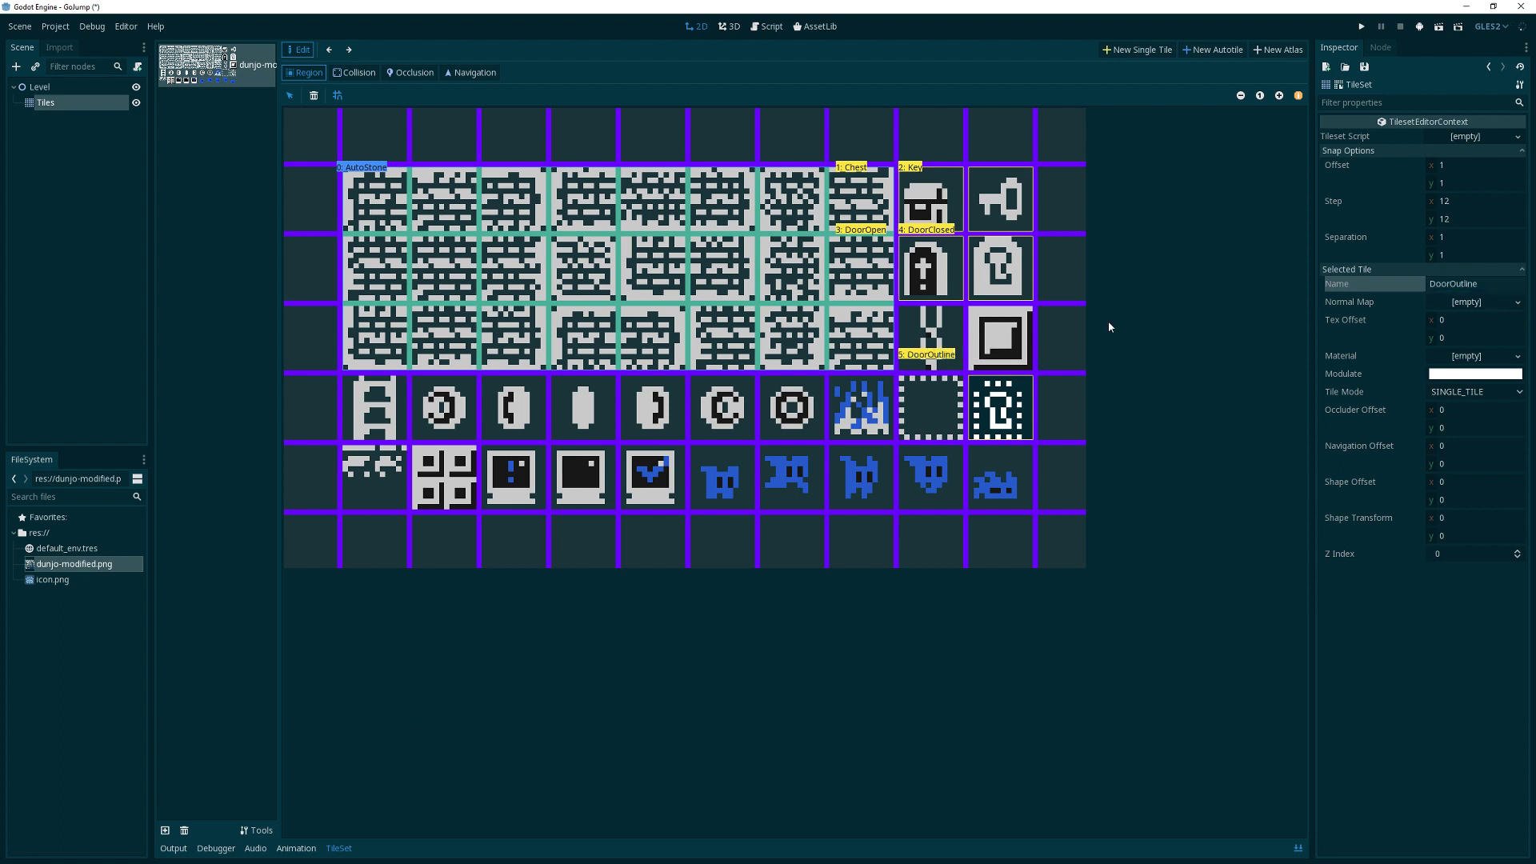
mouse_move(1136, 49)
text(Chain)
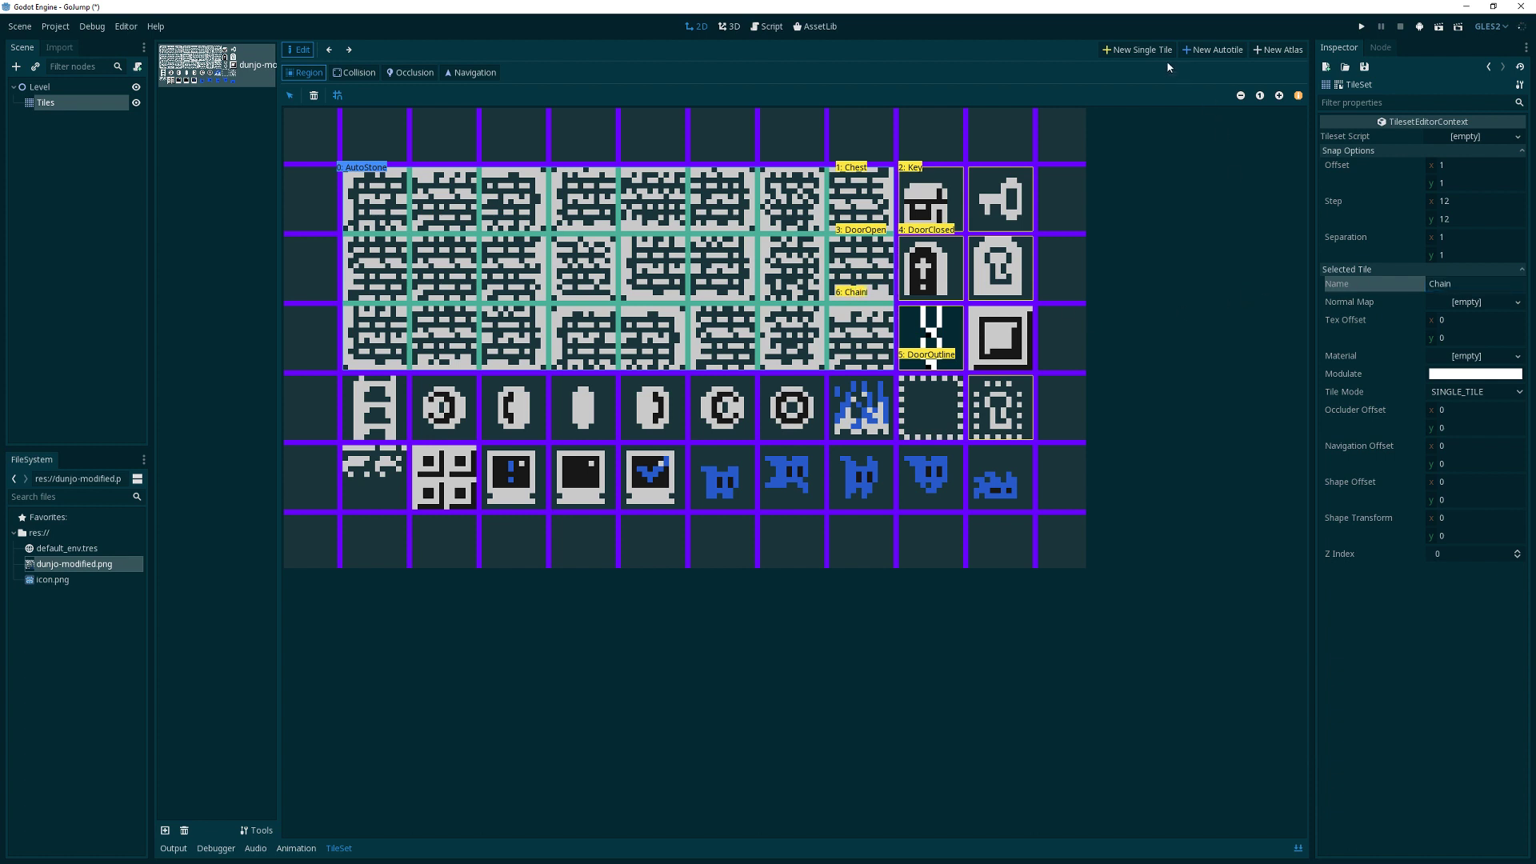
click(998, 337)
text(Block)
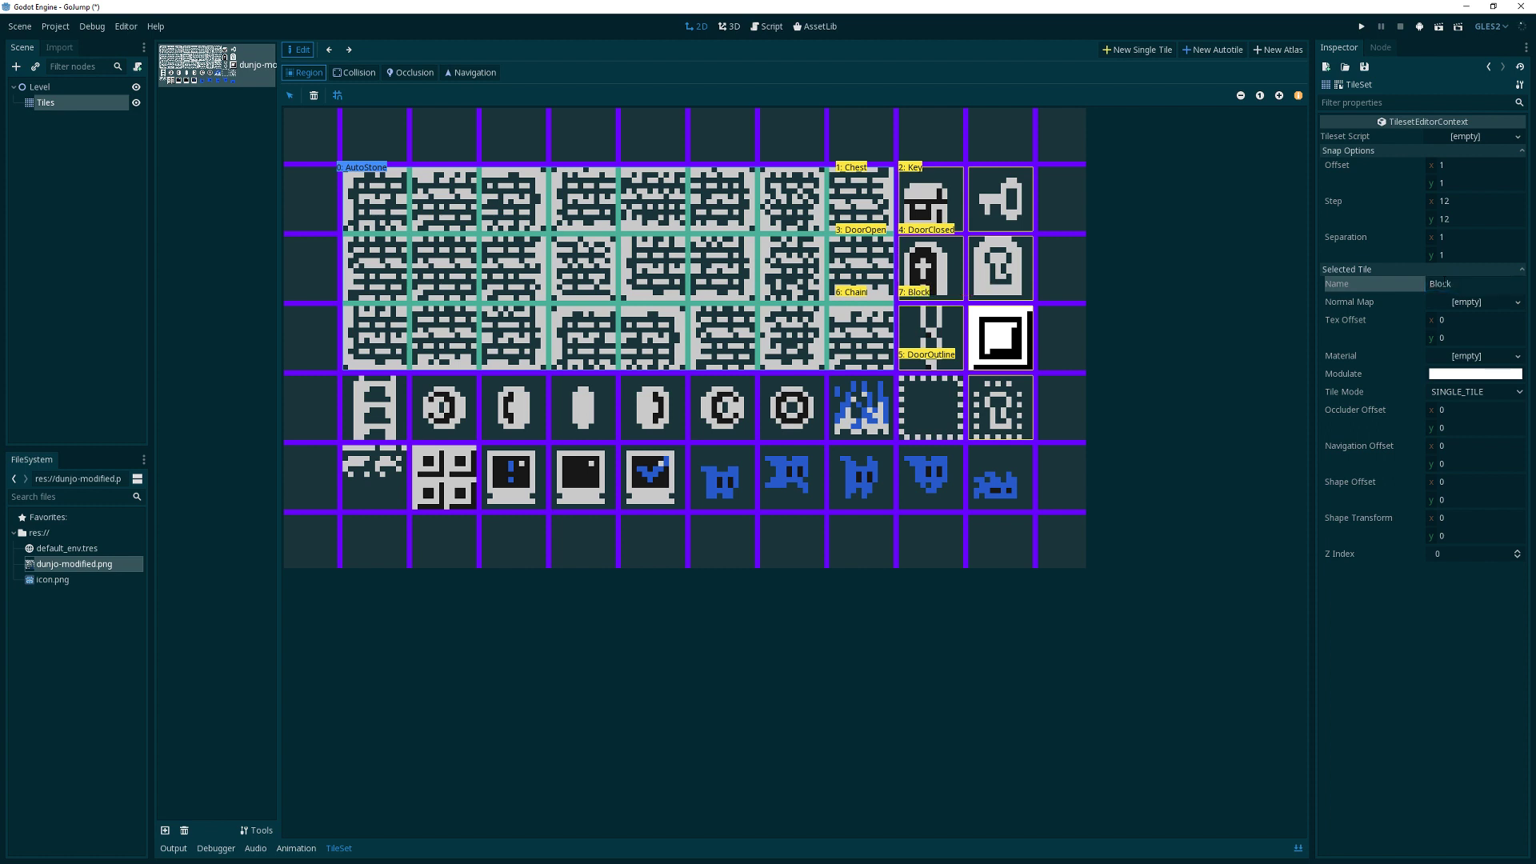
mouse_move(1140, 46)
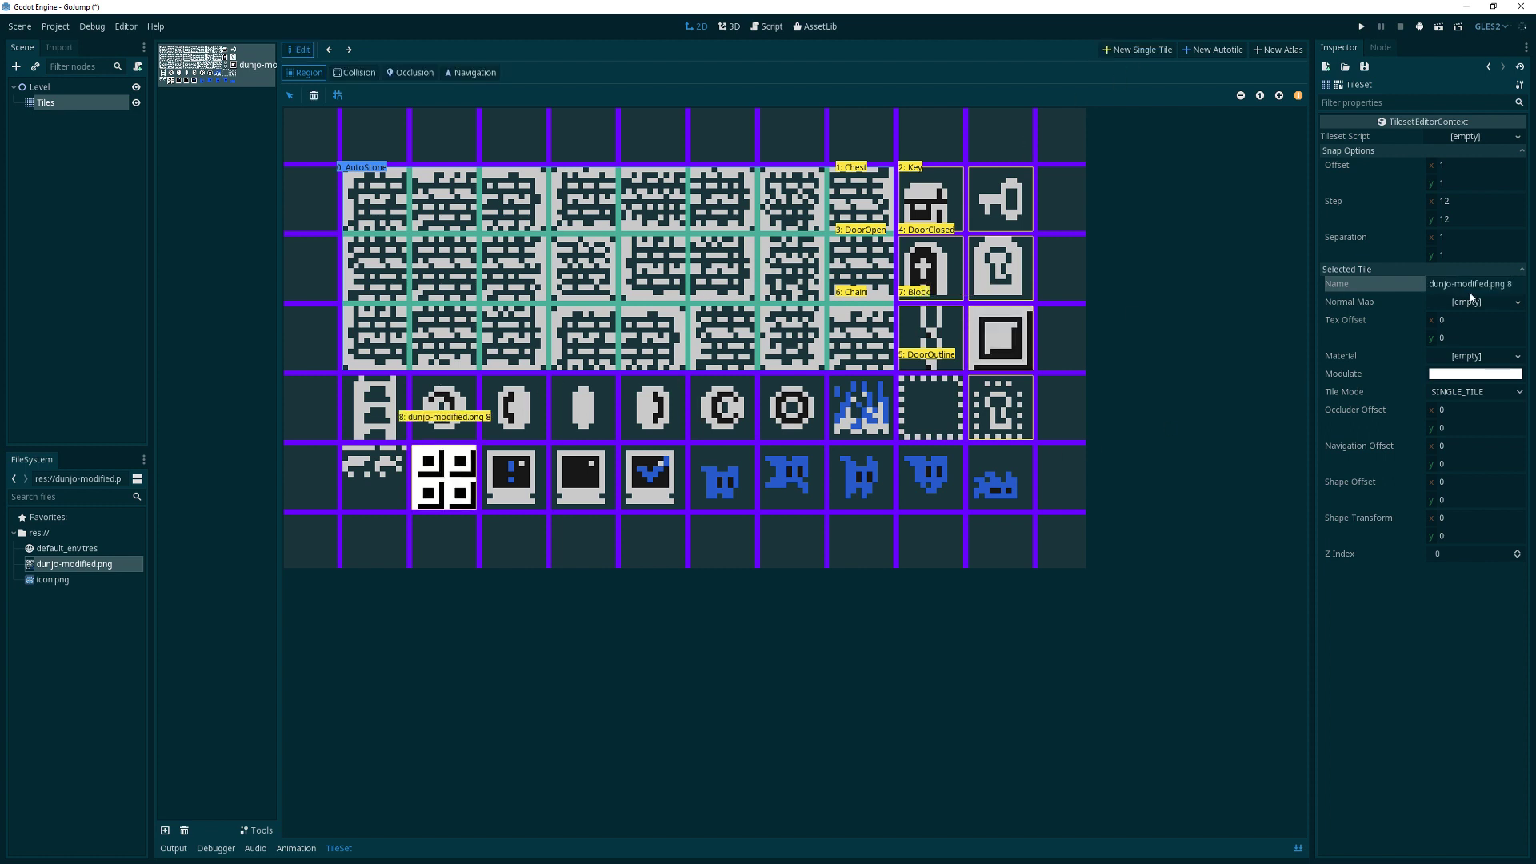
text(QuadBlock)
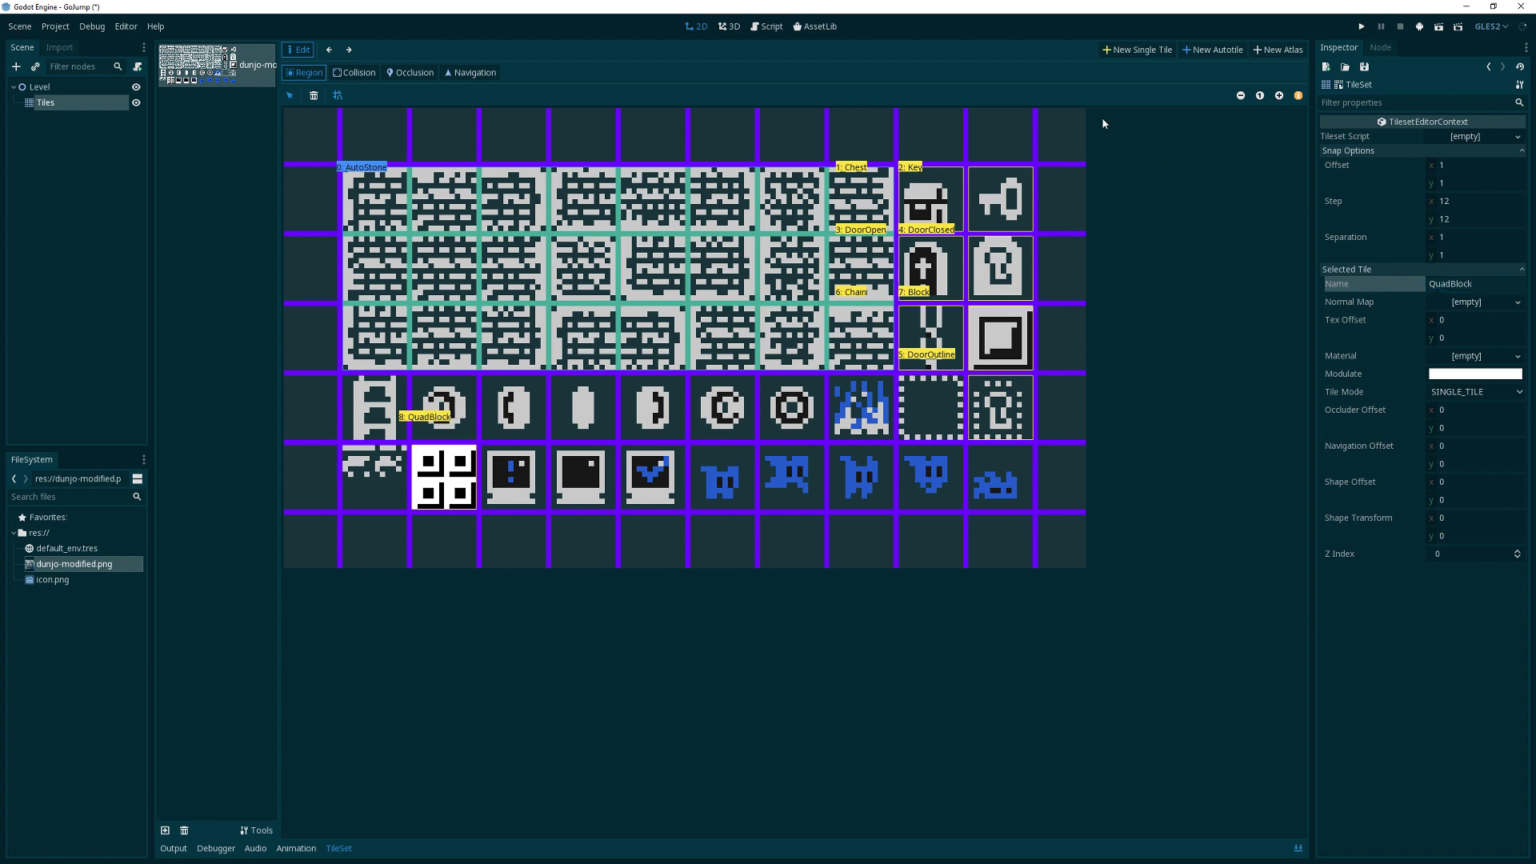
click(443, 408)
text(Coin)
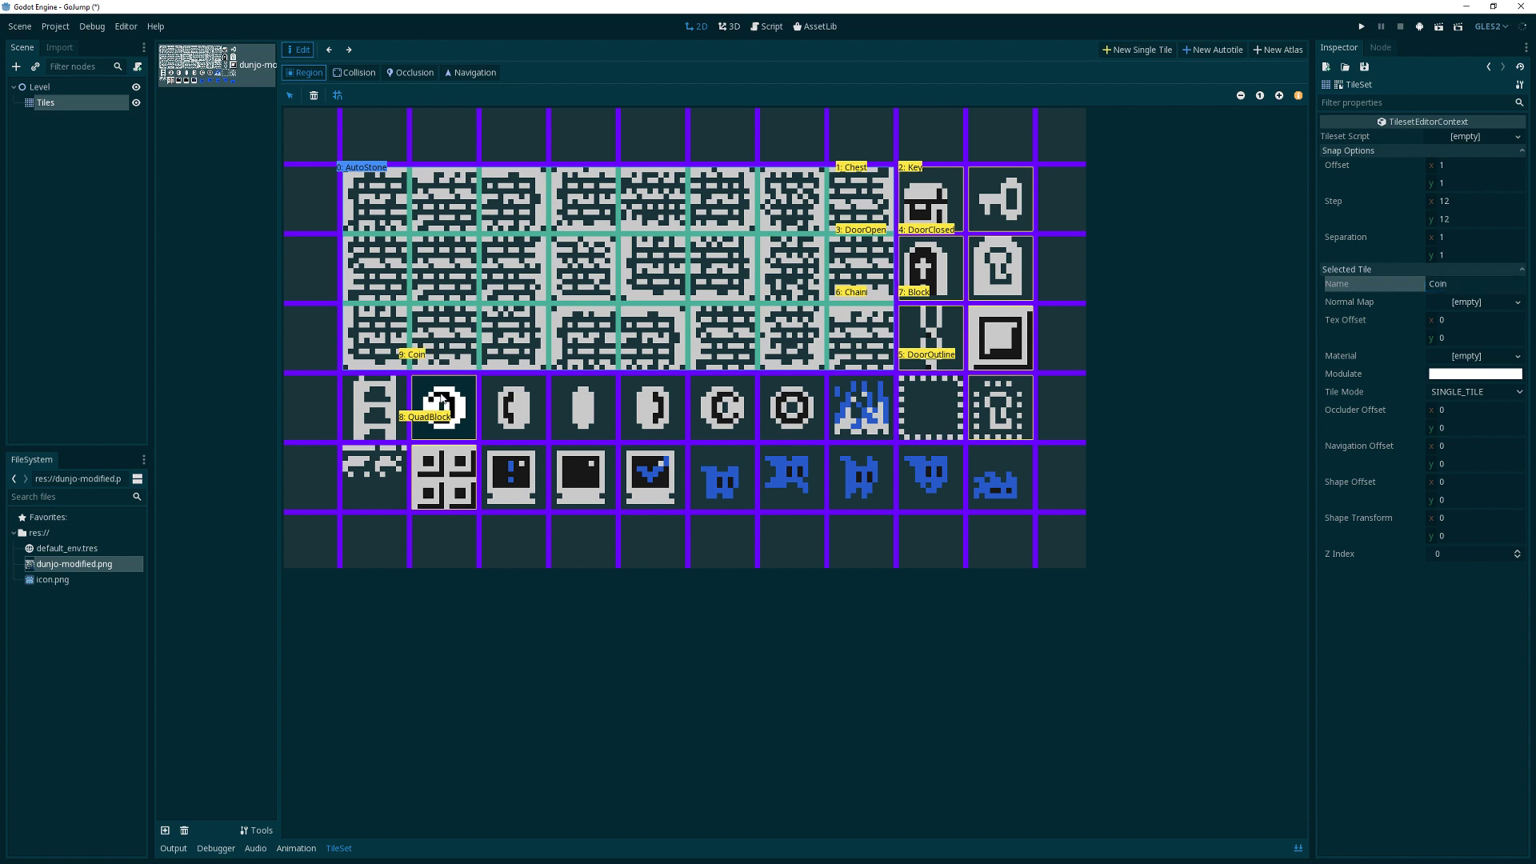
mouse_move(517, 413)
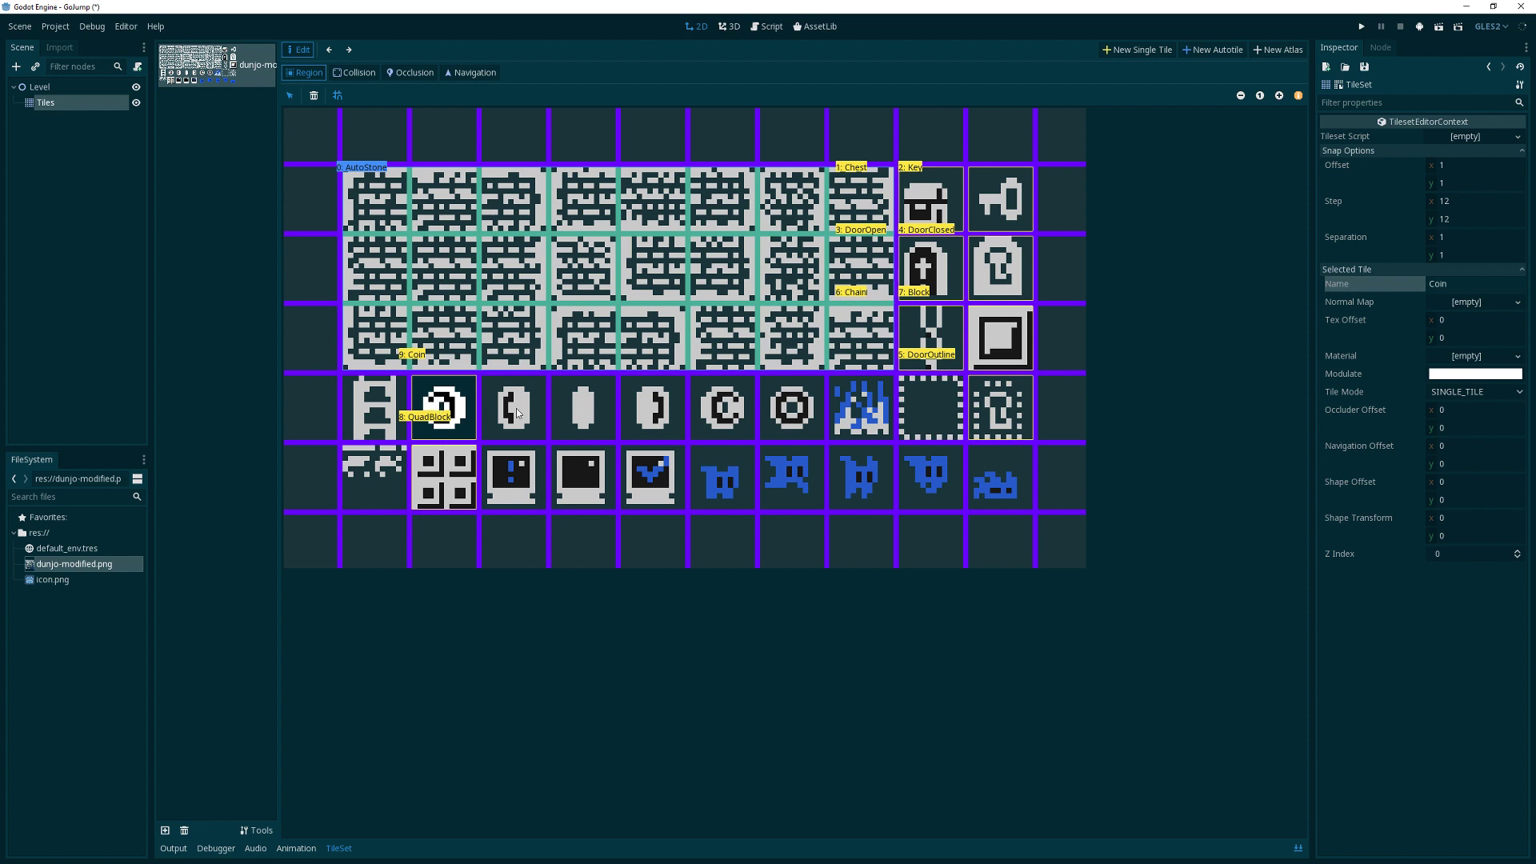
mouse_move(564, 417)
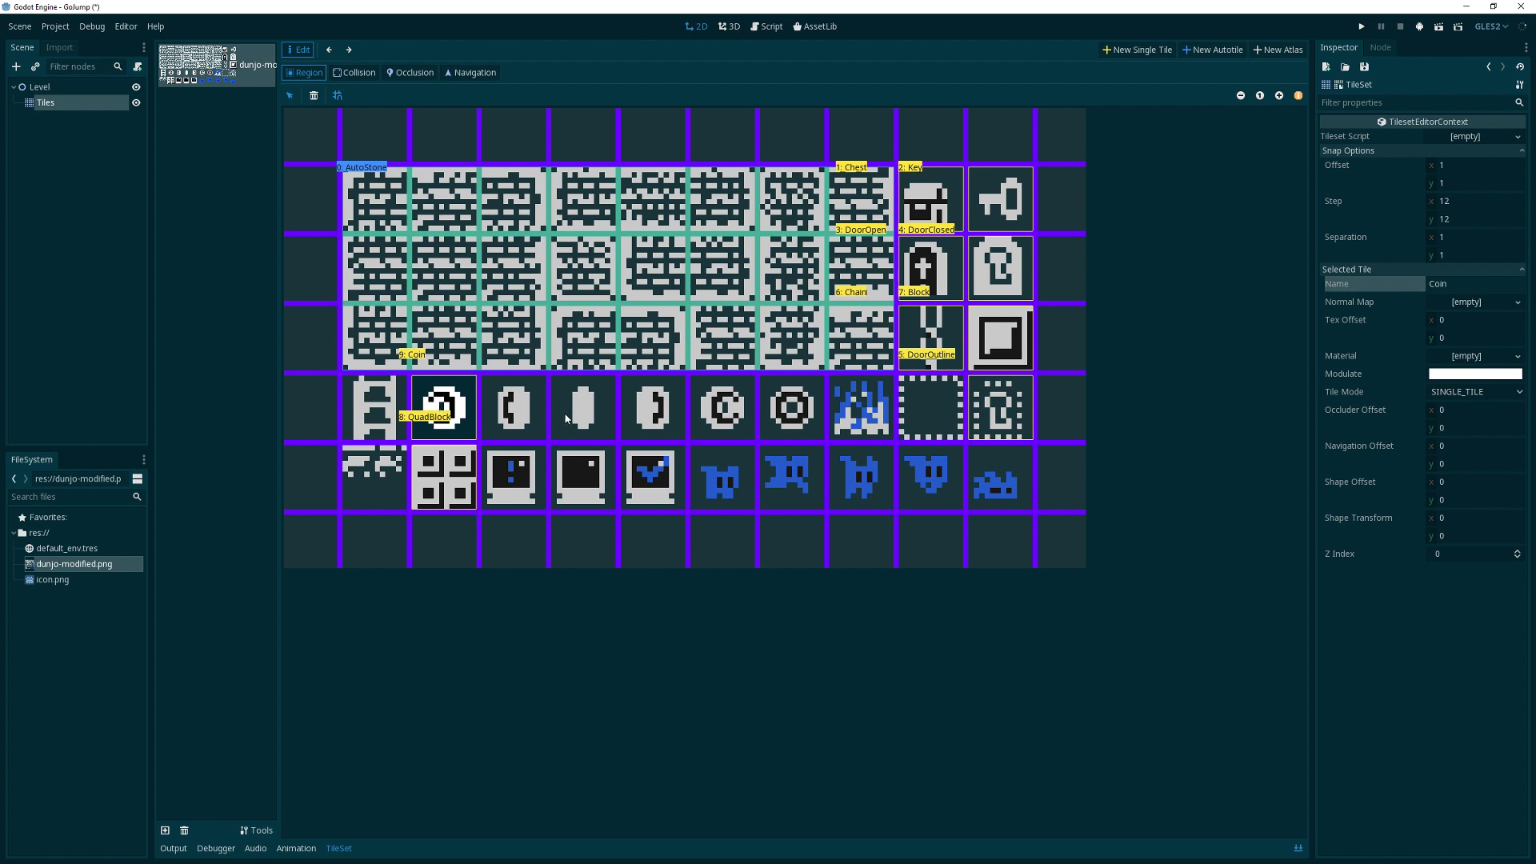
mouse_move(1203, 91)
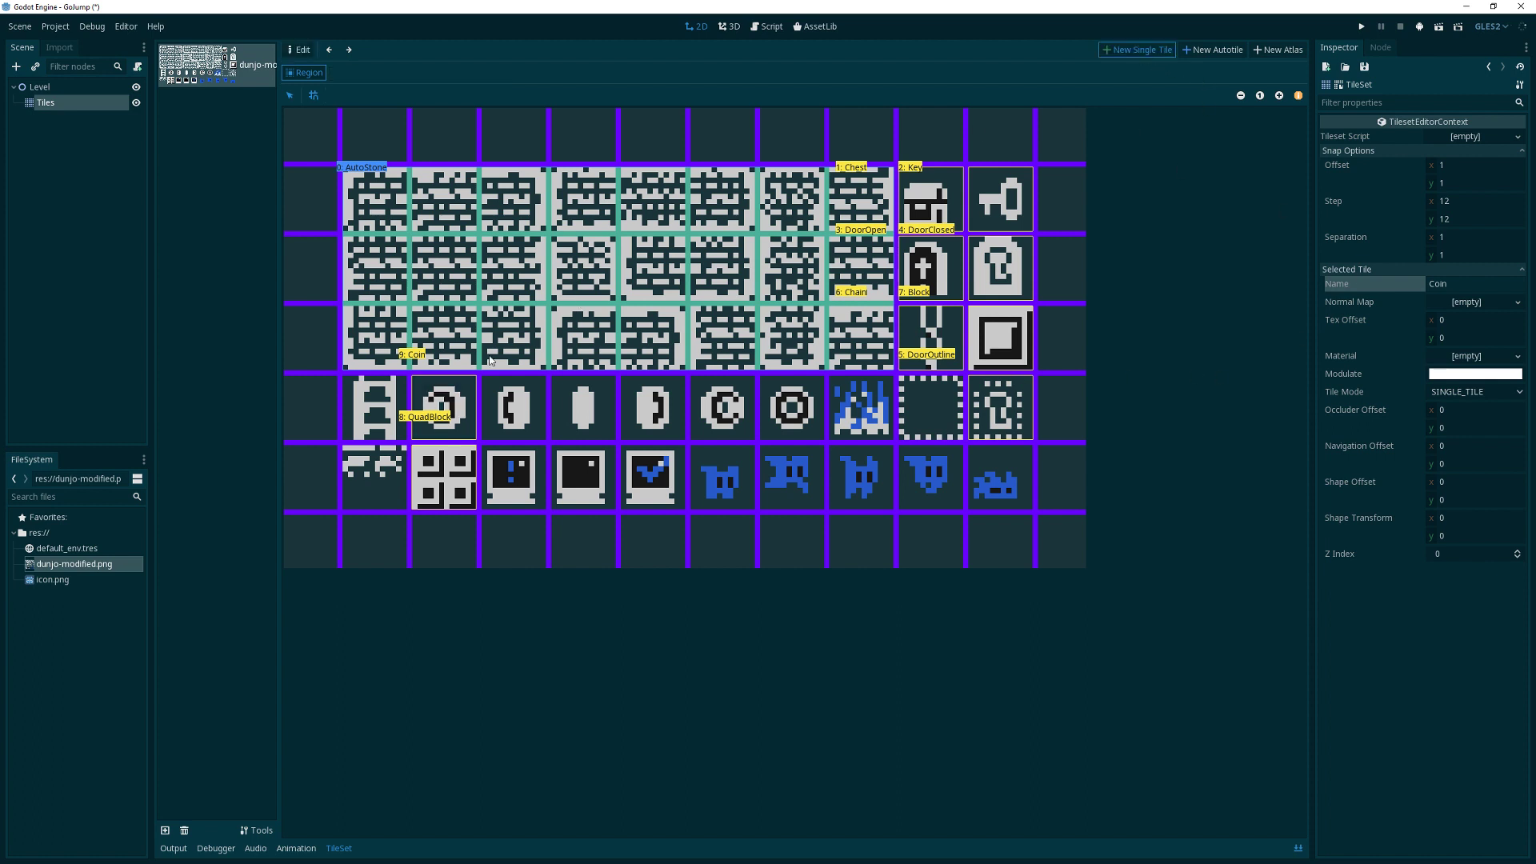
Create Ladder, SinglePlatform and Player single tiles with those names
click(372, 406)
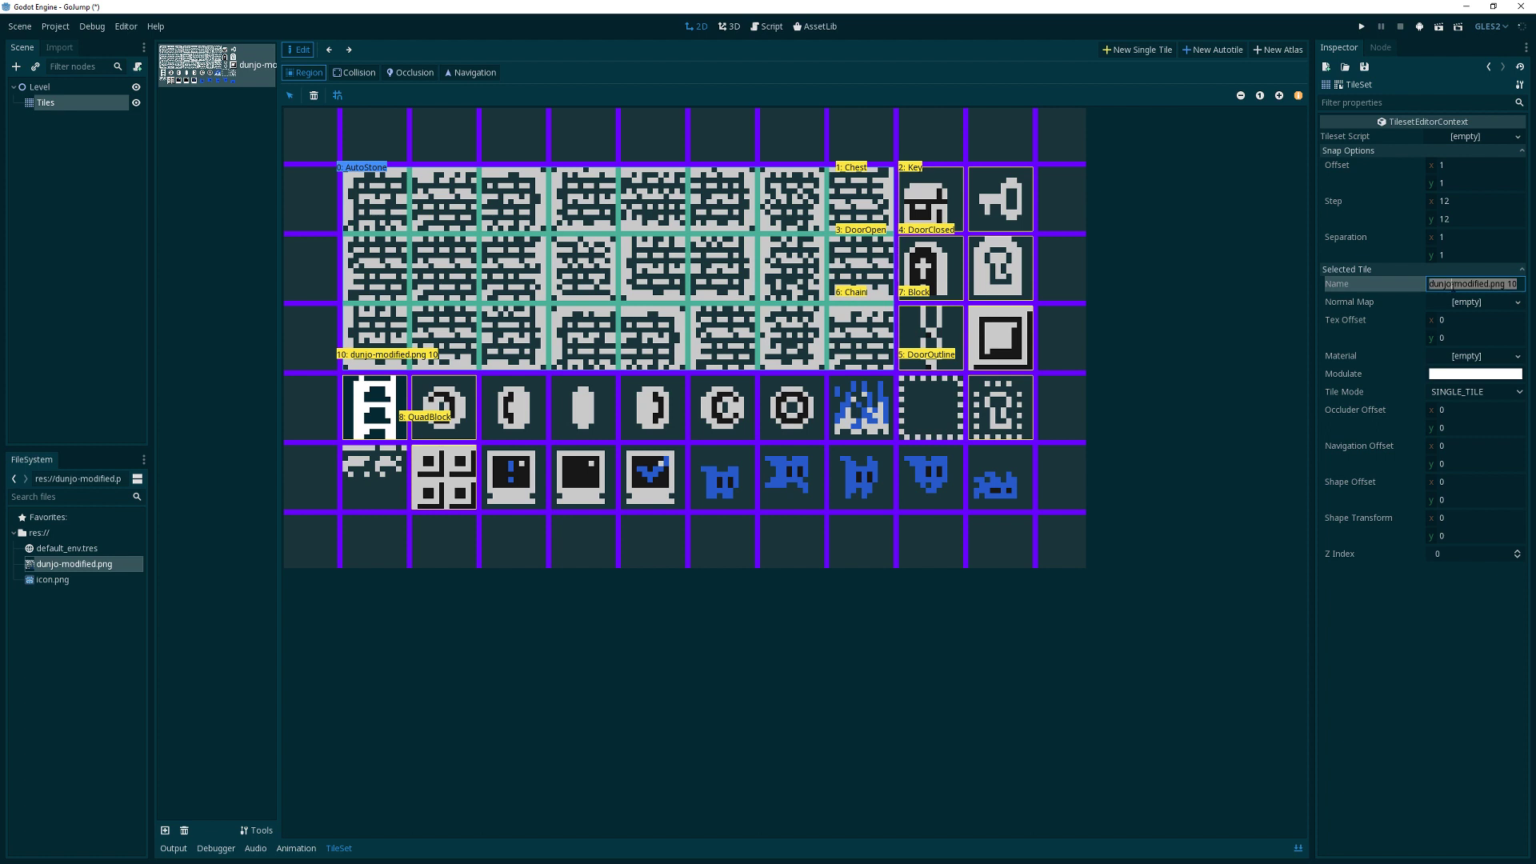
text(Ladder)
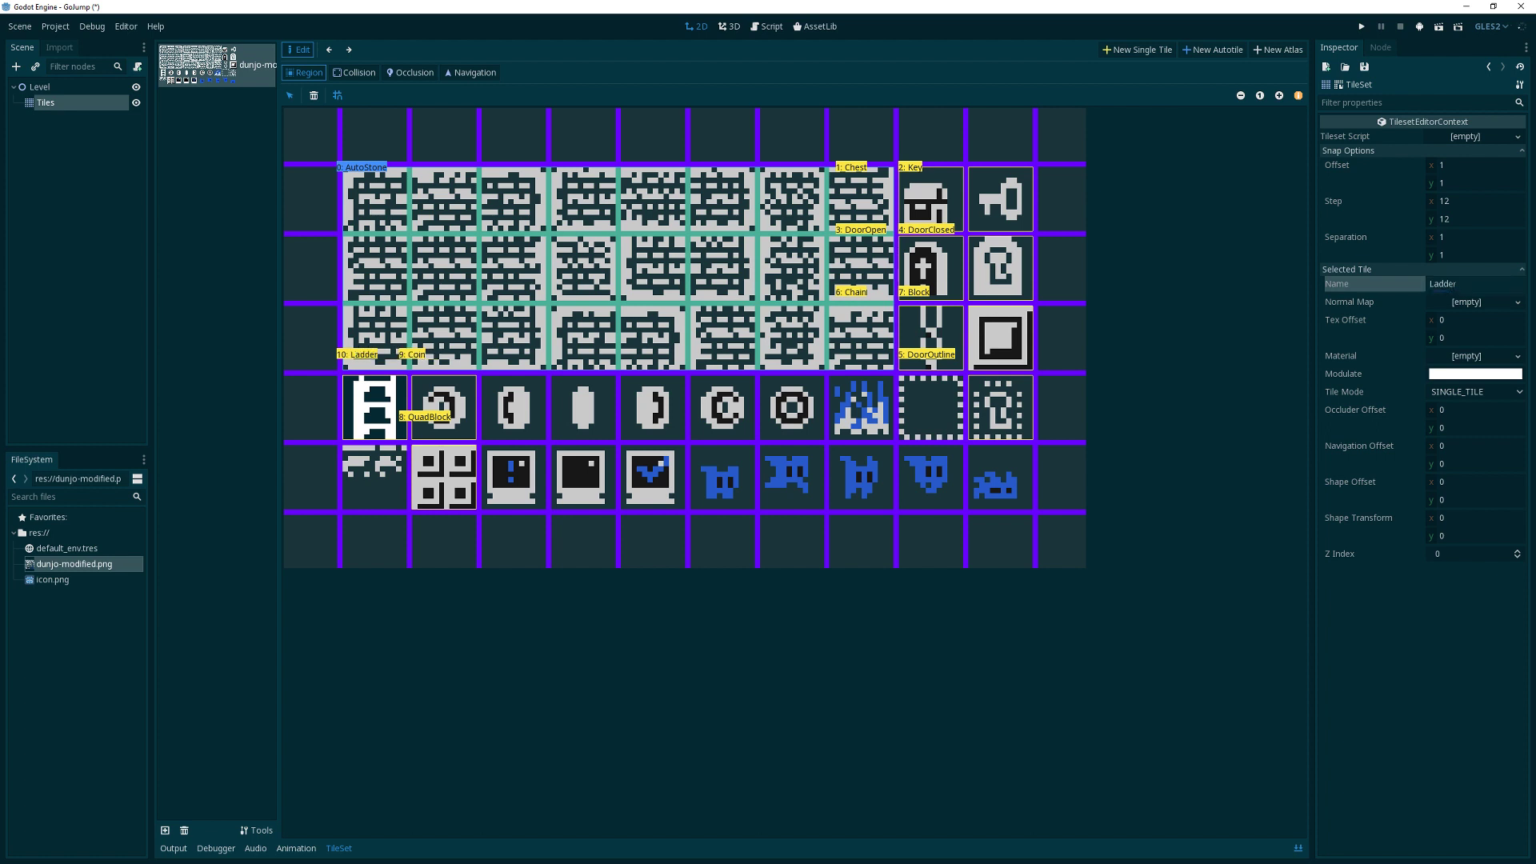
mouse_move(894, 400)
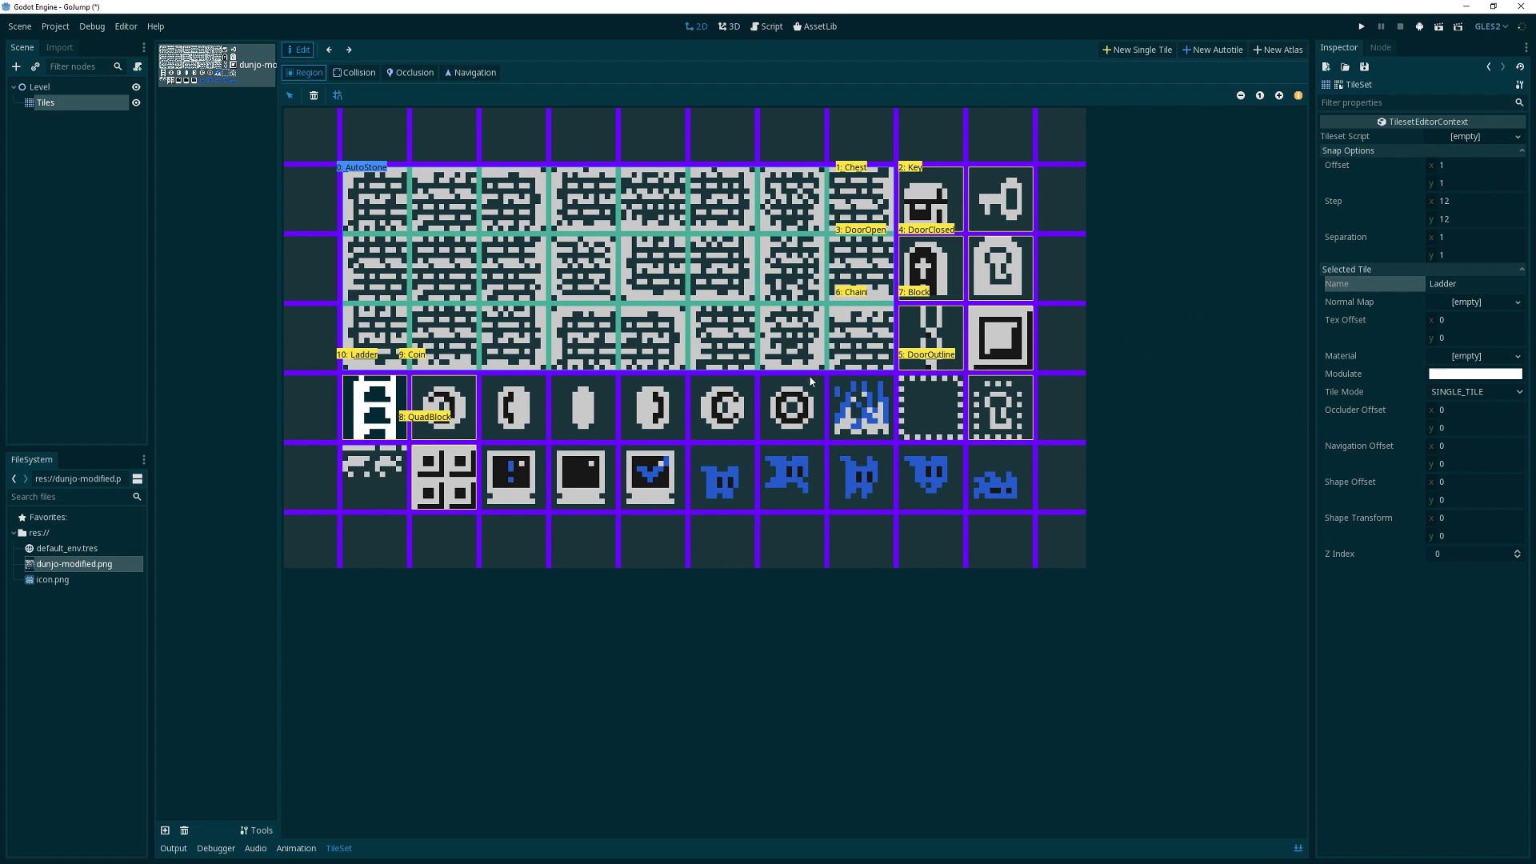
mouse_move(392, 483)
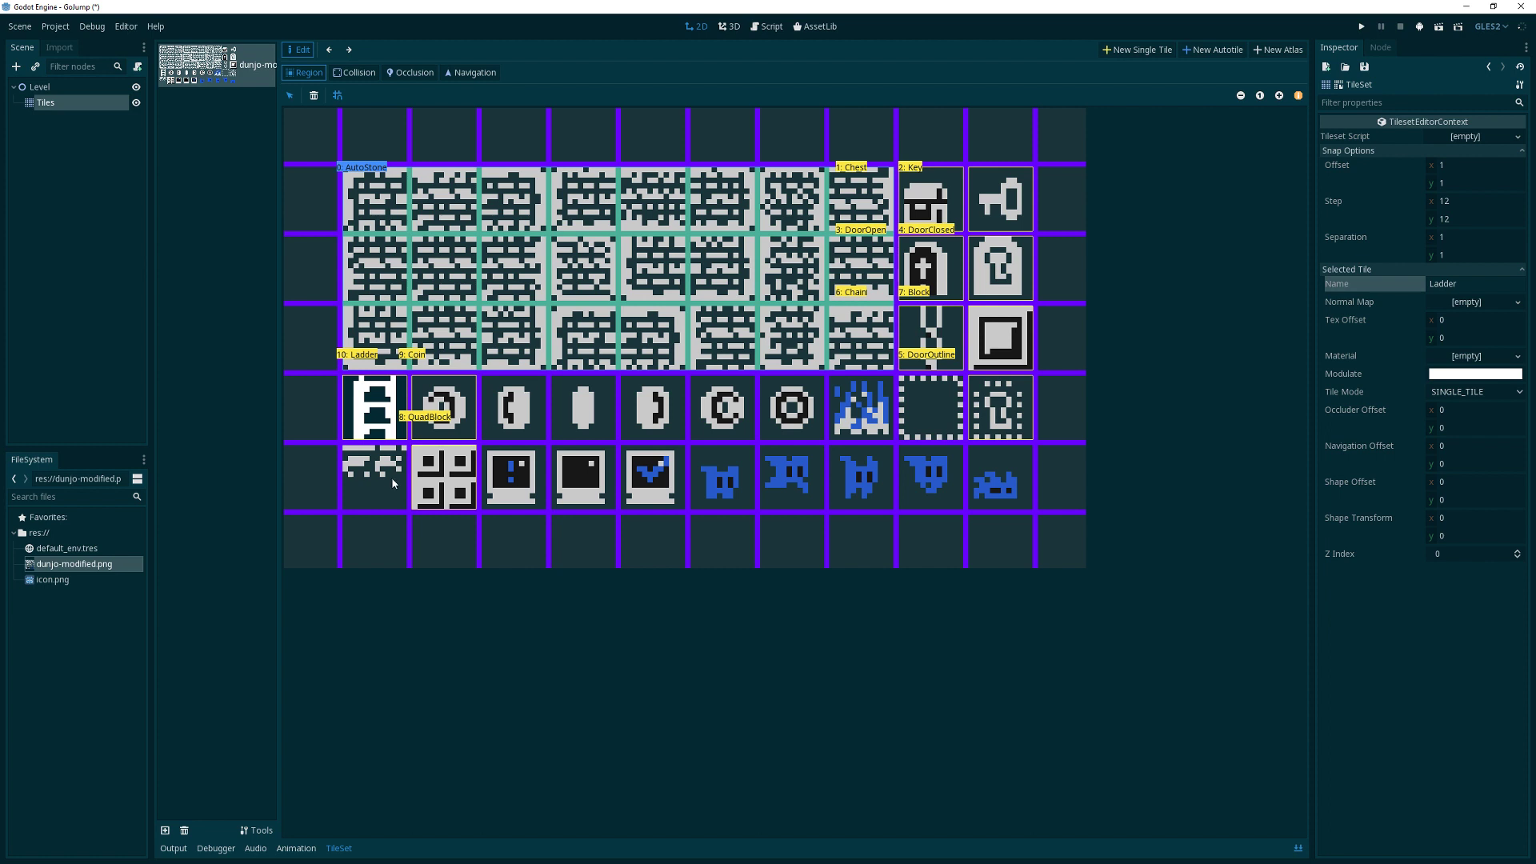
mouse_move(1280, 147)
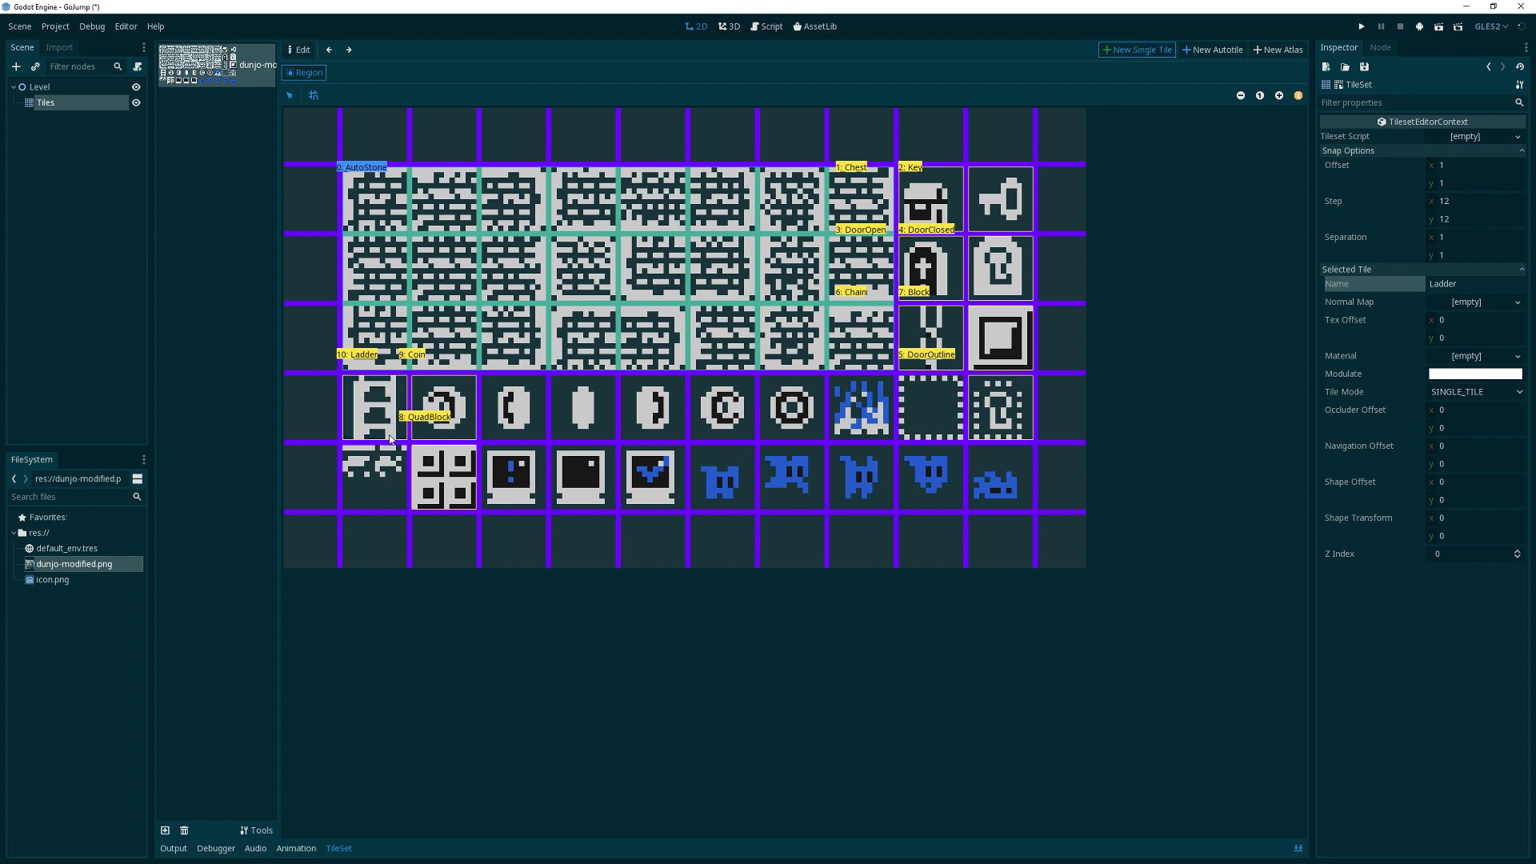
click(372, 480)
text(SinglePlatform)
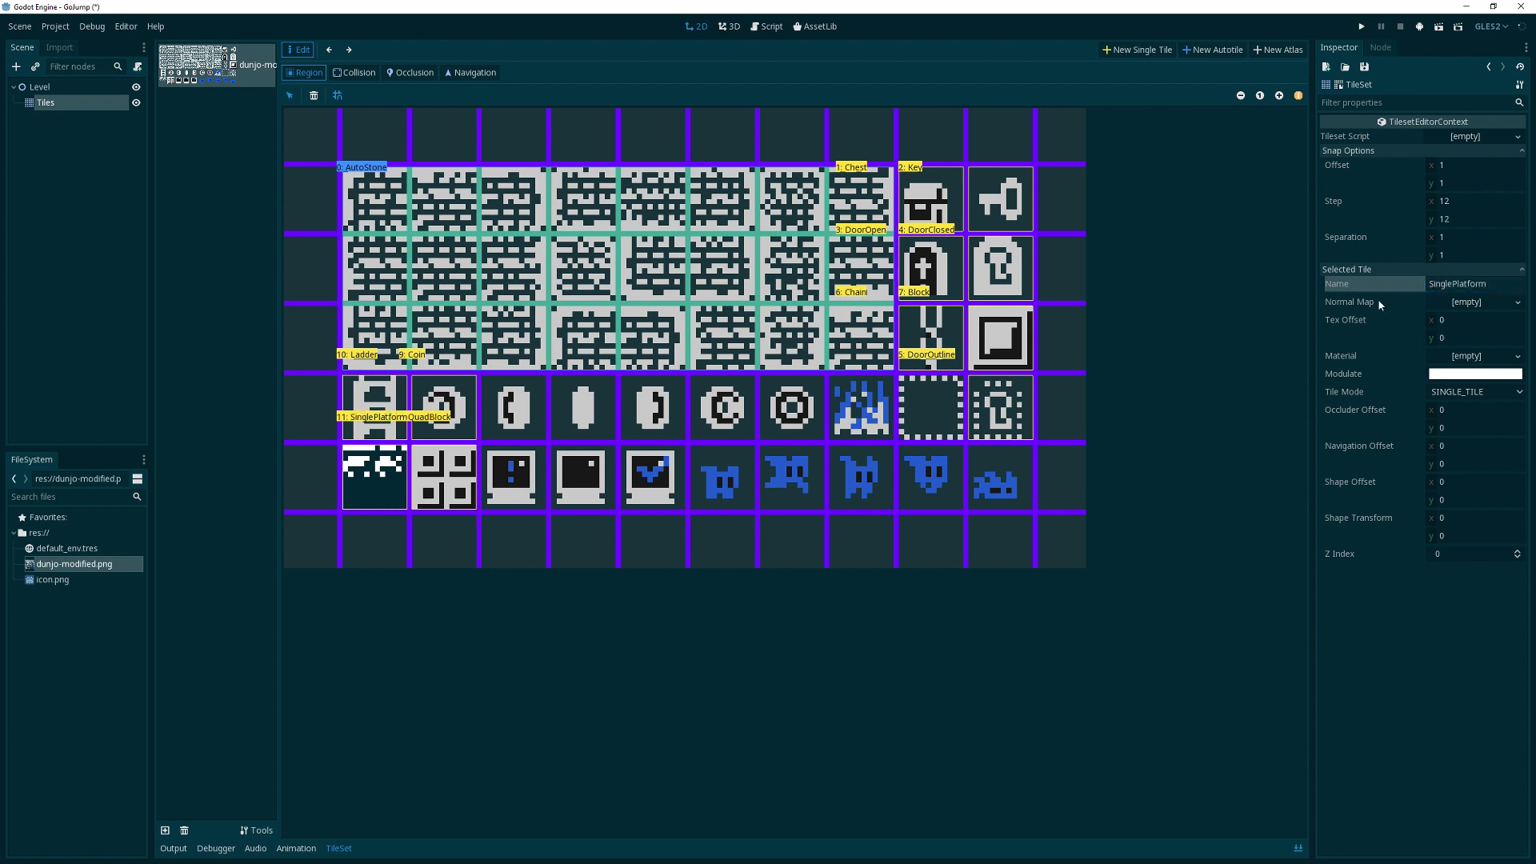
click(928, 408)
text(P)
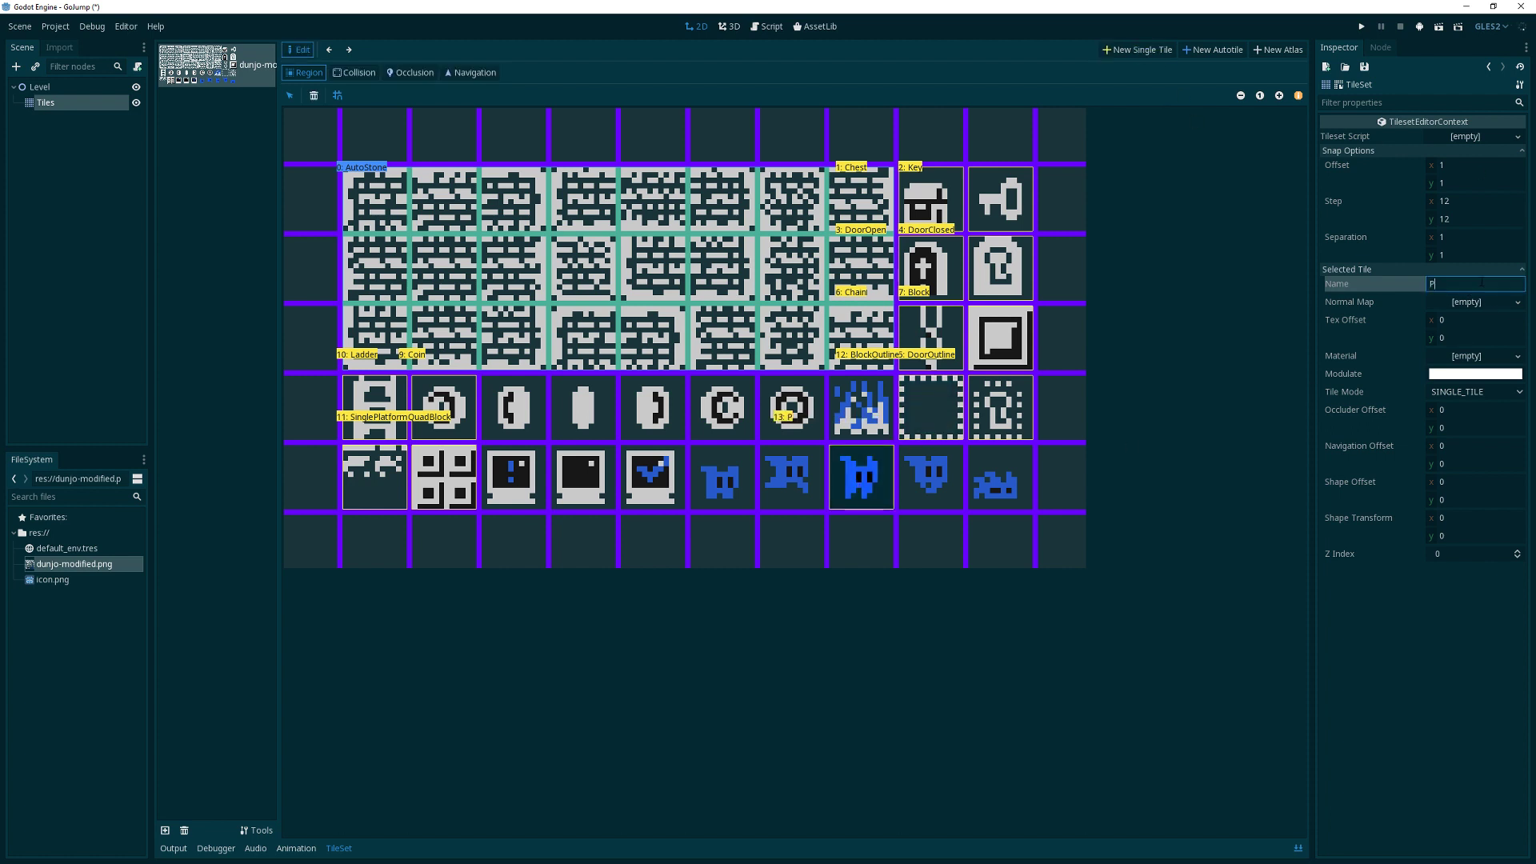
text(layer)
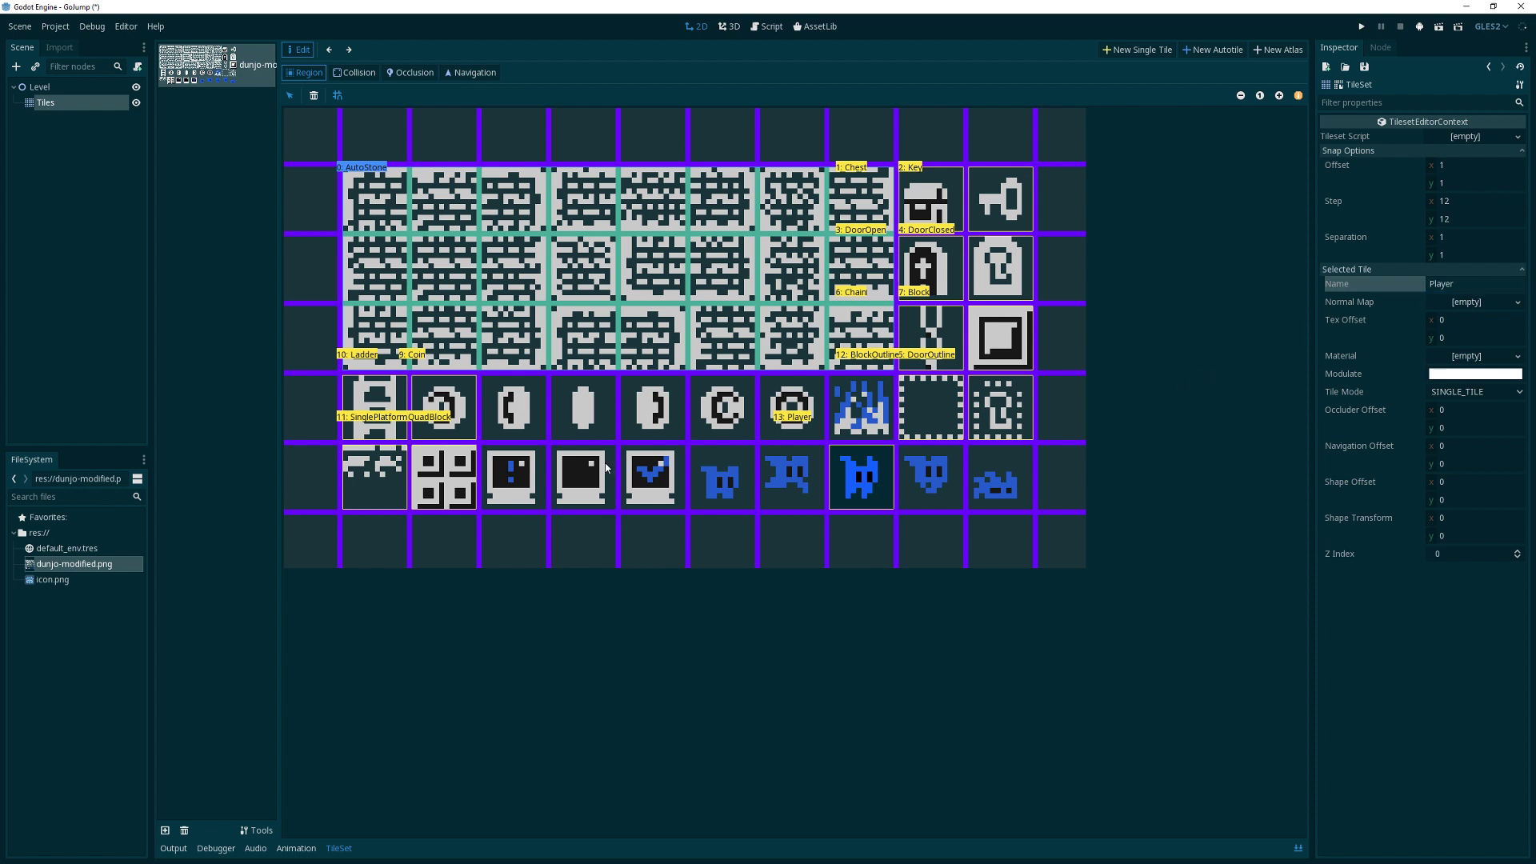
mouse_move(1010, 203)
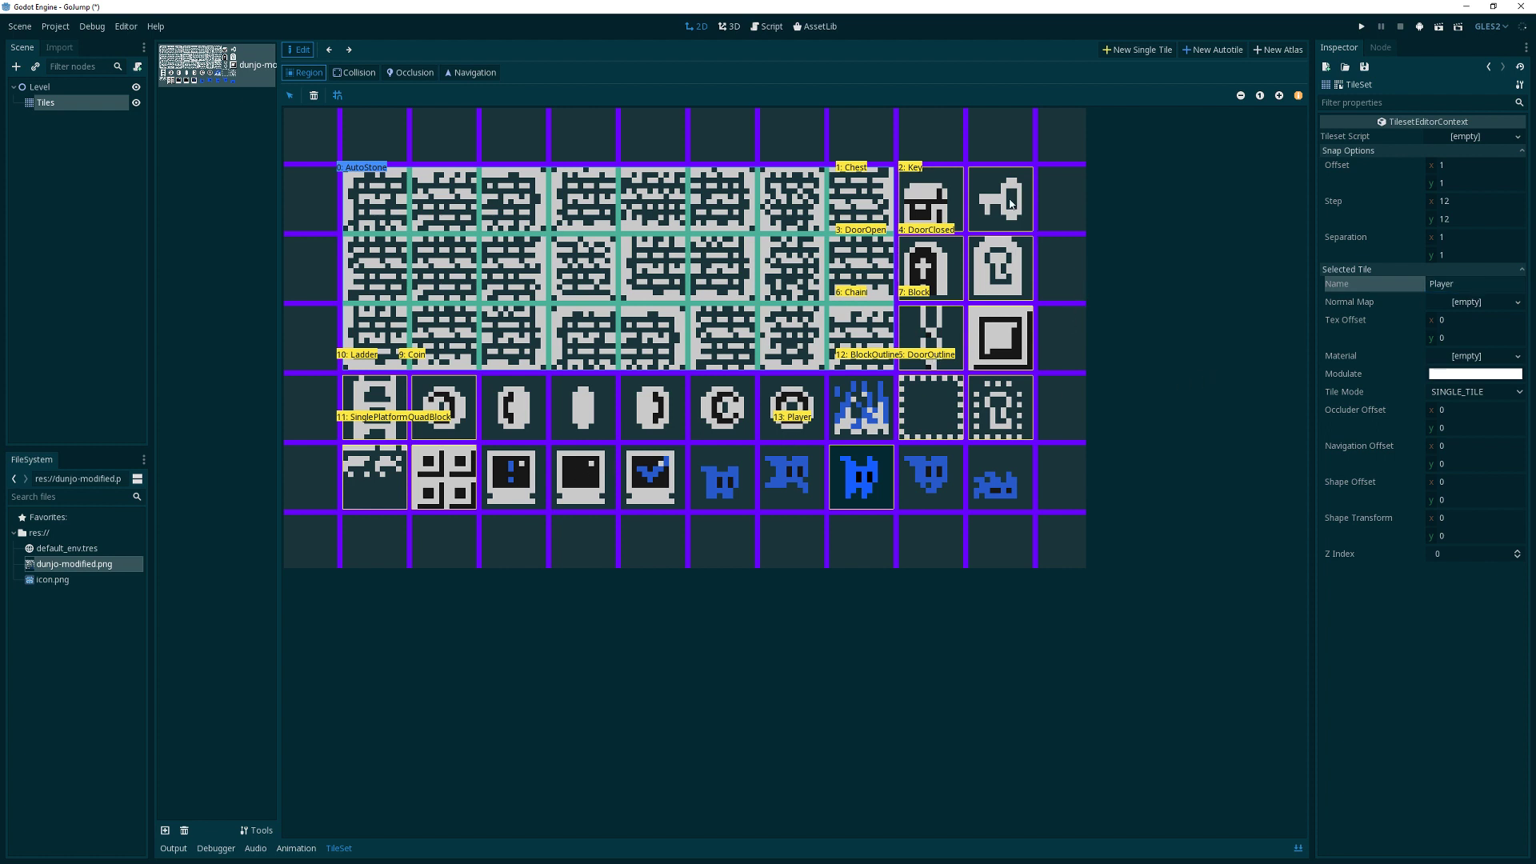
mouse_move(1006, 203)
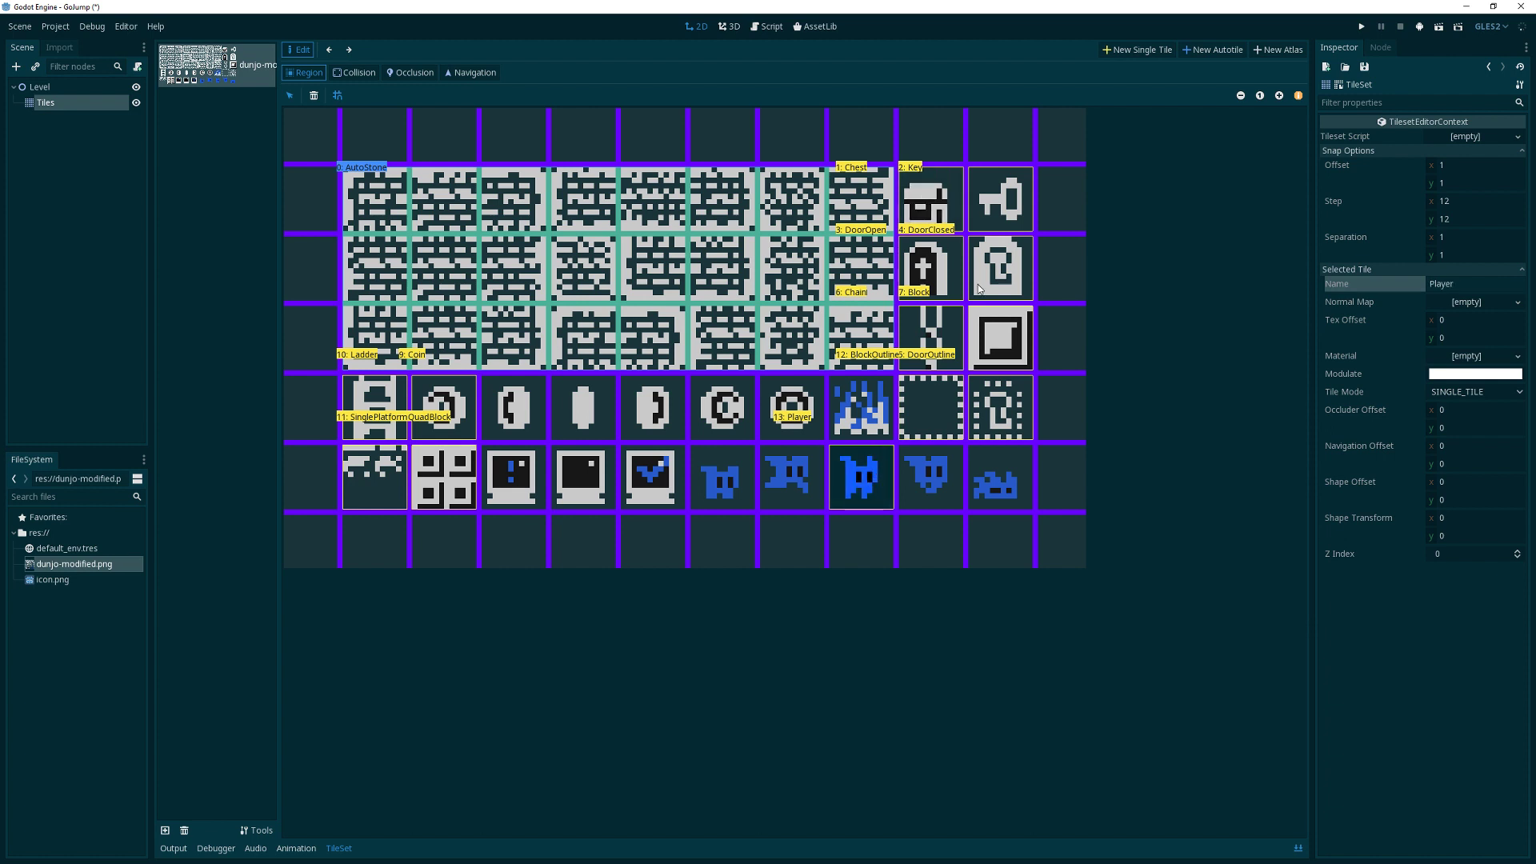
mouse_move(1232, 121)
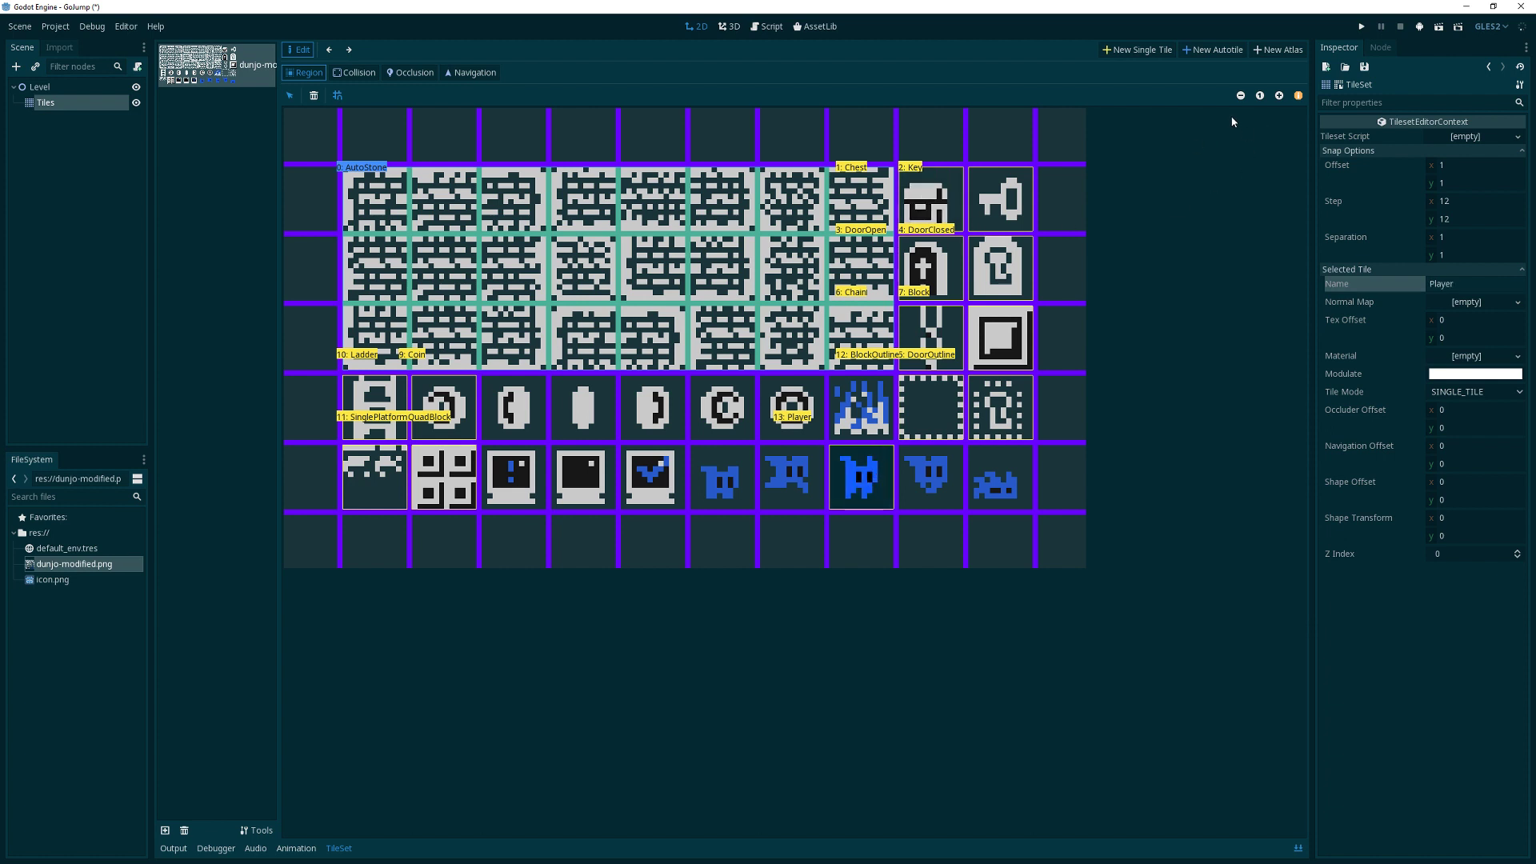
Save the tileset resource as DungeonTileset.tres in the project root via Save As
click(1364, 83)
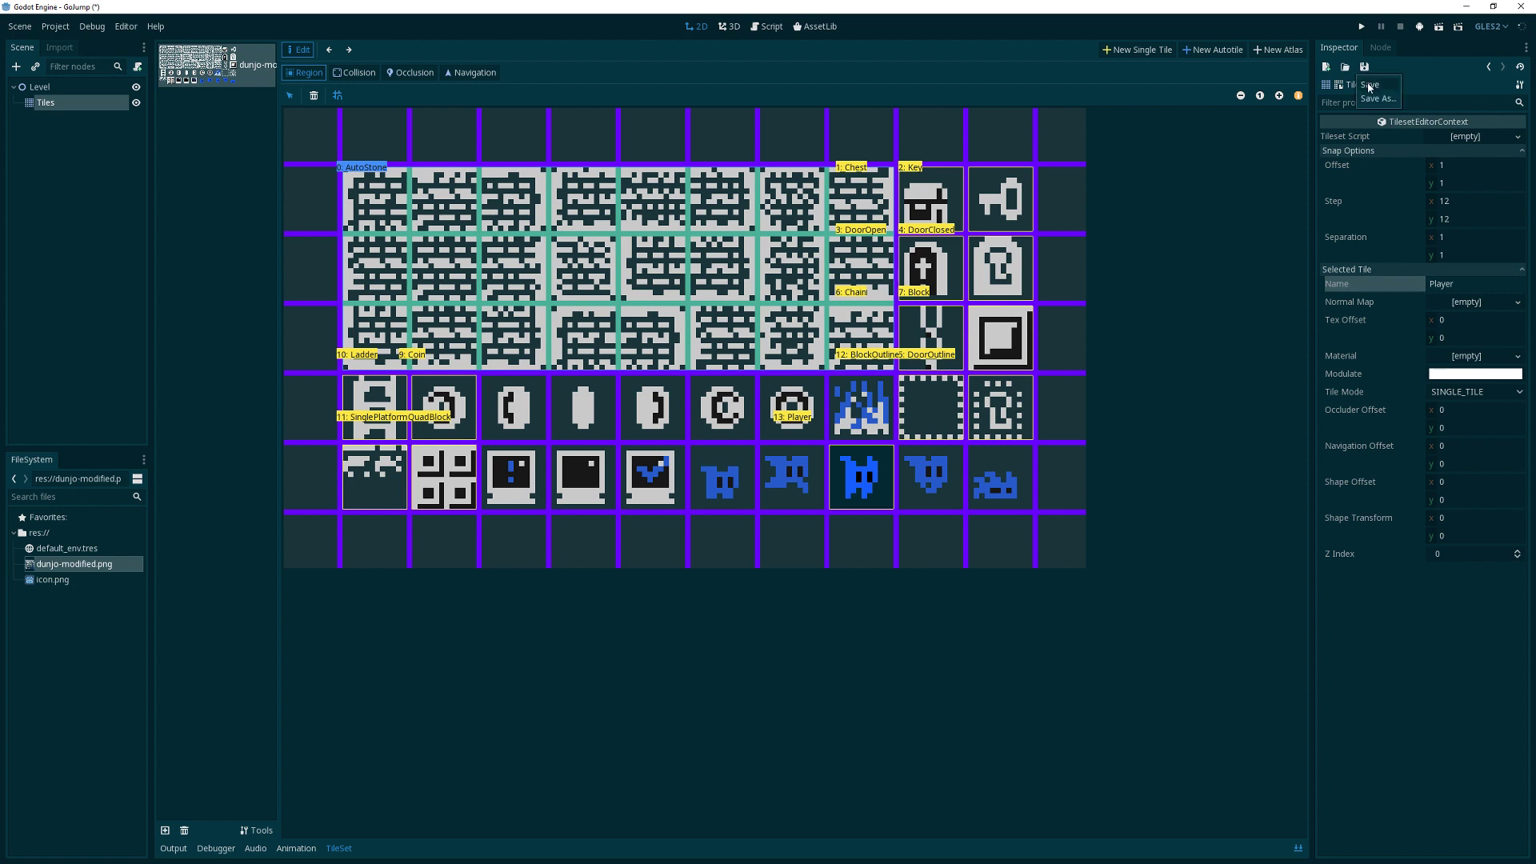
click(1378, 99)
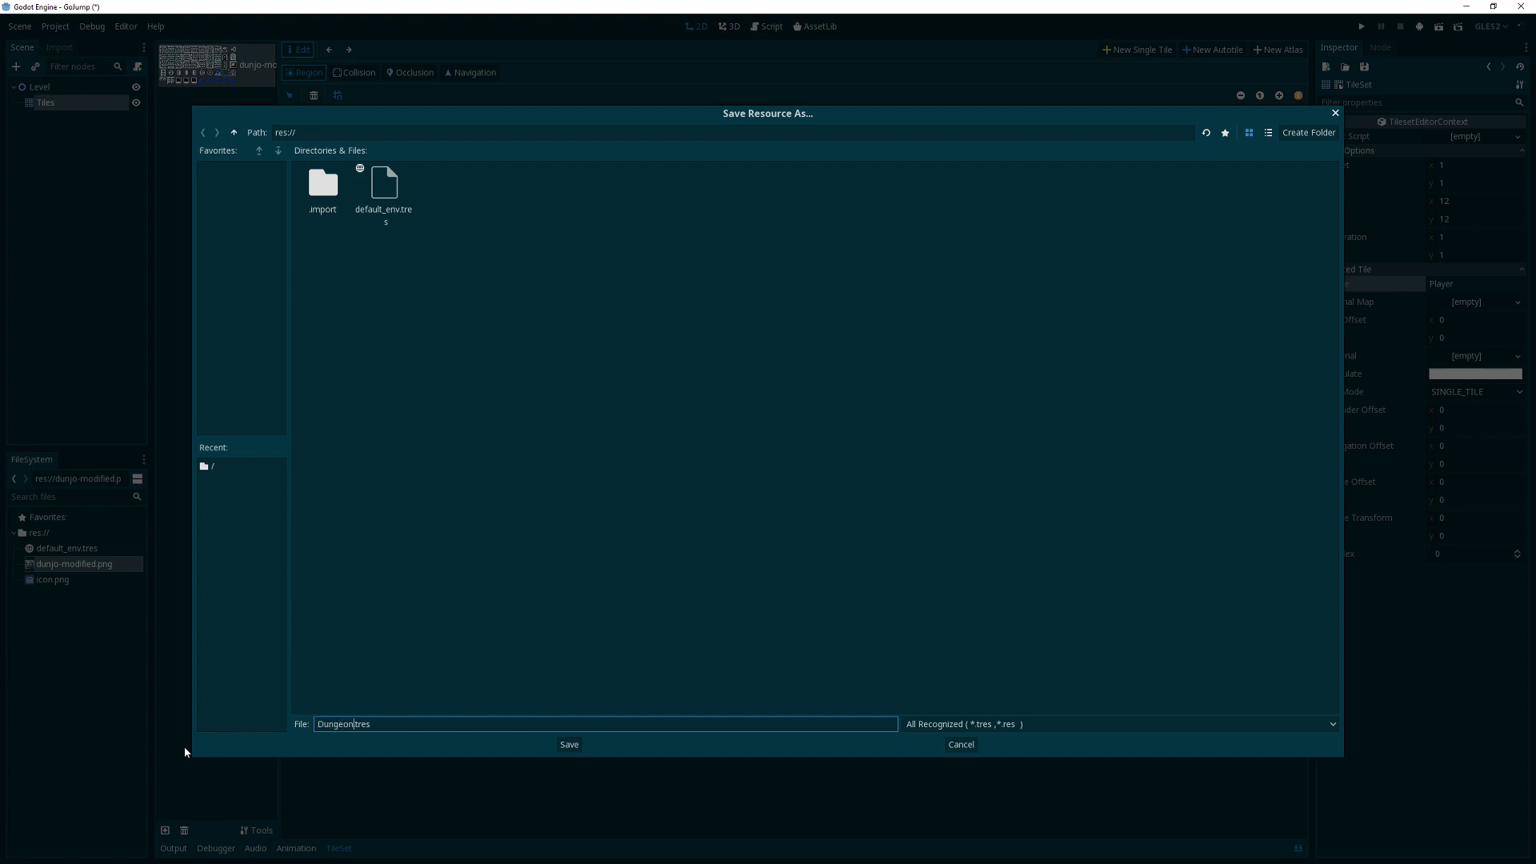
text(Tileset)
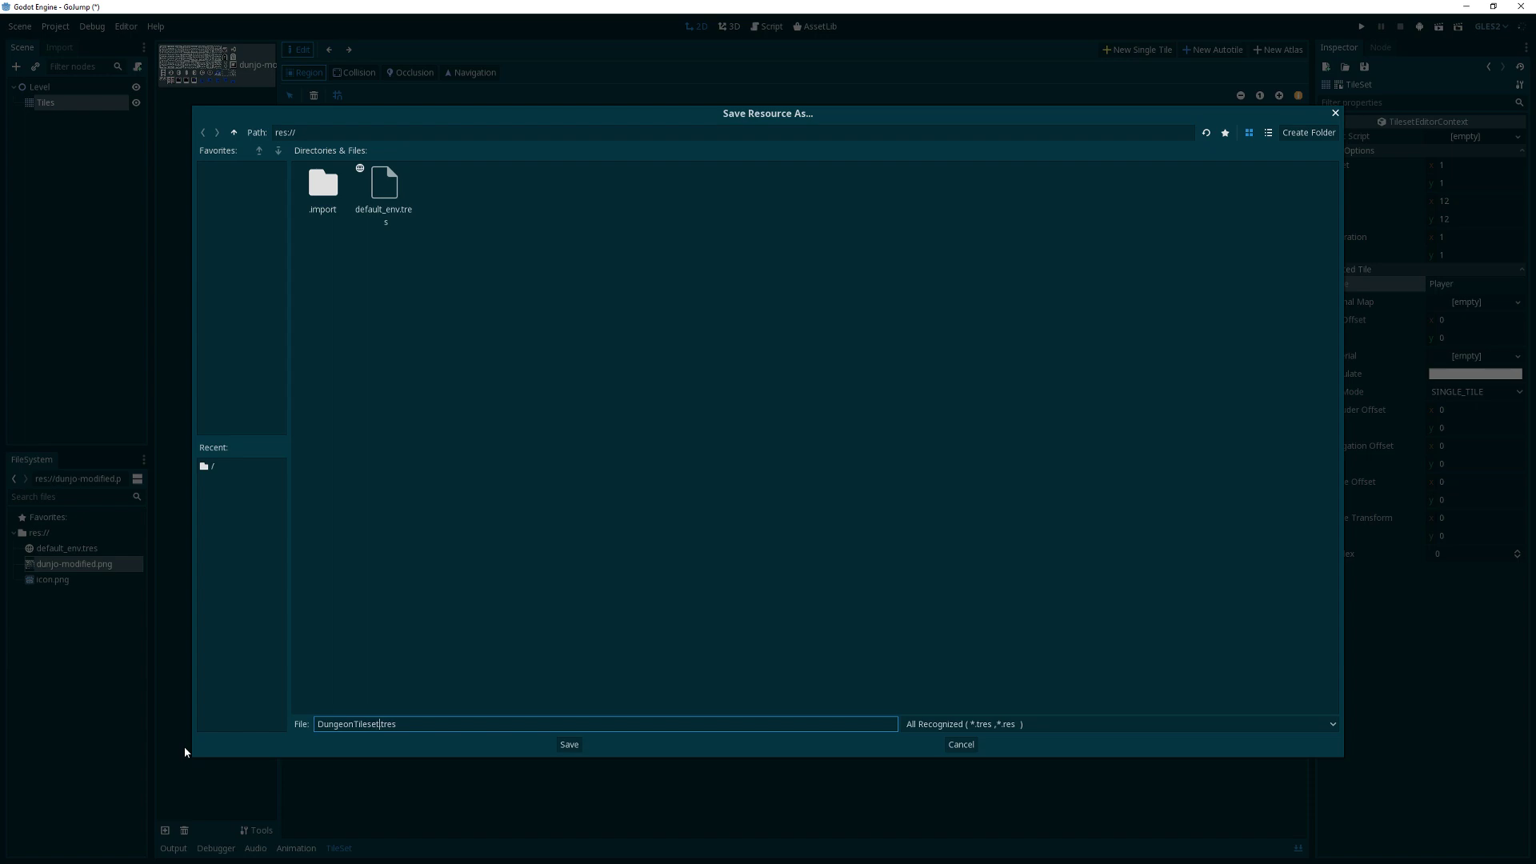
click(568, 744)
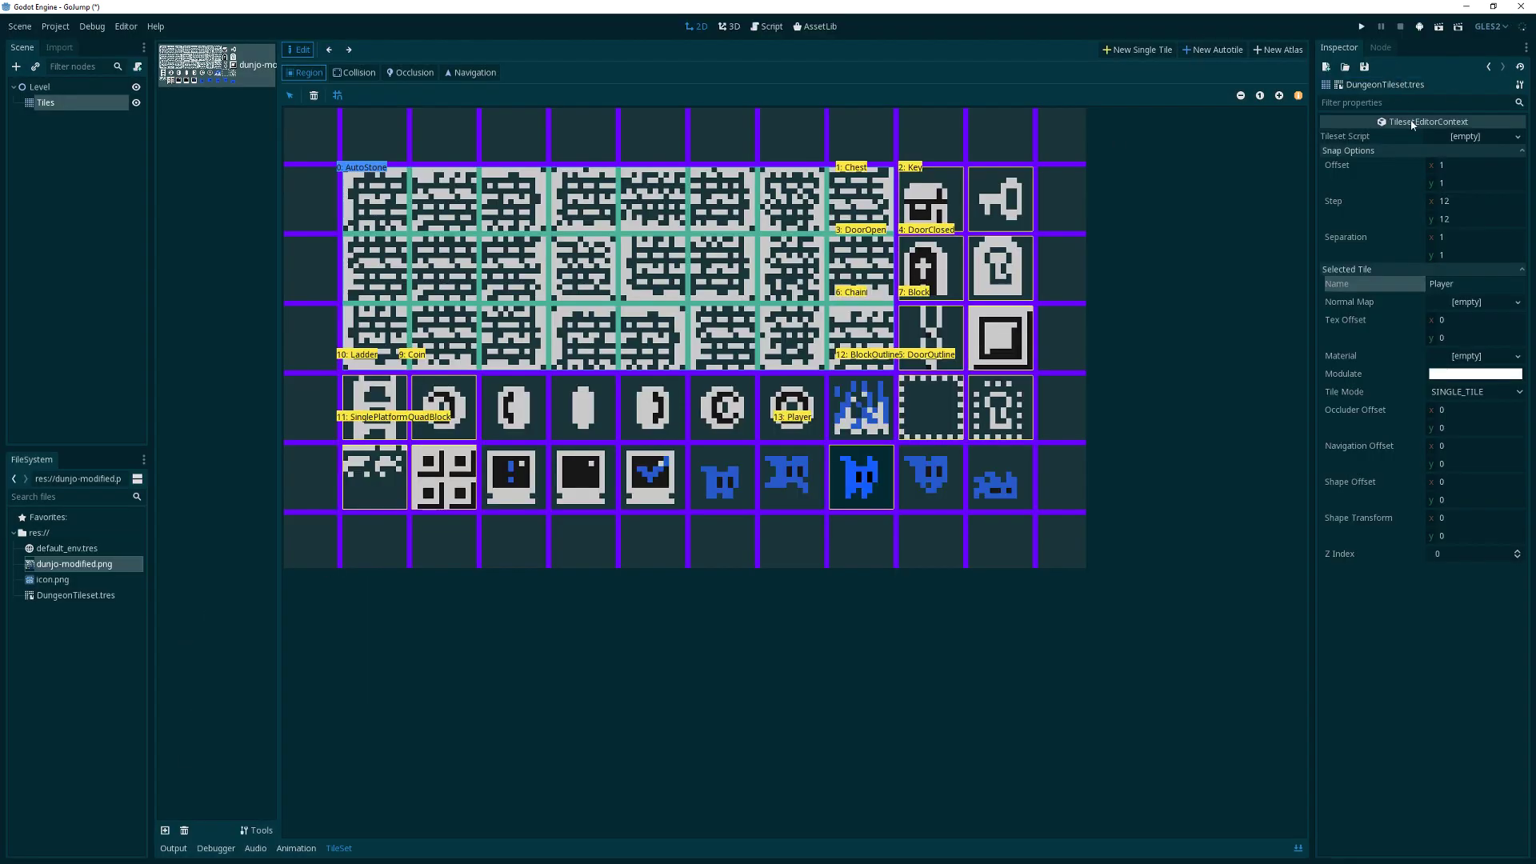
Return to the Tiles TileMap so the dungeon tile palette is available for painting
click(45, 103)
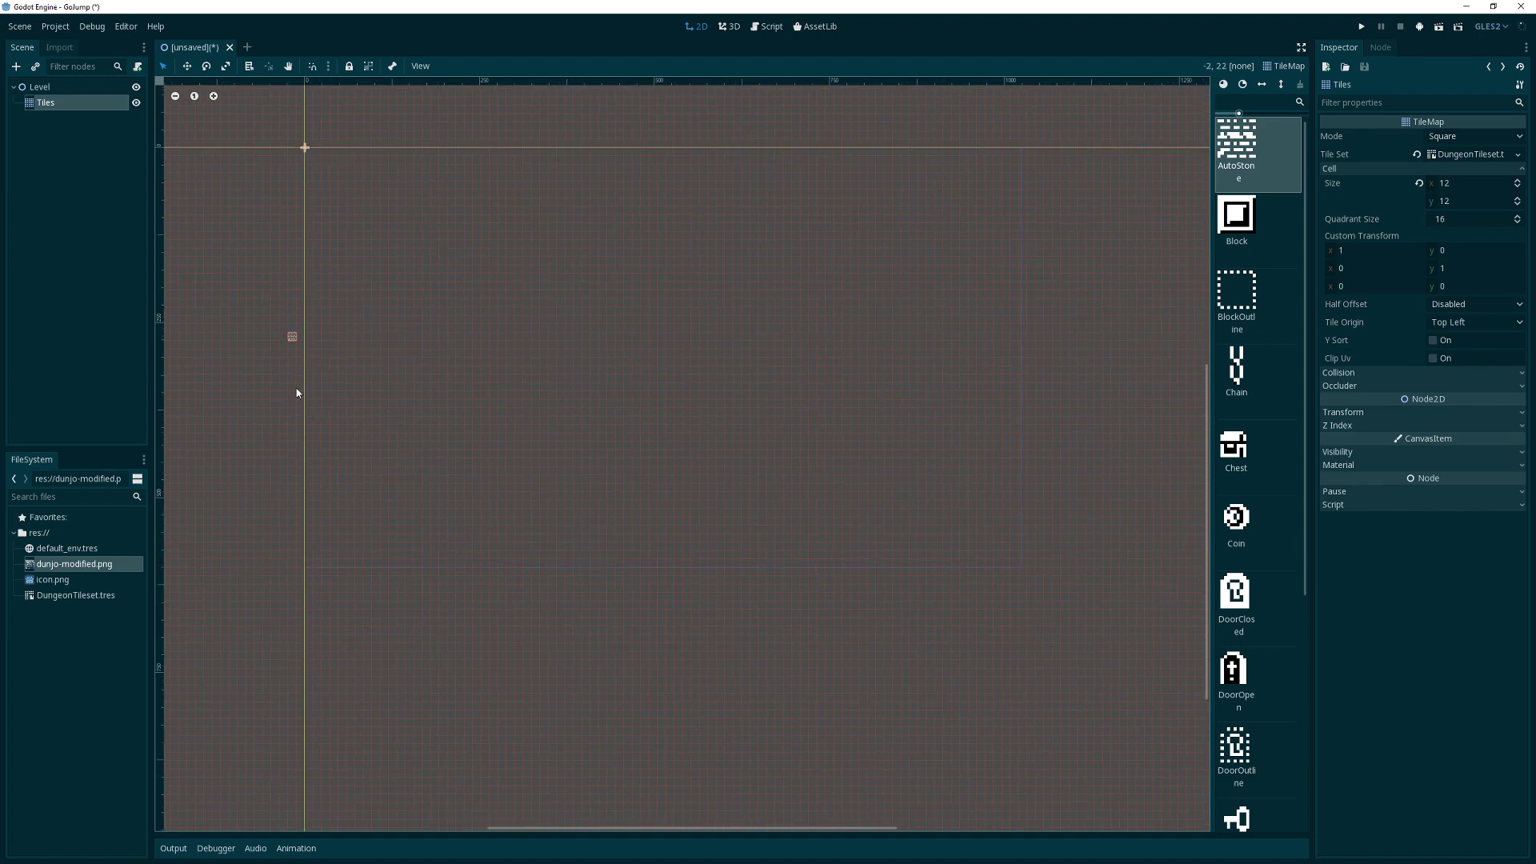
click(55, 28)
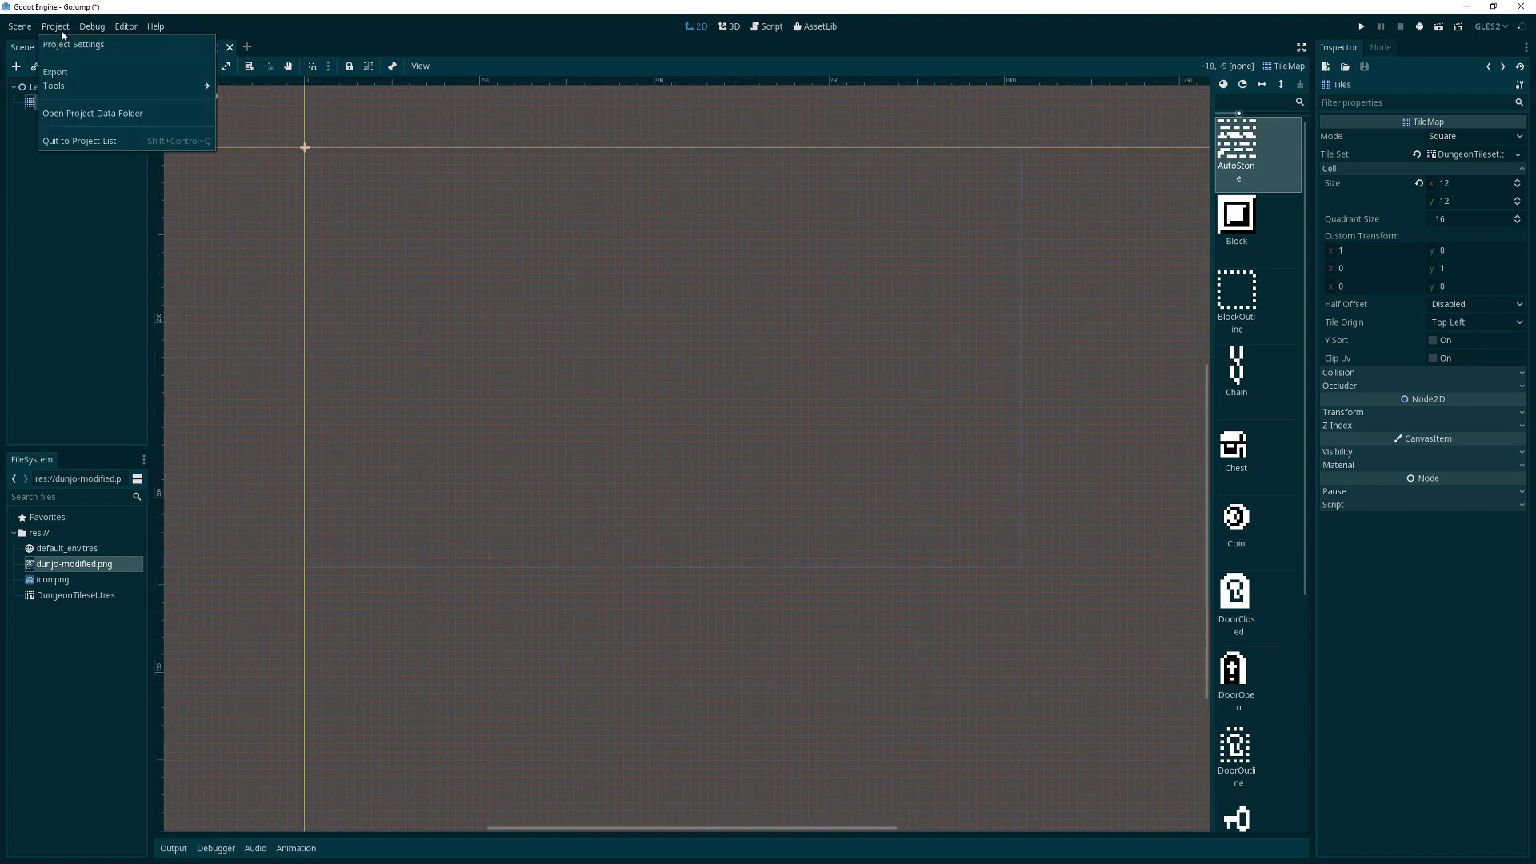
In Project Settings, search 'snap' and enable Rendering > Quality > Use Pixel Snap
click(72, 45)
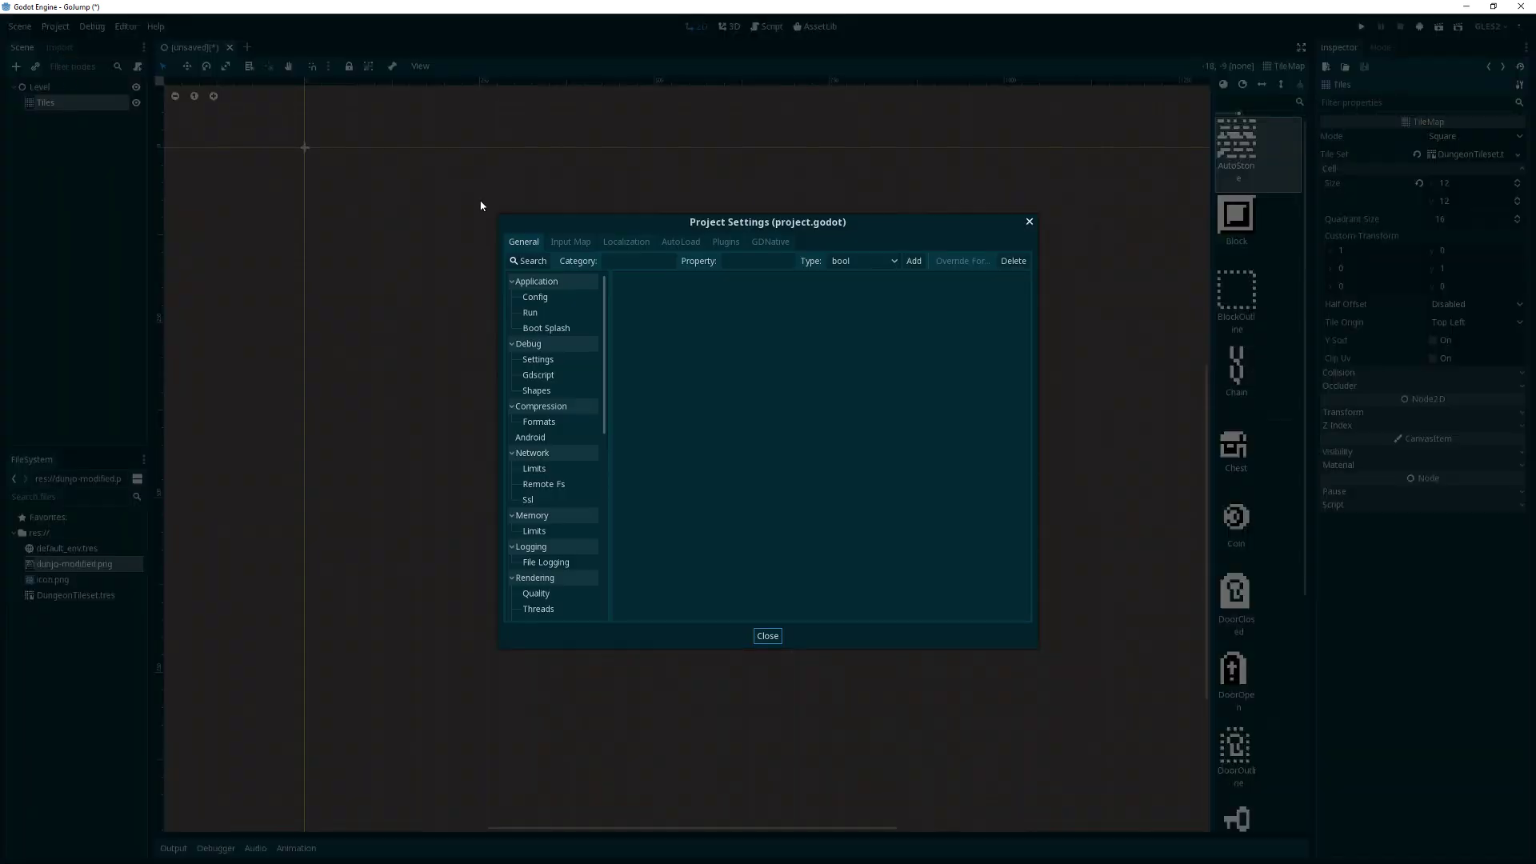
scroll(down, 3)
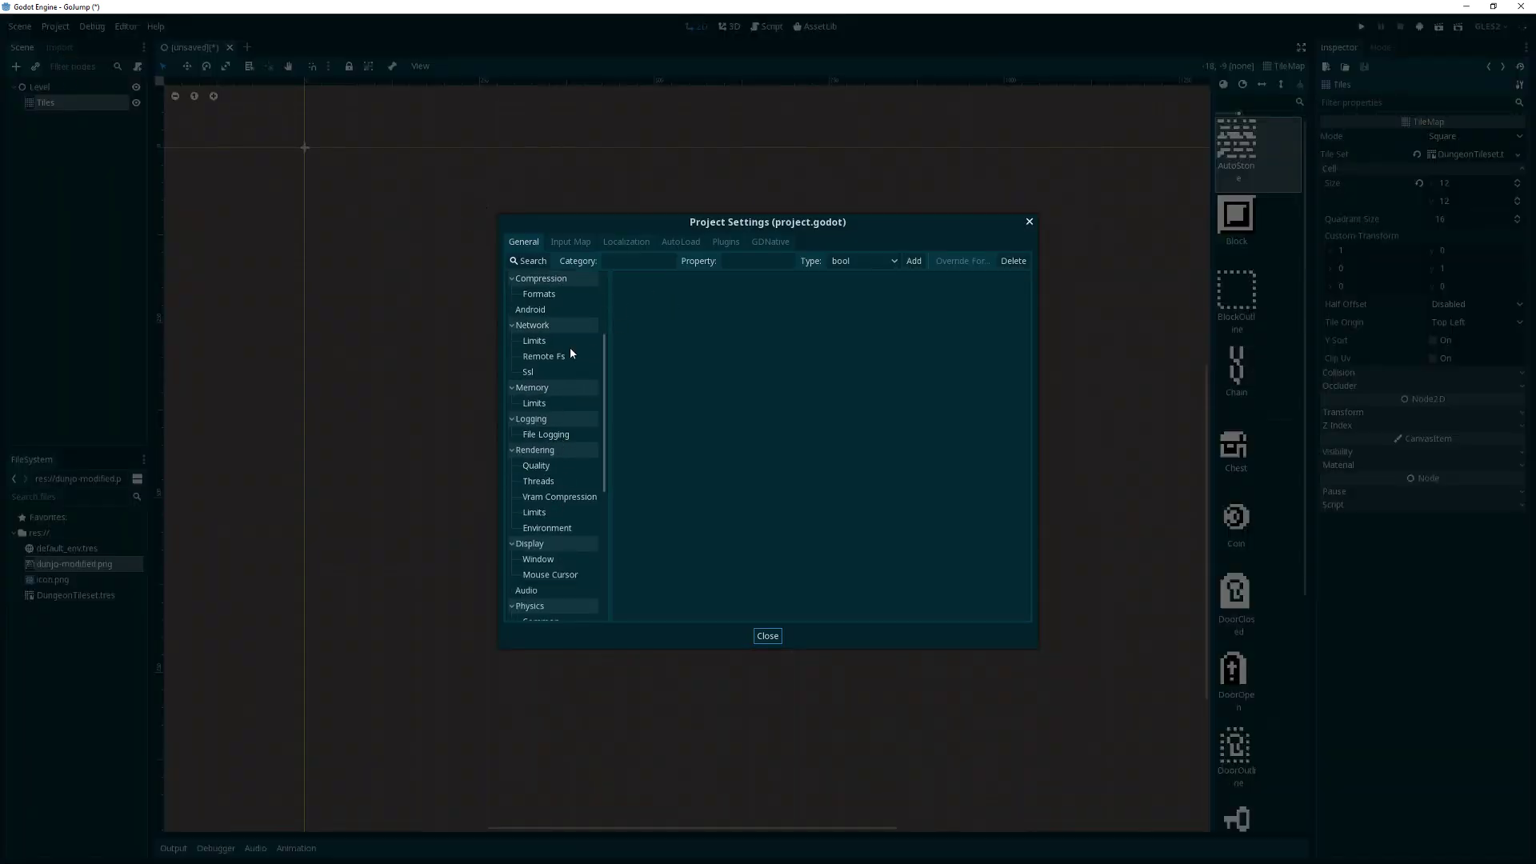
click(530, 261)
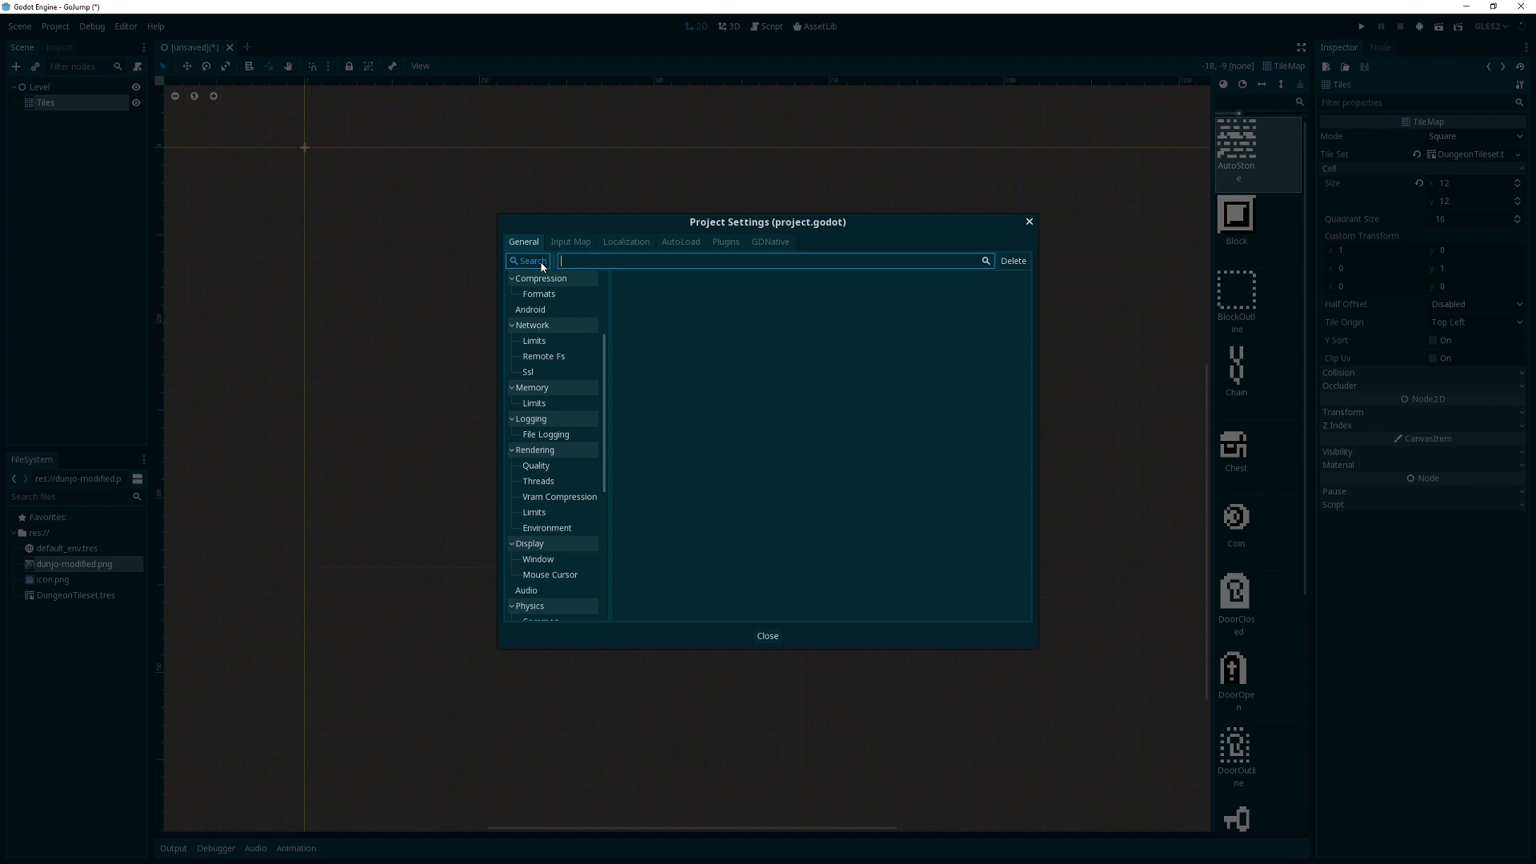
text(snap)
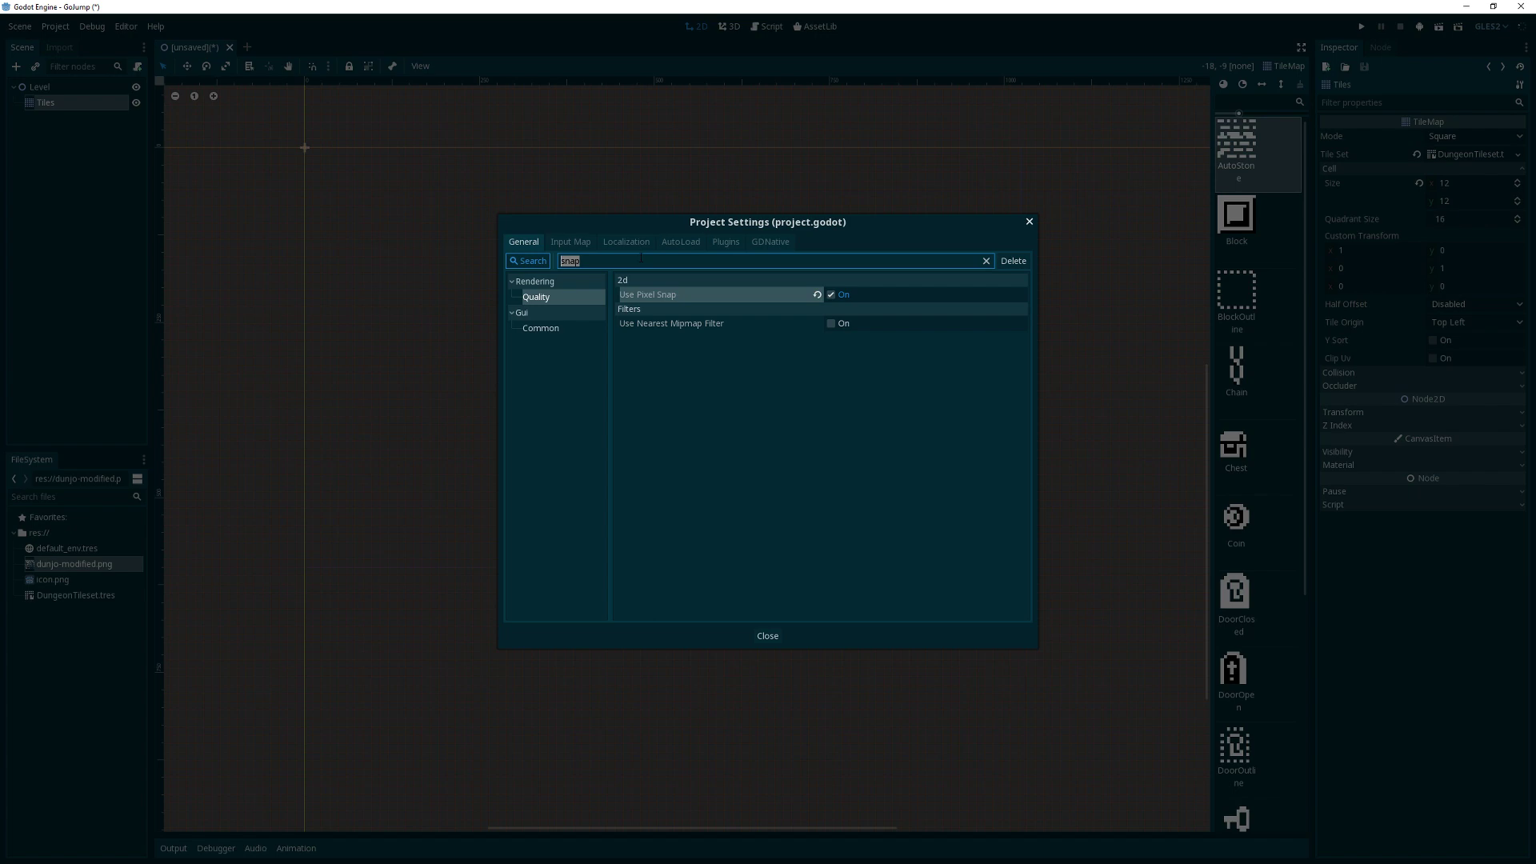
click(986, 261)
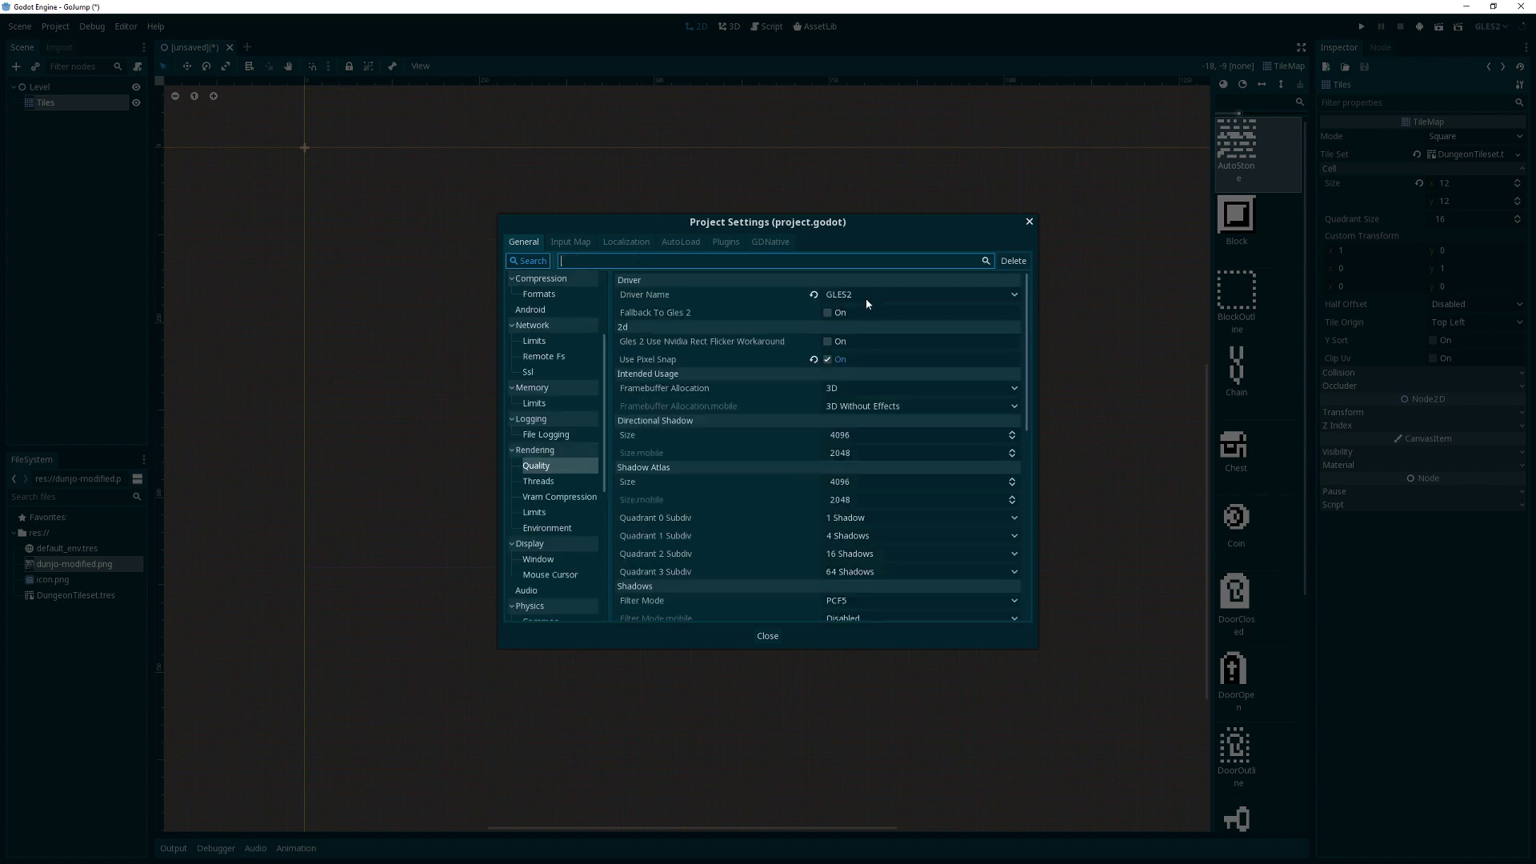
scroll(down, 3)
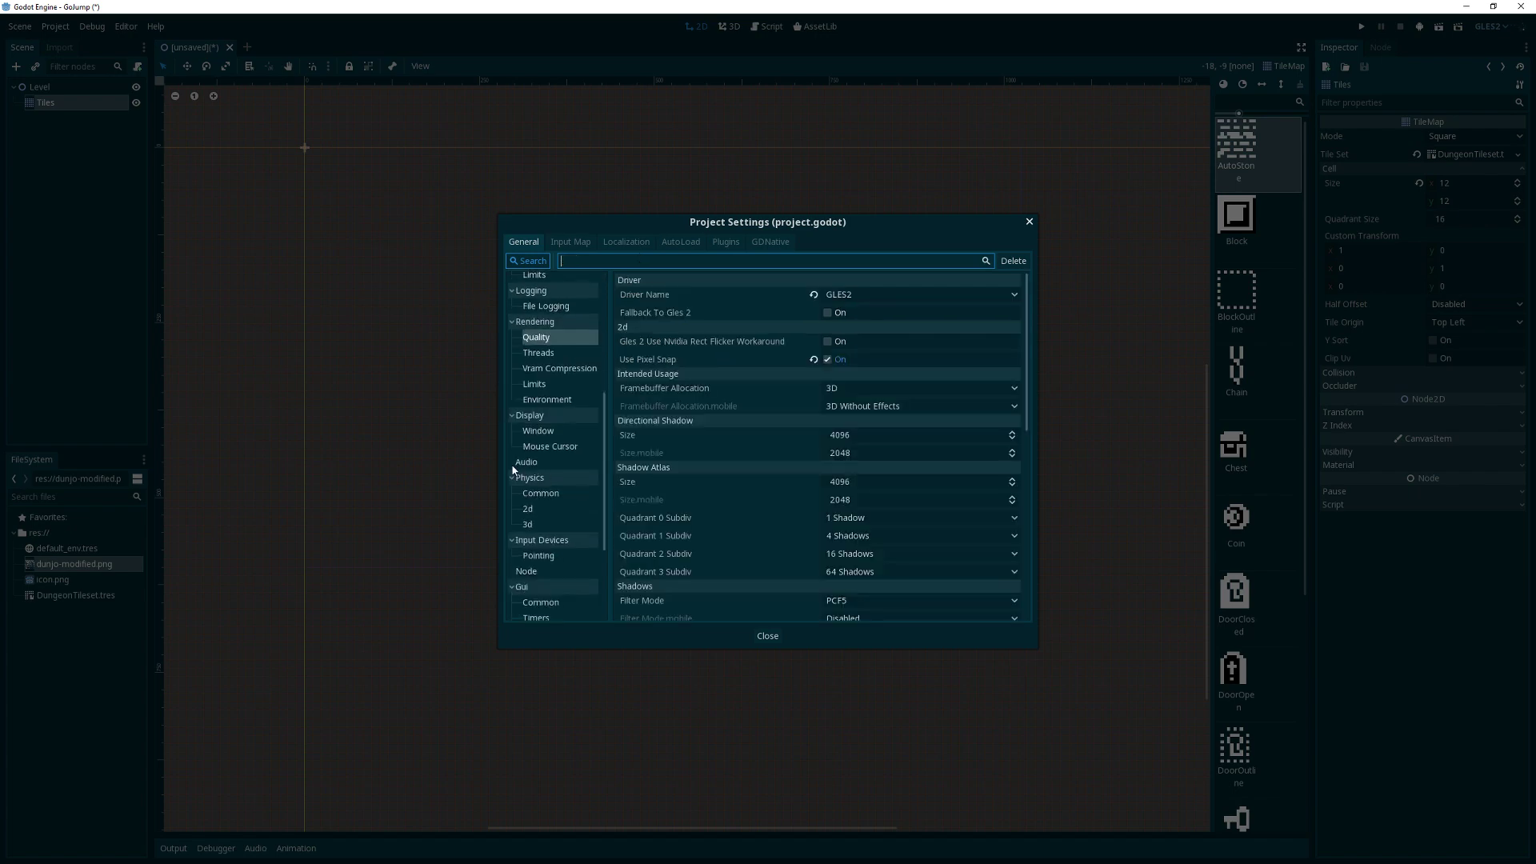
Set Display > Window to 324×168 with a 1280×720 test size
click(538, 430)
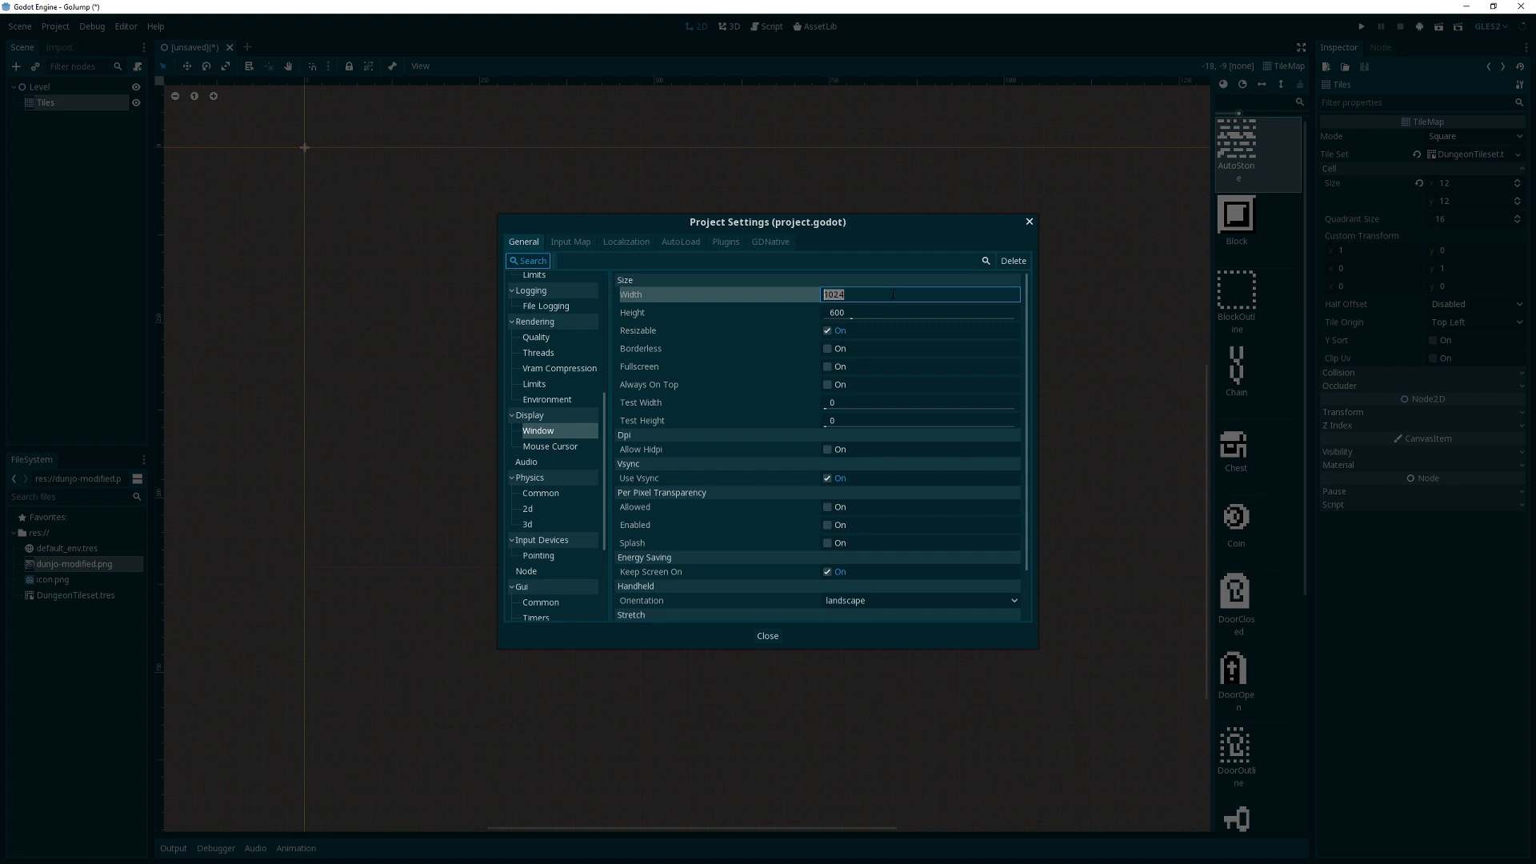
click(920, 312)
text(1)
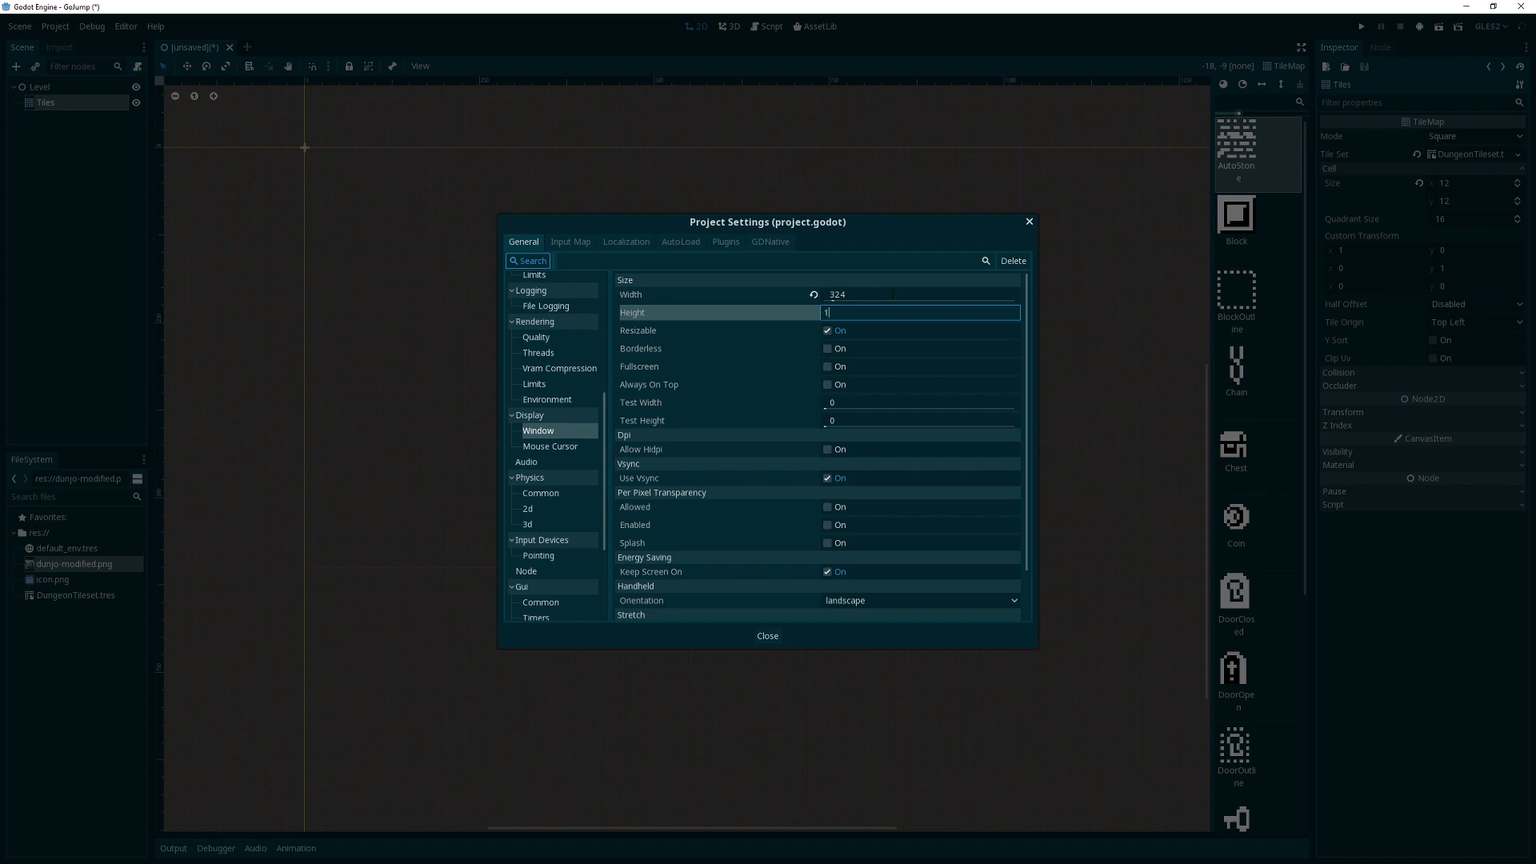
text(68)
click(920, 402)
text(1280)
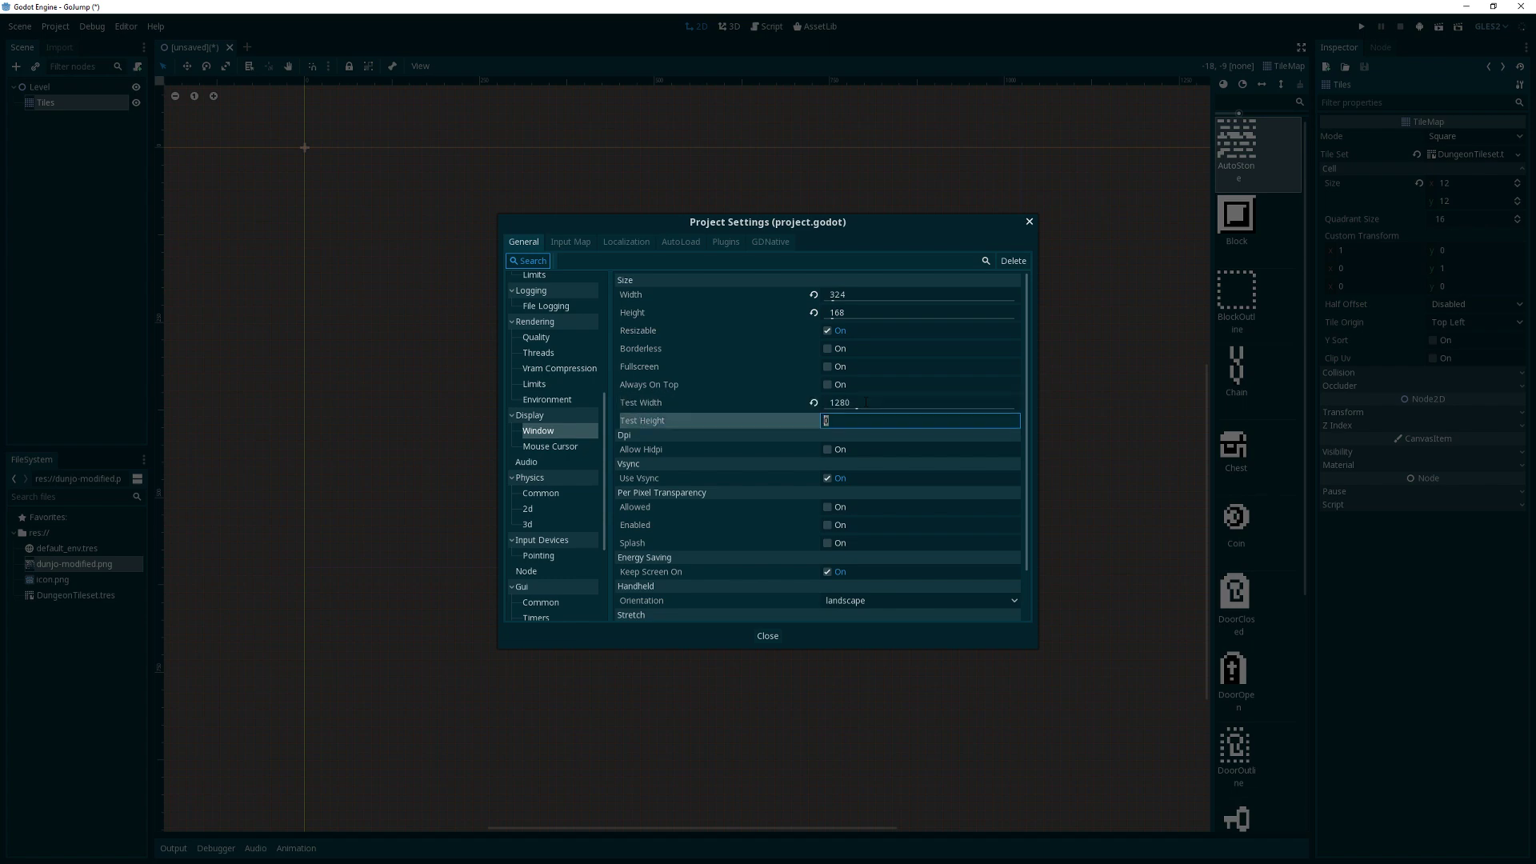
text(720)
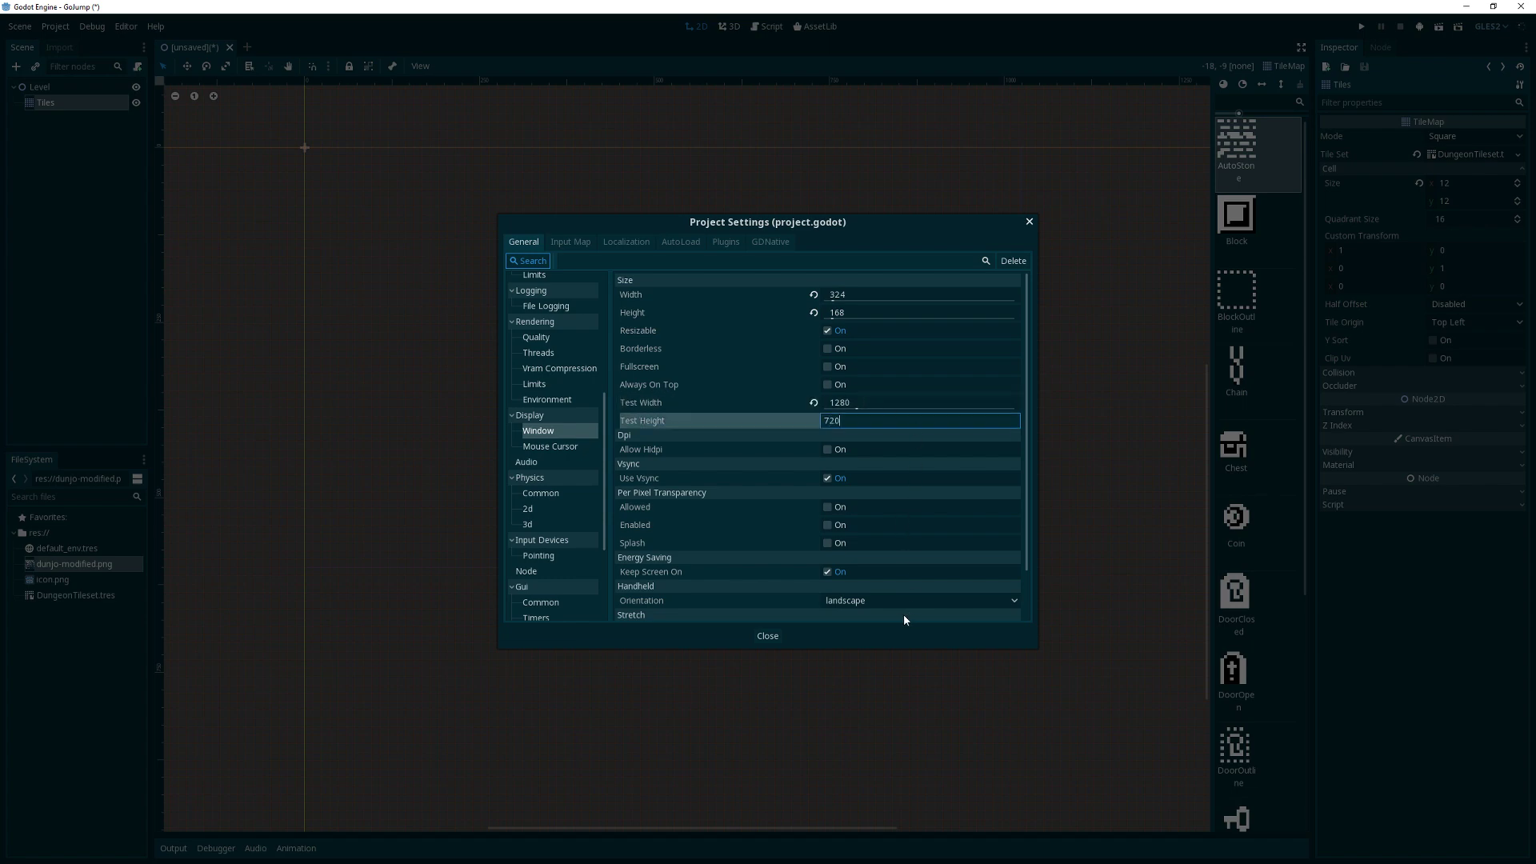
Set stretch mode to 2d keeping aspect and close the project settings
scroll(down, 3)
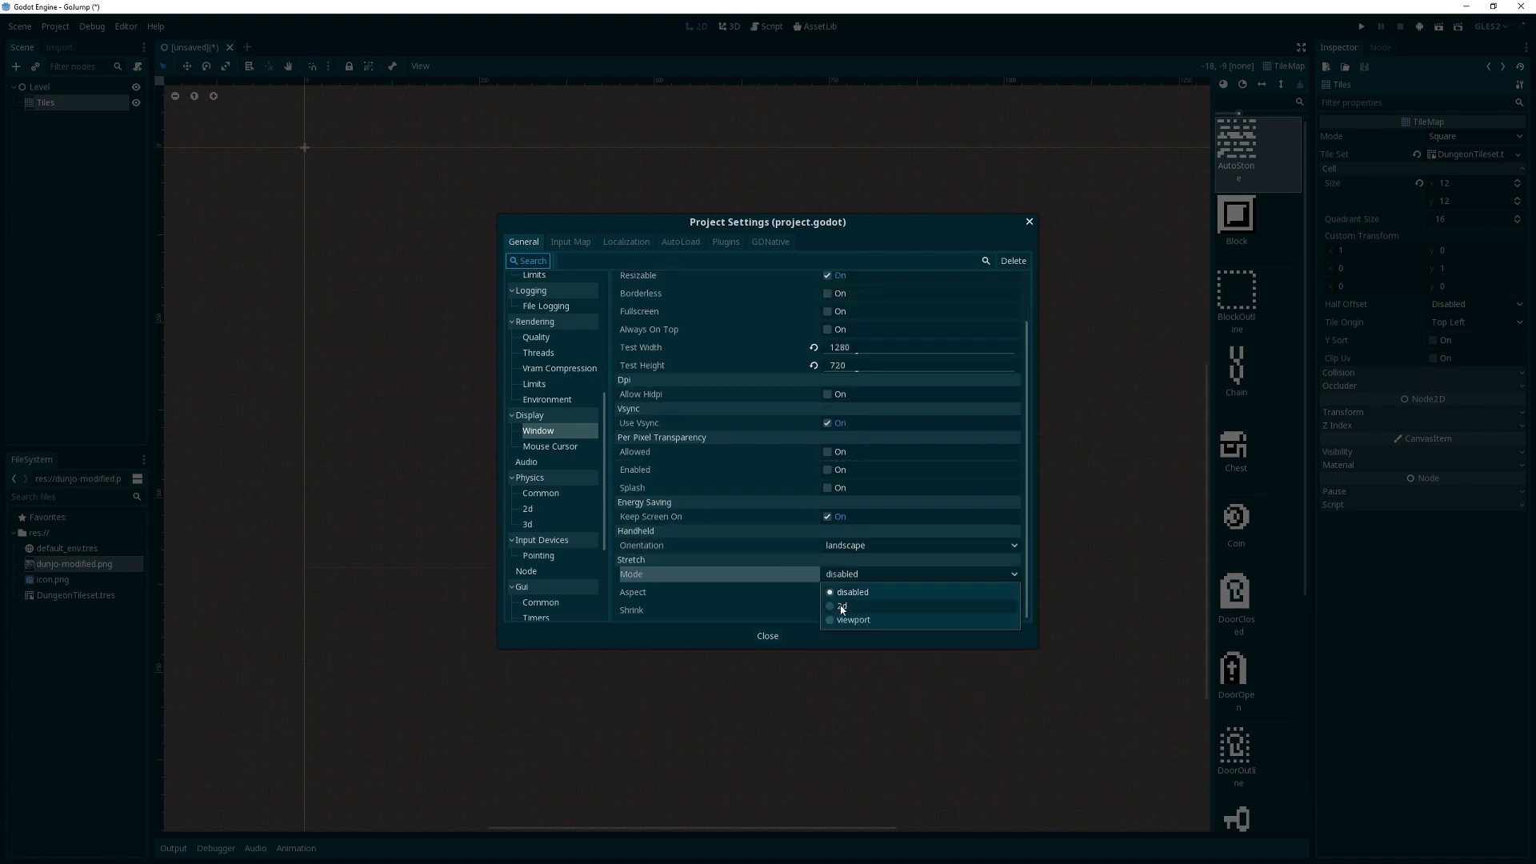
click(843, 605)
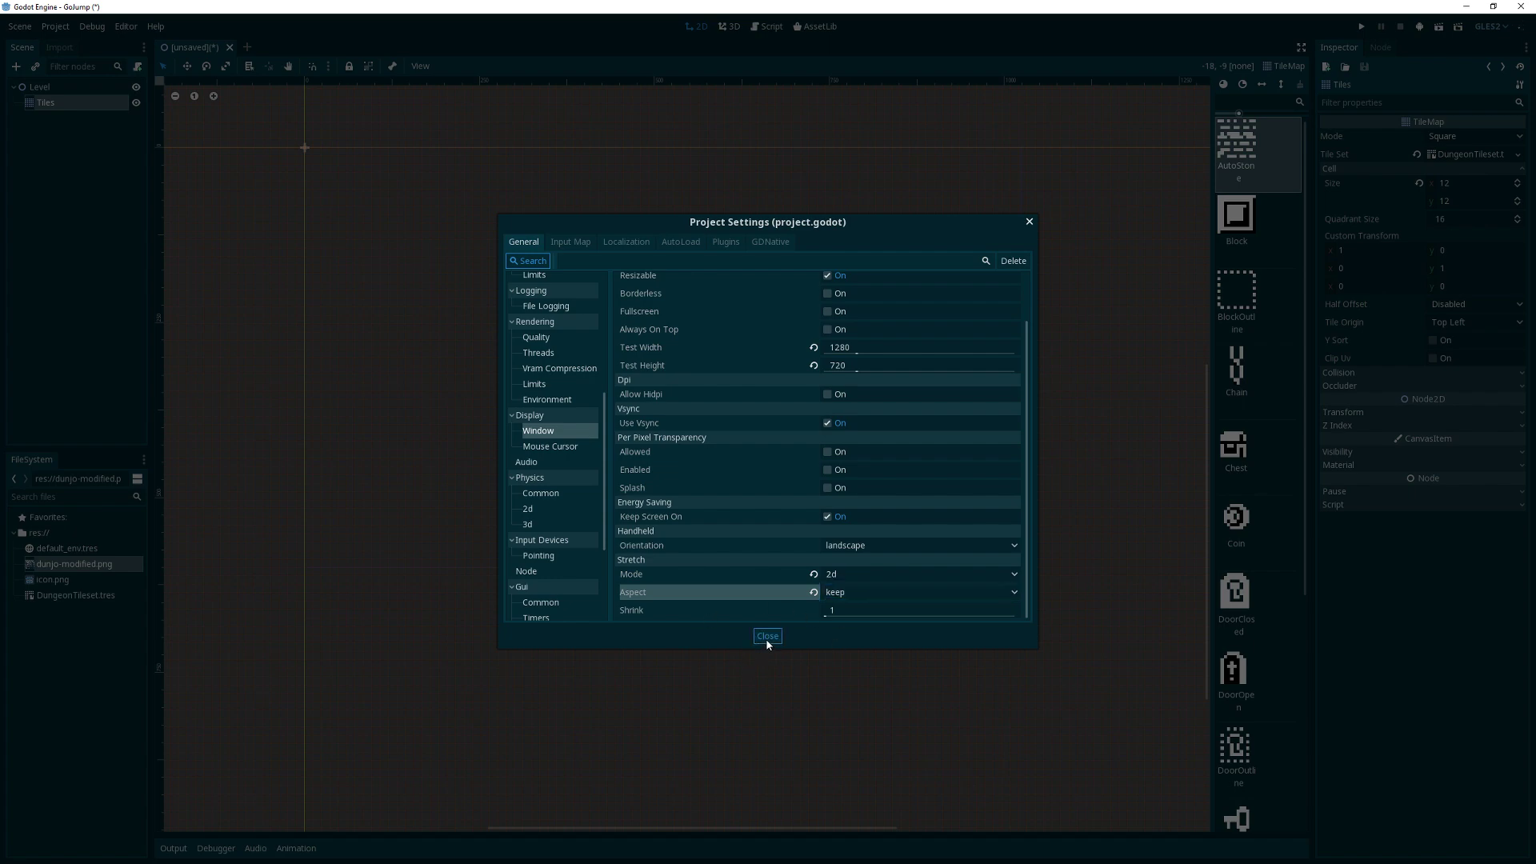
click(767, 636)
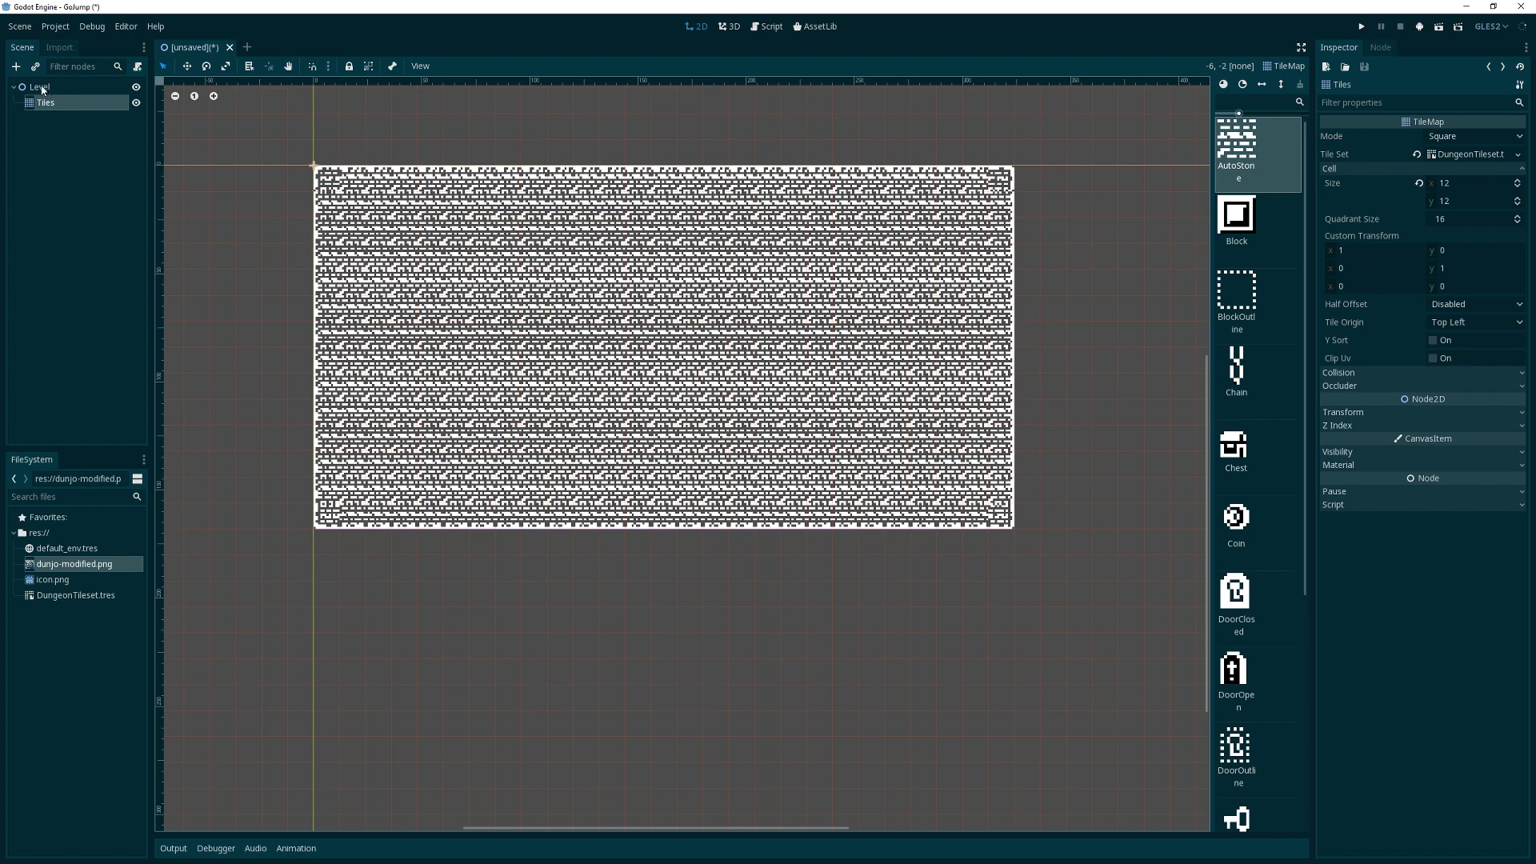
mouse_move(46, 101)
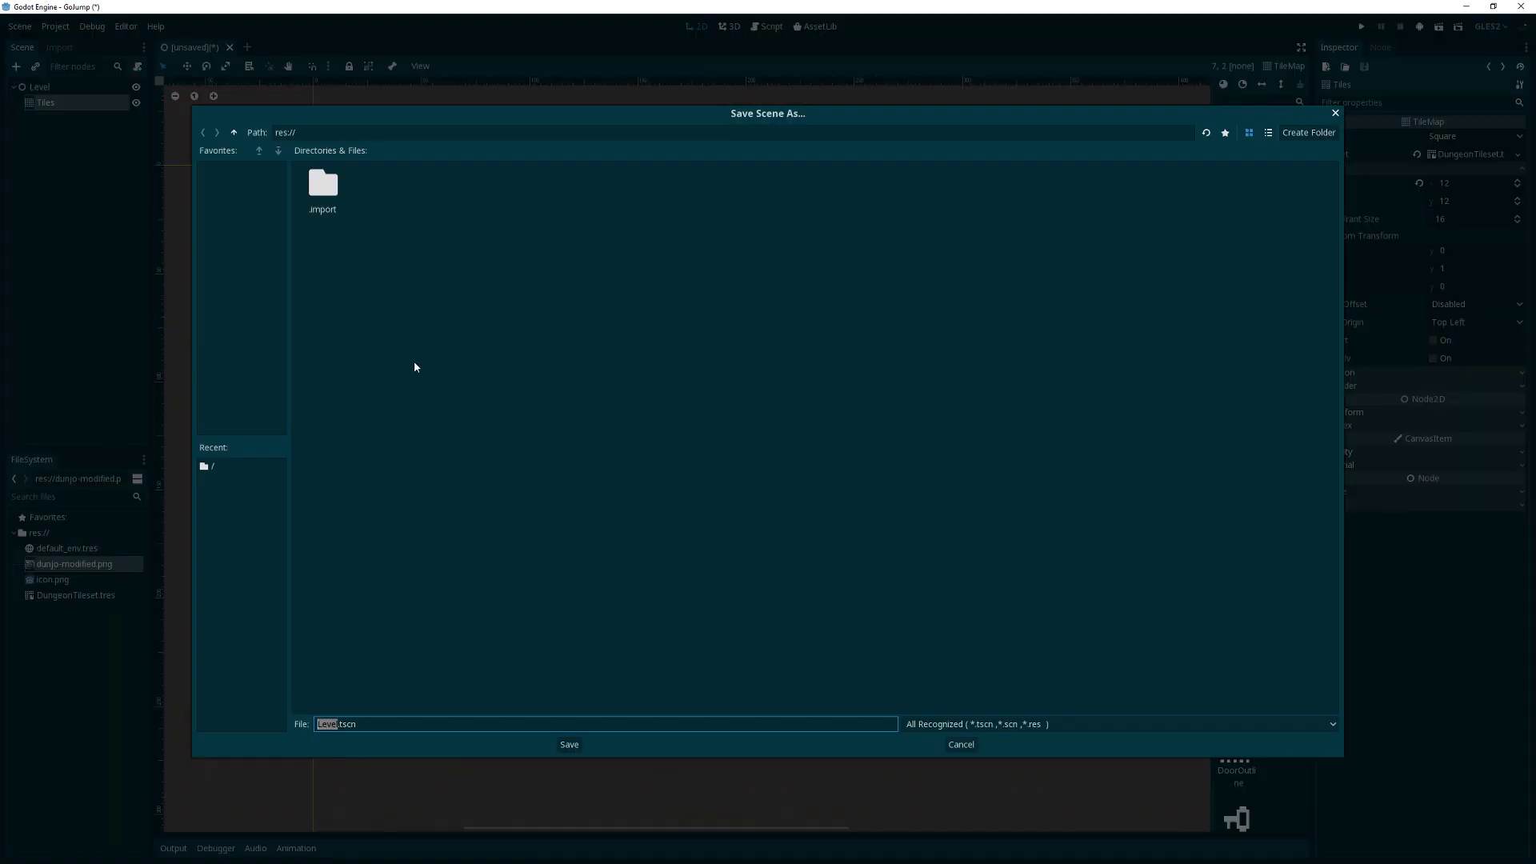
Create a Levels folder and save the scene inside it as BaseLevel.tscn
click(1307, 132)
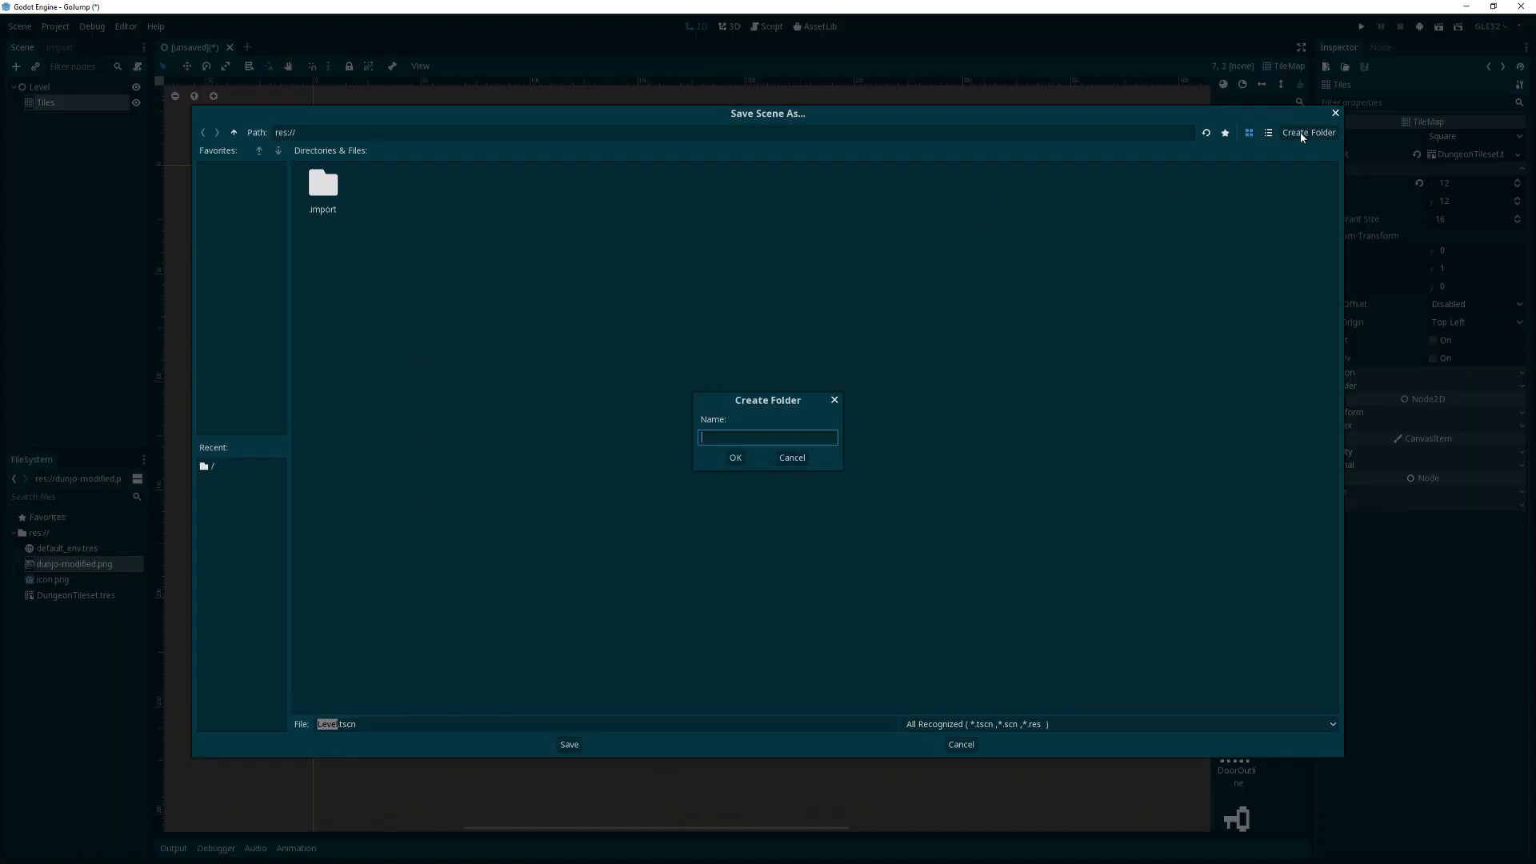
click(735, 457)
text(Base)
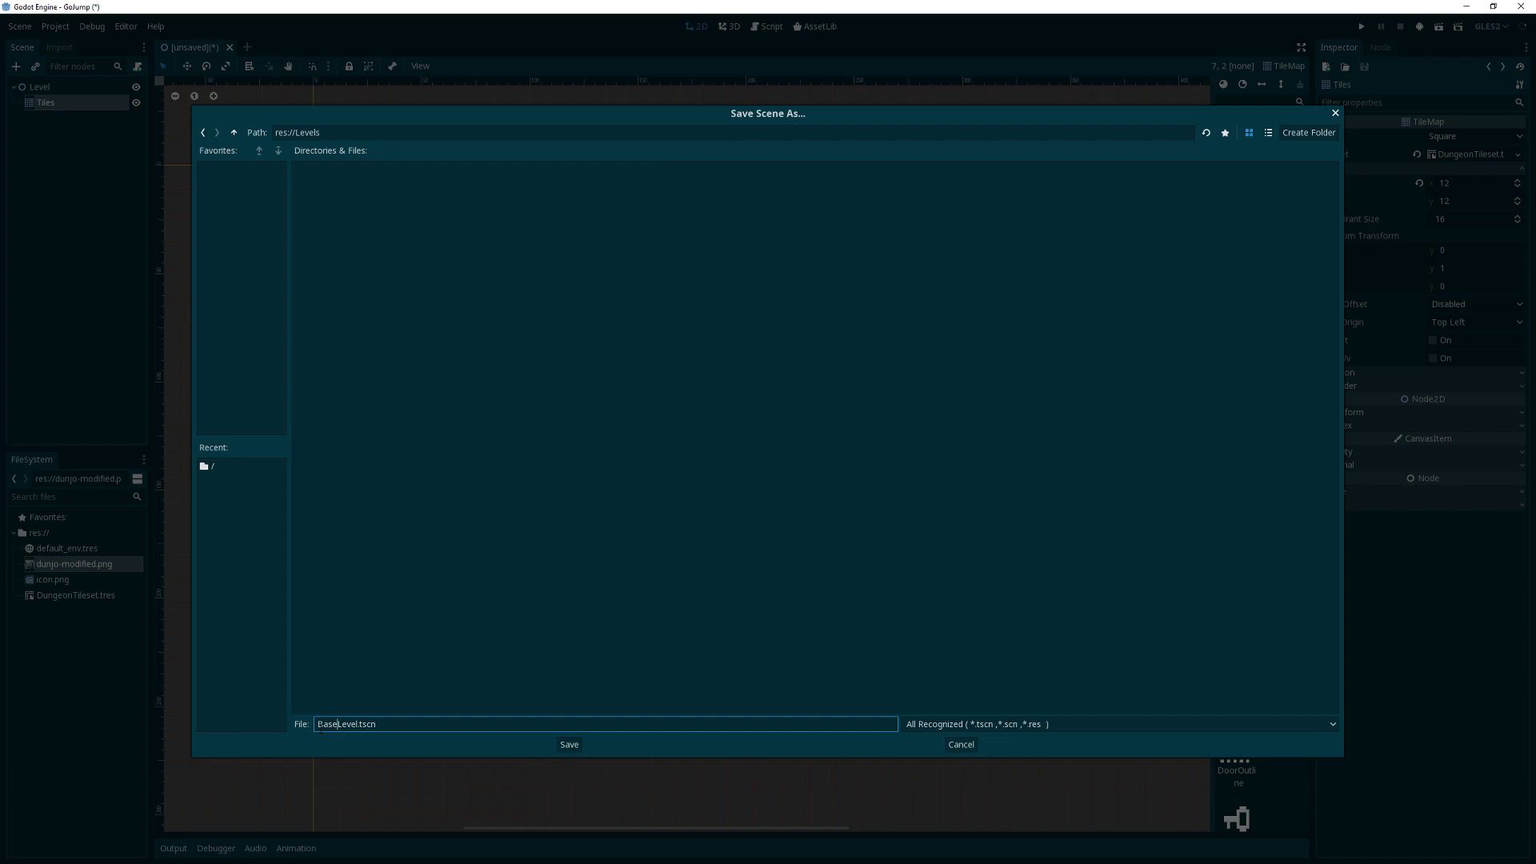
click(568, 744)
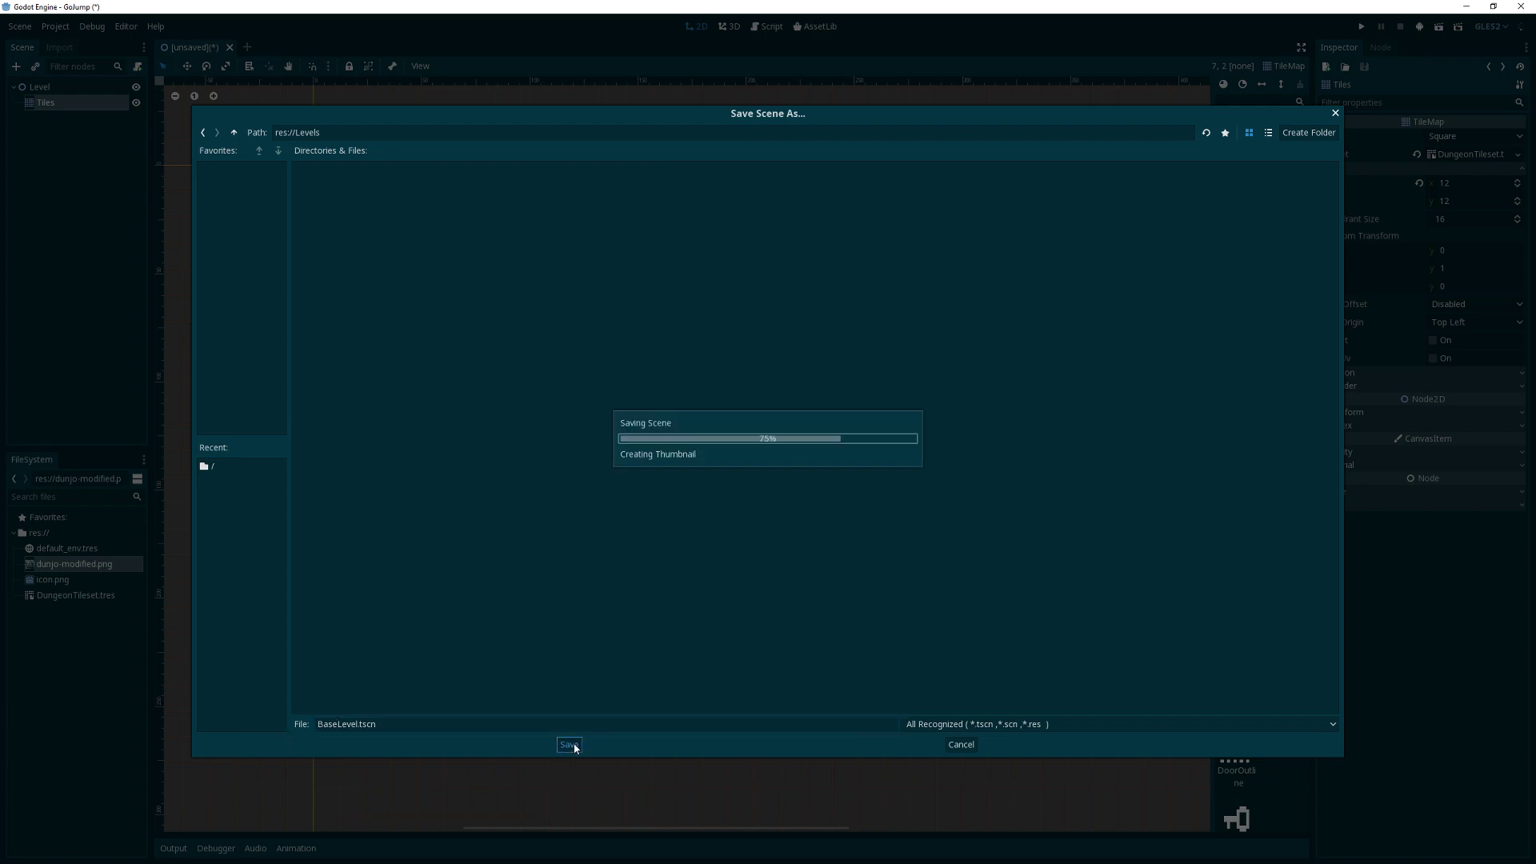
click(568, 744)
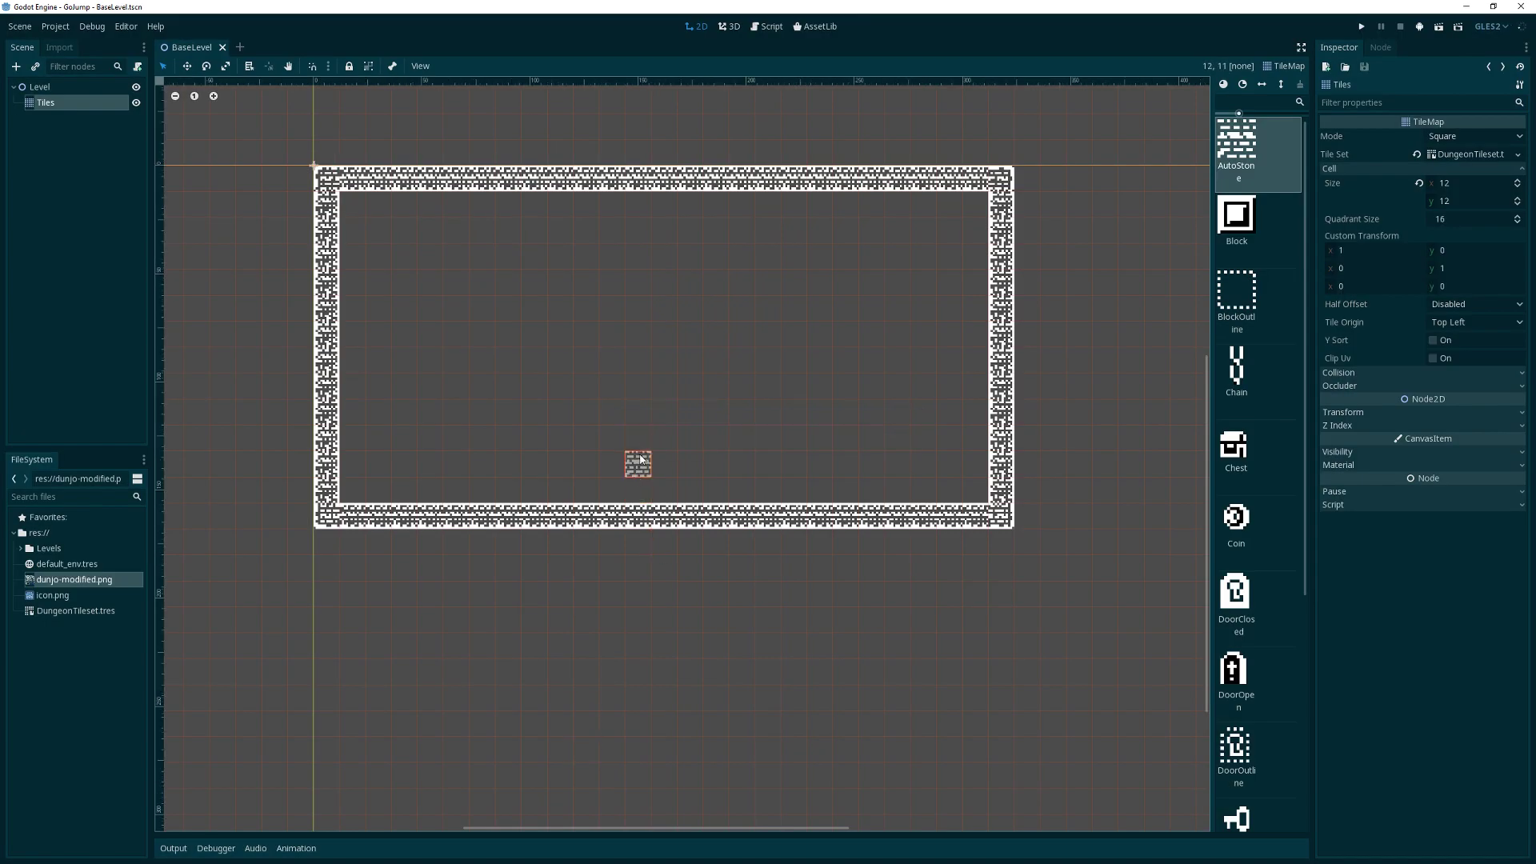
mouse_move(639, 328)
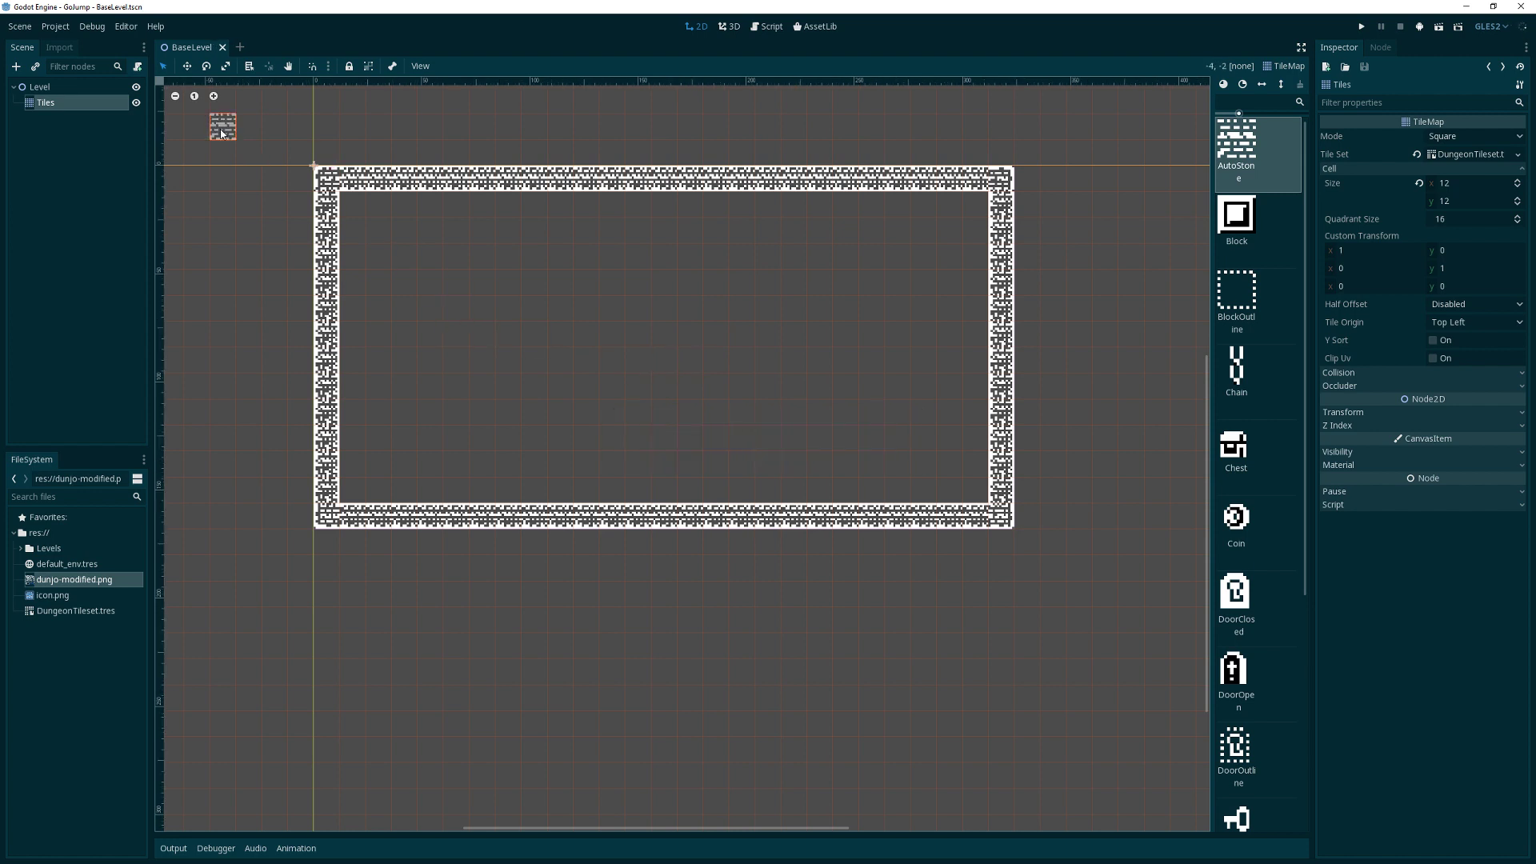
Create a New Inherited Scene from BaseLevel.tscn and save it as Level1.tscn in res://Levels
click(55, 25)
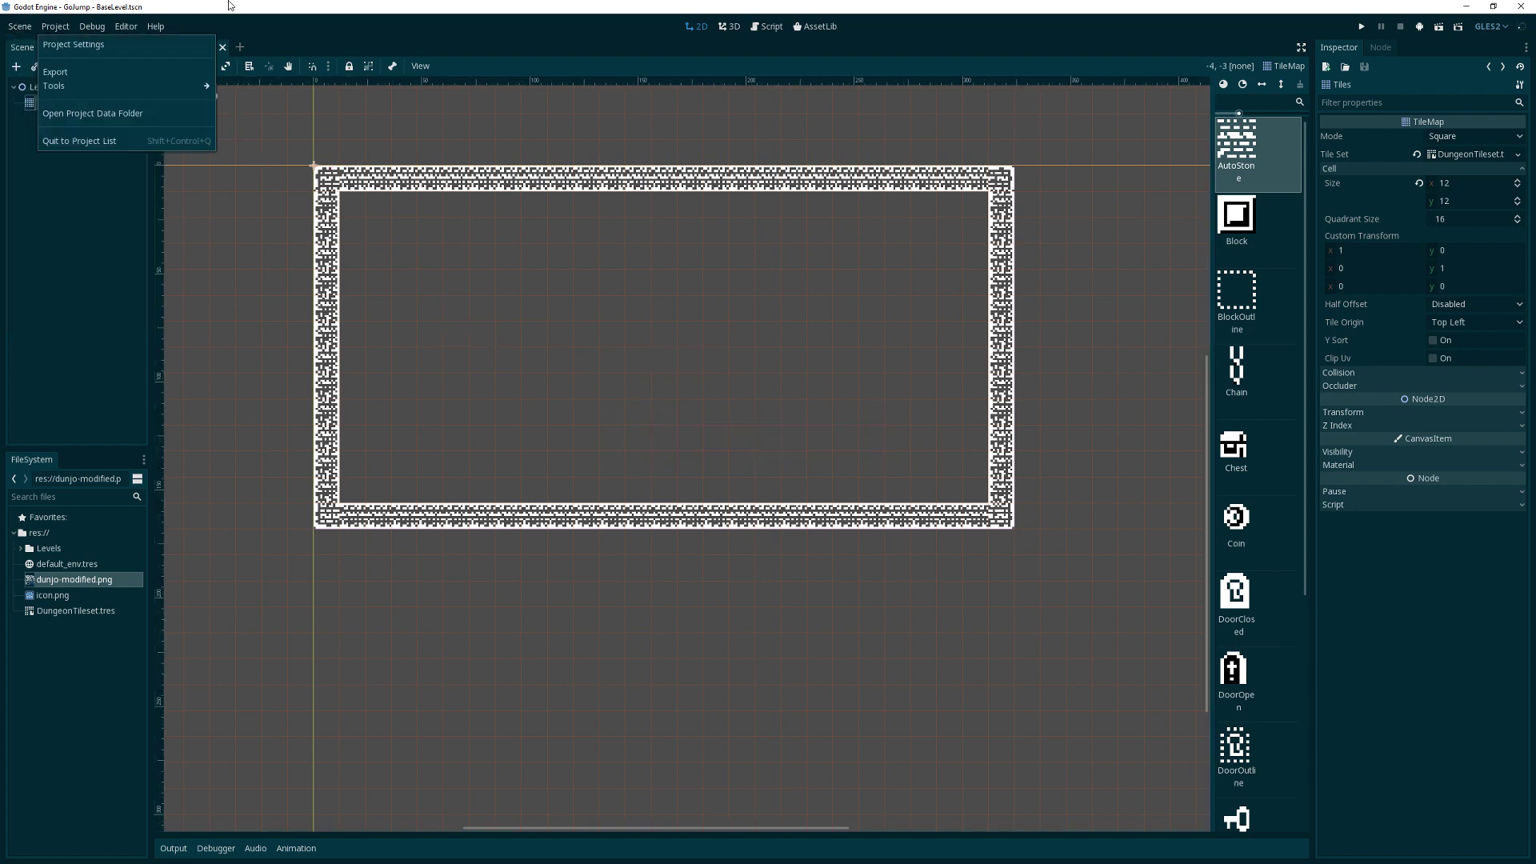
click(19, 25)
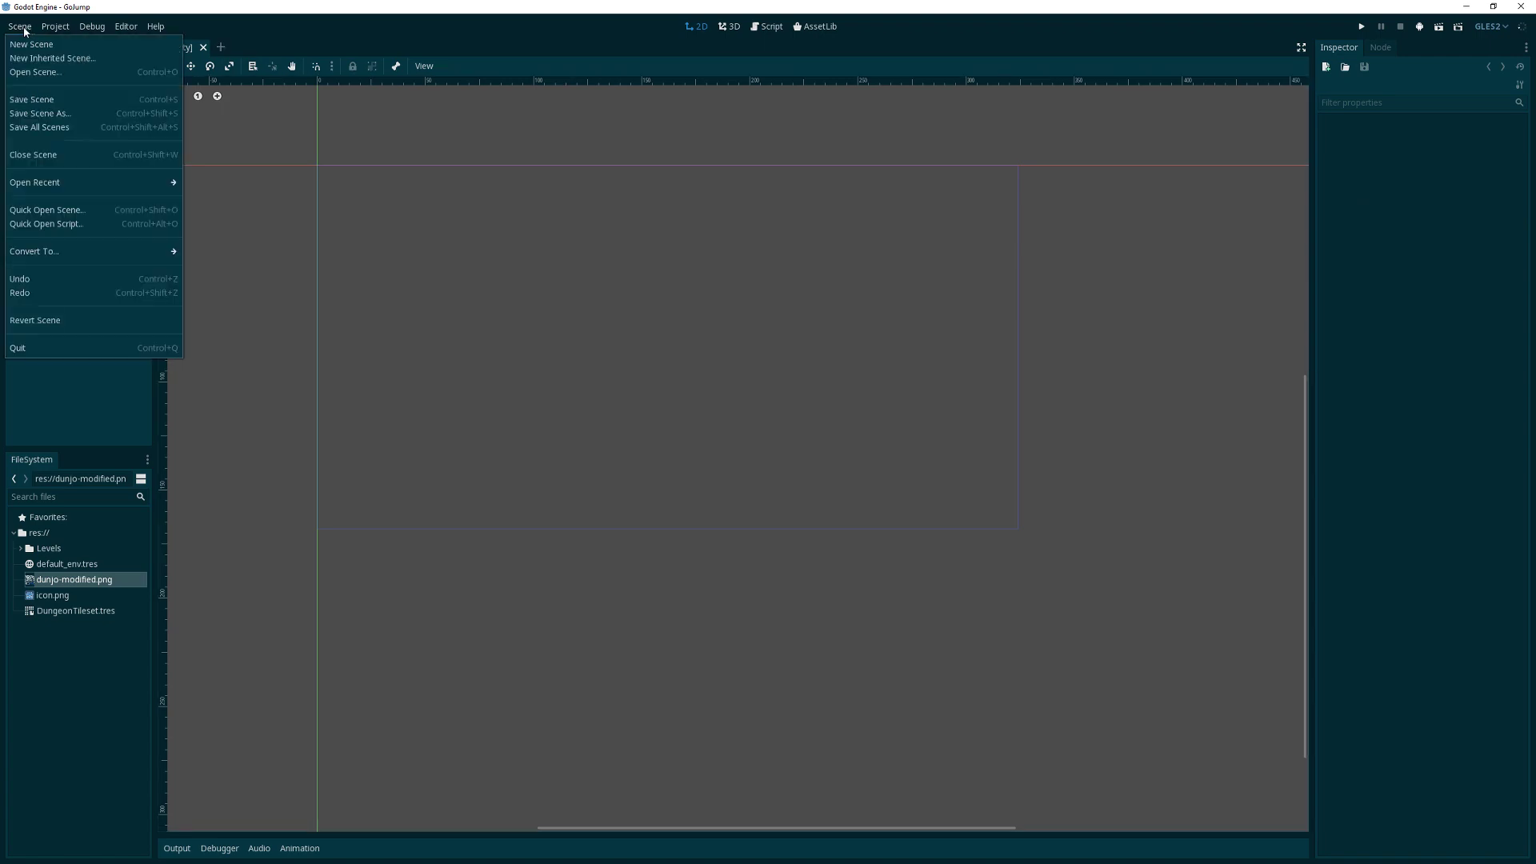
click(30, 43)
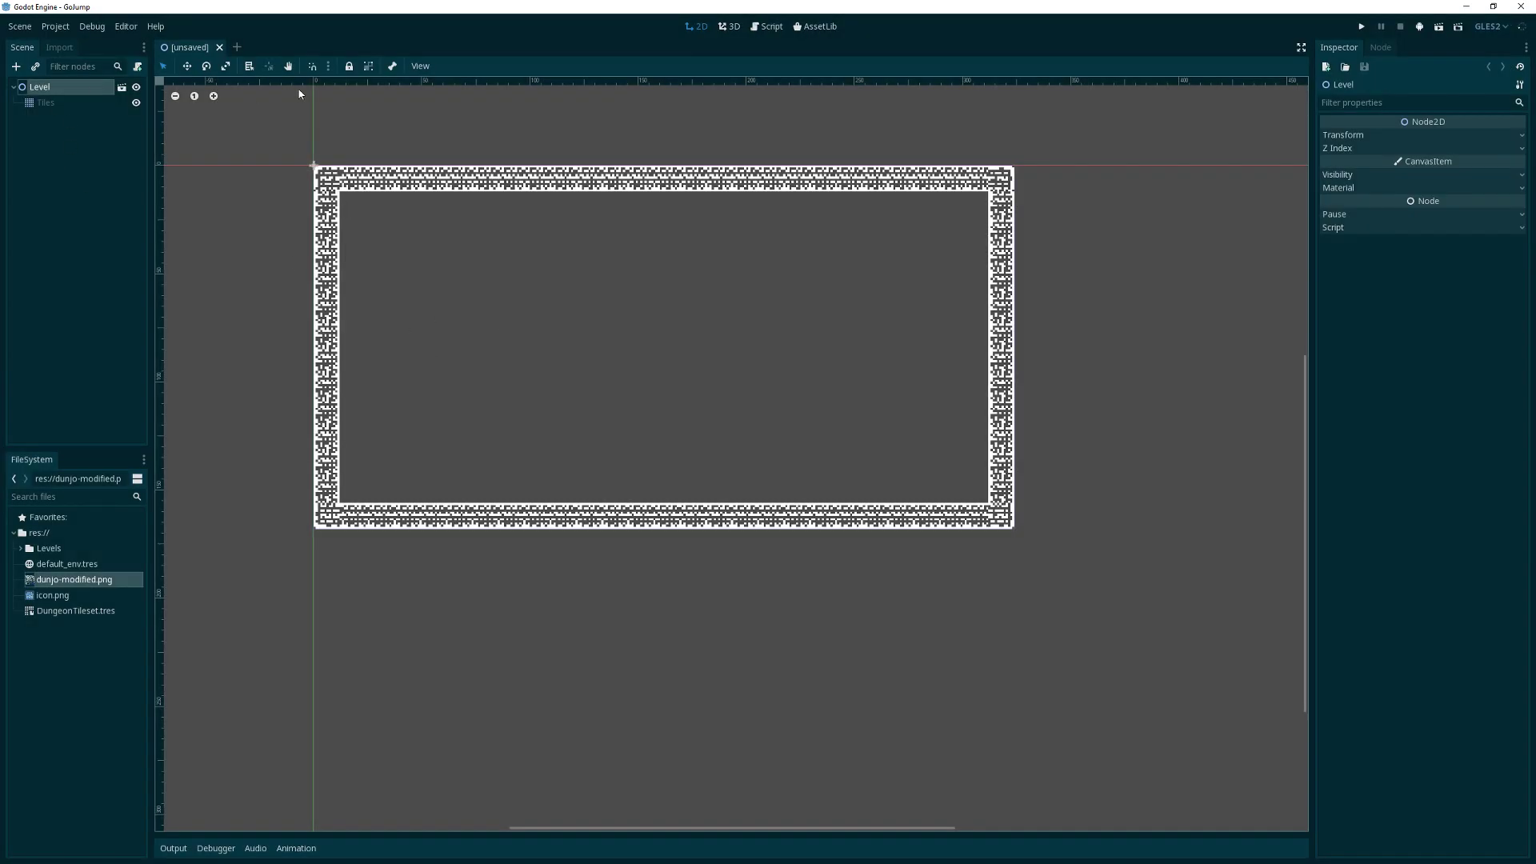
mouse_move(509, 315)
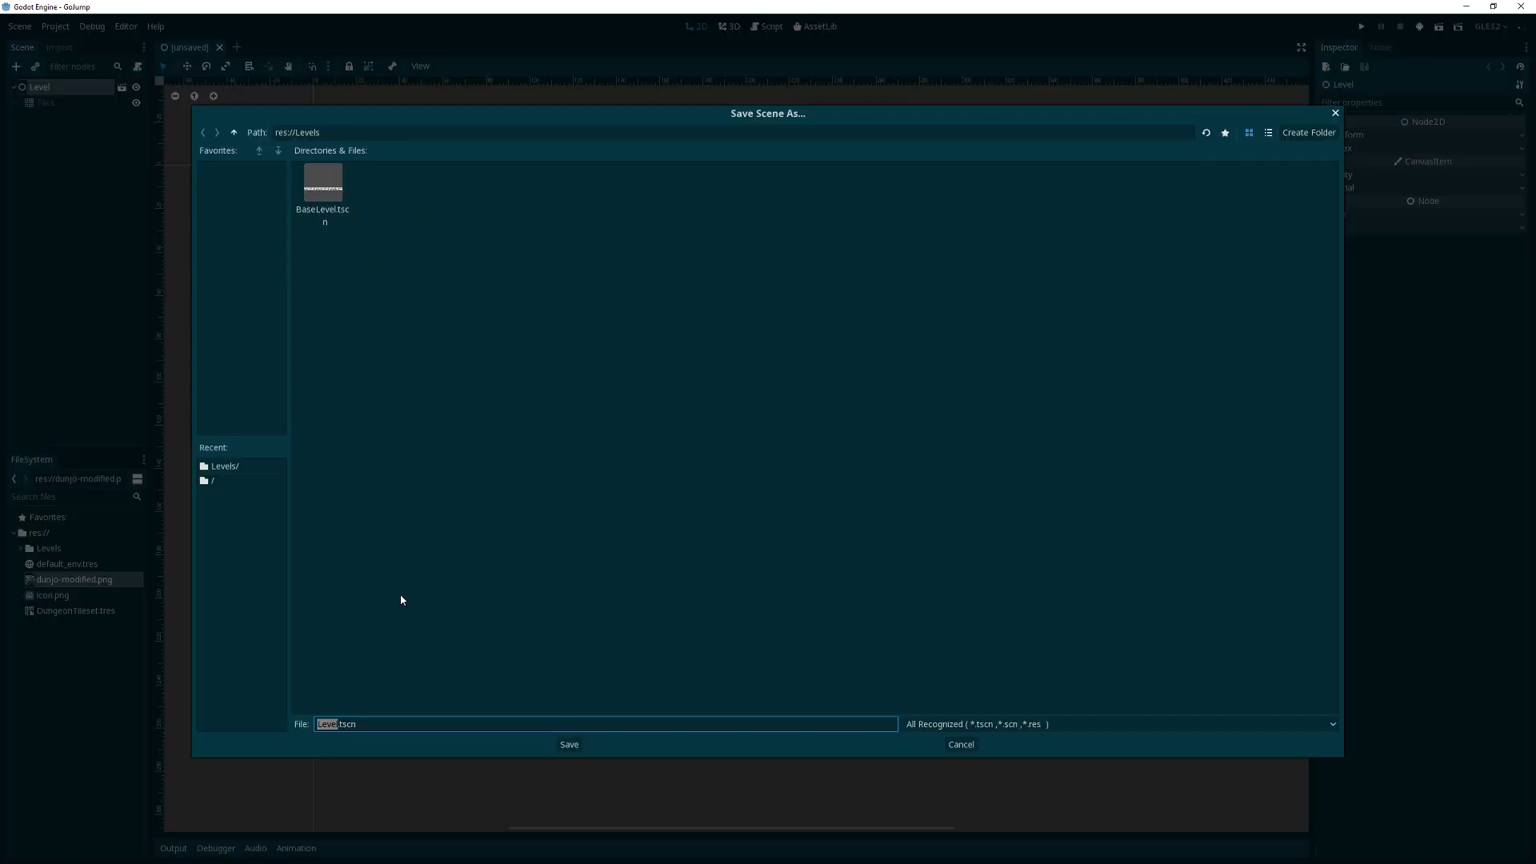
click(568, 744)
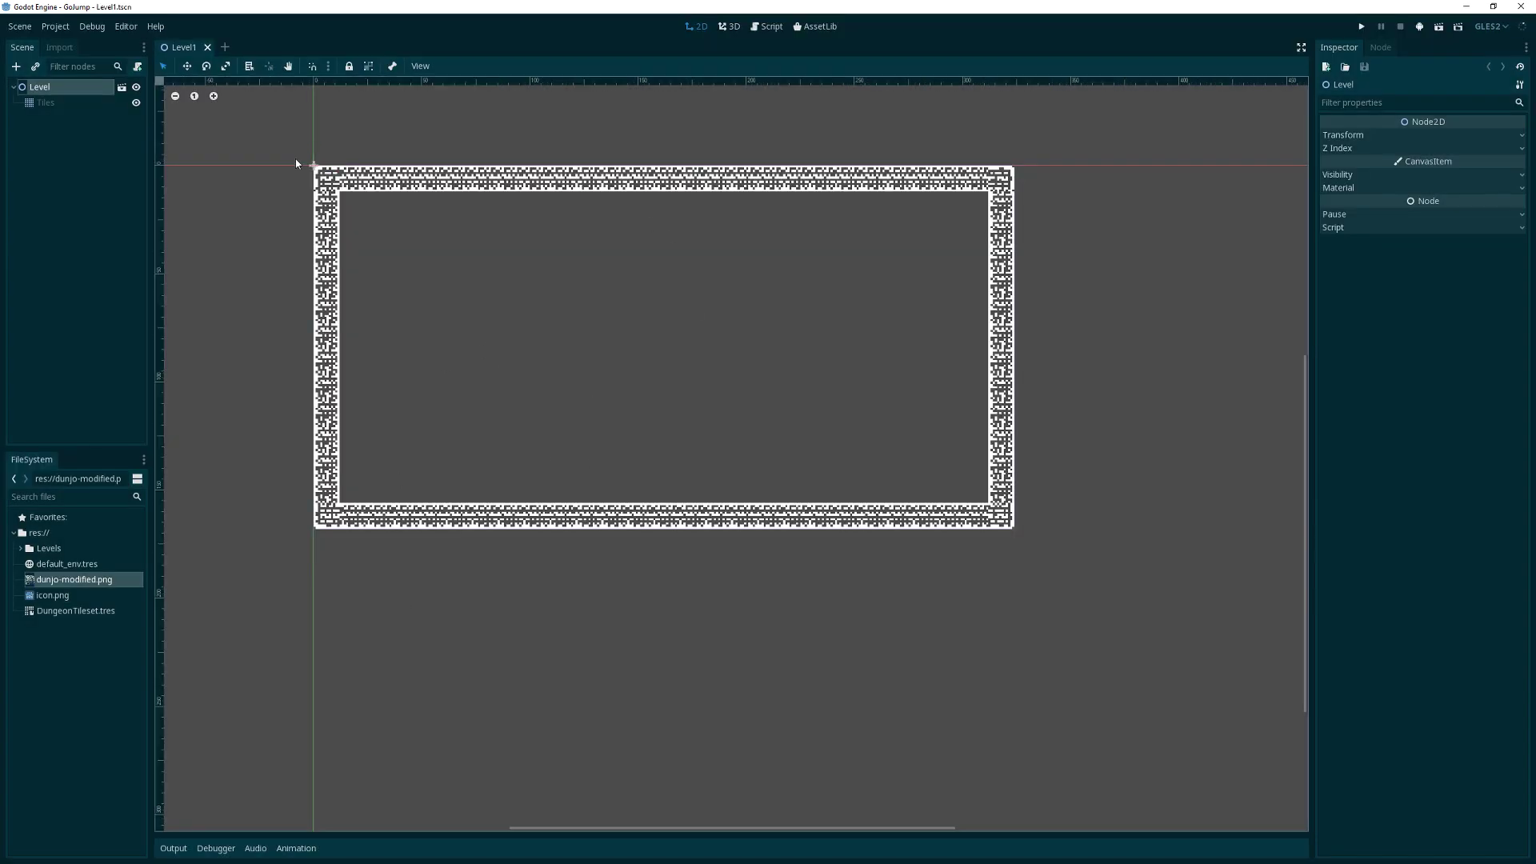
click(45, 103)
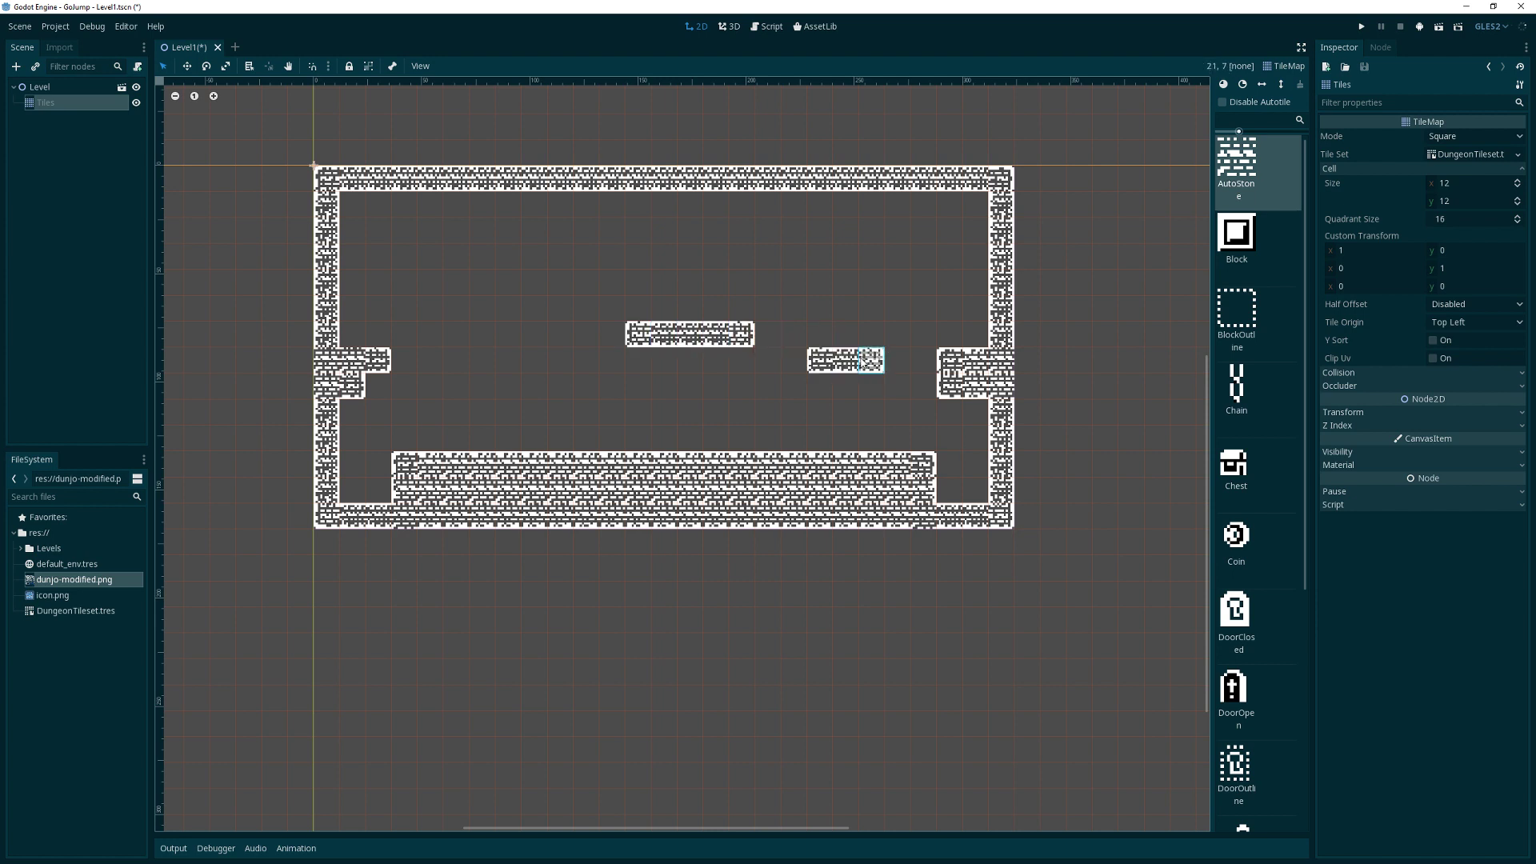
Paint AutoStone ledges on the left and hang a Chain tile under the right ledge
click(480, 360)
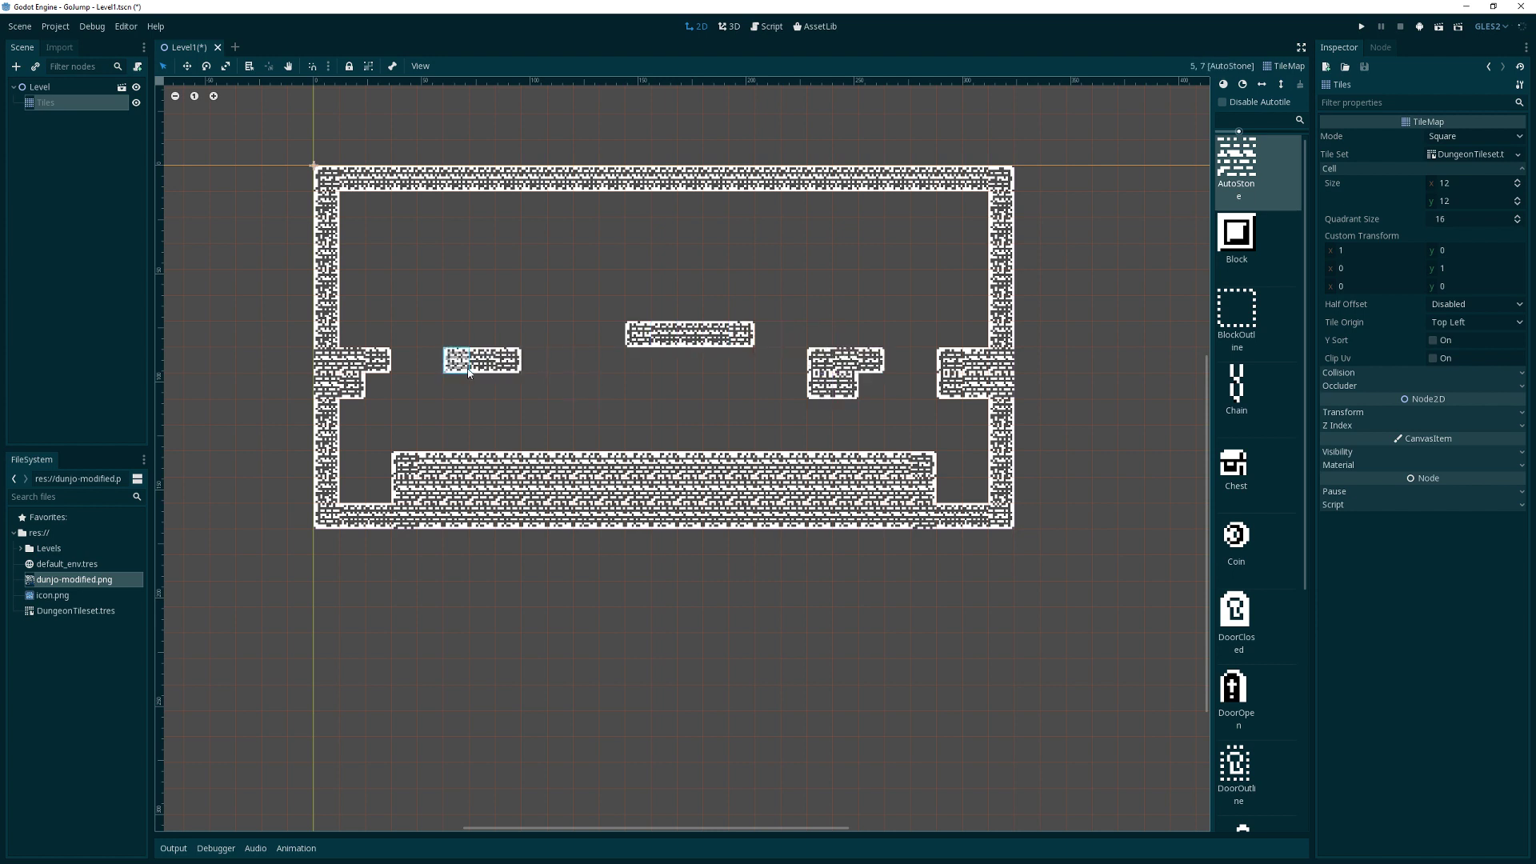
click(480, 369)
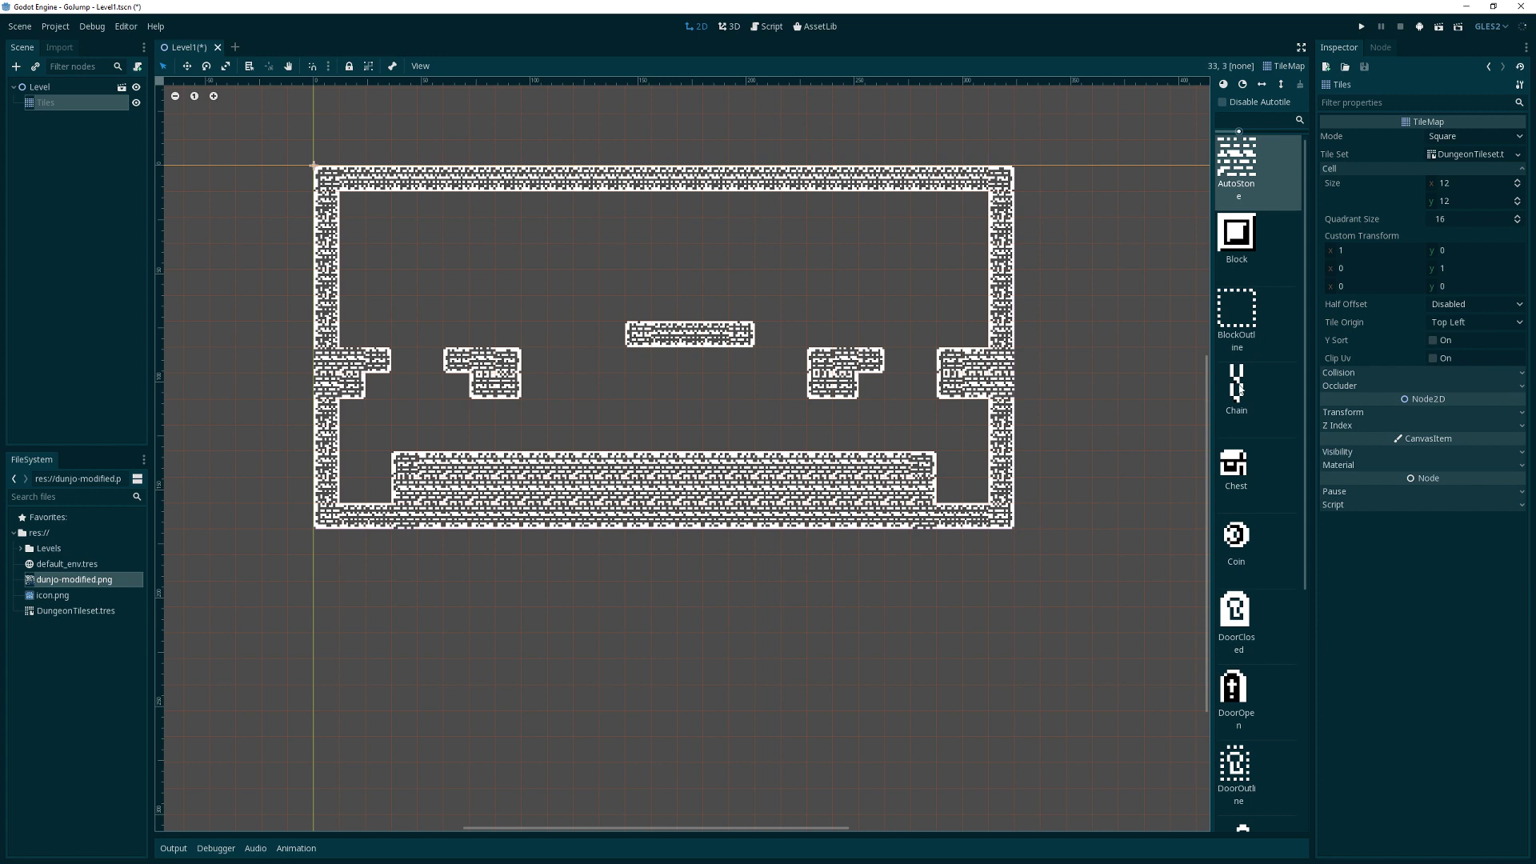
click(1235, 382)
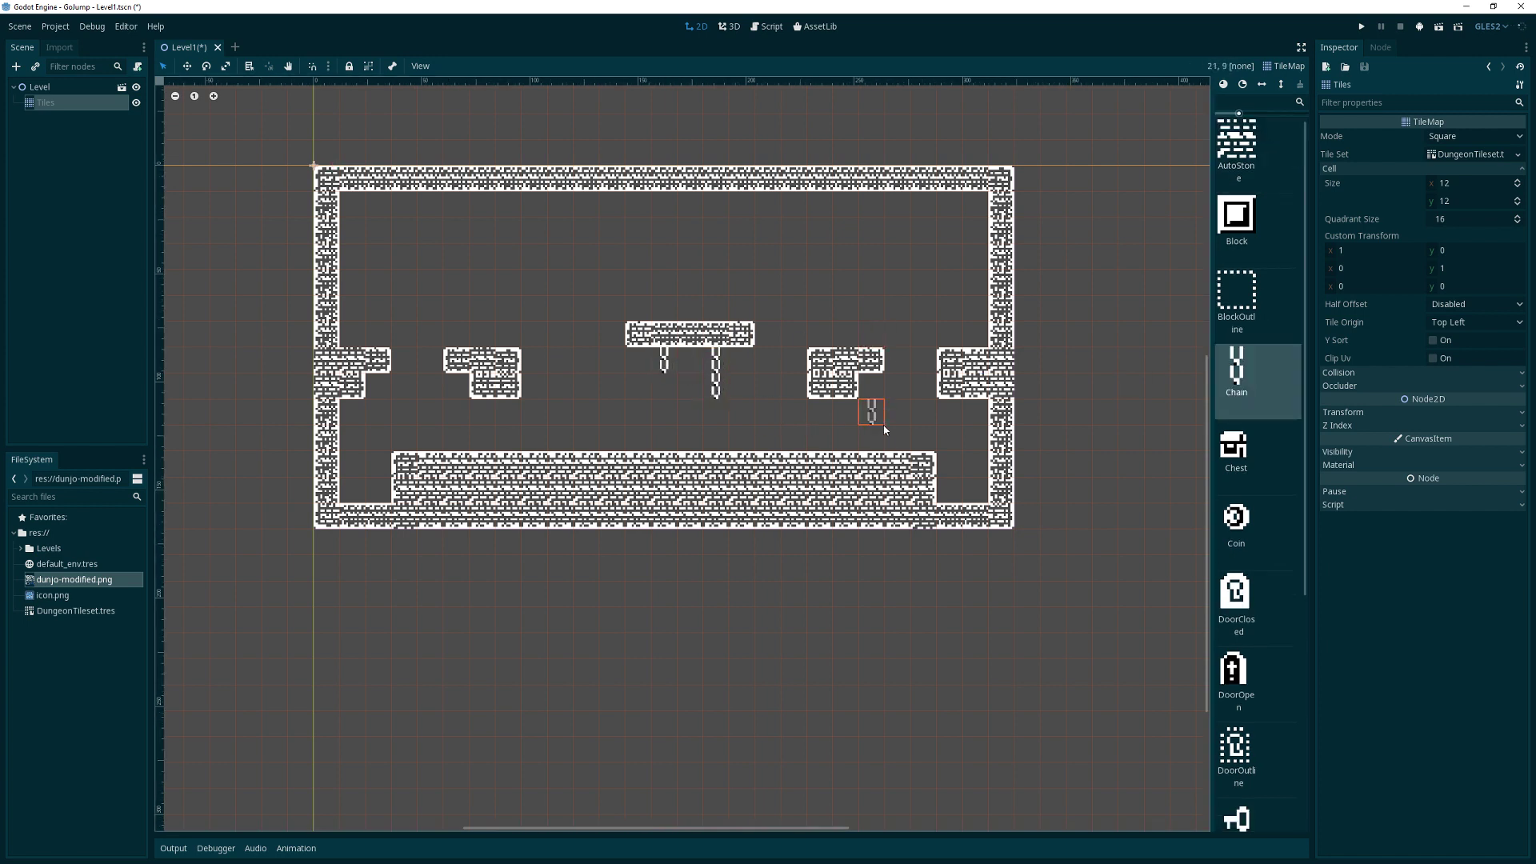
click(507, 410)
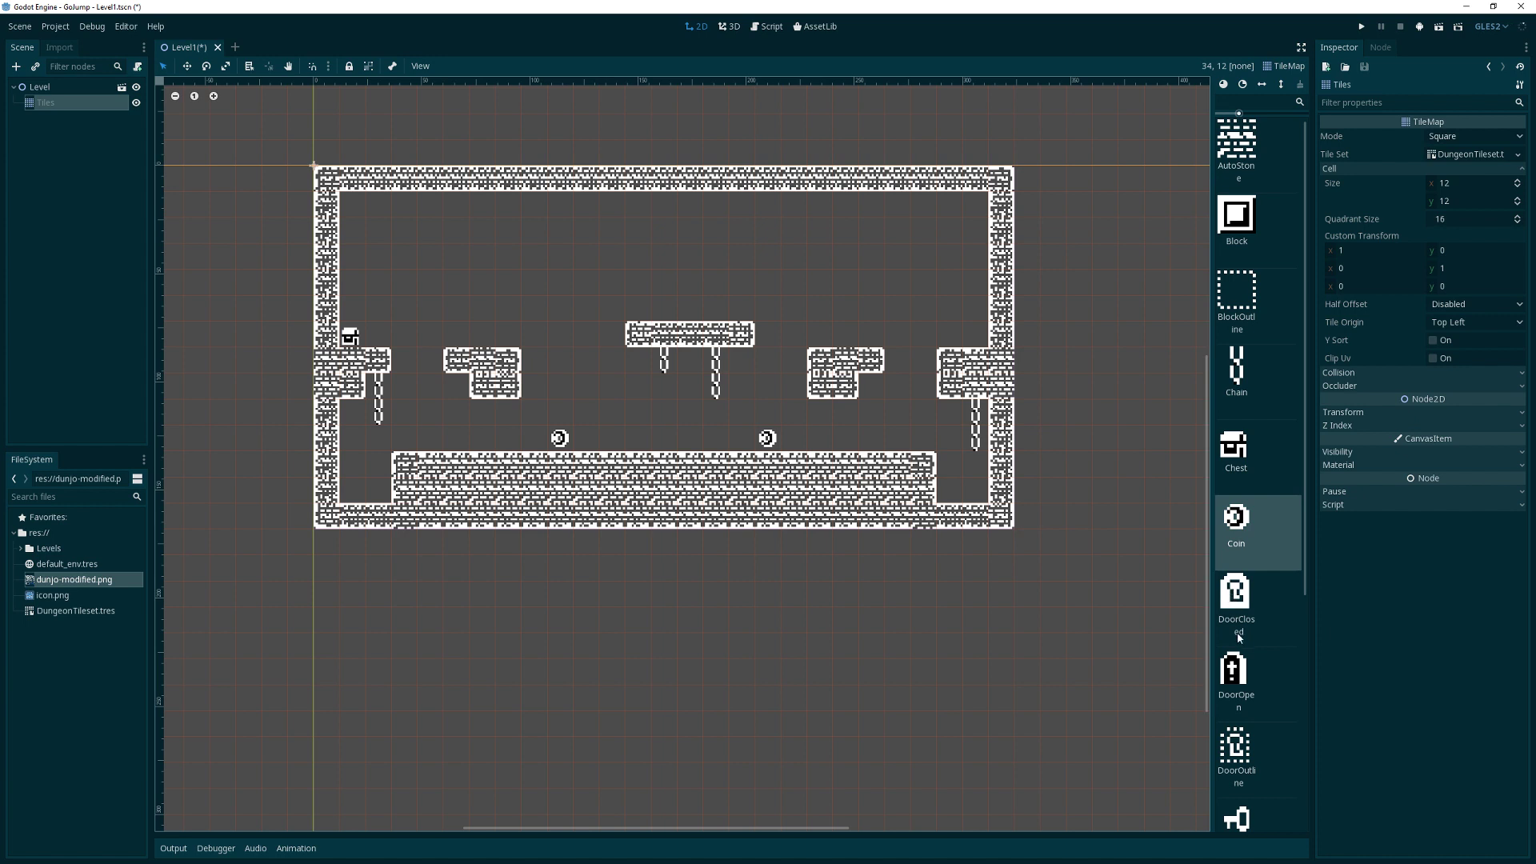
Place DoorClosed, Key and QuadBlock tiles around the level
click(1235, 592)
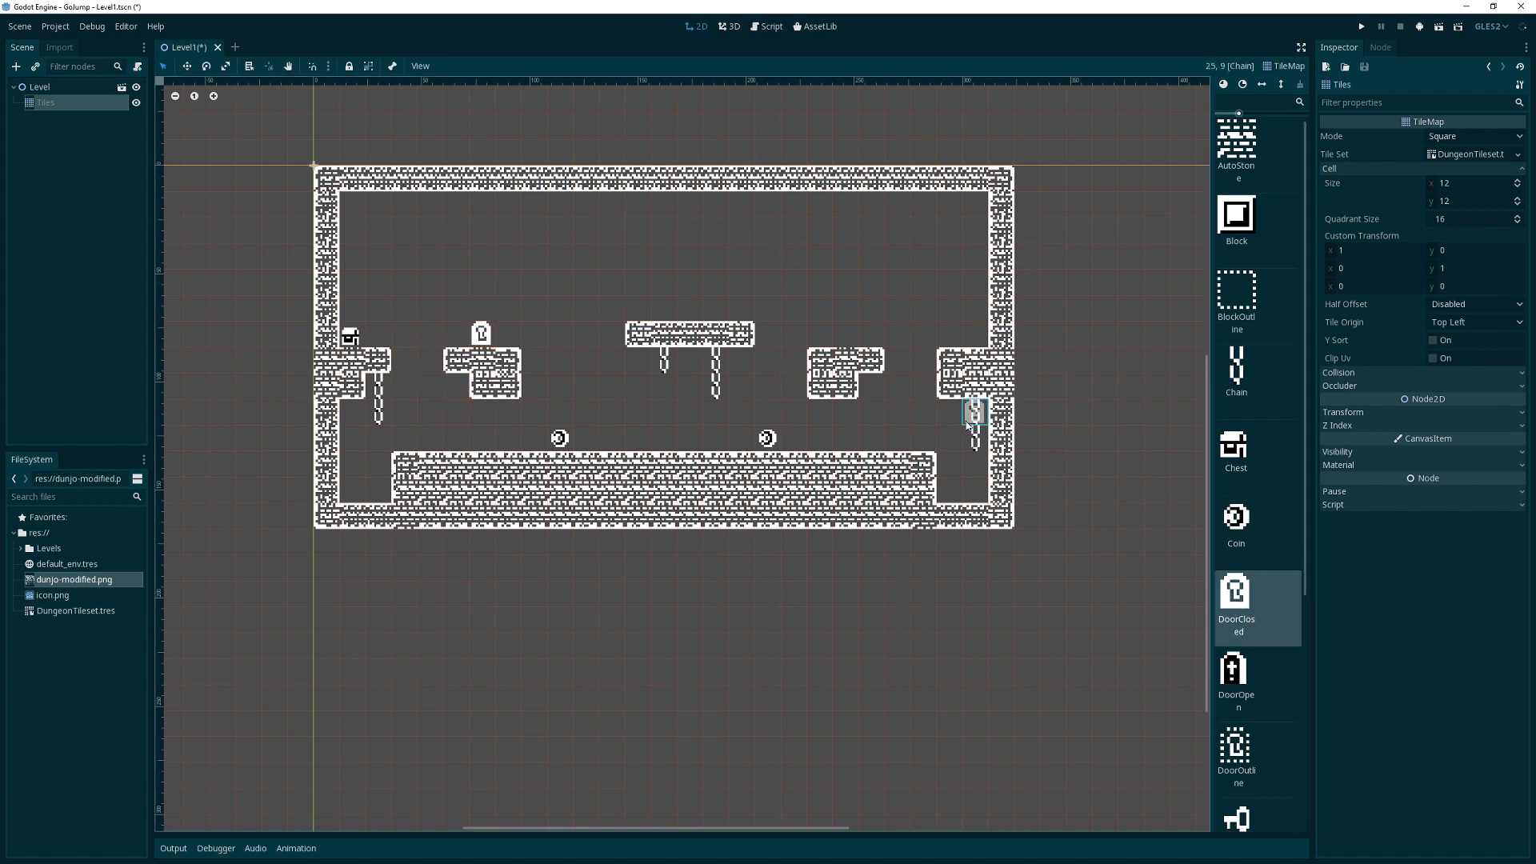
scroll(down, 3)
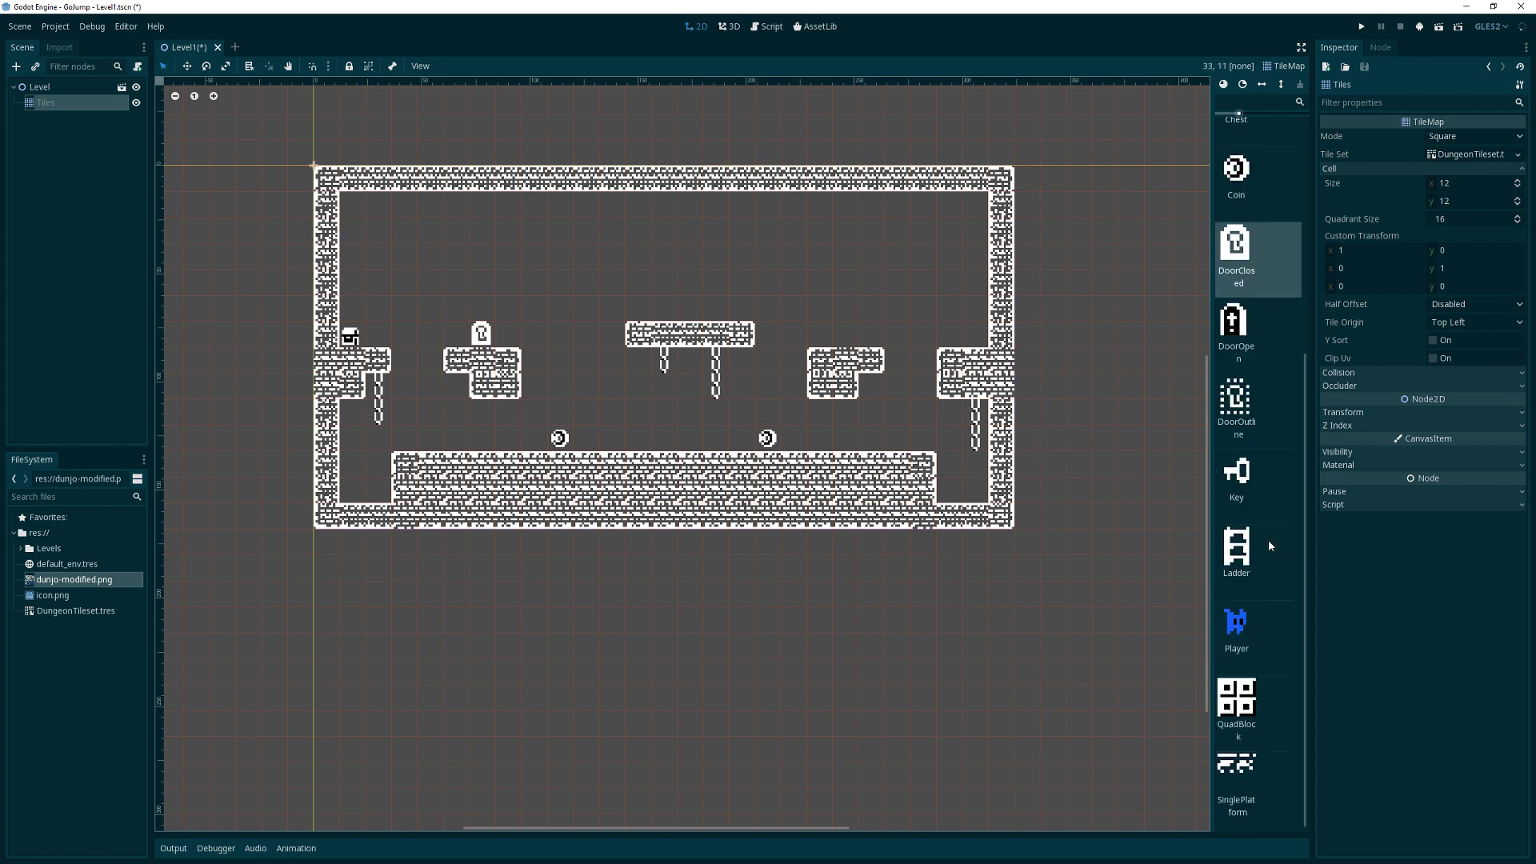
click(1235, 474)
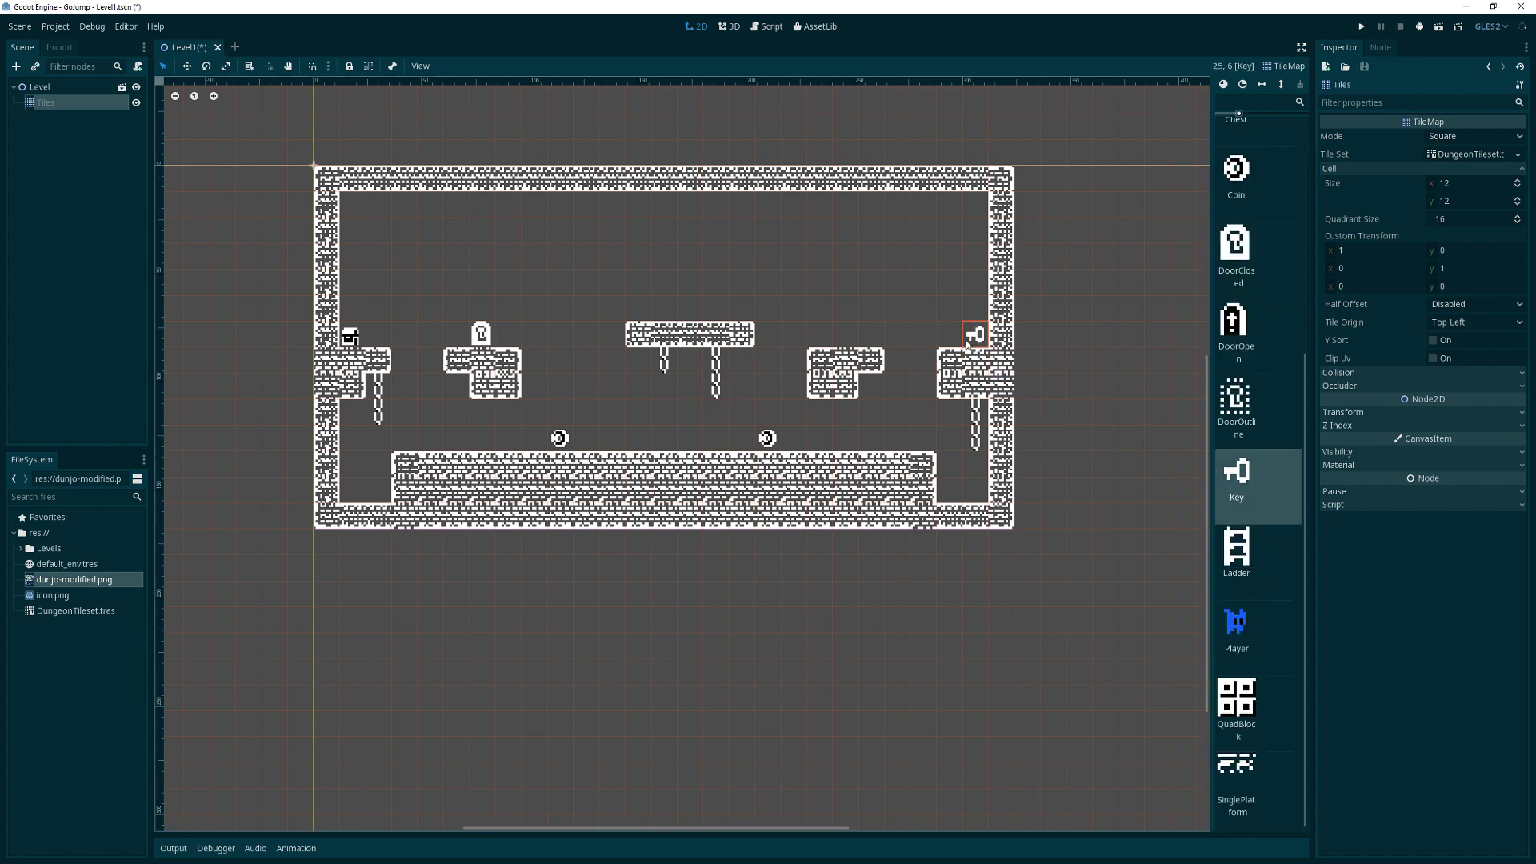
mouse_move(1183, 568)
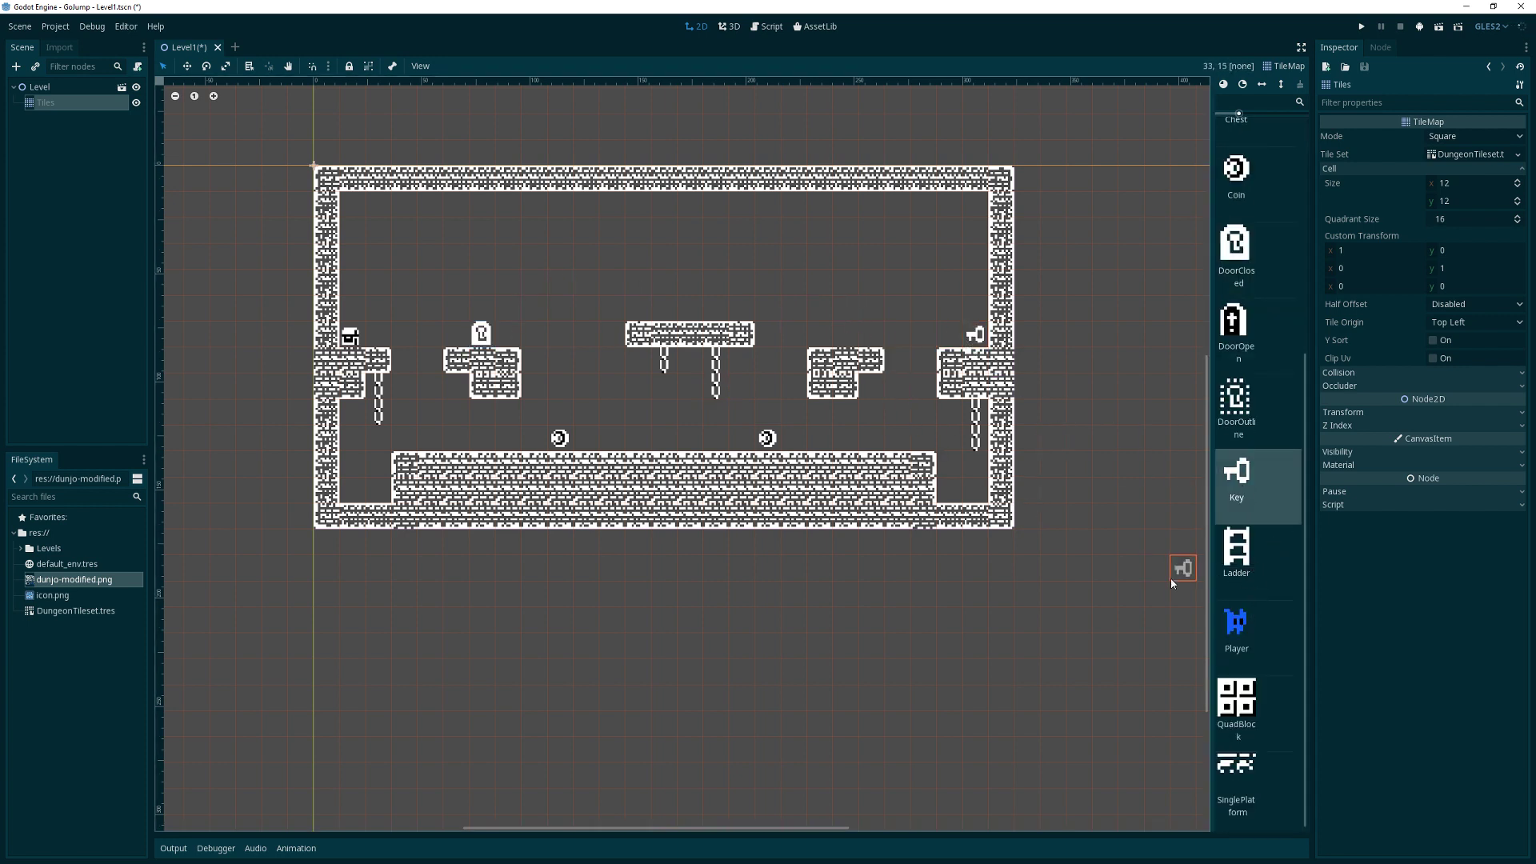
click(1235, 696)
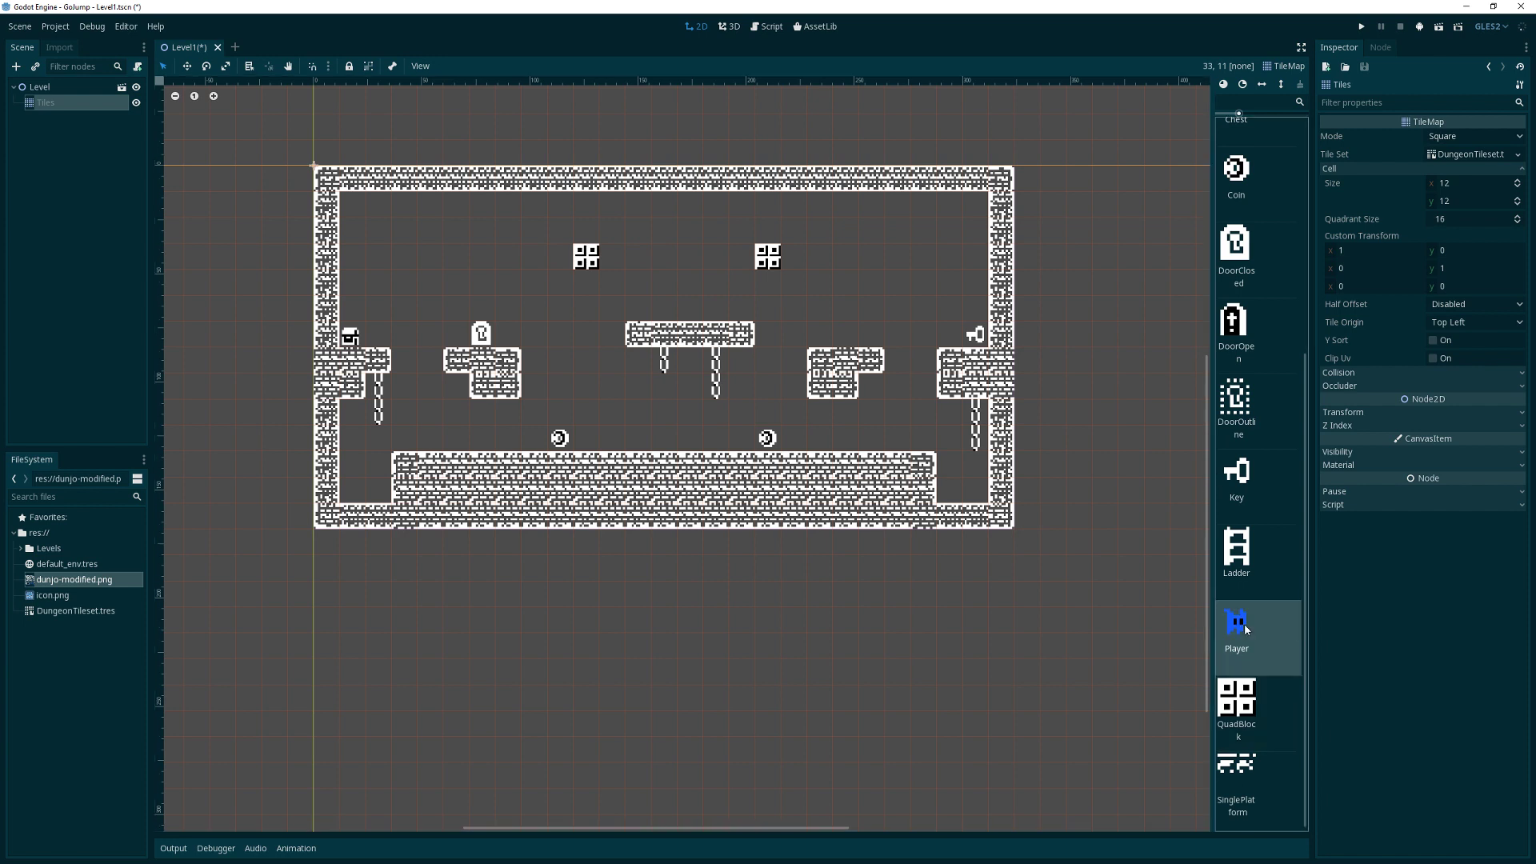
Place the Player tile above the middle platform and save Level1
click(688, 307)
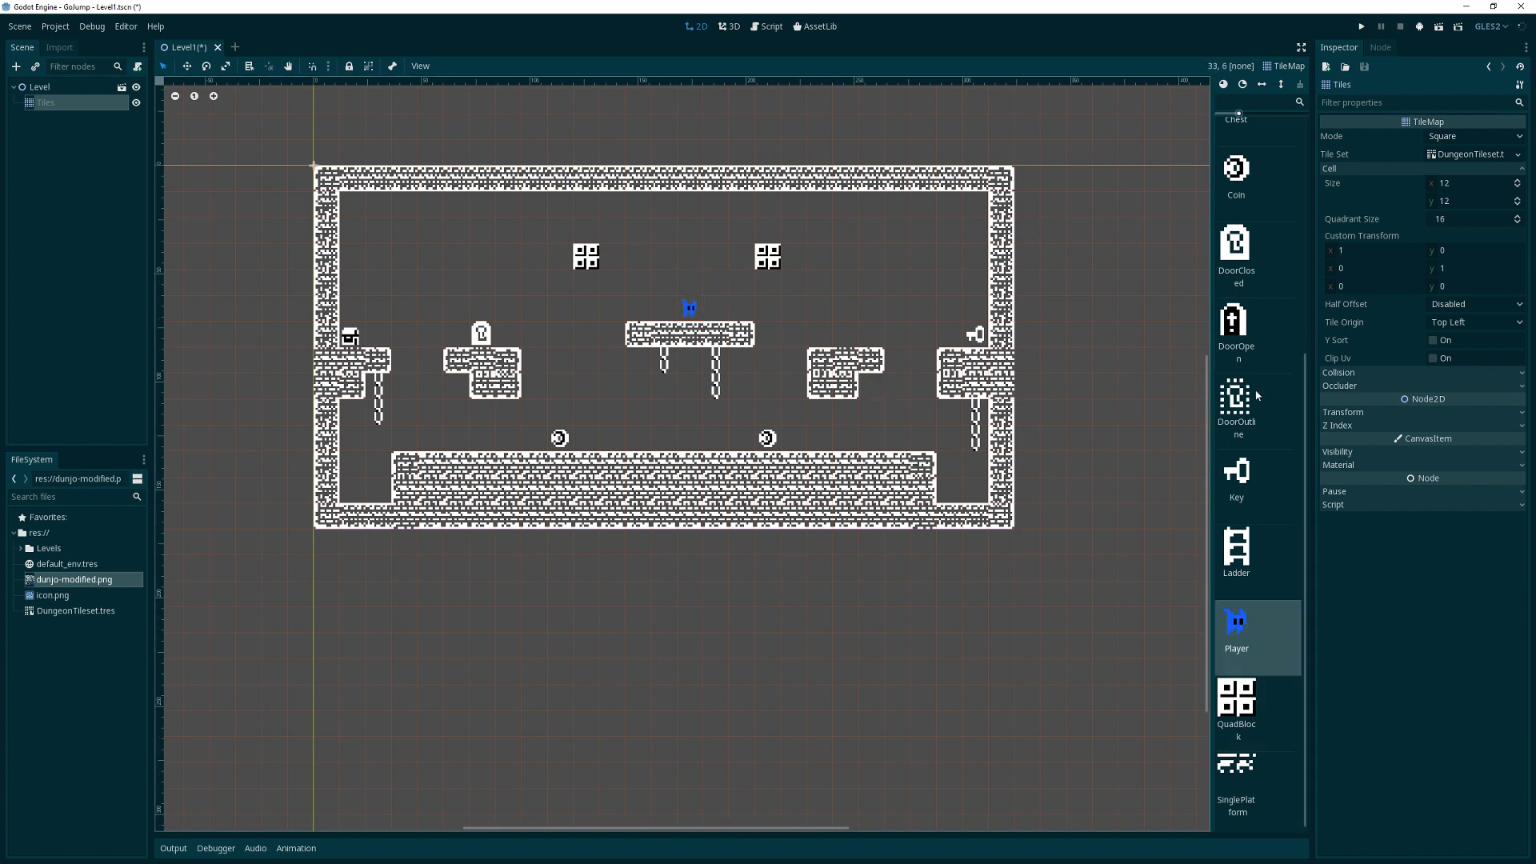
click(662, 282)
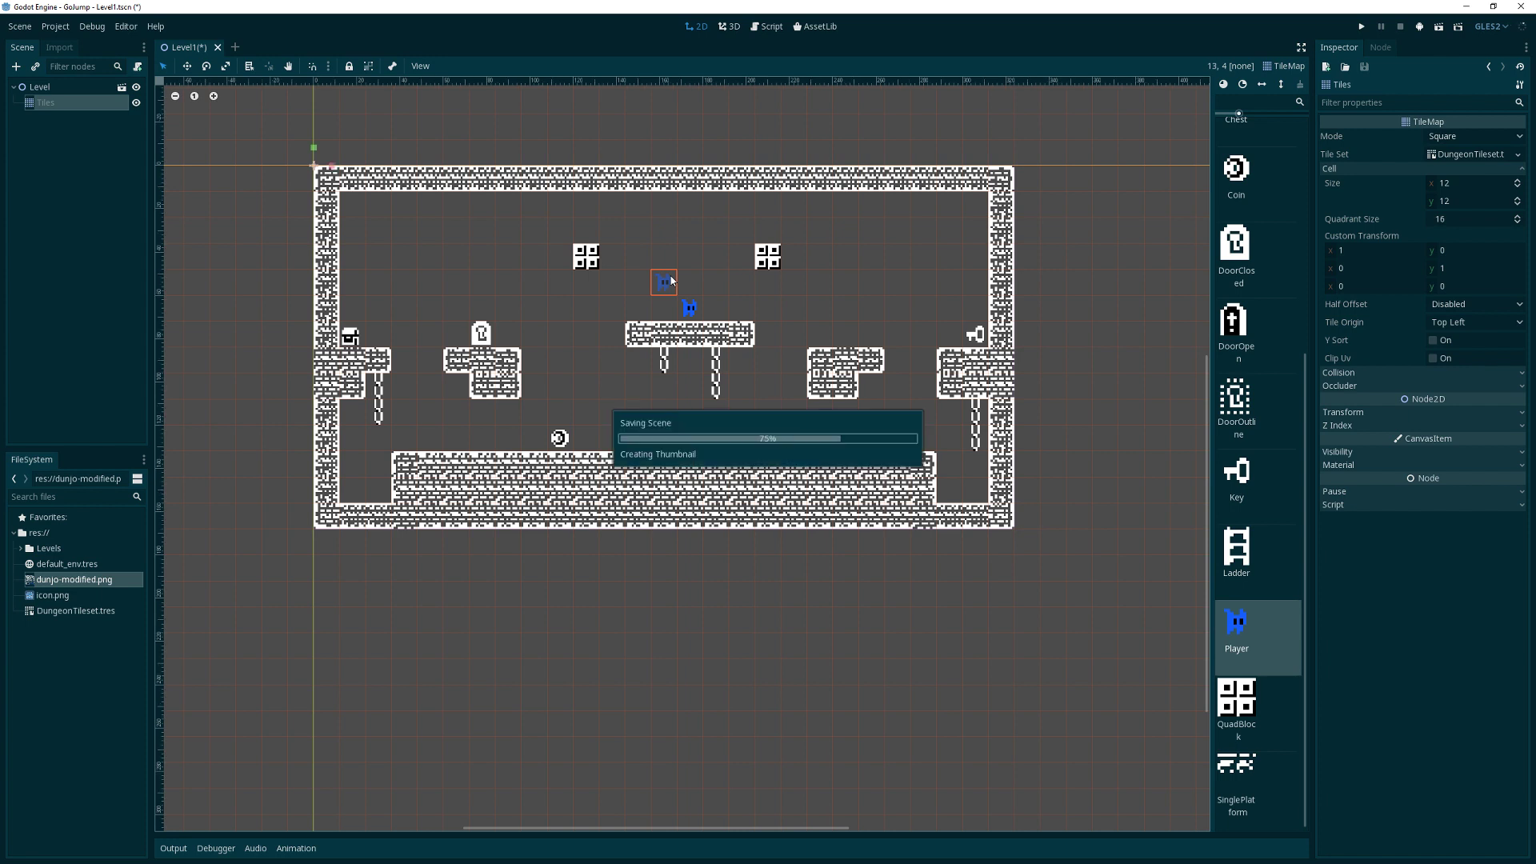
click(19, 25)
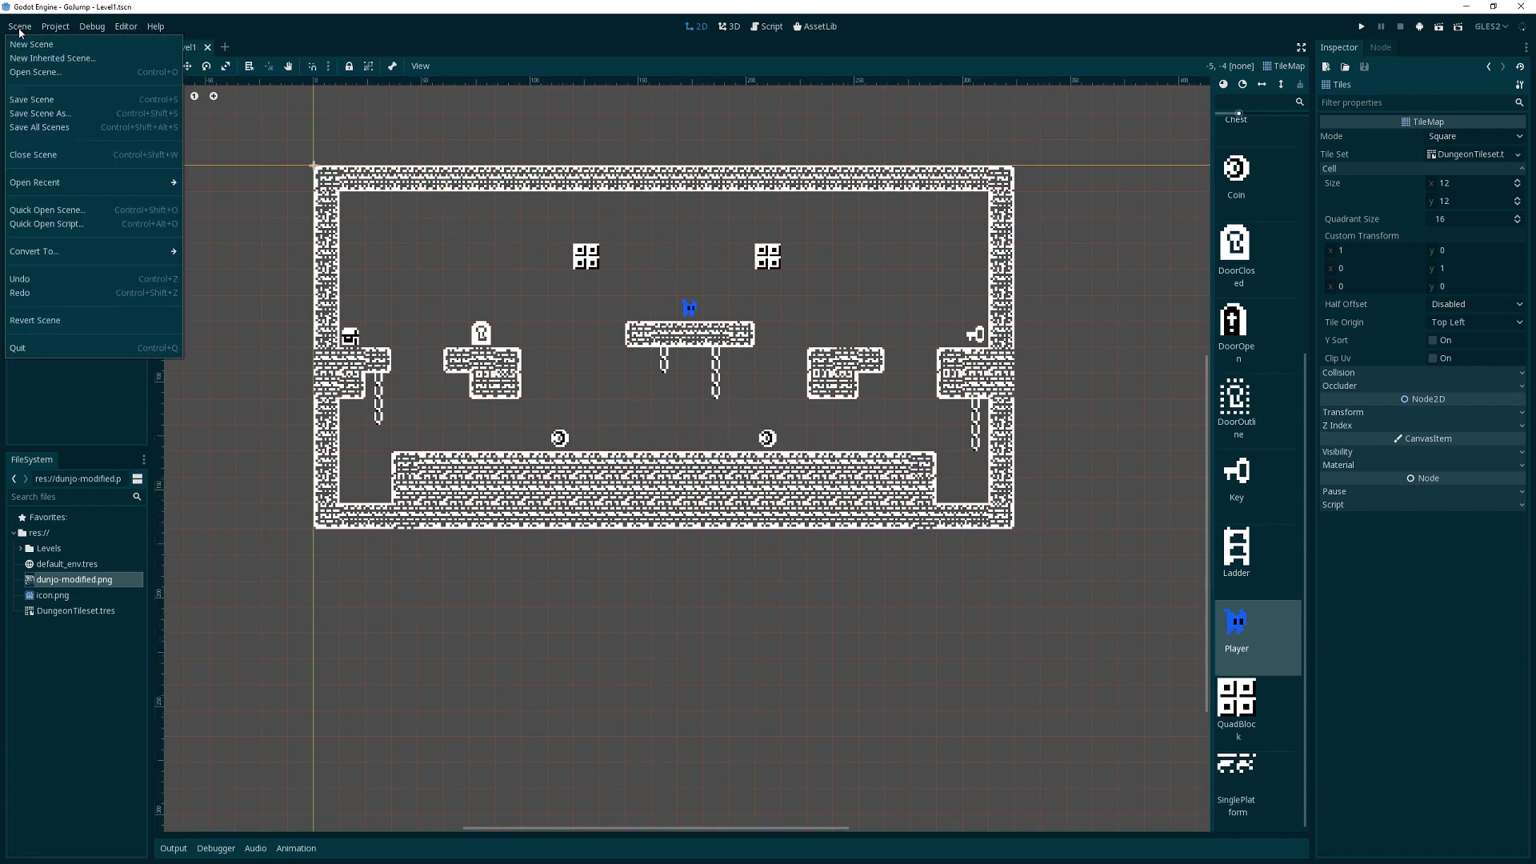
Create a new 2D Scene and rename its Node2D root to Game
click(30, 43)
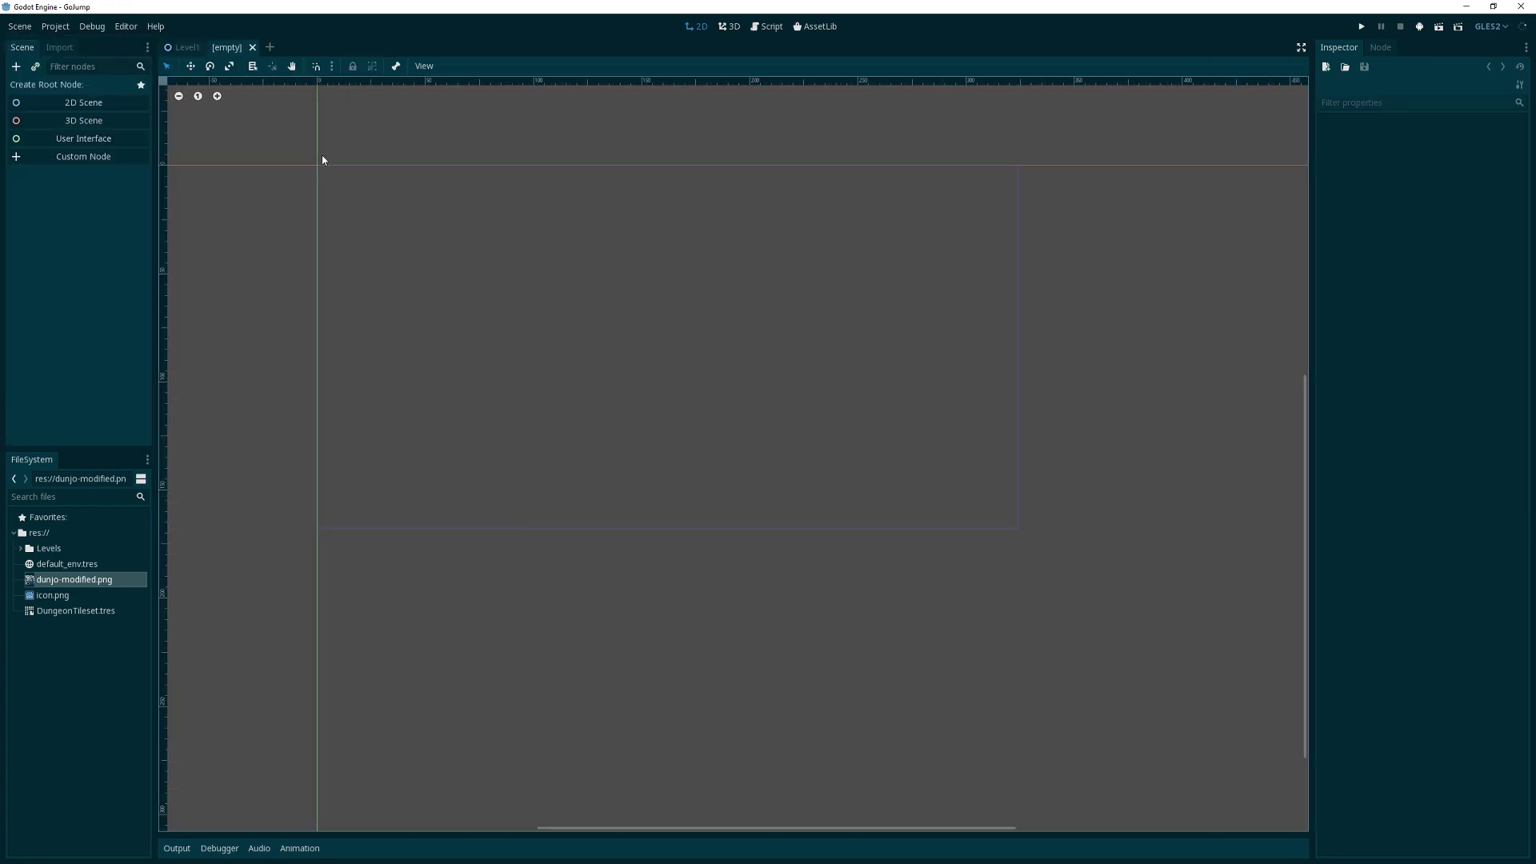
mouse_move(84, 102)
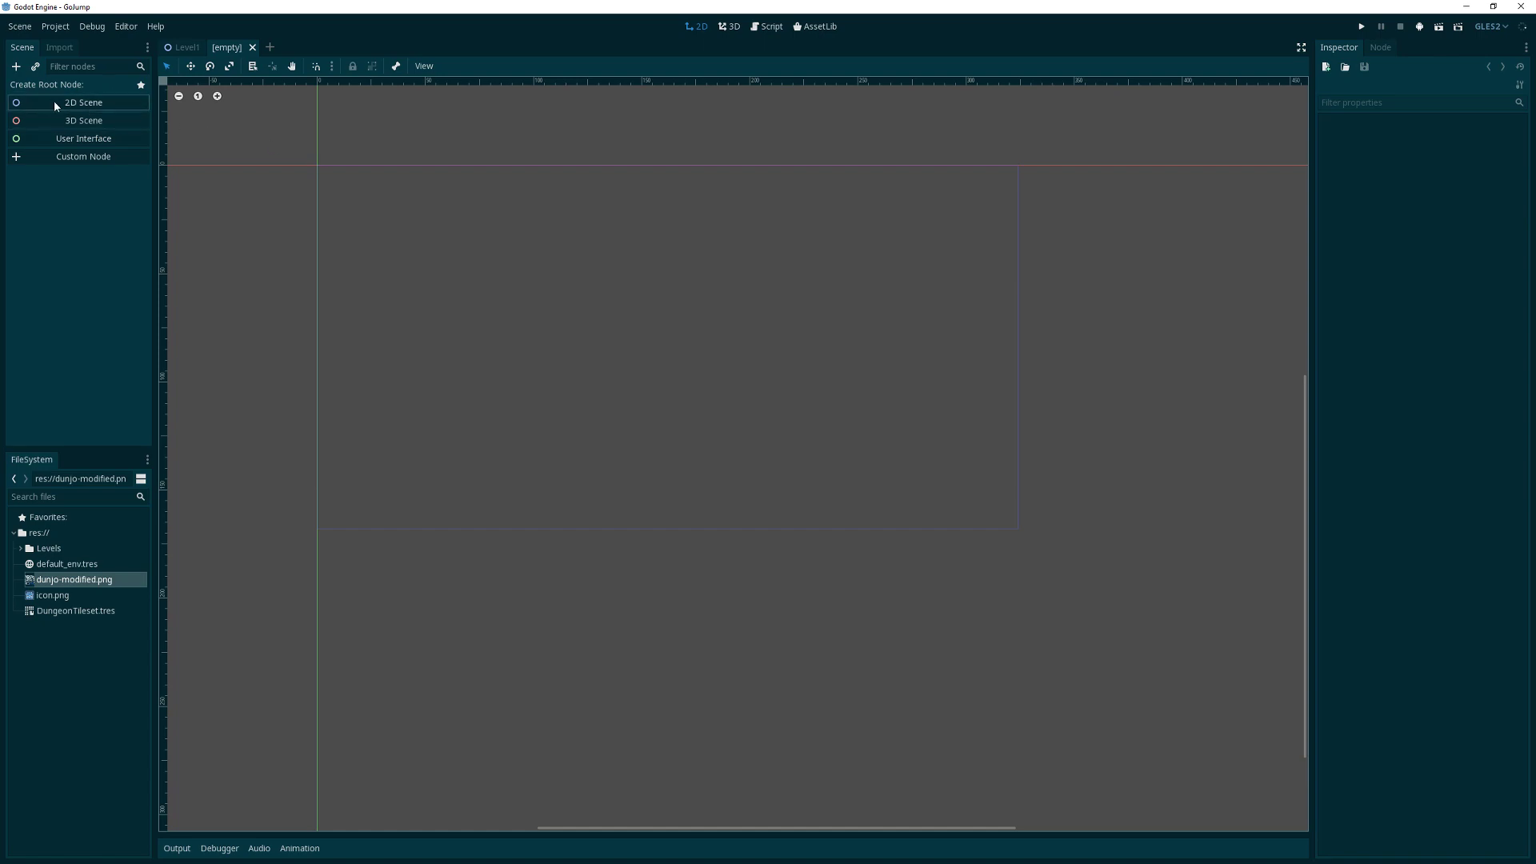
mouse_move(83, 120)
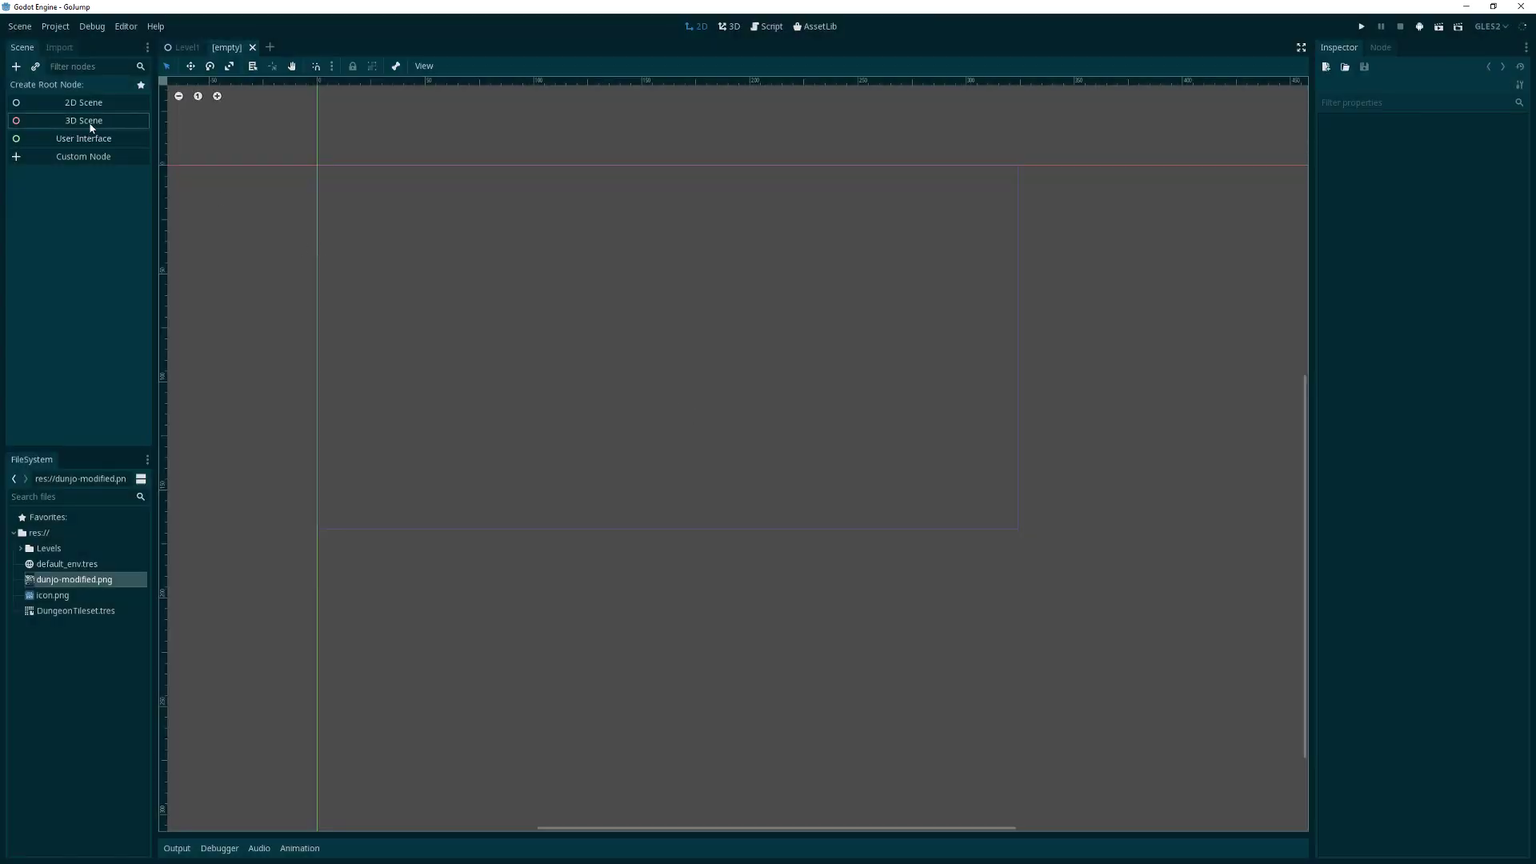
click(83, 103)
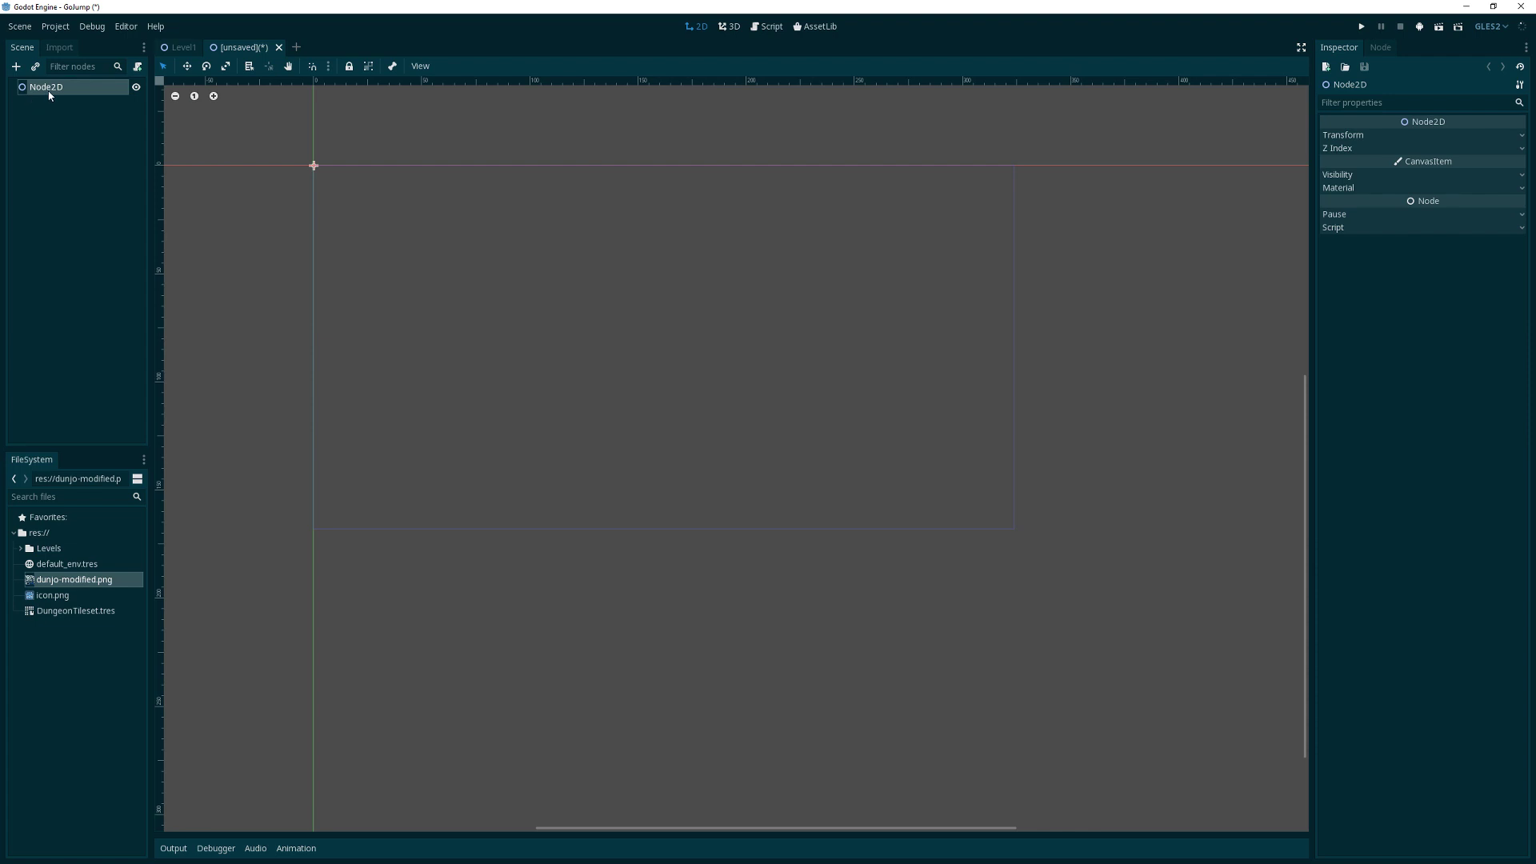
click(732, 27)
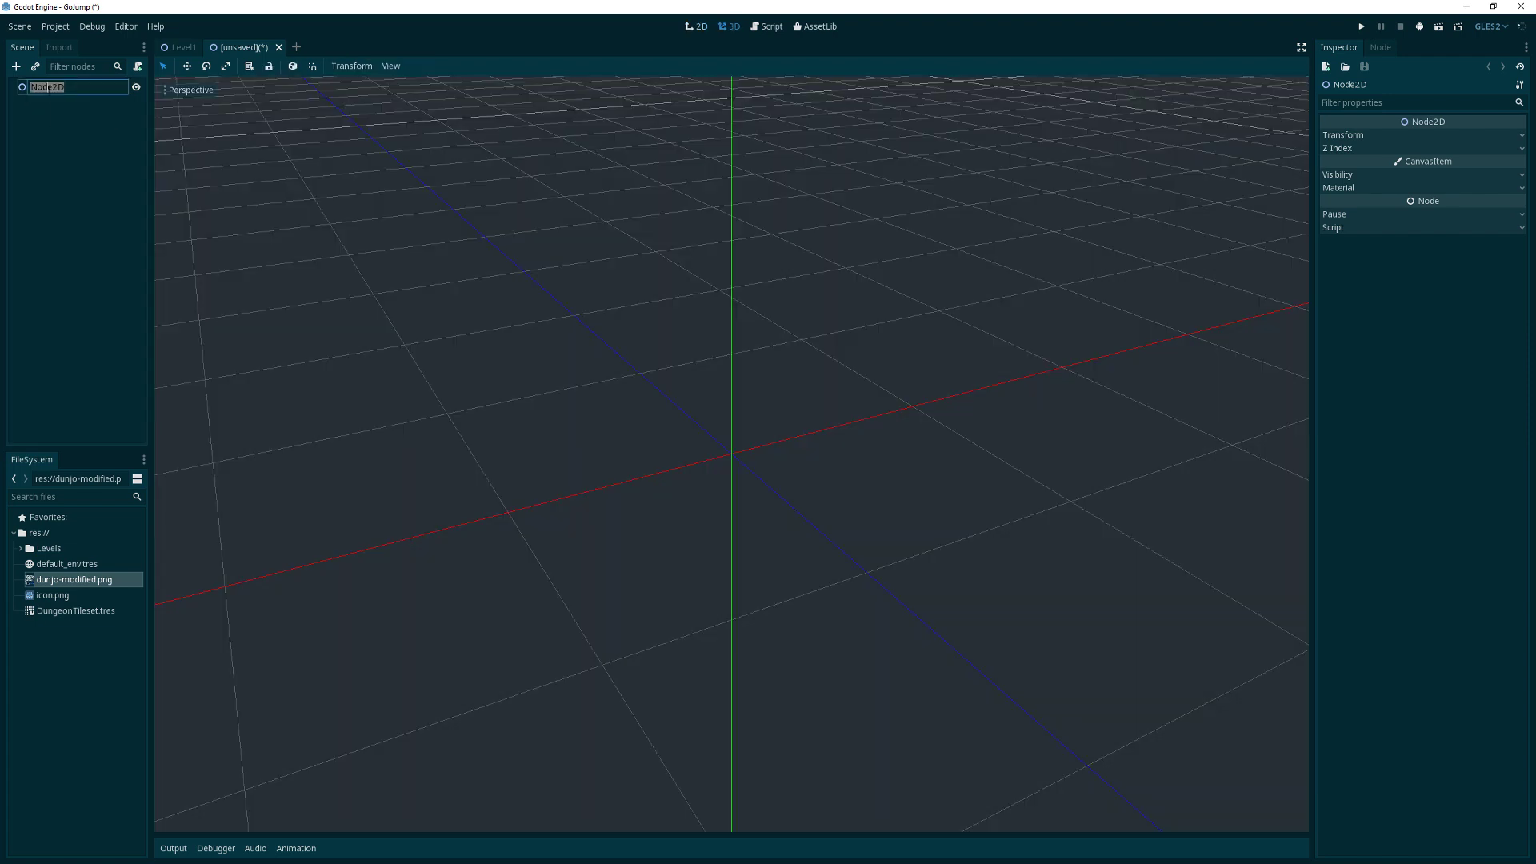
click(696, 27)
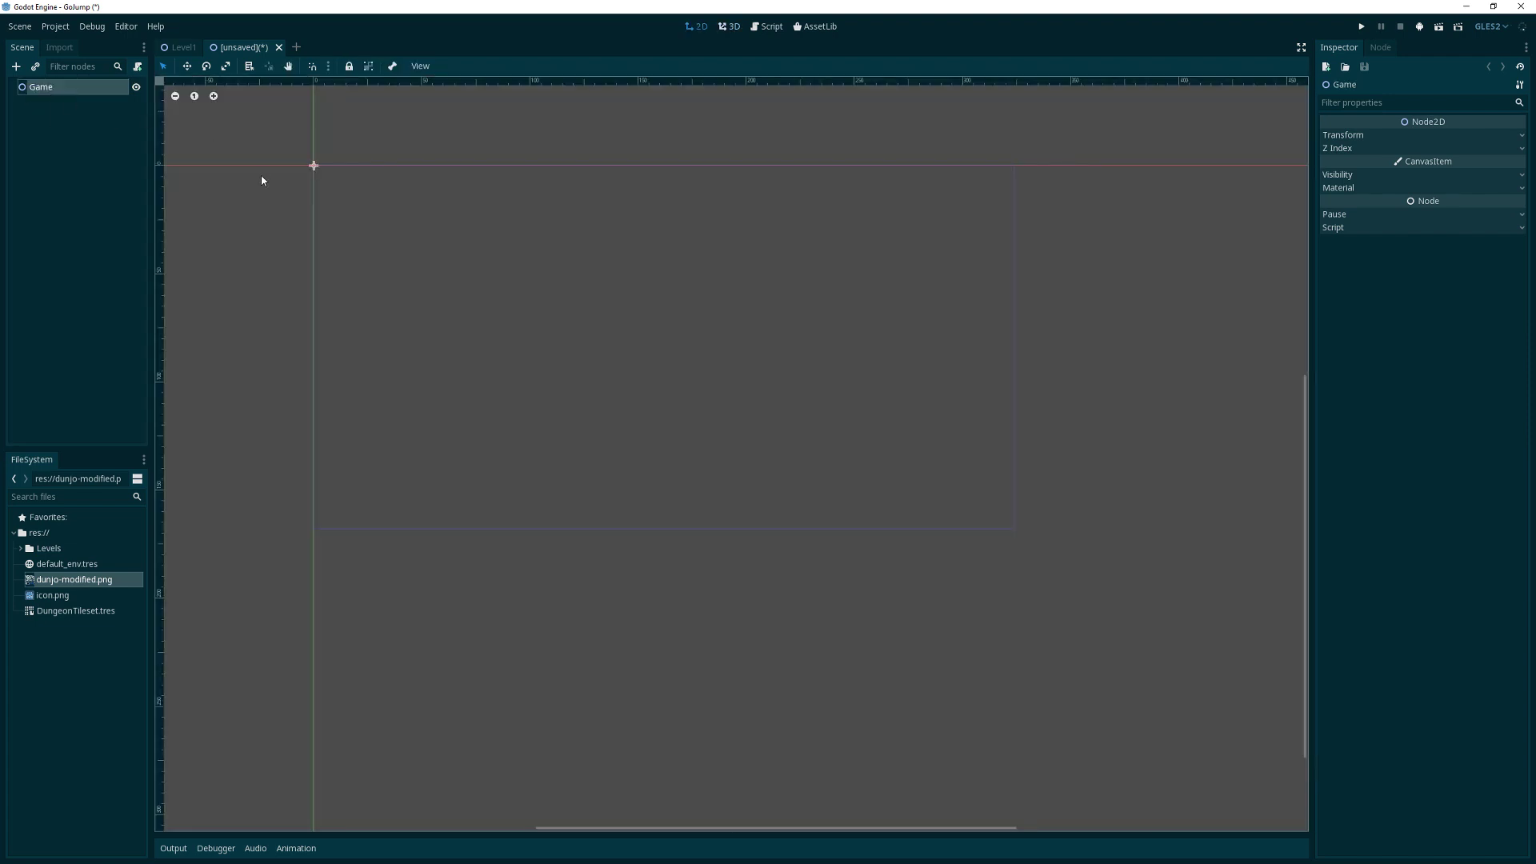
mouse_move(134, 147)
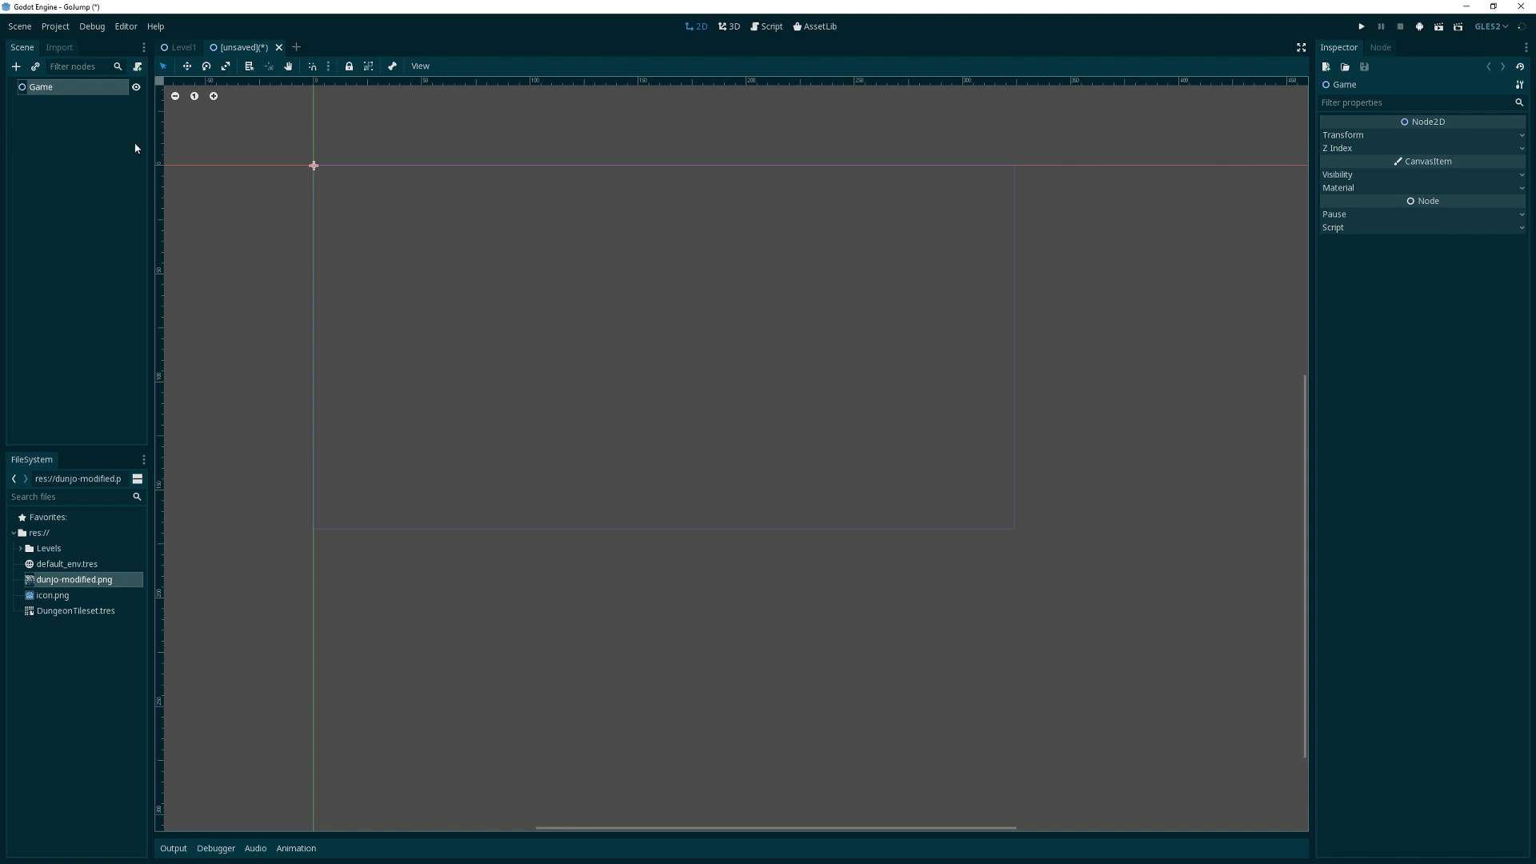
mouse_move(279, 196)
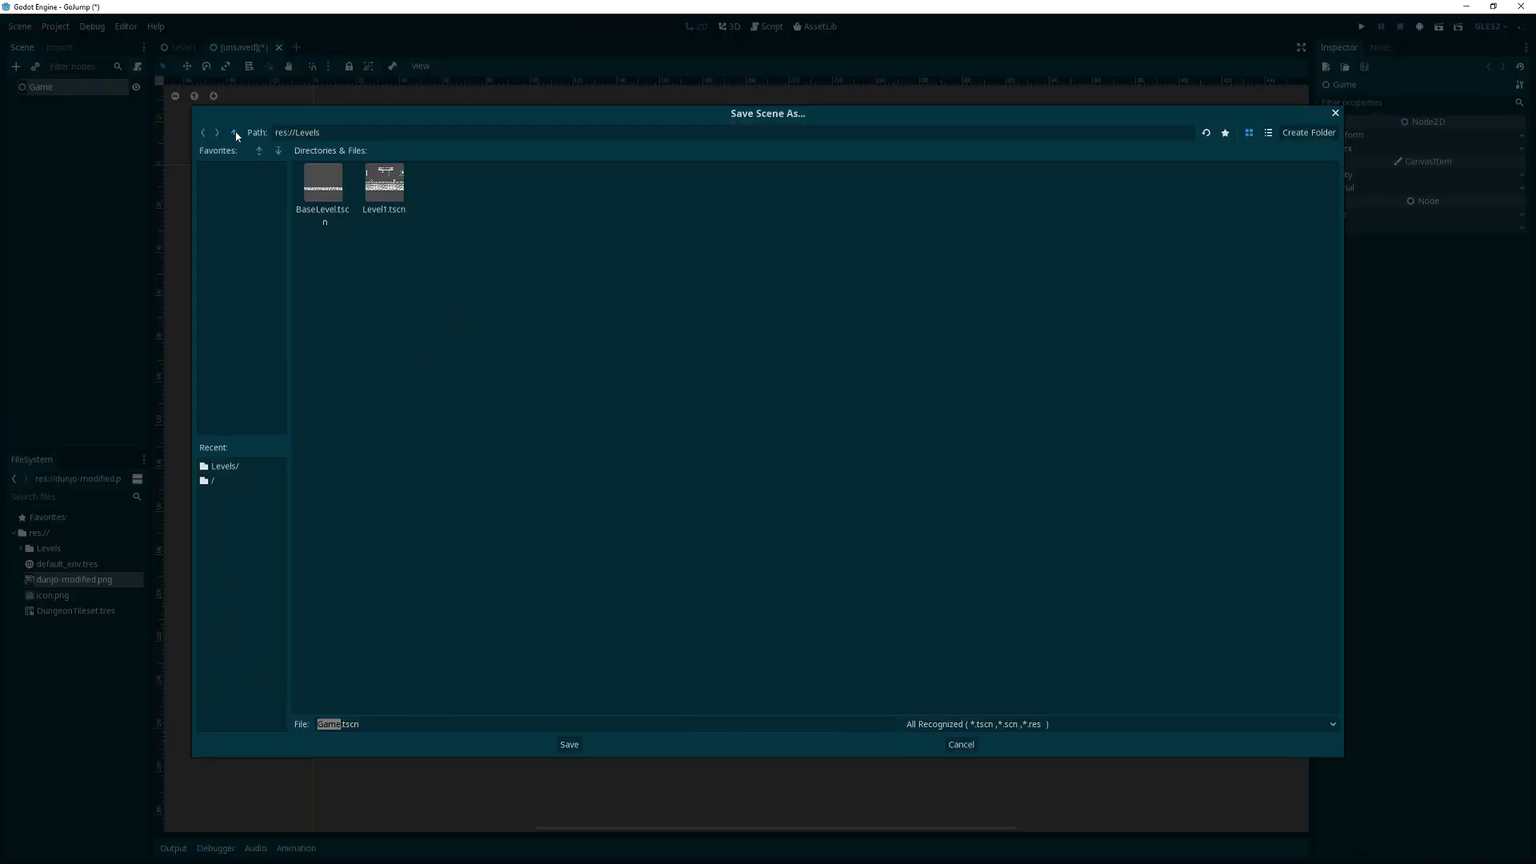
Save the scene as Game.tscn in the project root res://
click(234, 132)
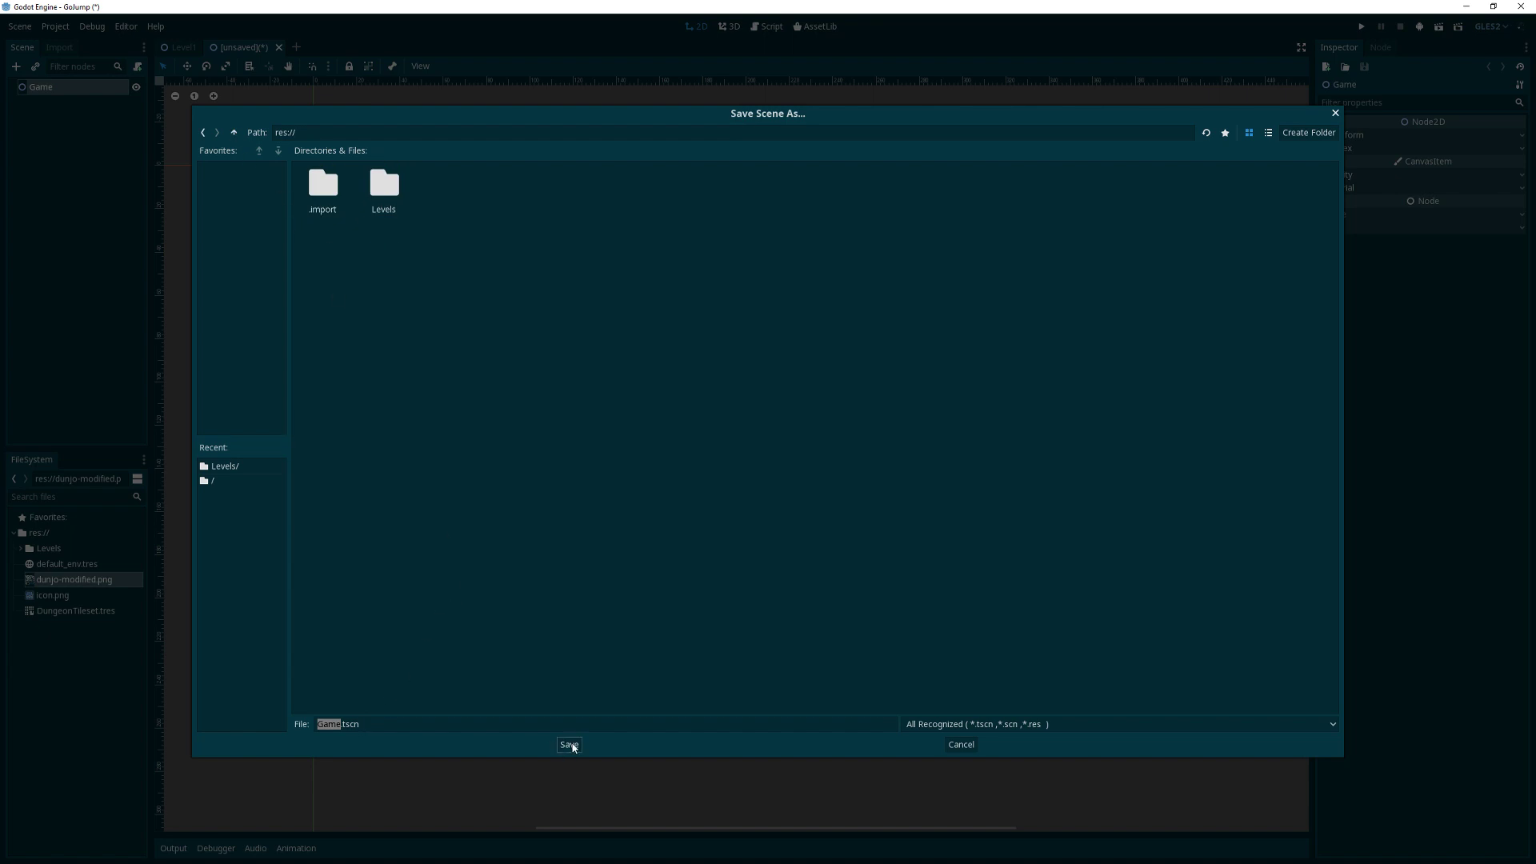
click(568, 744)
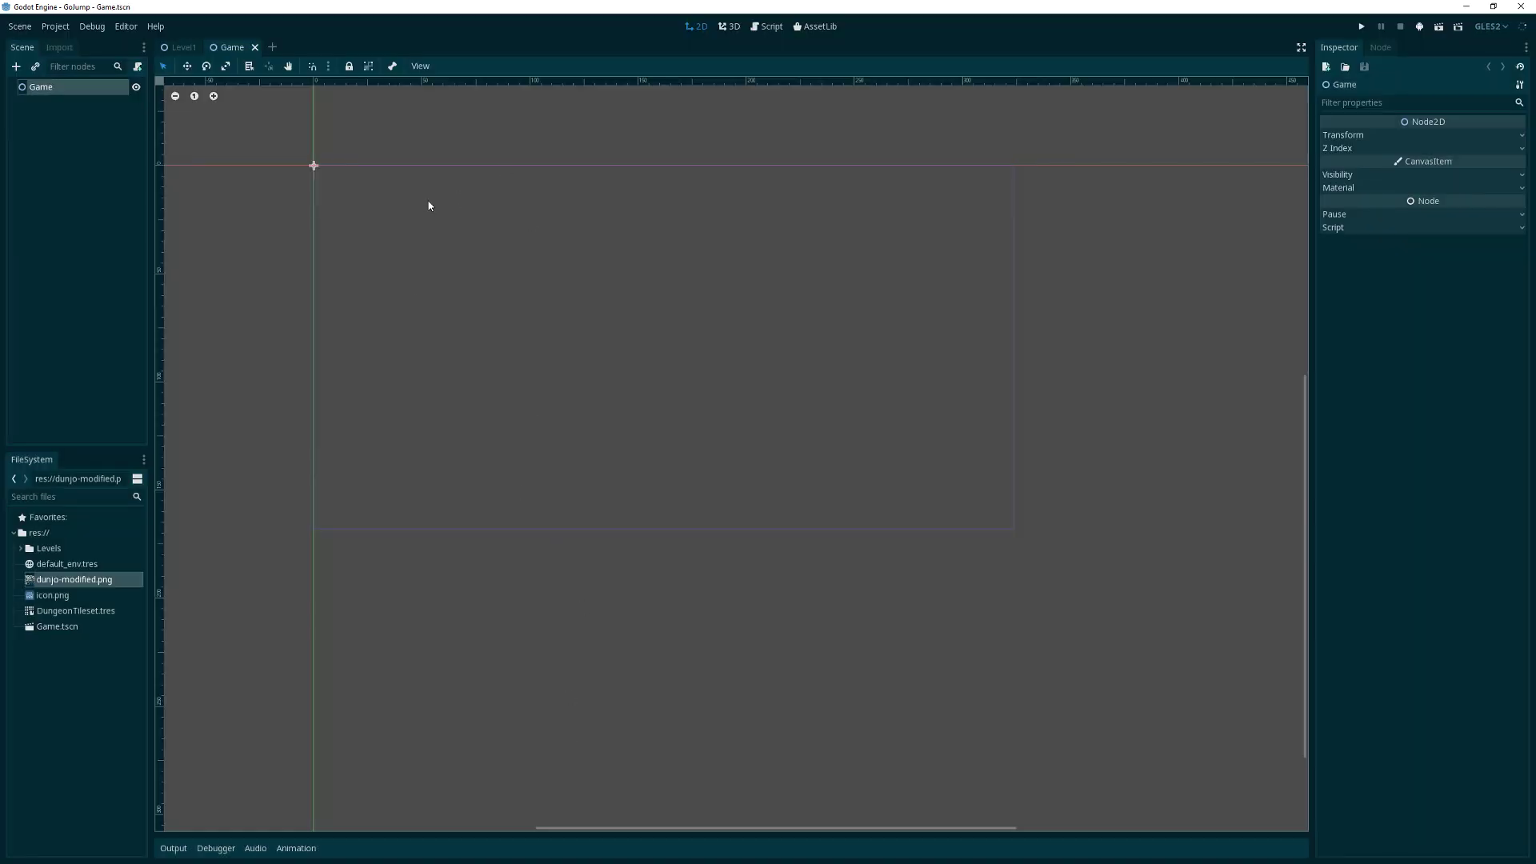
click(1360, 27)
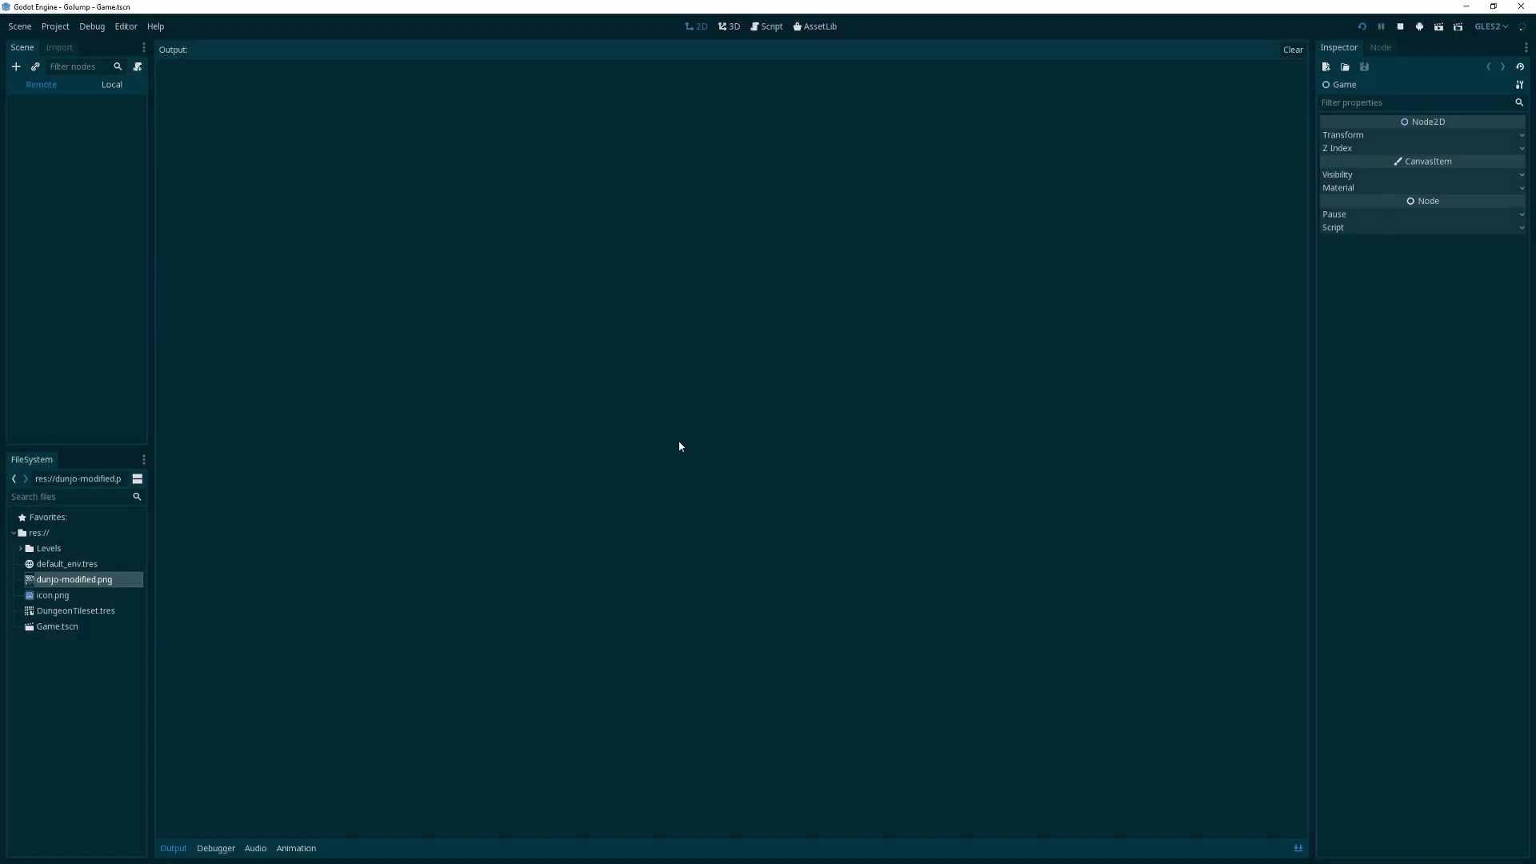
mouse_move(398, 321)
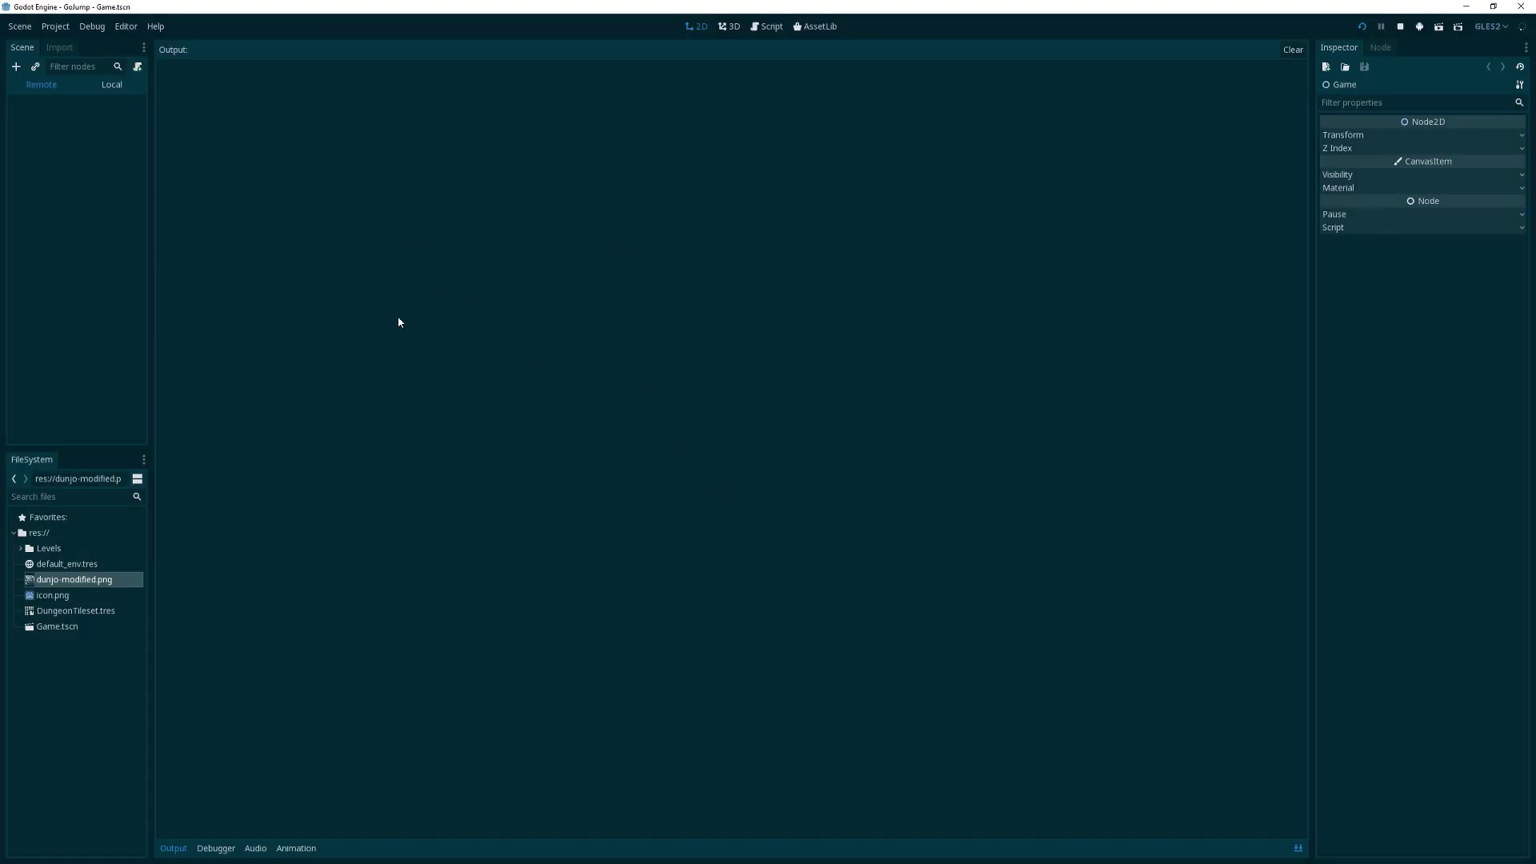
click(1417, 27)
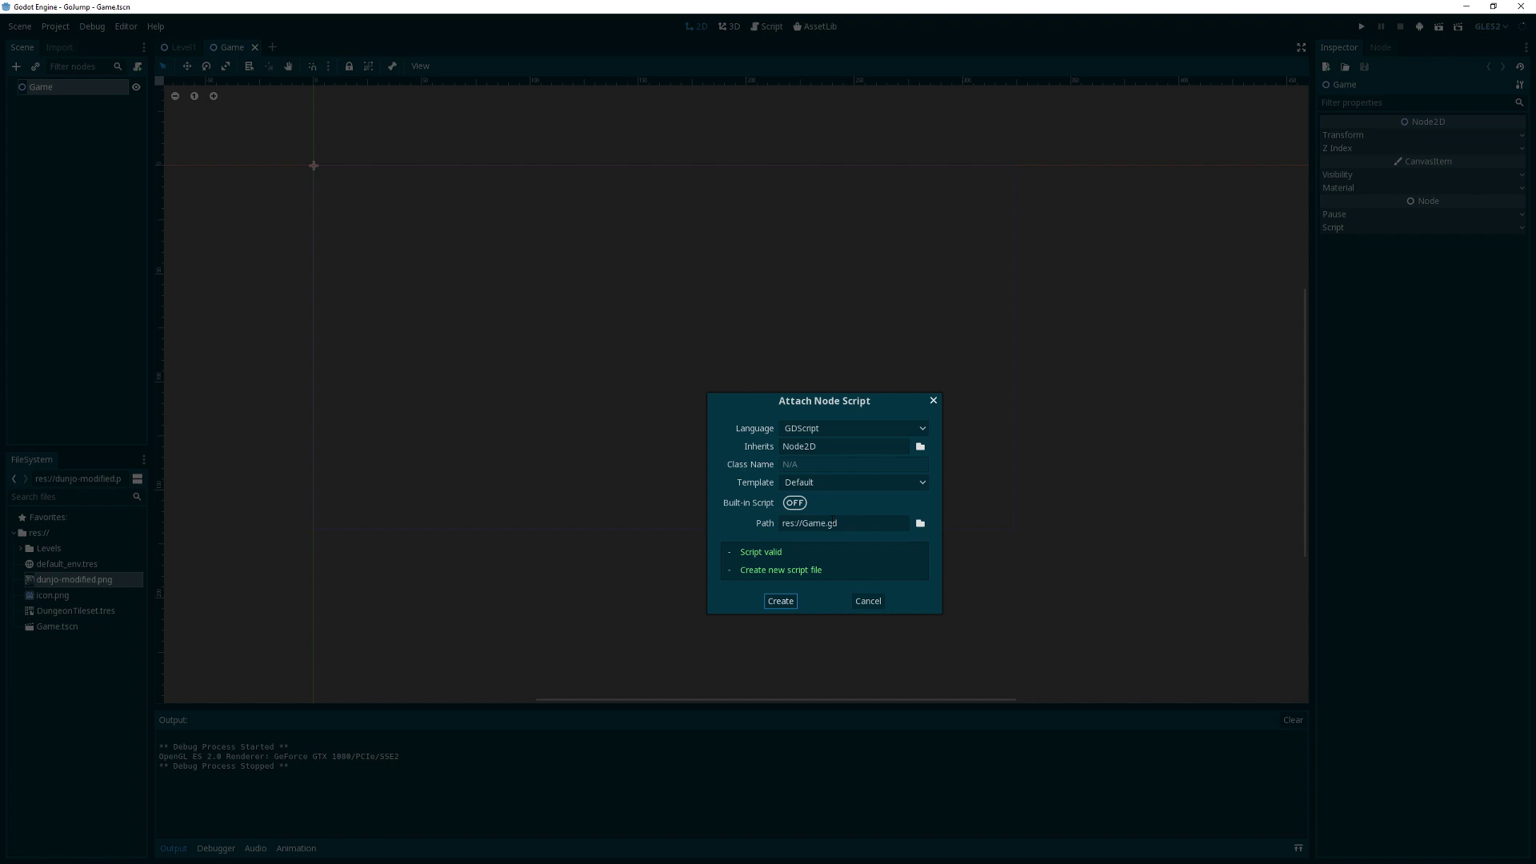
mouse_move(794, 592)
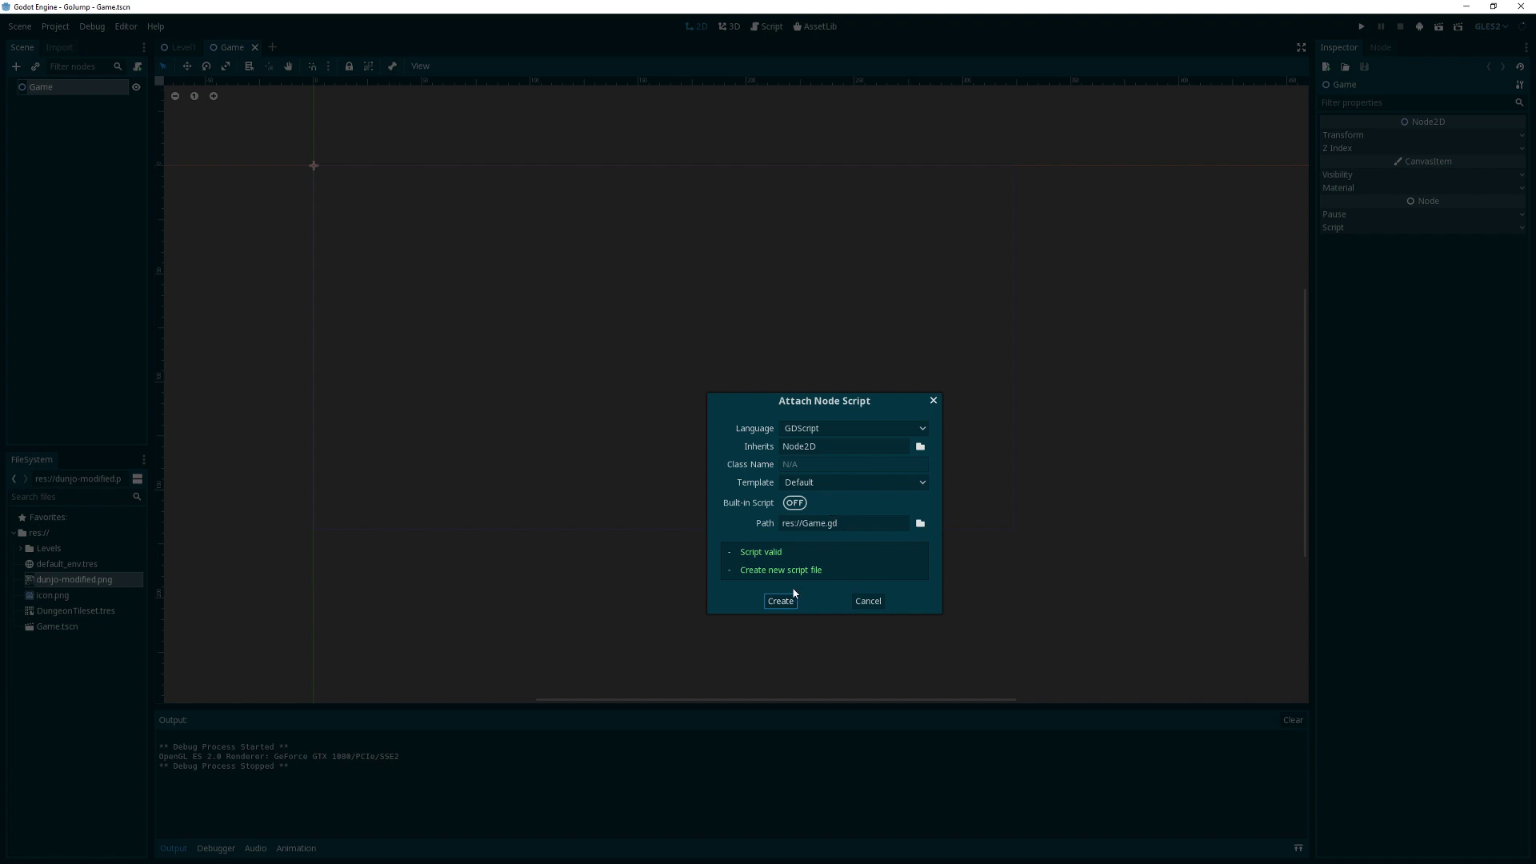
Create and attach Game.gd extending Node2D to the Game node
click(779, 600)
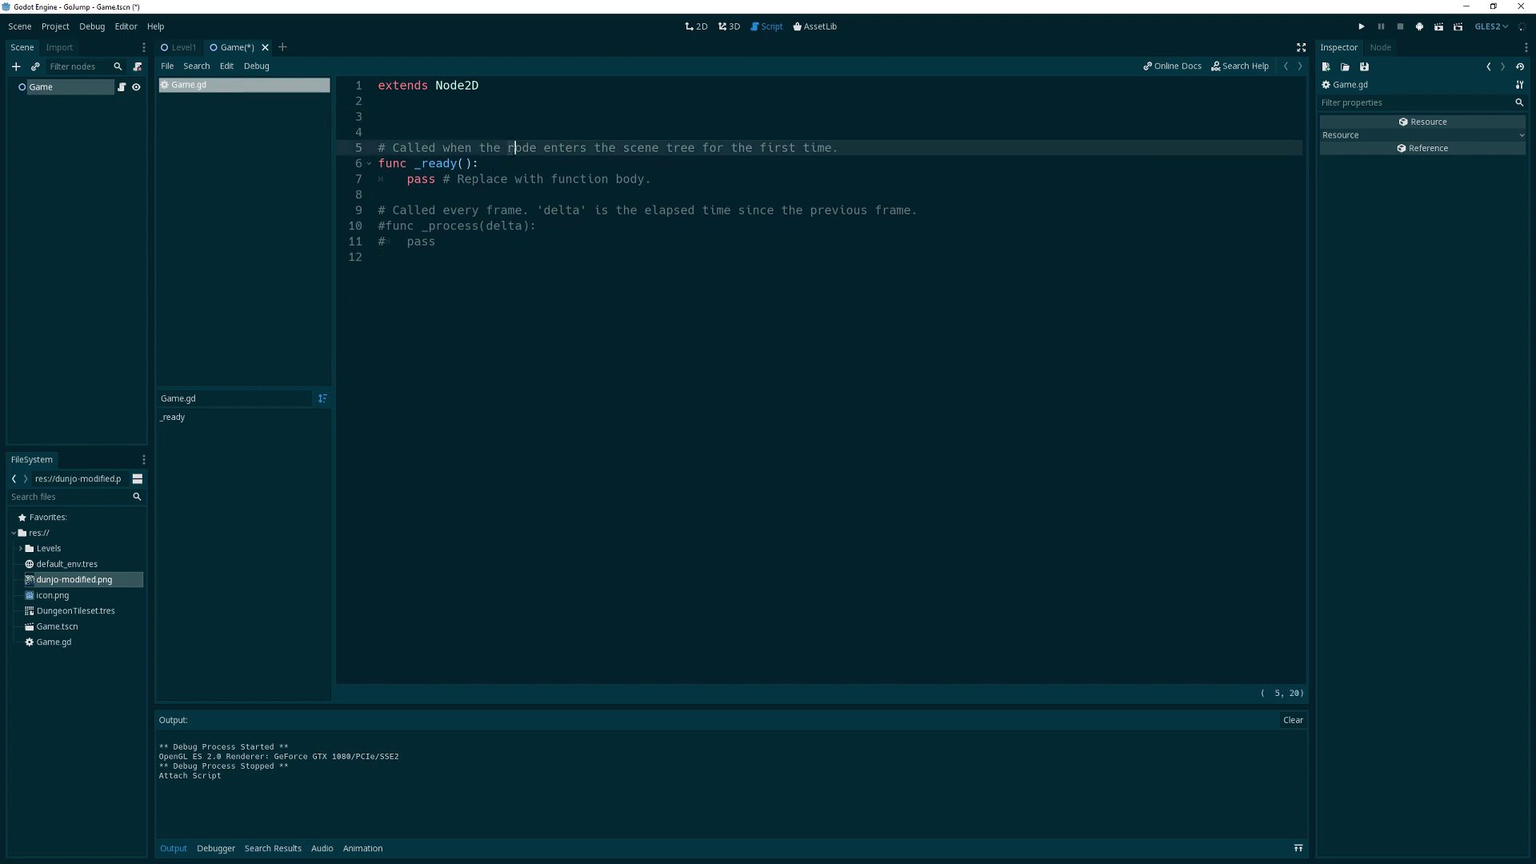
Delete the template comments and start writing const LVL_PATH = "res:// above _ready
key(ctrl+shift+k)
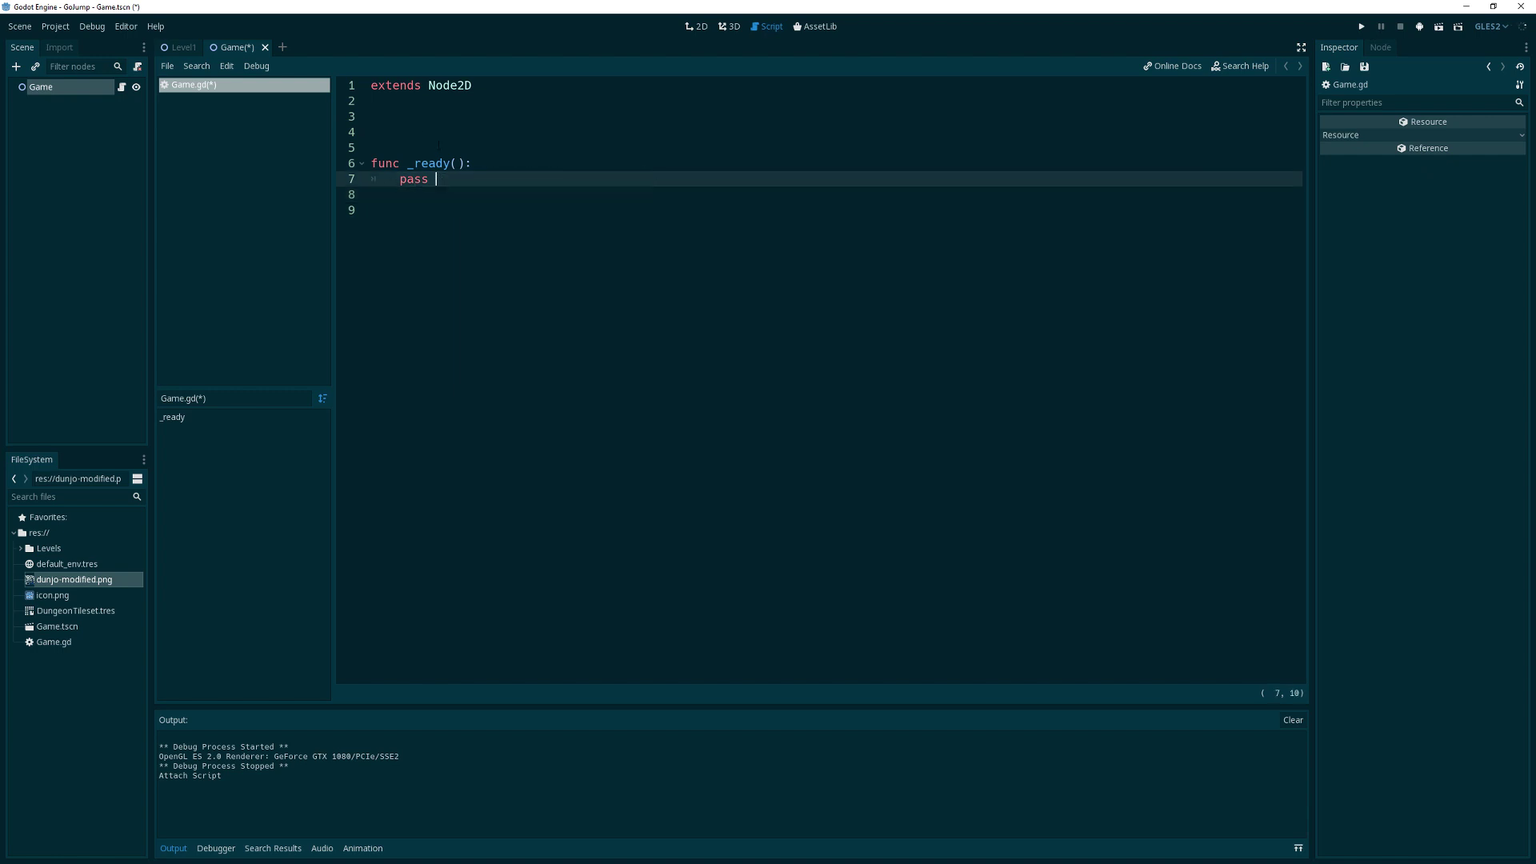
click(373, 115)
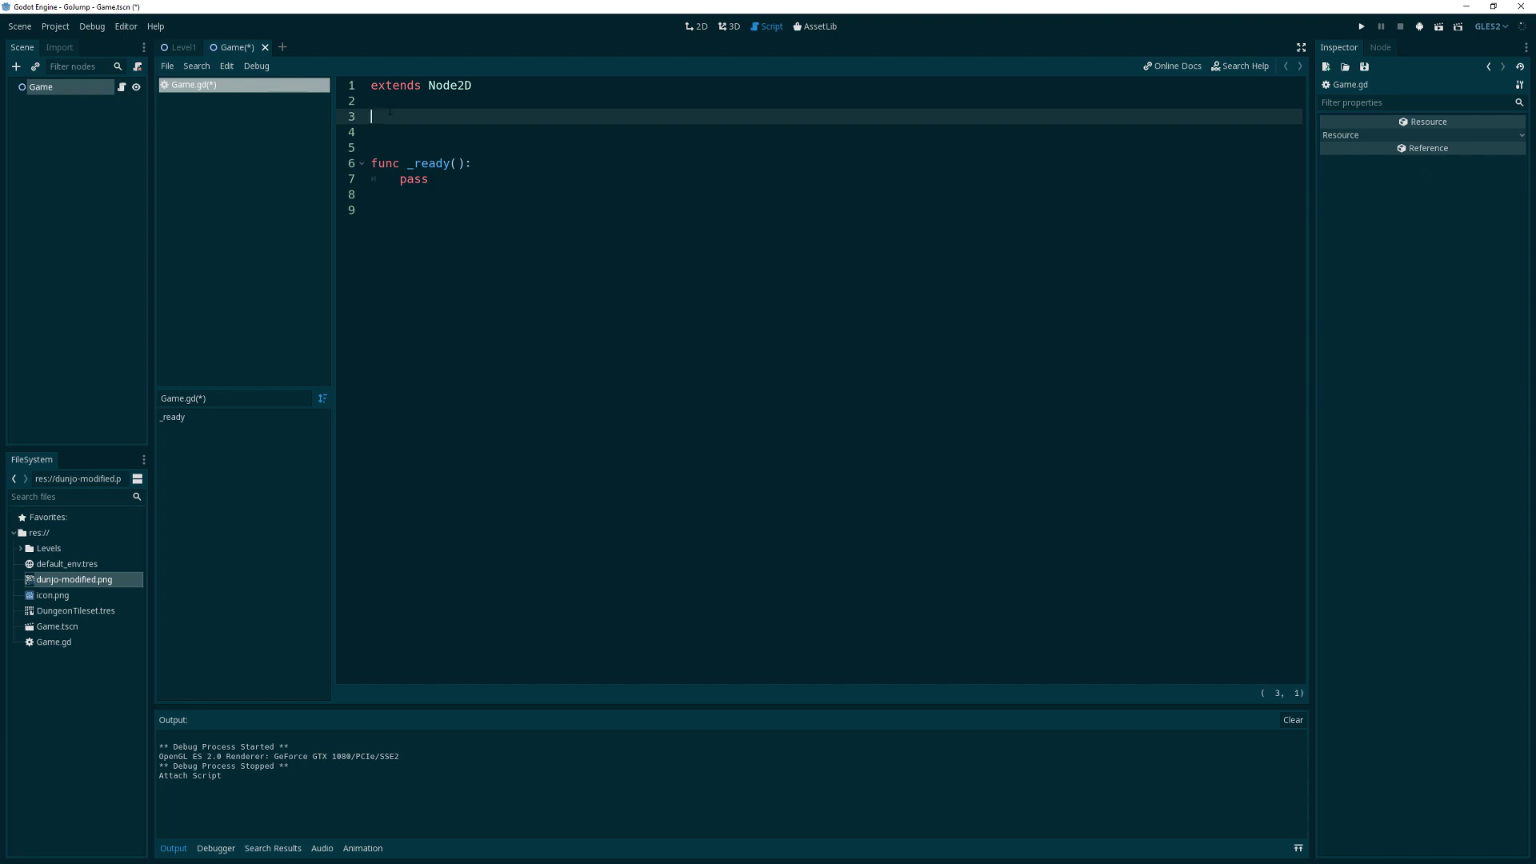
text(c)
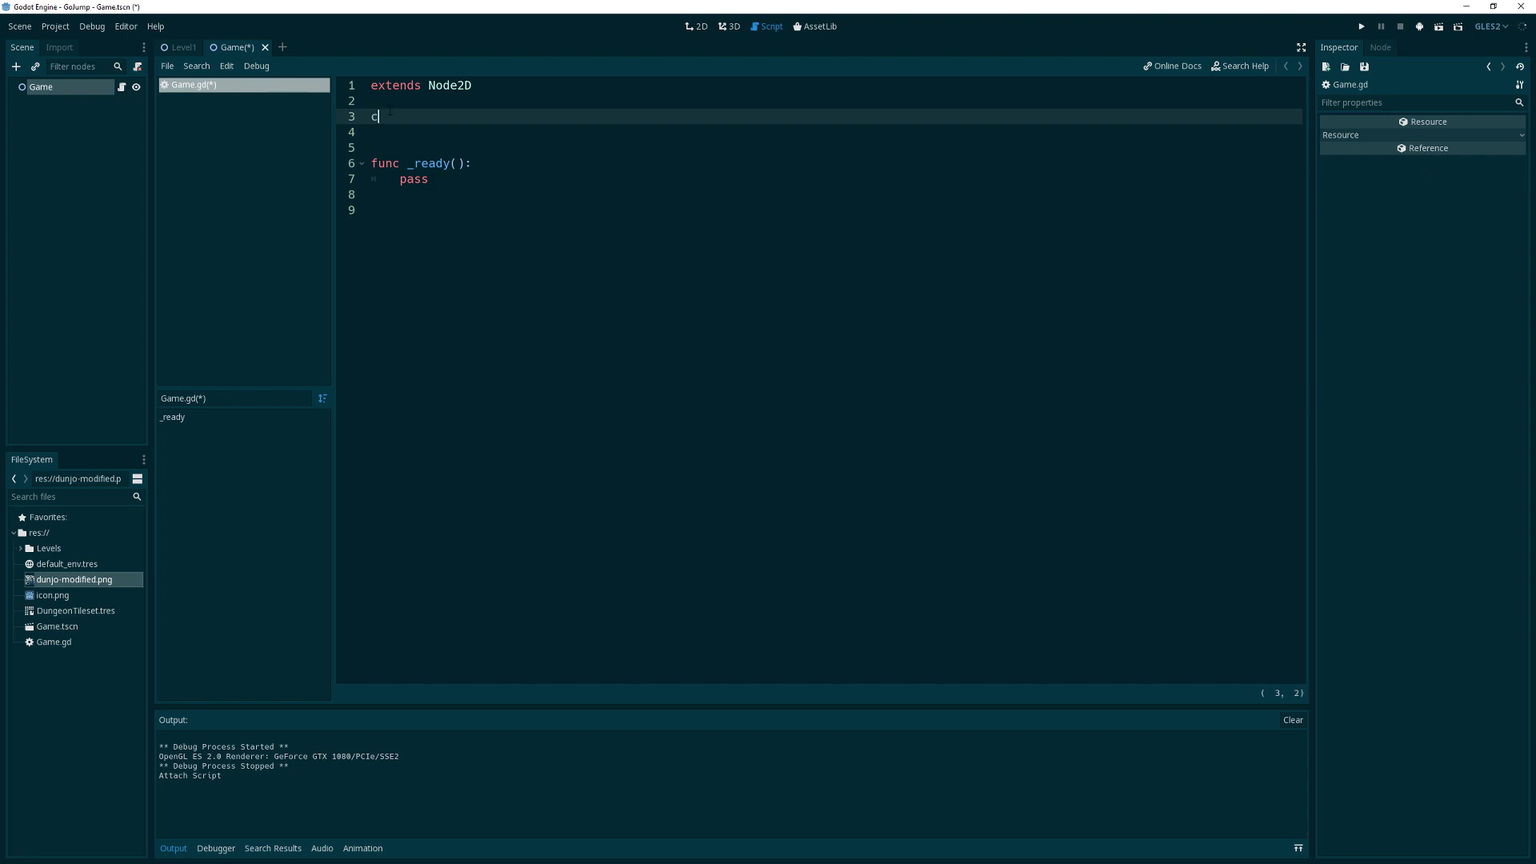
text(onst)
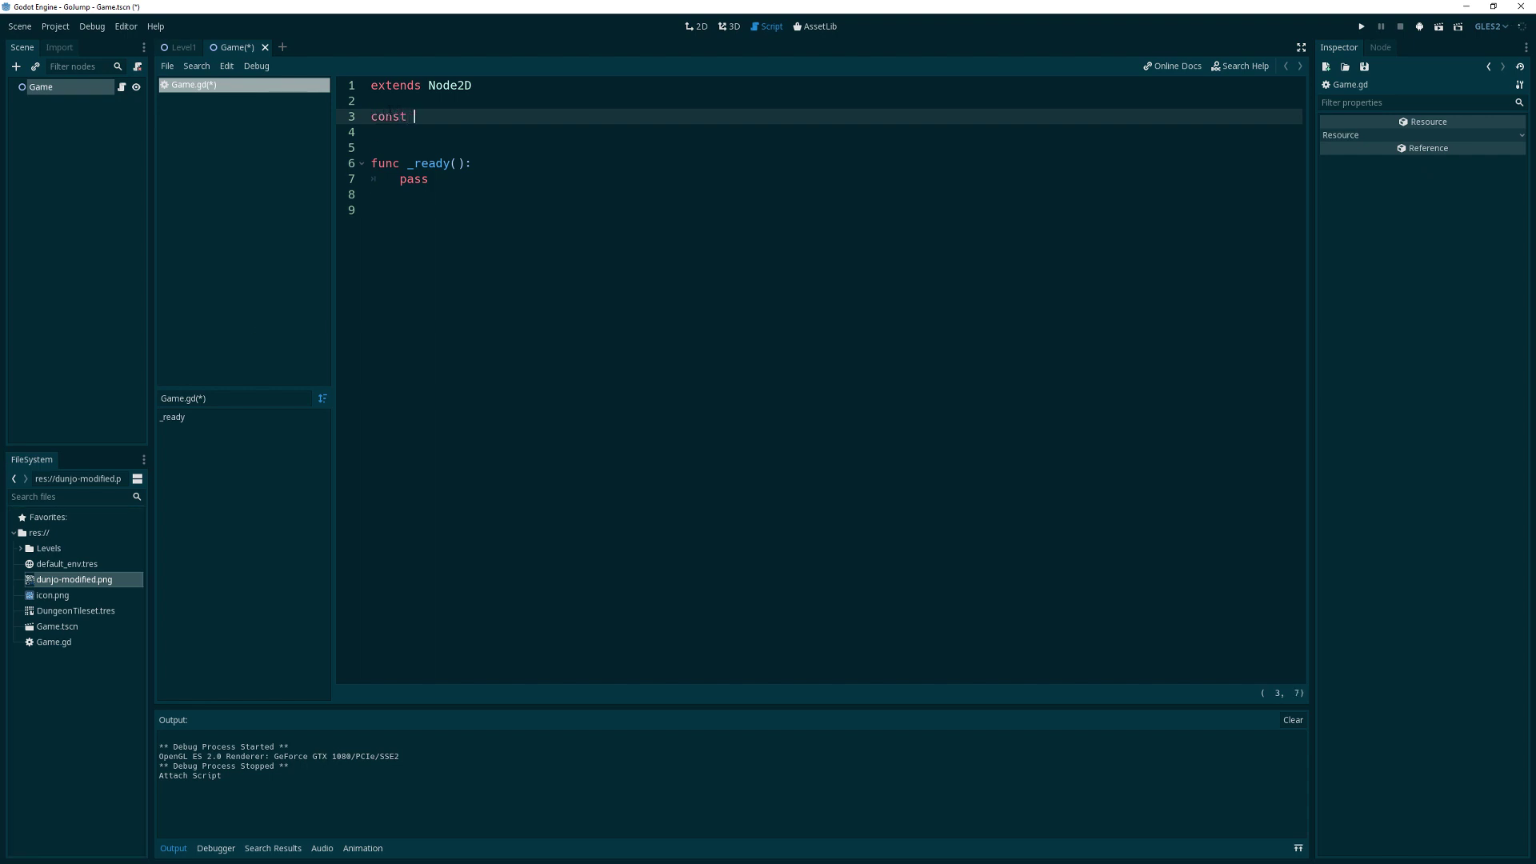
text(LVL+)
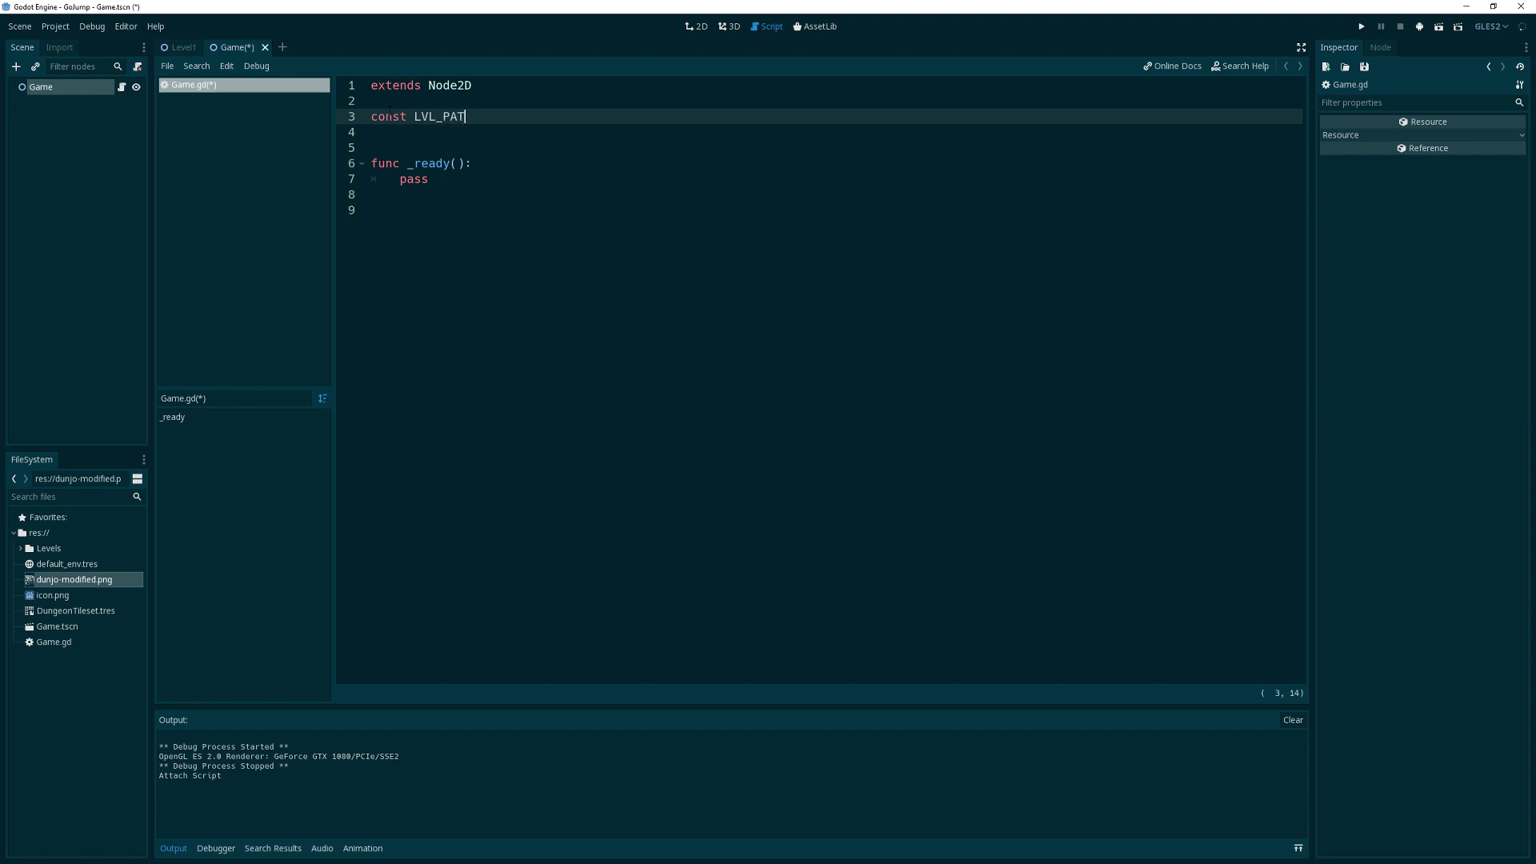
text(HJ = "res)
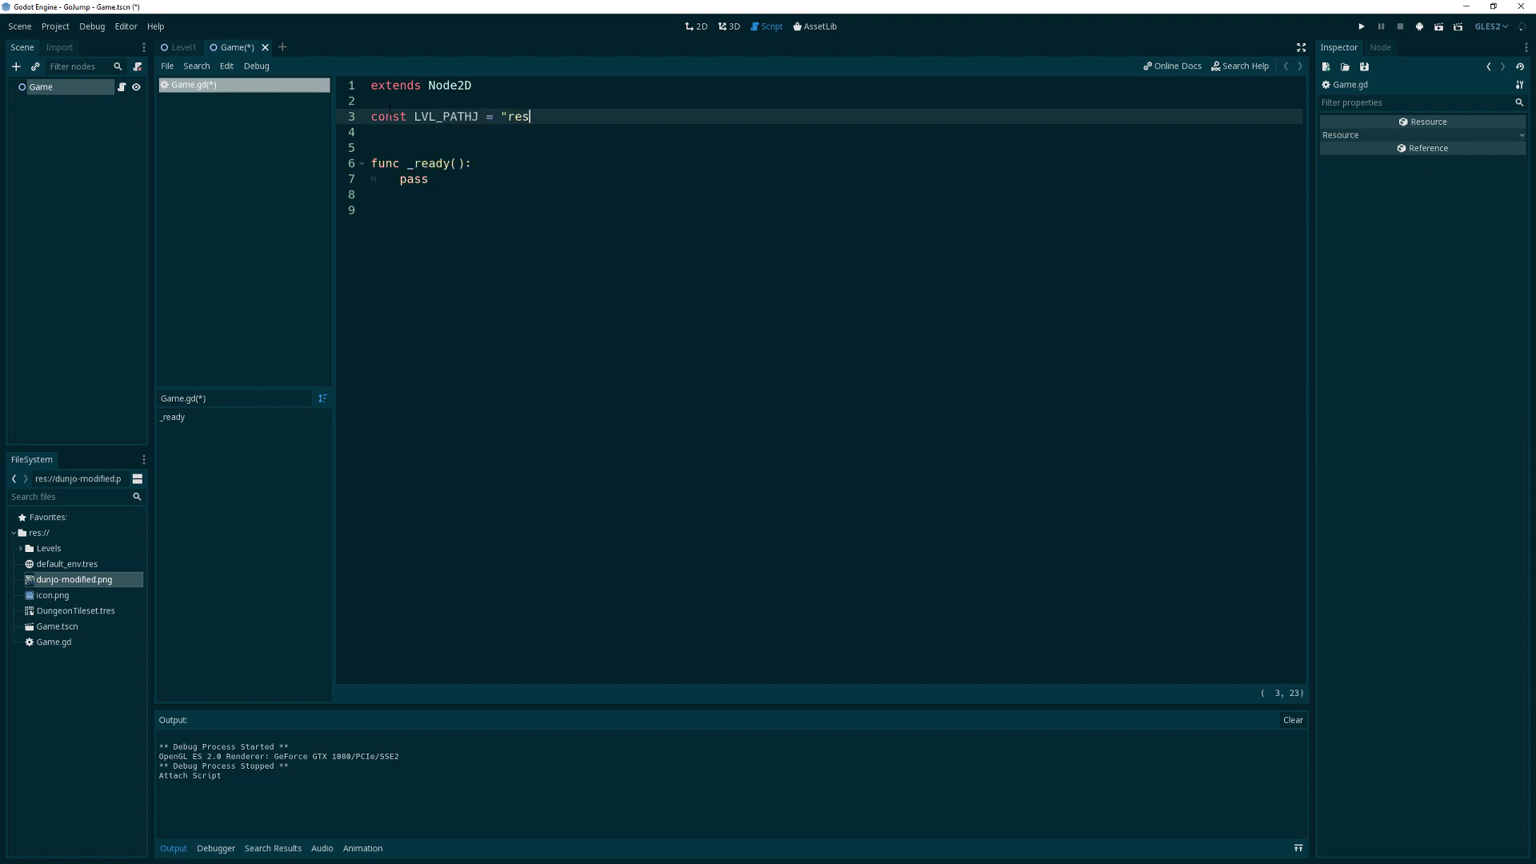
text(://)
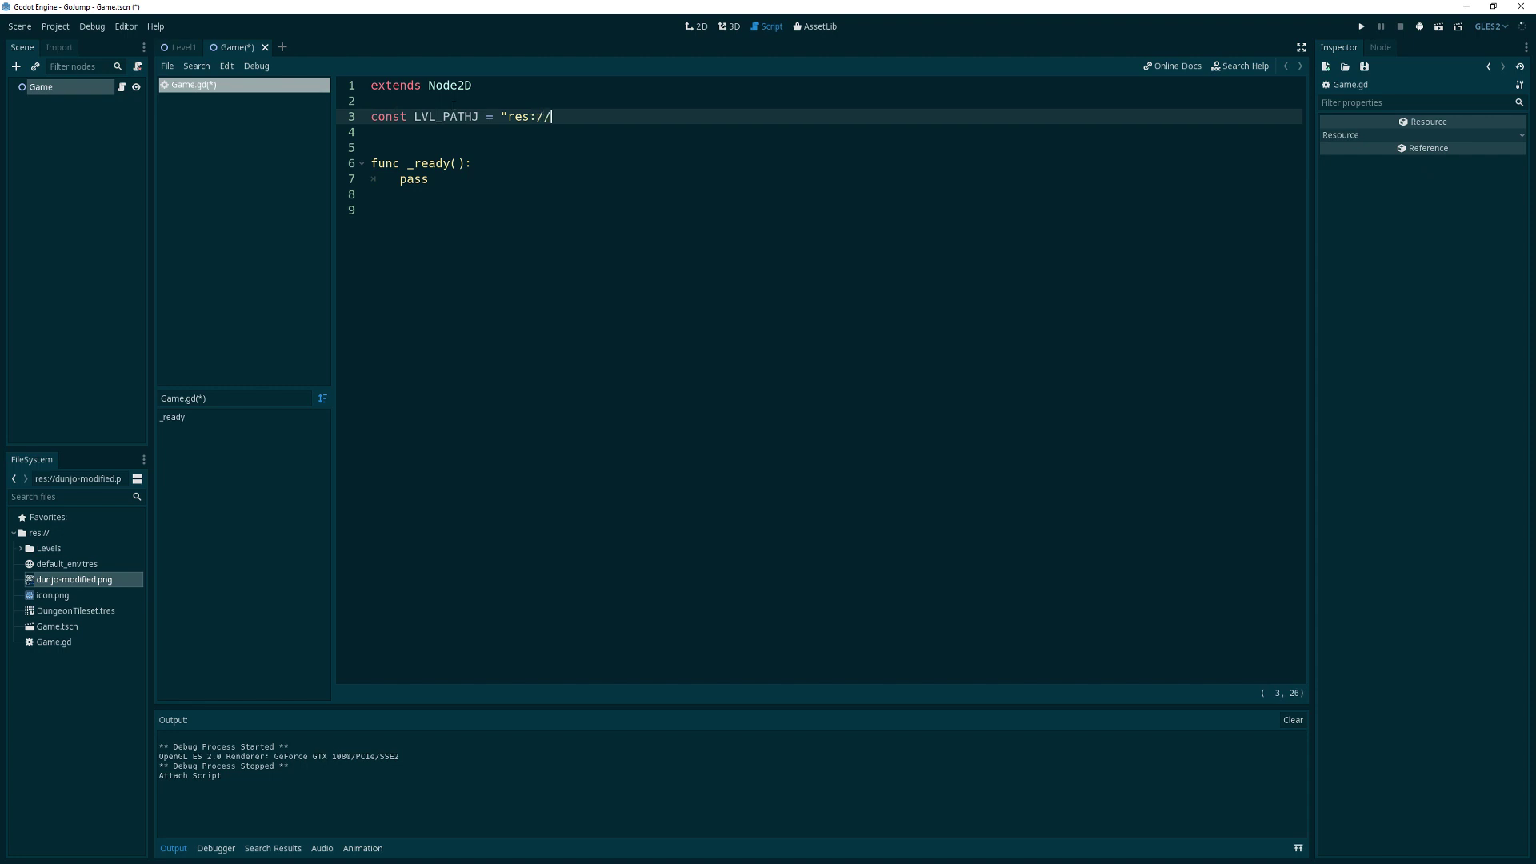
key(BackSpace)
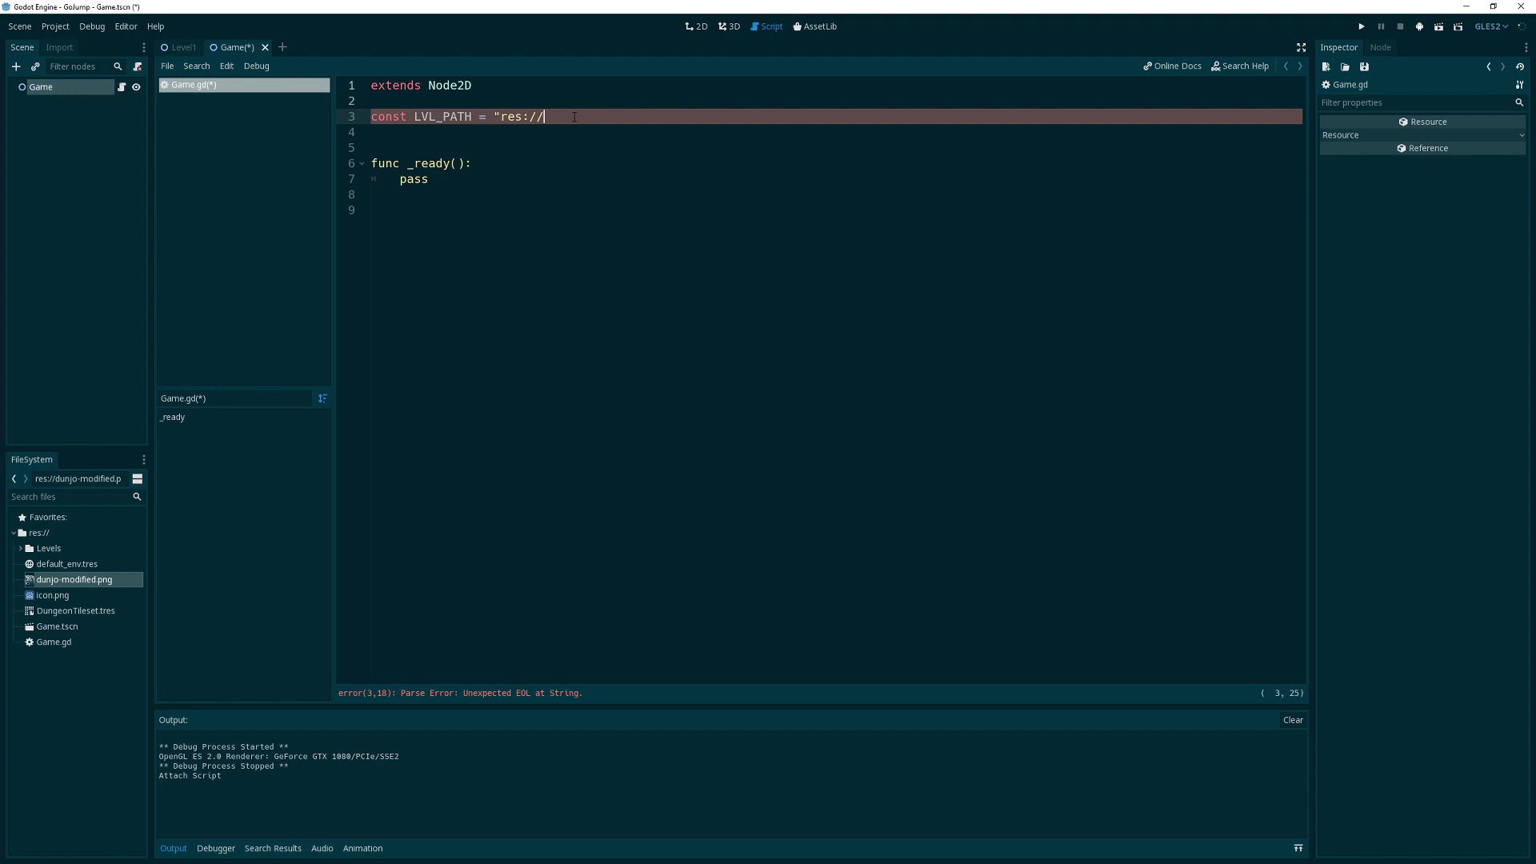
Complete the constant value as "res://Levels/Level%d.tscn"
text(L)
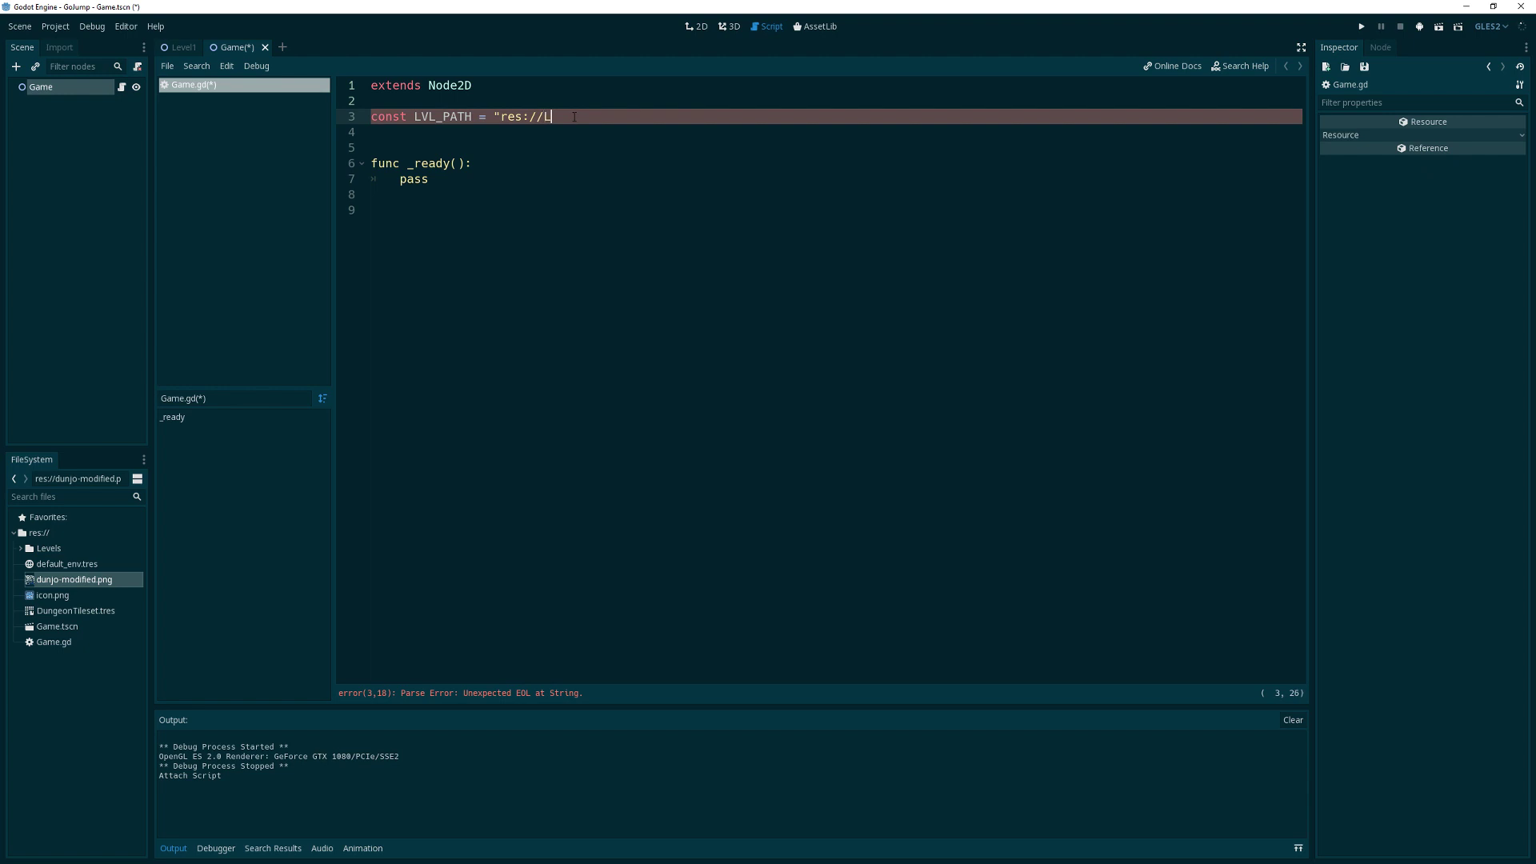
text(evels/)
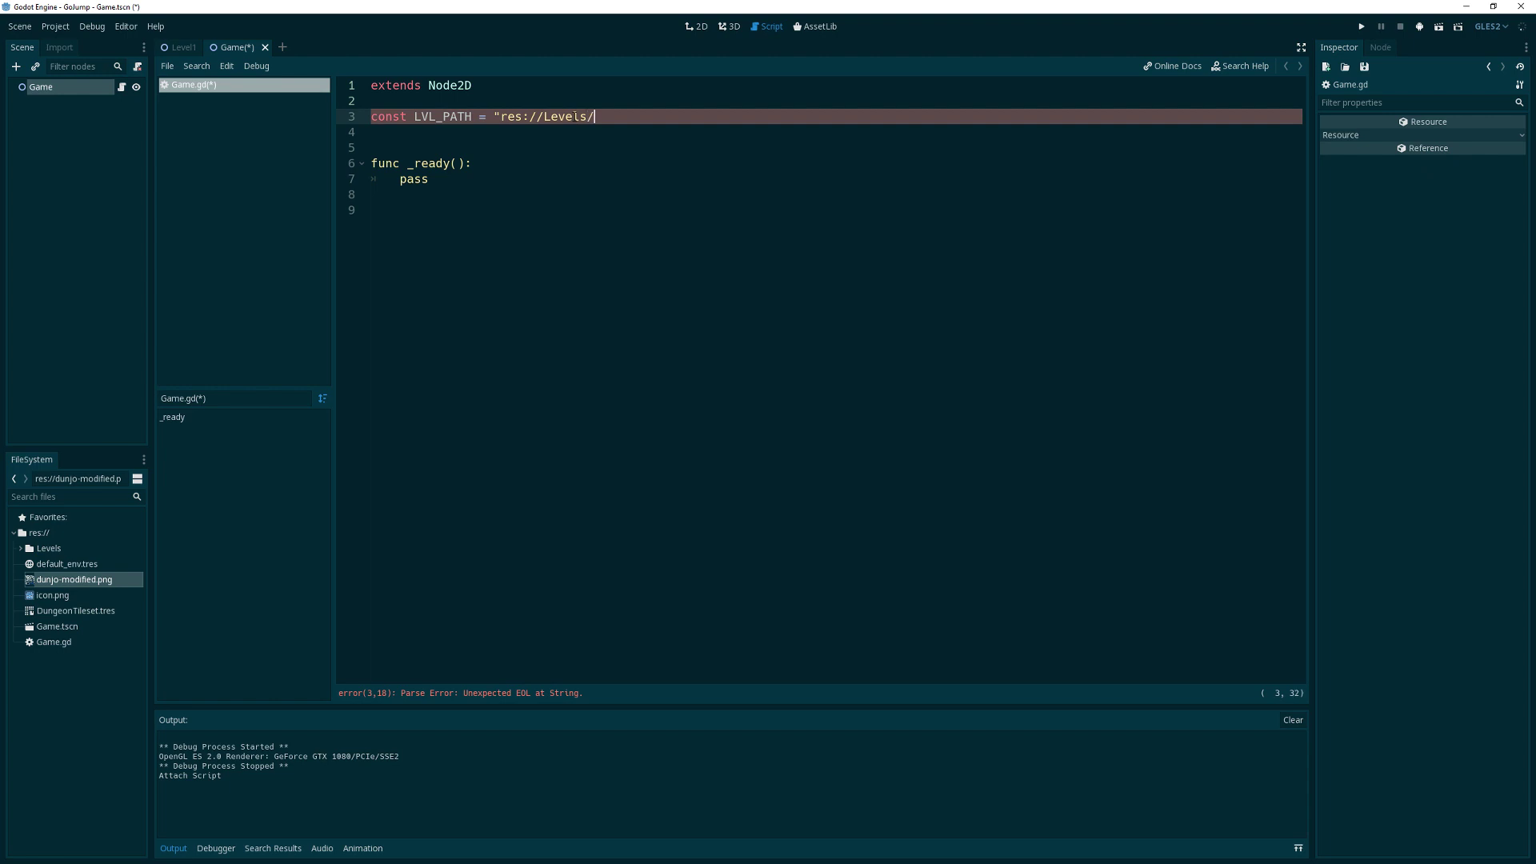
text(Level)
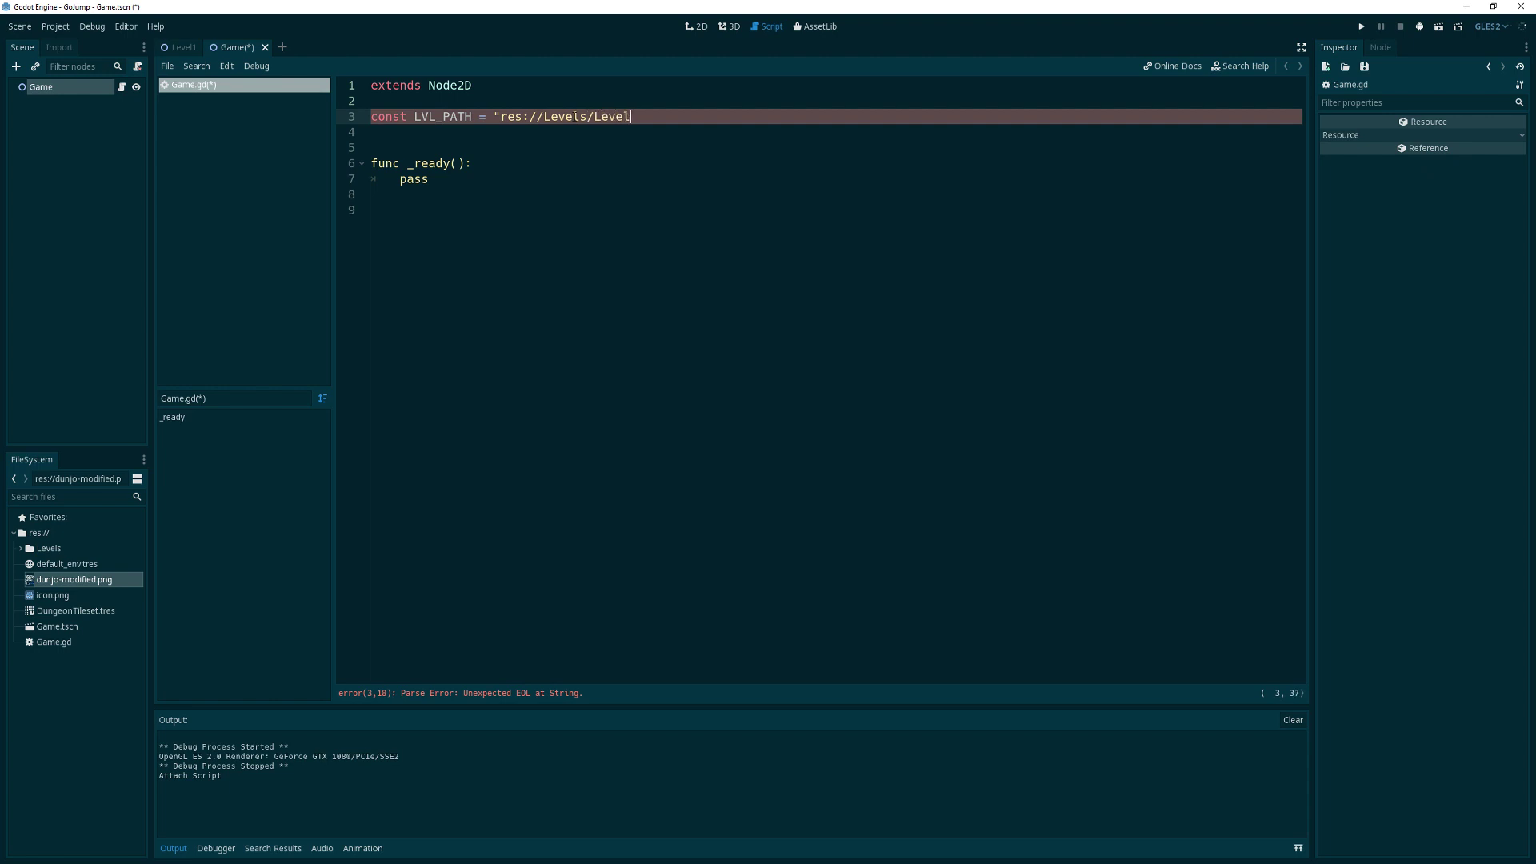
text(%d)
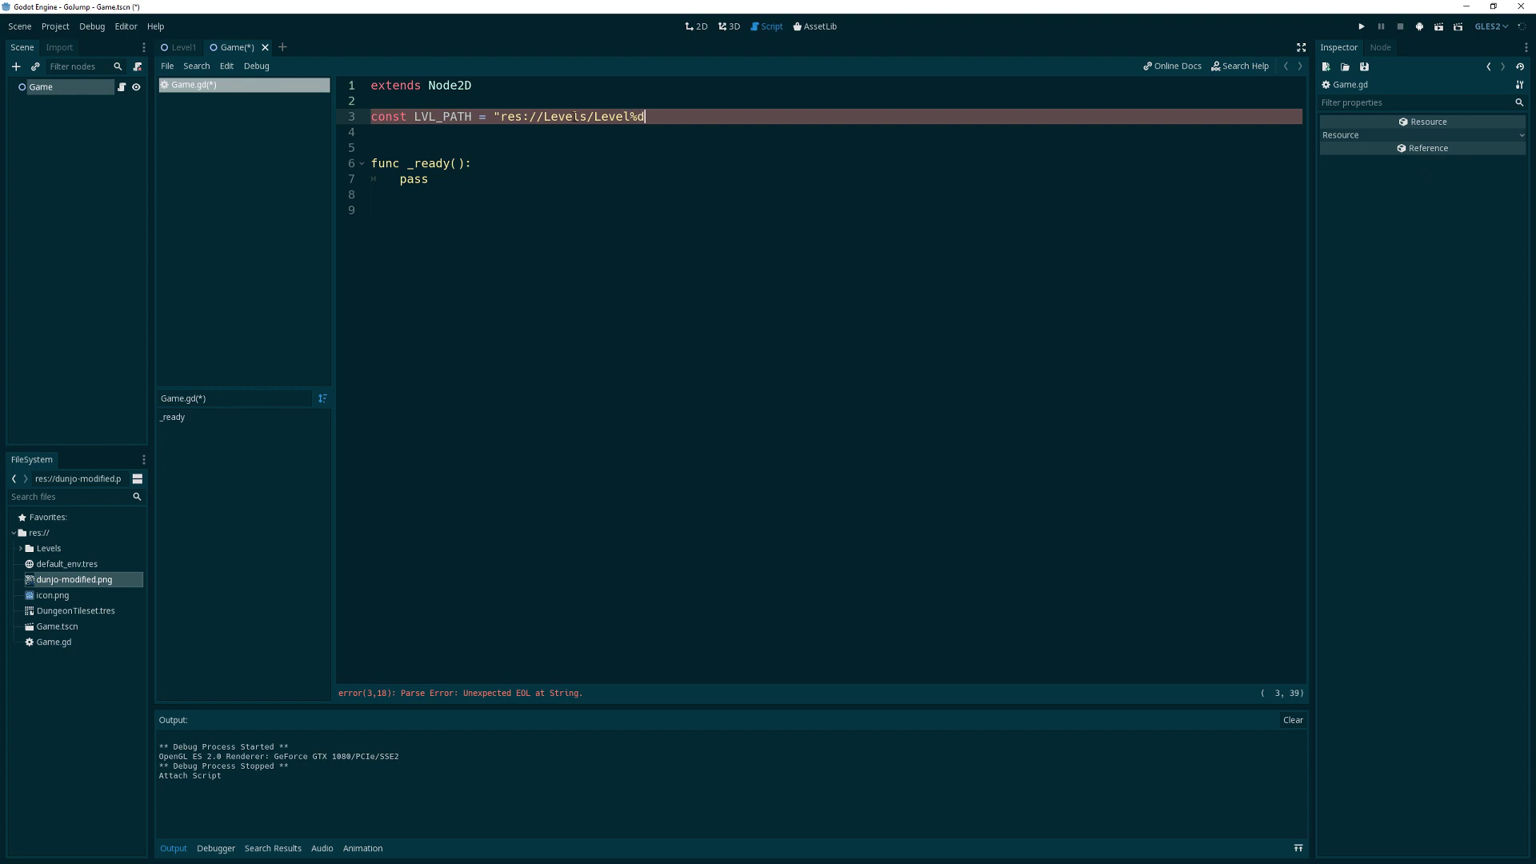
text(.)
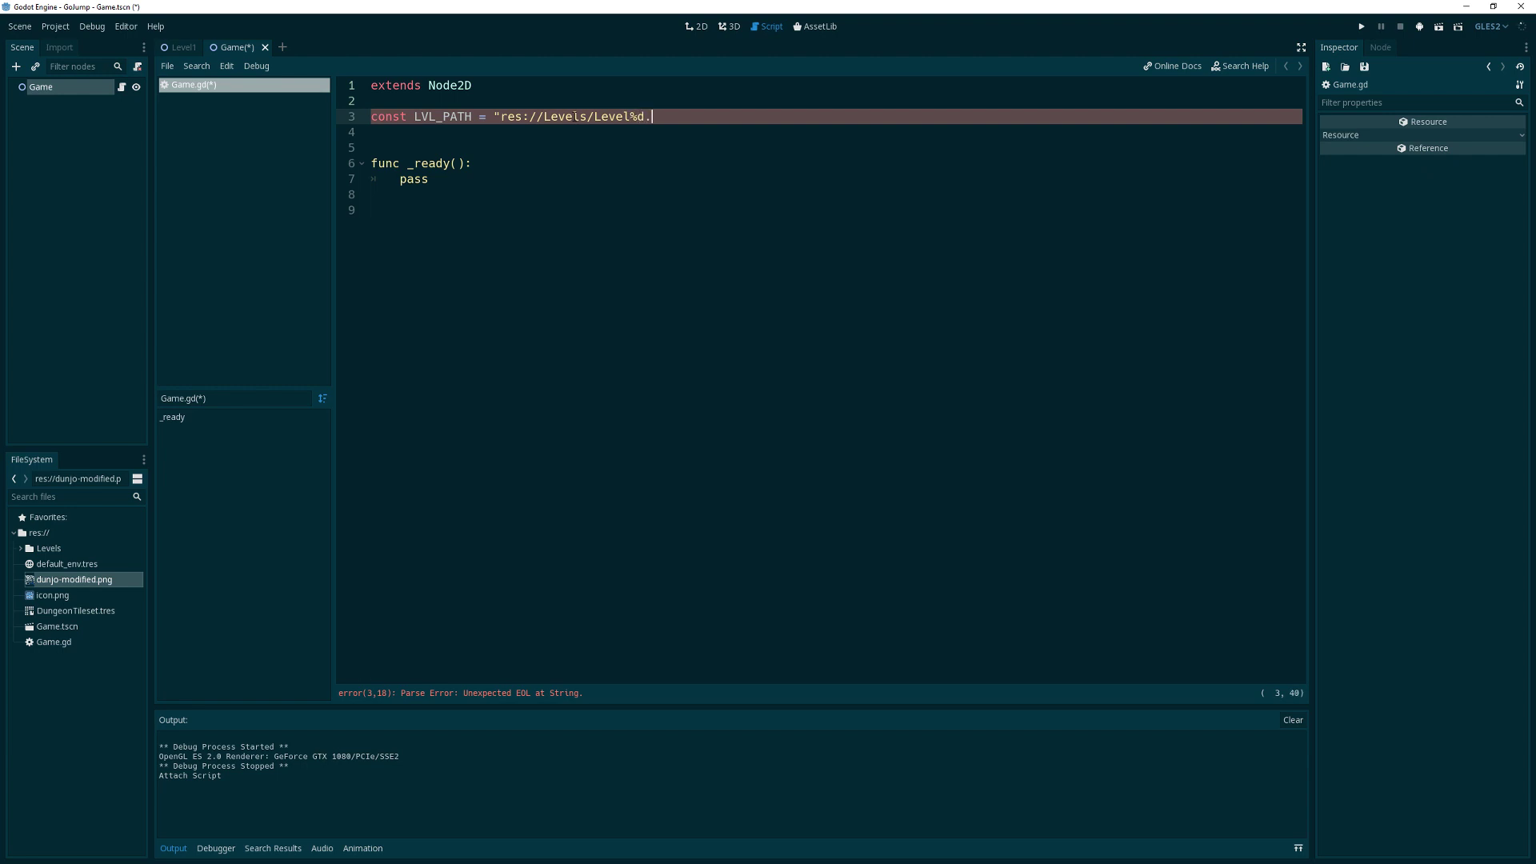
text(tscn)
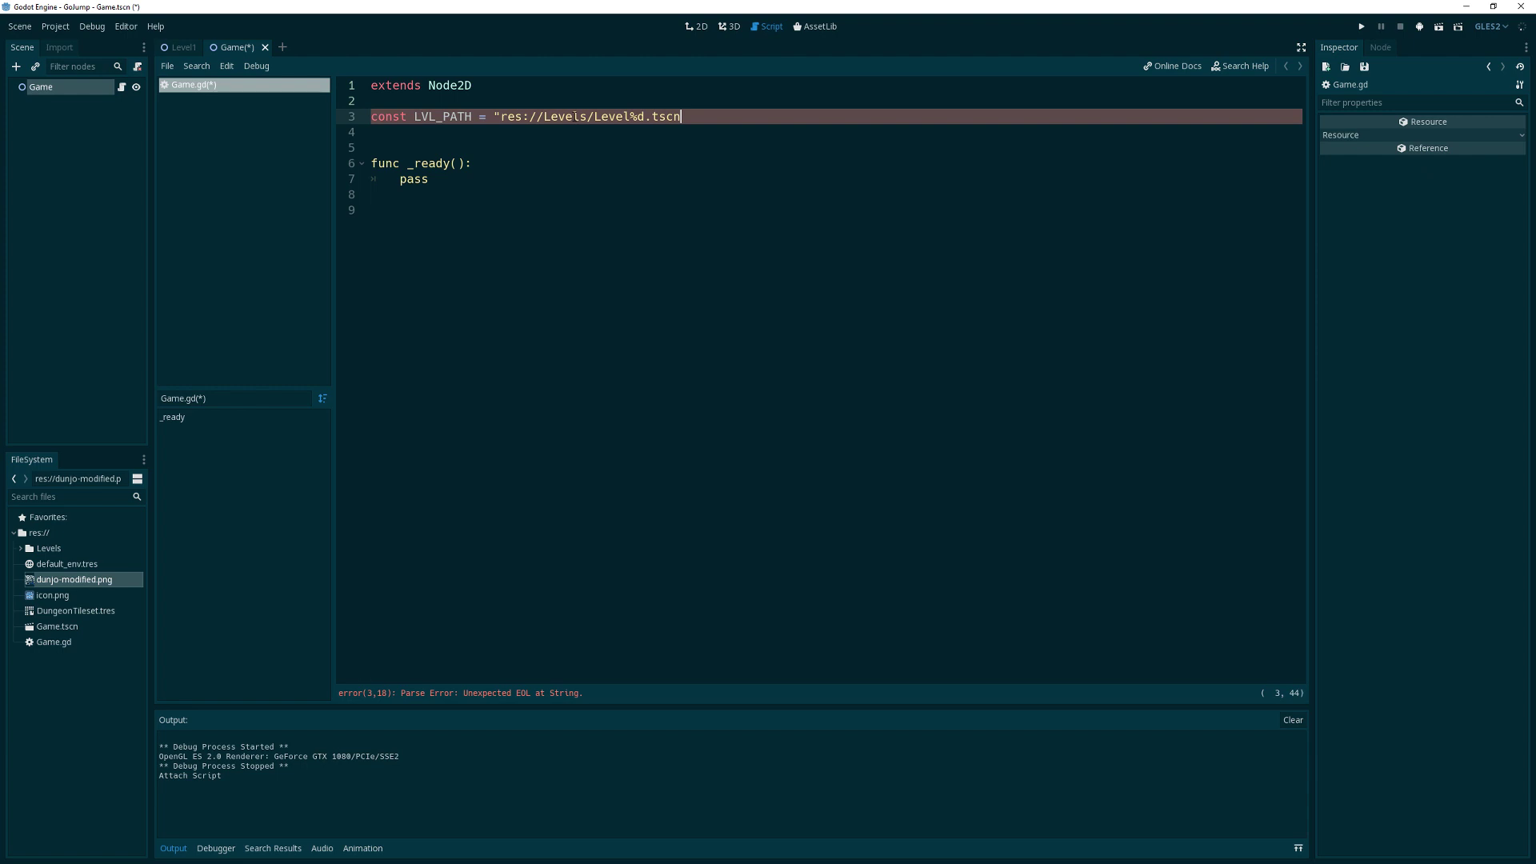
text(")
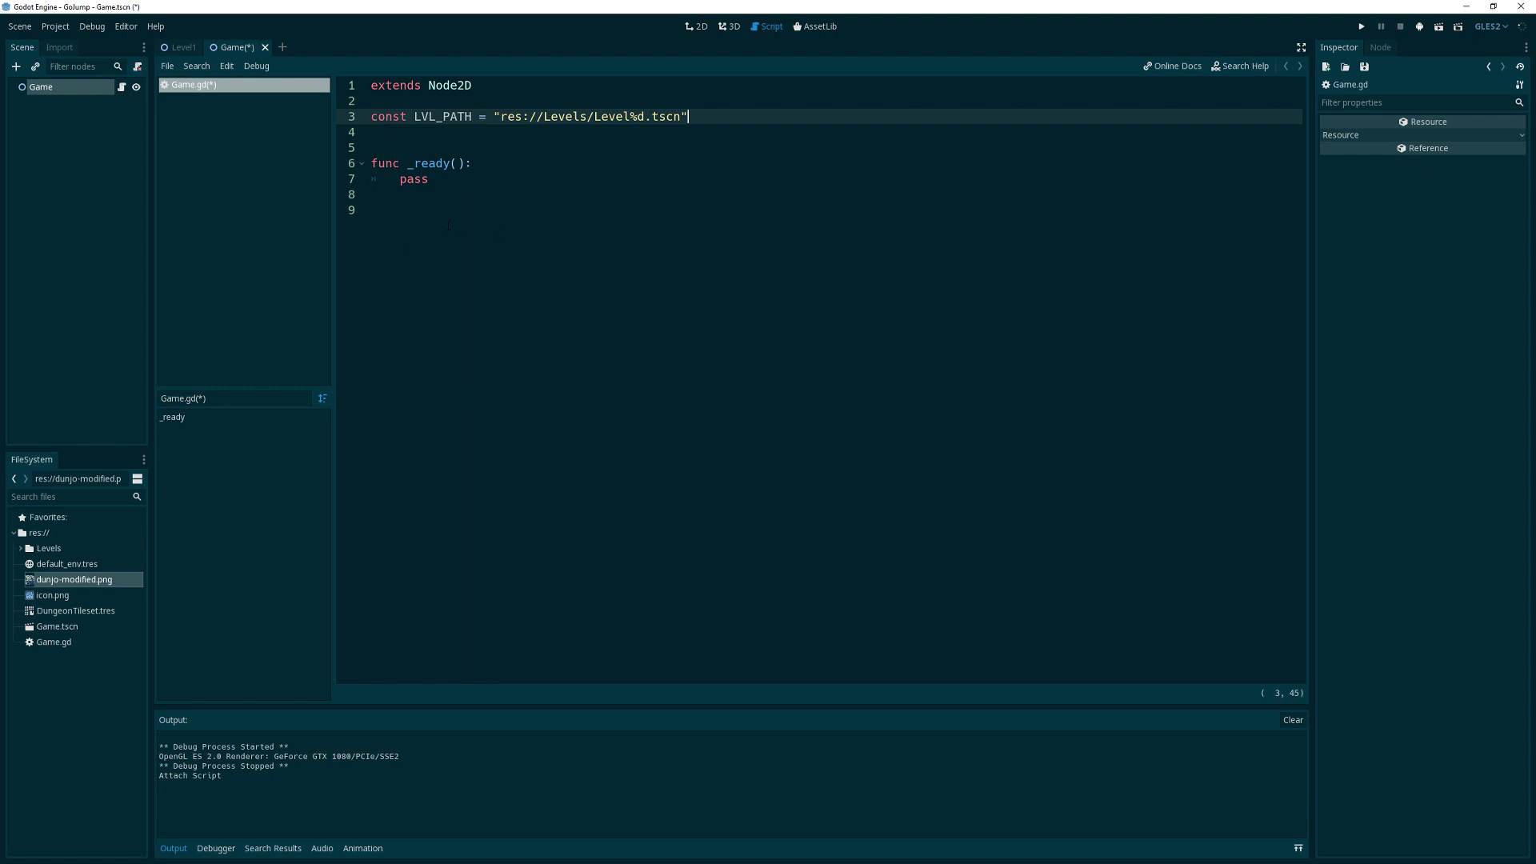
Define func load_level(num:int): storing var root = get_tree().root
text(func)
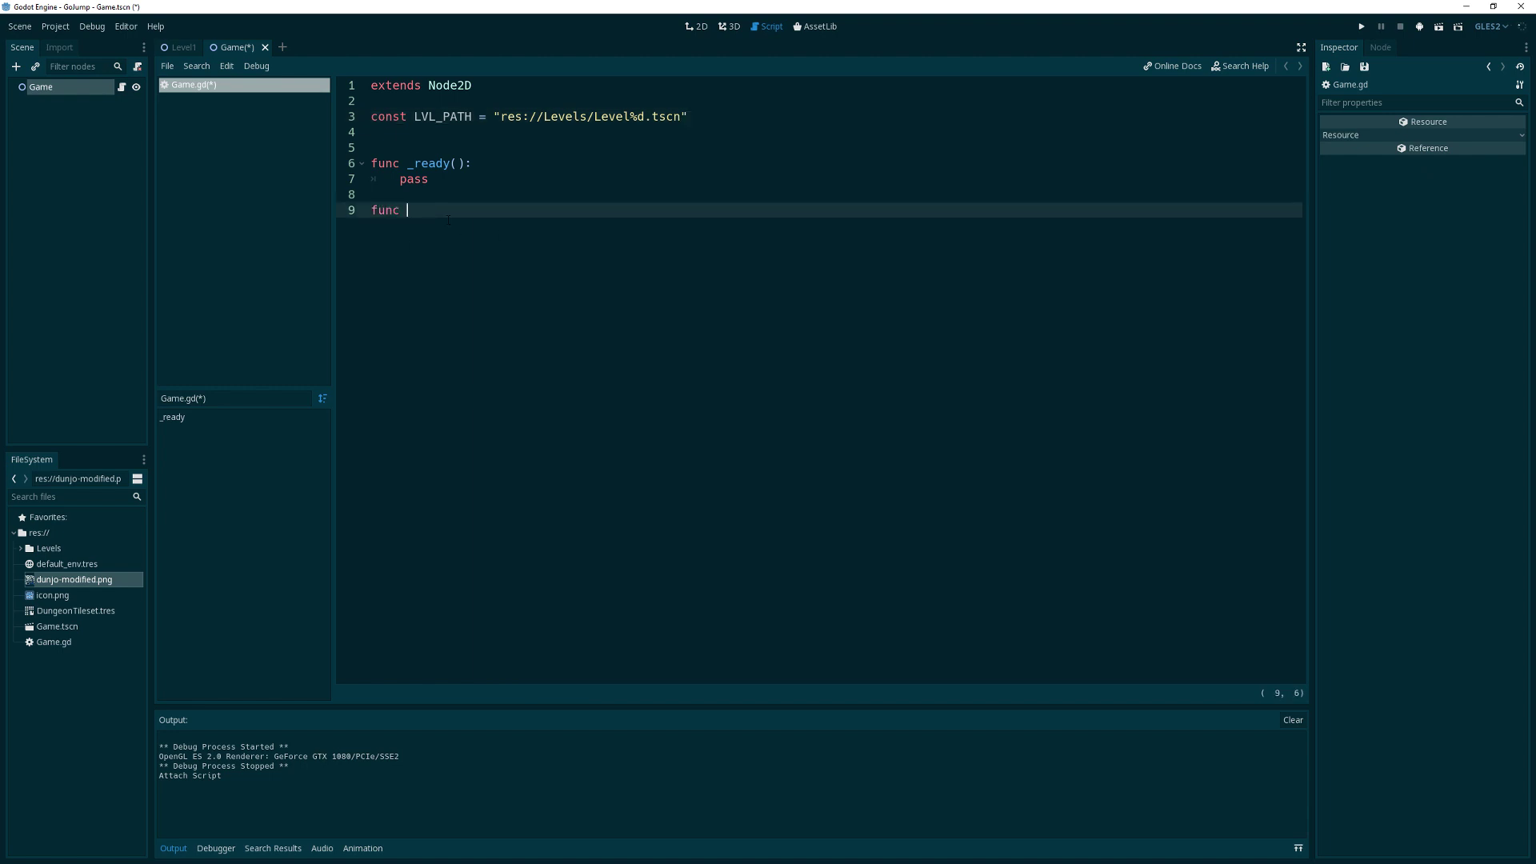
text(load_levl)
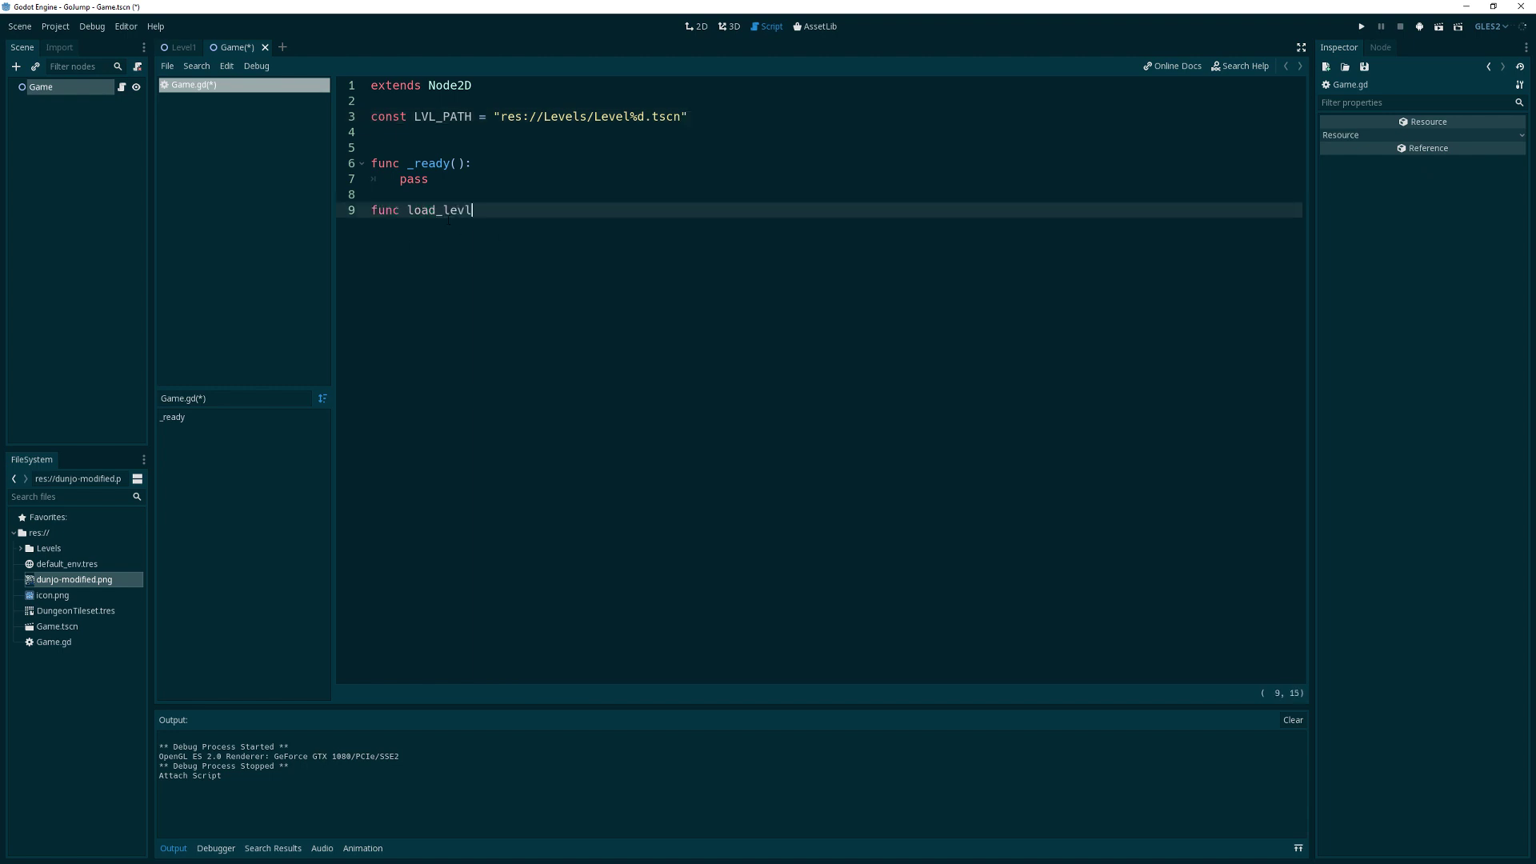
text(el()
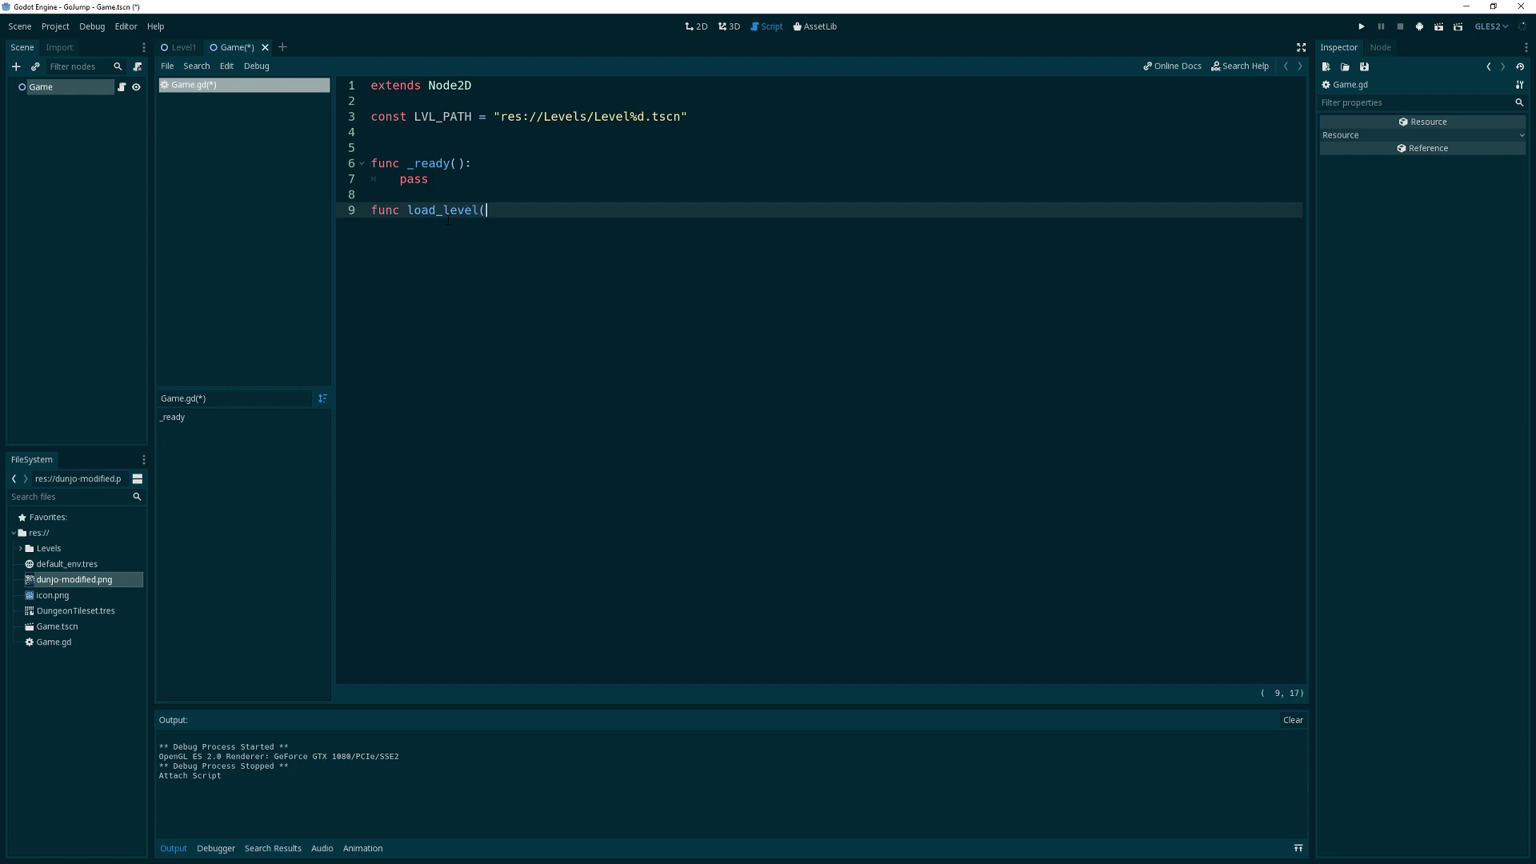
text(num)
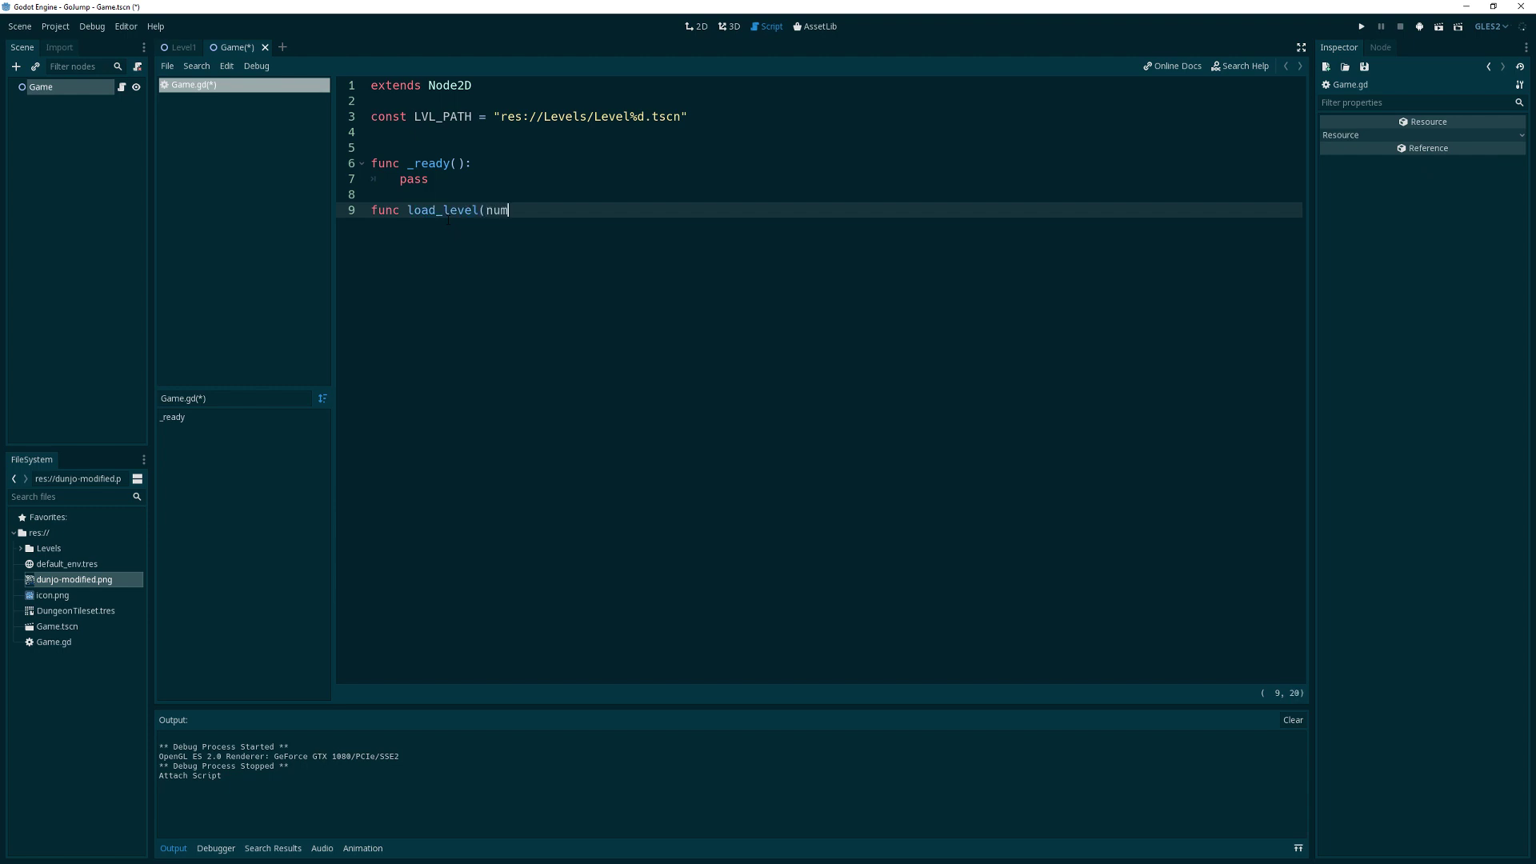
text(:int):)
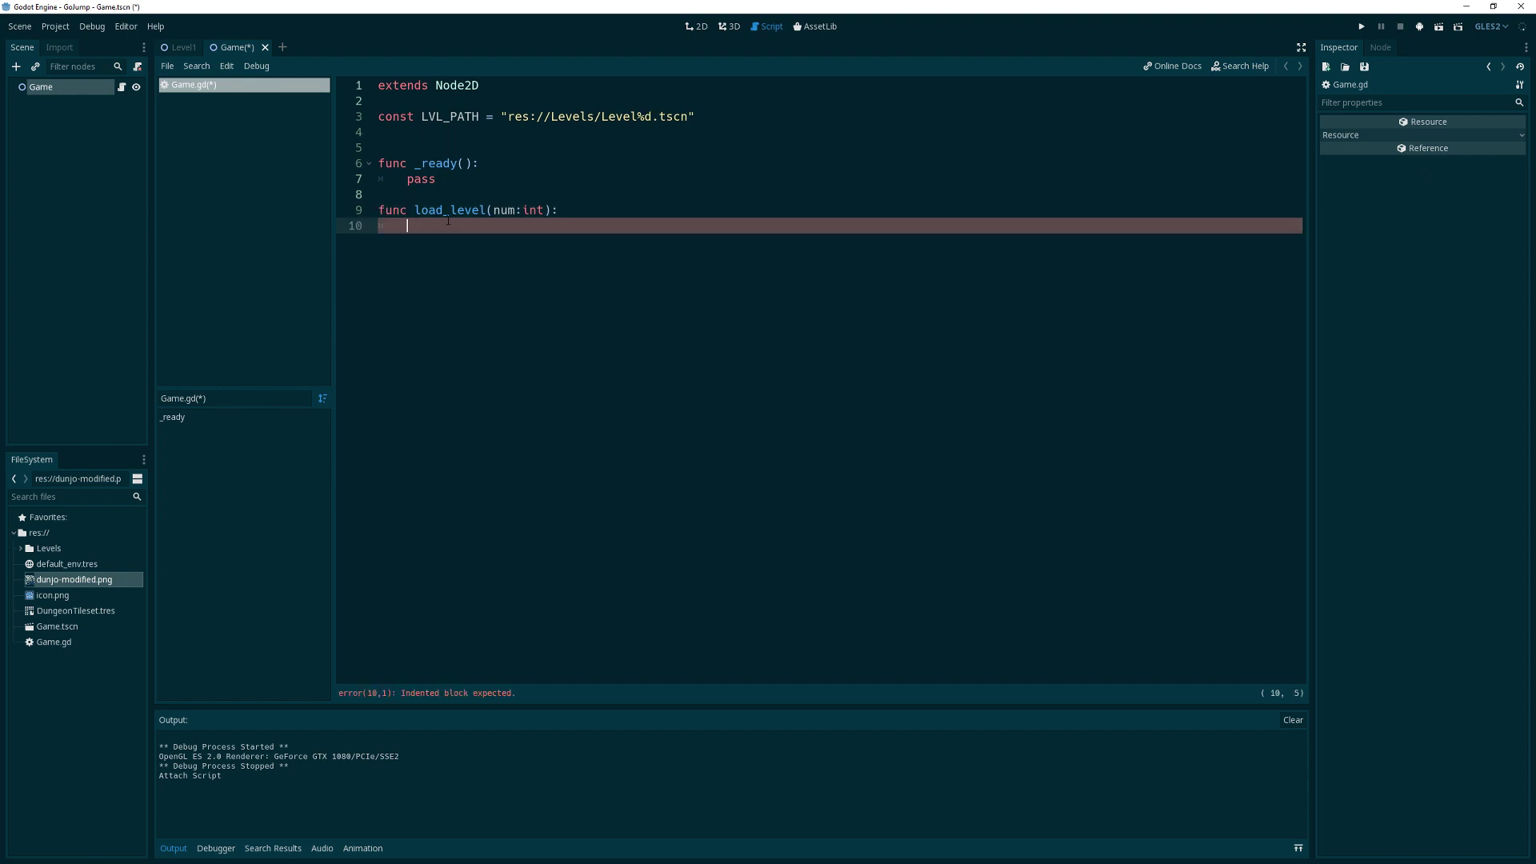
text(var too)
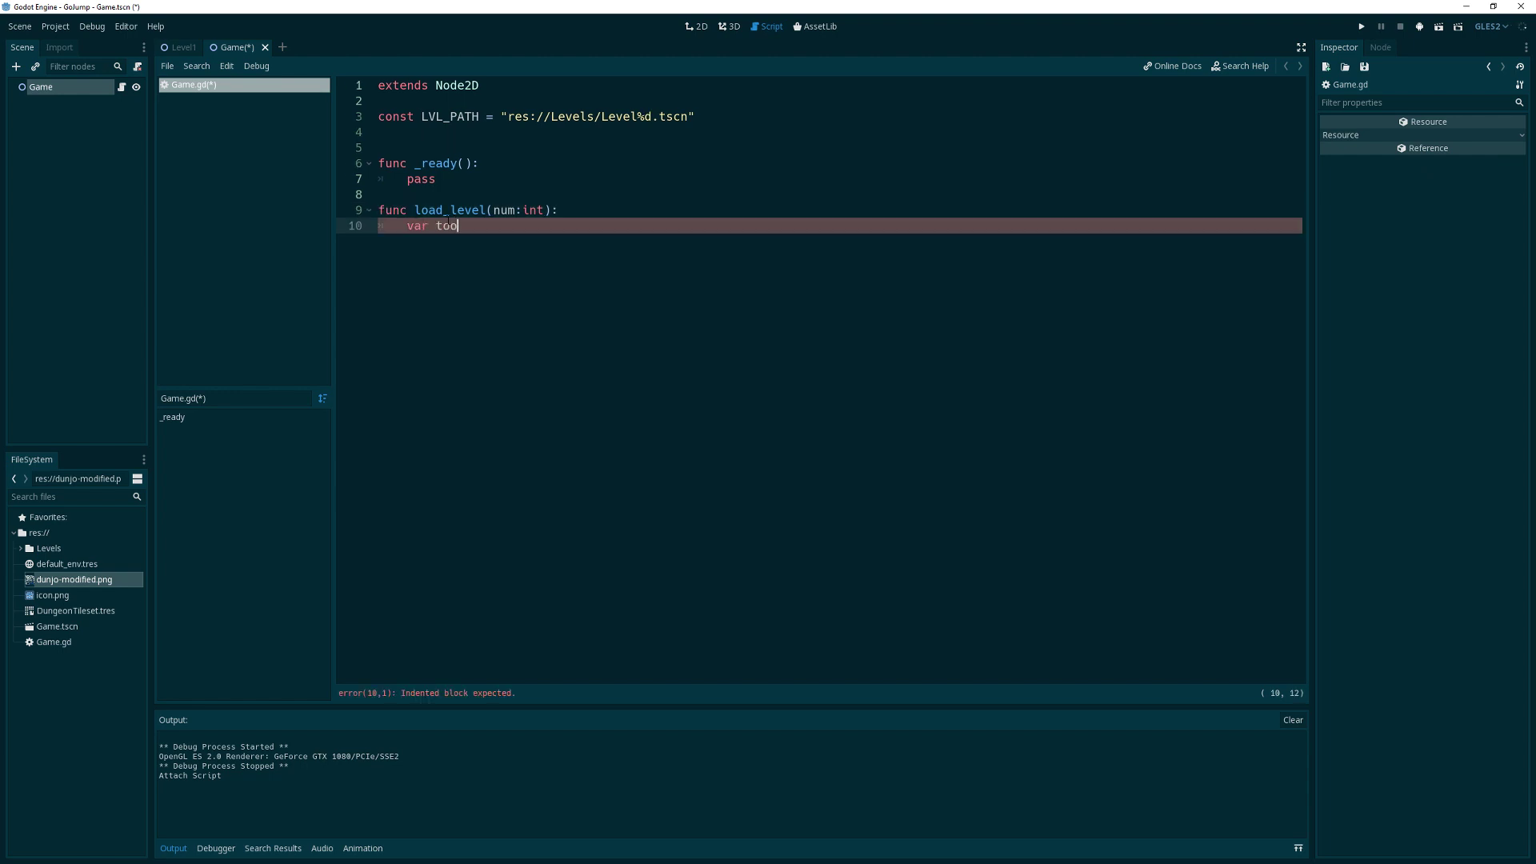
text(root)
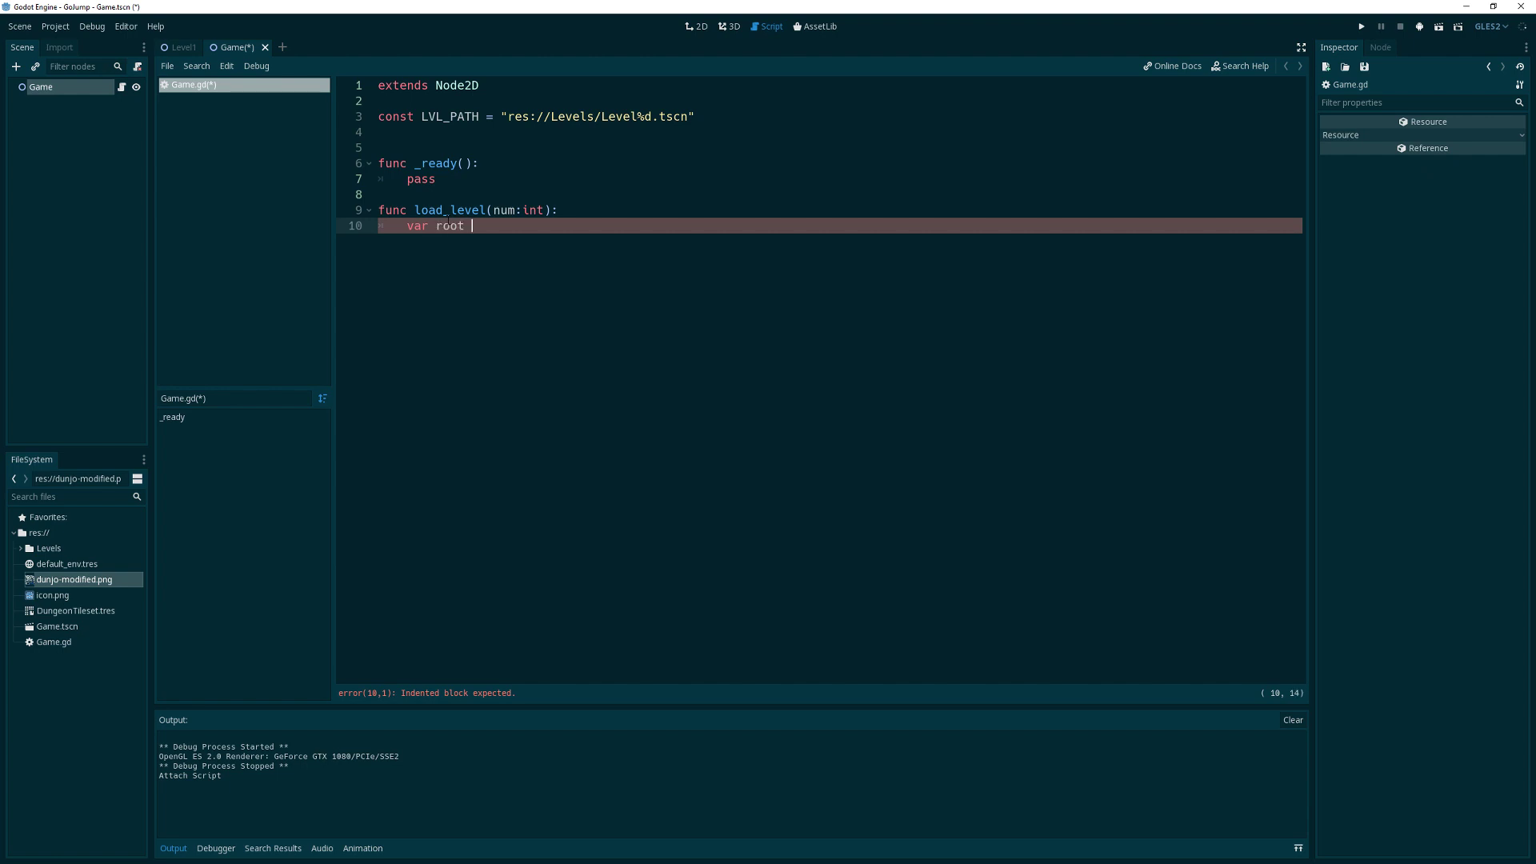
text(=)
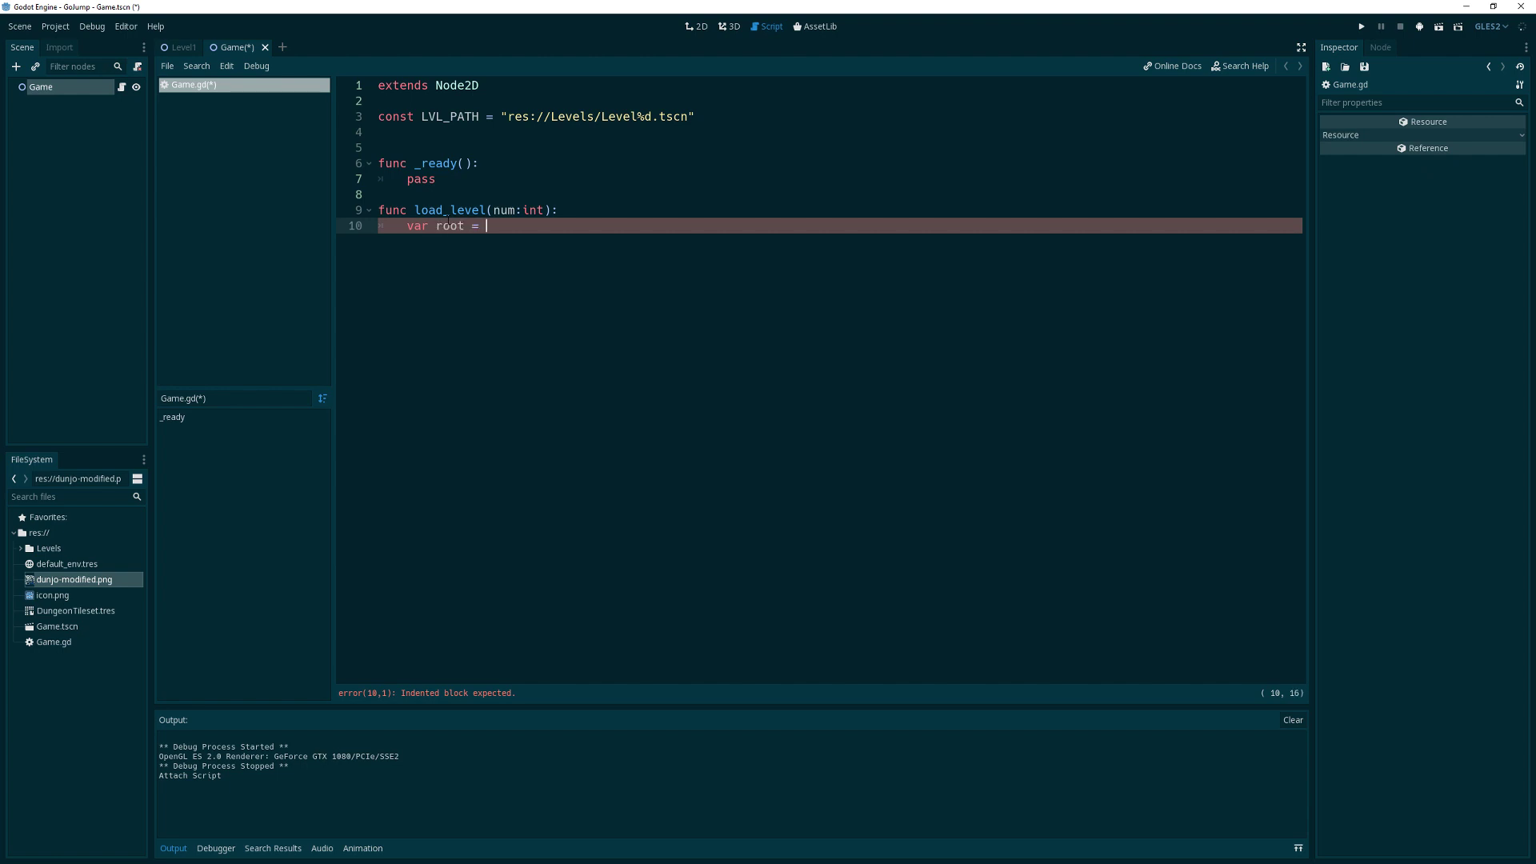
text(get_transform())
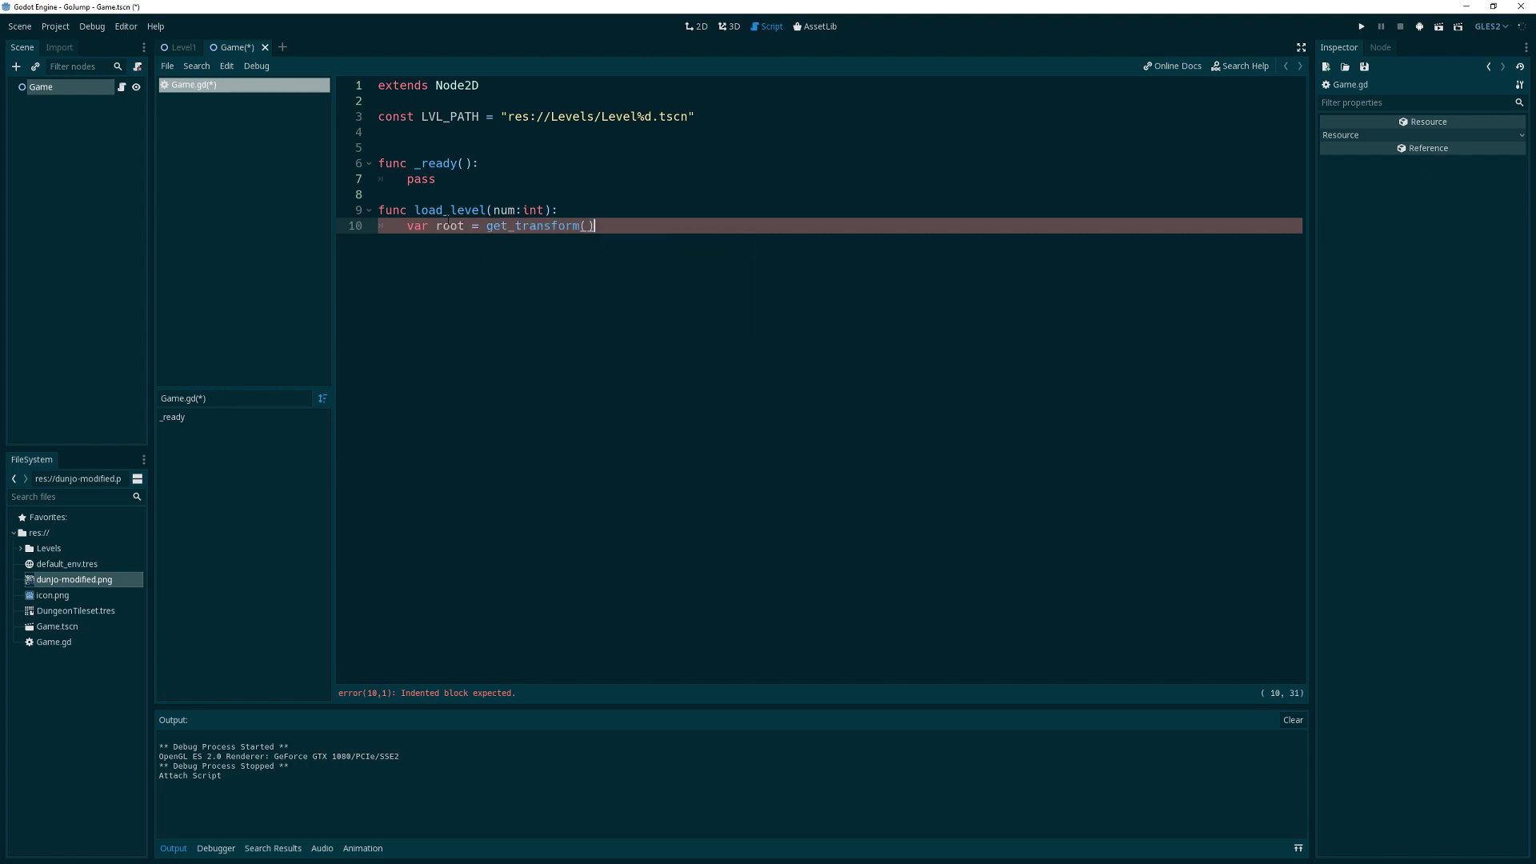
key(Backspace)
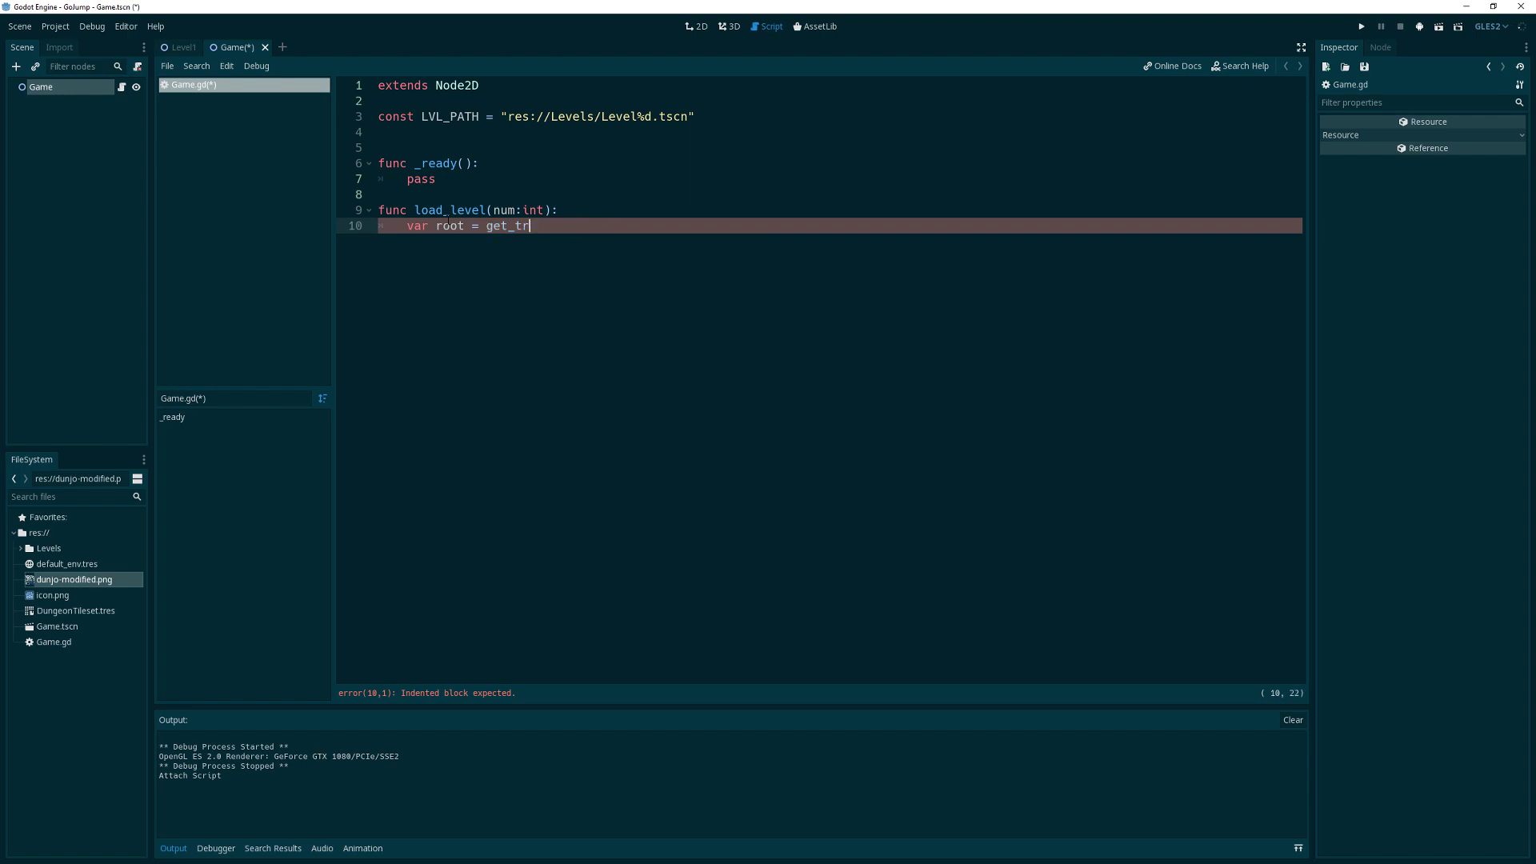
text(ee().)
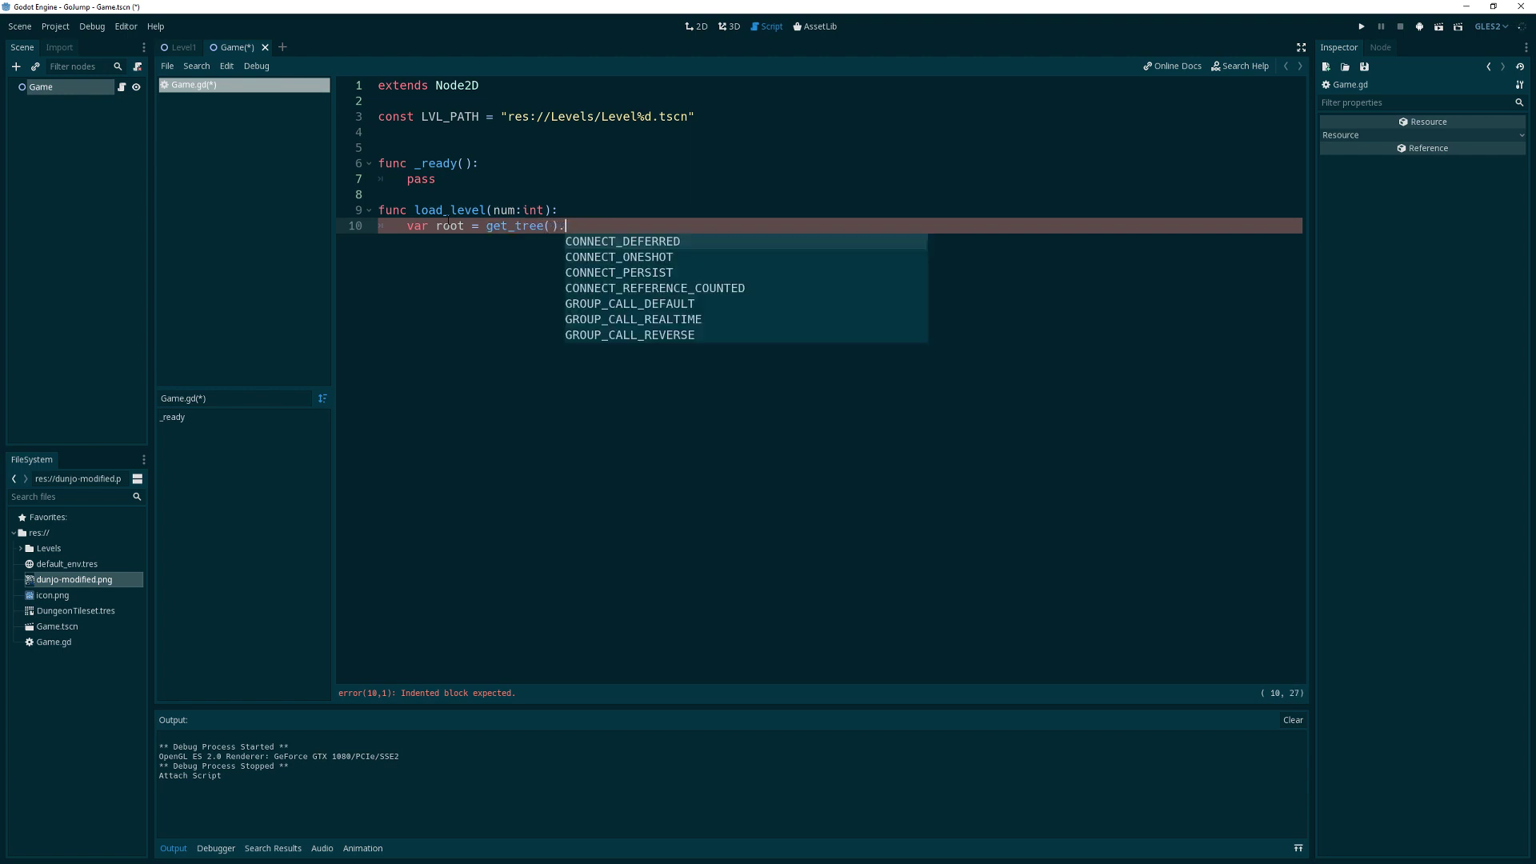
text(root)
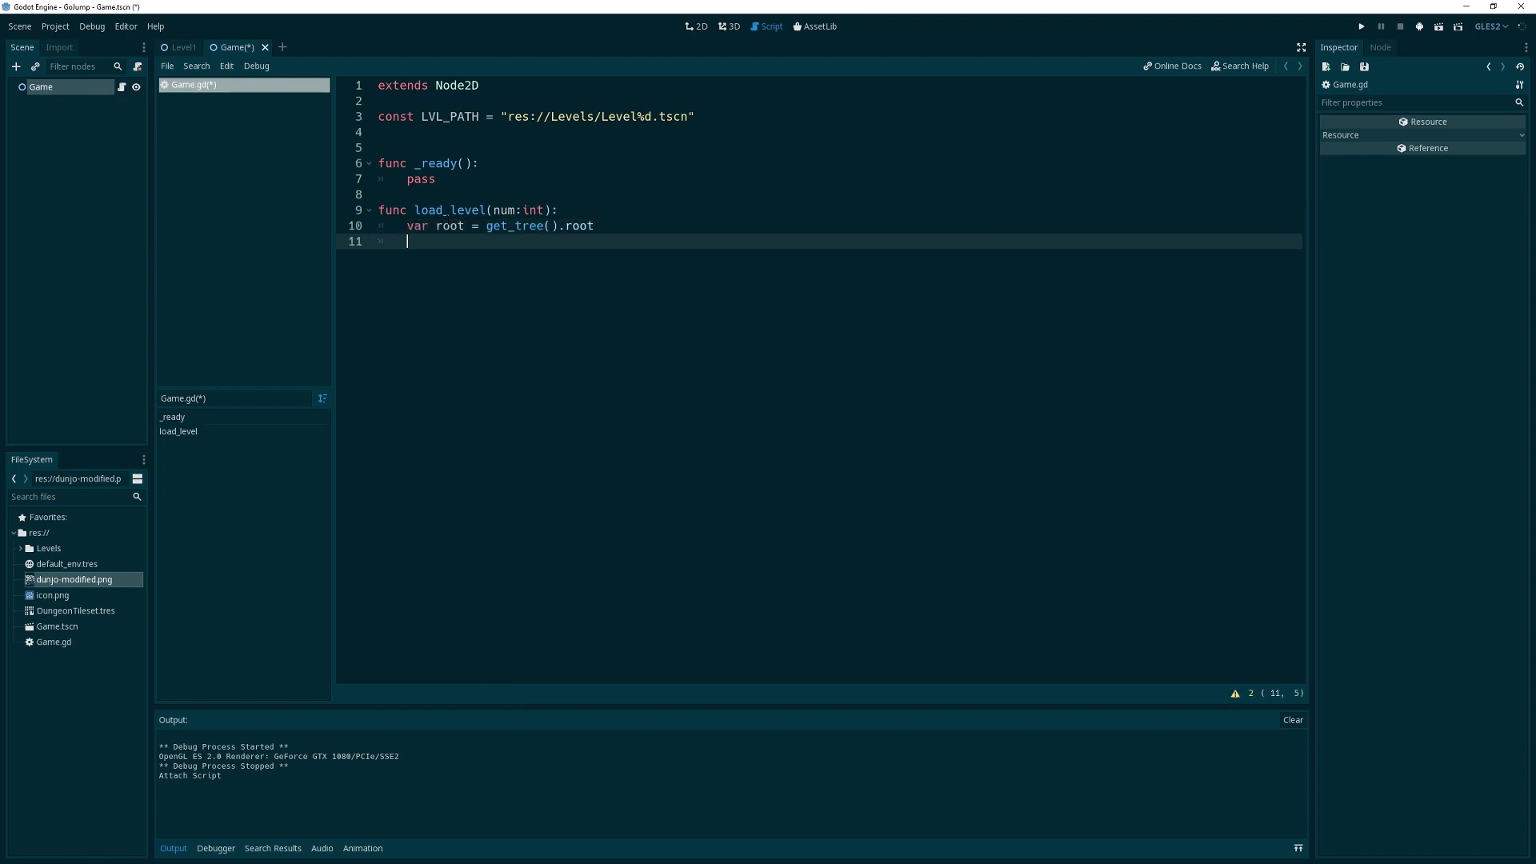
Begin an if root.has_node( check, peeking at BaseLevel.tscn for its root node name
text(if)
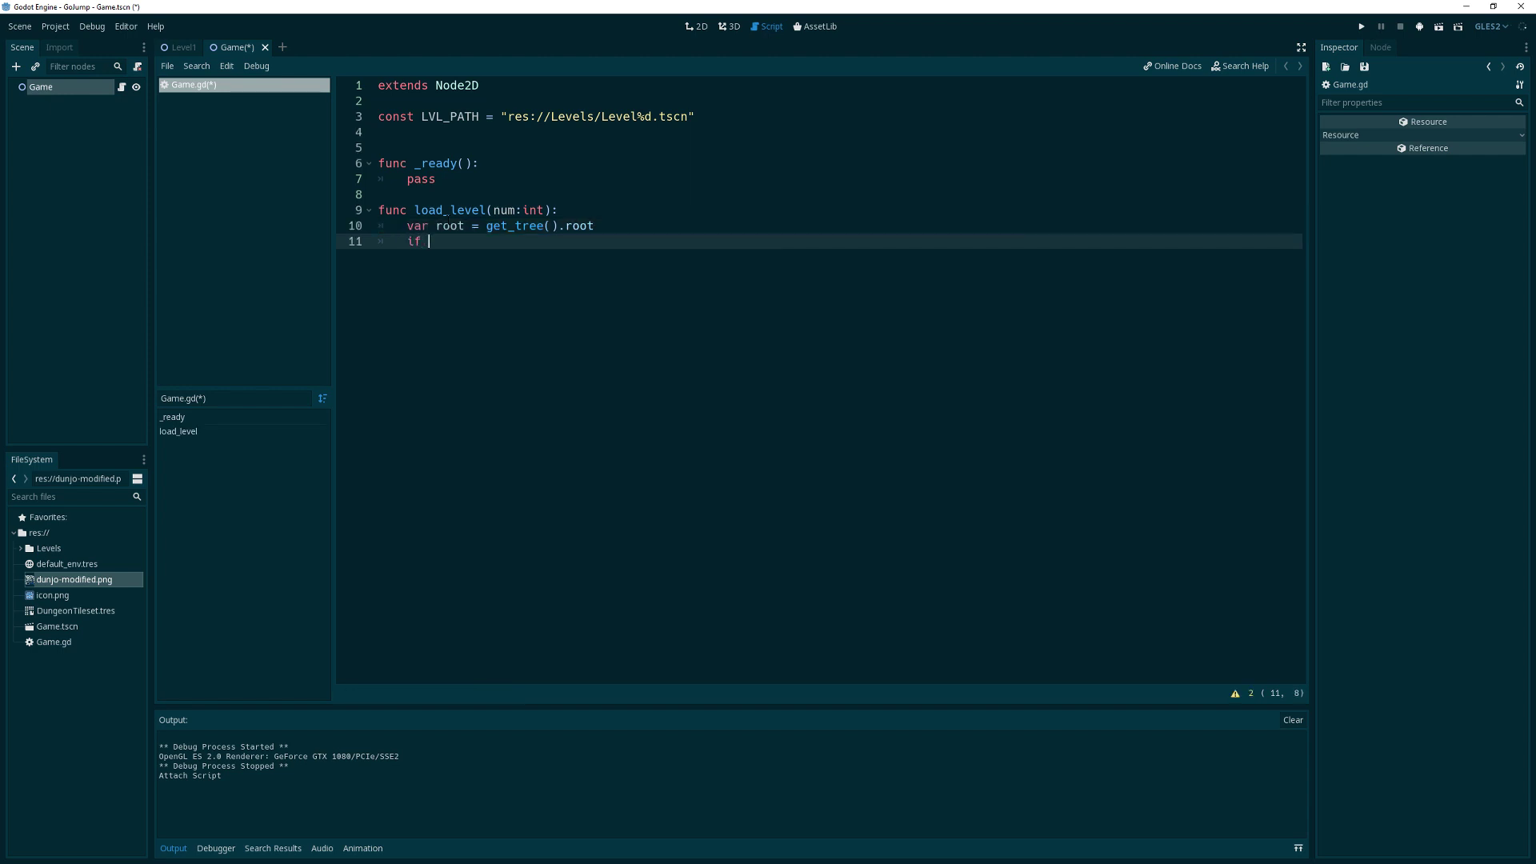
text(roo)
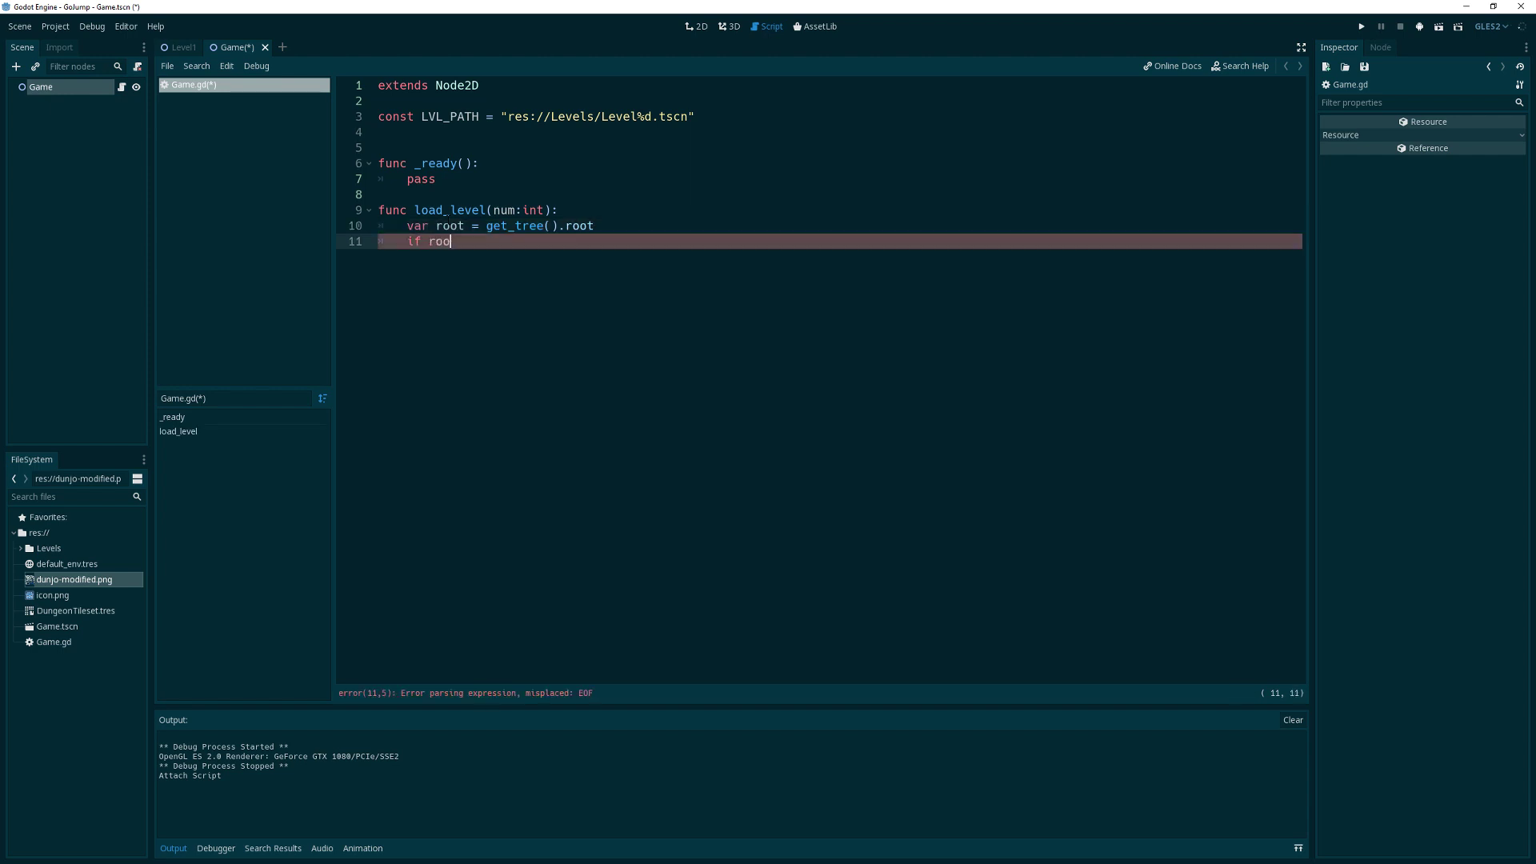
text(.)
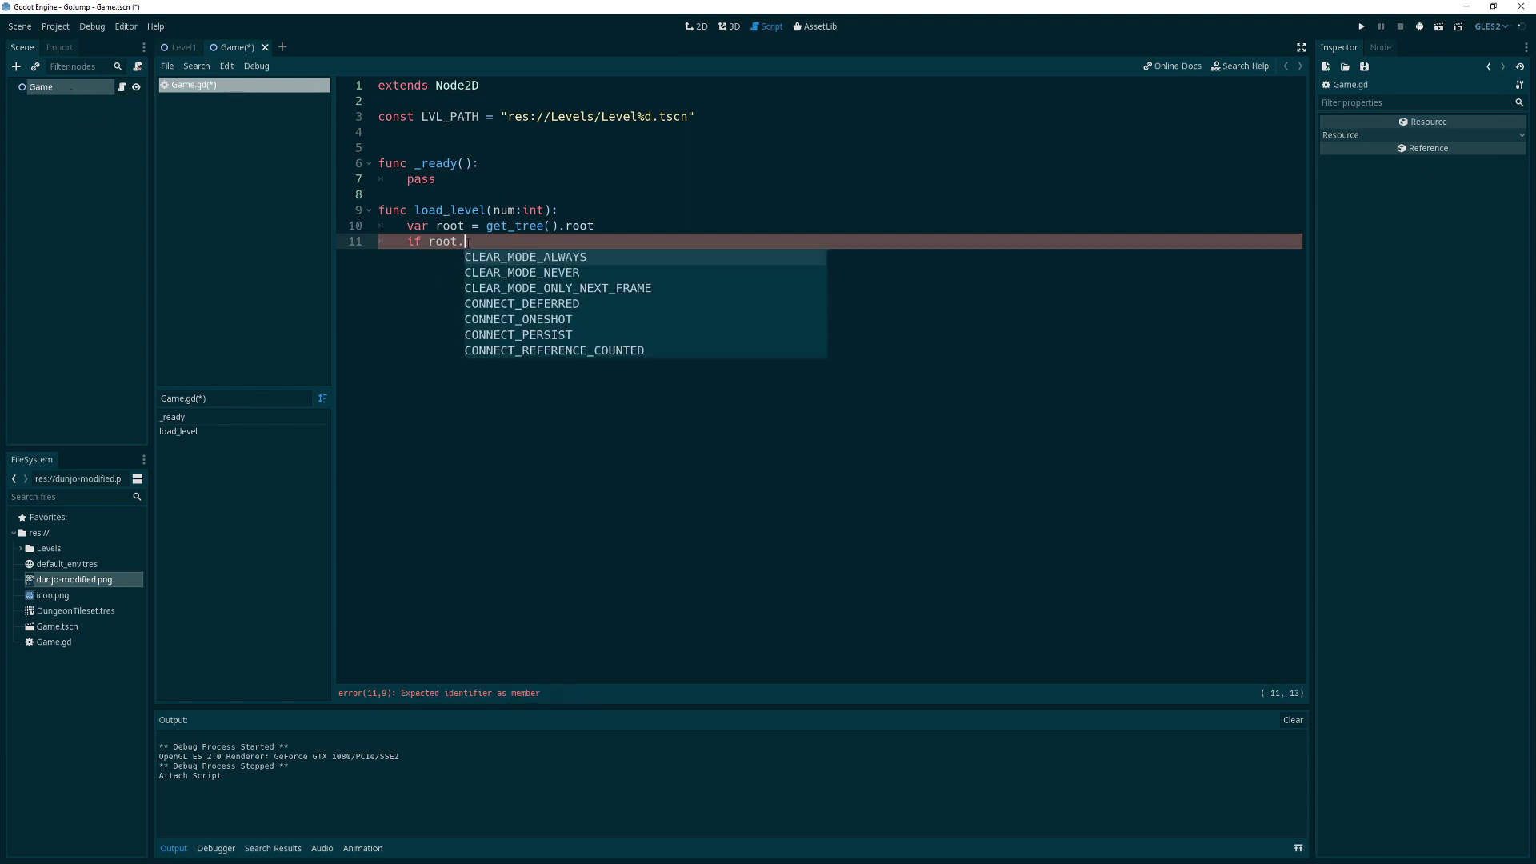
text(has_node(")
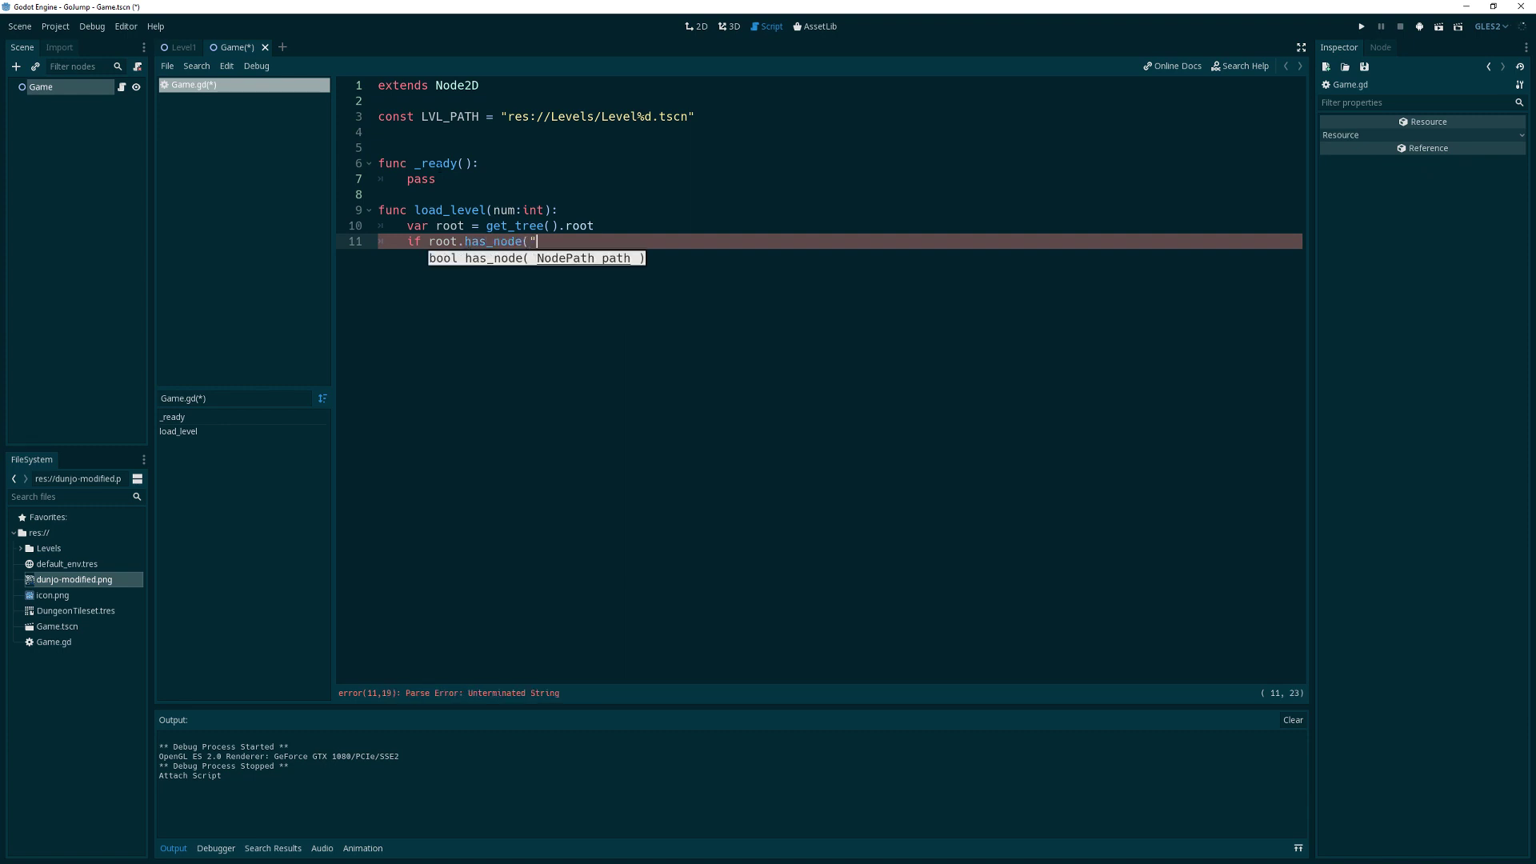
click(48, 547)
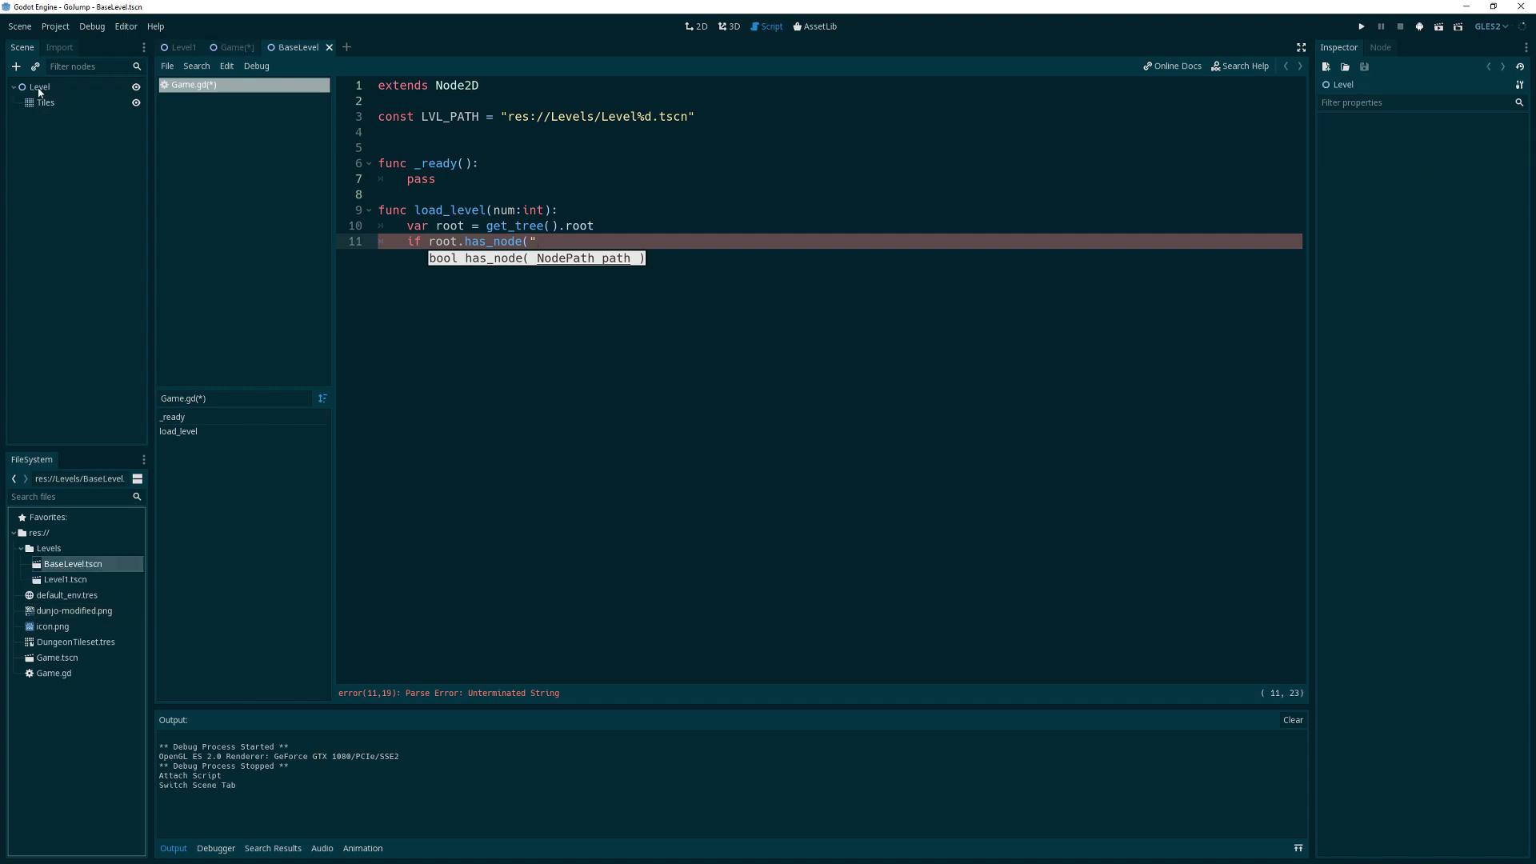
click(232, 47)
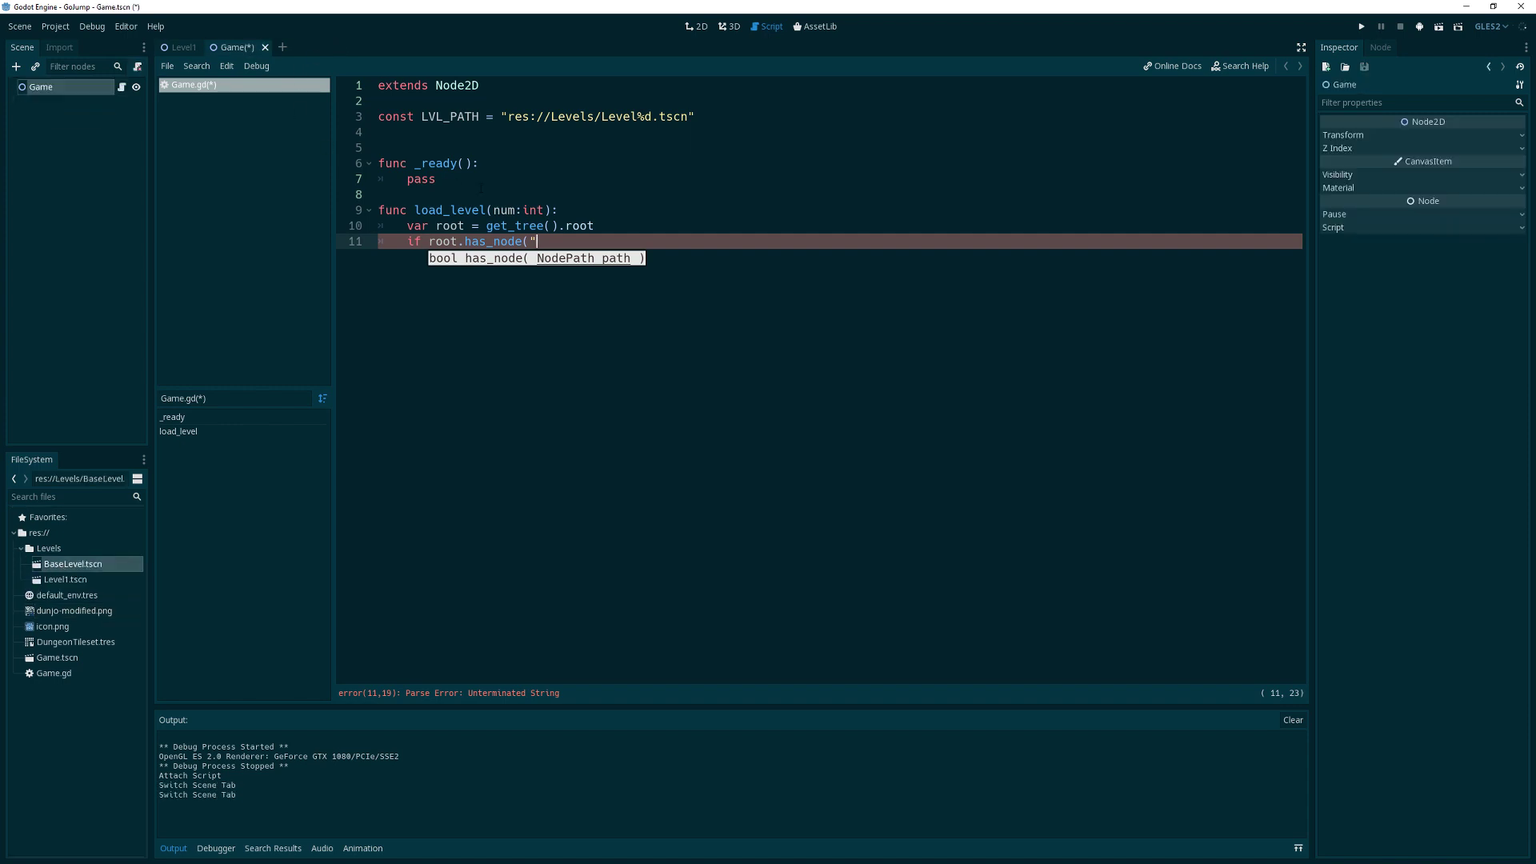
Finish if root.has_node("Level"): and call root.remove_child($Level) beneath it
text(Level"))
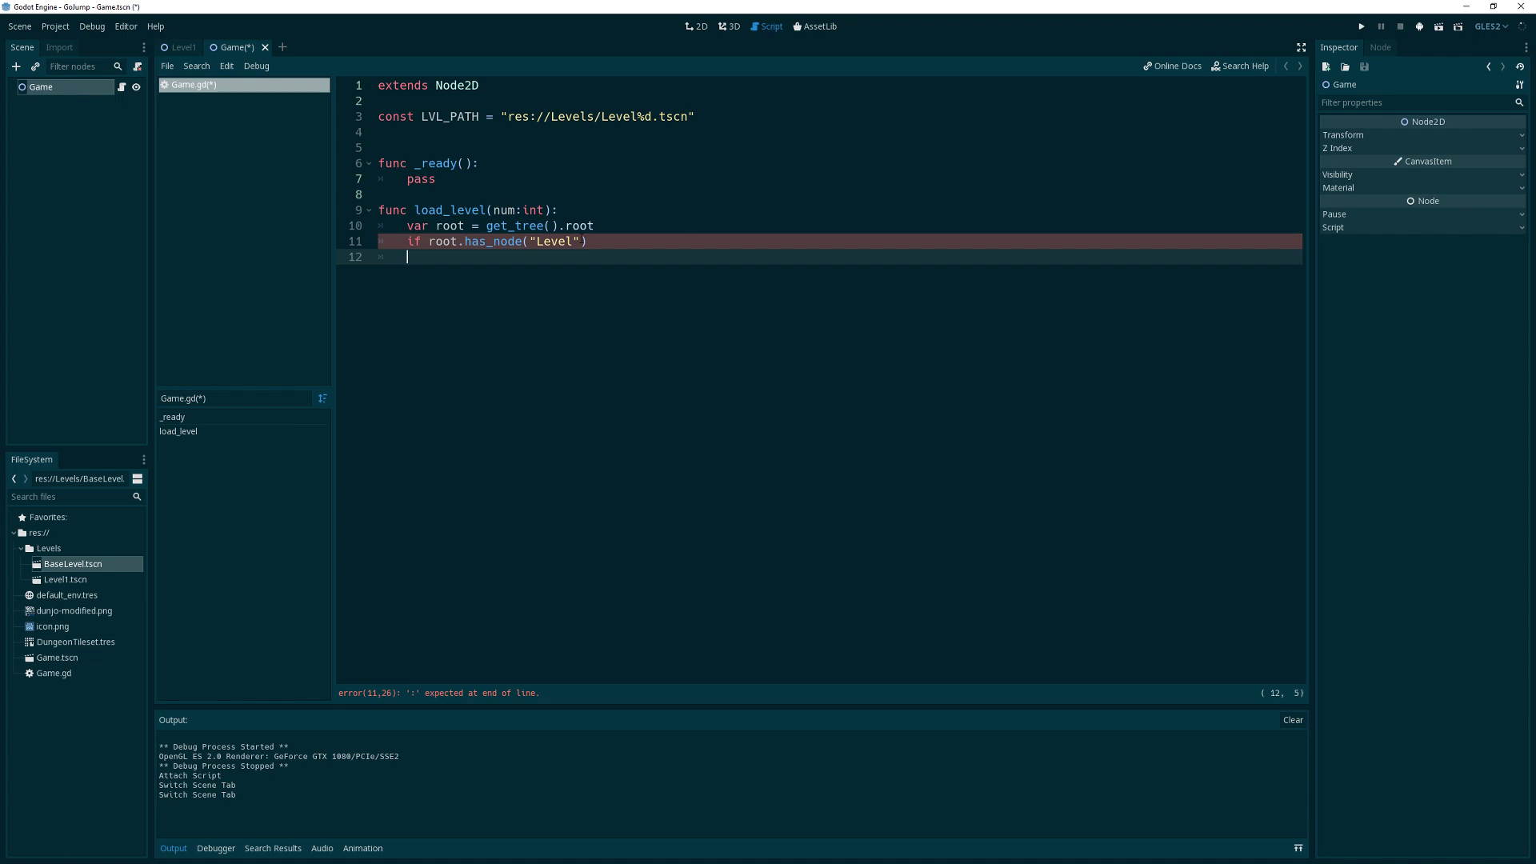
text(root)
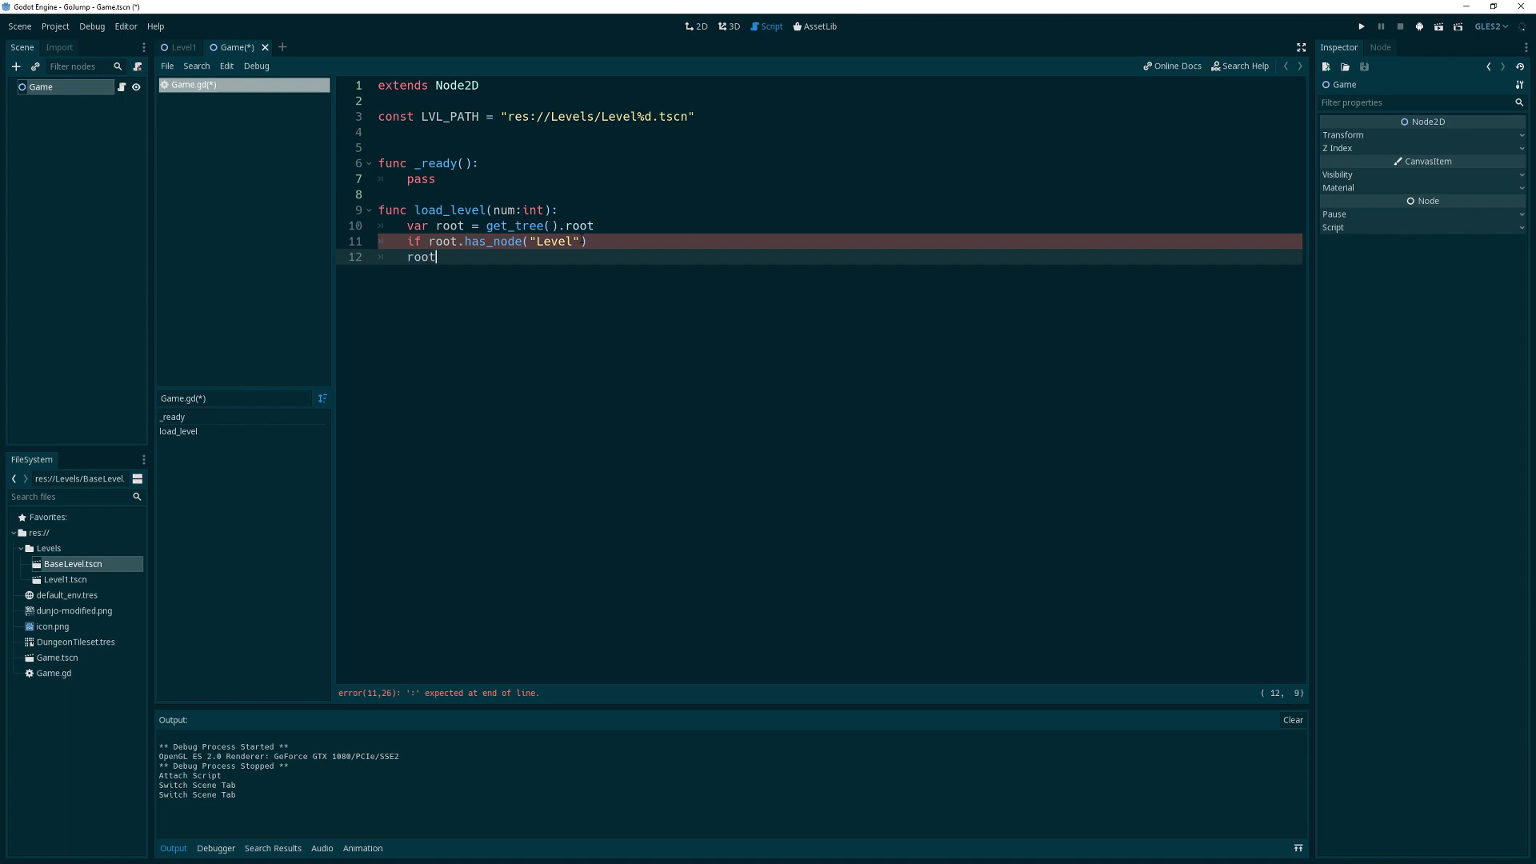
text(.remo)
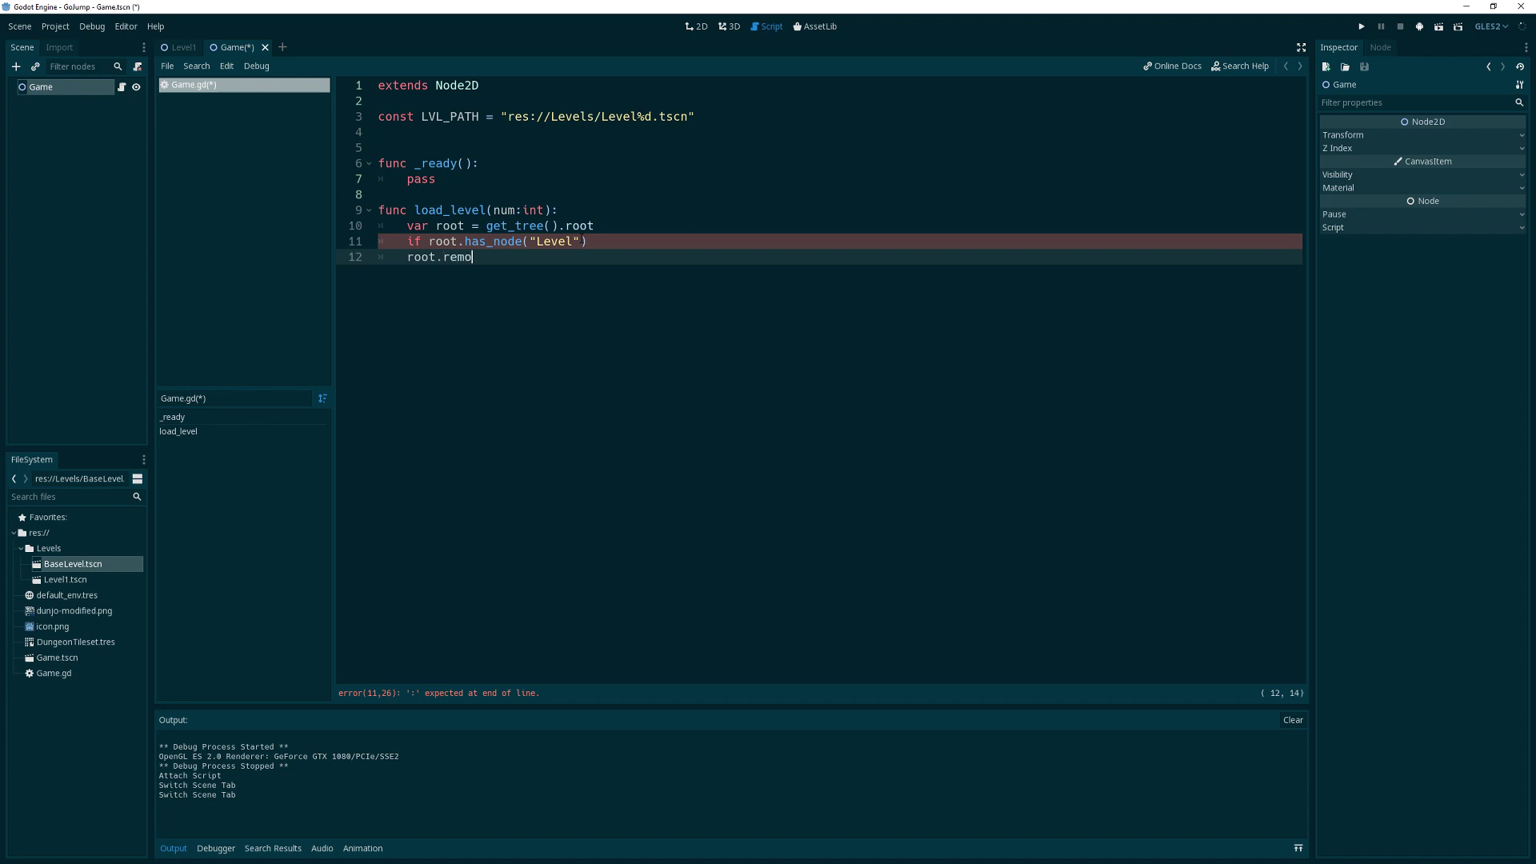
text(ve_c)
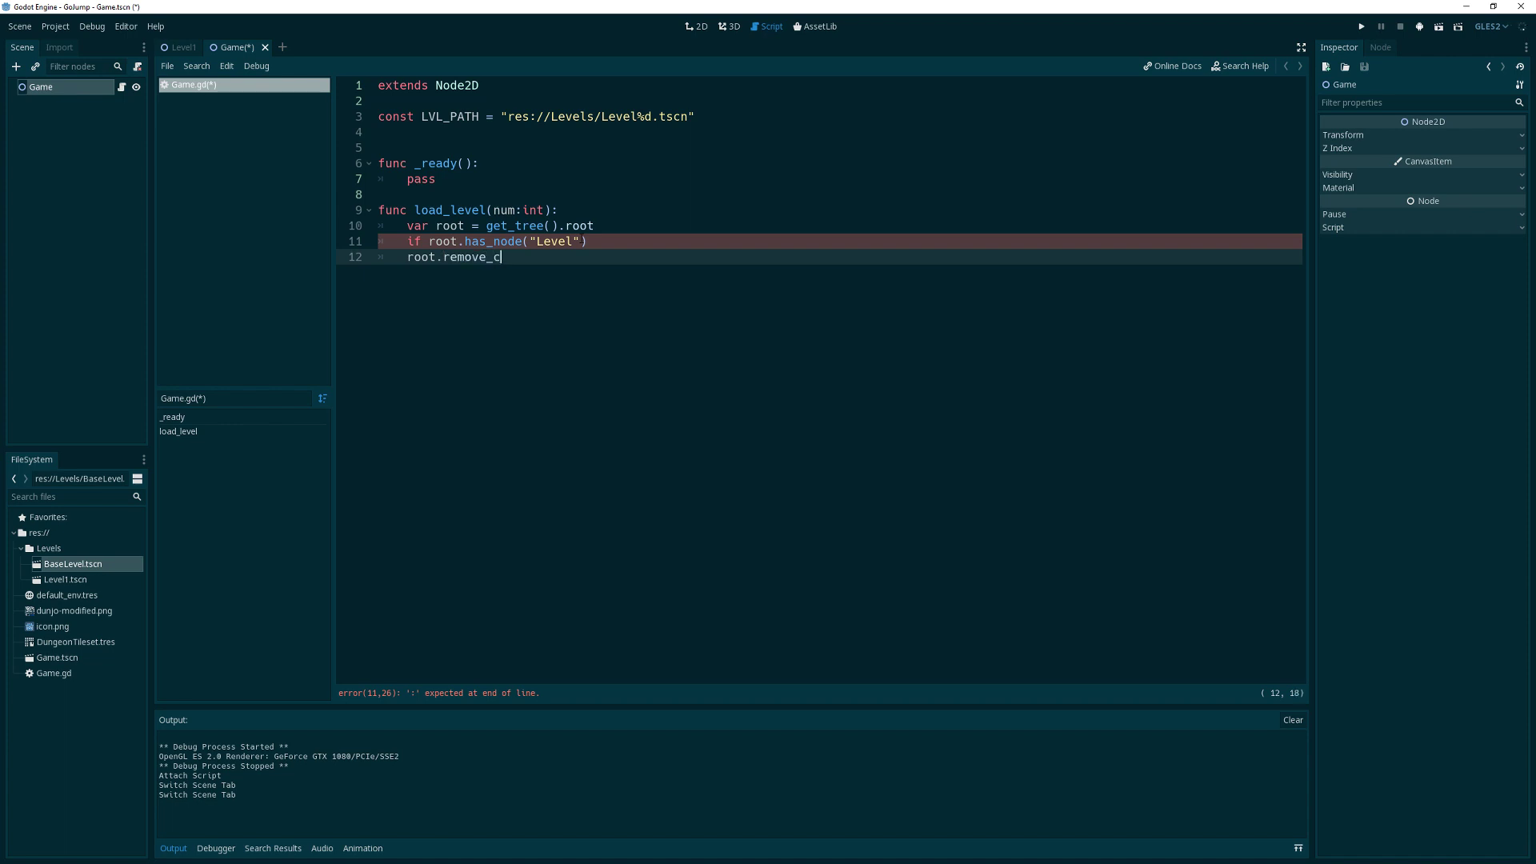
text(hild(")
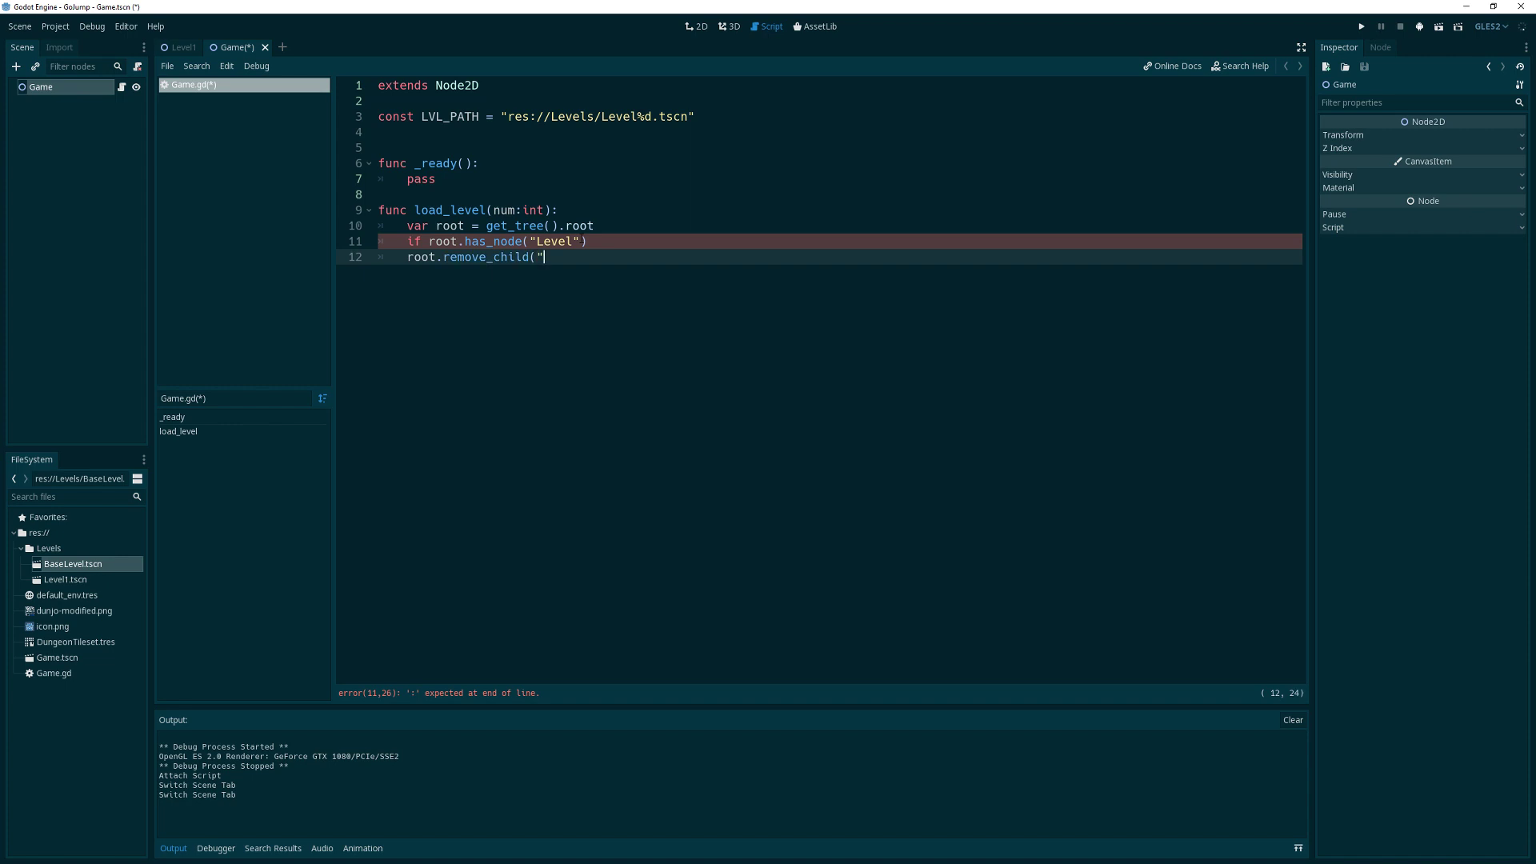
text(Level)
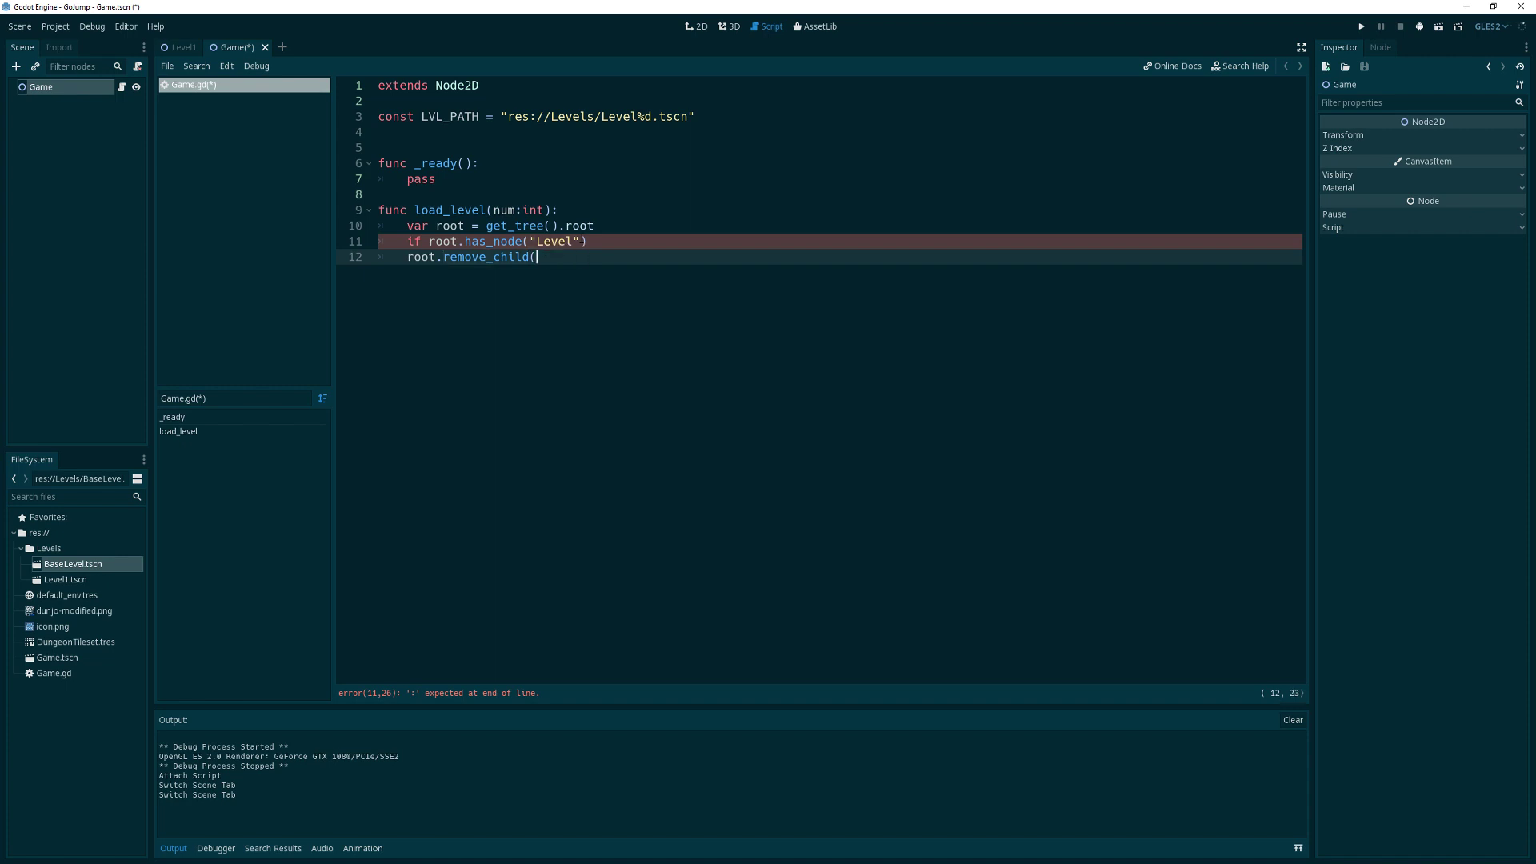
text($Le)
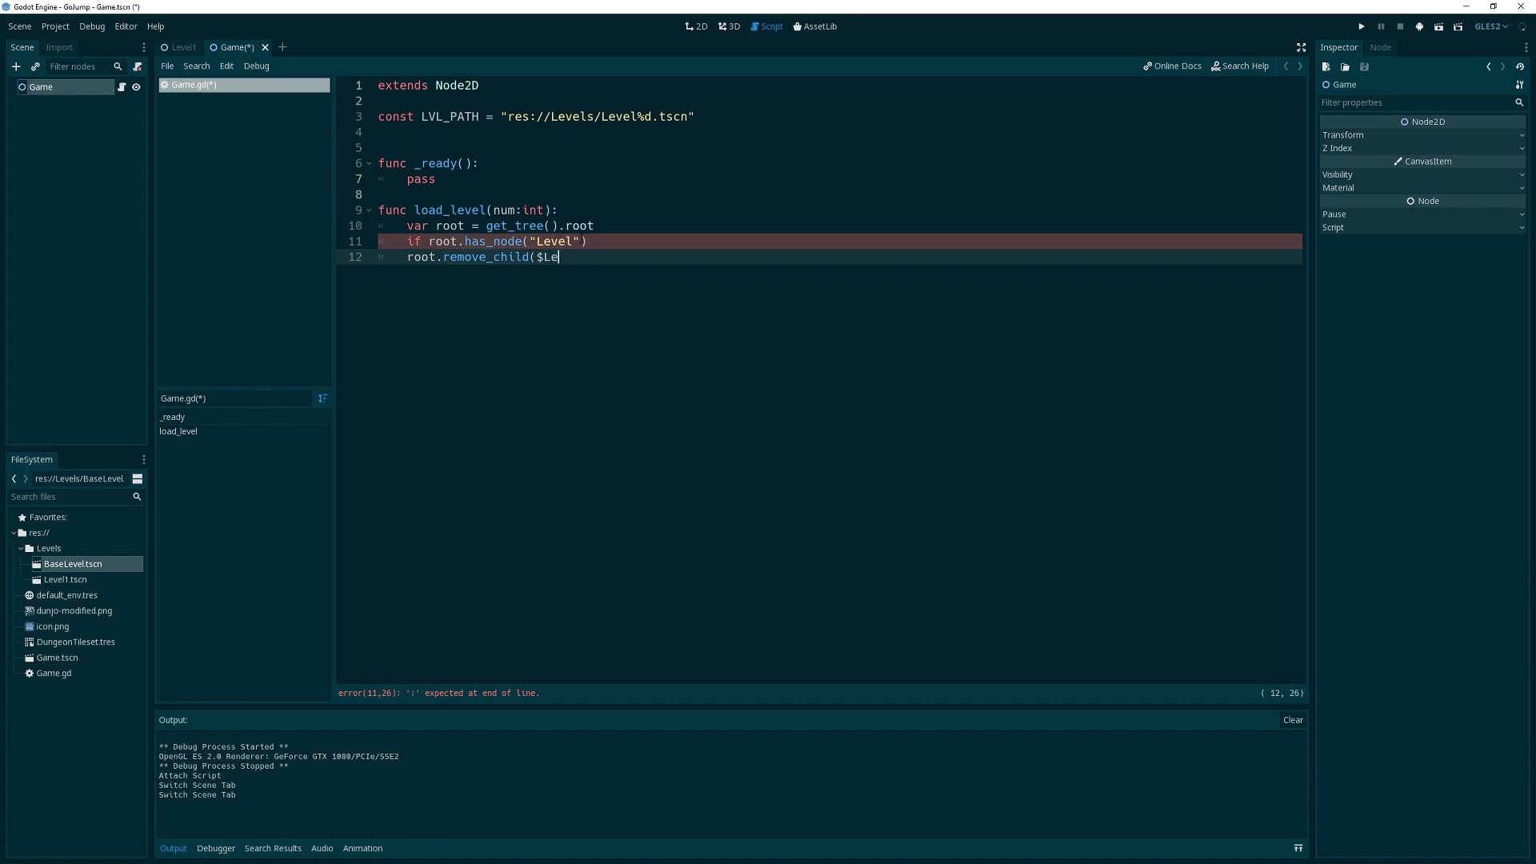
text(vel))
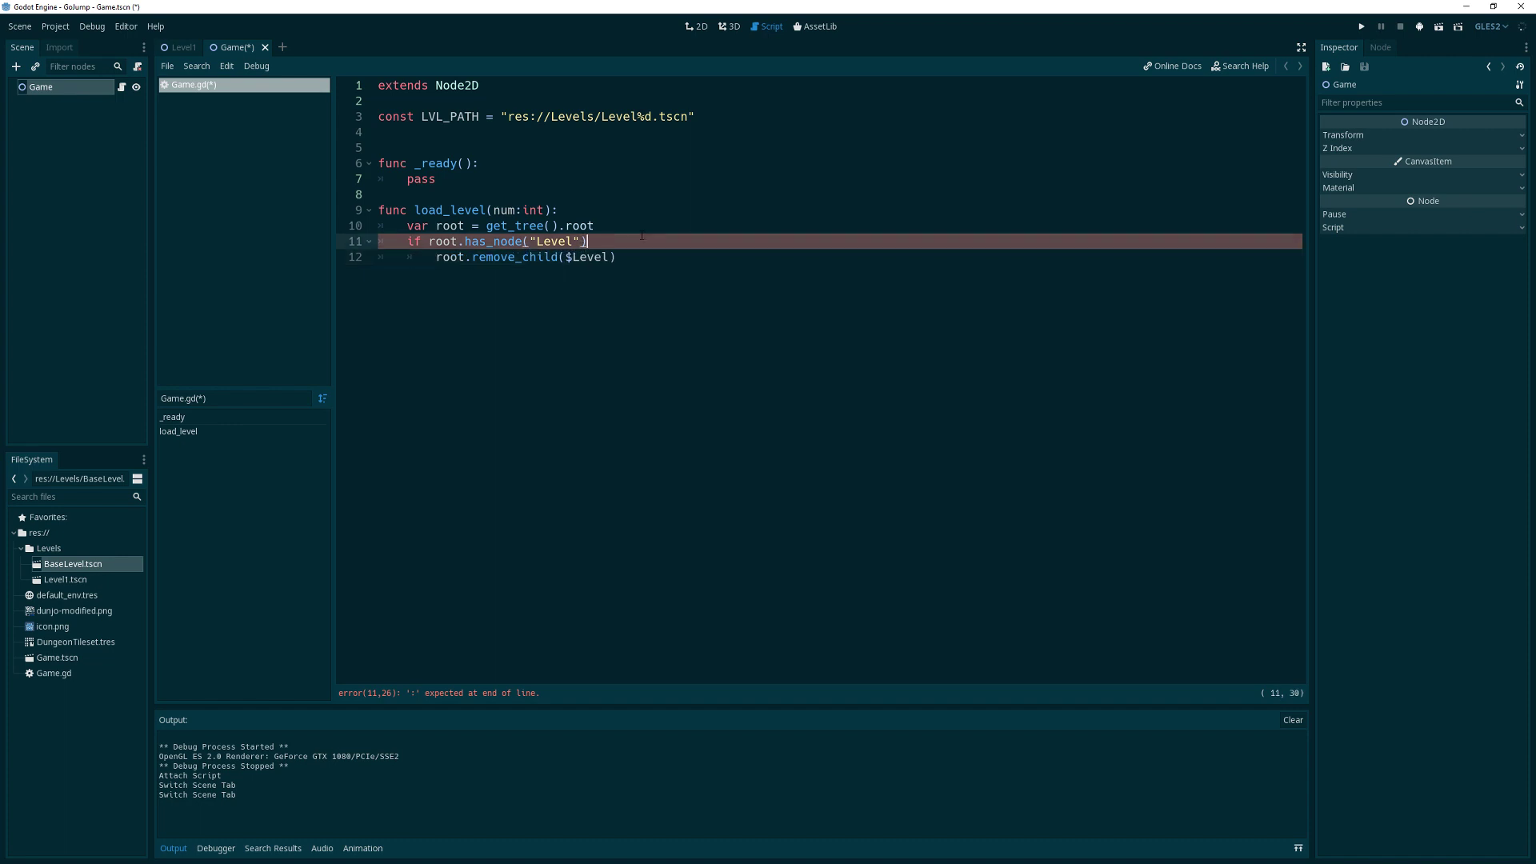
text(:)
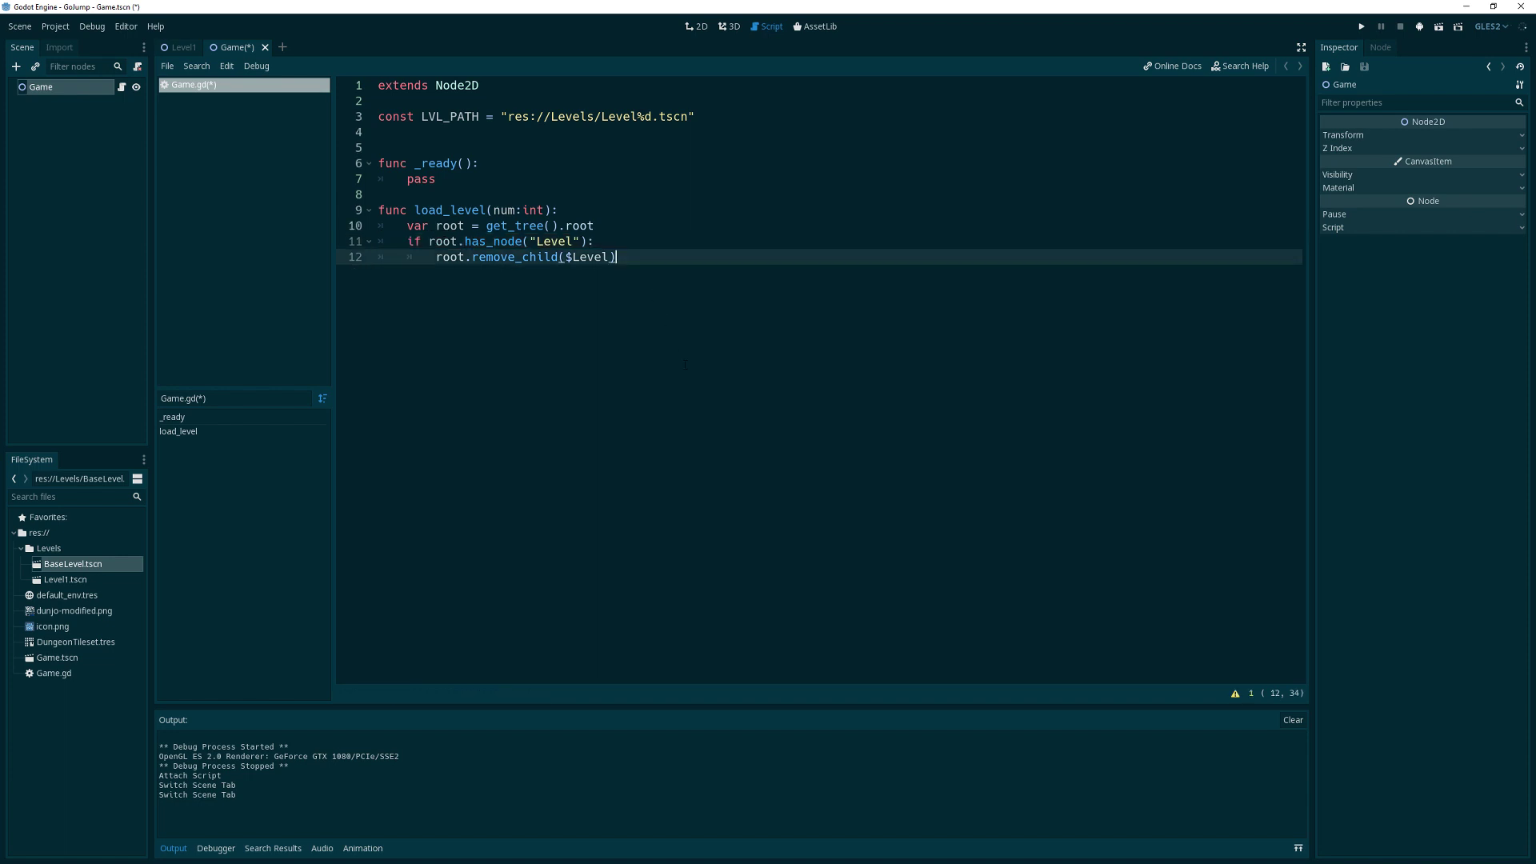
key(Return)
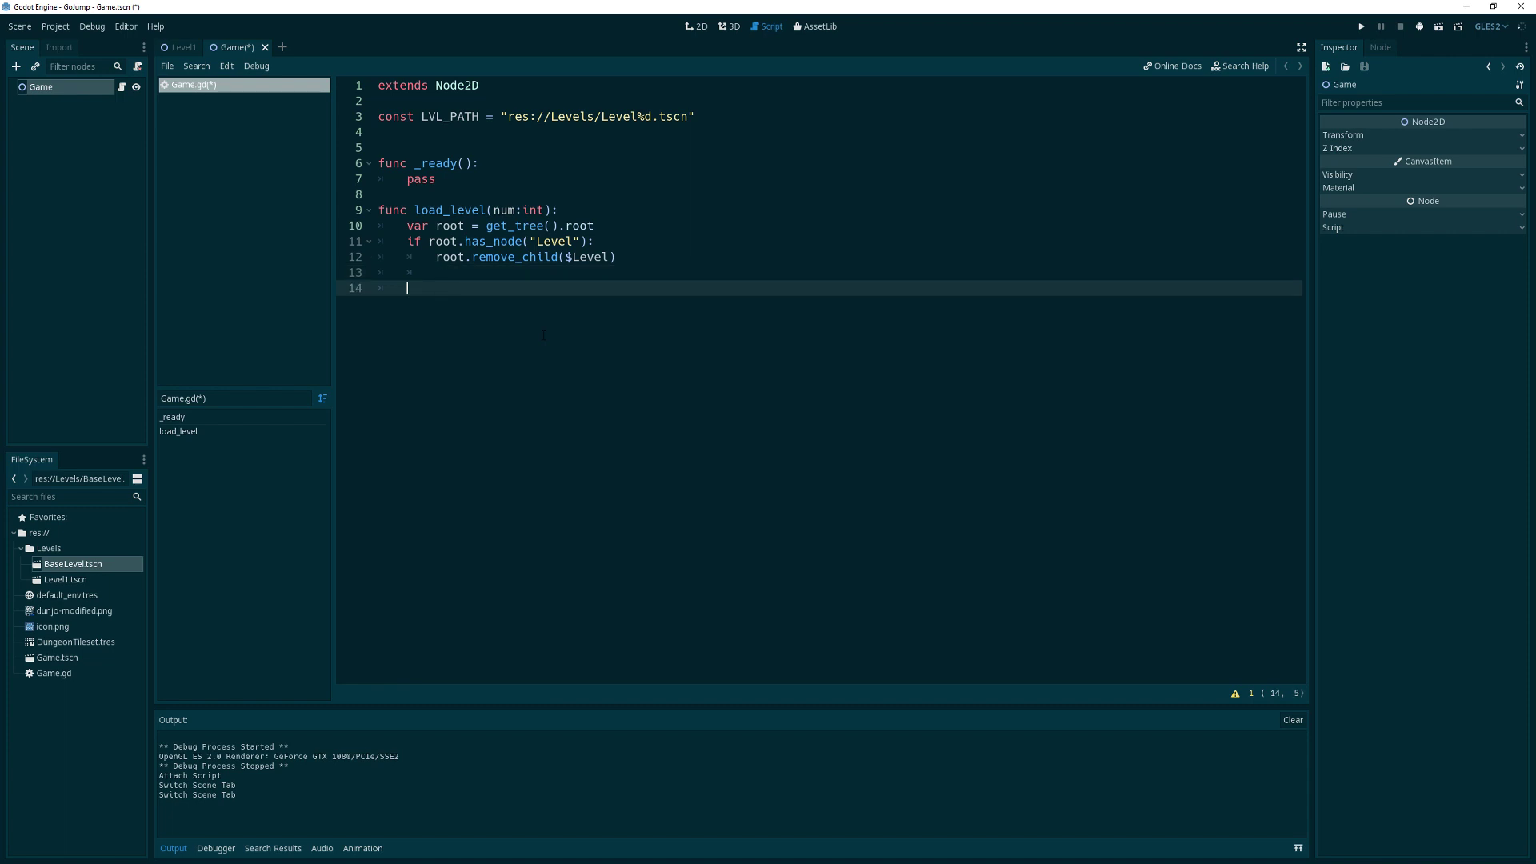
Instance the level via load(LVL_PATH + num).instance() with a todo comment to check it exists
text(var lvl)
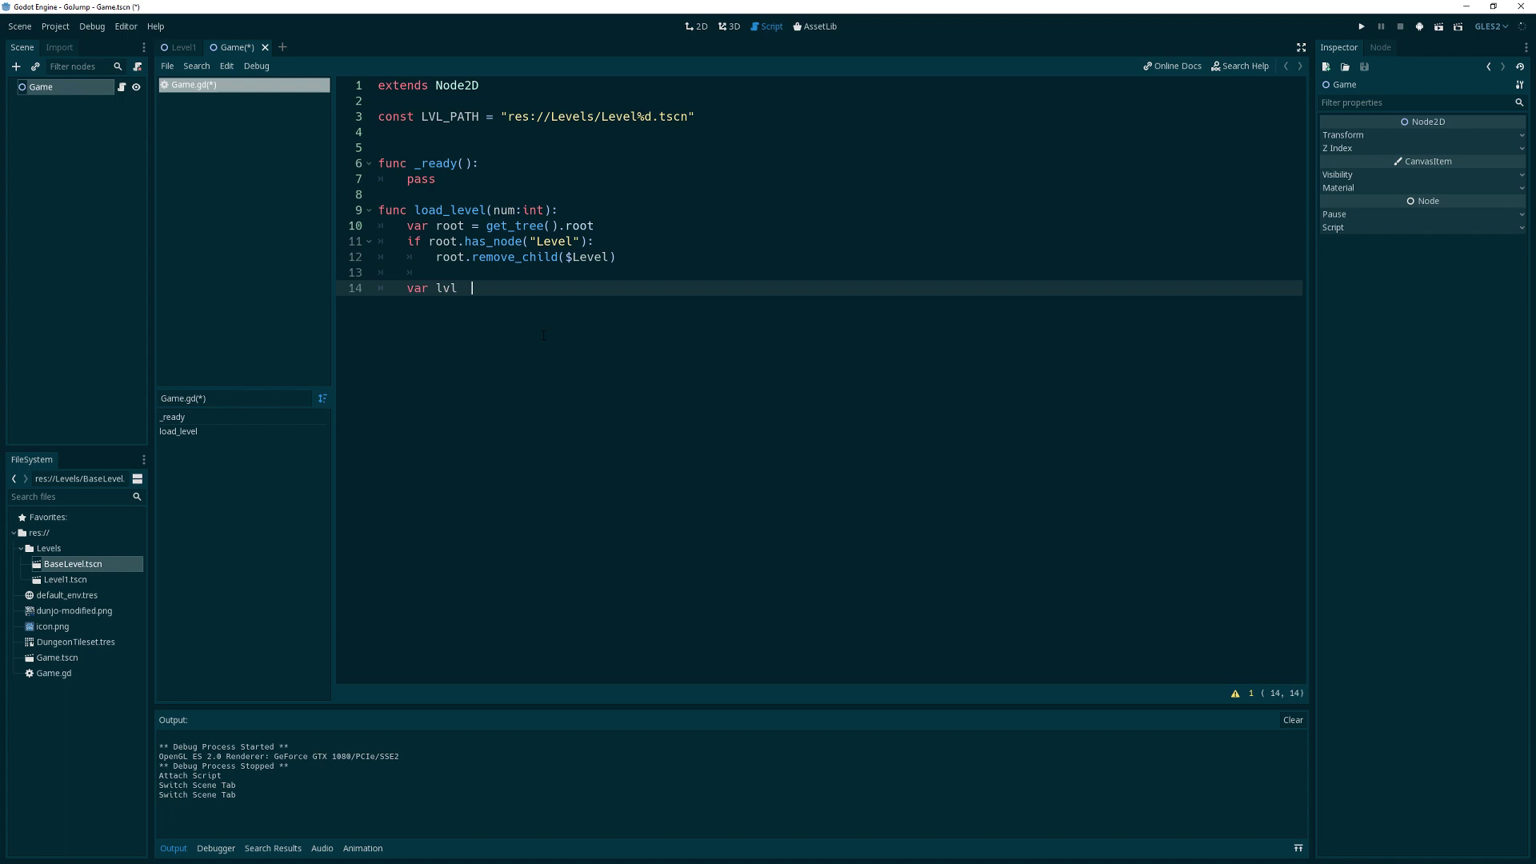
text(= load()
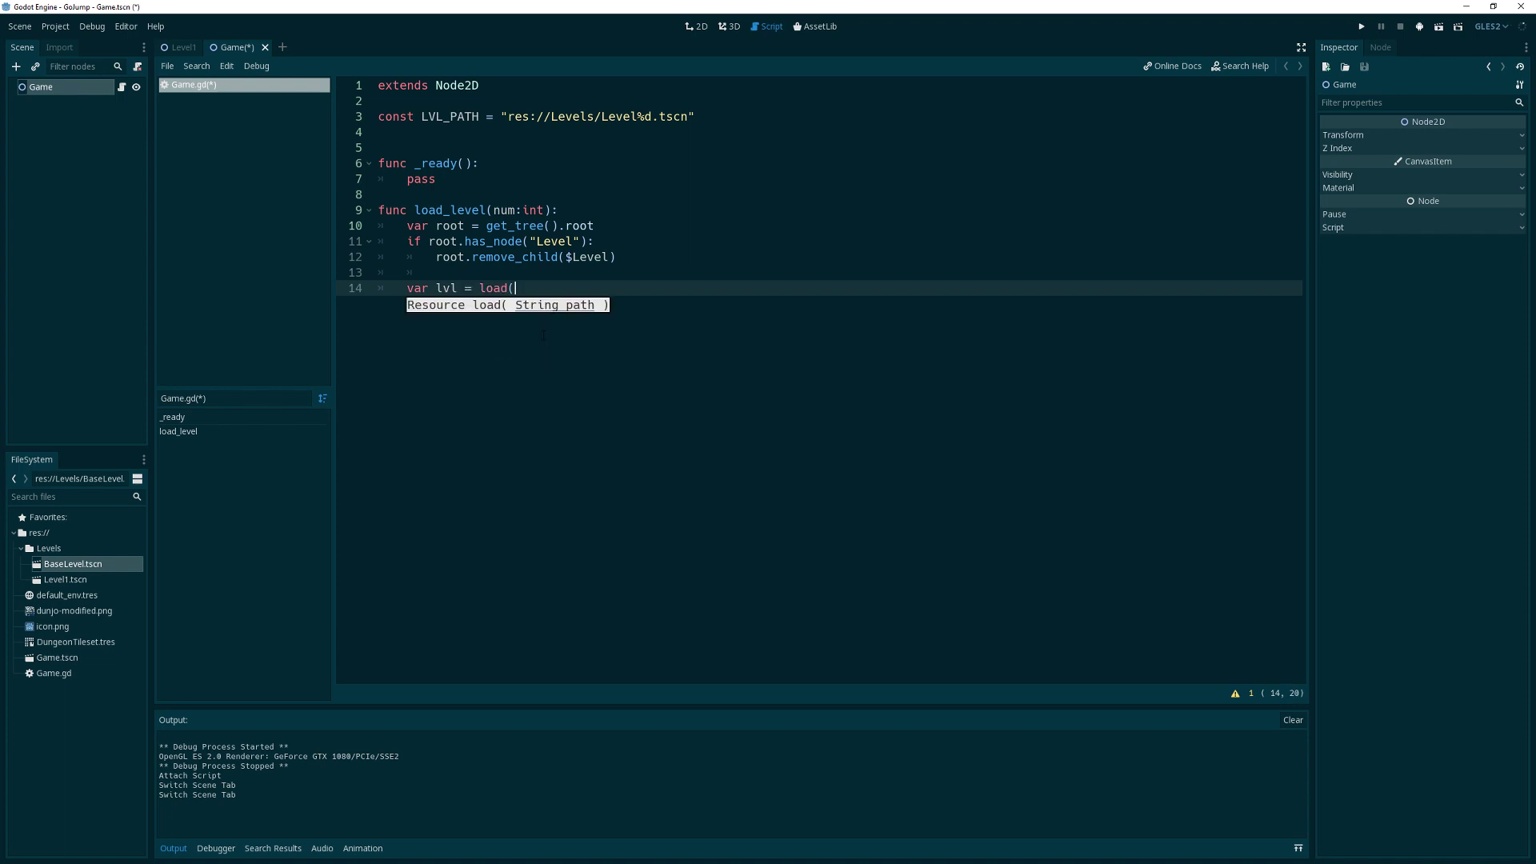
text(LVL_PATH %)
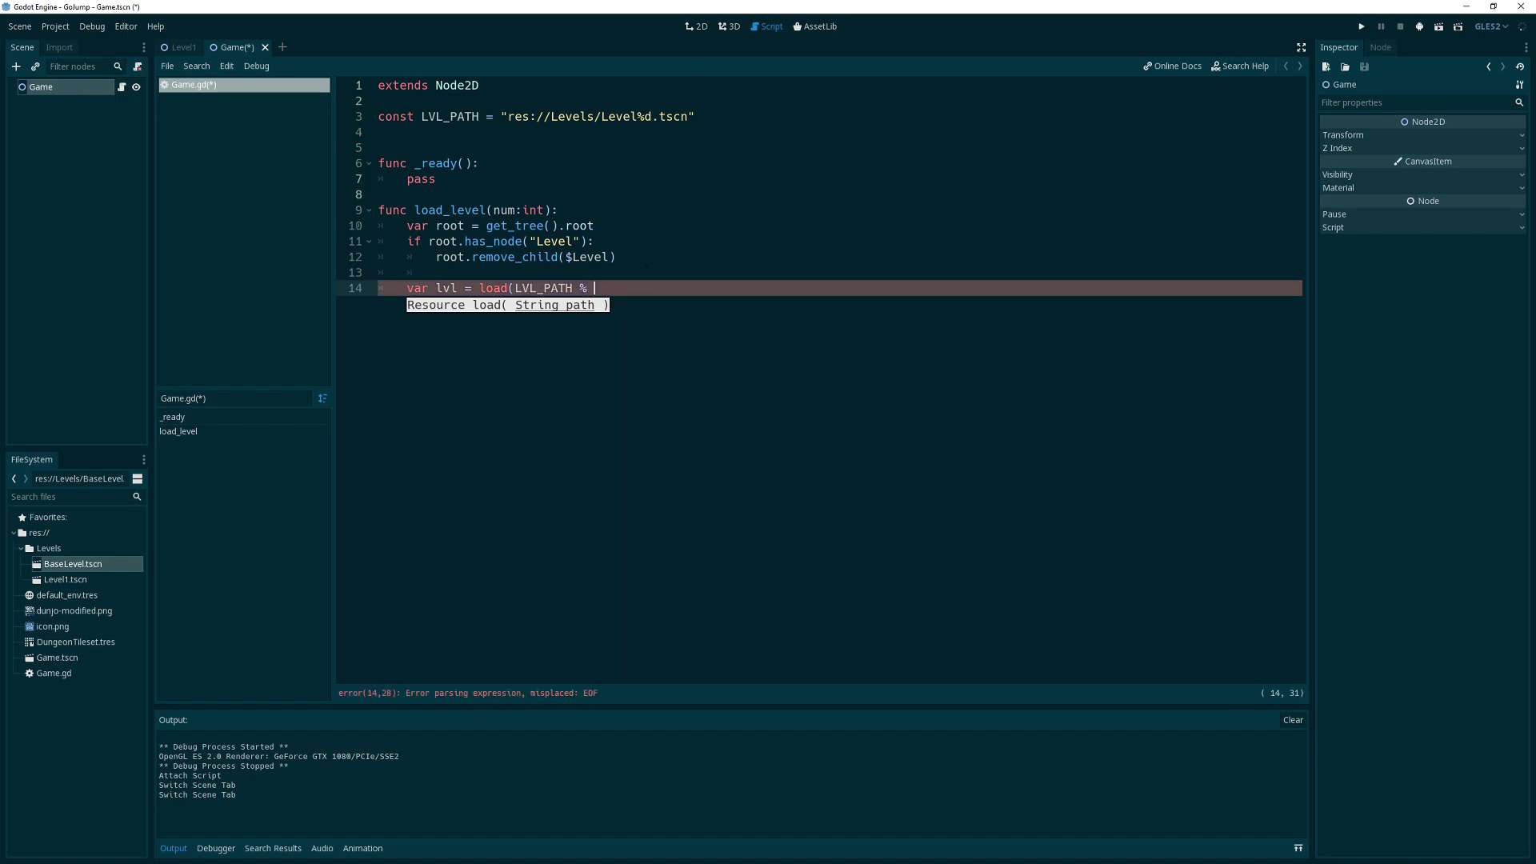
text(num)
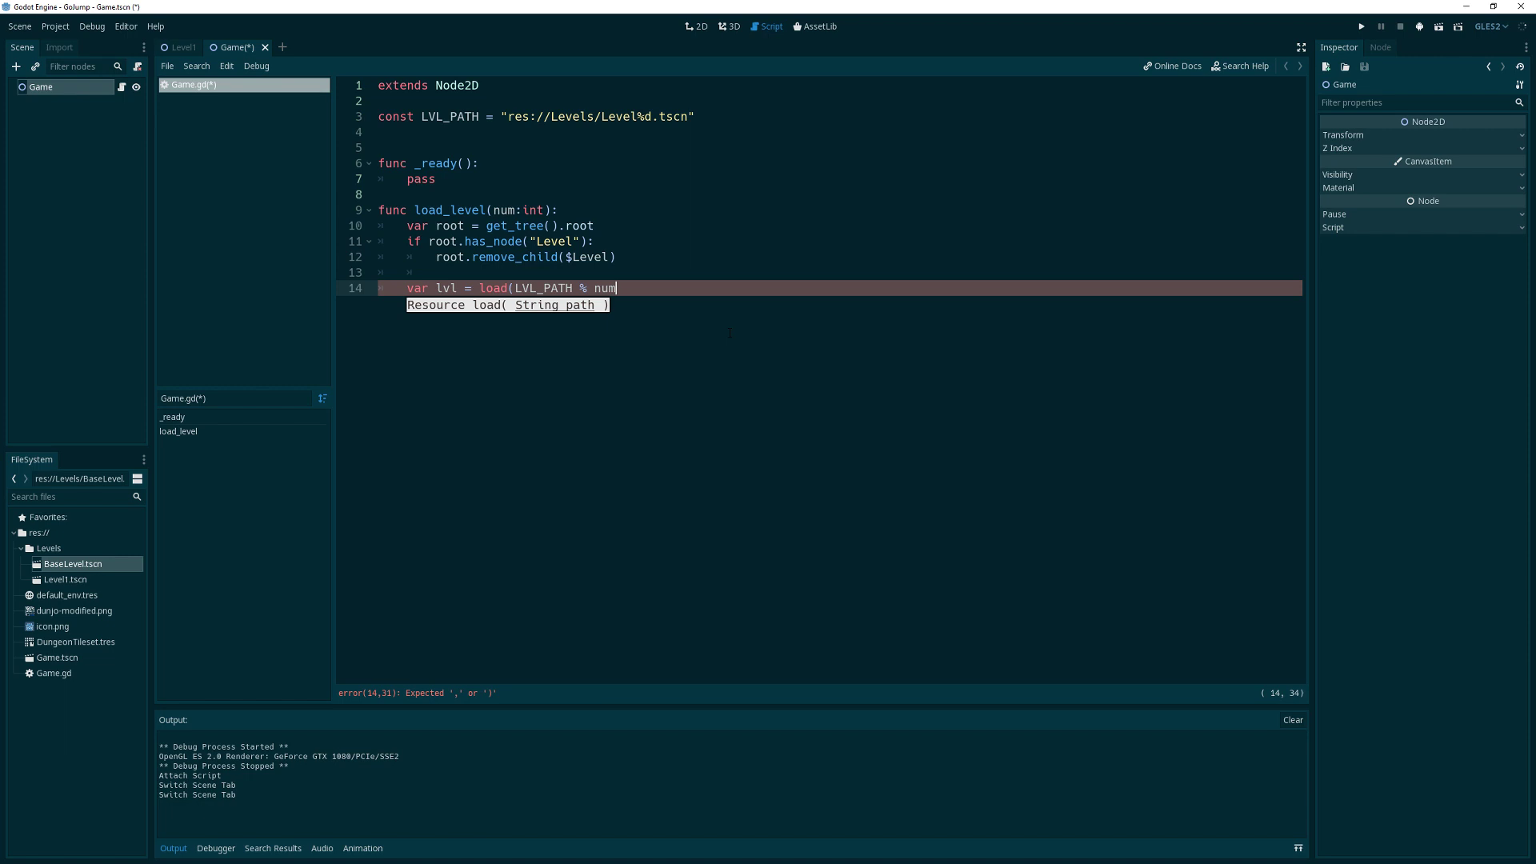
text().instance)
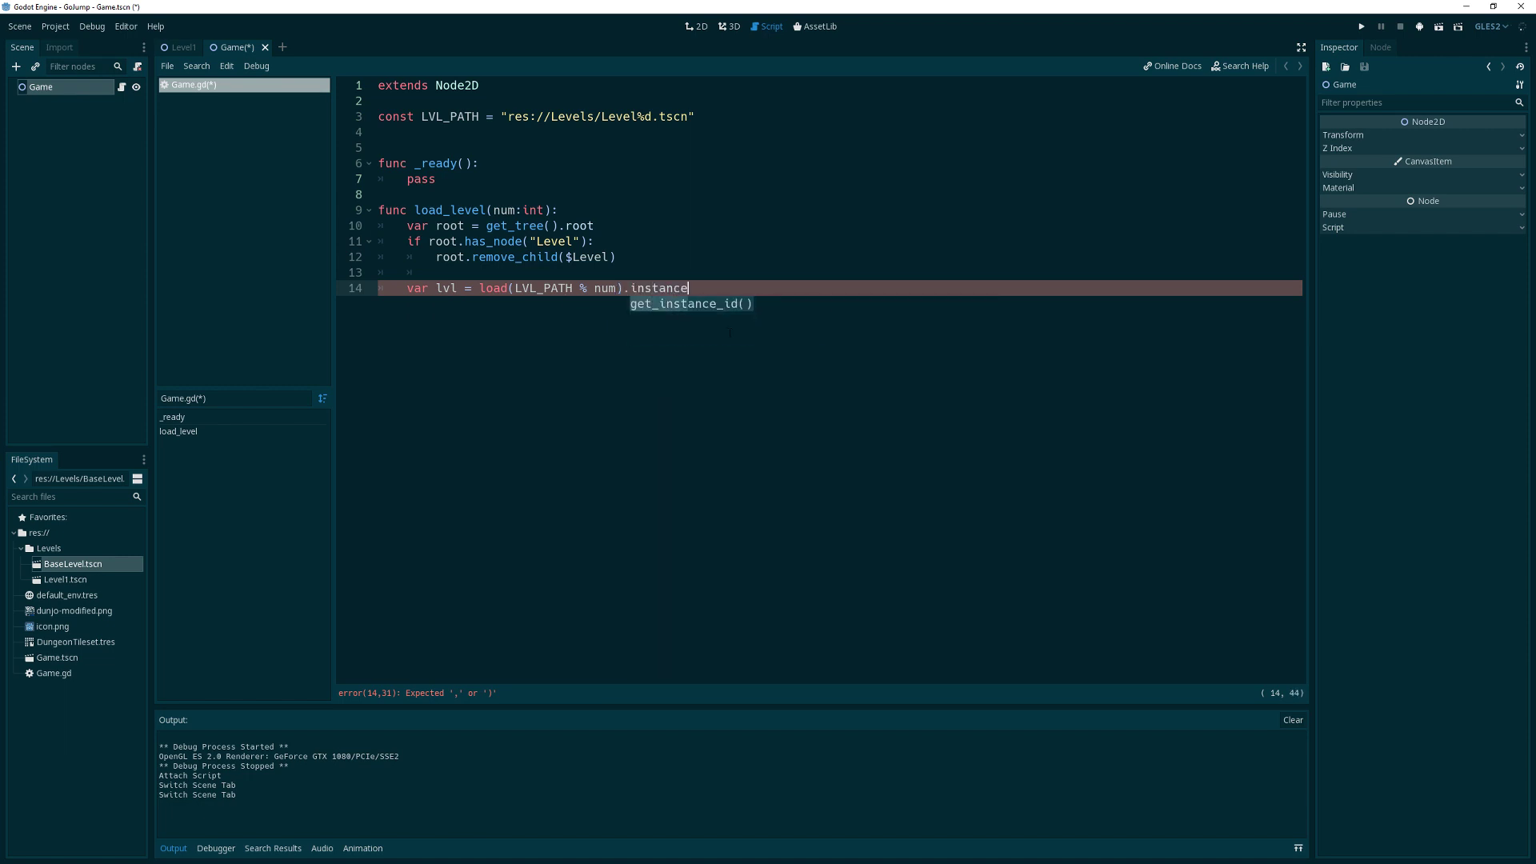
text(())
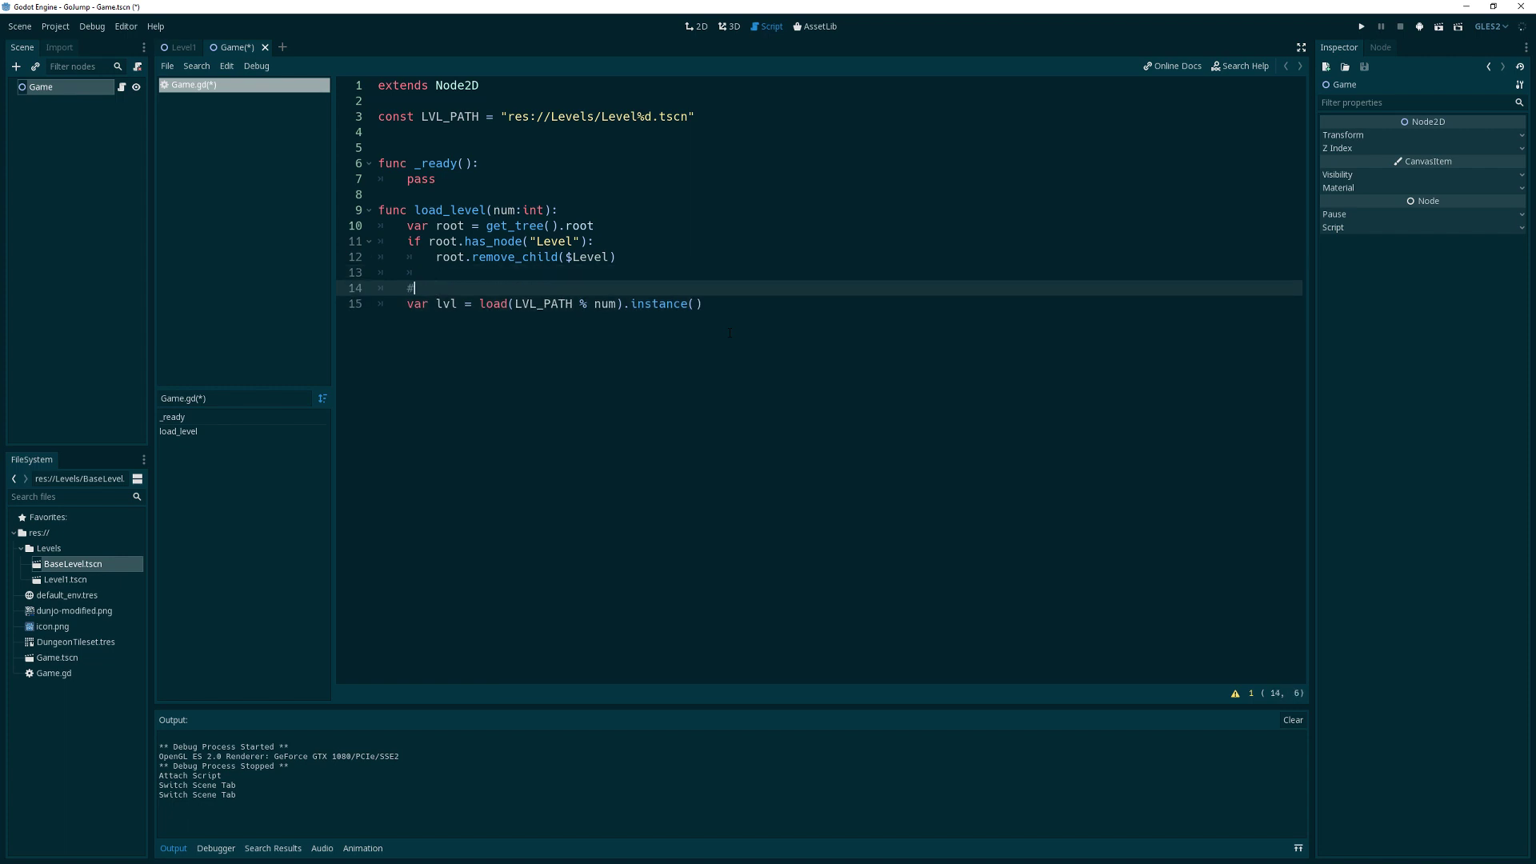
text(todo:)
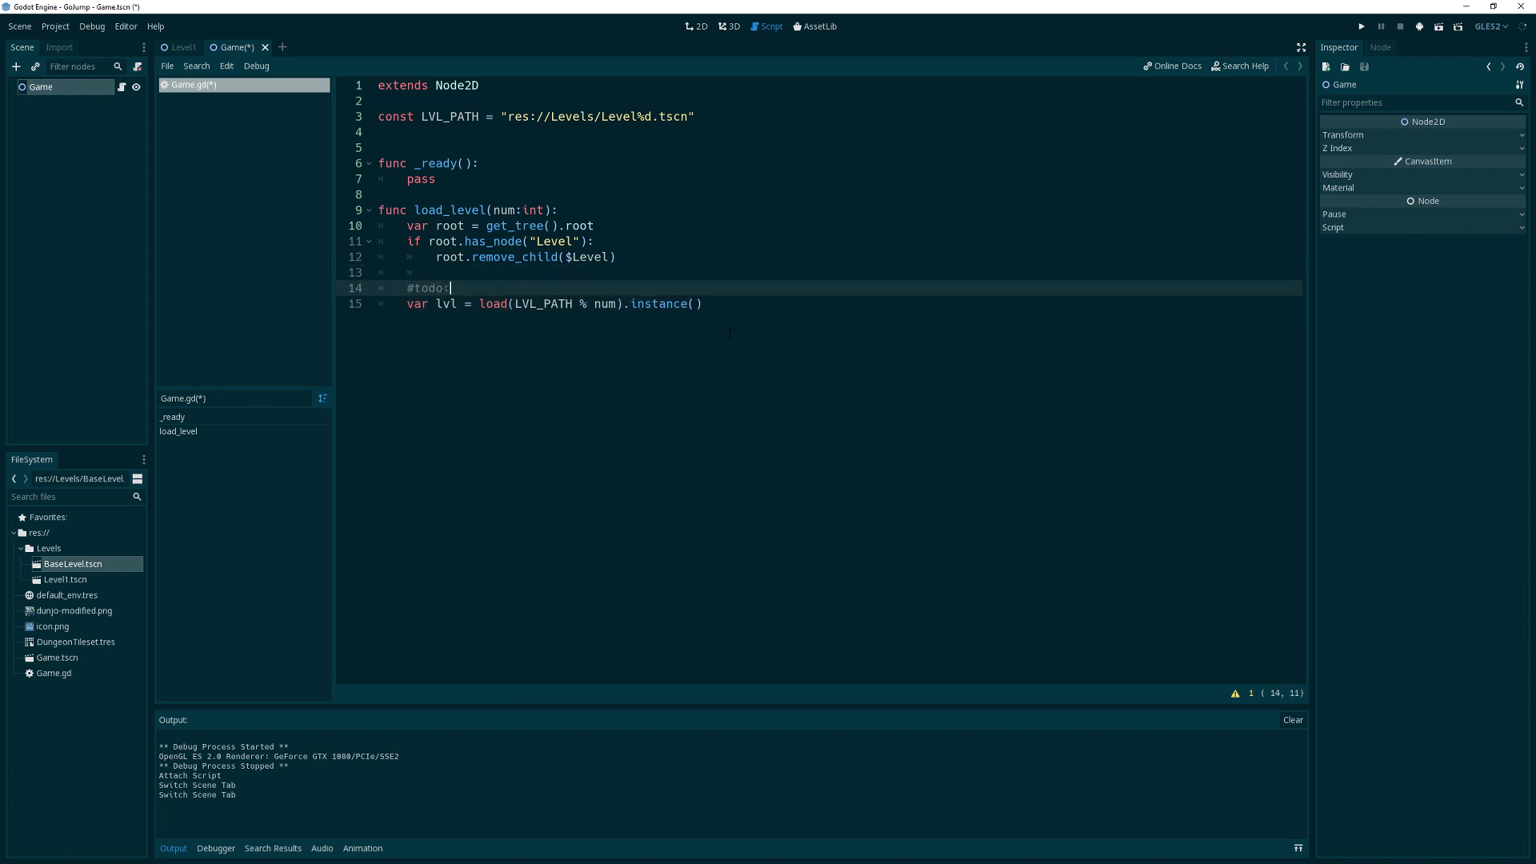
text(check if level actiu)
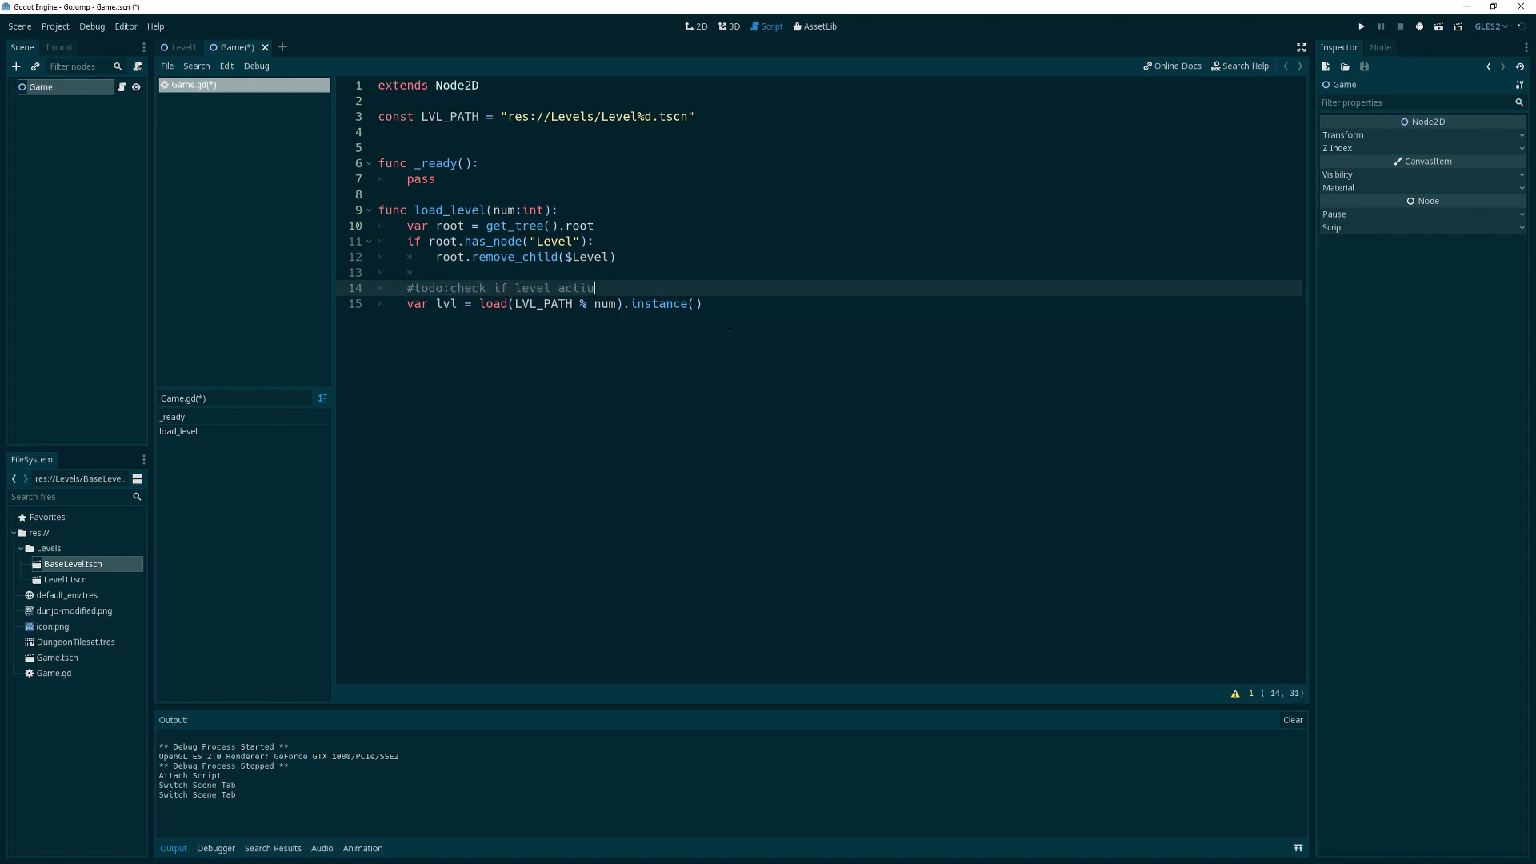
text(lly)
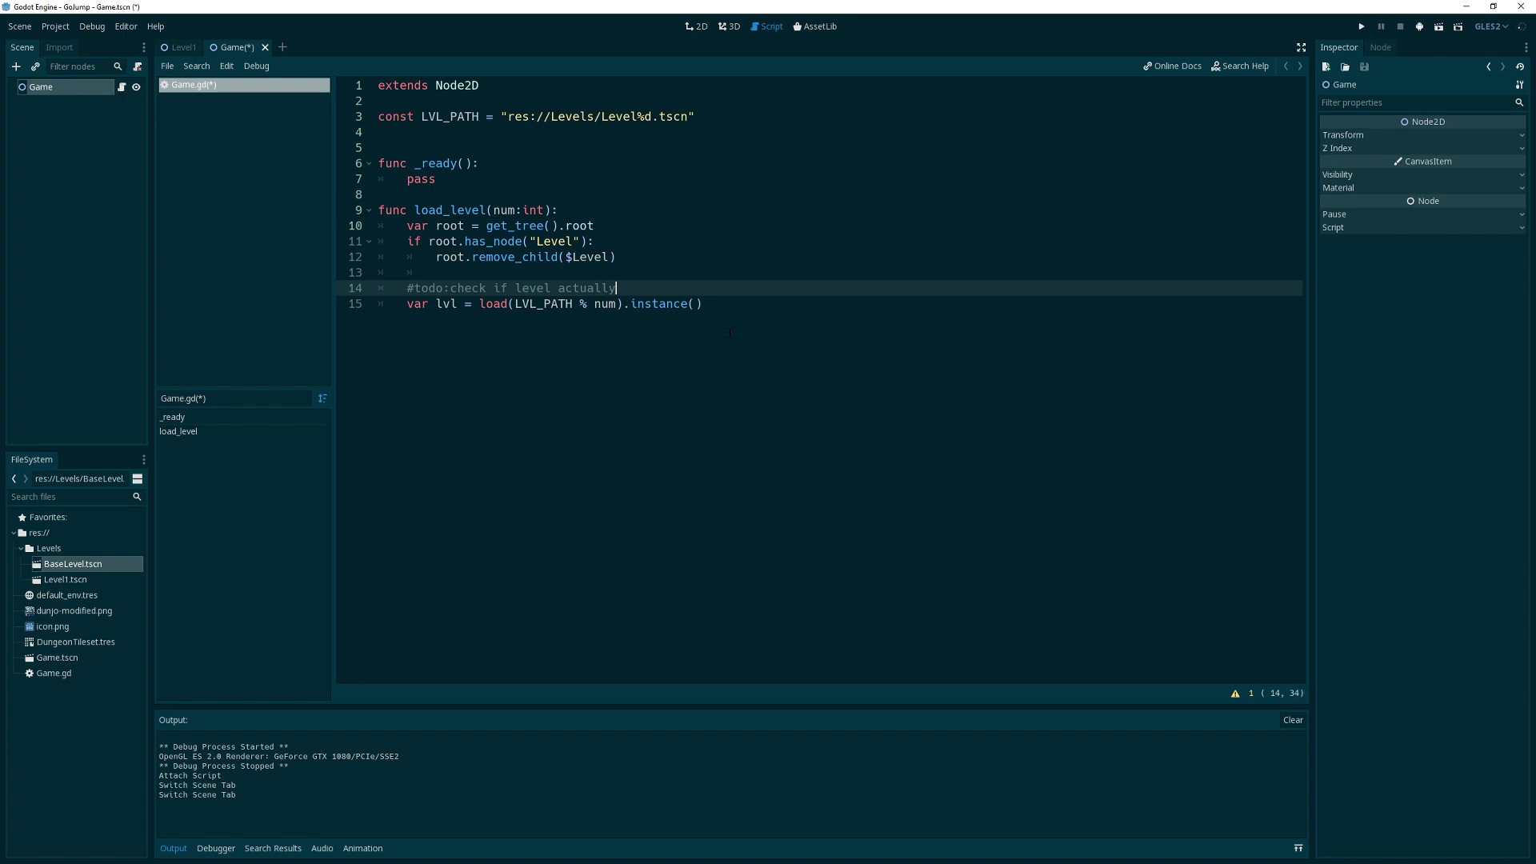
text(exists)
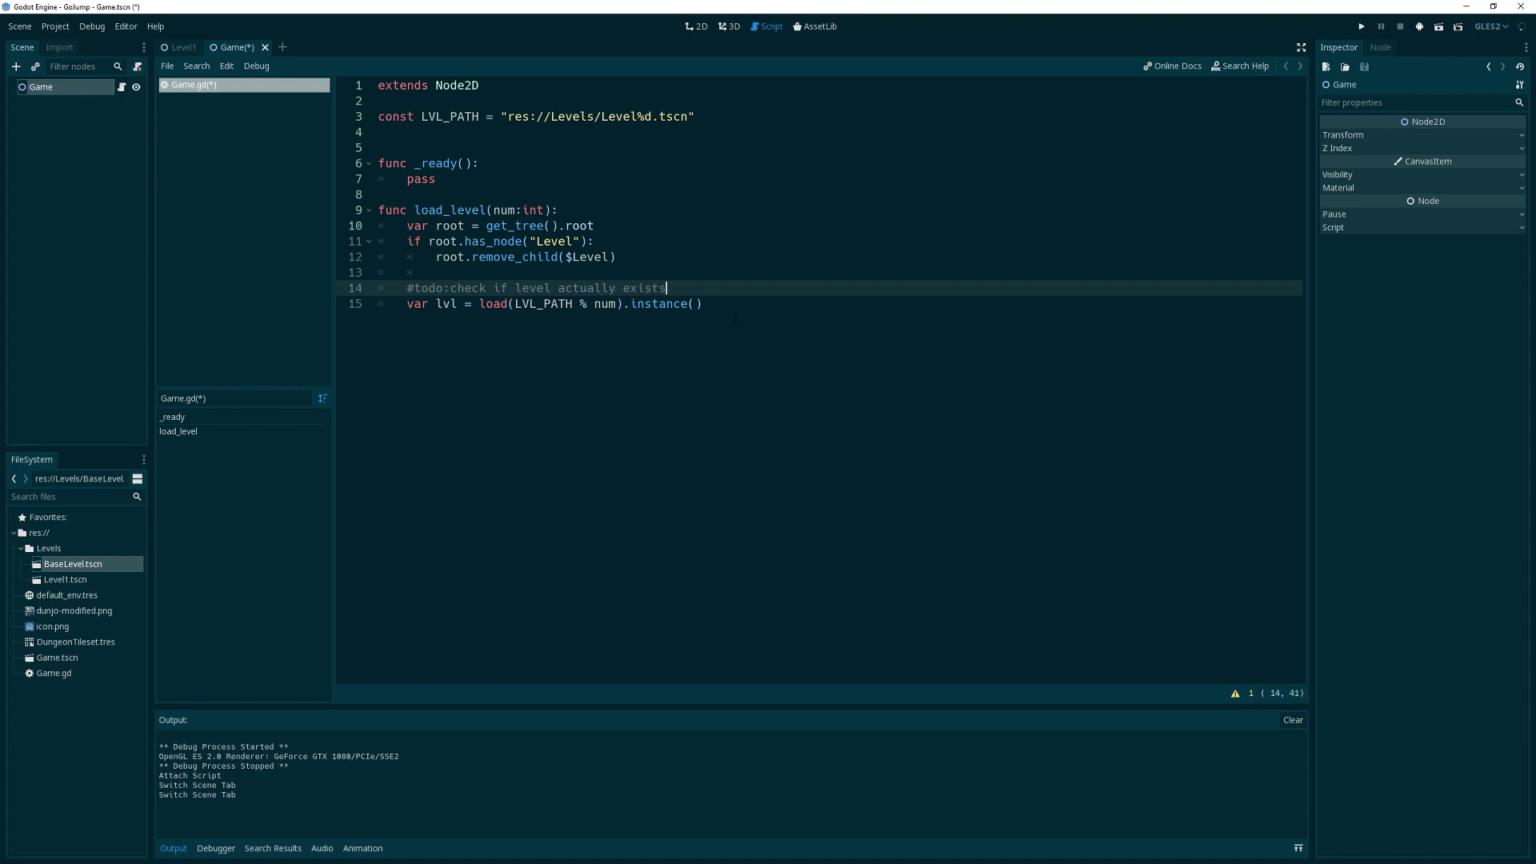
key(Return)
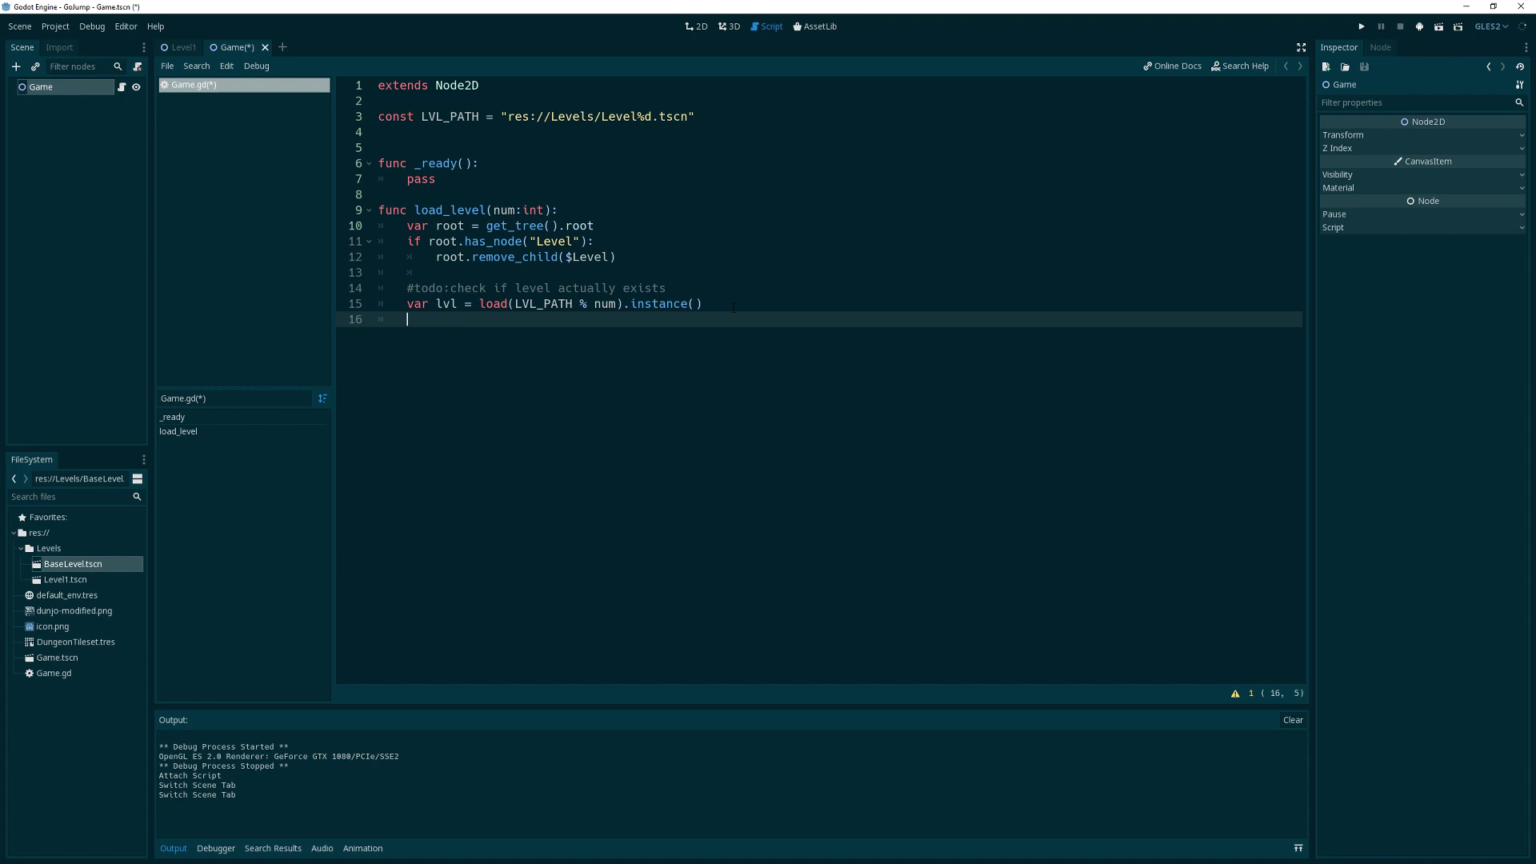
Add the instanced level to the root, return true, and save Game.gd
text(root.add_child(lvl)
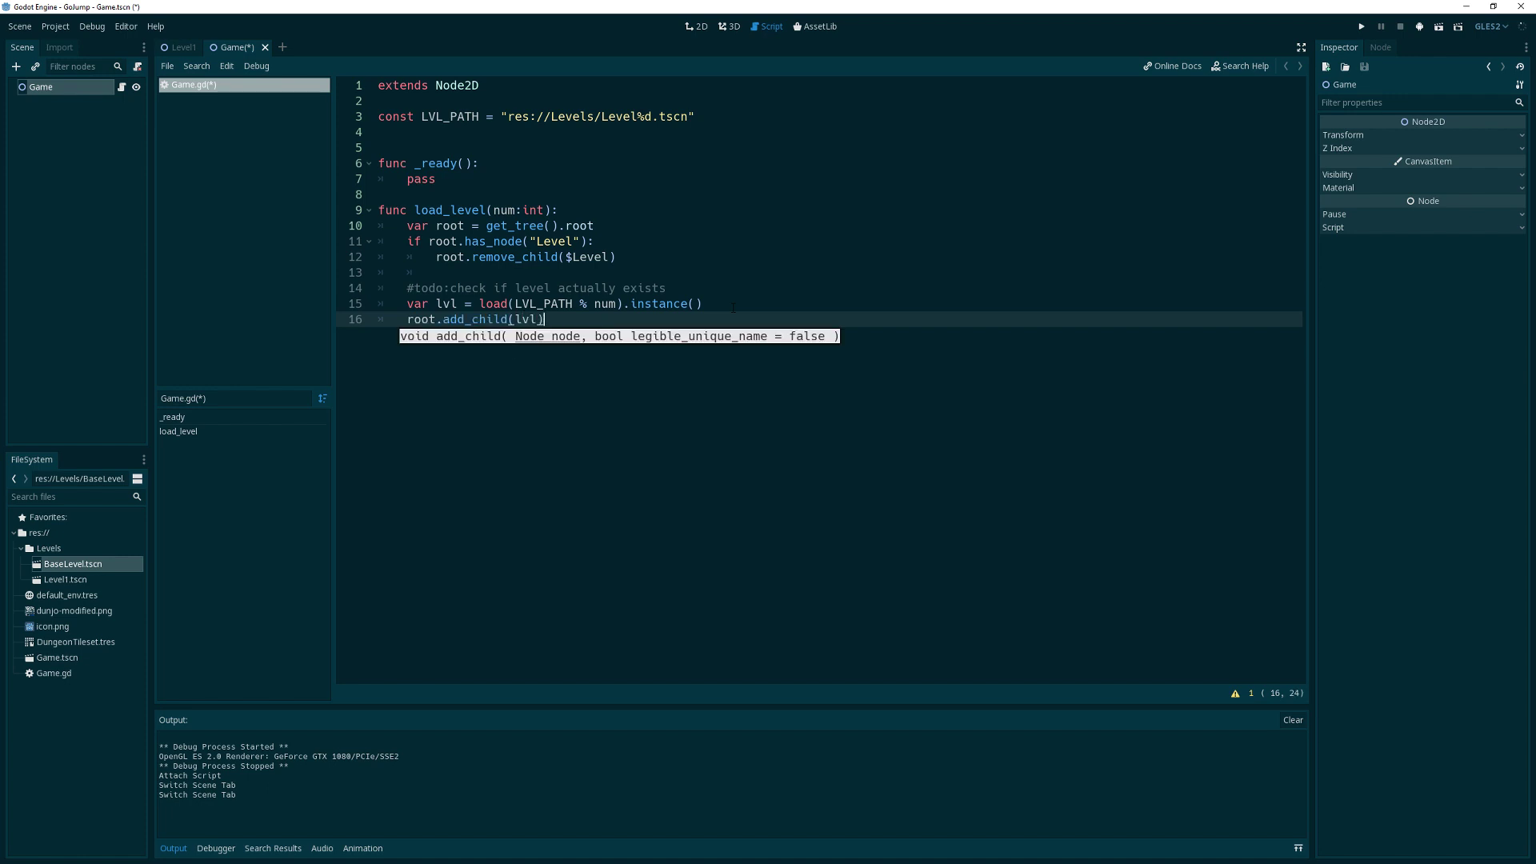
text(tru)
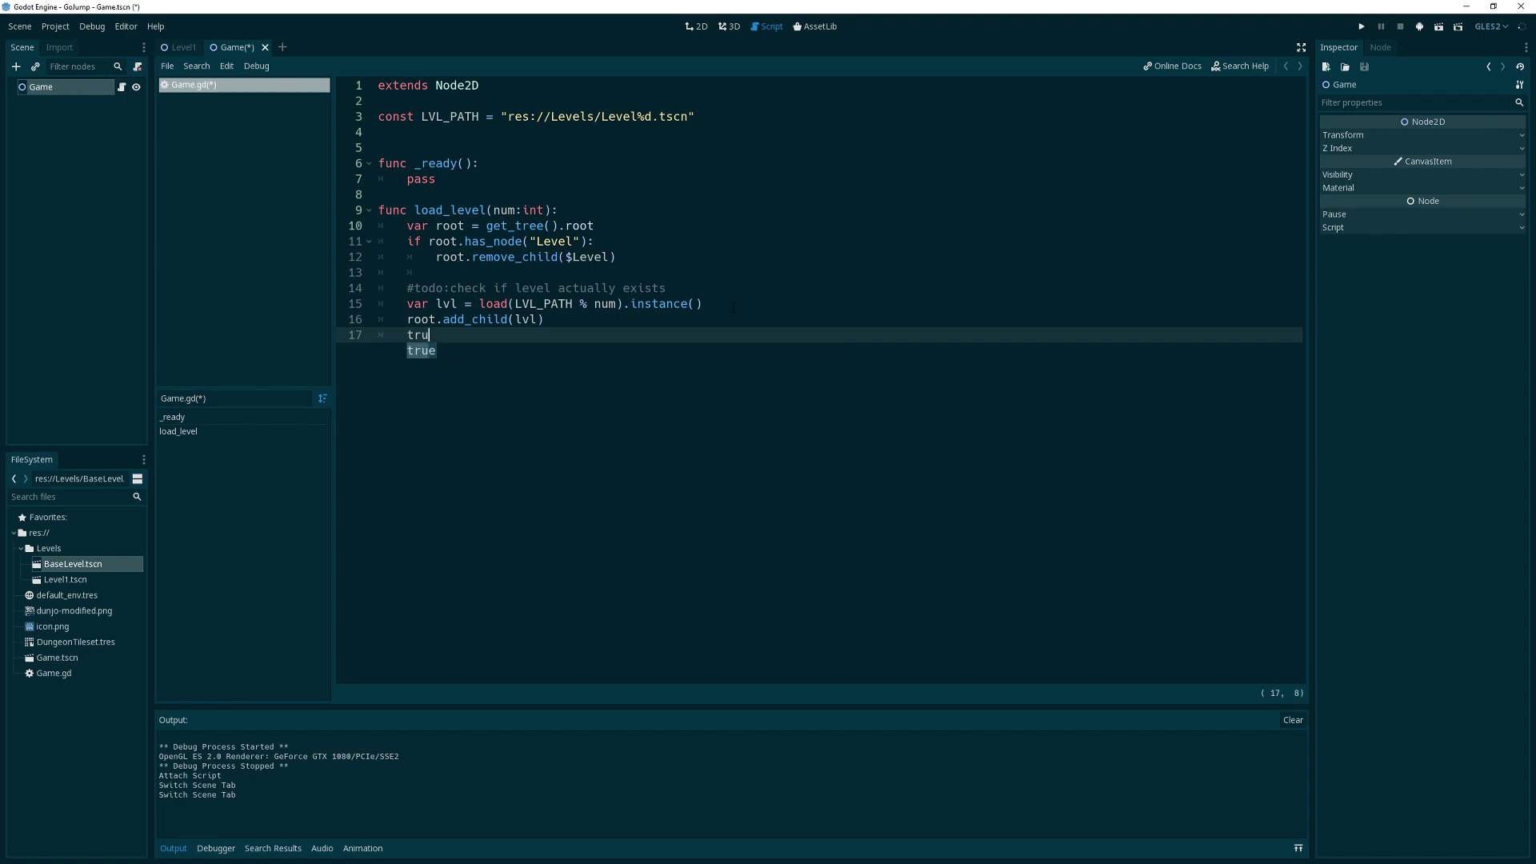
text(re)
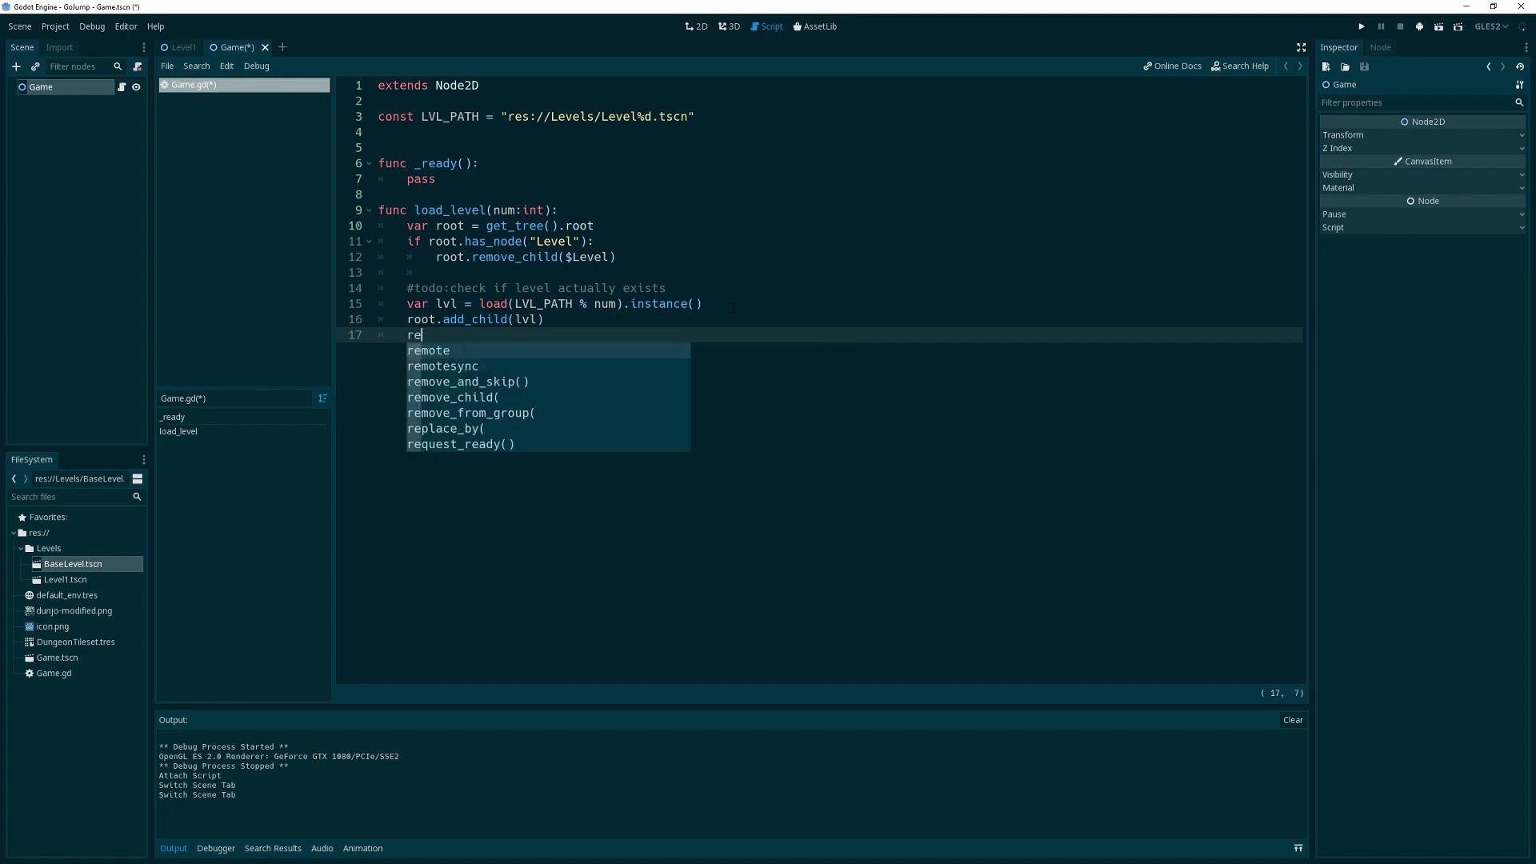
text(turn true)
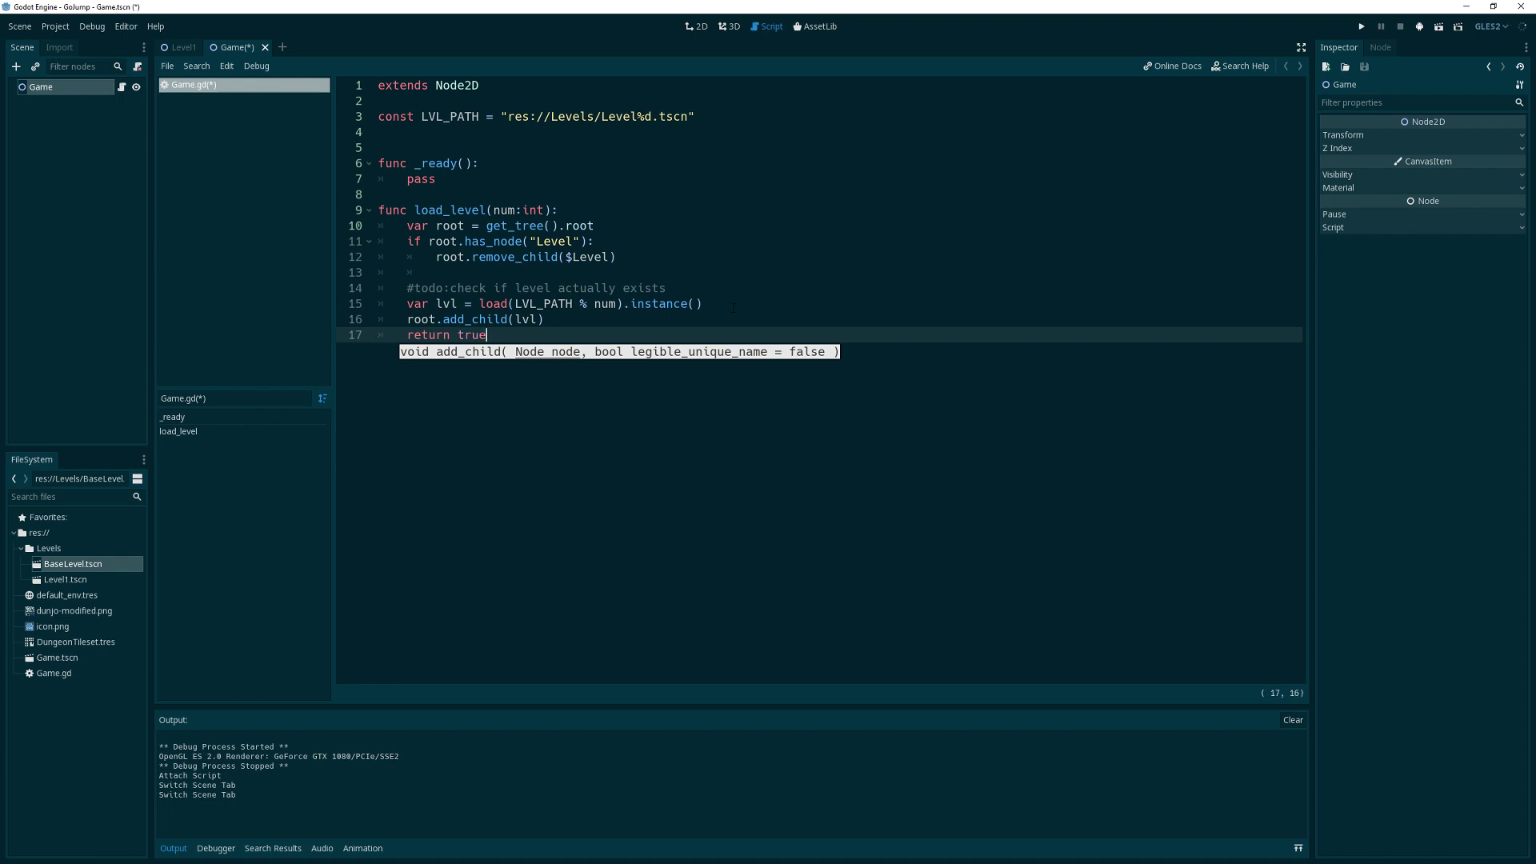
click(421, 288)
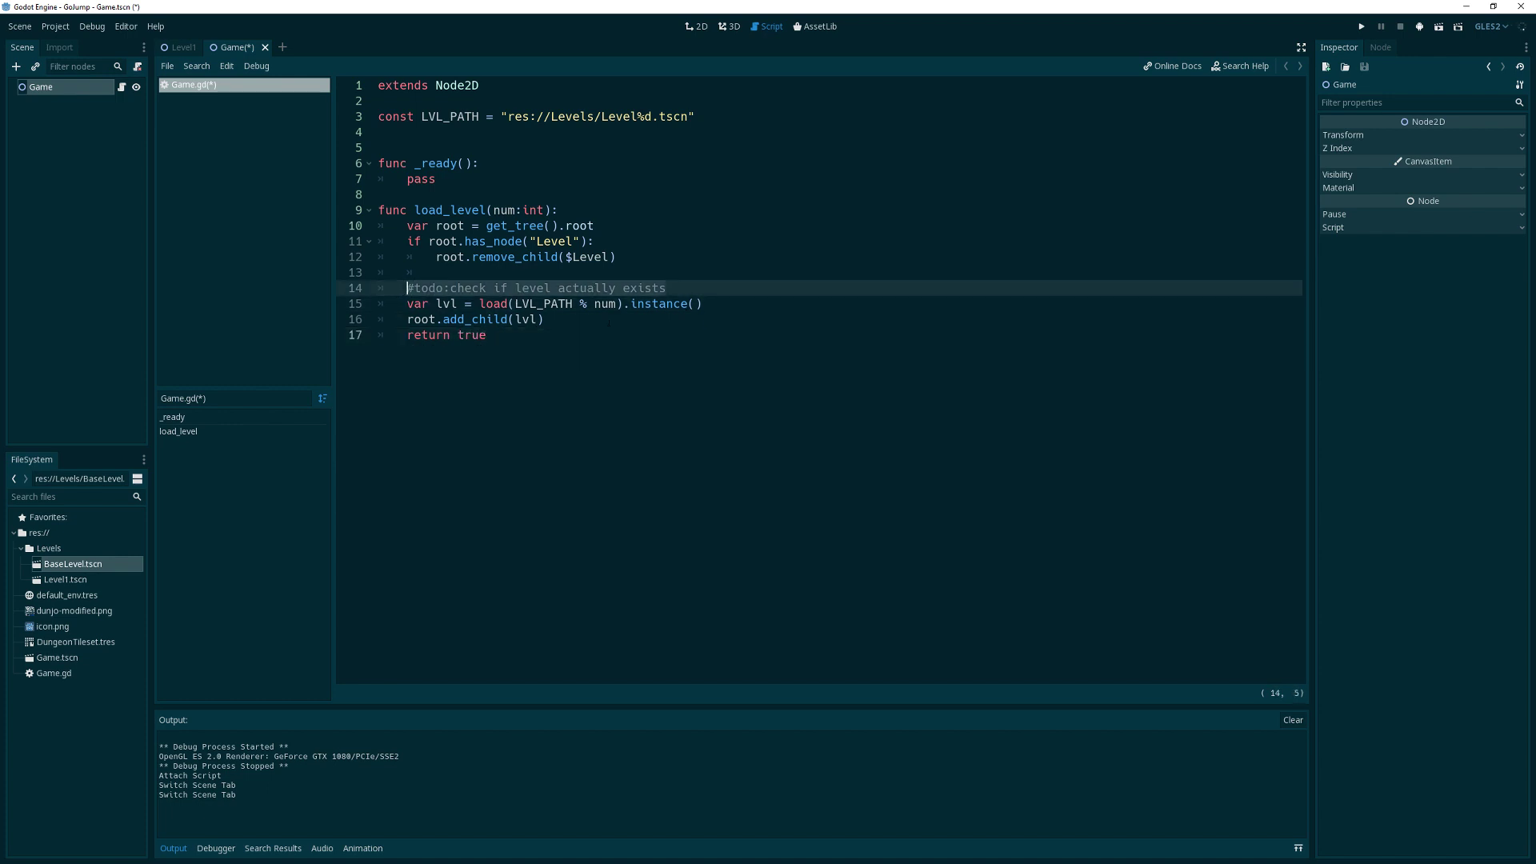
click(486, 334)
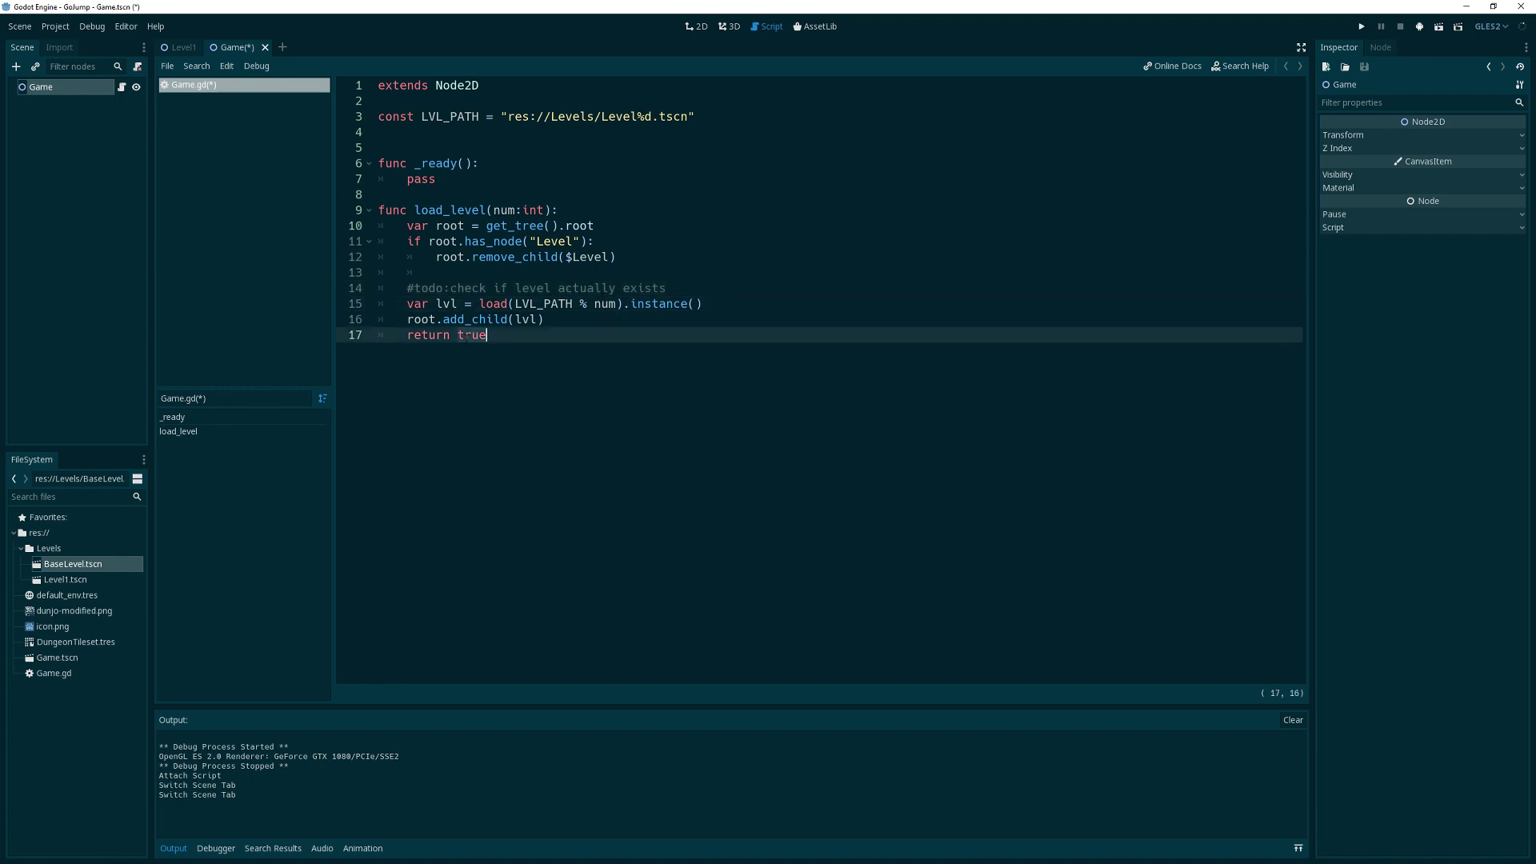
key(ctrl+s)
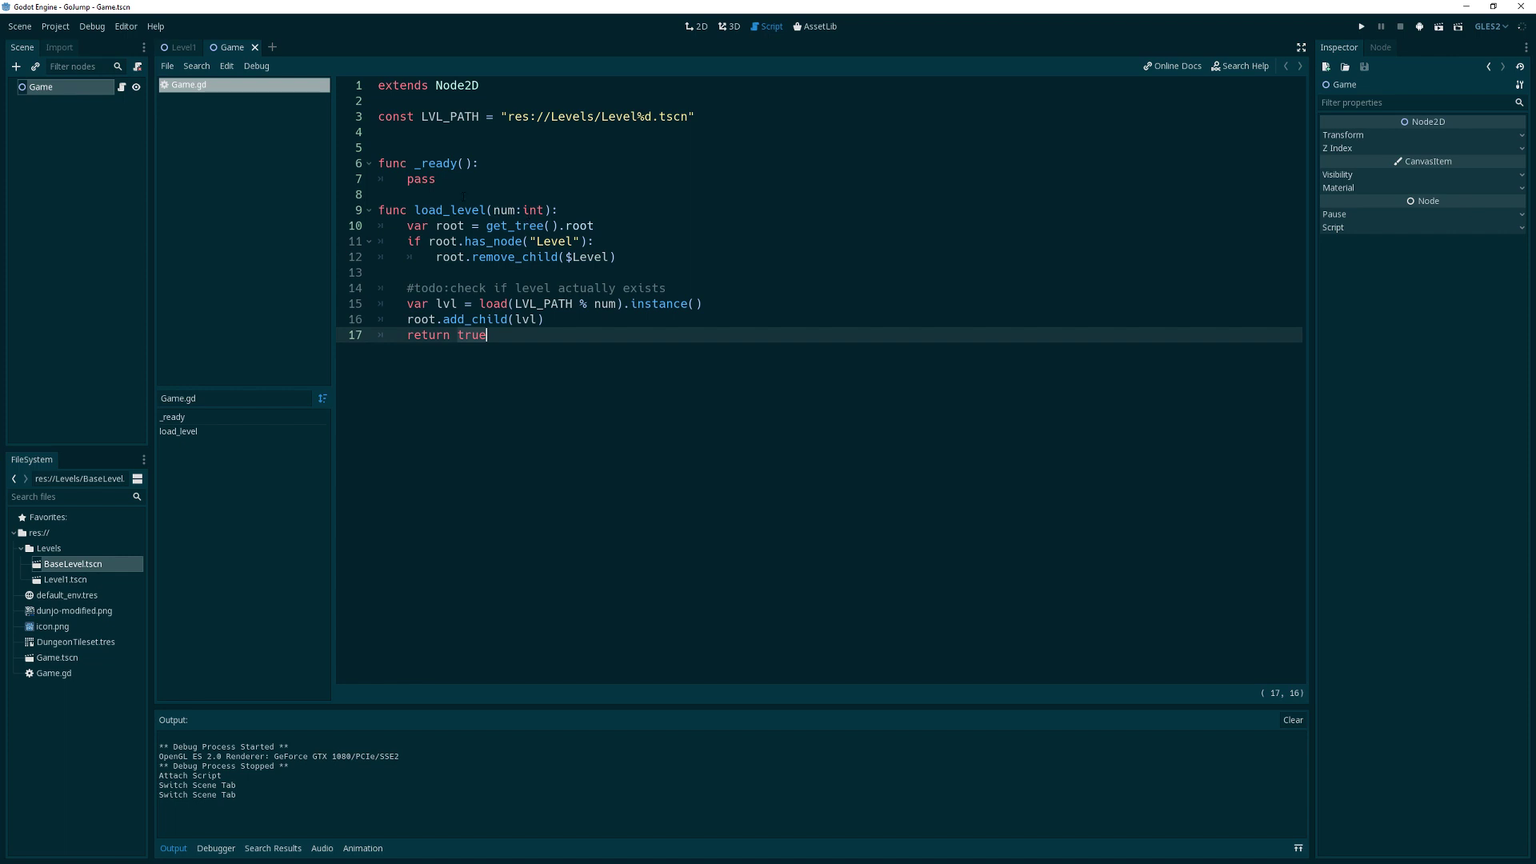
click(382, 131)
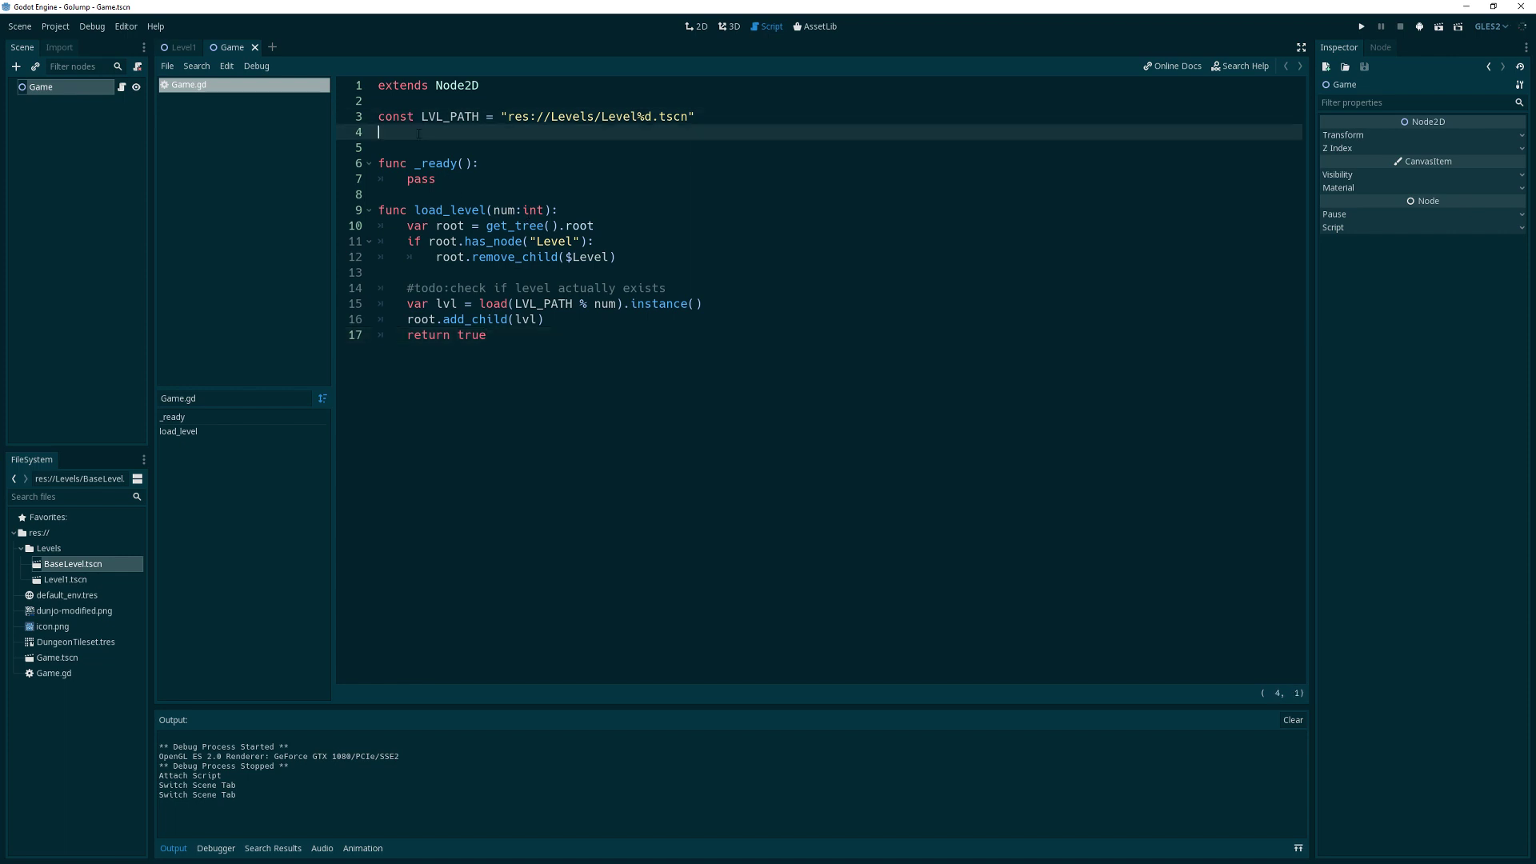
Declare var lvl_num:int = 1 below the LVL_PATH constant
text(var)
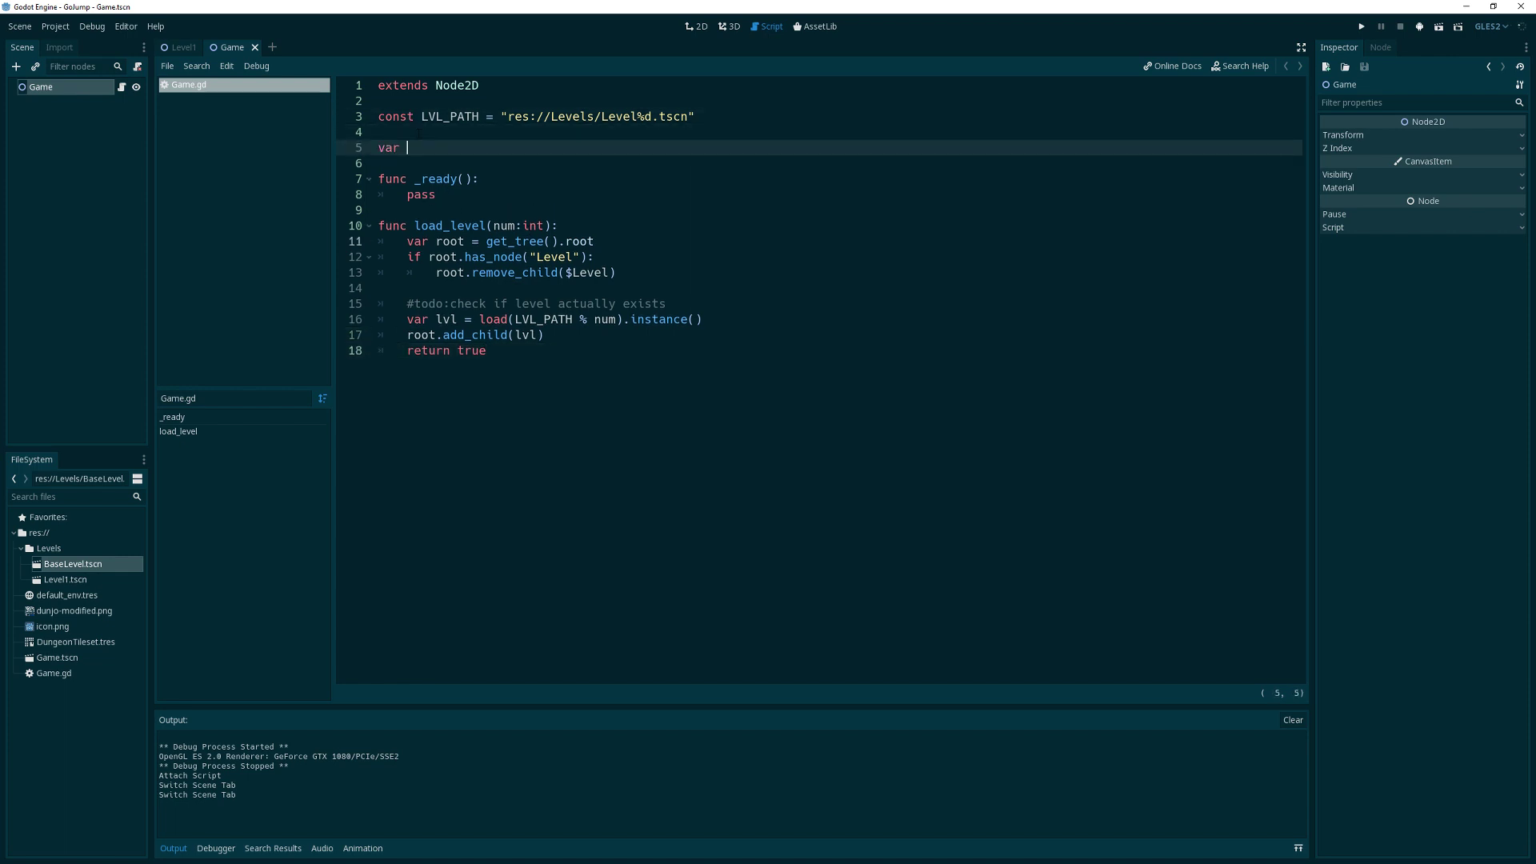
text(lvl_nu)
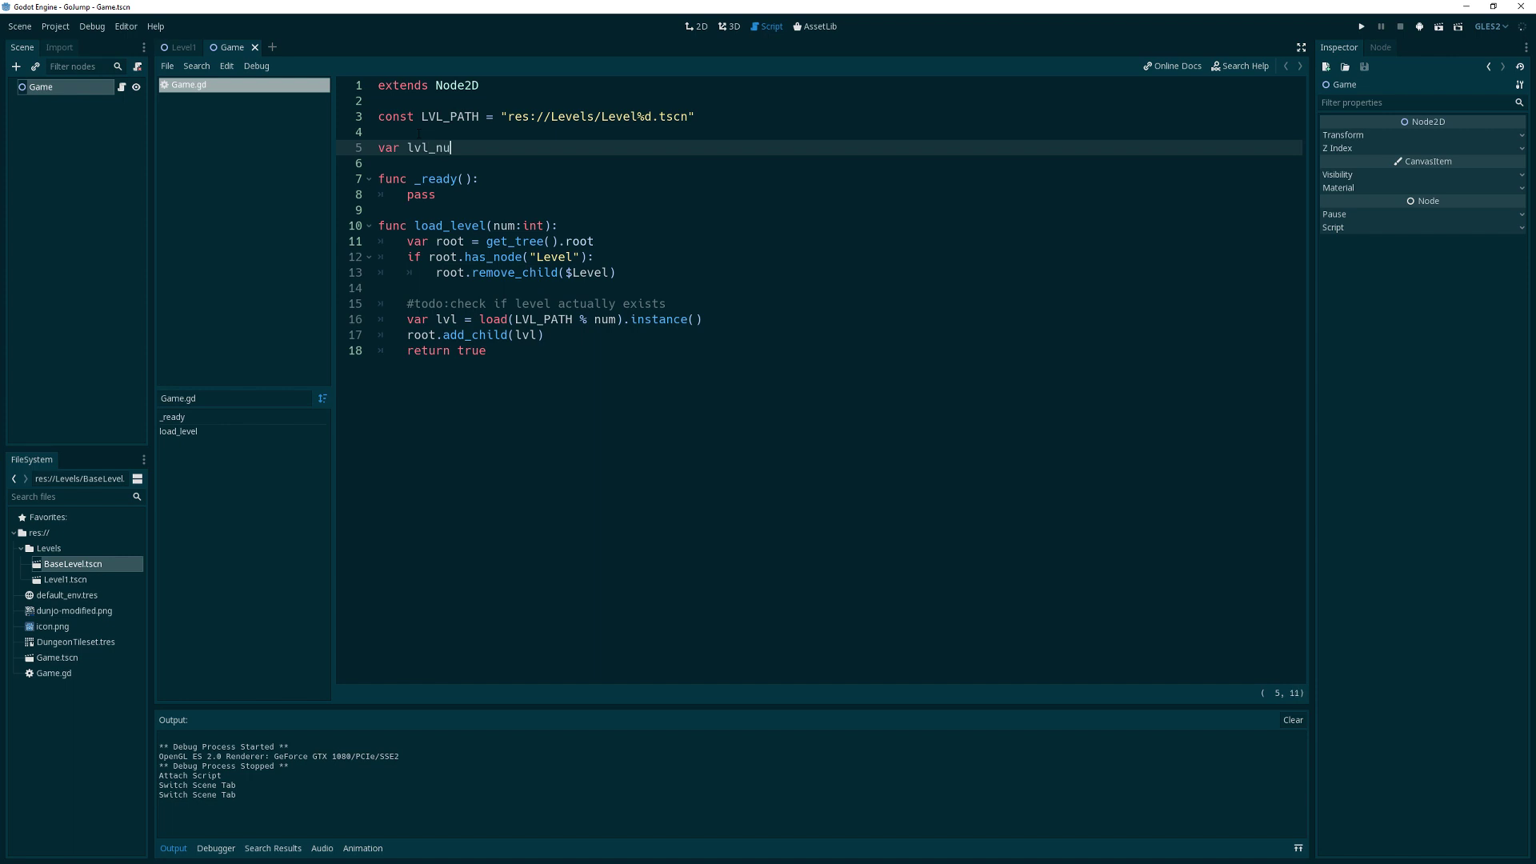
text(m:int)
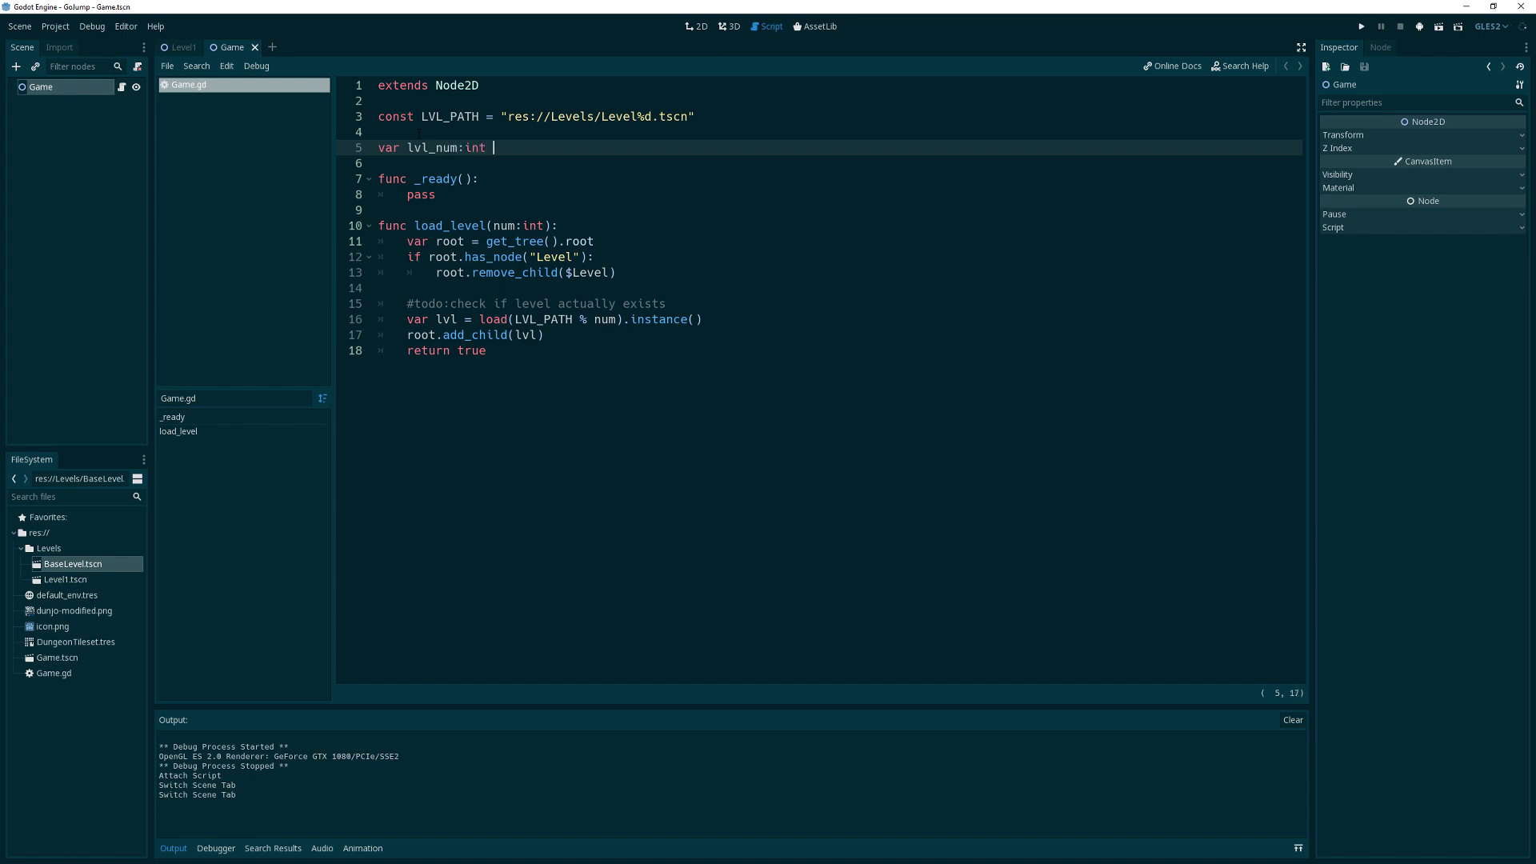
text(= 1)
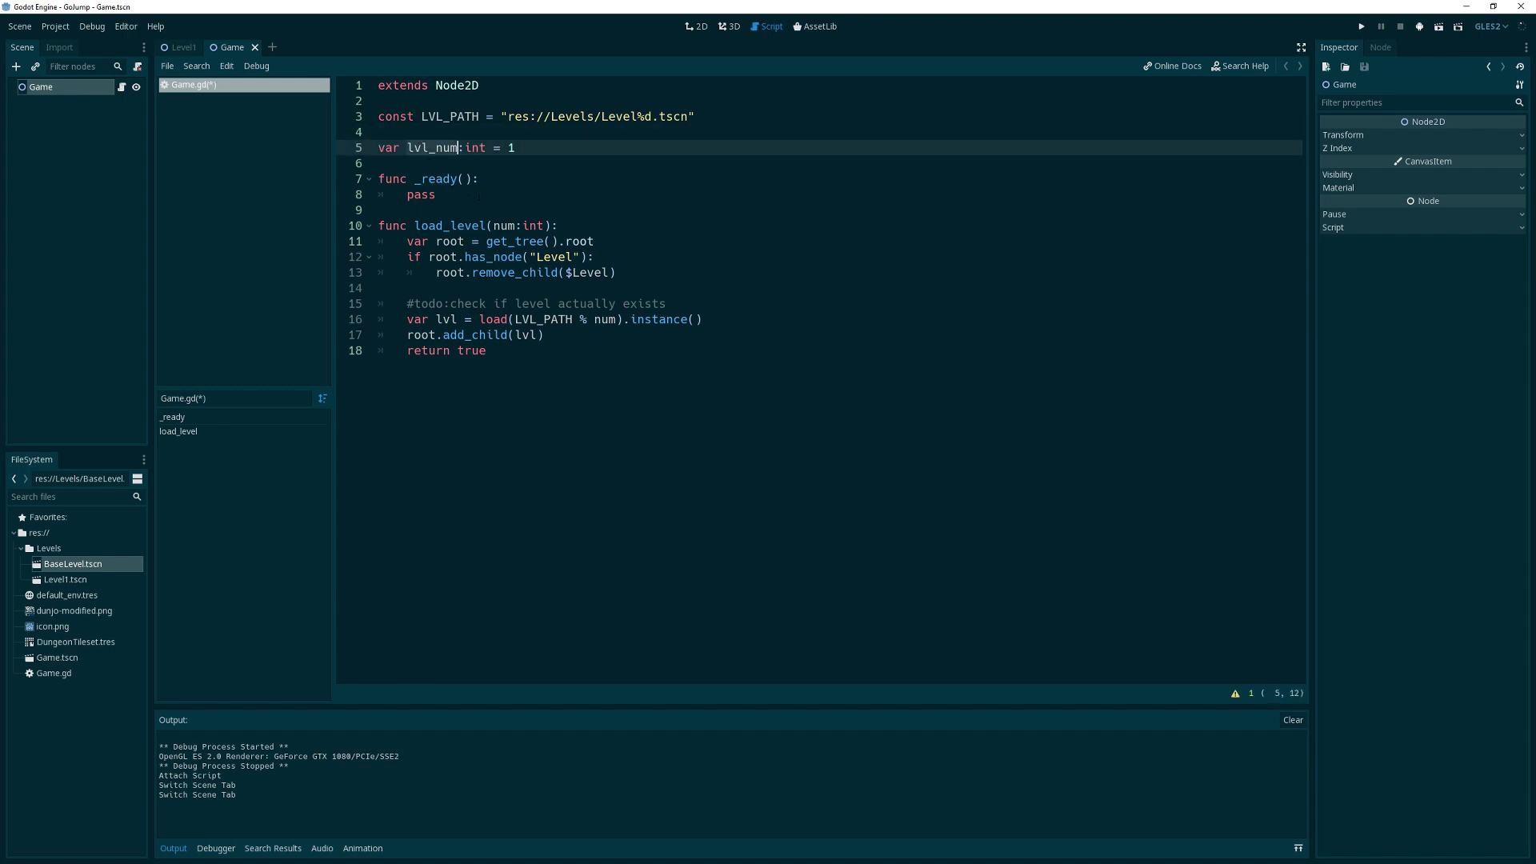
click(438, 194)
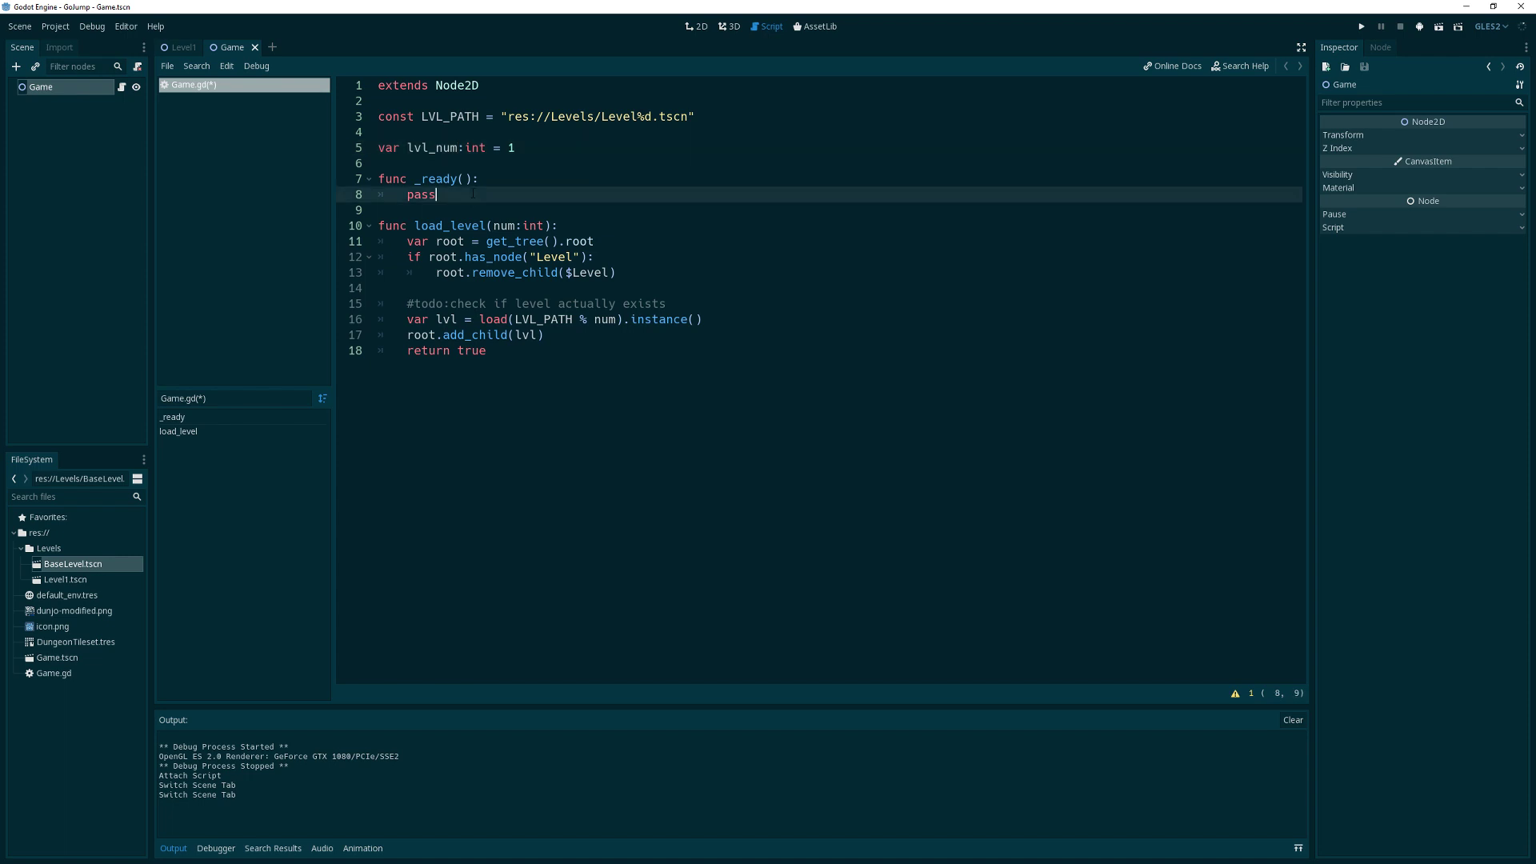
Write func init(): calling load_level(lvl_num) below _ready
text(f)
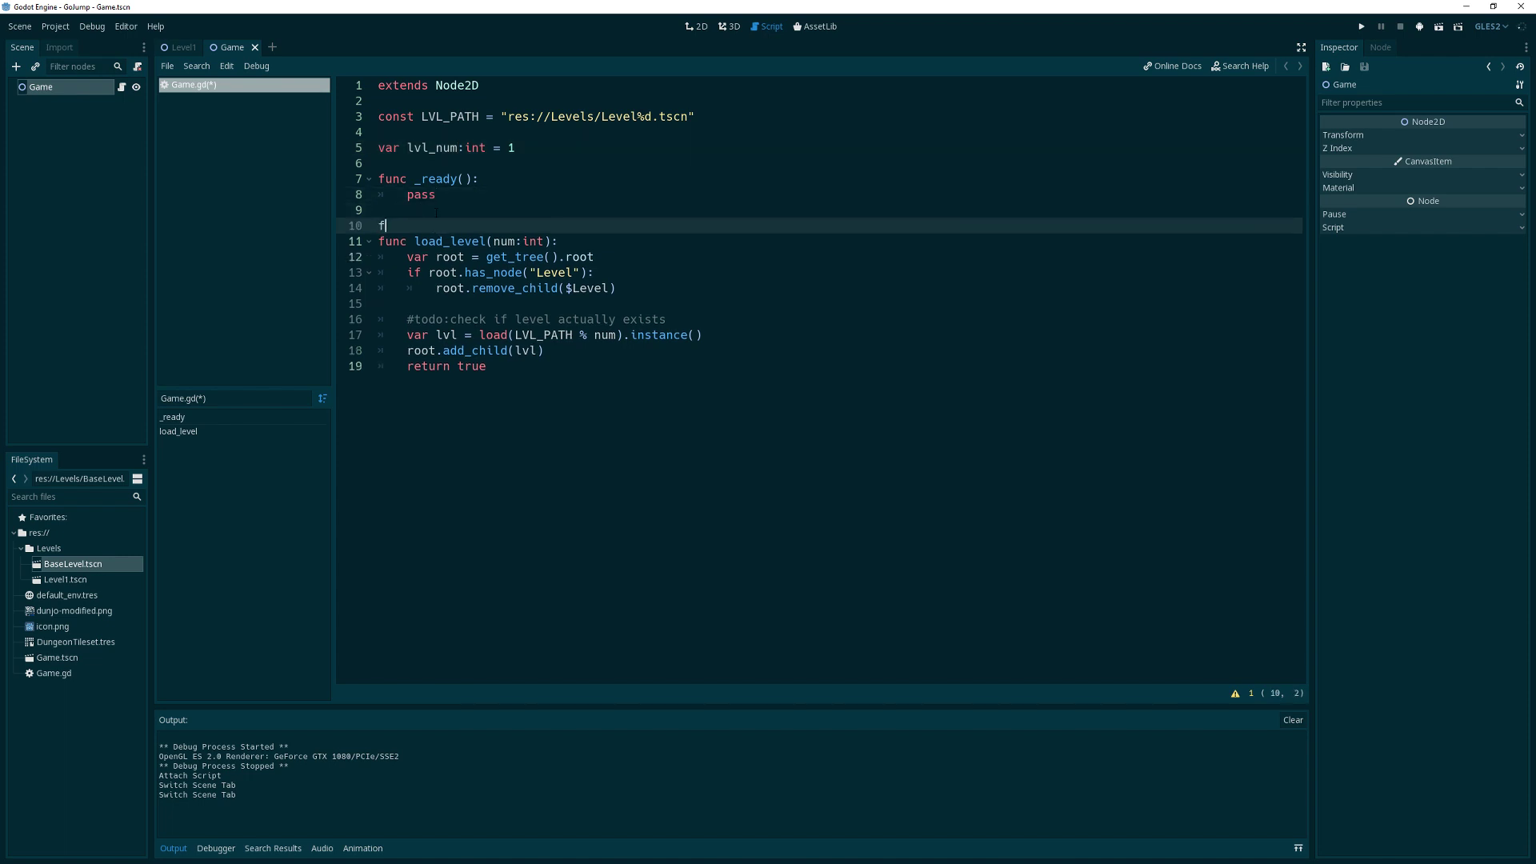
text(unc)
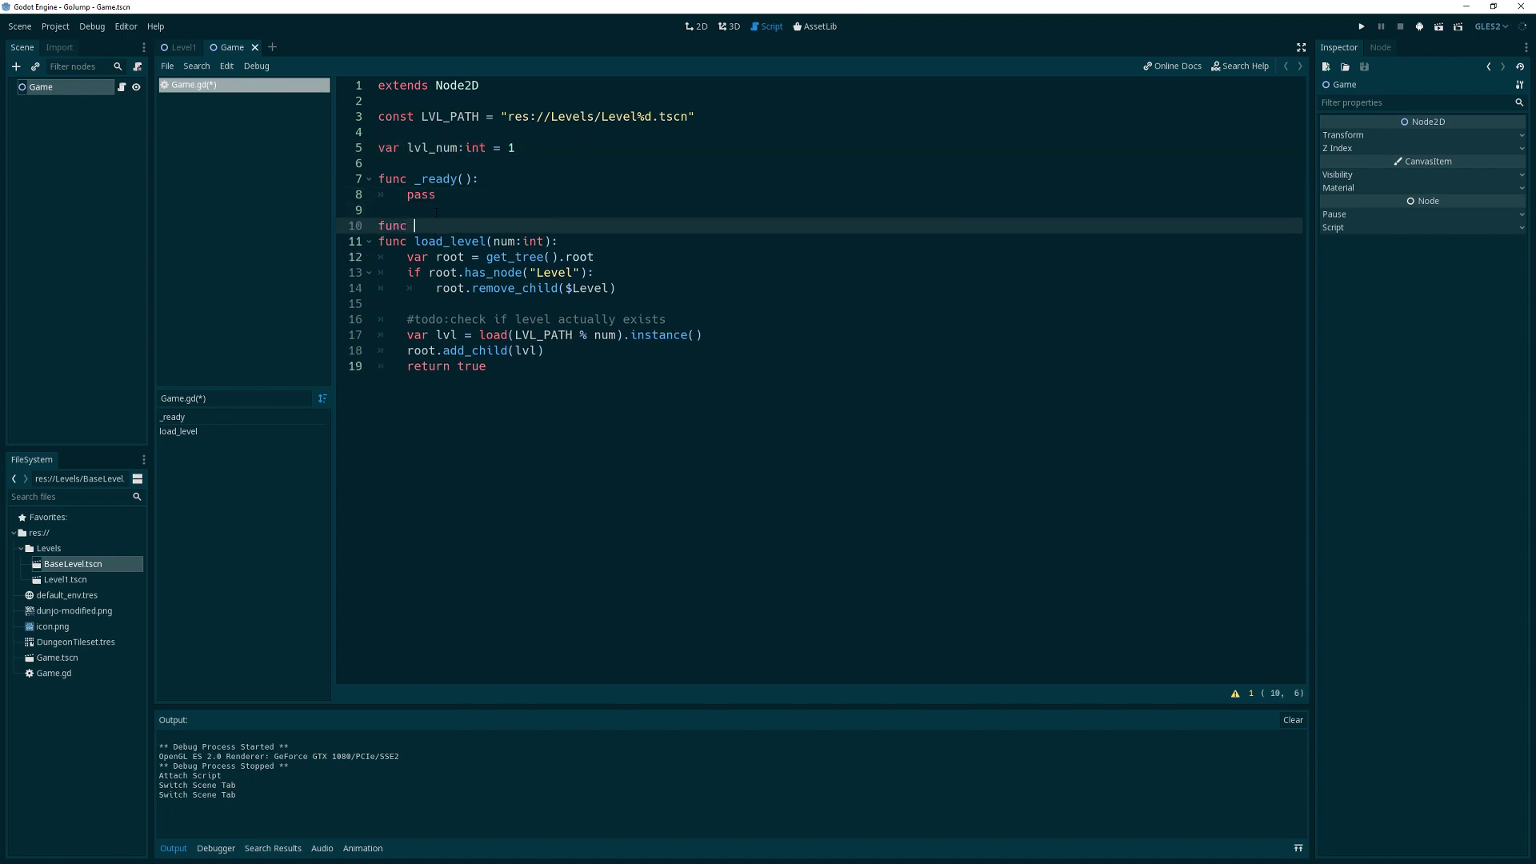
text(init():)
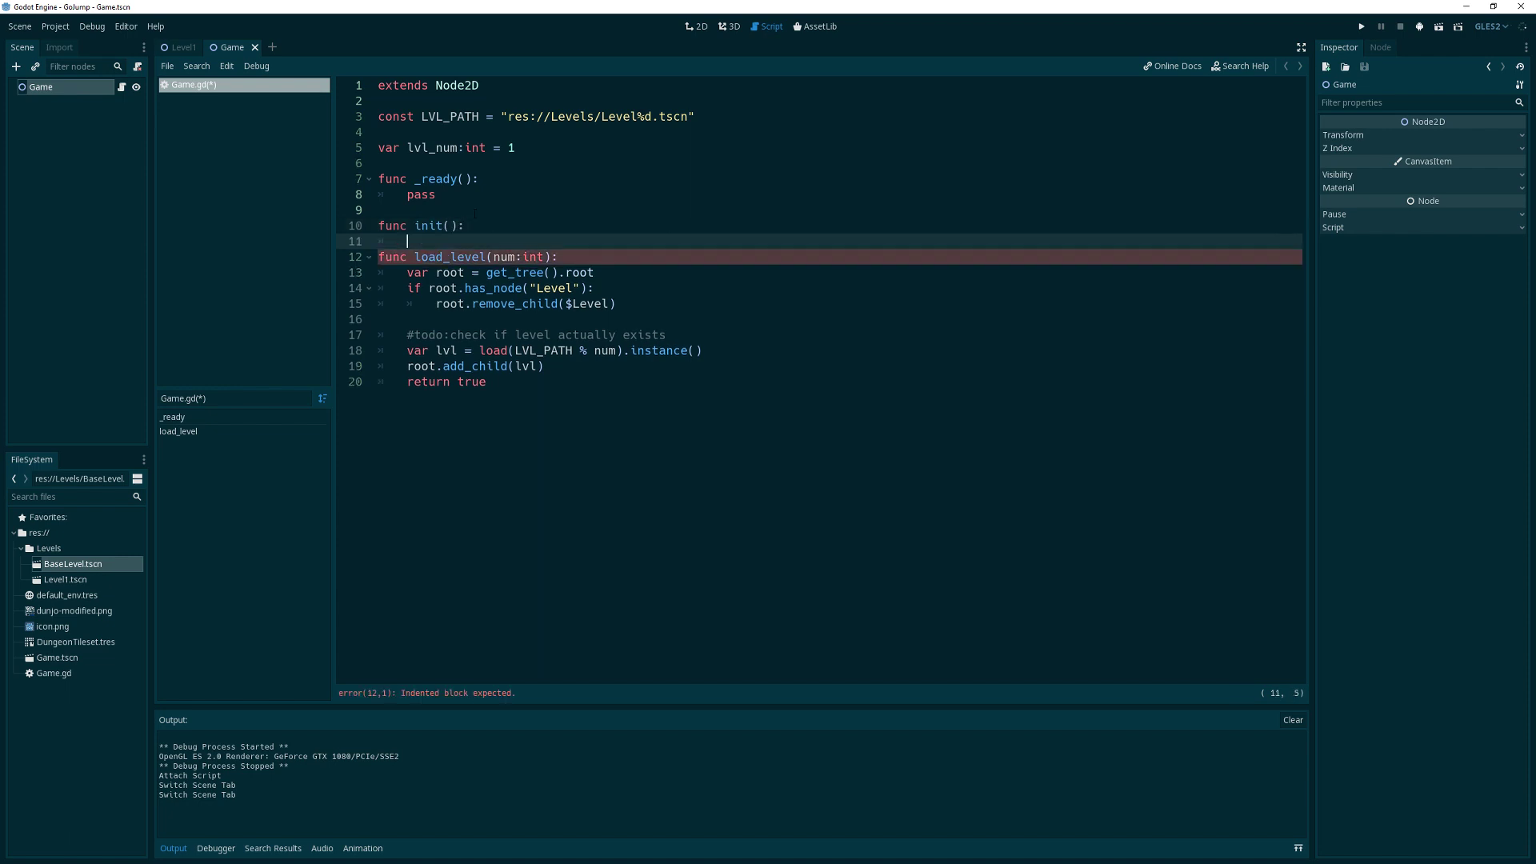
text(lel)
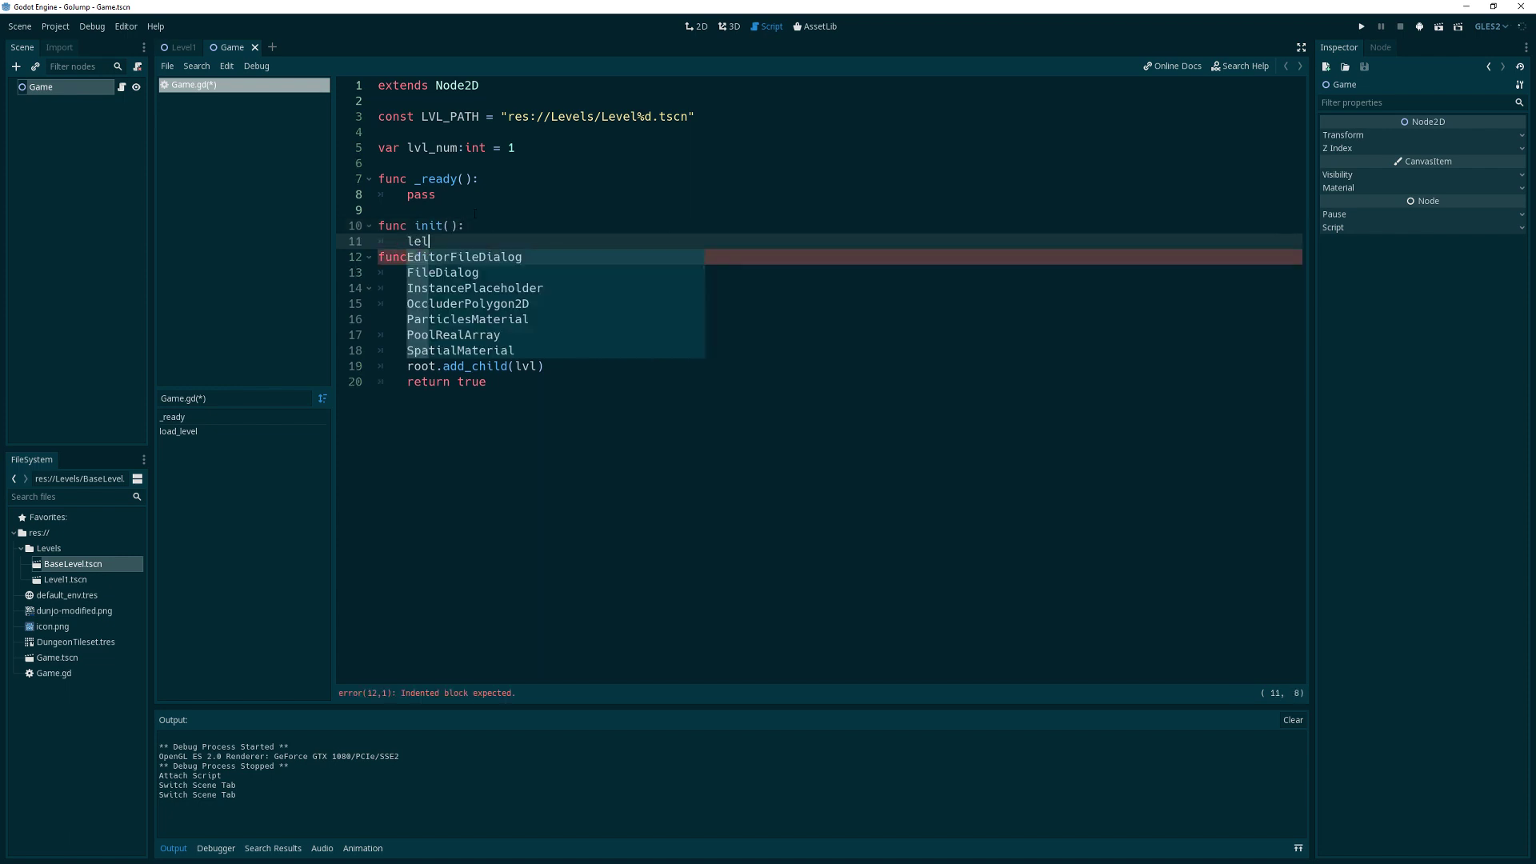
text(load_level(l)
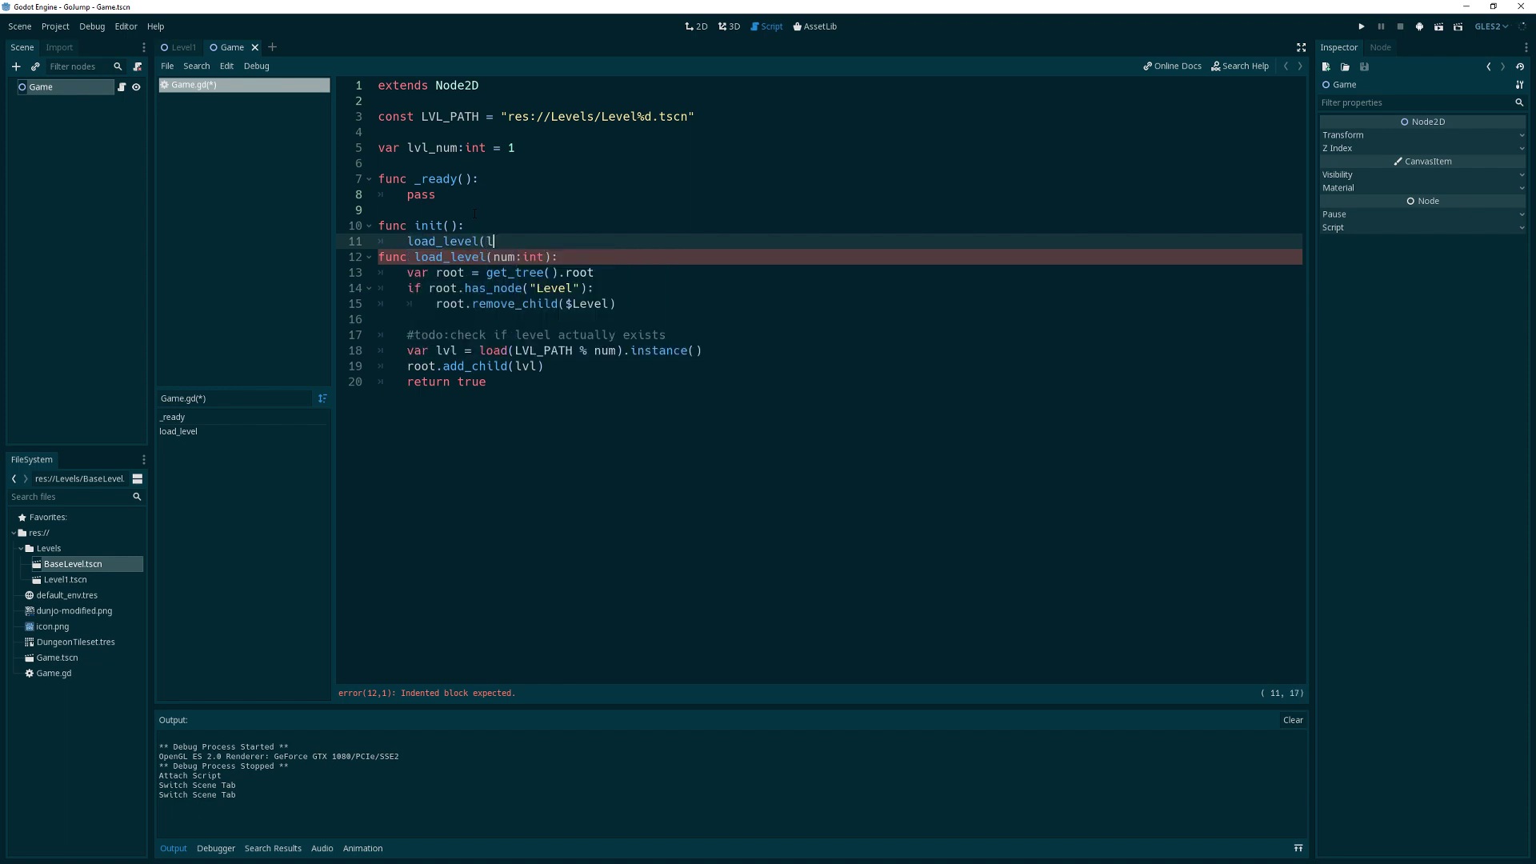
text(vl_num))
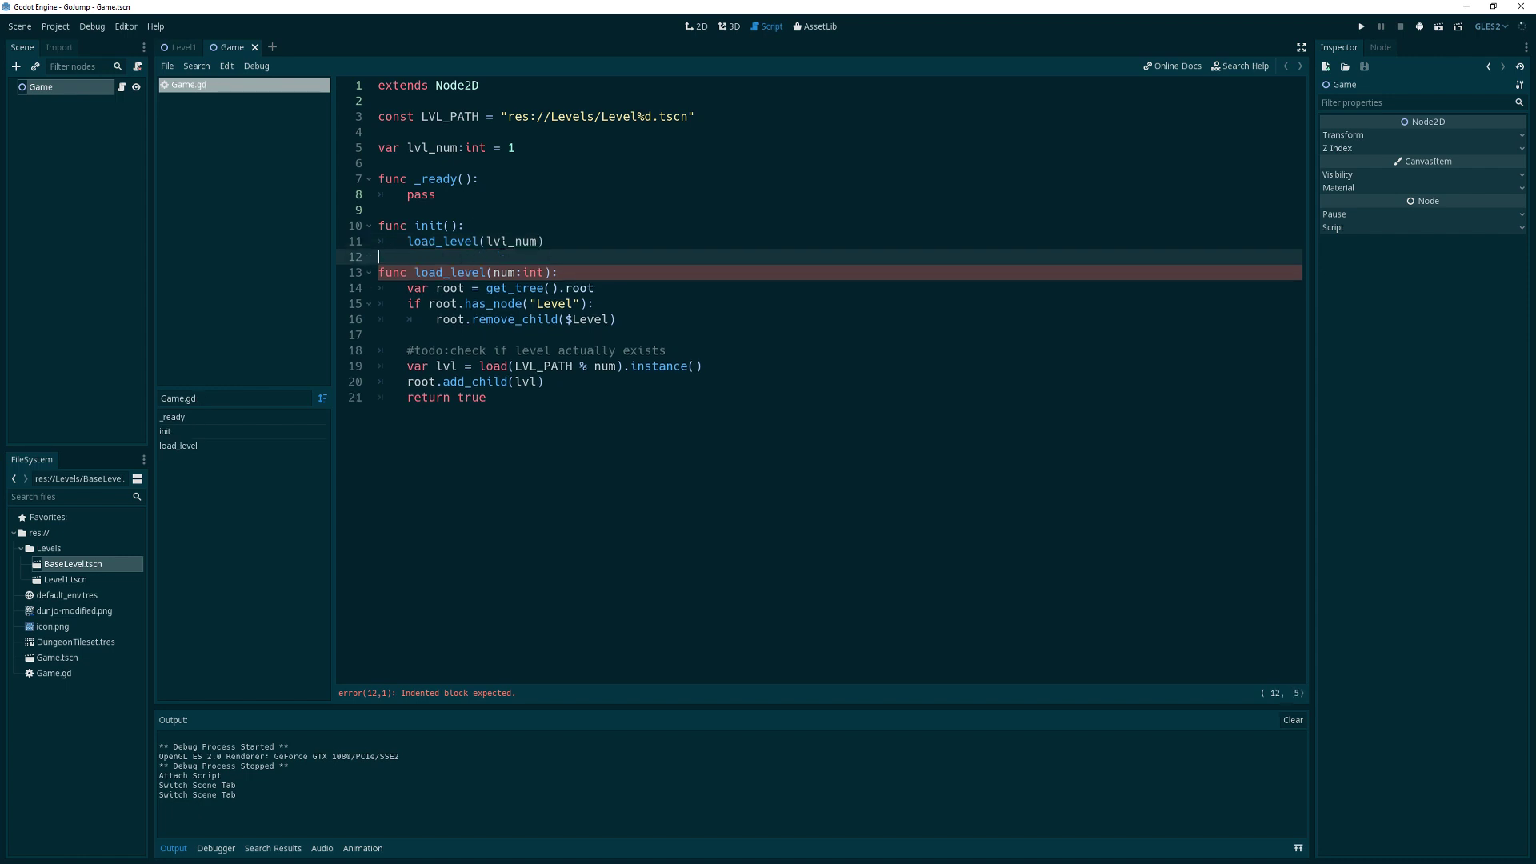
click(439, 194)
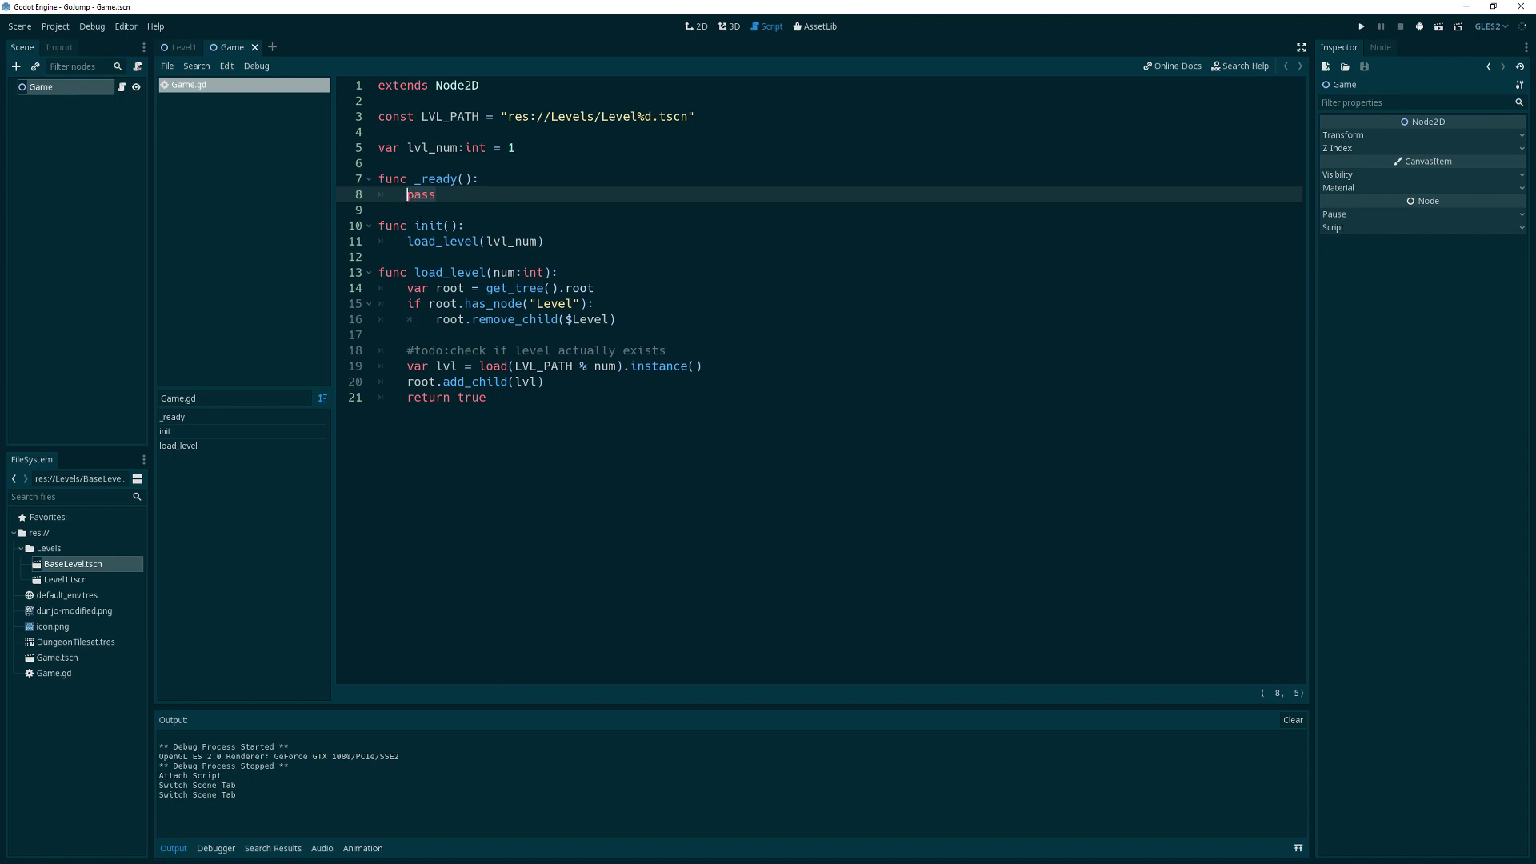
Replace pass with a commented-out call_deferred("init") plus a direct init() call, then run the game
key(Delete)
text(call_deferred("init"_))
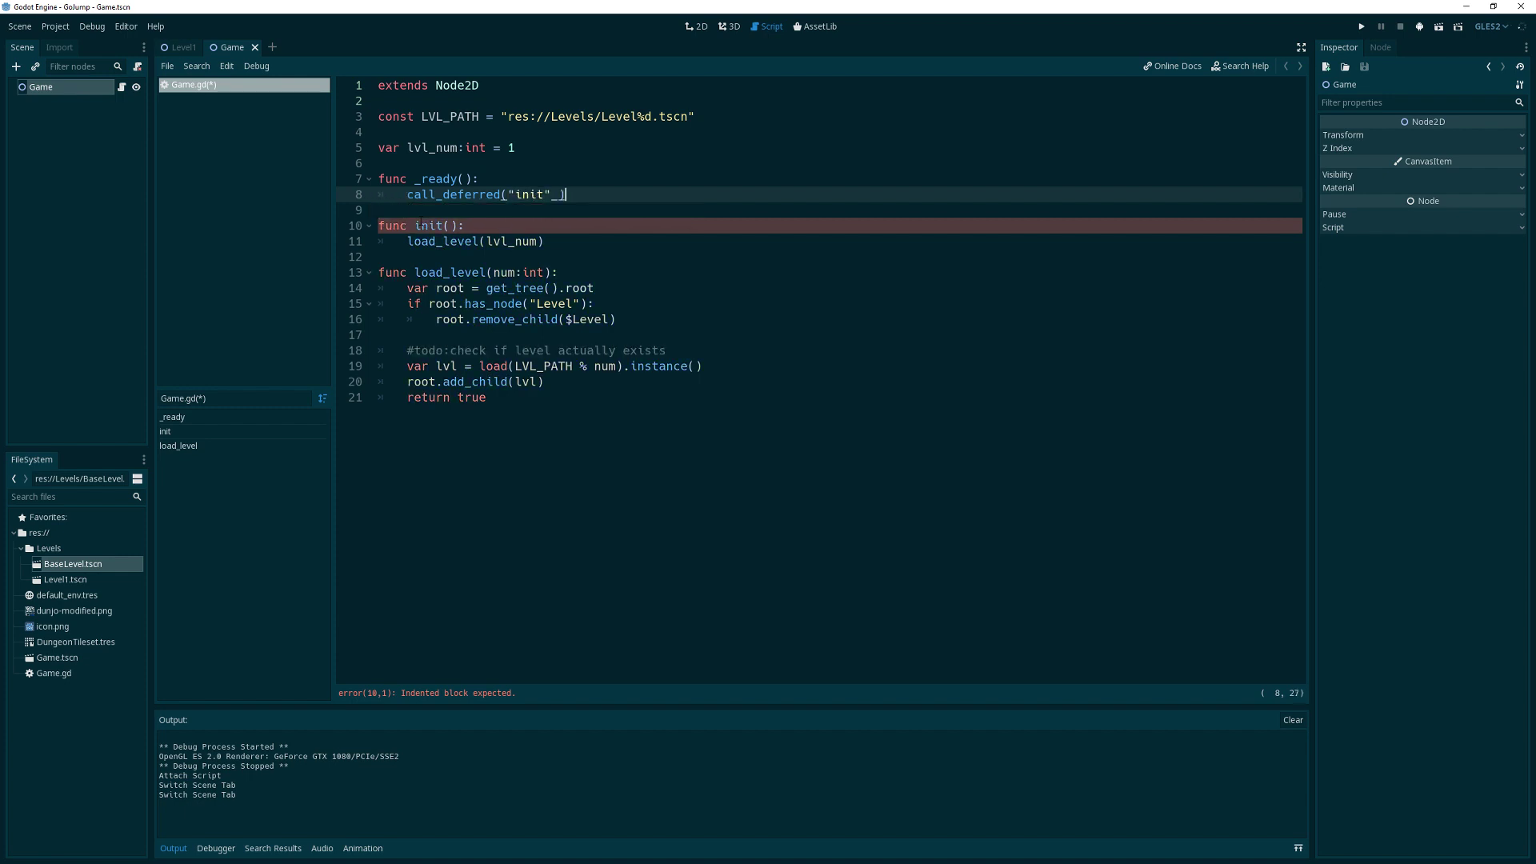
key(Backspace)
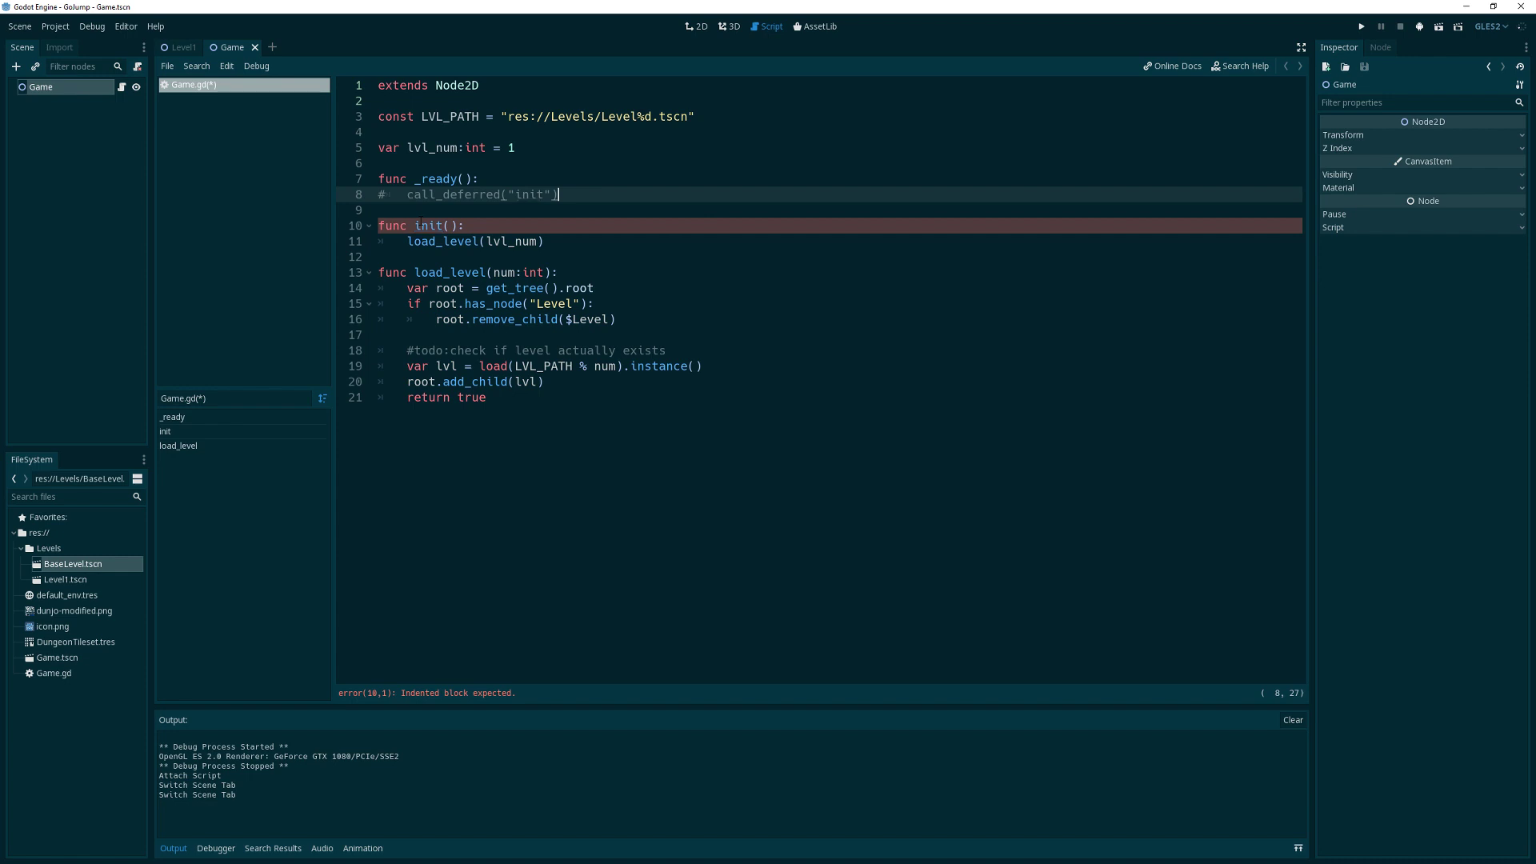
text(init)
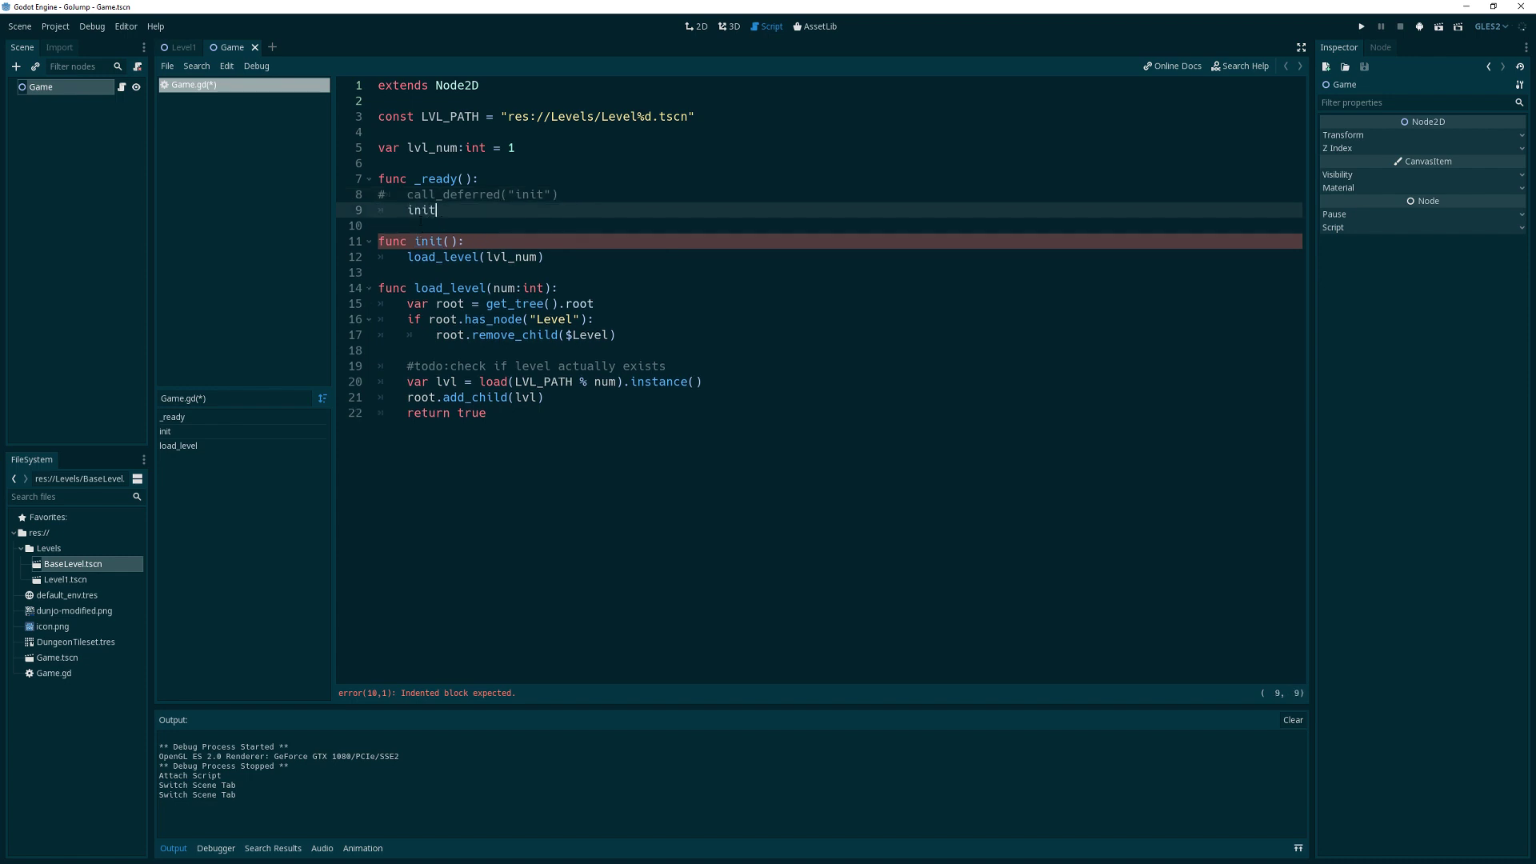
text(())
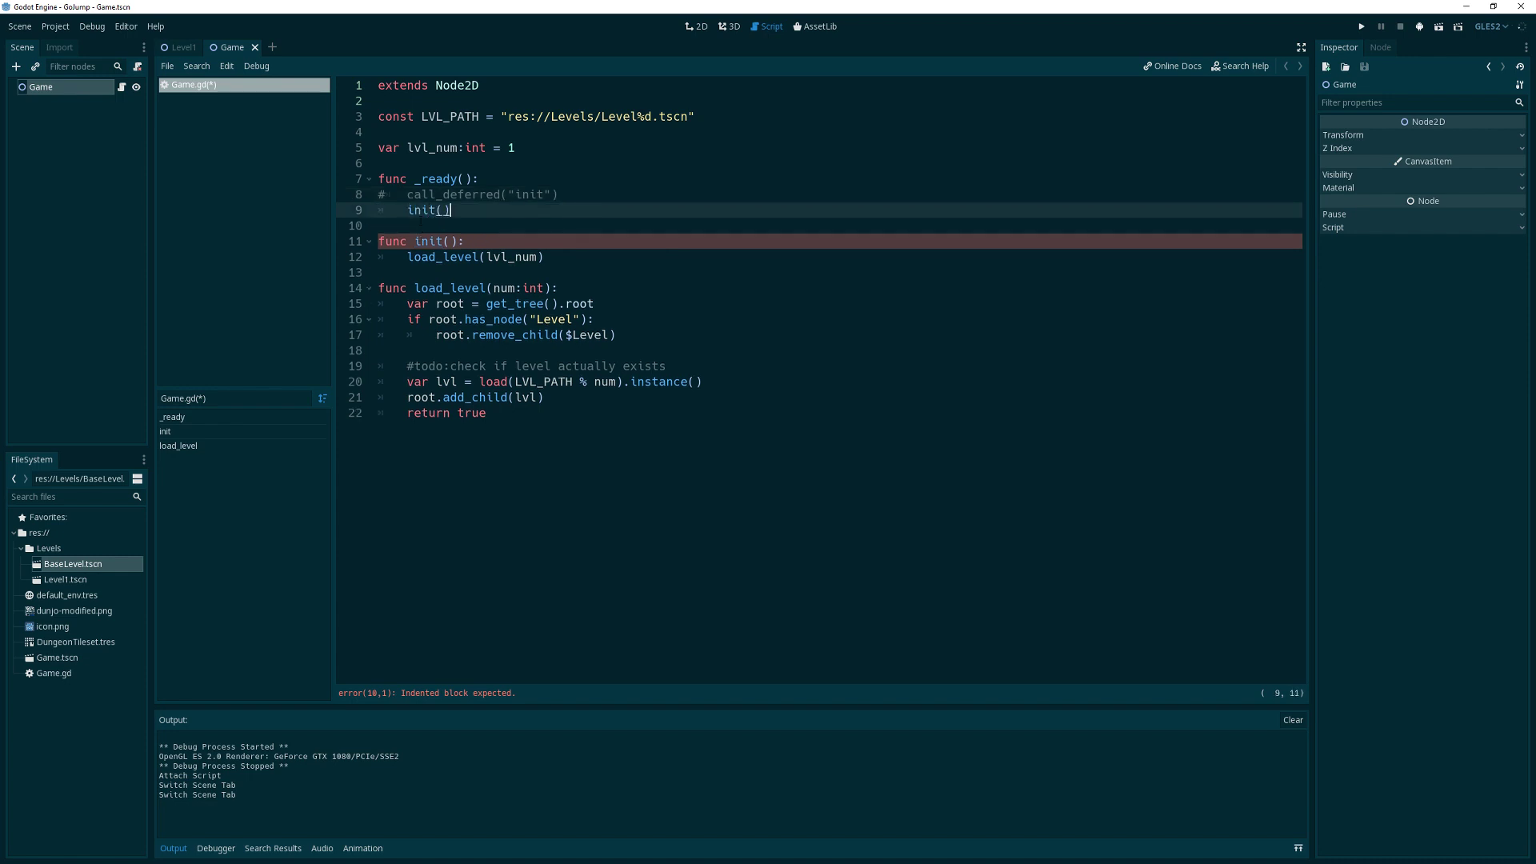
key(ctrl+s)
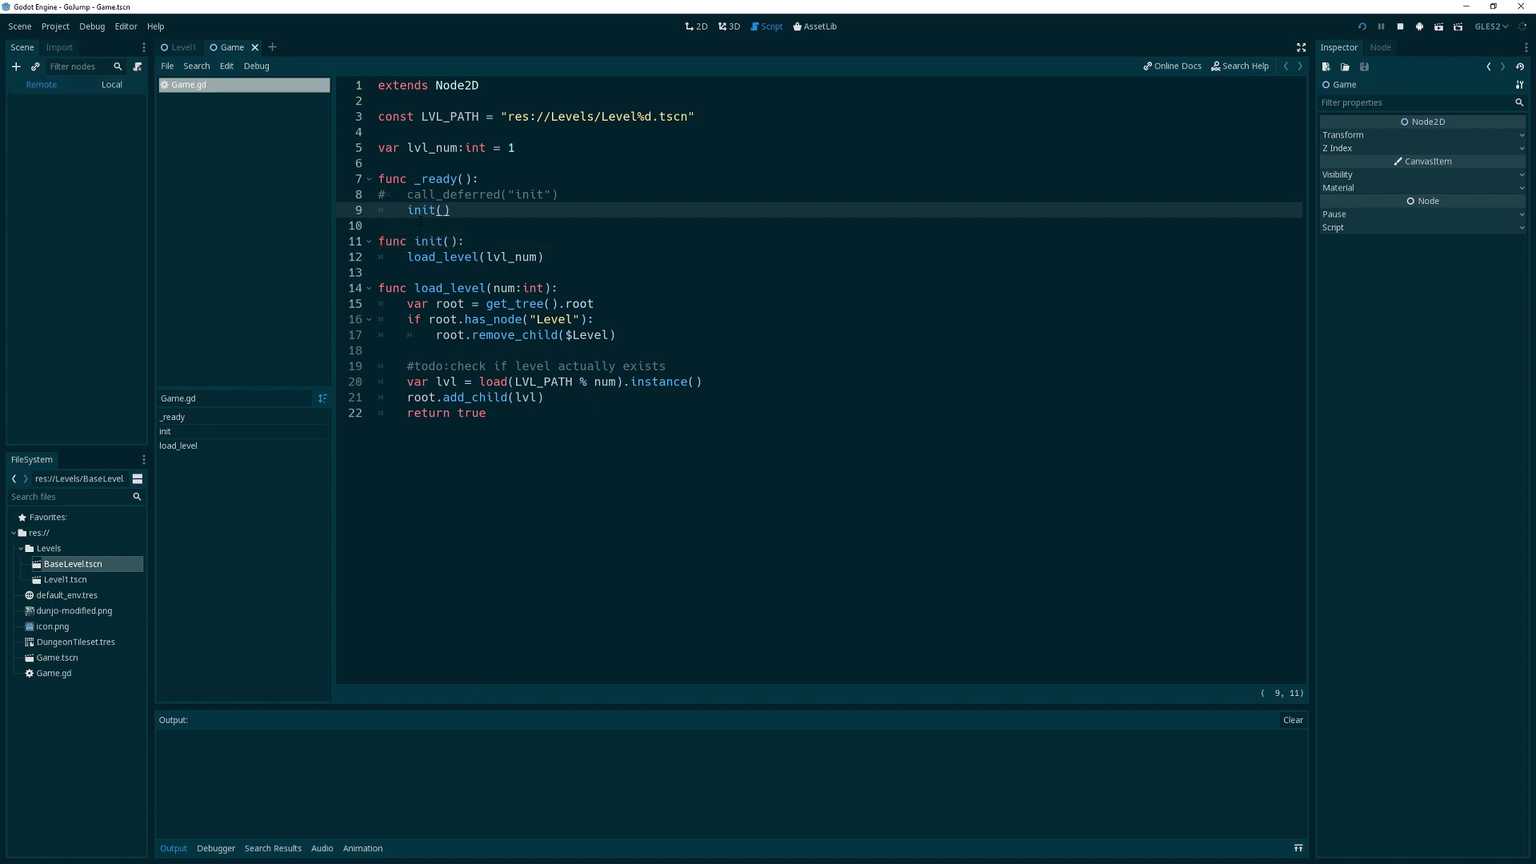
Read the busy-parent add_node error in the Debugger and close the blank game window
click(1400, 28)
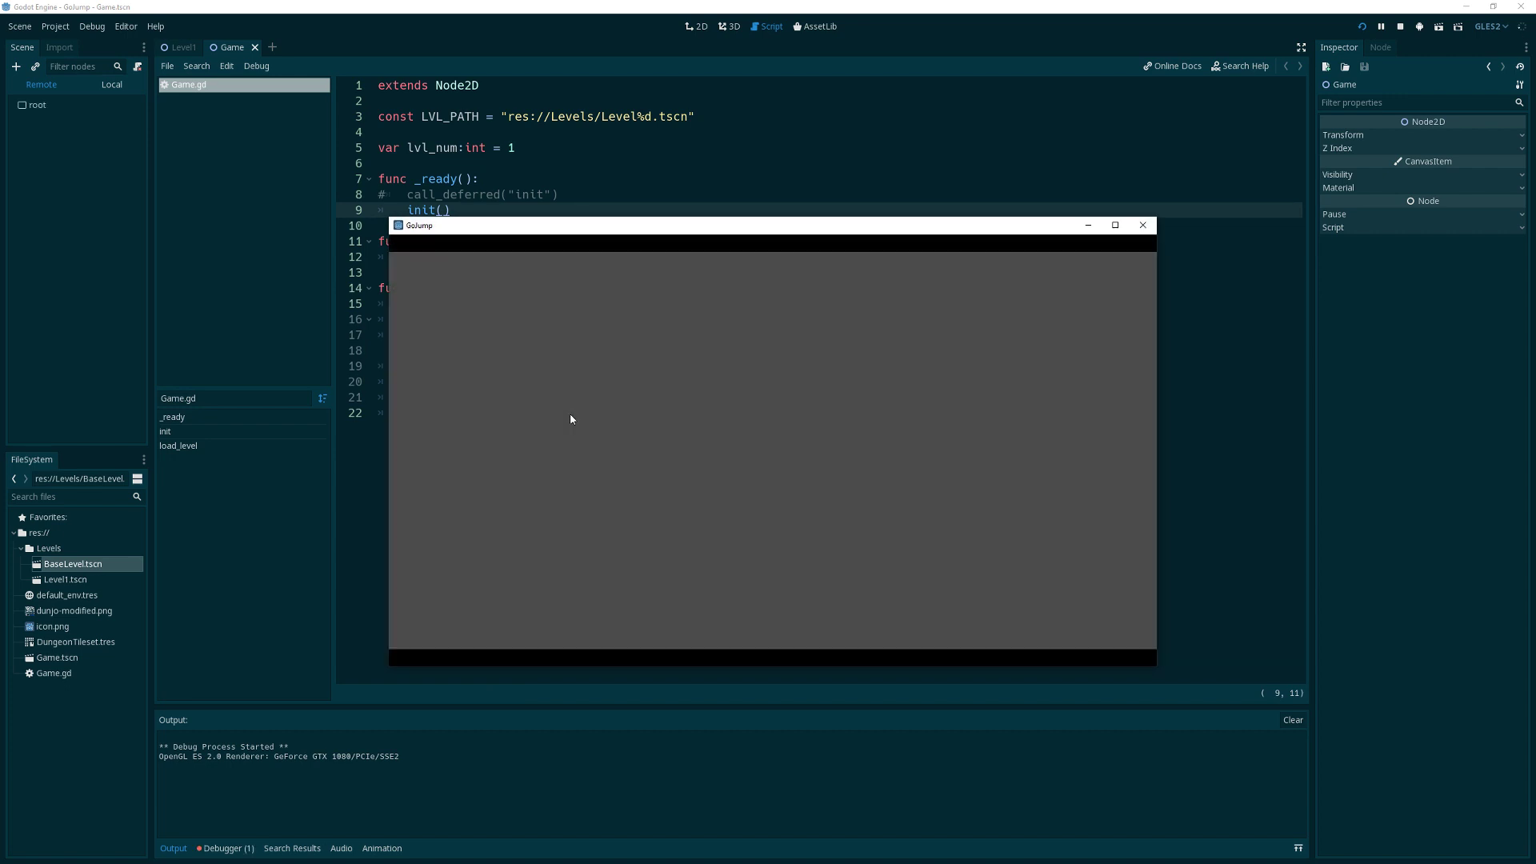
click(1141, 224)
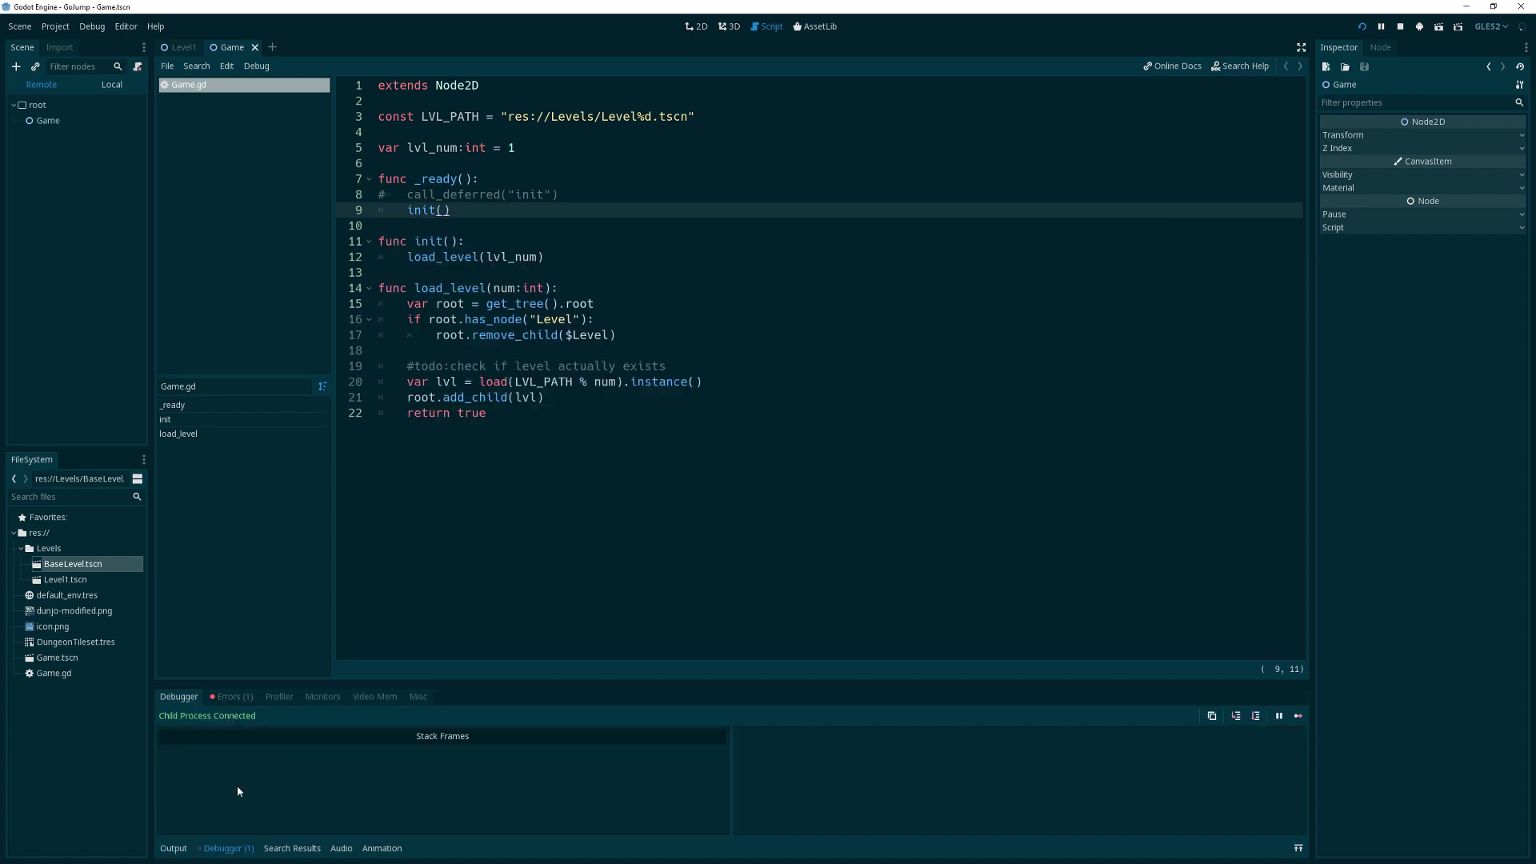
click(233, 696)
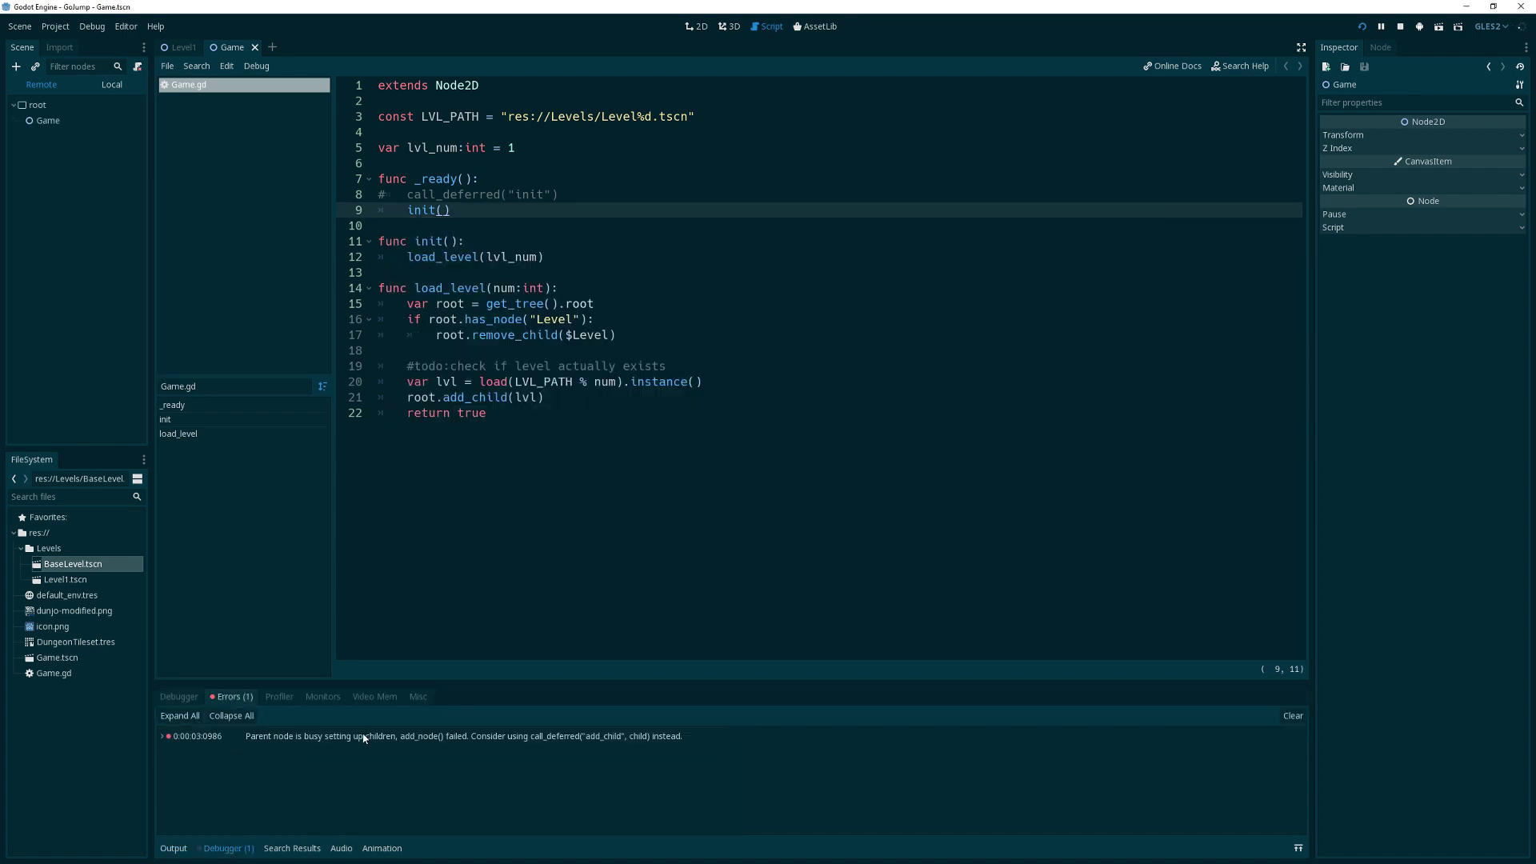
mouse_move(520, 744)
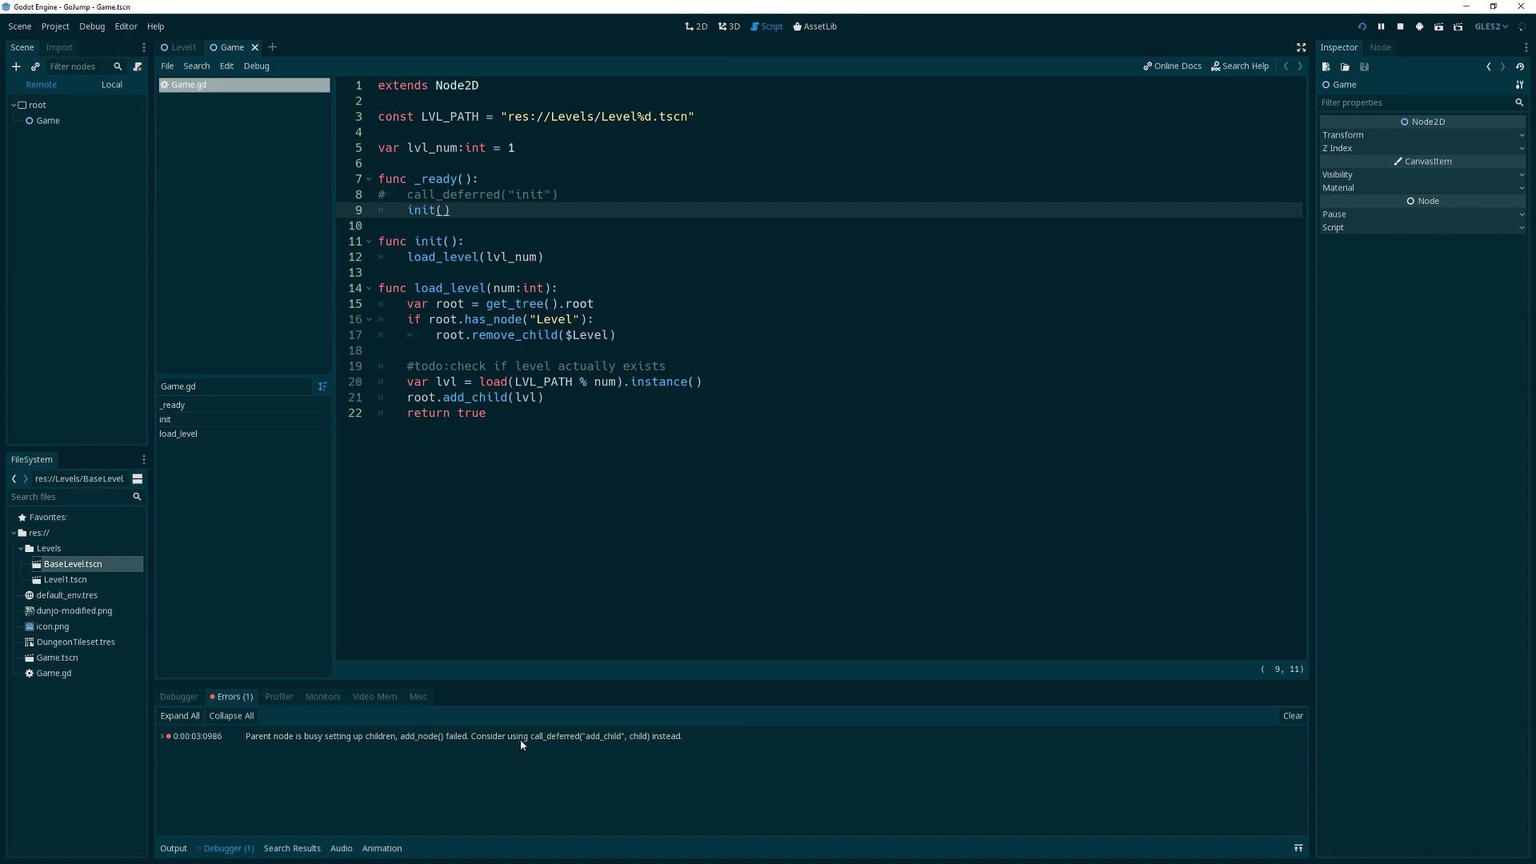
click(1379, 28)
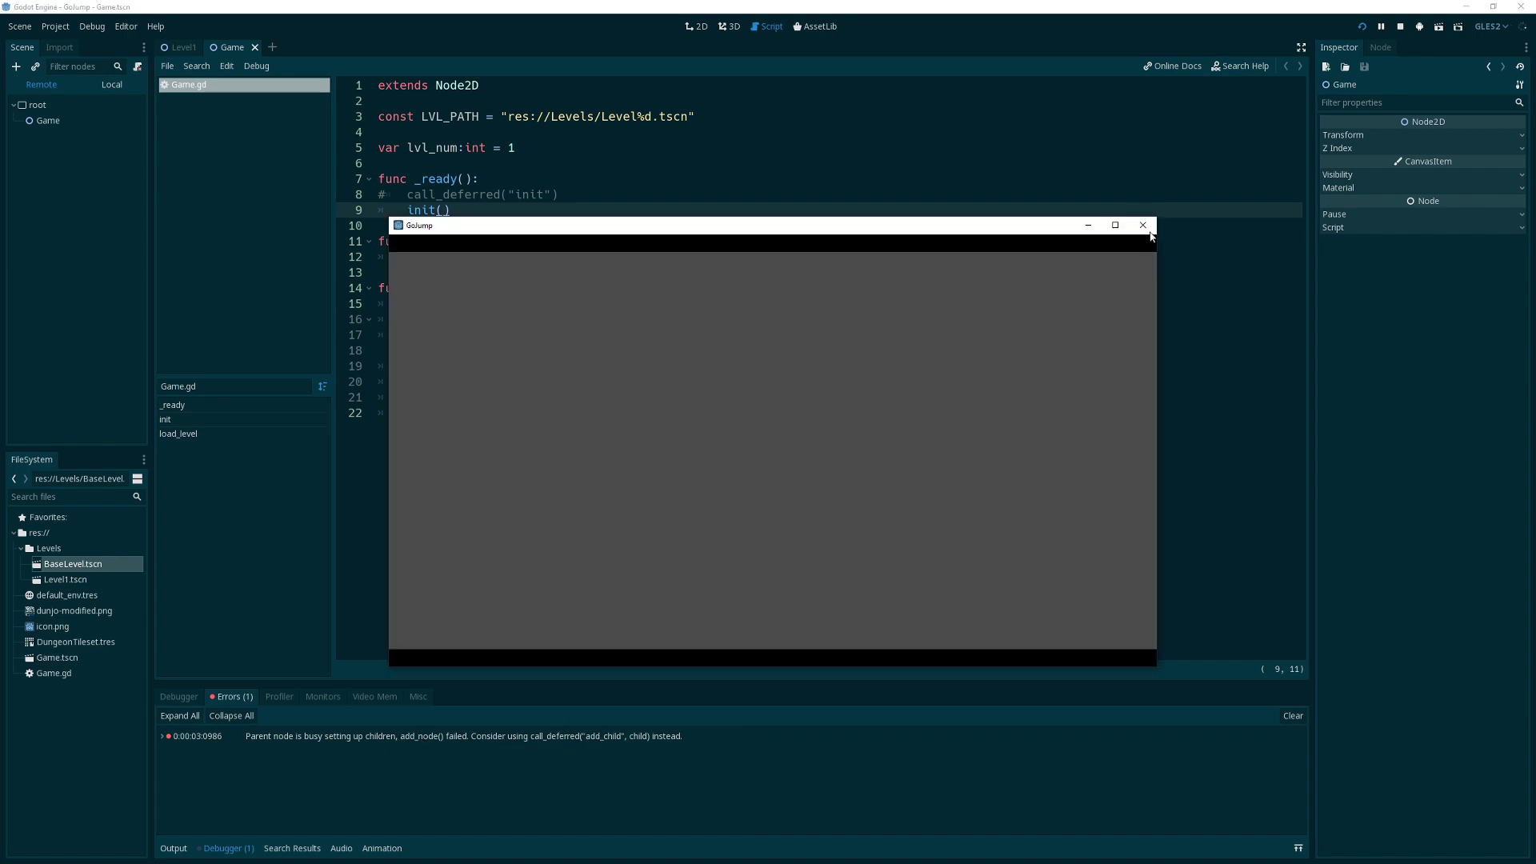
click(1142, 226)
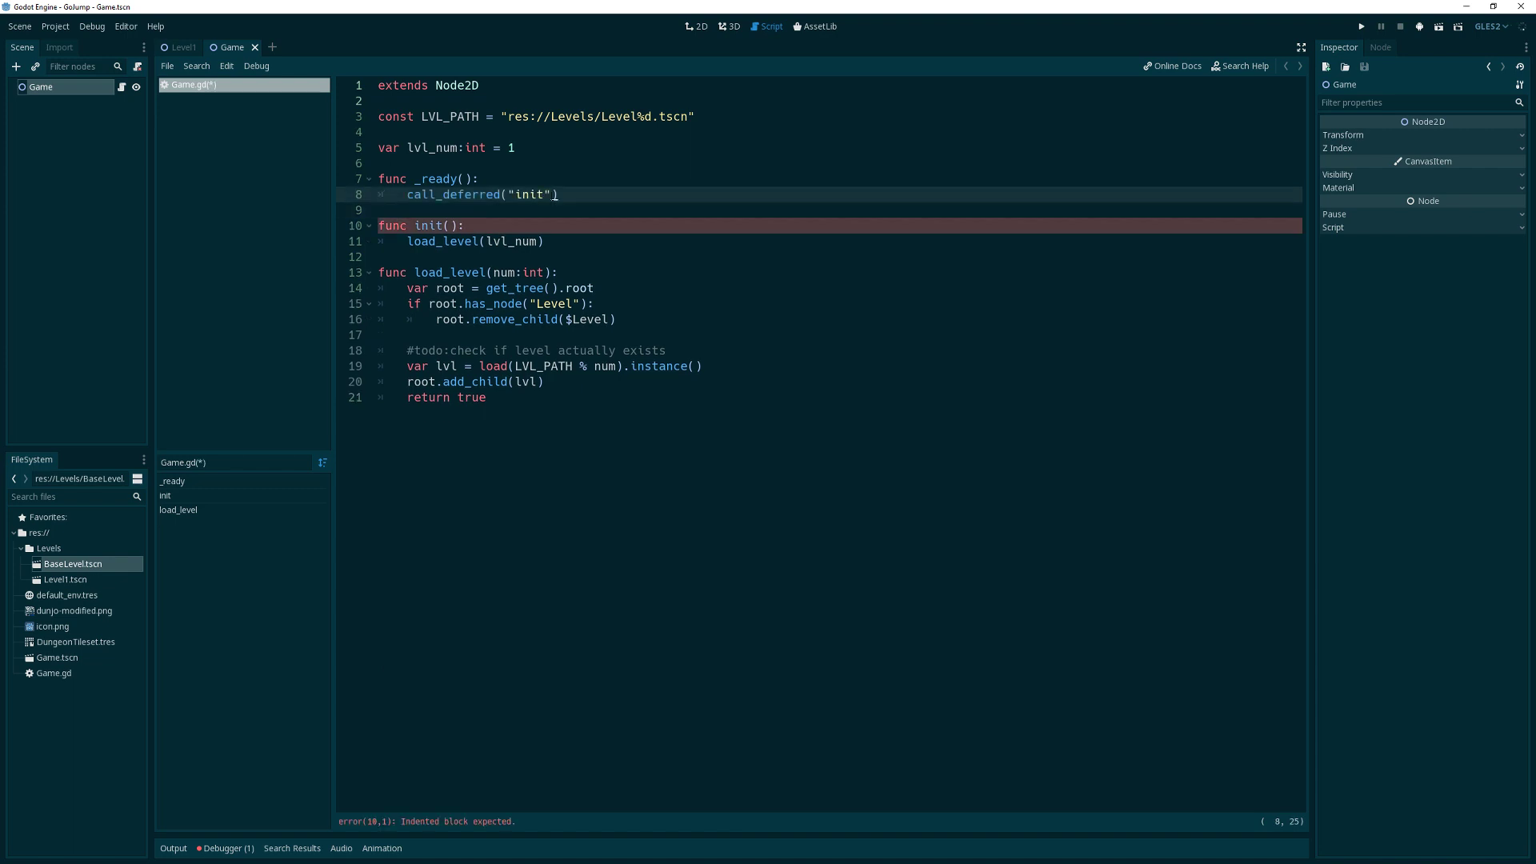
Run the game to see Level1's dungeon with the player, then close the game window
click(1360, 27)
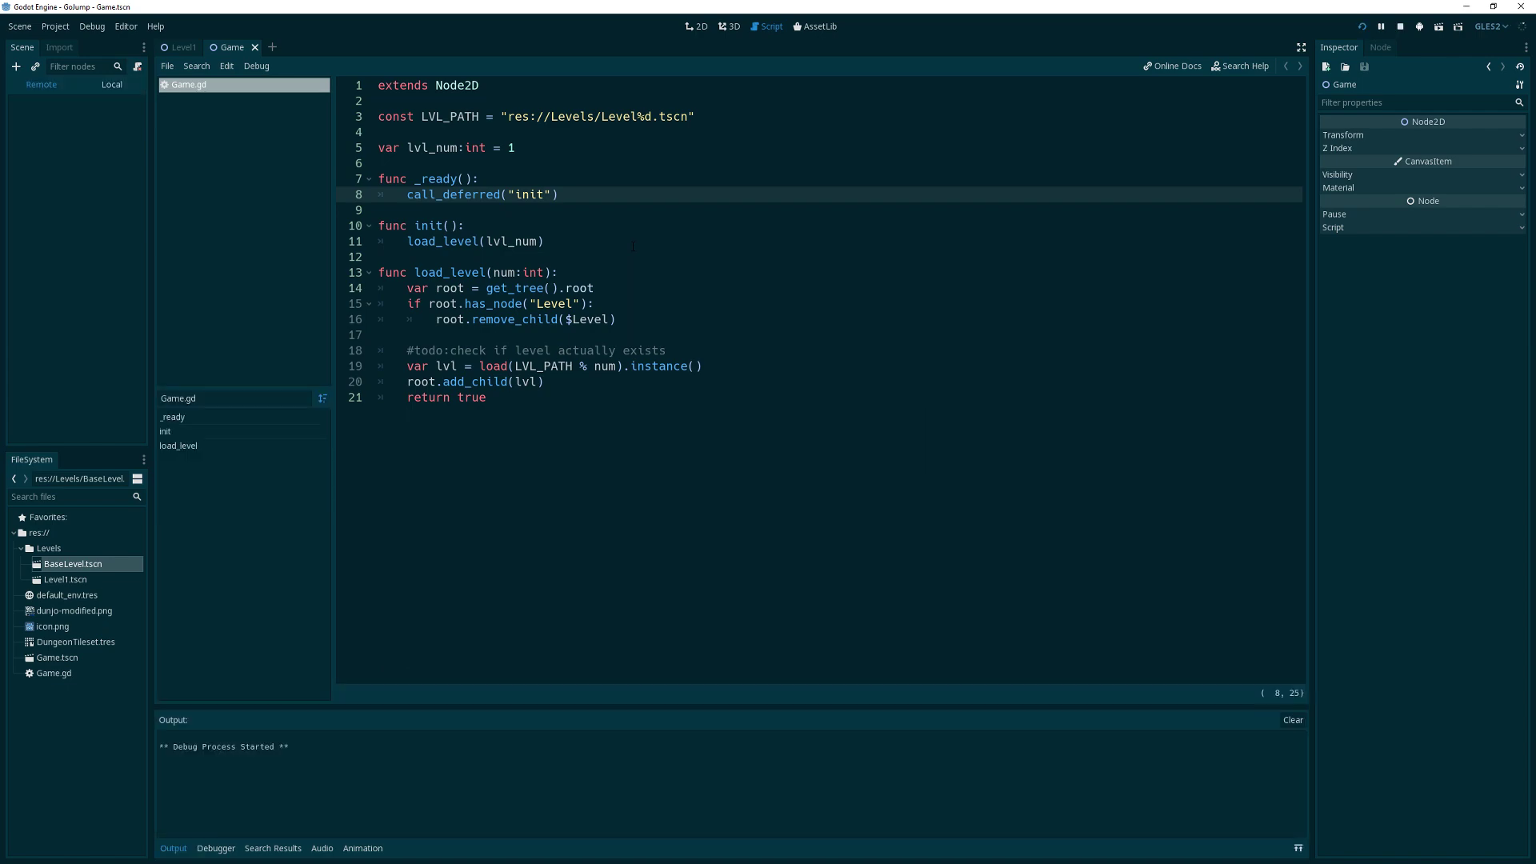
click(1418, 27)
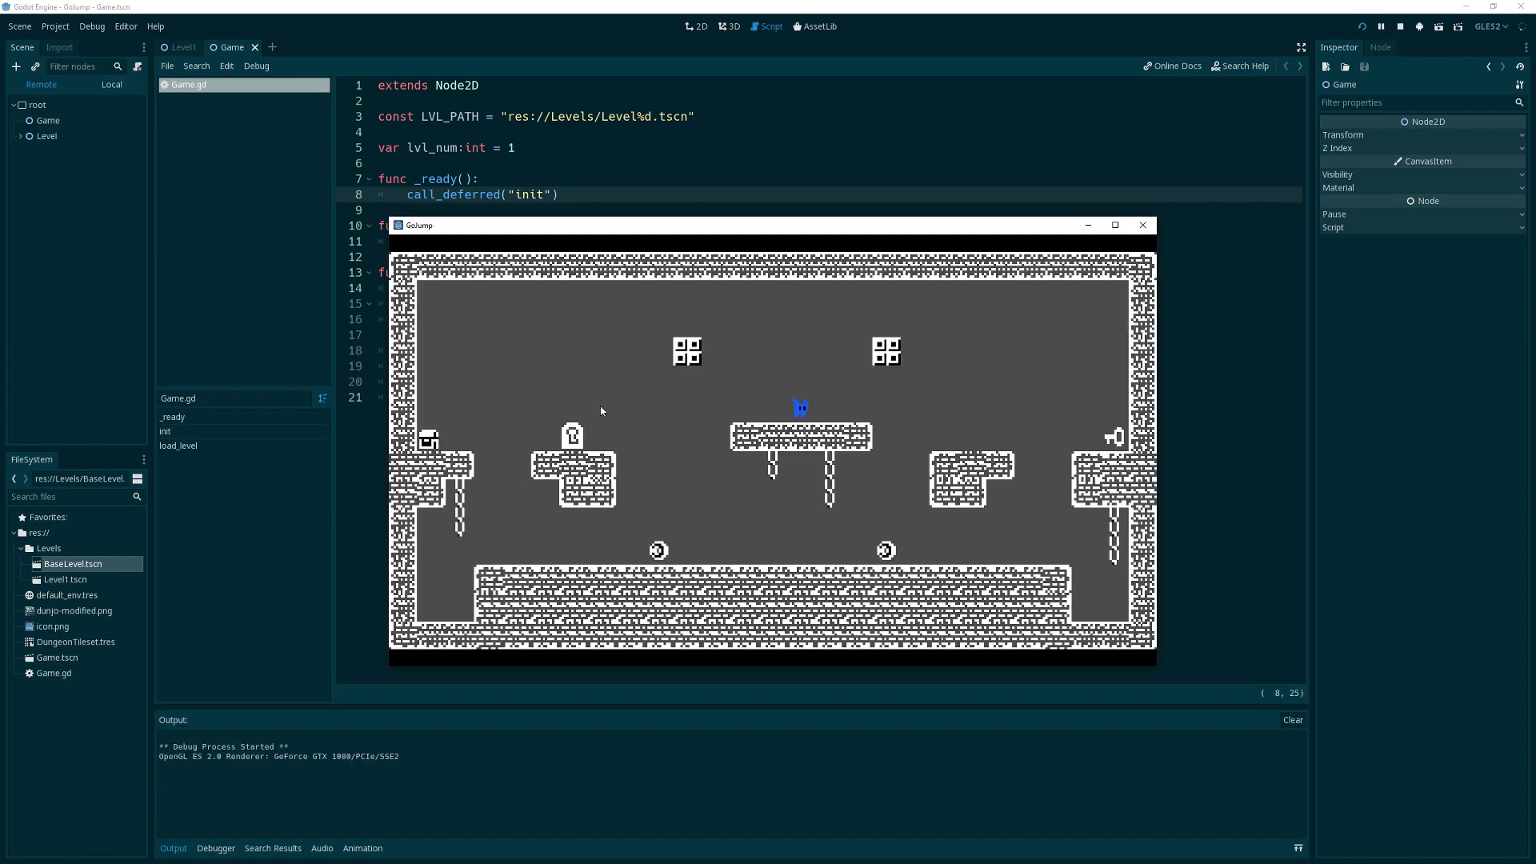
mouse_move(887, 406)
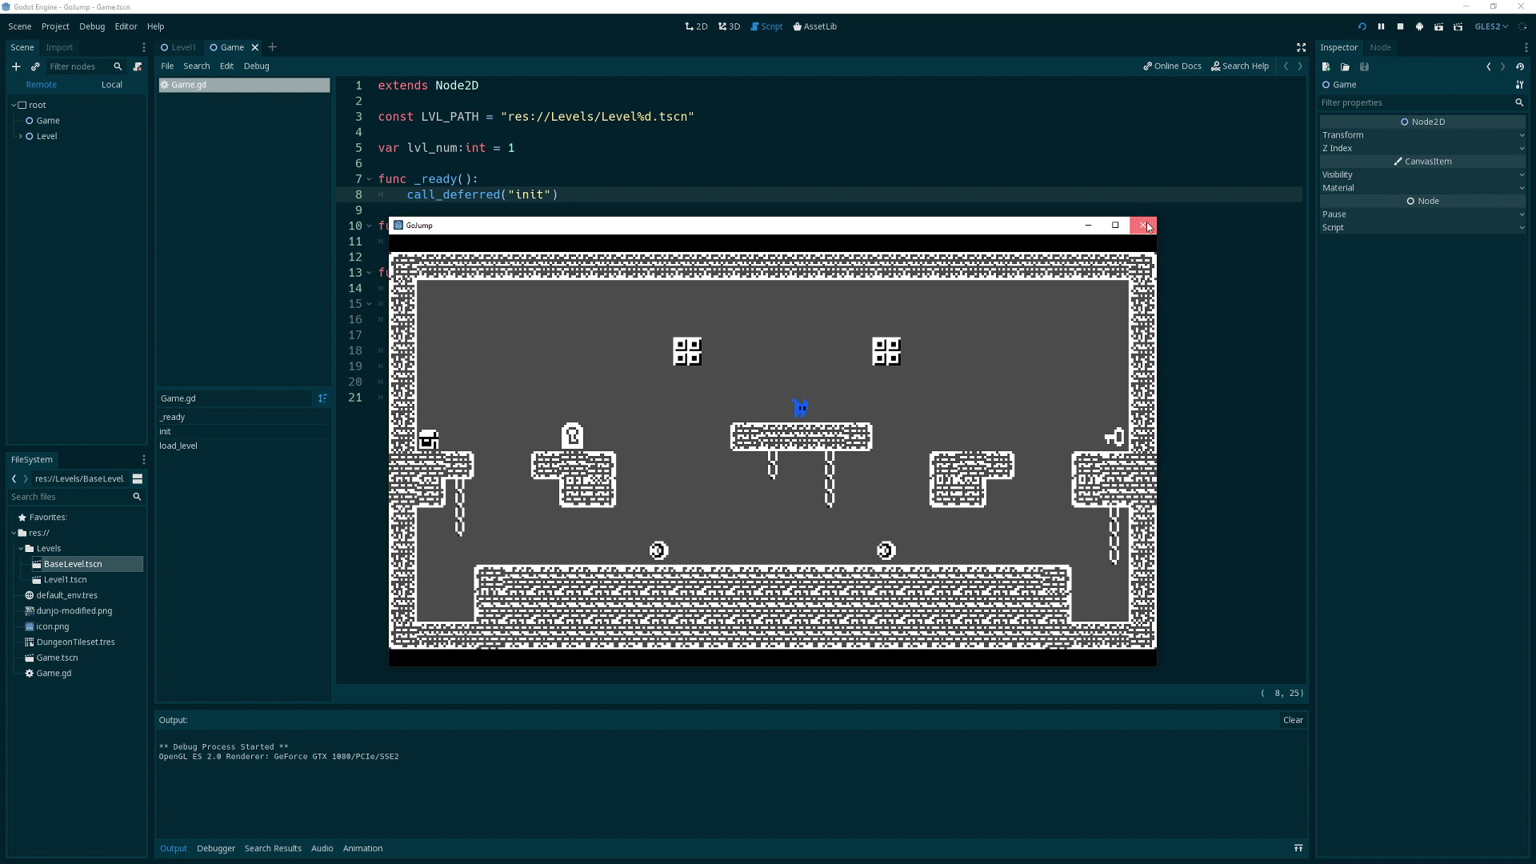
mouse_move(426, 383)
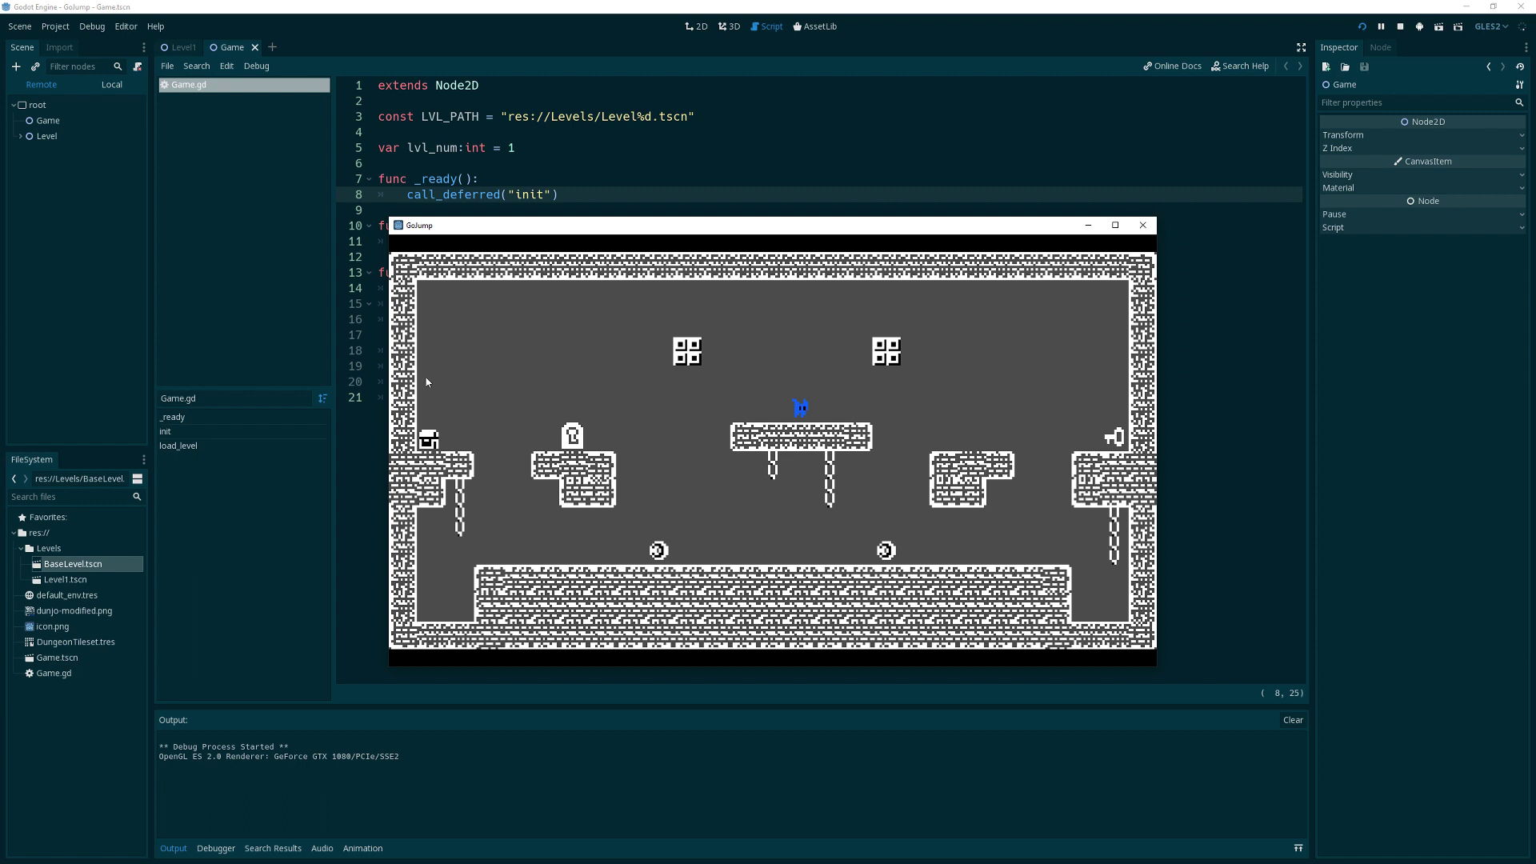
mouse_move(771, 491)
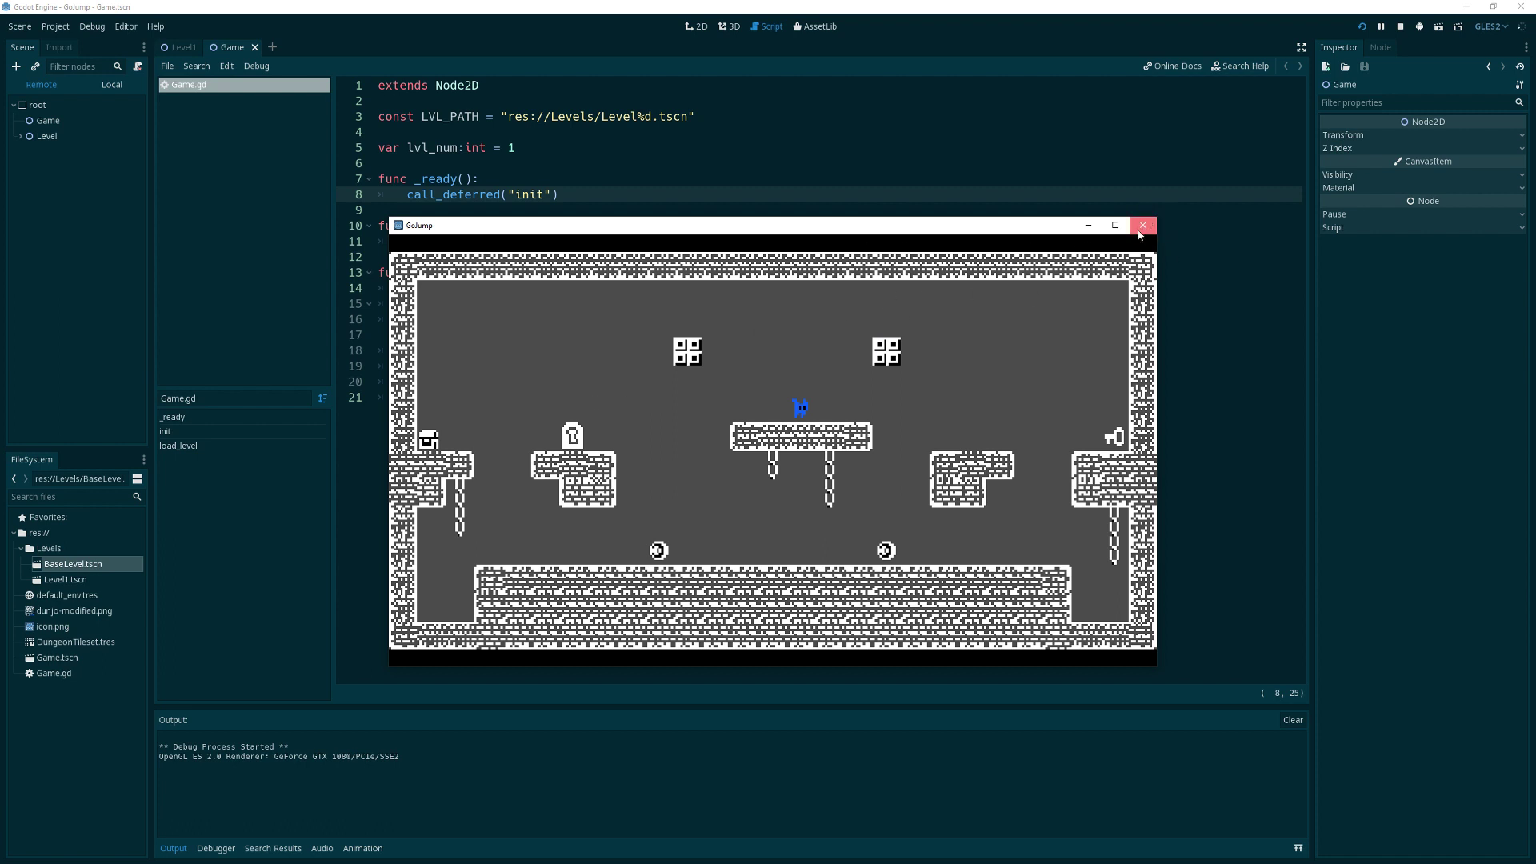
click(1141, 224)
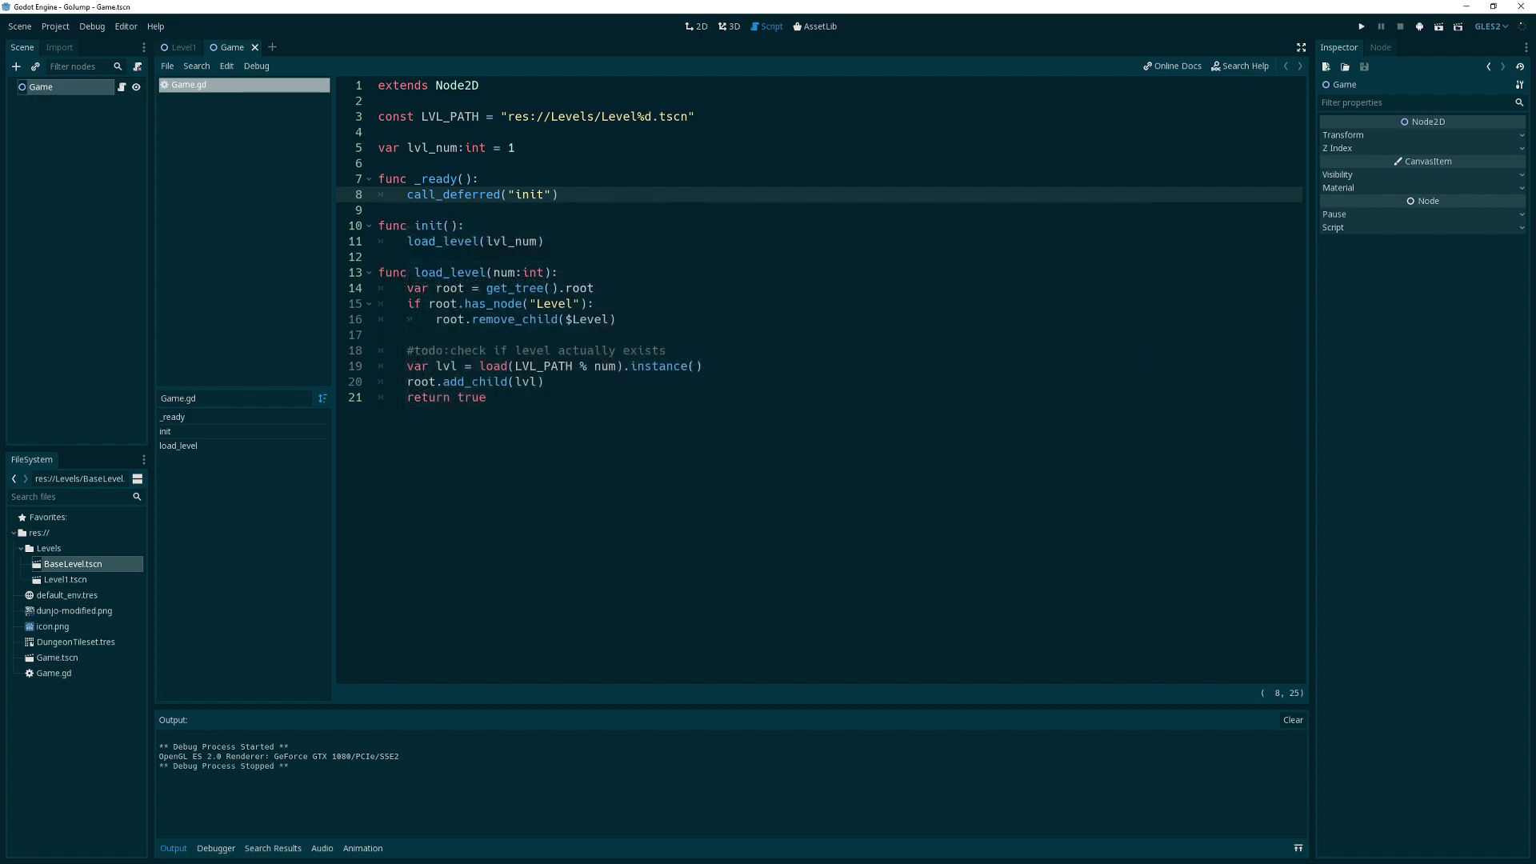